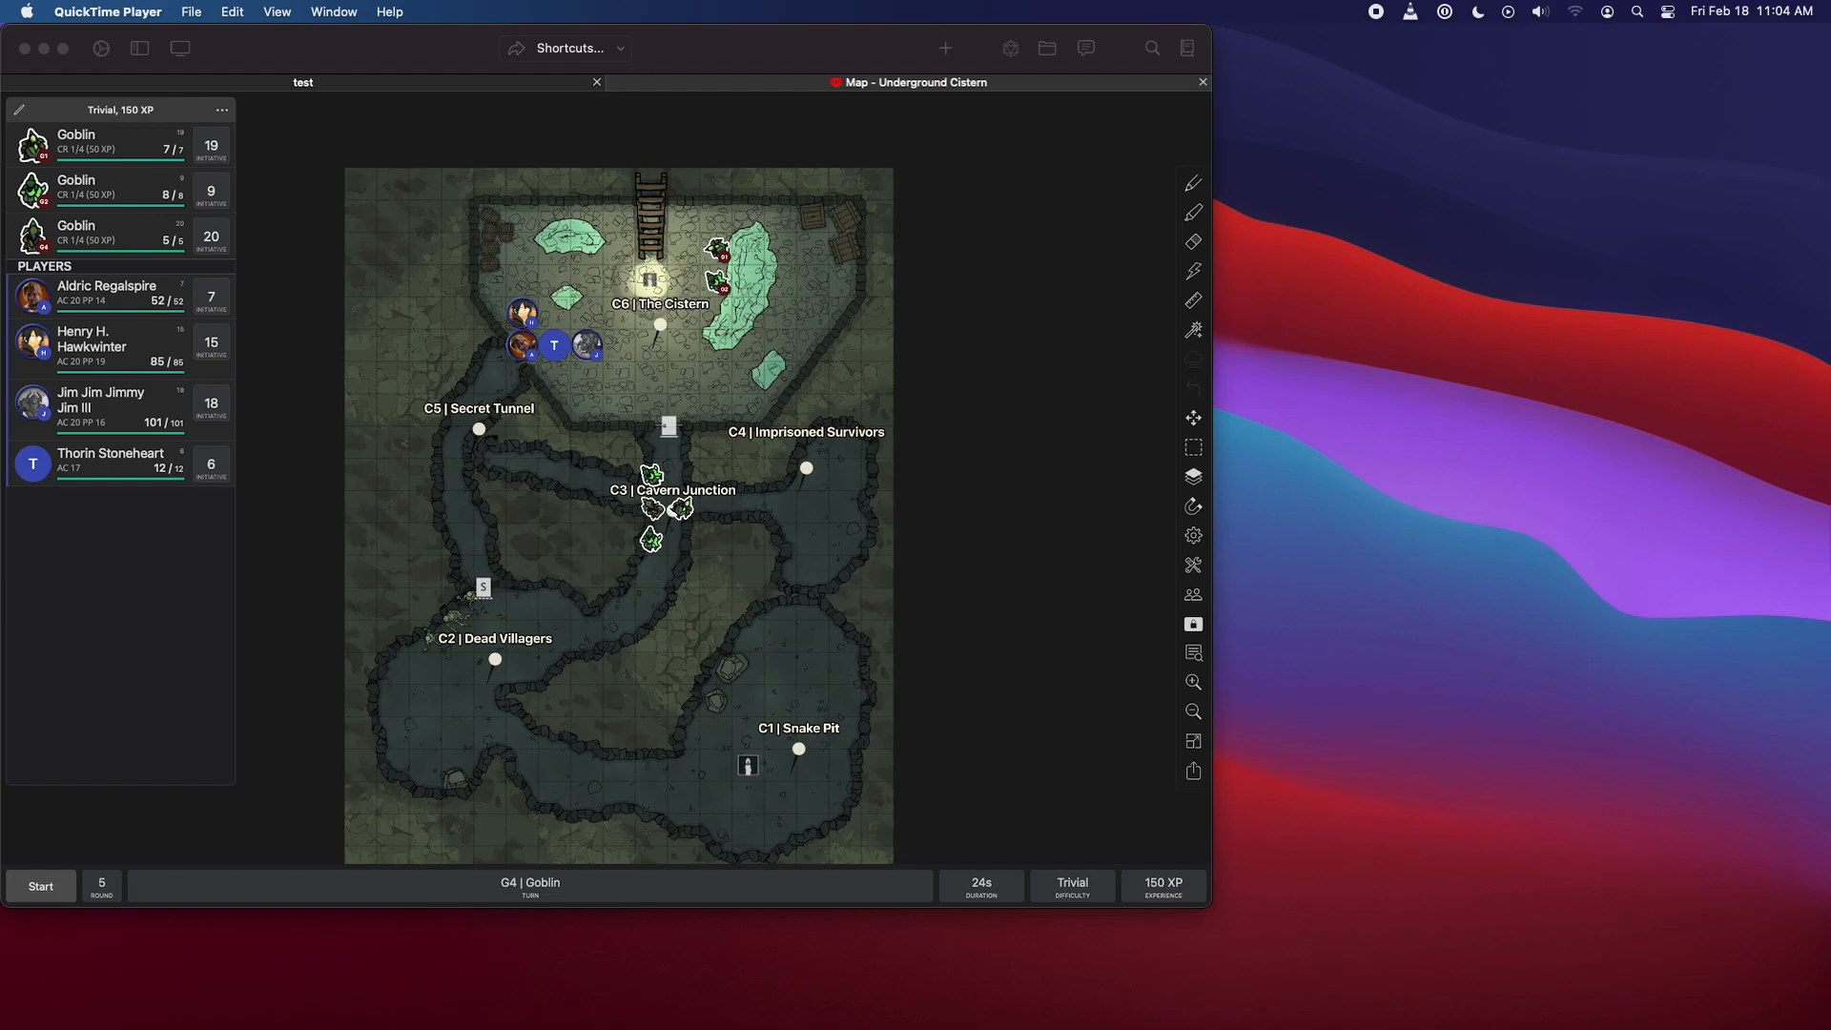
# - Bring EncounterPlus to the front with the asset Library showing over the map
pyautogui.click(1510, 61)
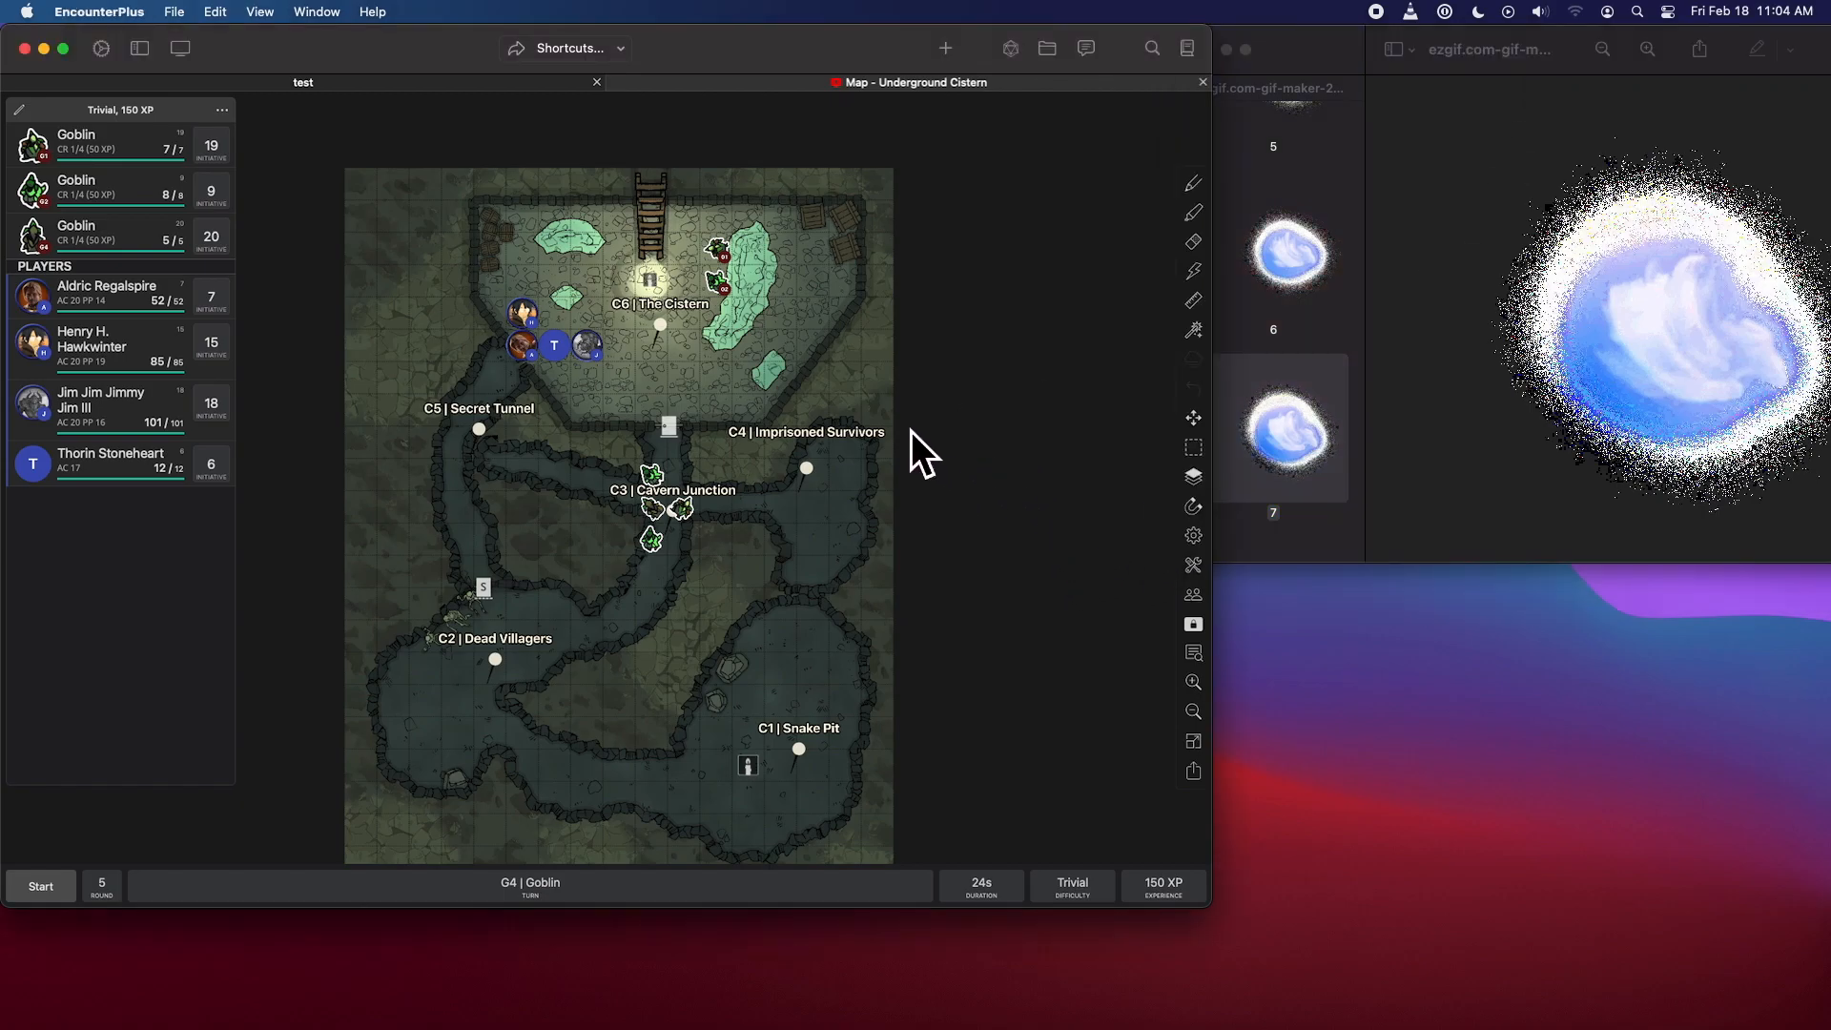
pyautogui.moveTo(1187, 47)
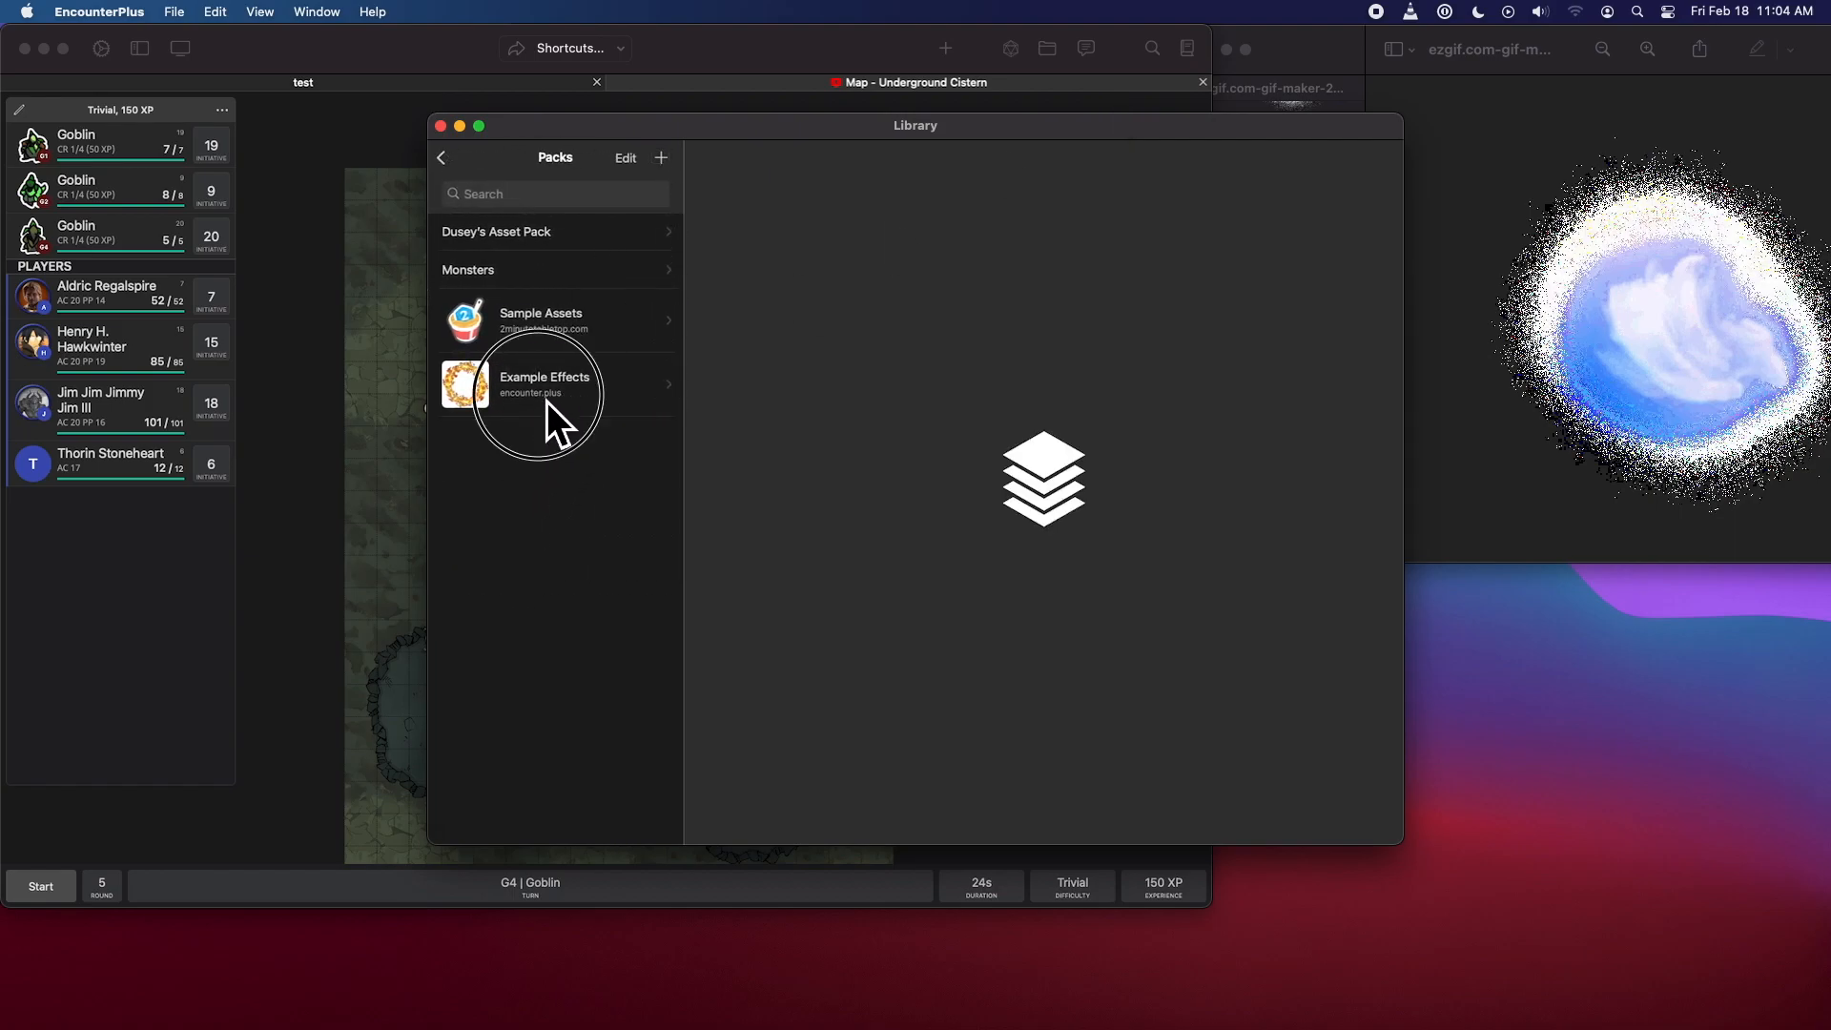
# - Import ezgif.com-gif-maker-2.gif as a new image asset in the Example Effects pack
pyautogui.click(541, 383)
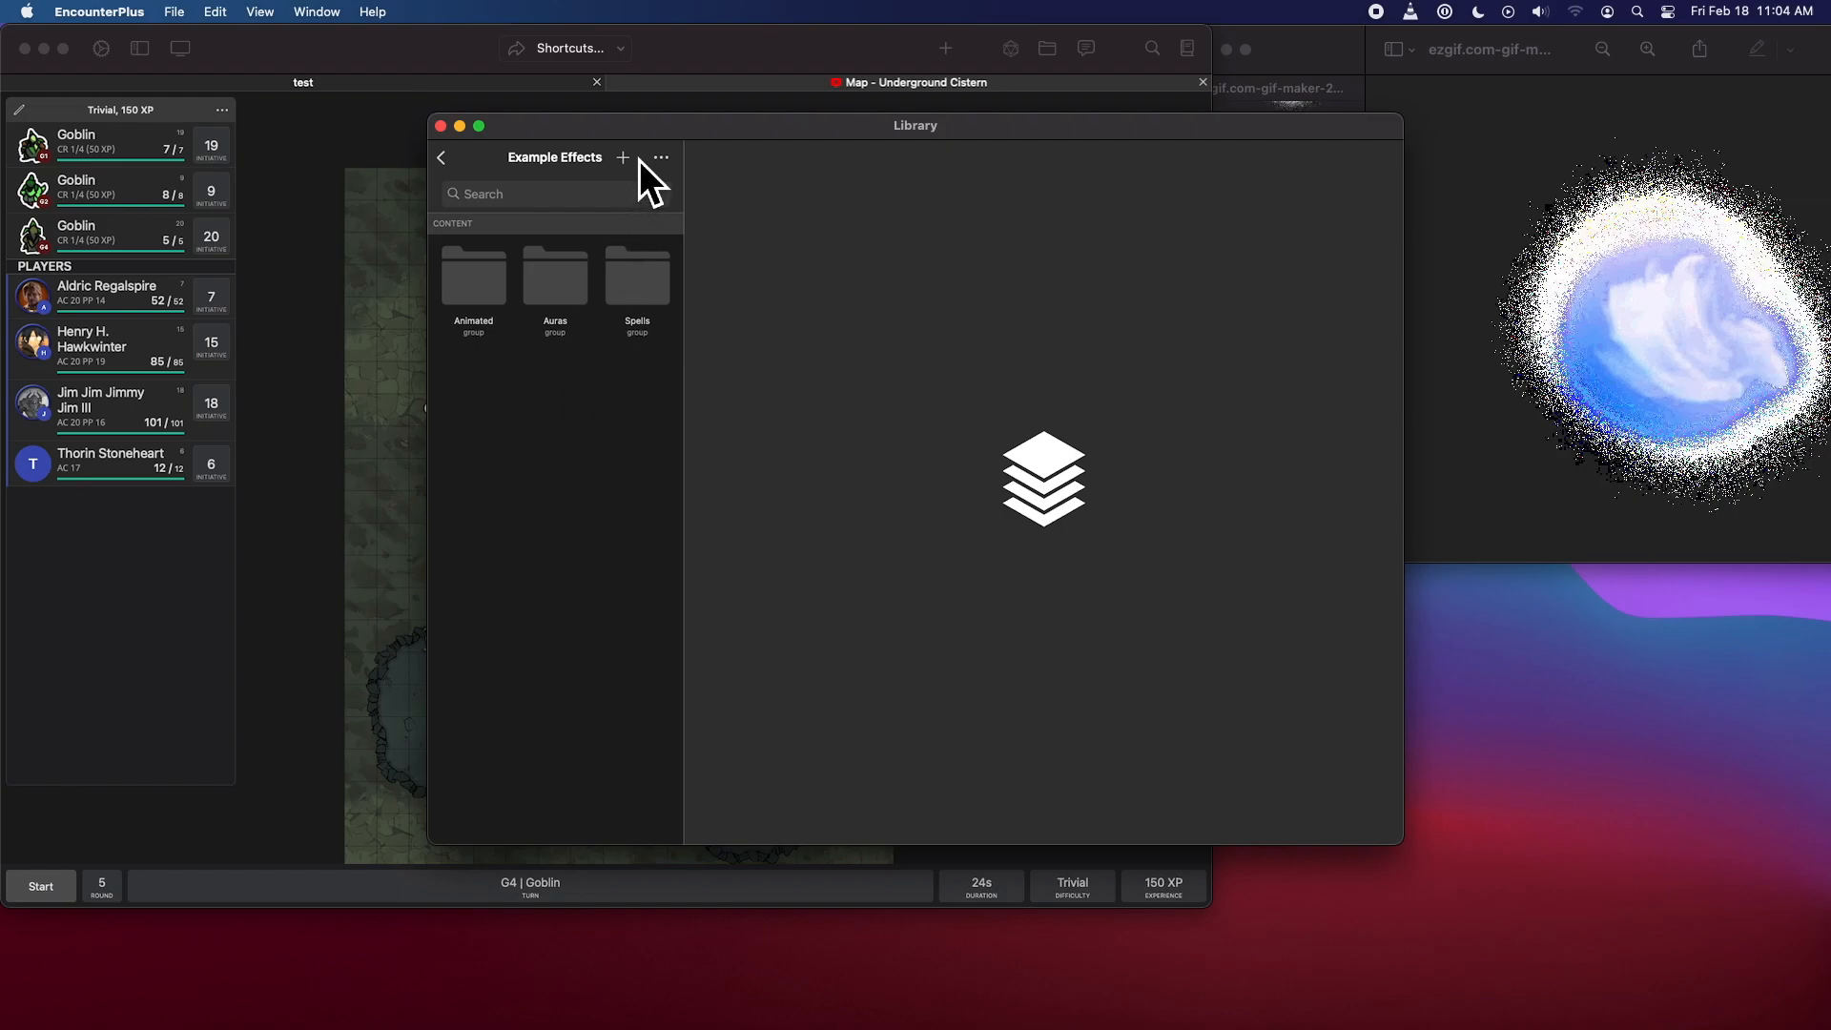
pyautogui.moveTo(630, 260)
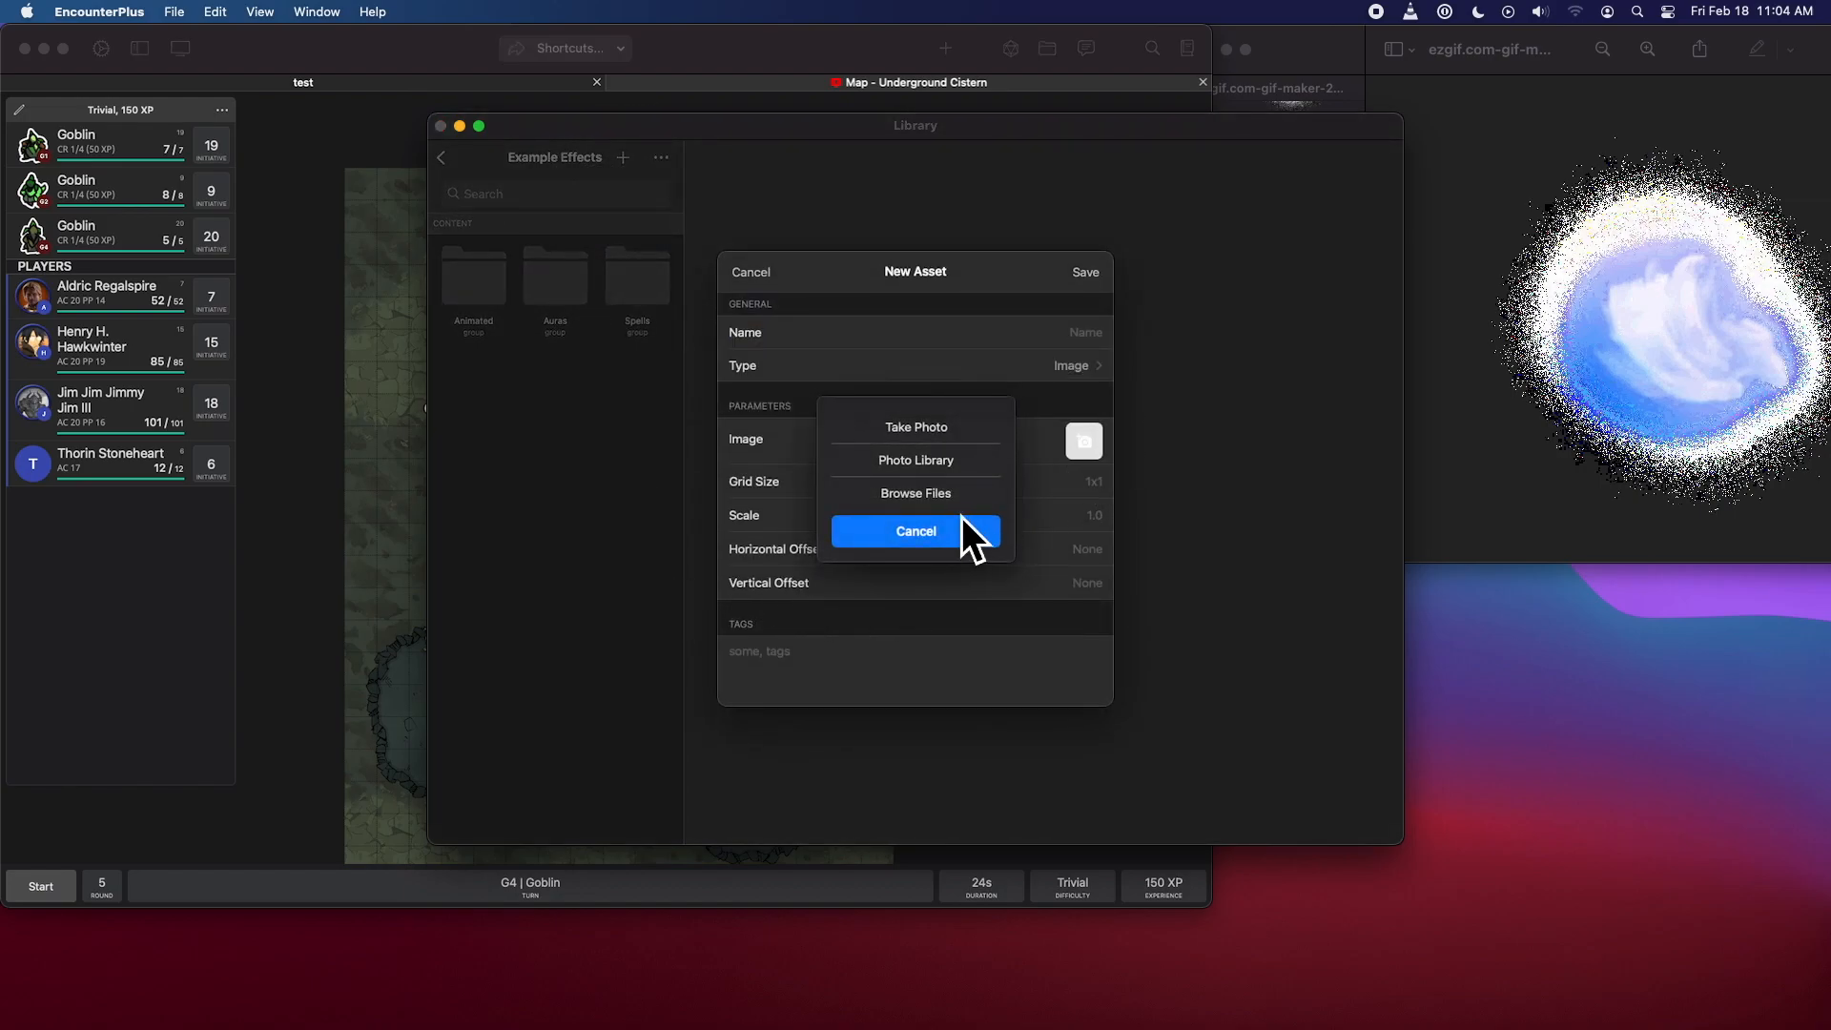
pyautogui.click(914, 530)
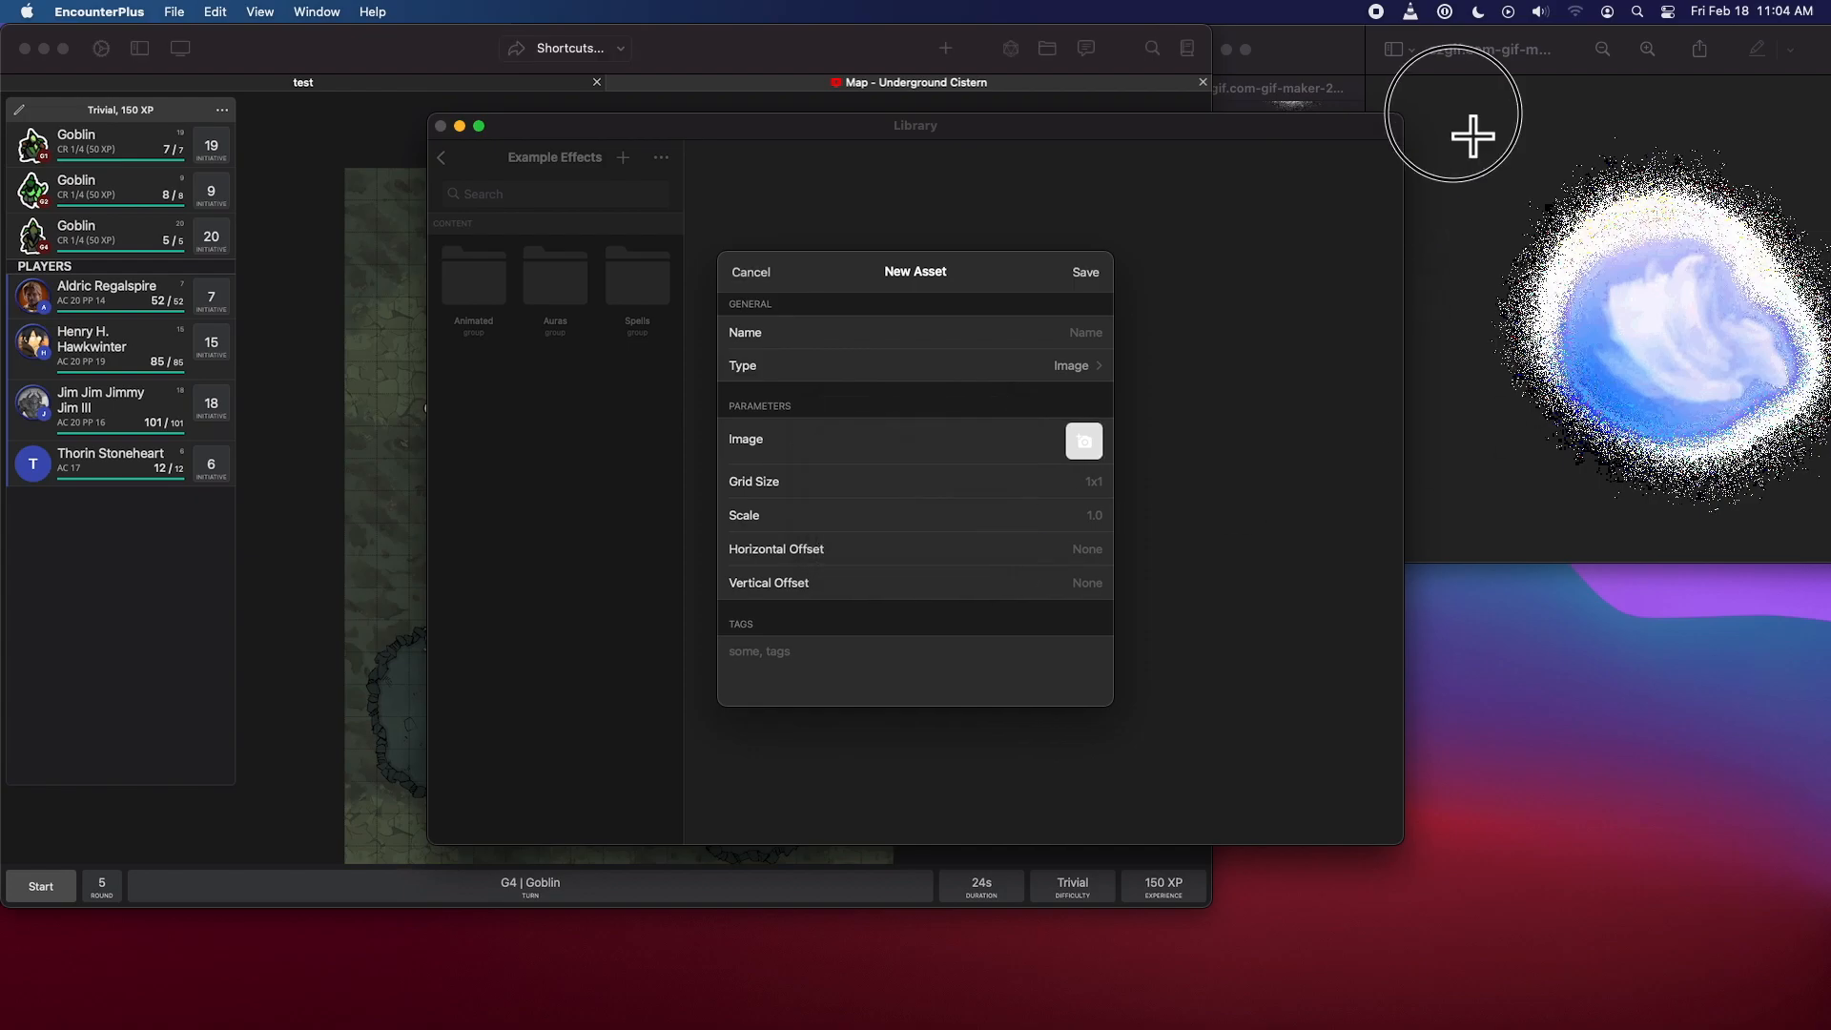
pyautogui.click(1081, 440)
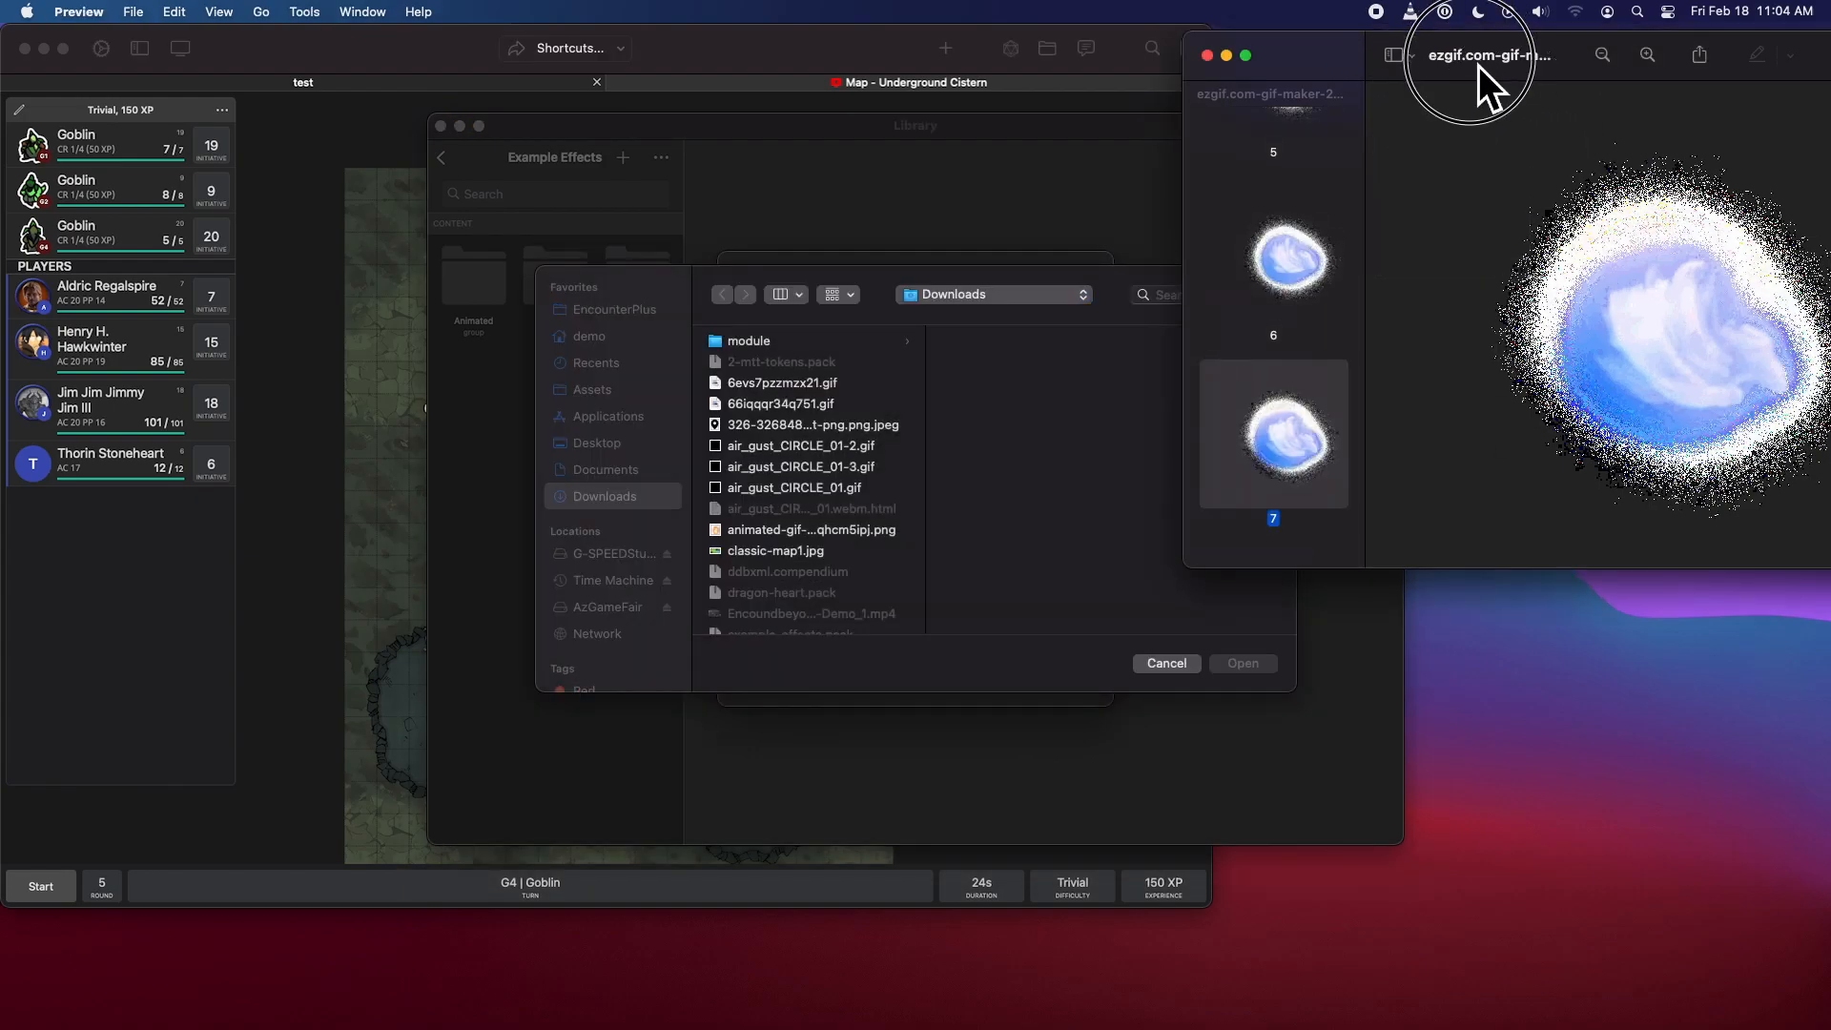
pyautogui.click(803, 623)
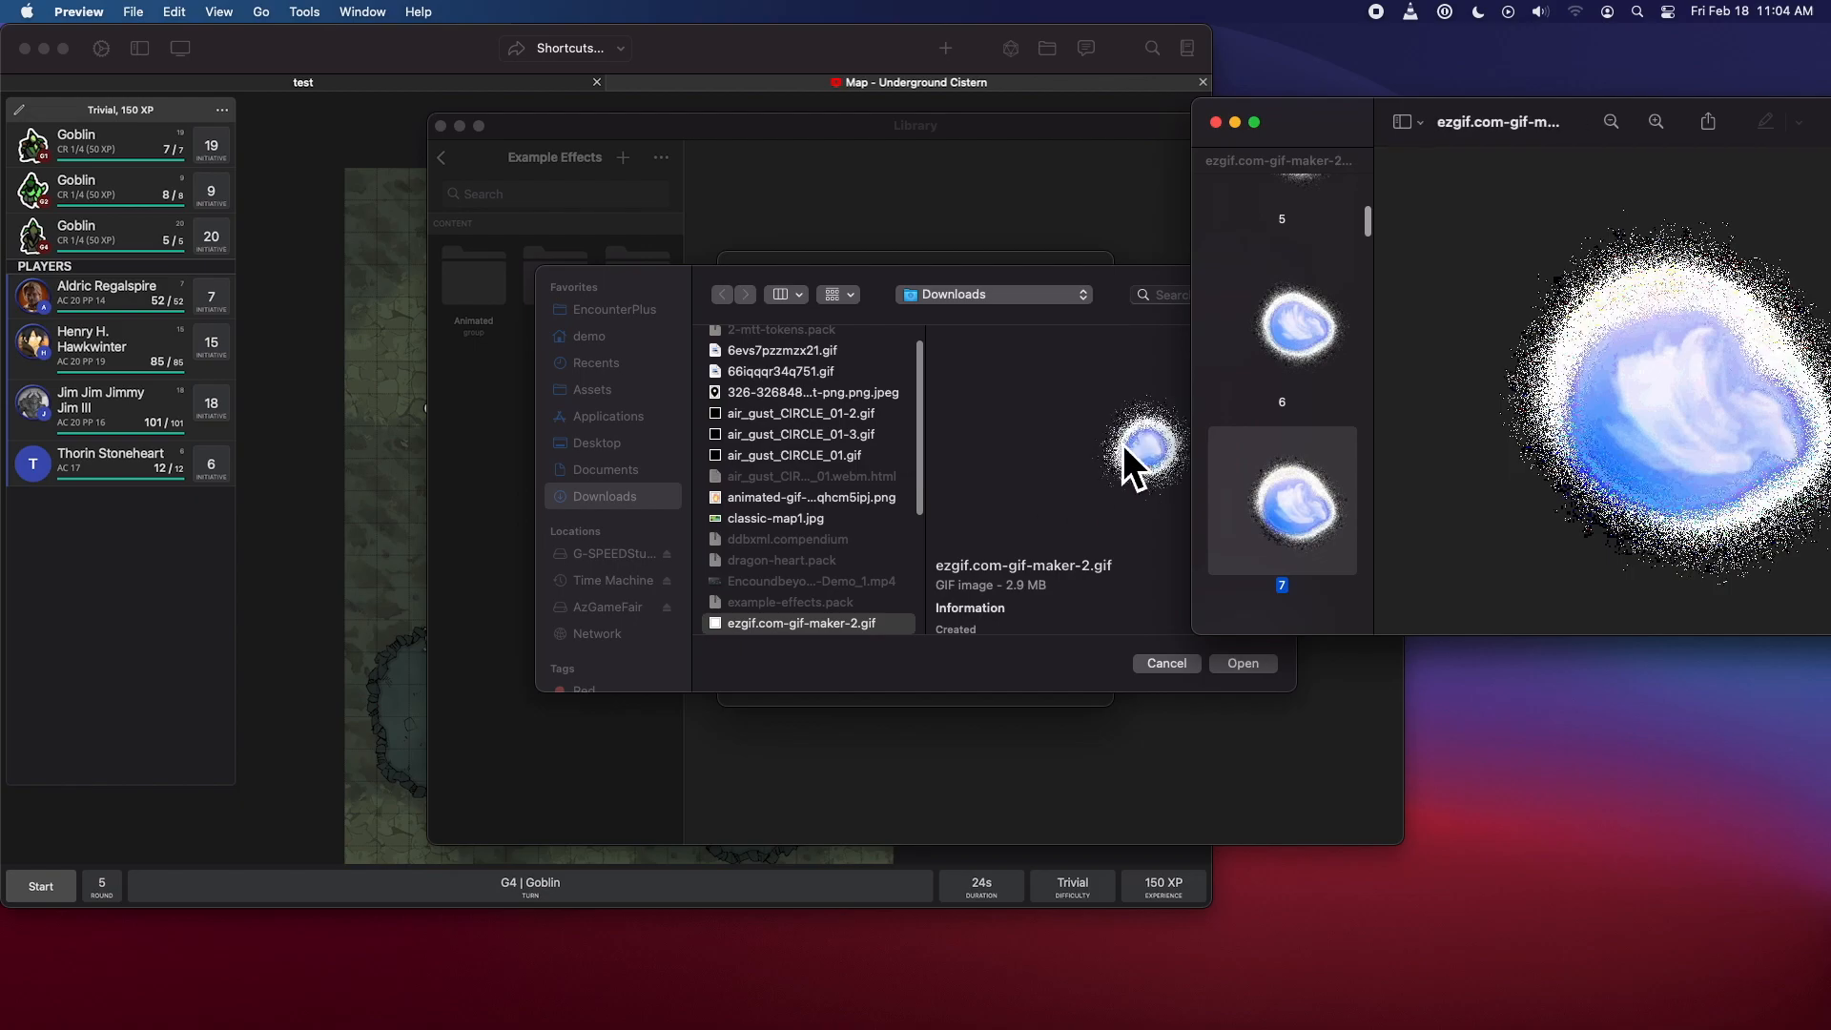
pyautogui.click(1242, 664)
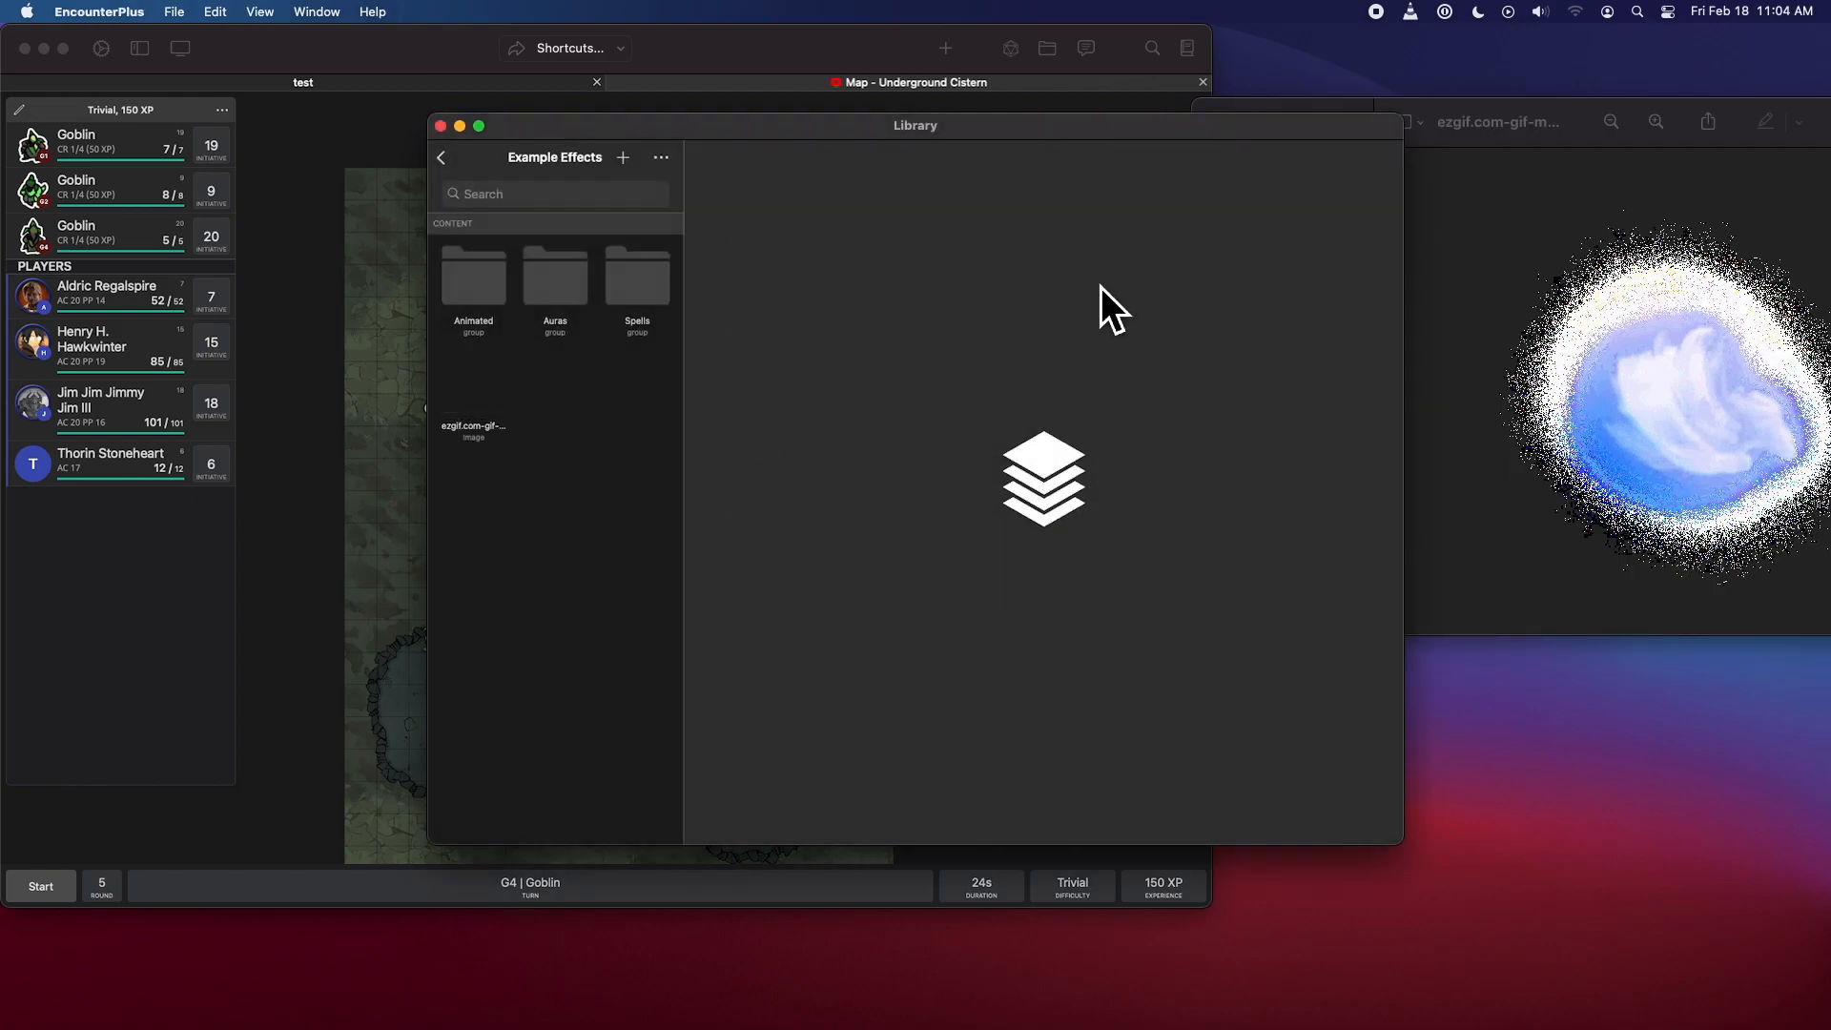
pyautogui.moveTo(473, 421)
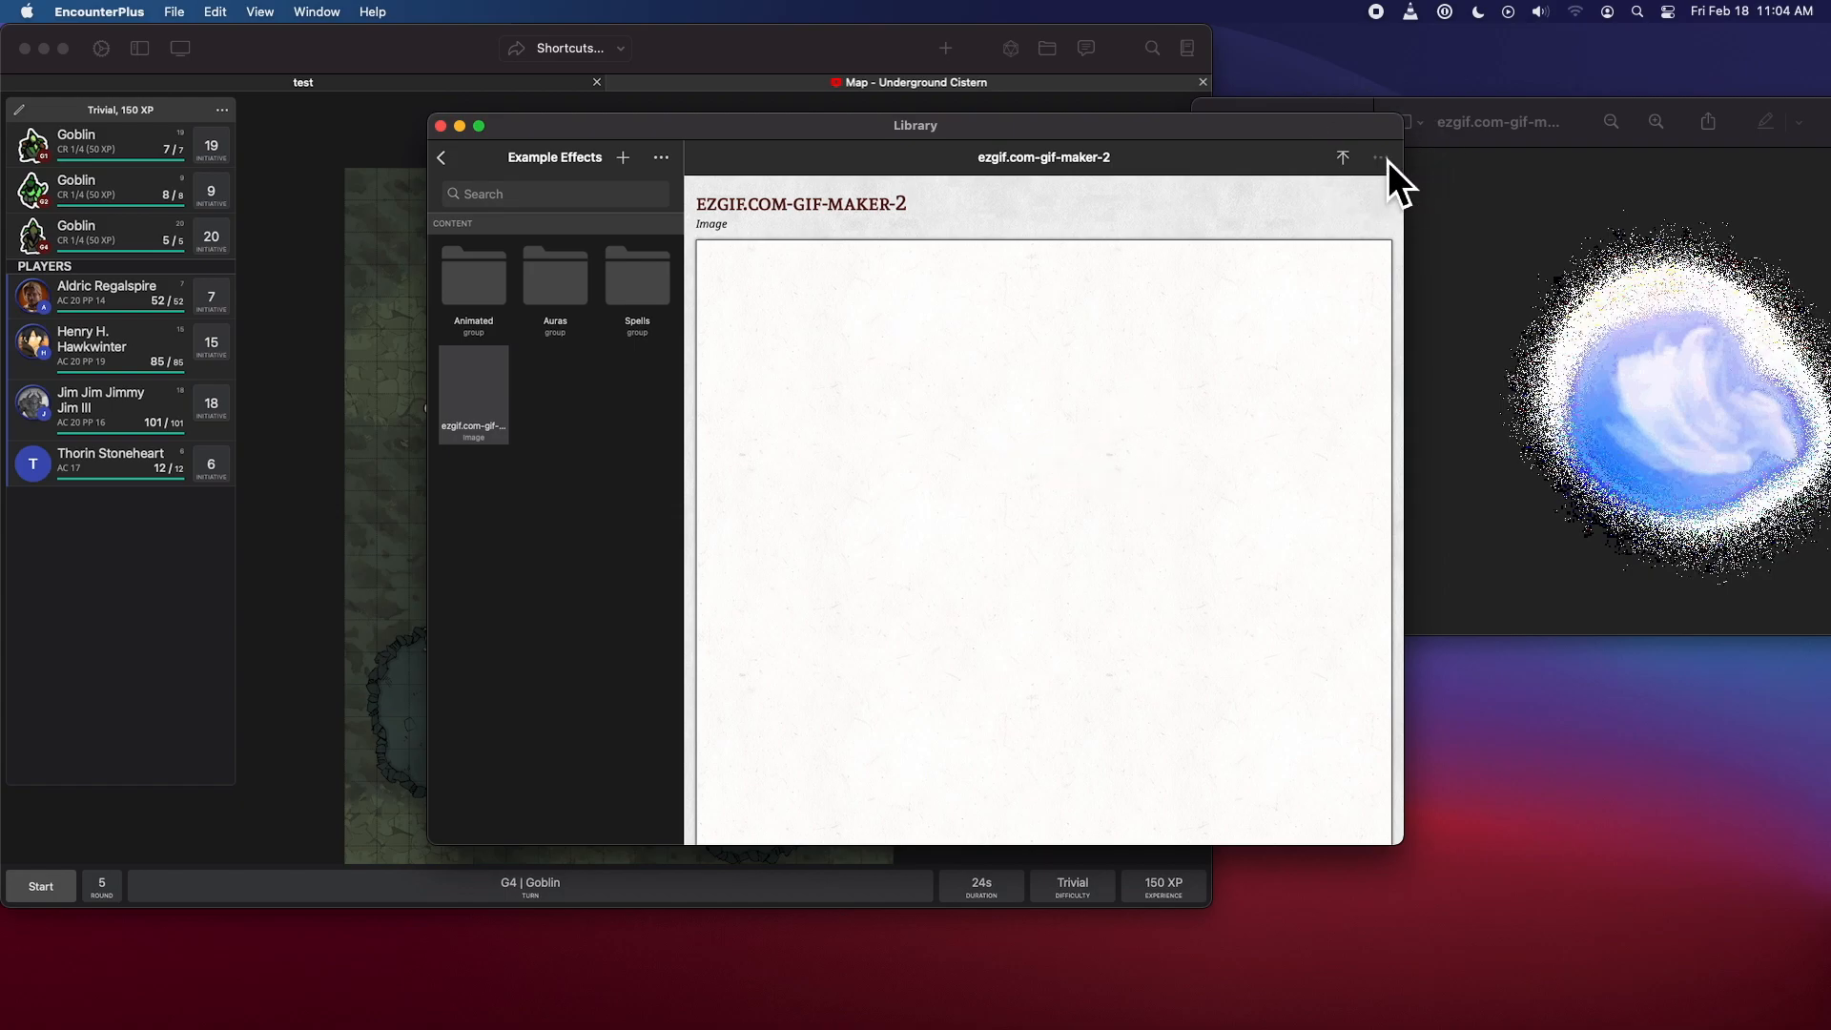
# - Change the ezgif asset's Type and save the edited asset
pyautogui.click(1379, 156)
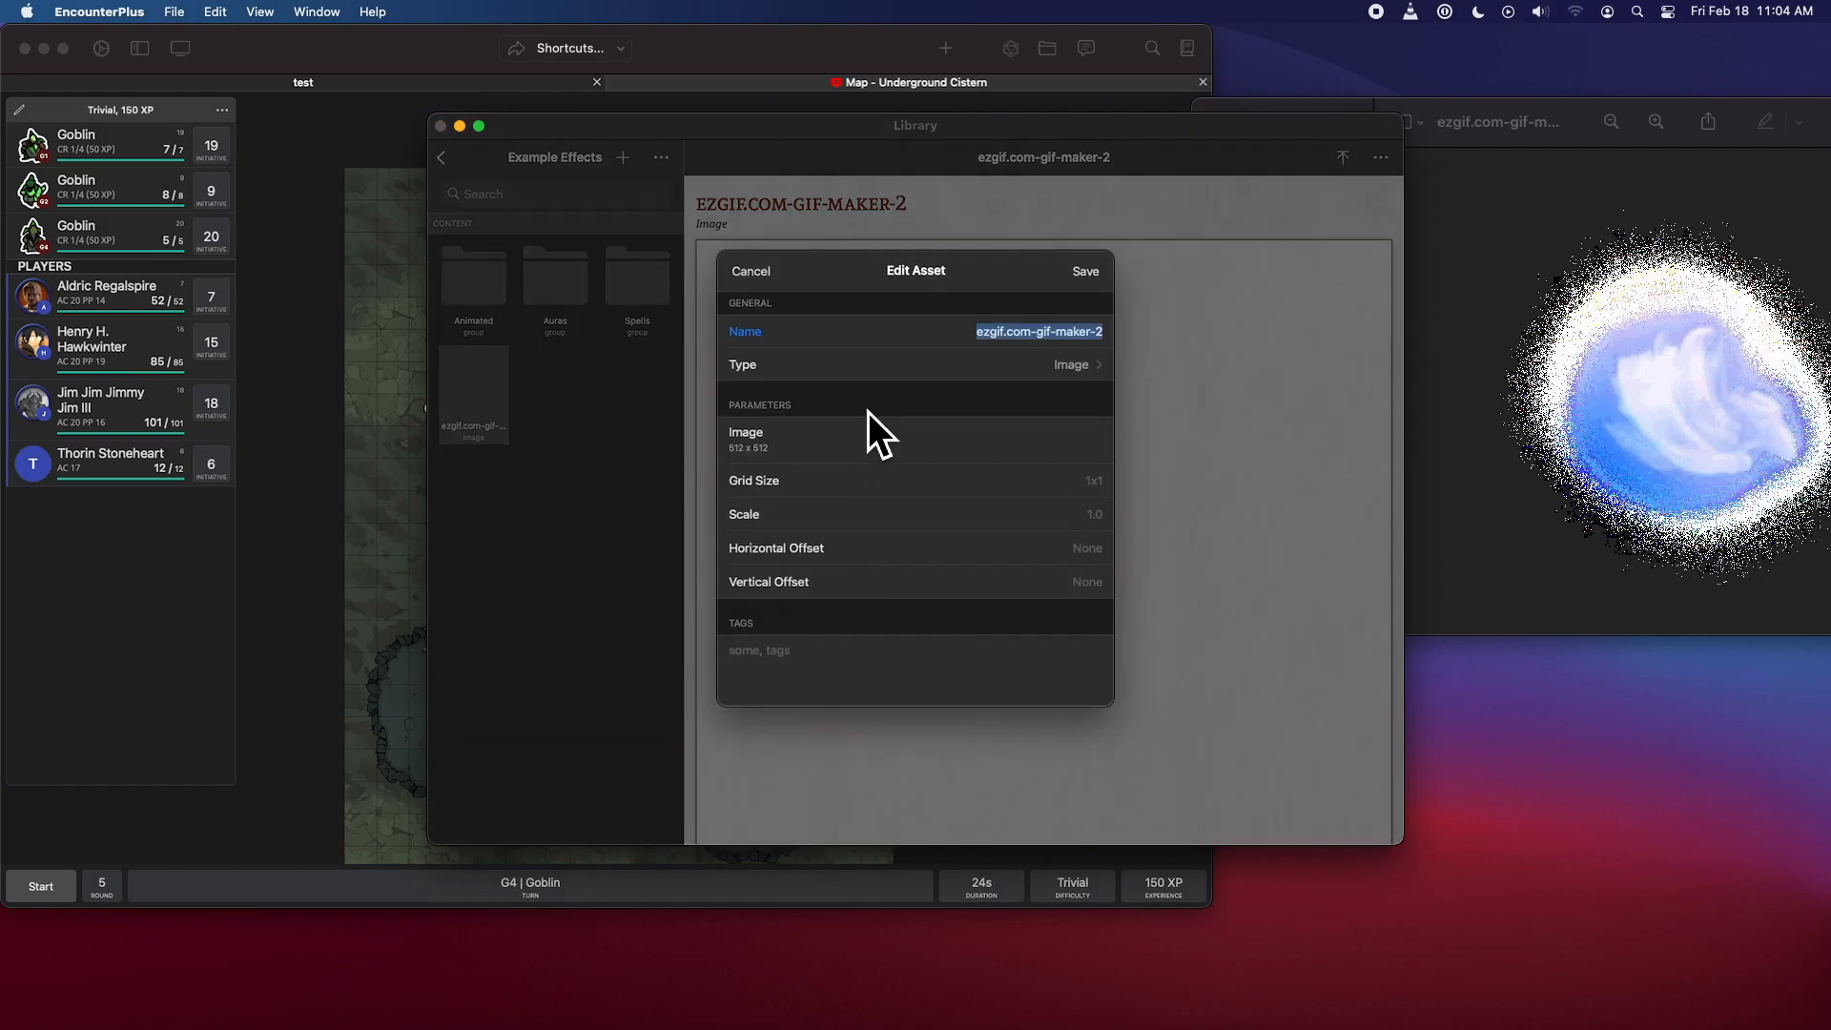
pyautogui.click(1070, 364)
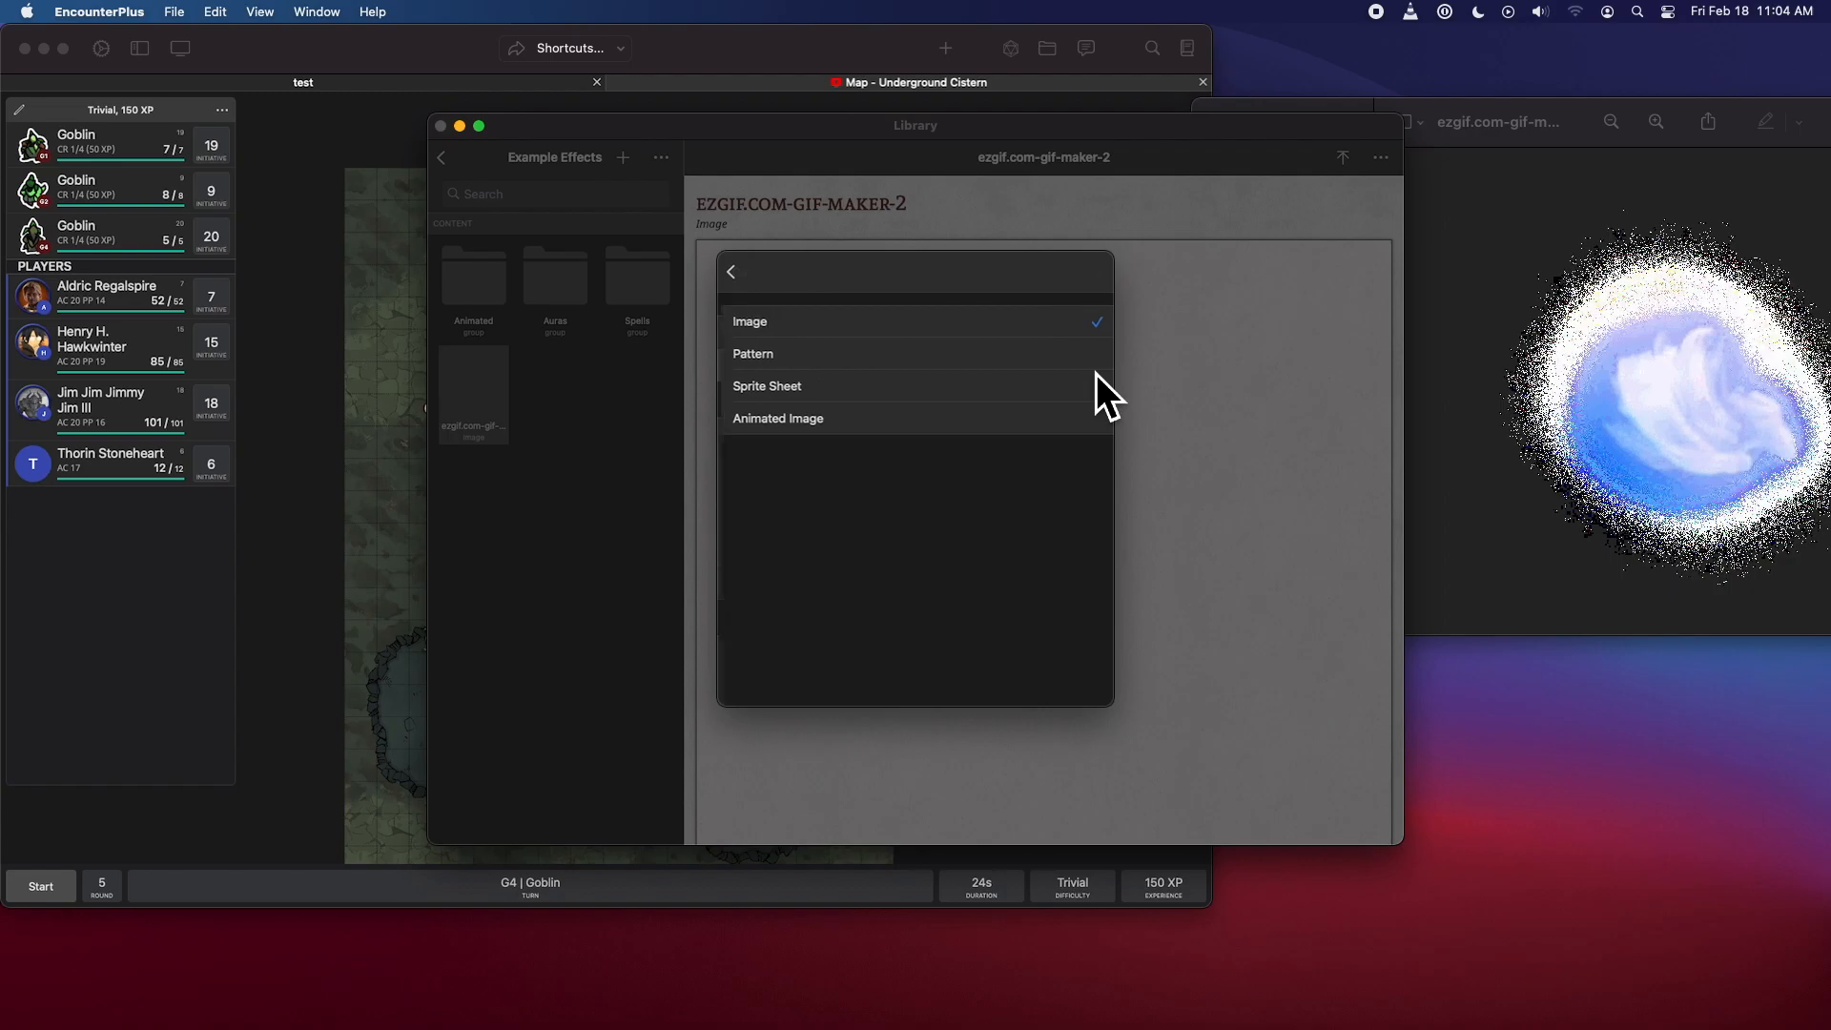
pyautogui.click(750, 321)
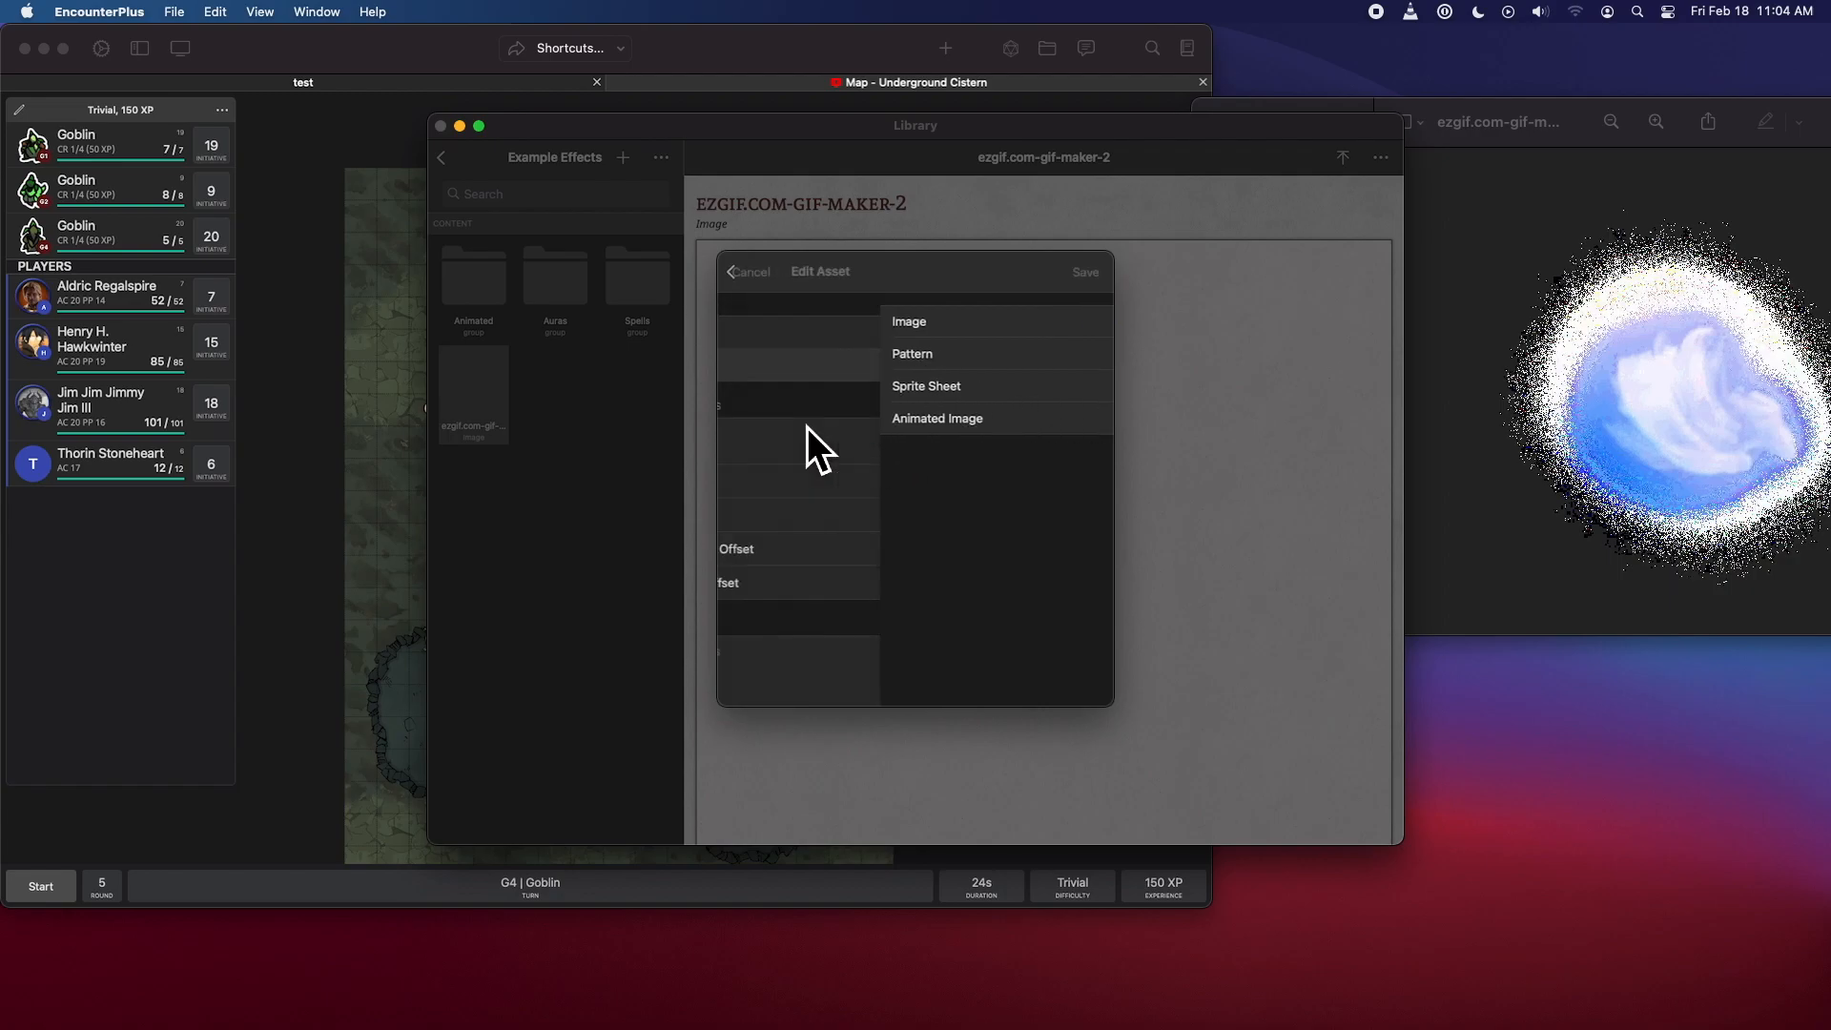
pyautogui.click(936, 417)
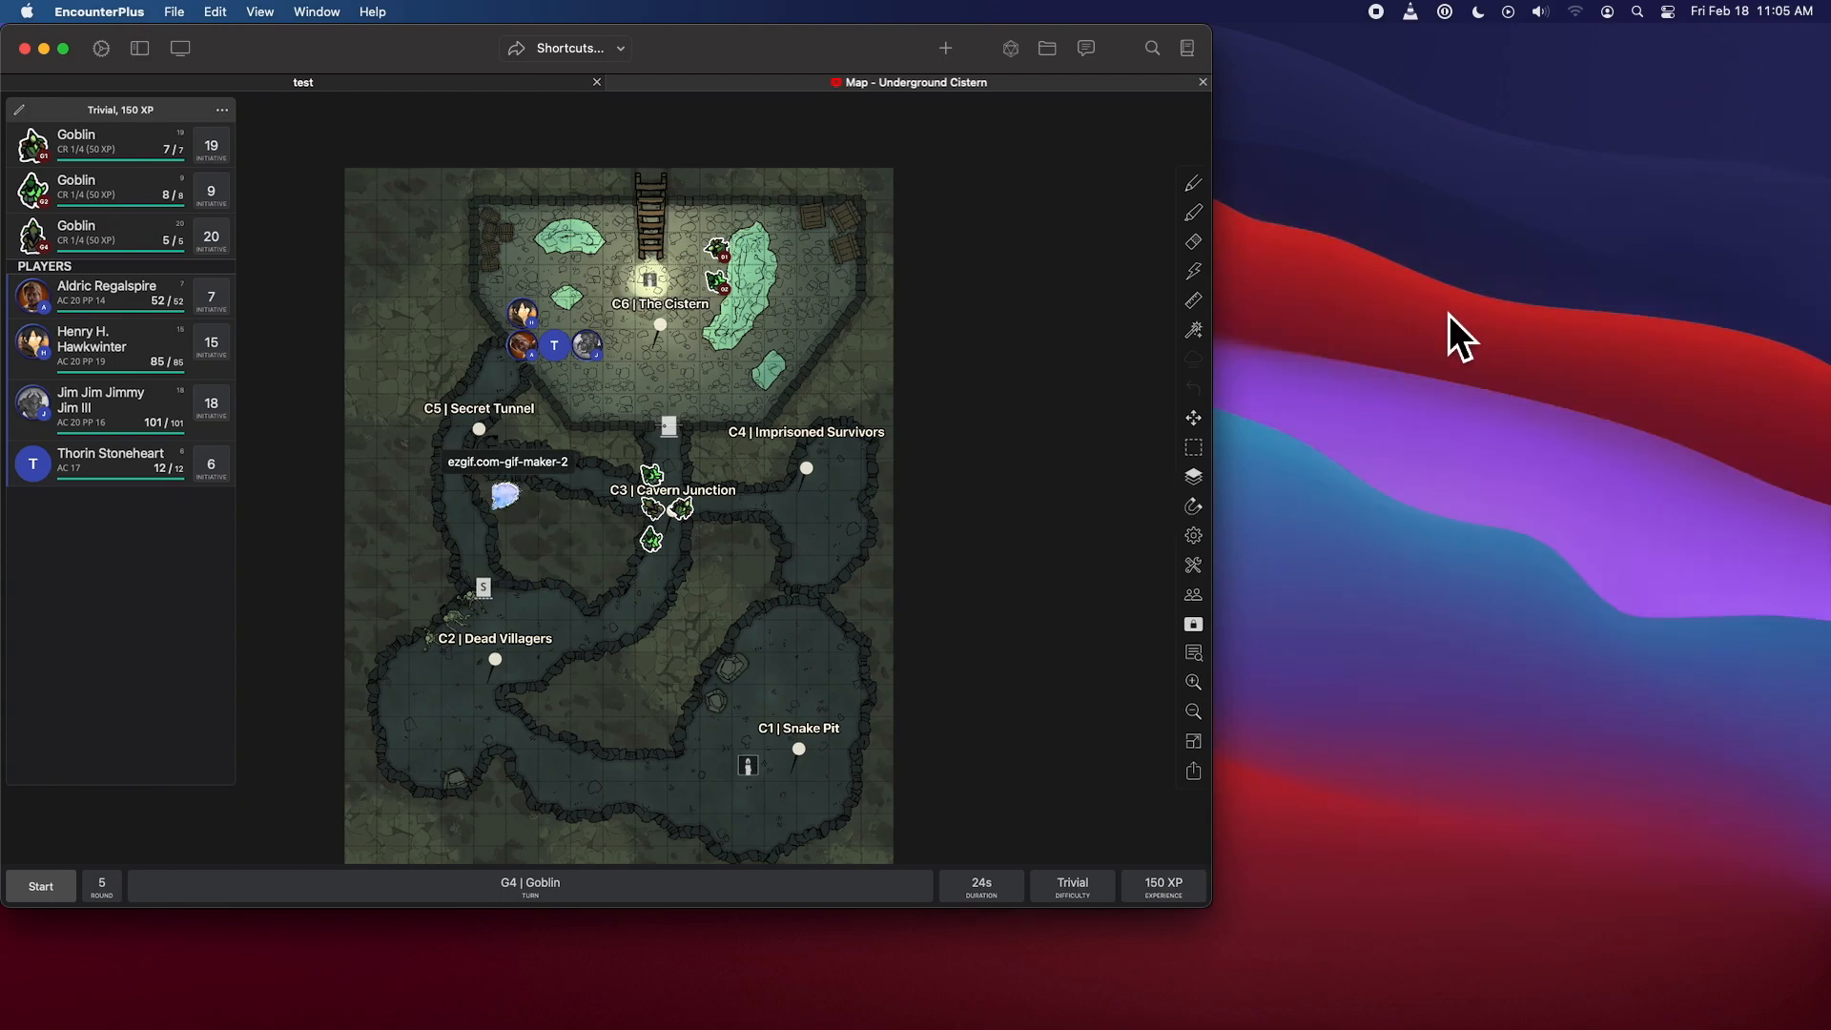
# - Switch to the Wall Layer and split a lower cave wall into separate segments
pyautogui.click(1192, 477)
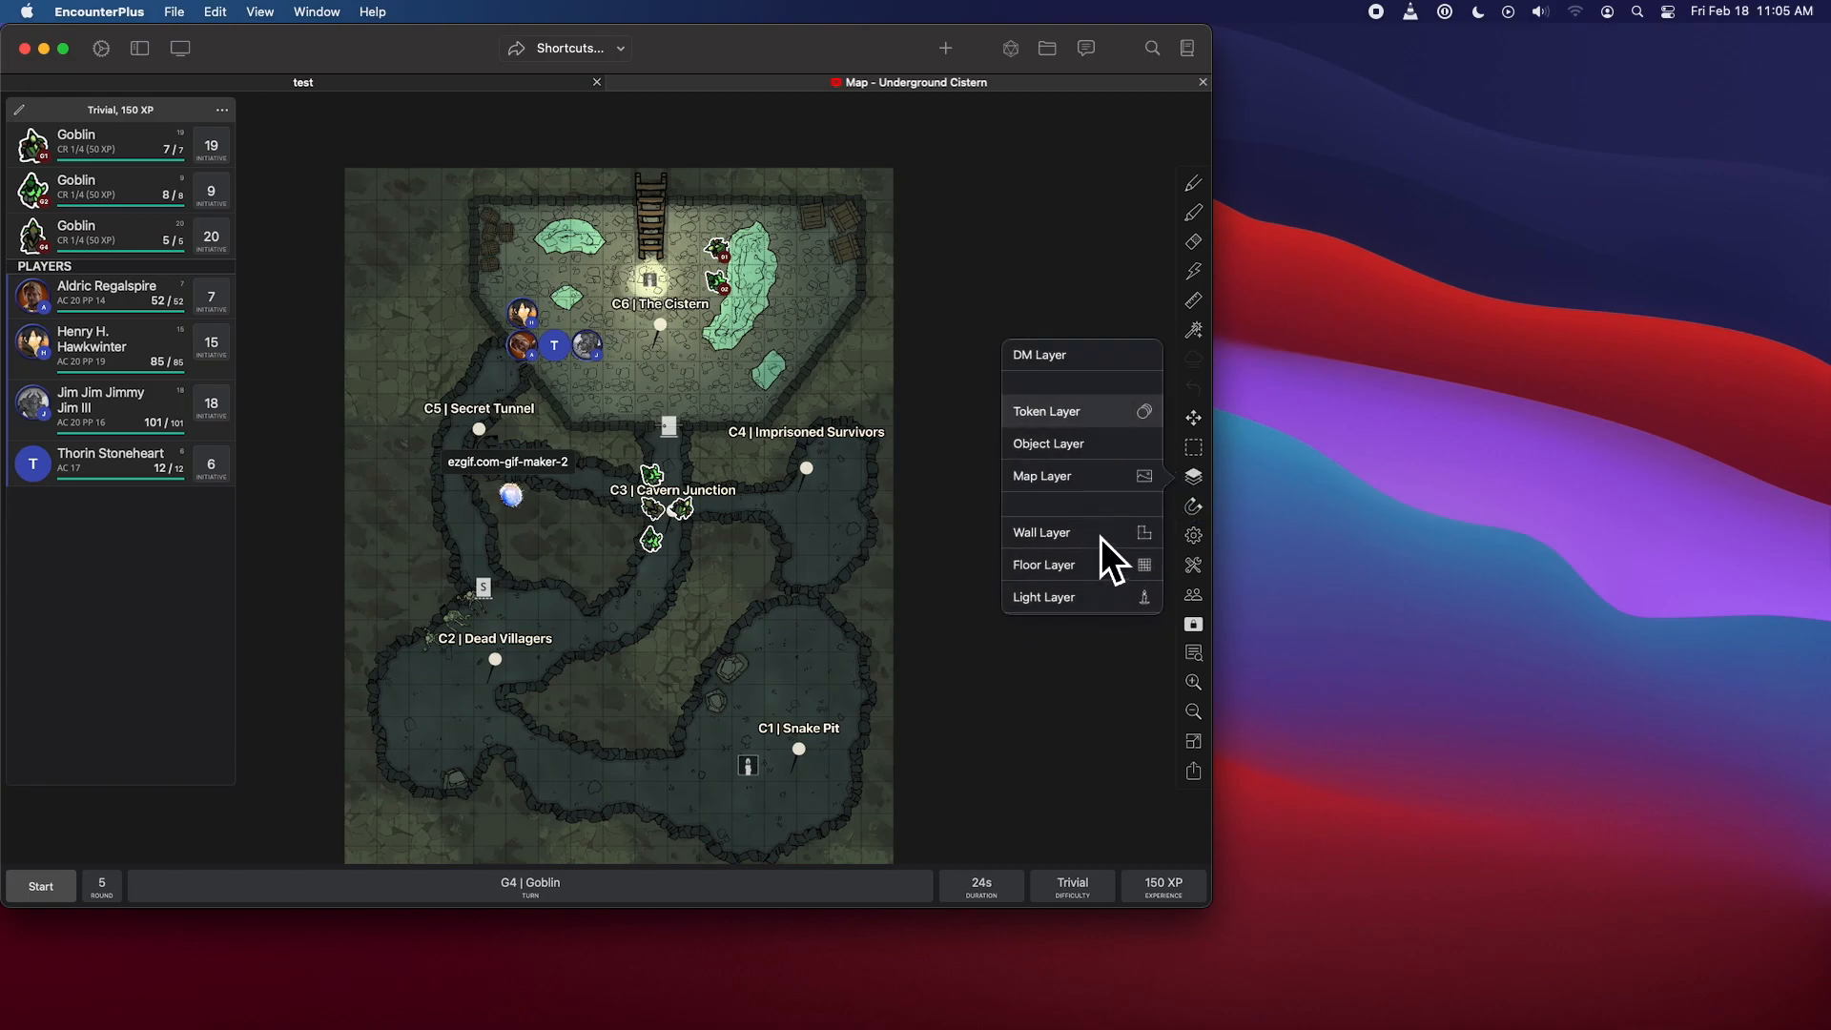
pyautogui.click(1040, 531)
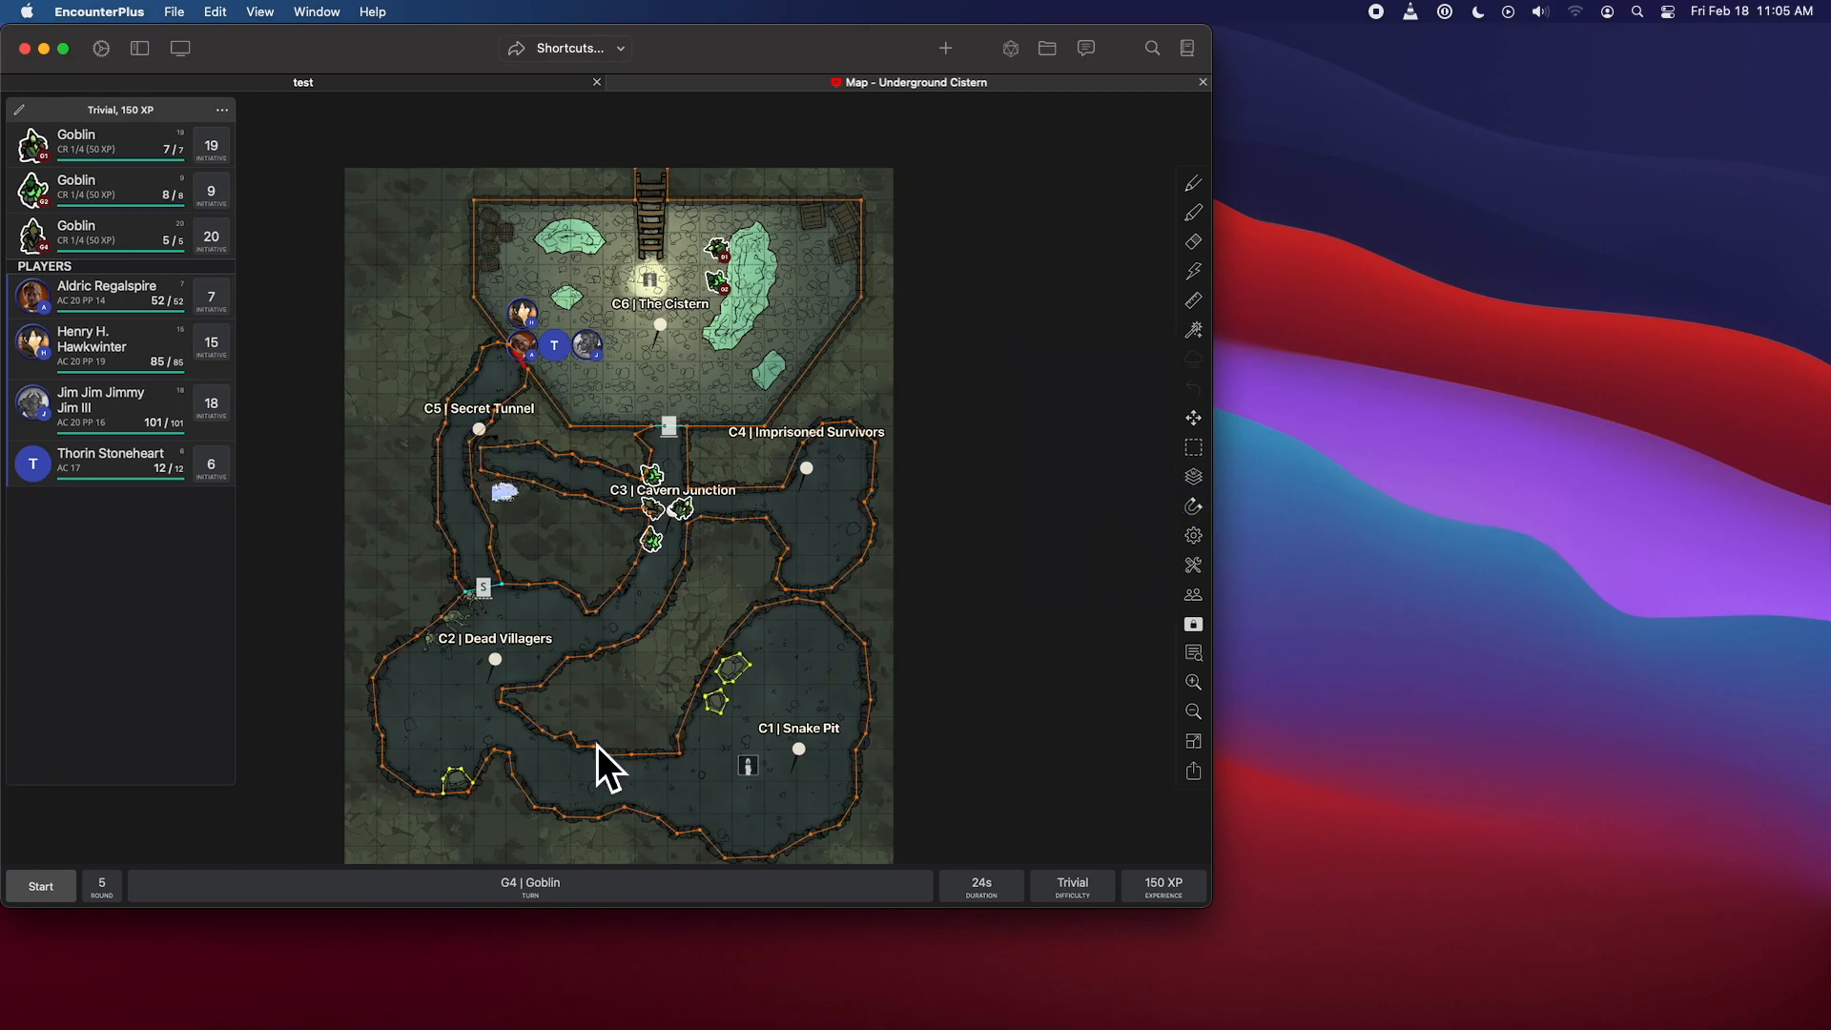
pyautogui.rightClick(608, 765)
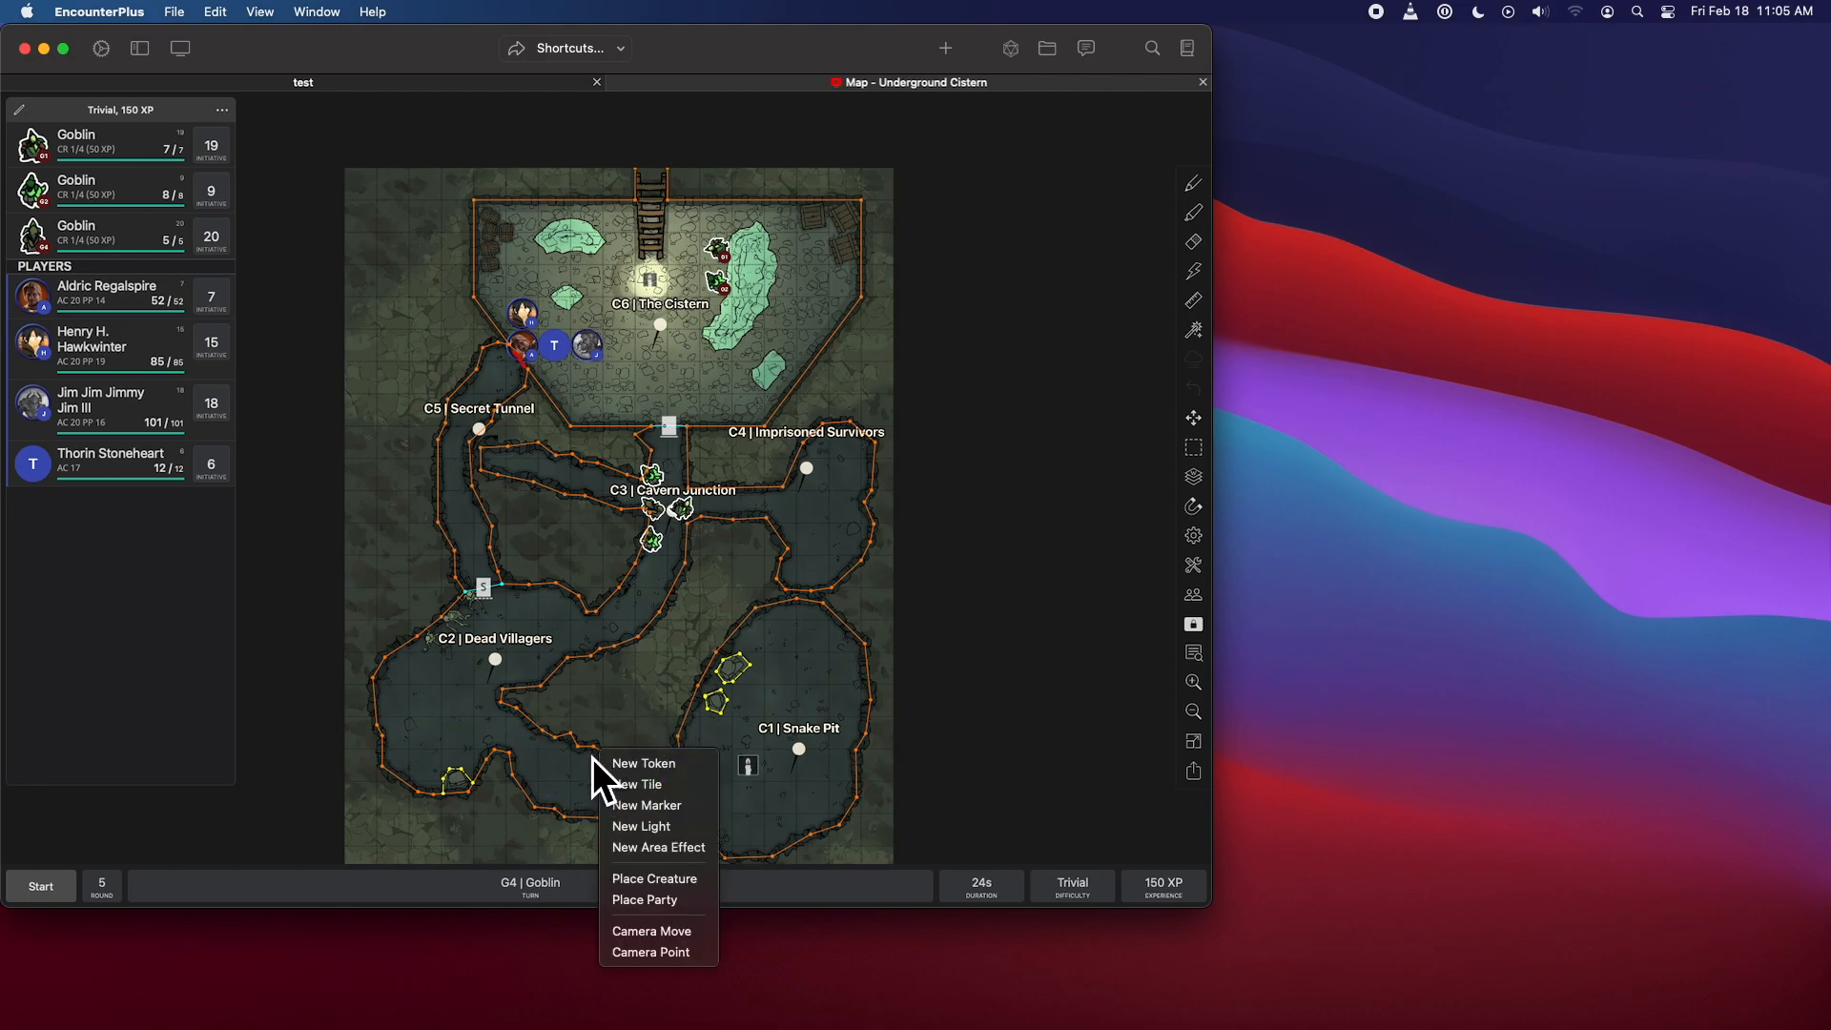
pyautogui.click(640, 826)
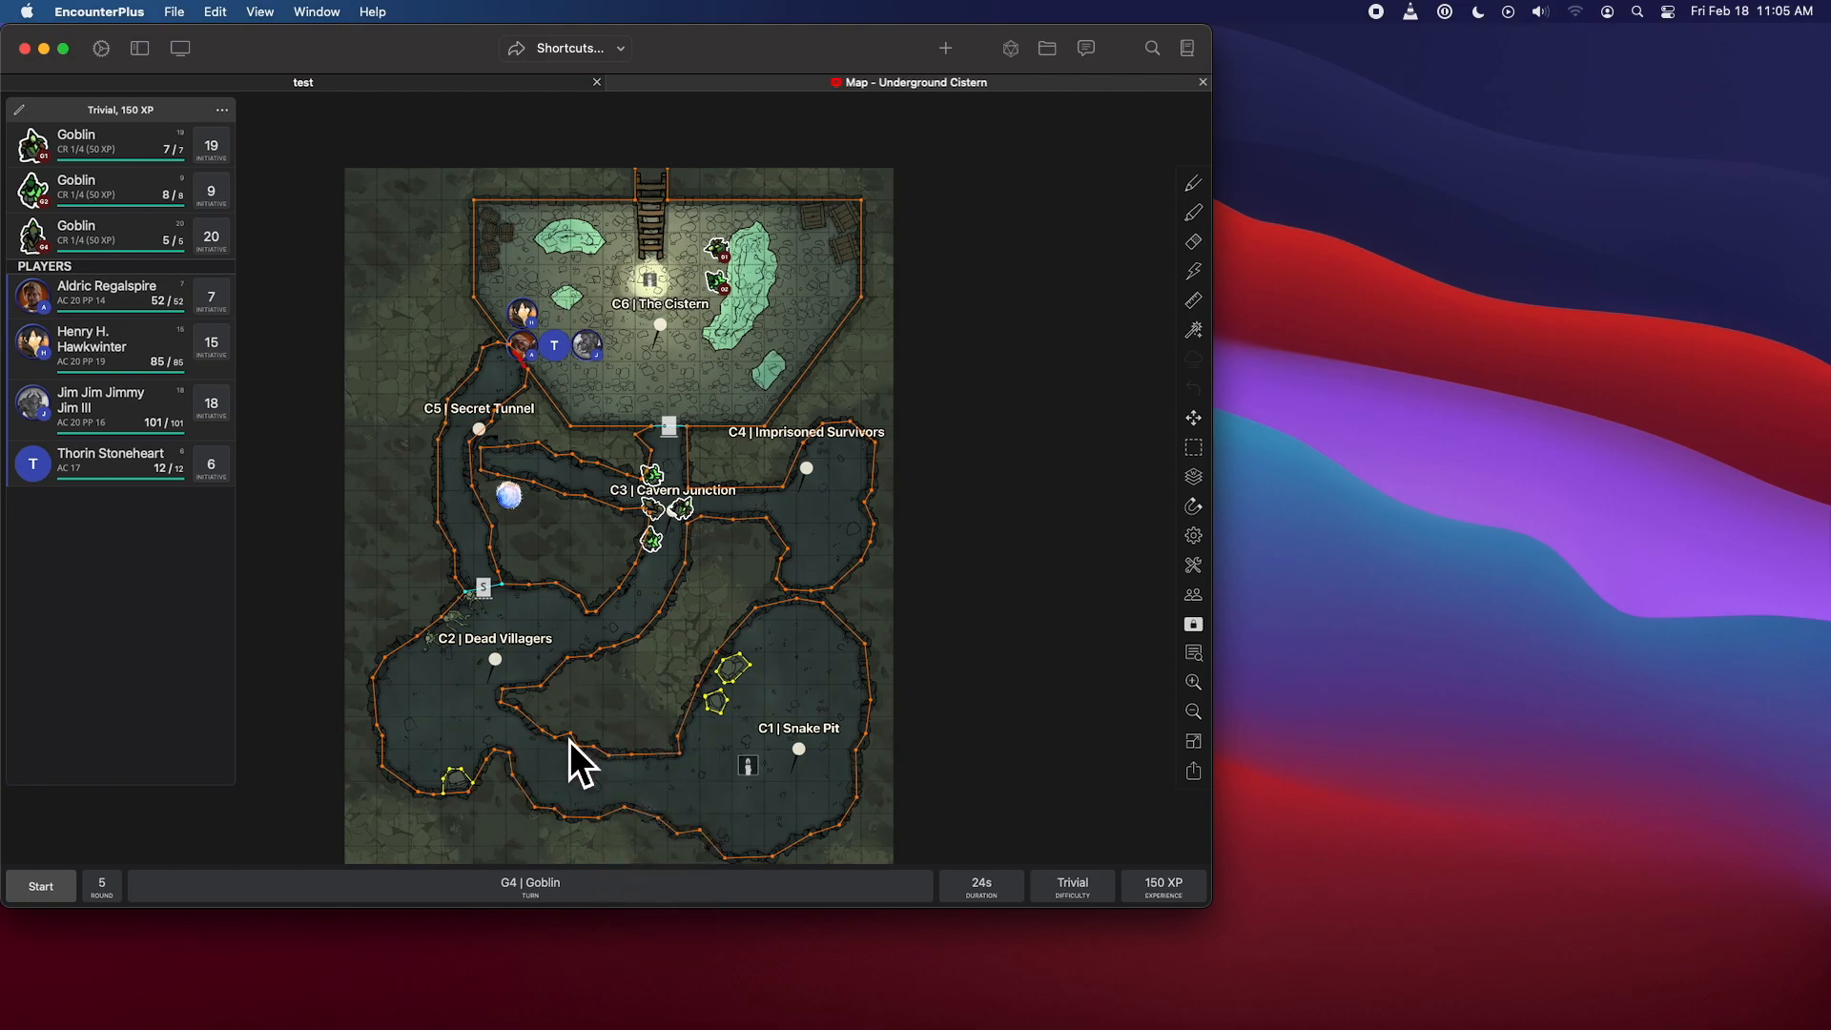
pyautogui.rightClick(572, 760)
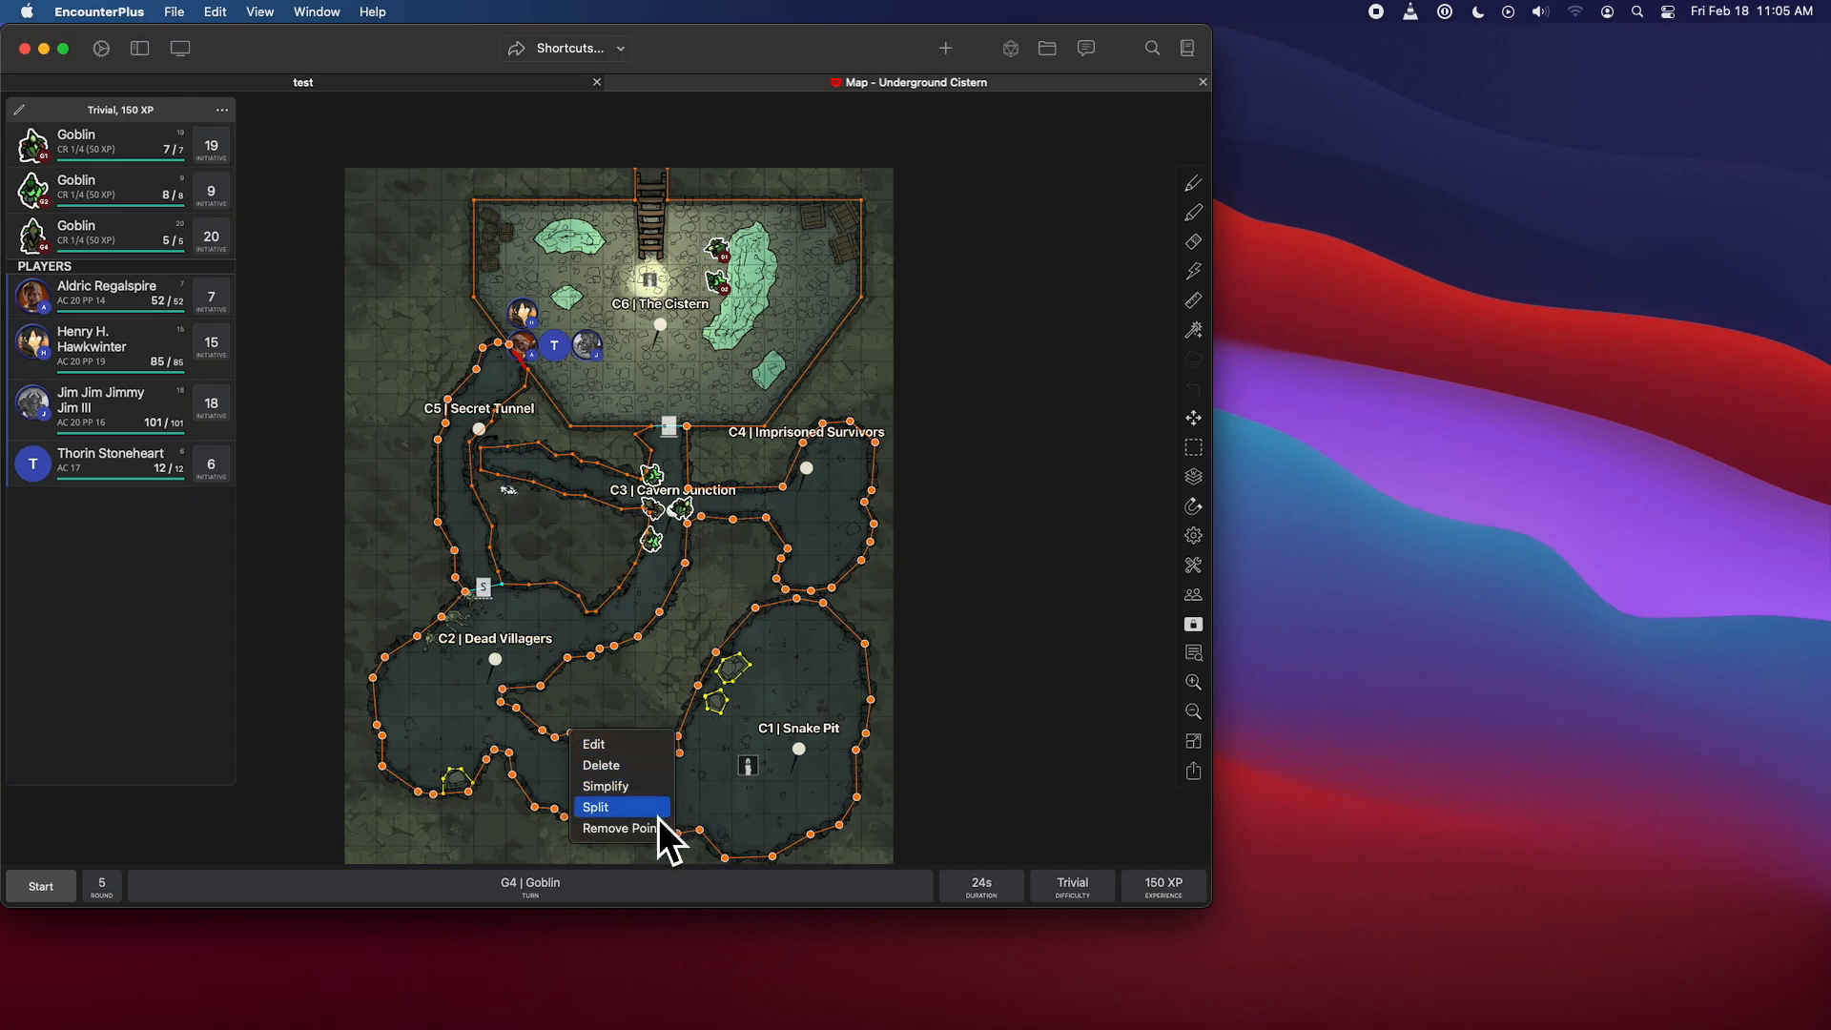
pyautogui.click(595, 806)
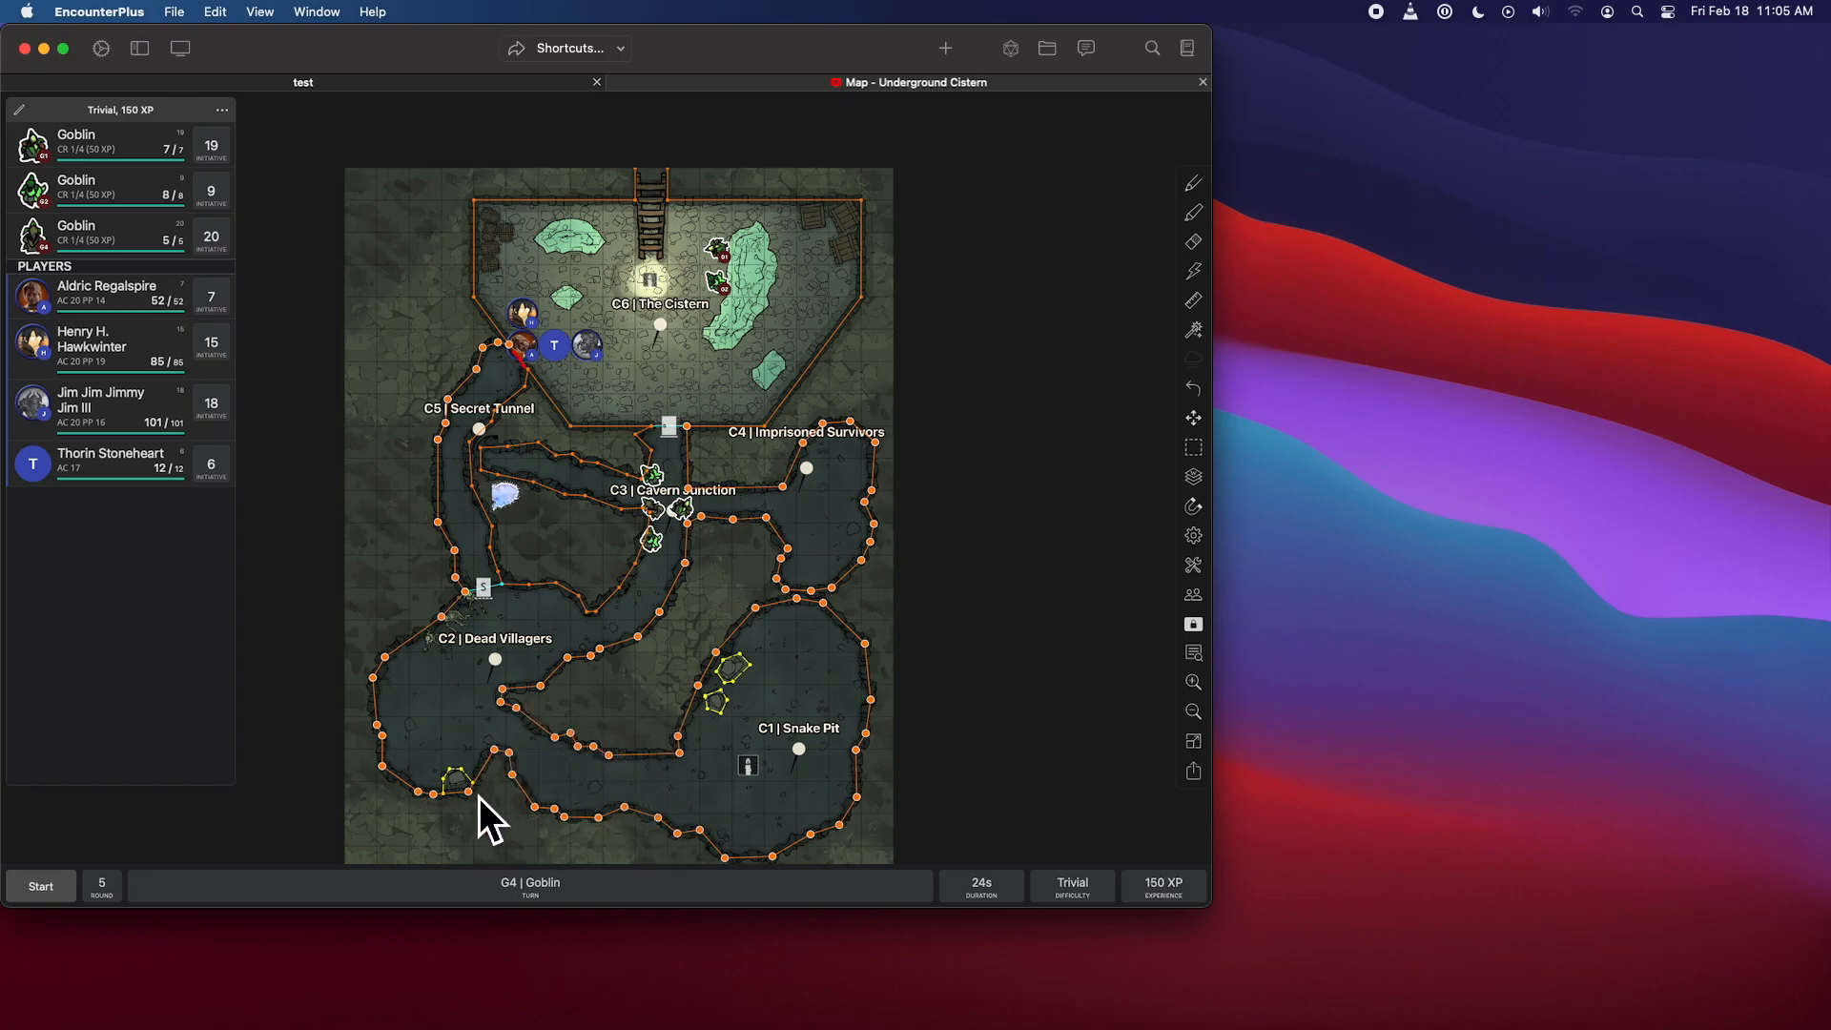
pyautogui.moveTo(453, 479)
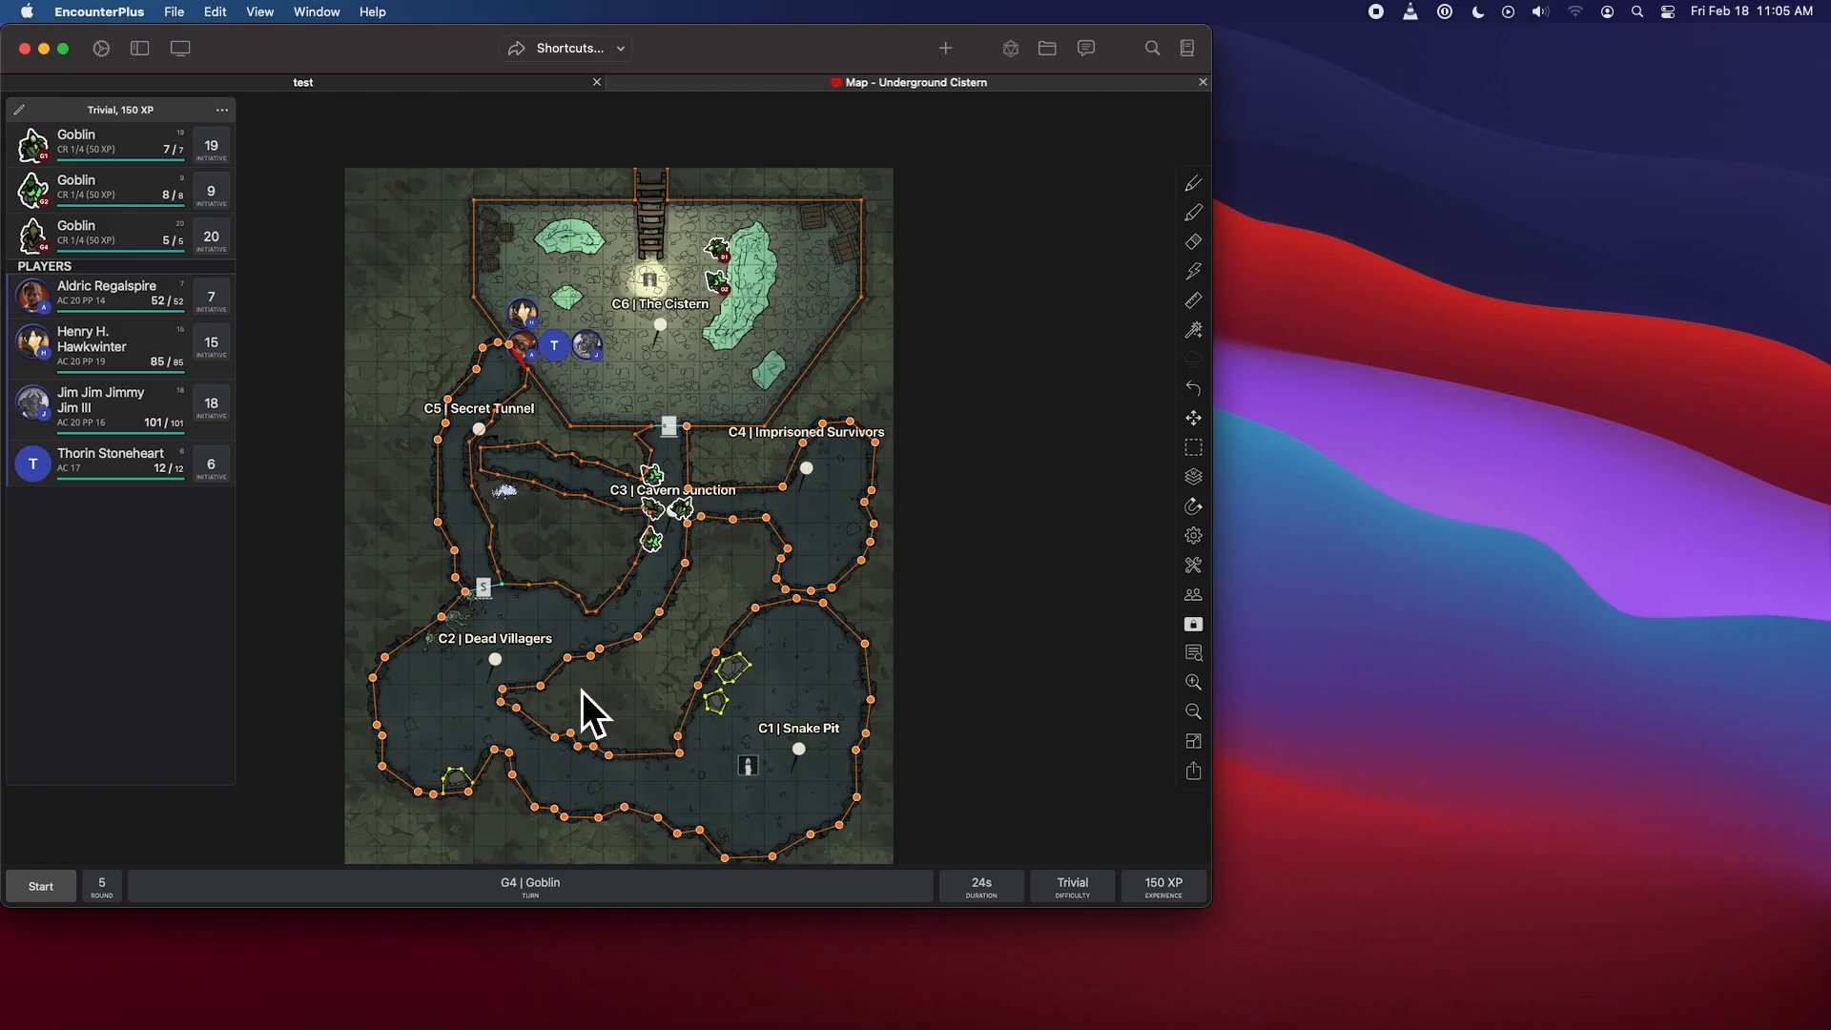
pyautogui.moveTo(695, 724)
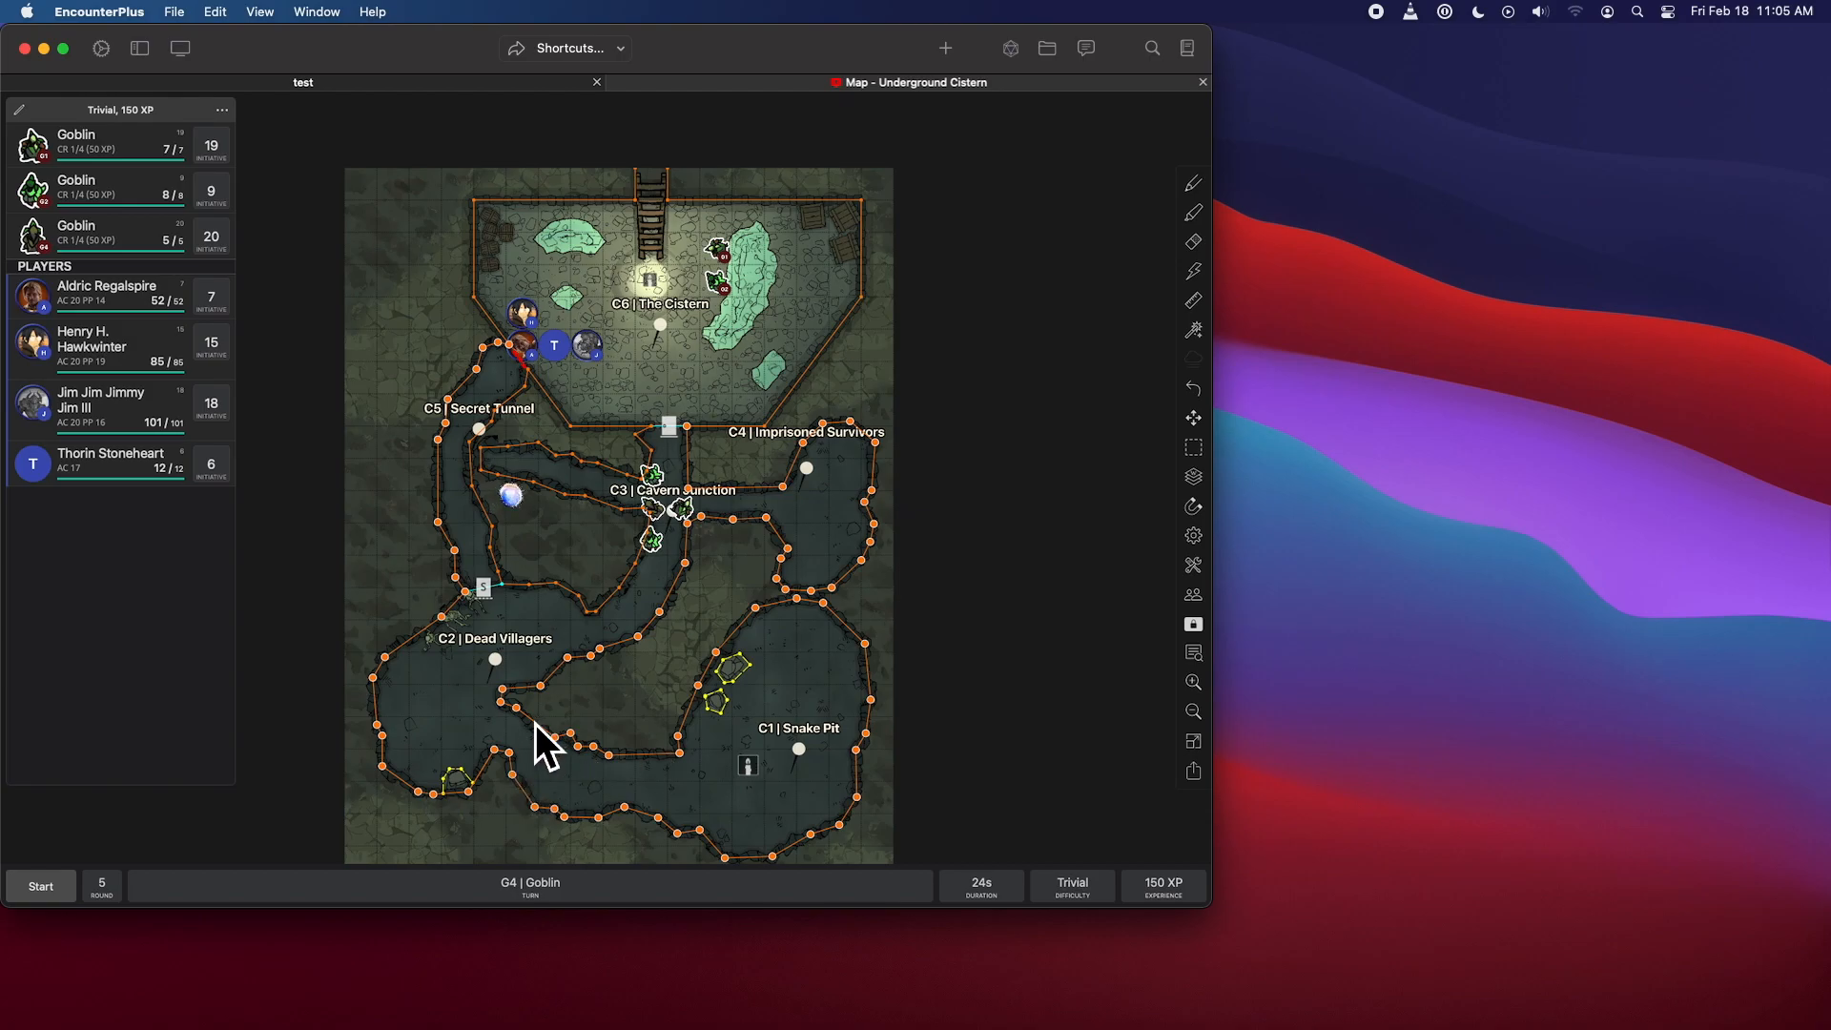
pyautogui.rightClick(546, 742)
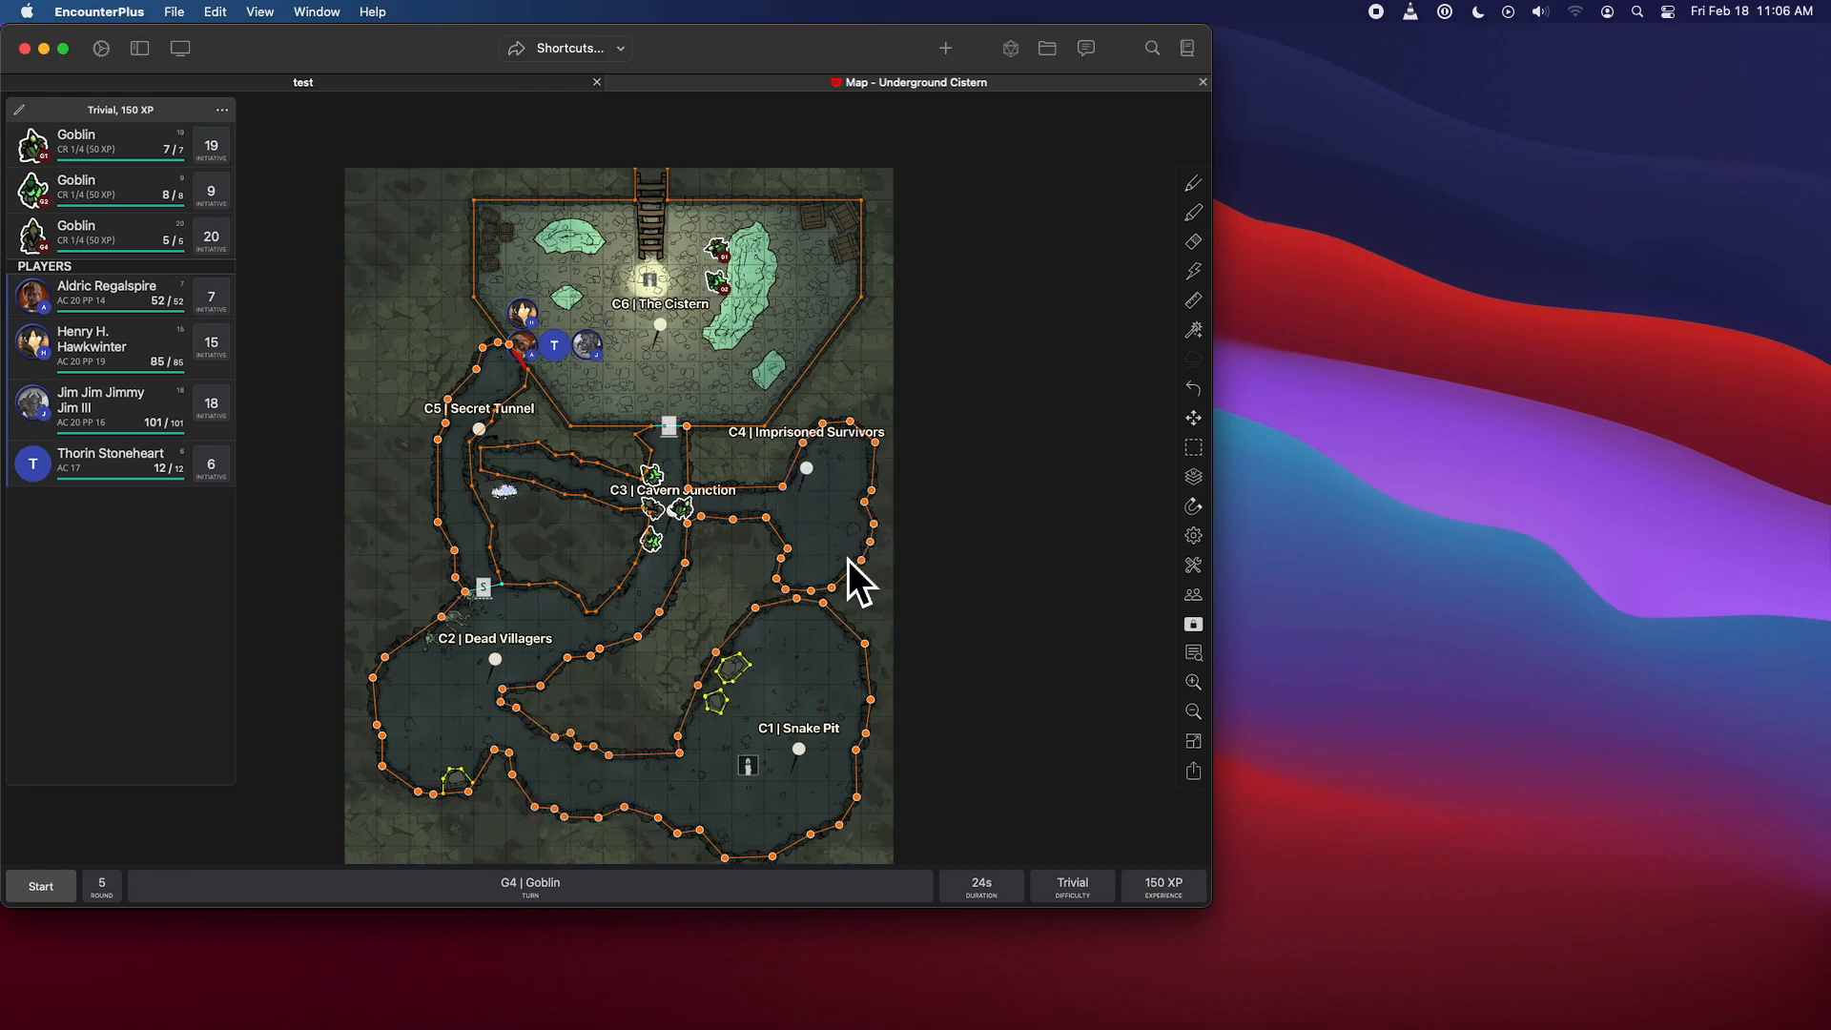
pyautogui.moveTo(560, 719)
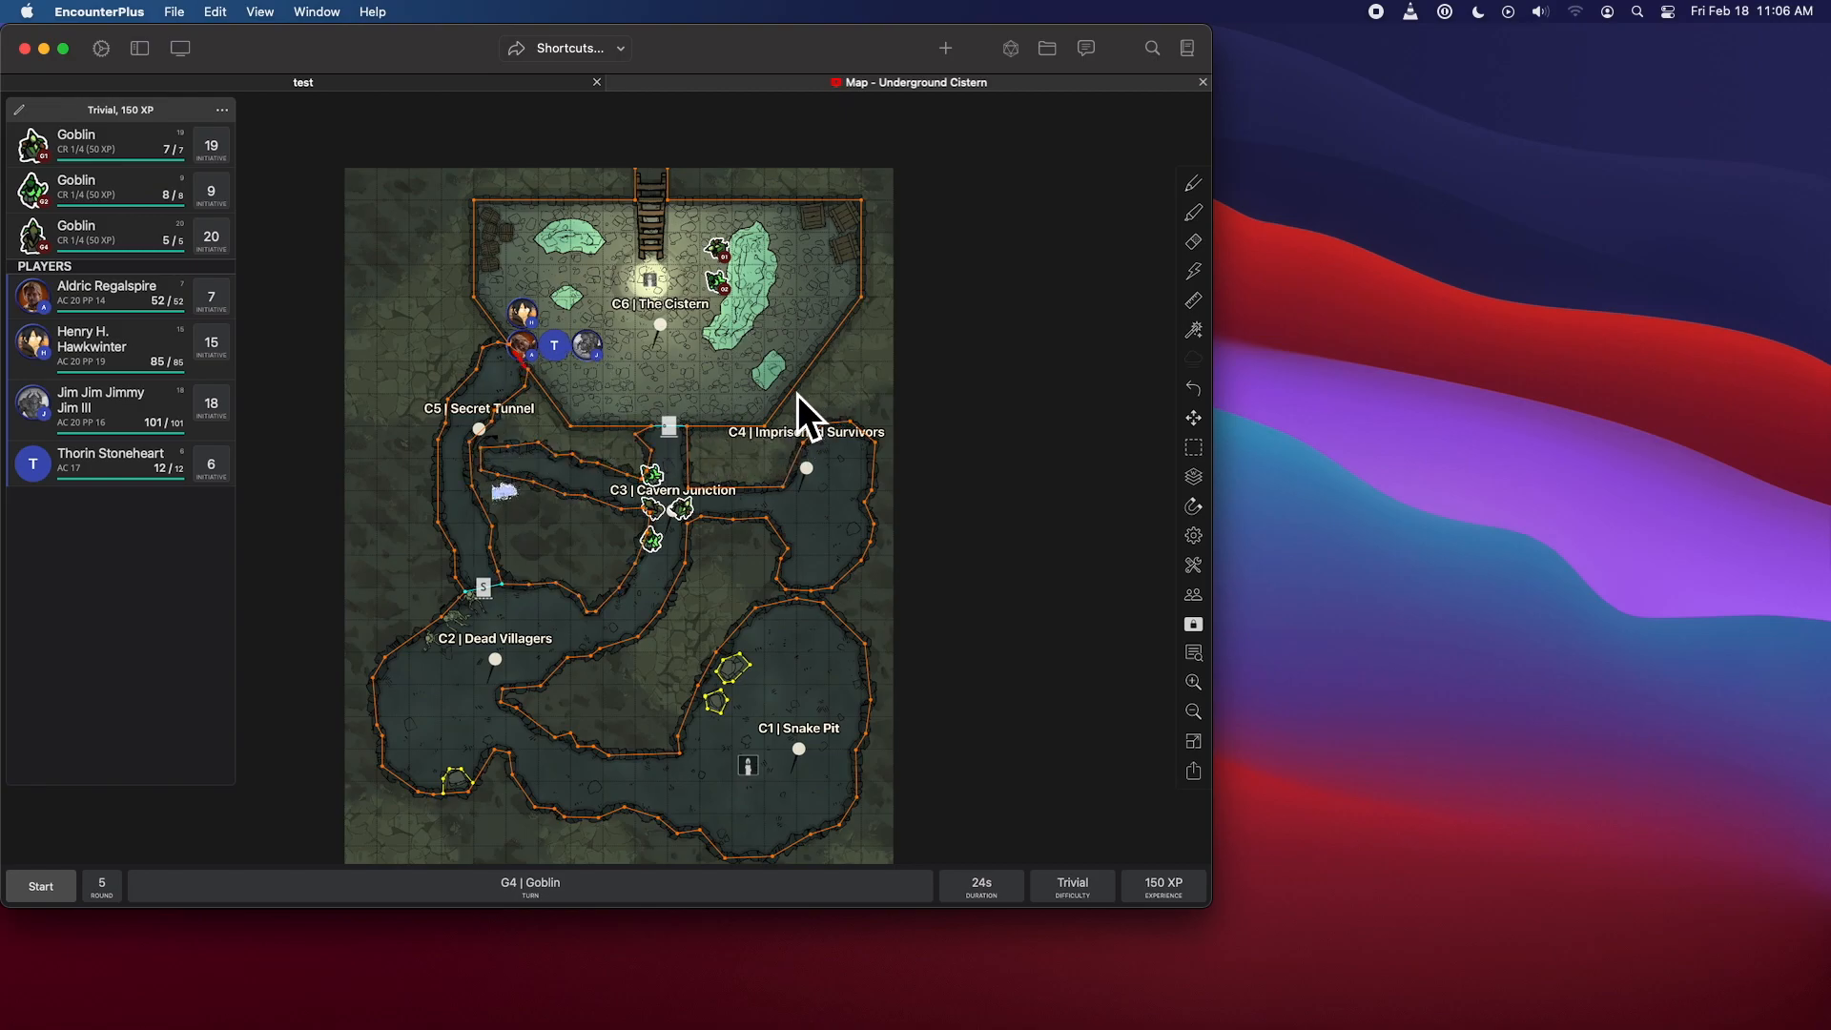
pyautogui.moveTo(524, 525)
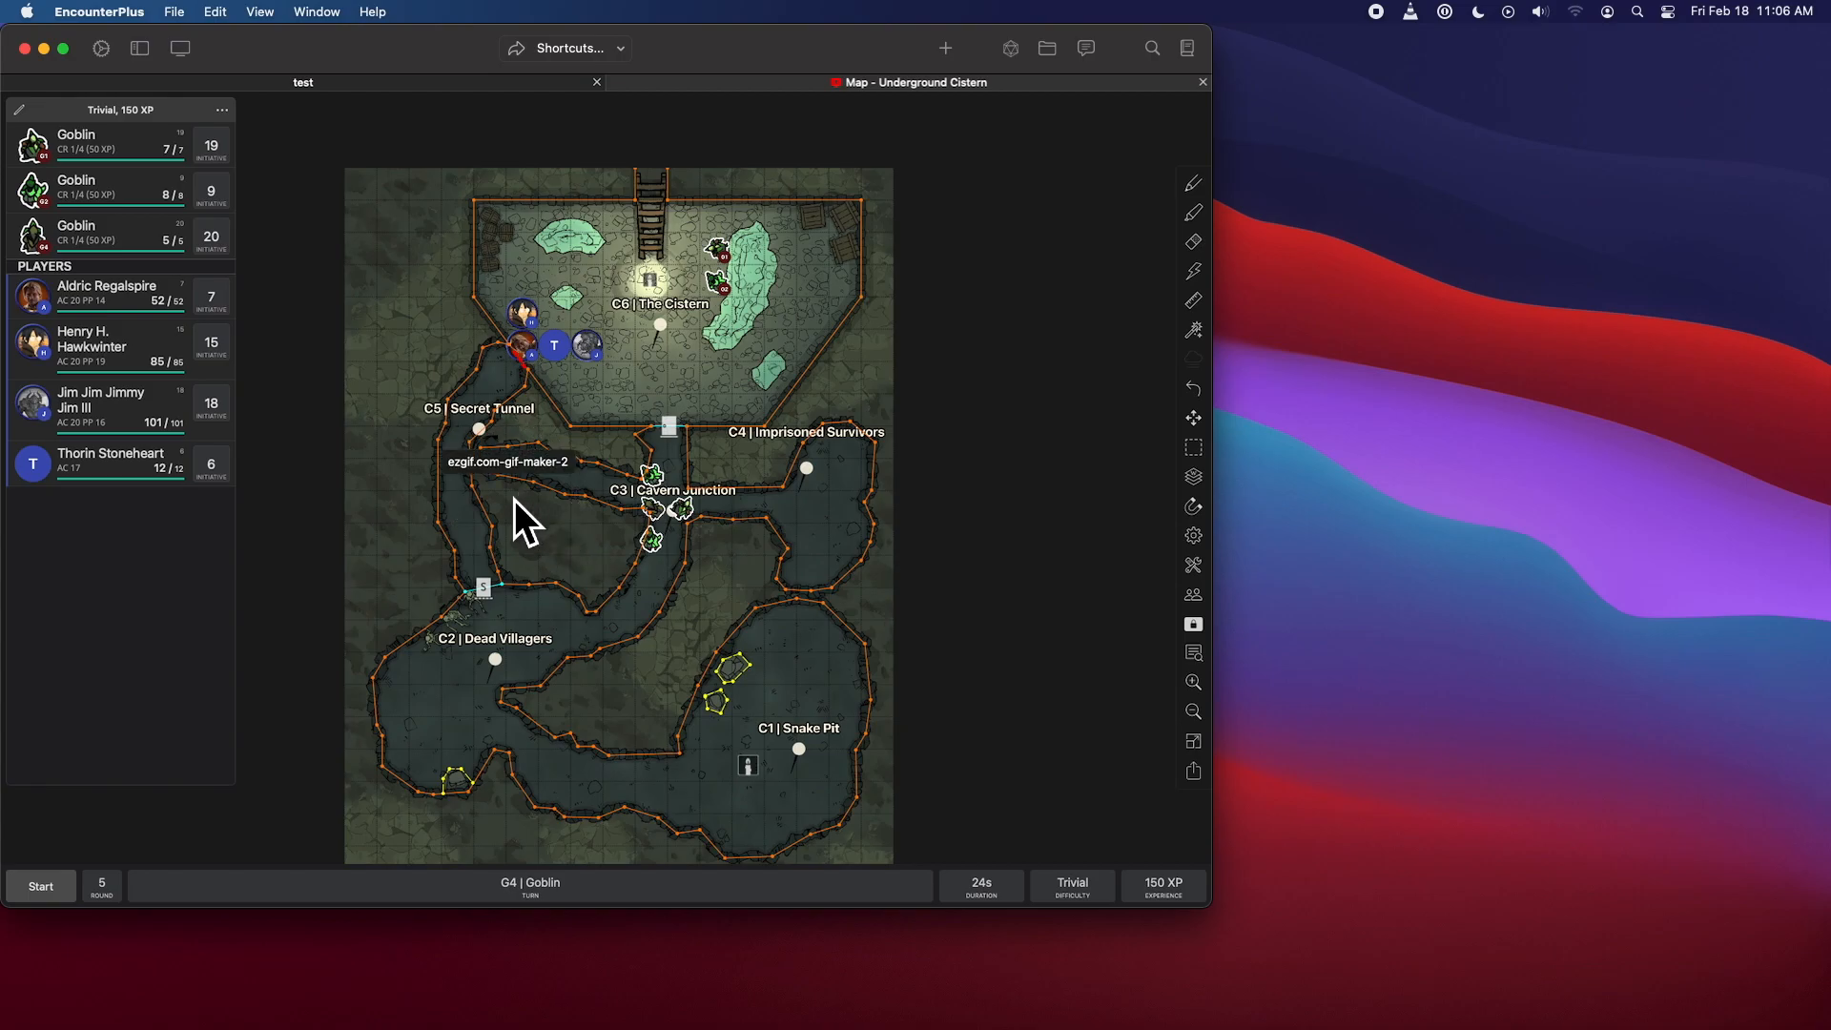
pyautogui.moveTo(1086, 547)
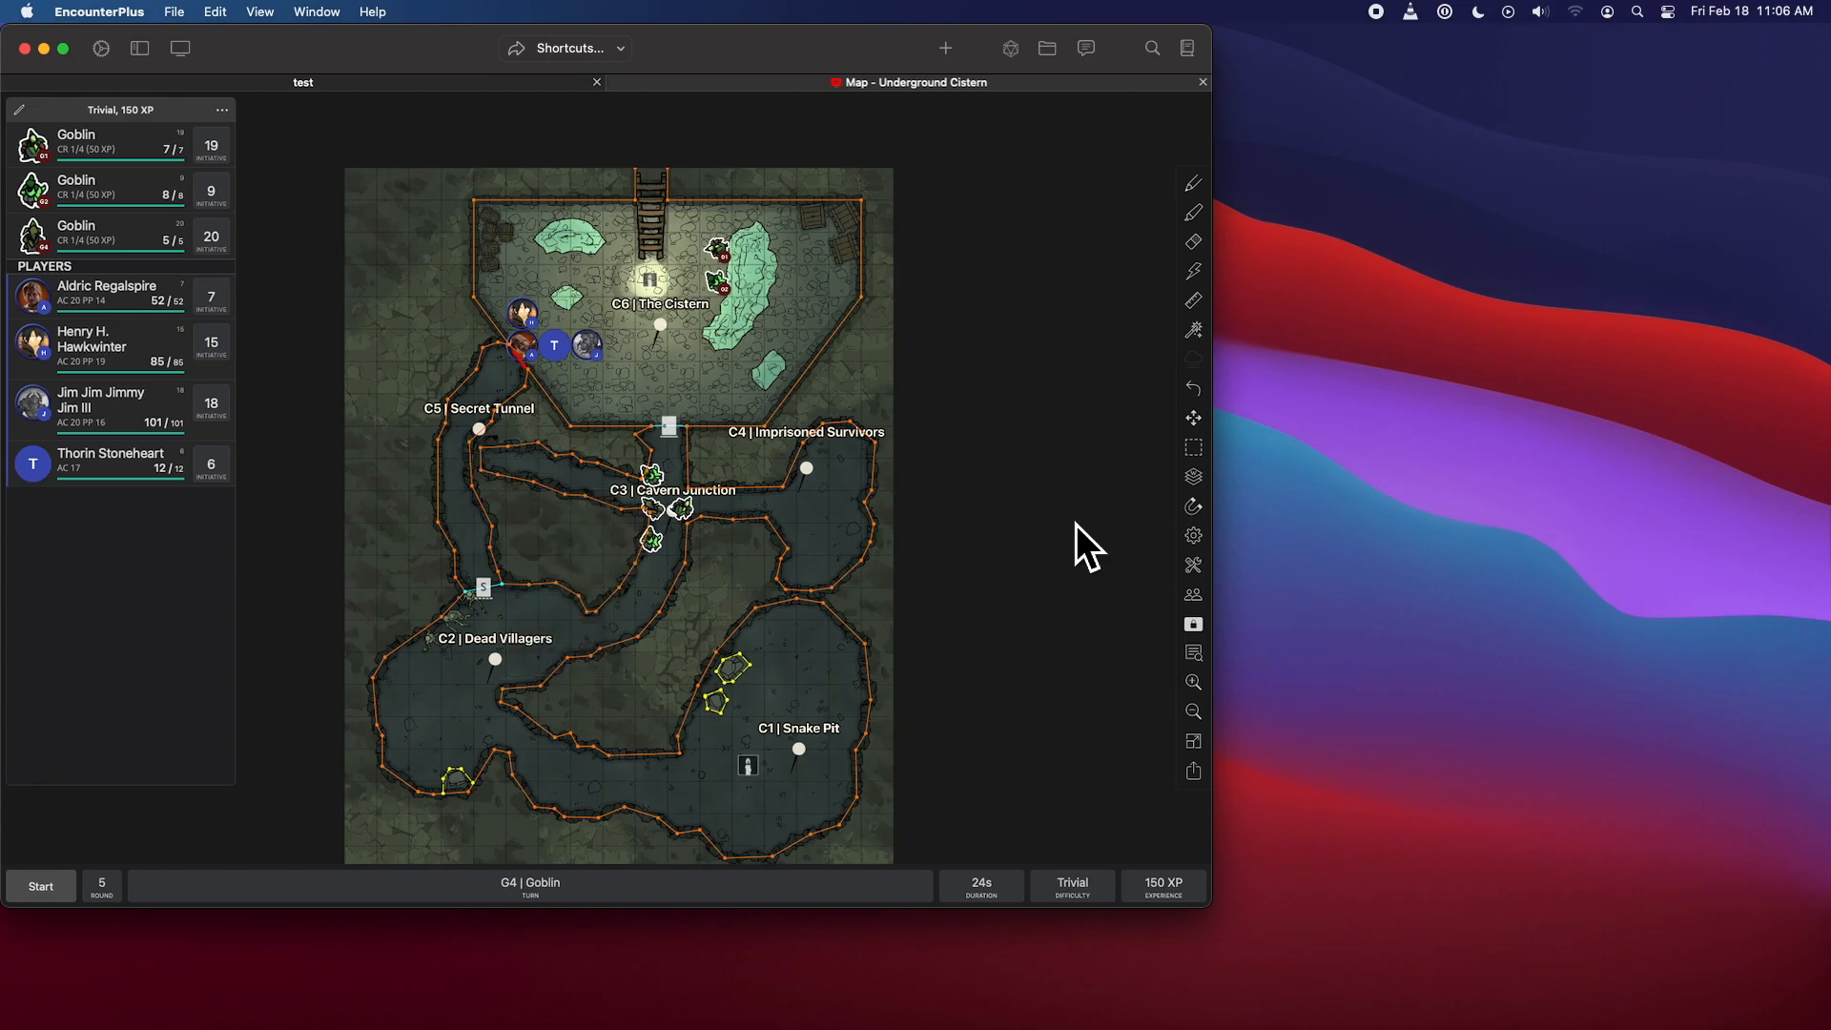
# - Delete Pagalor's 1d10+4 damage roll from the Messages log, then close the panel
pyautogui.click(1083, 48)
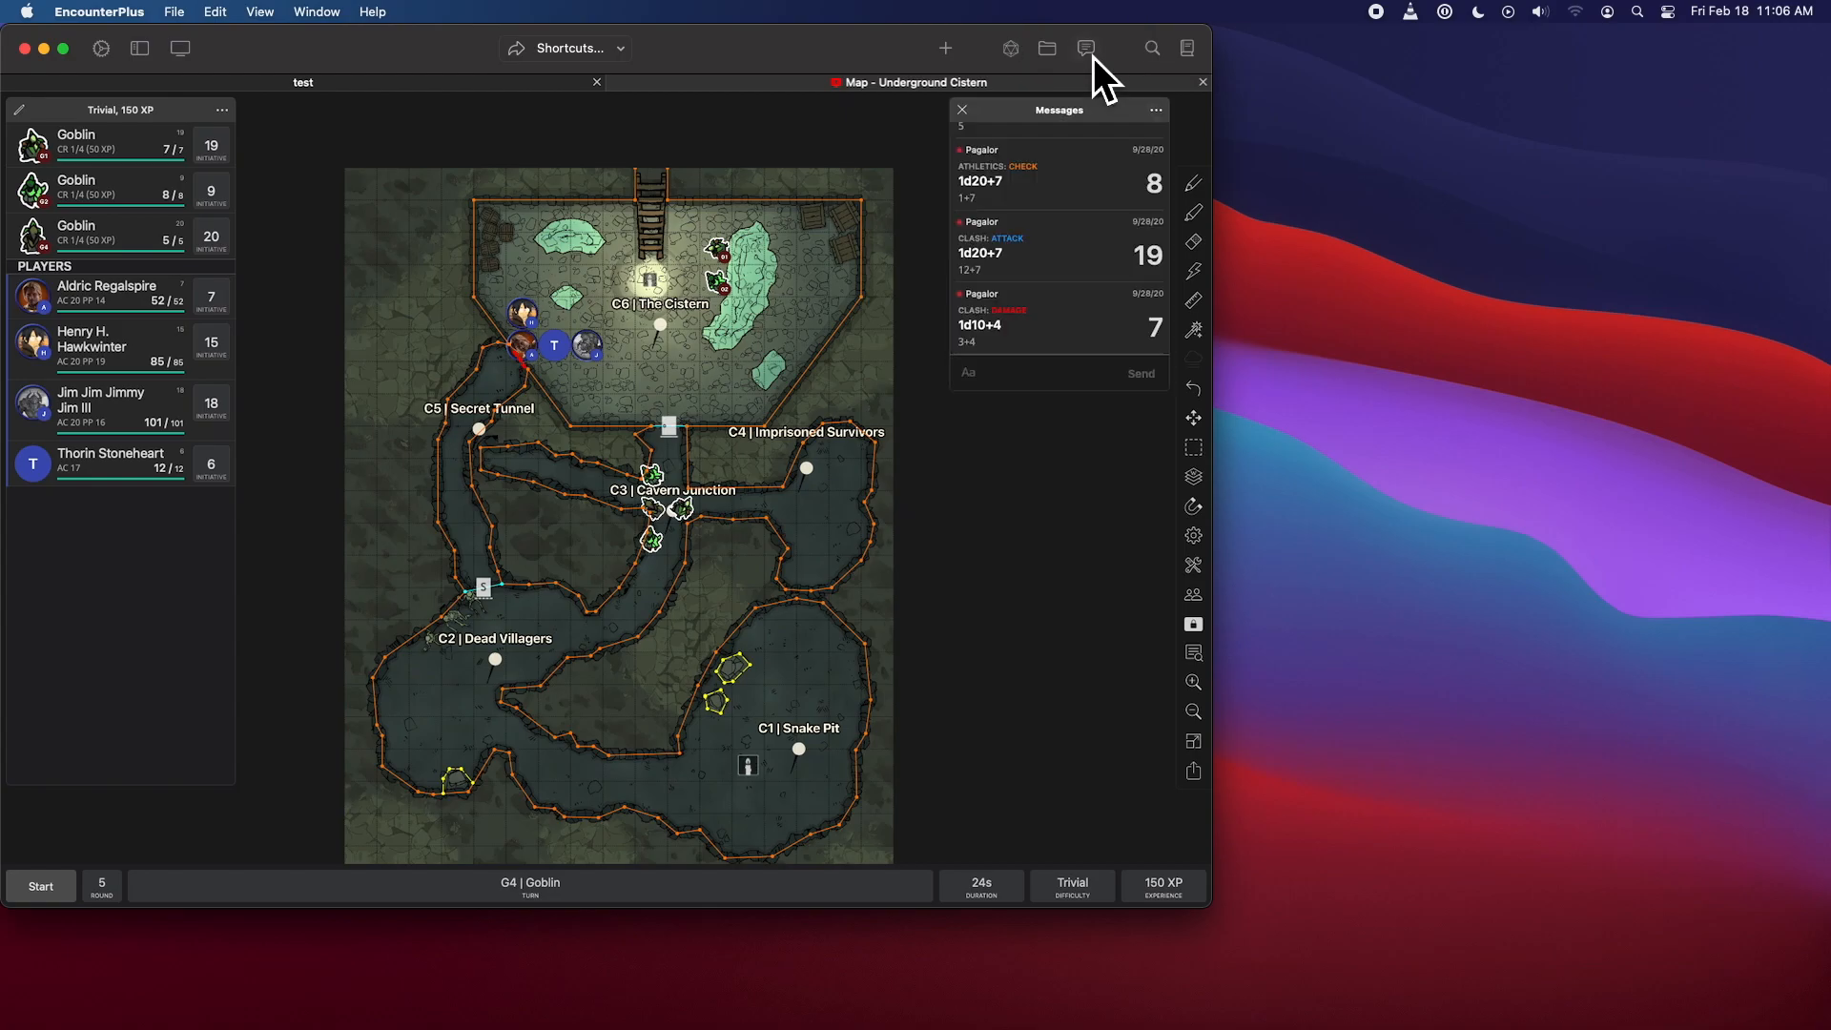
pyautogui.moveTo(1057, 170)
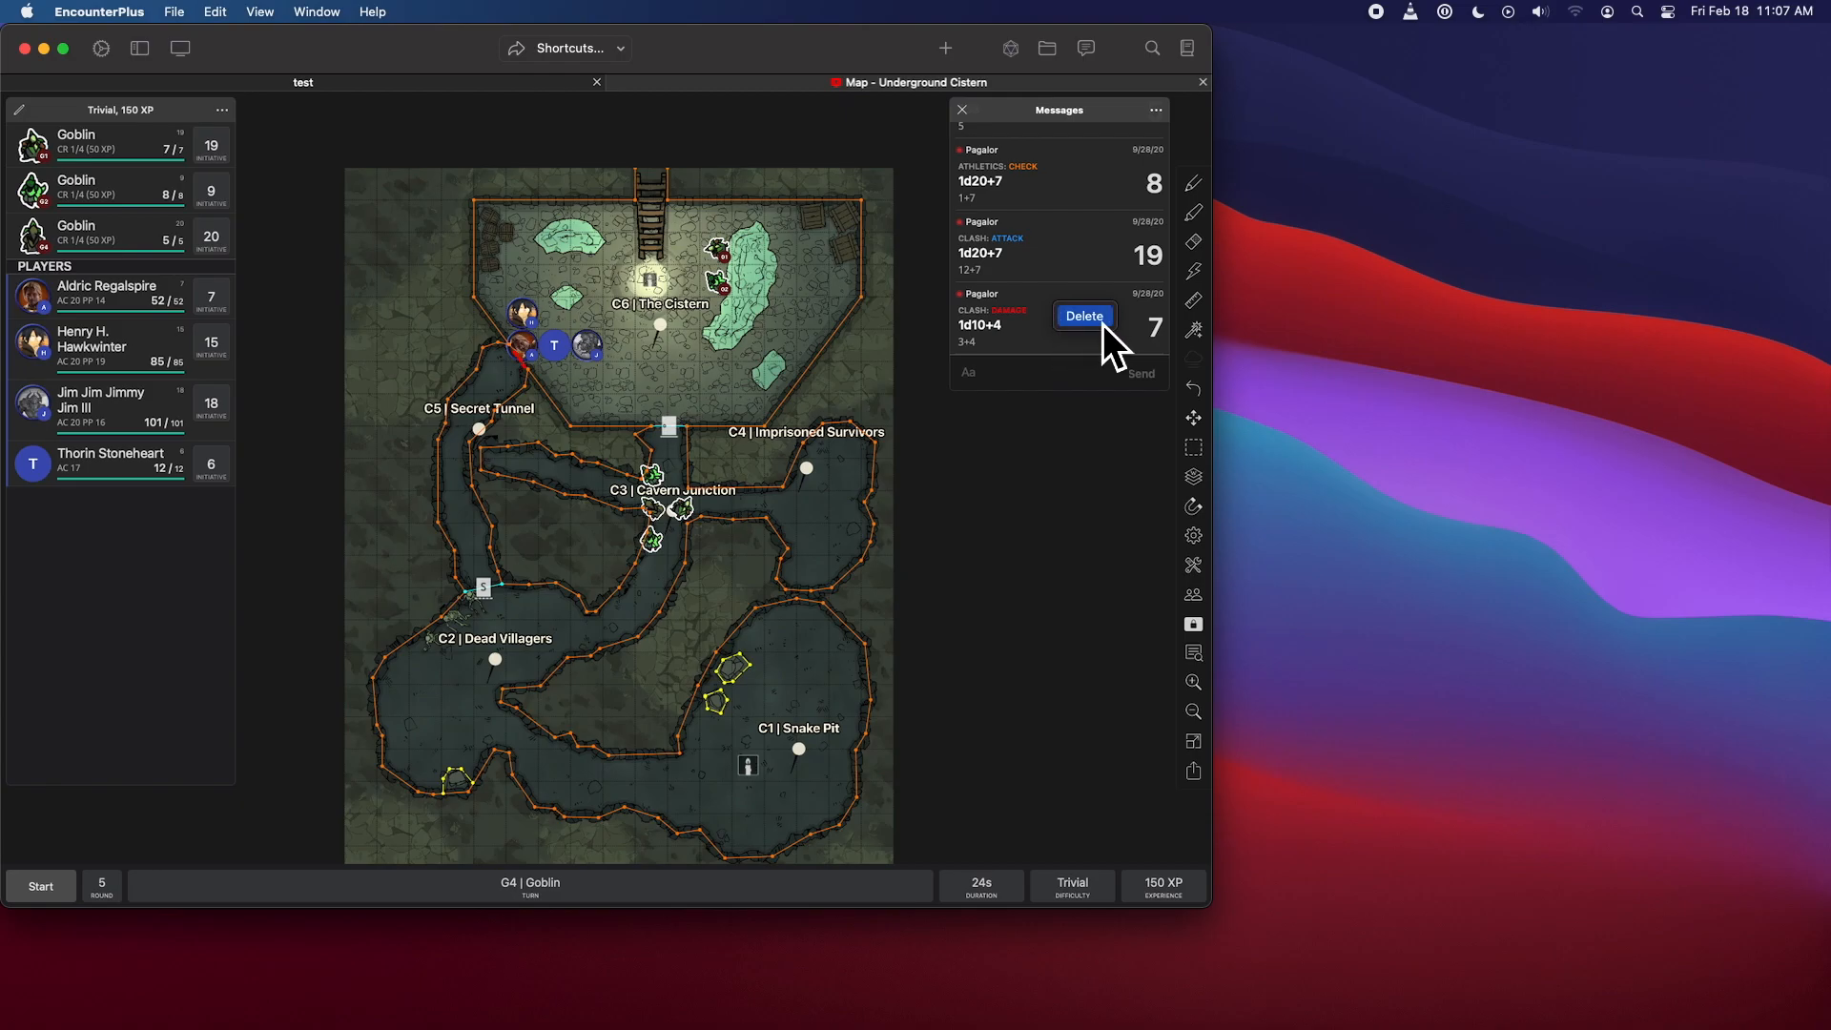
pyautogui.moveTo(1122, 356)
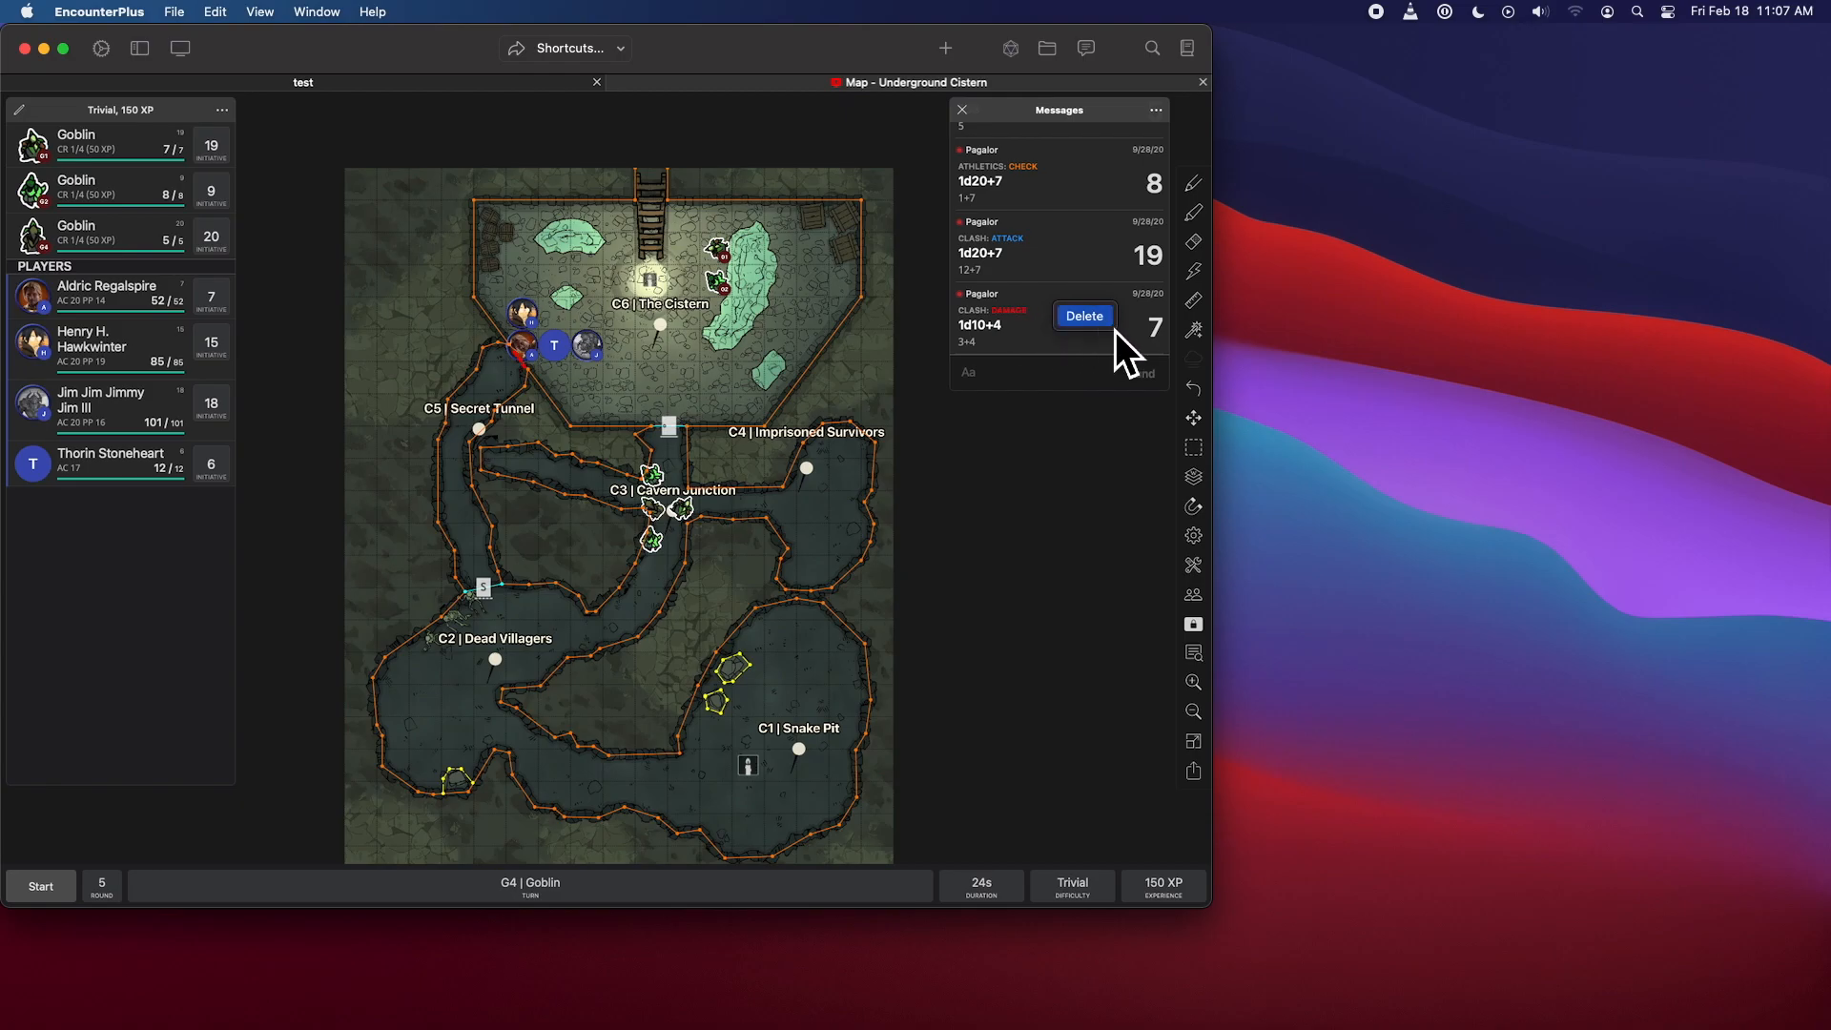
pyautogui.click(1082, 316)
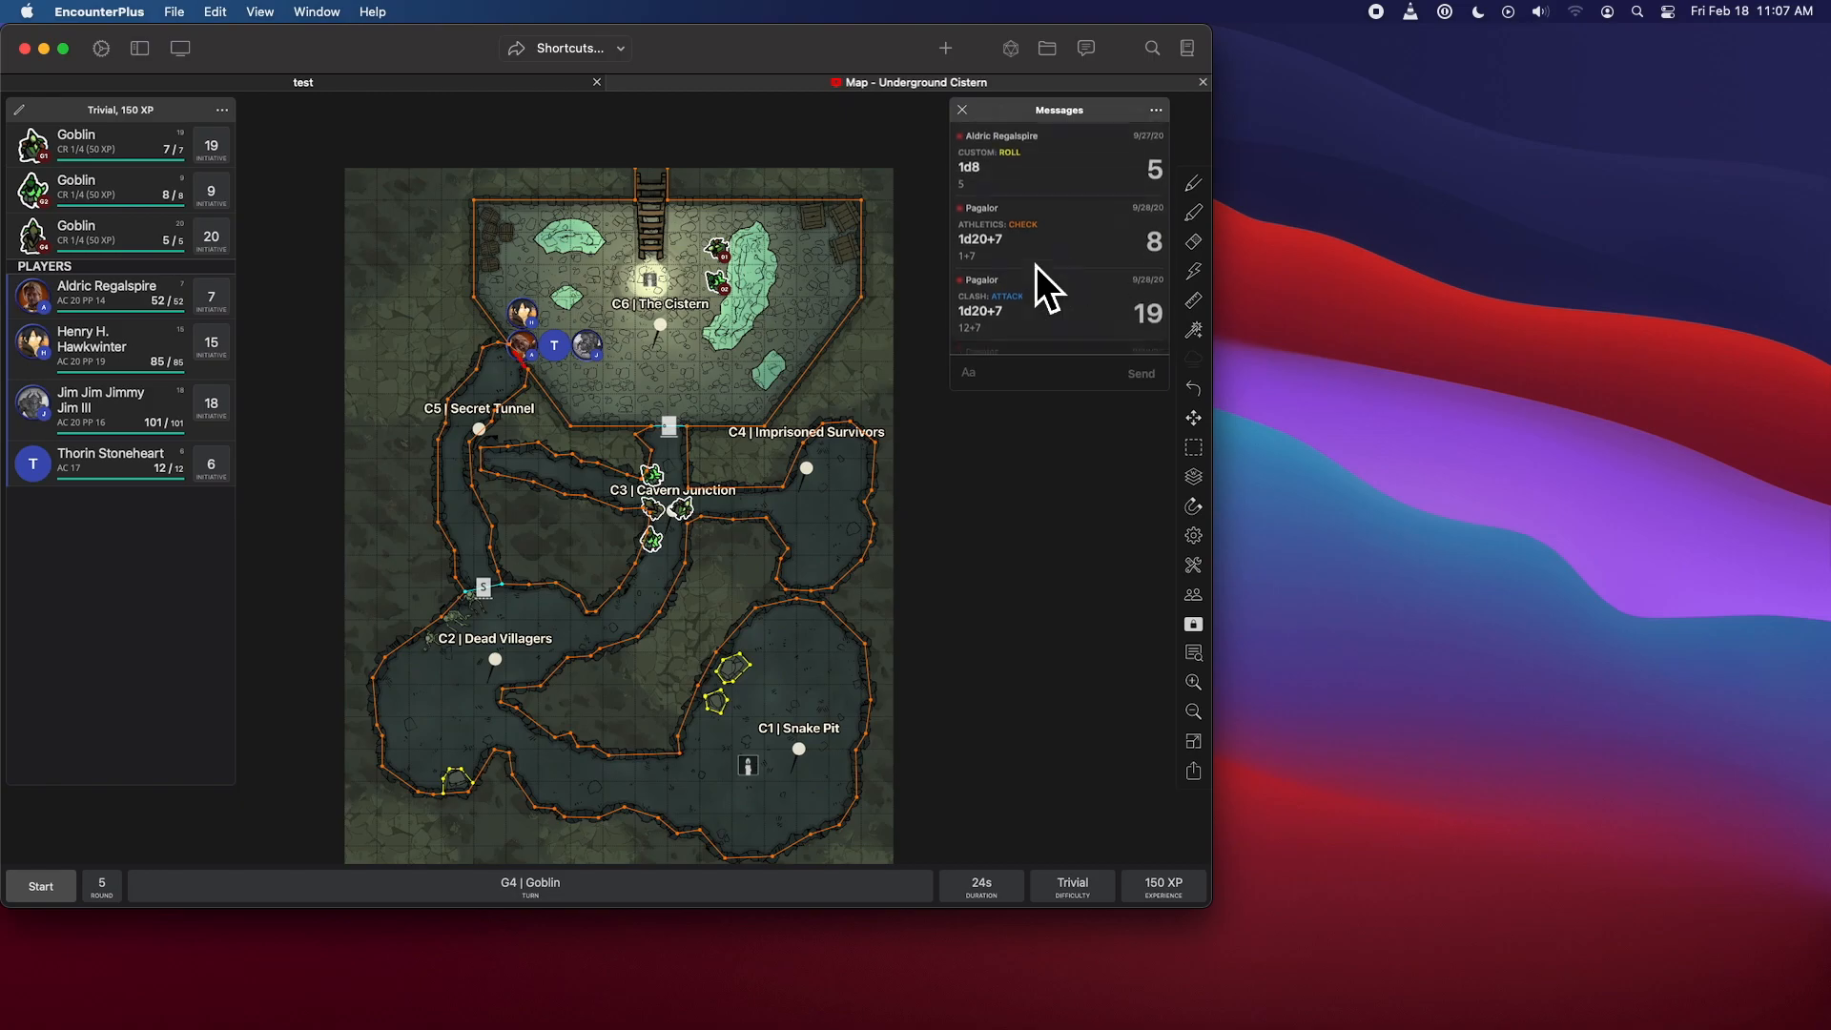
pyautogui.scroll(3)
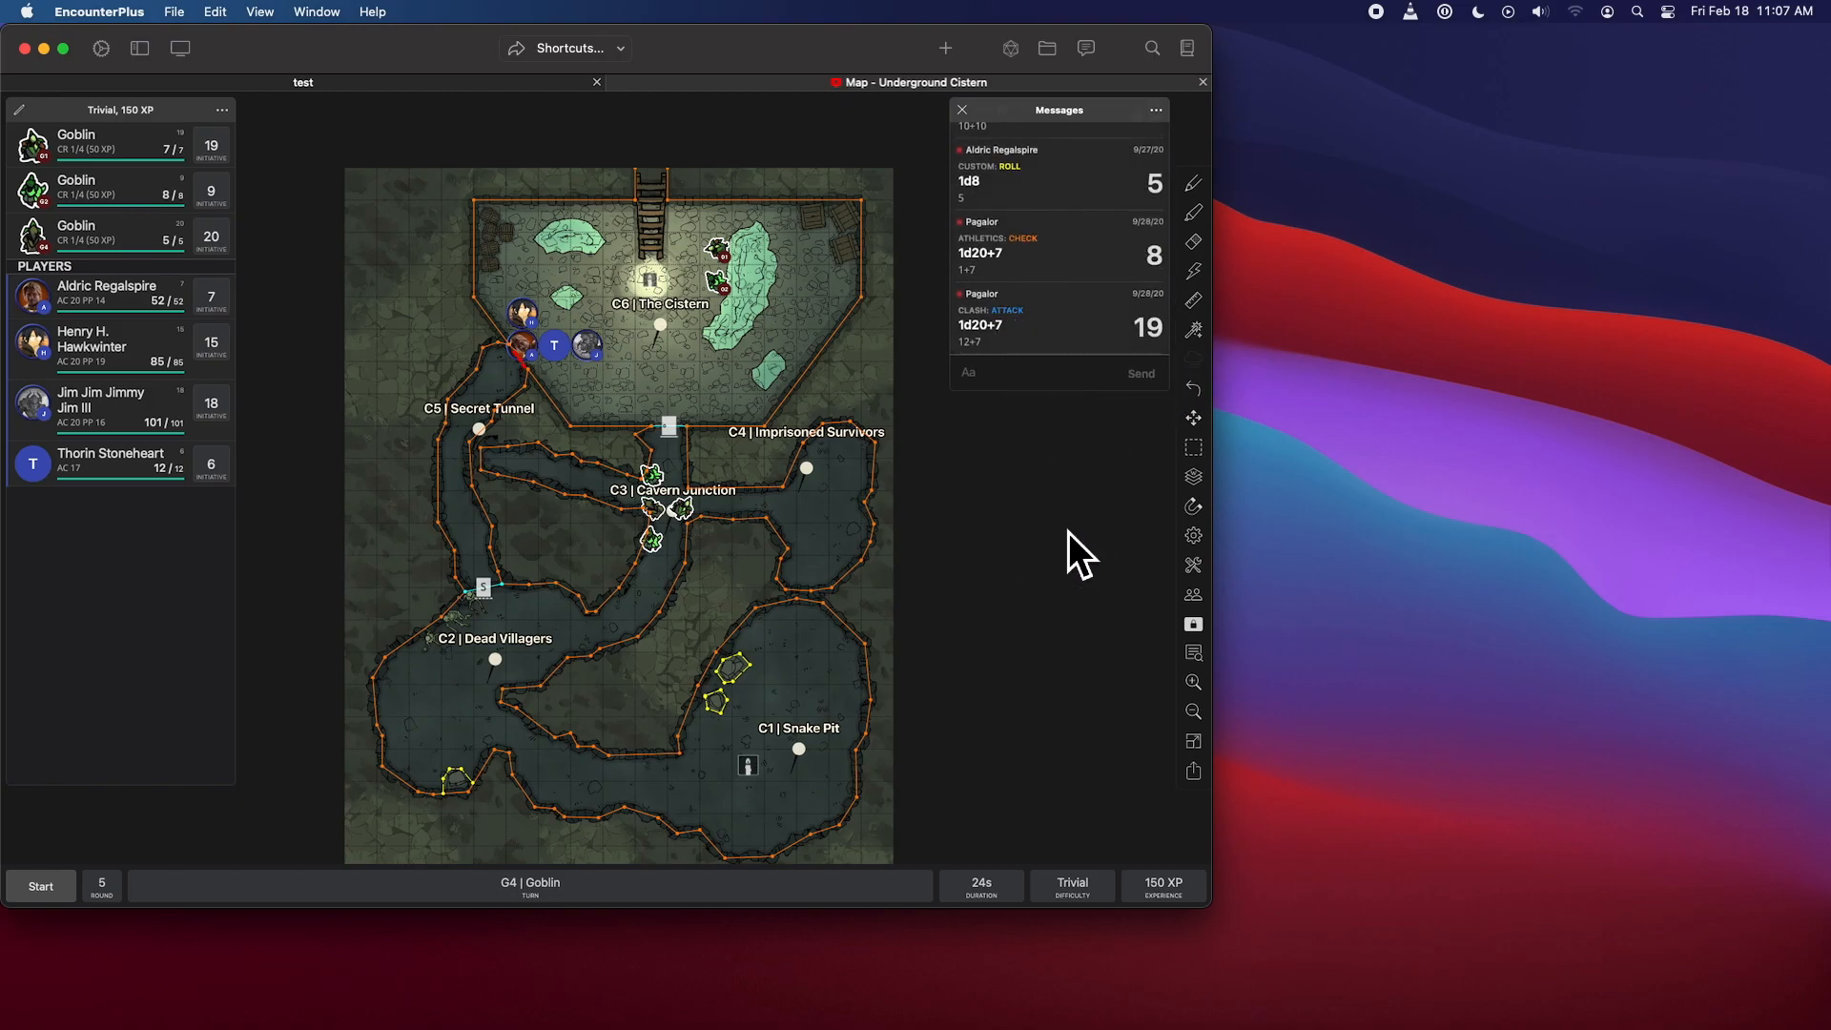
pyautogui.click(962, 109)
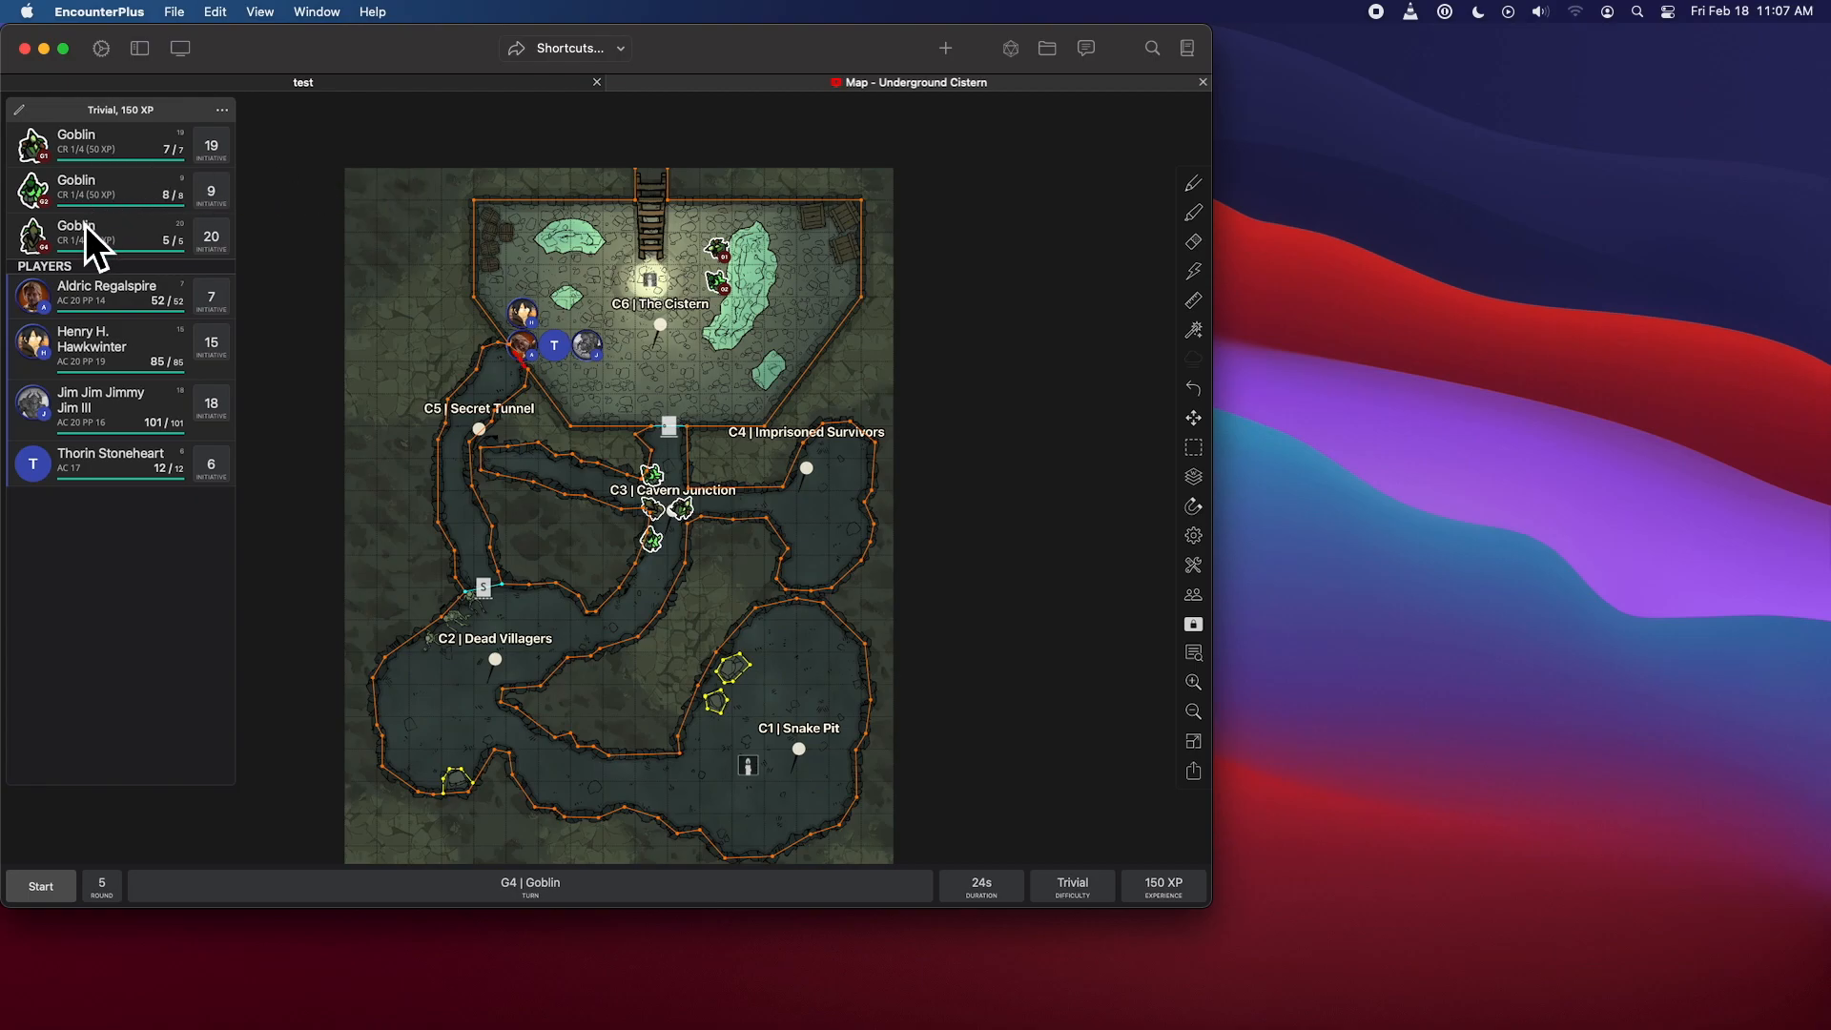
pyautogui.moveTo(126, 316)
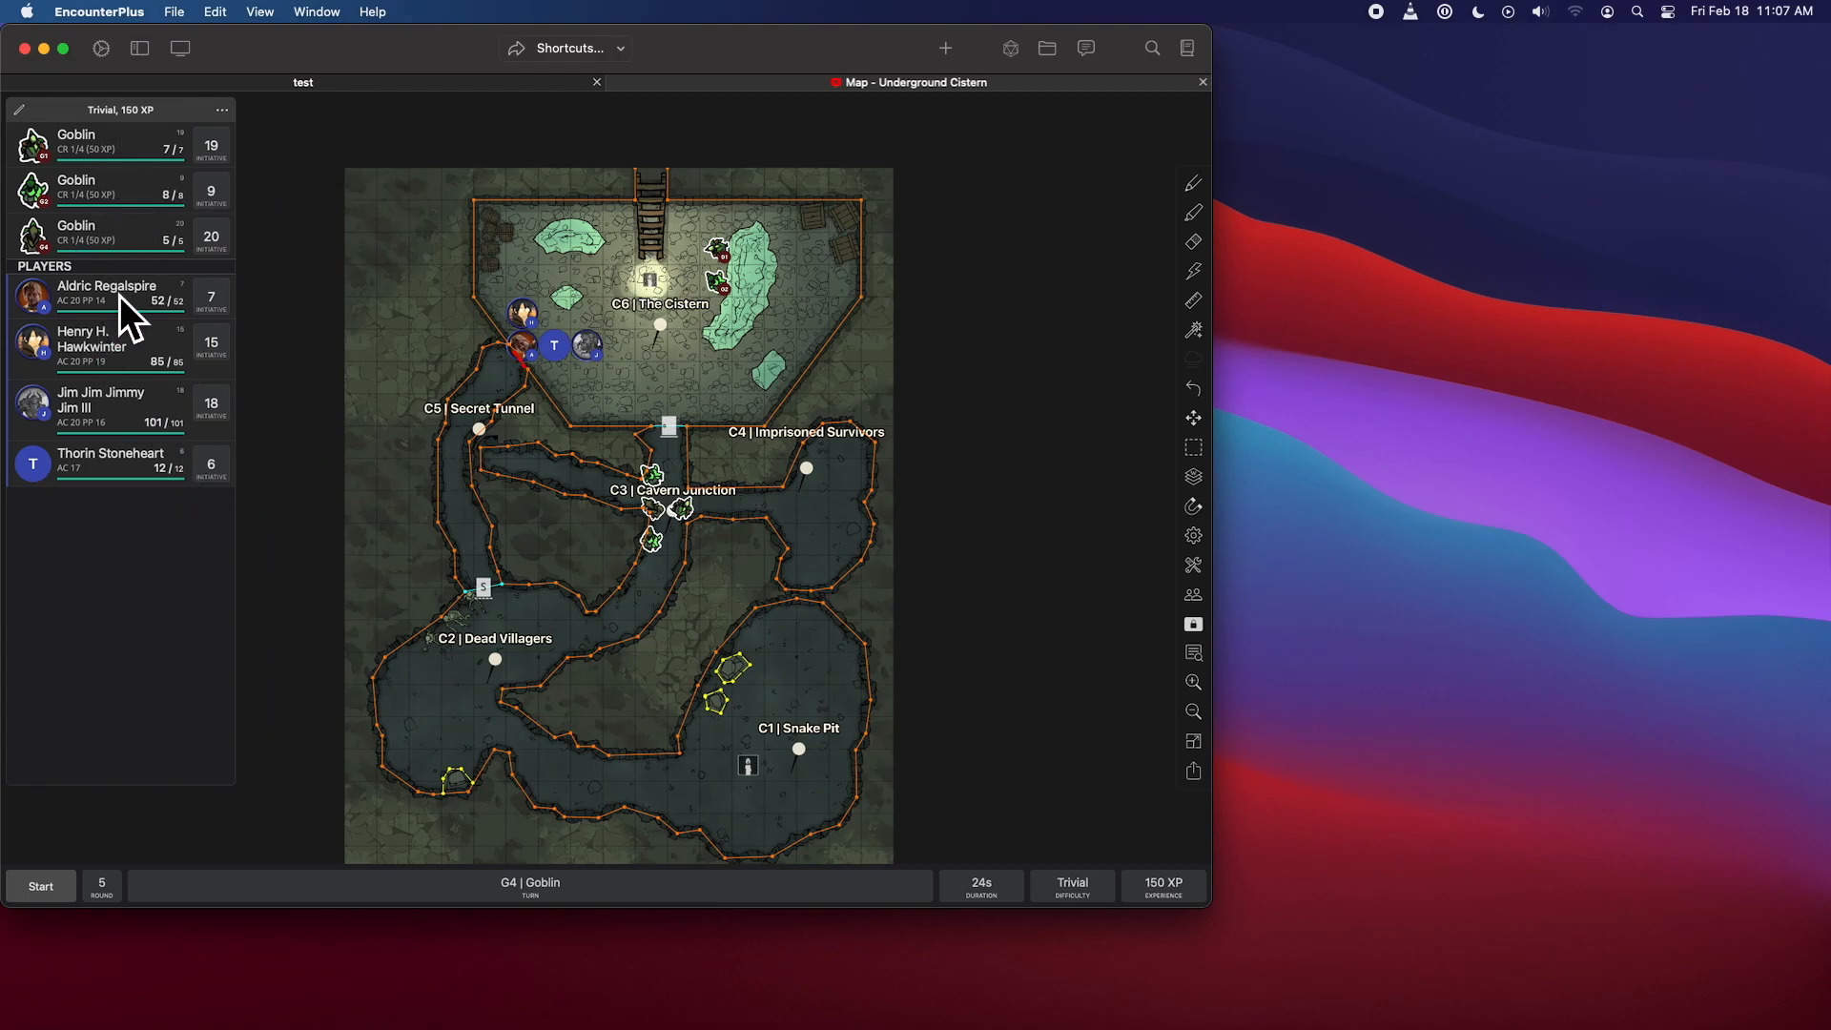
pyautogui.moveTo(765, 304)
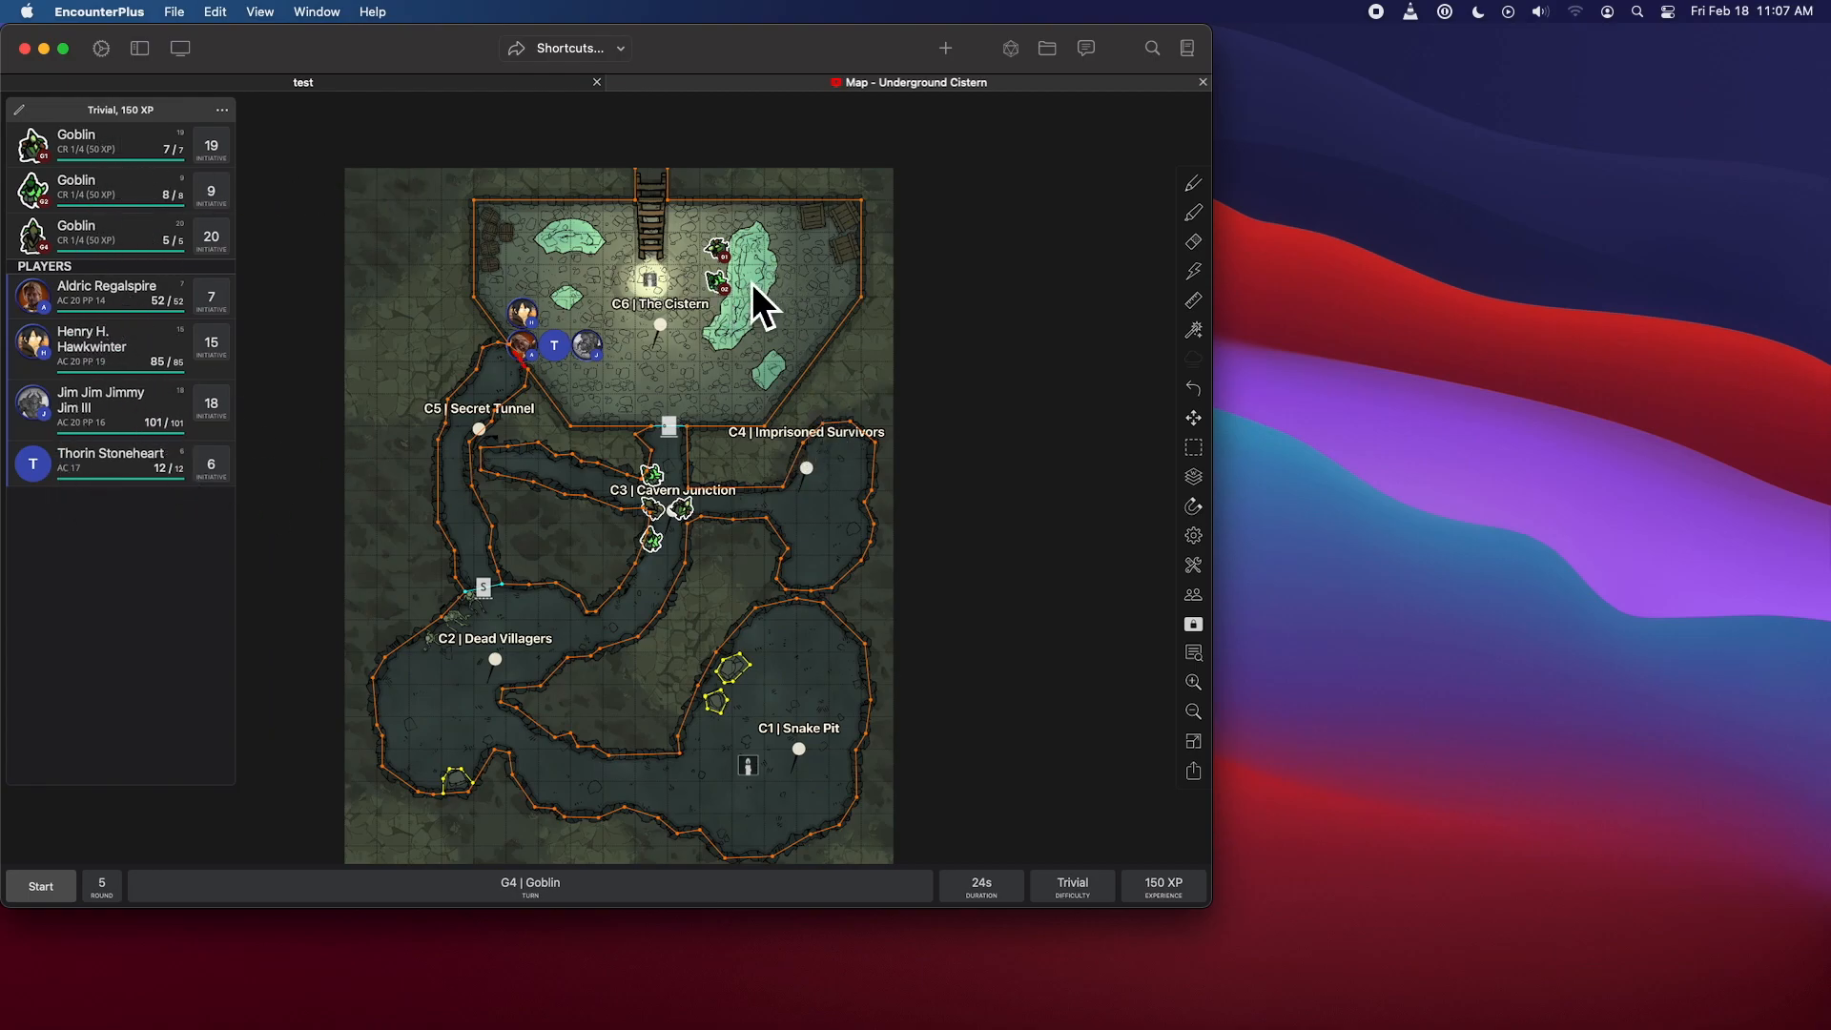
pyautogui.moveTo(602, 583)
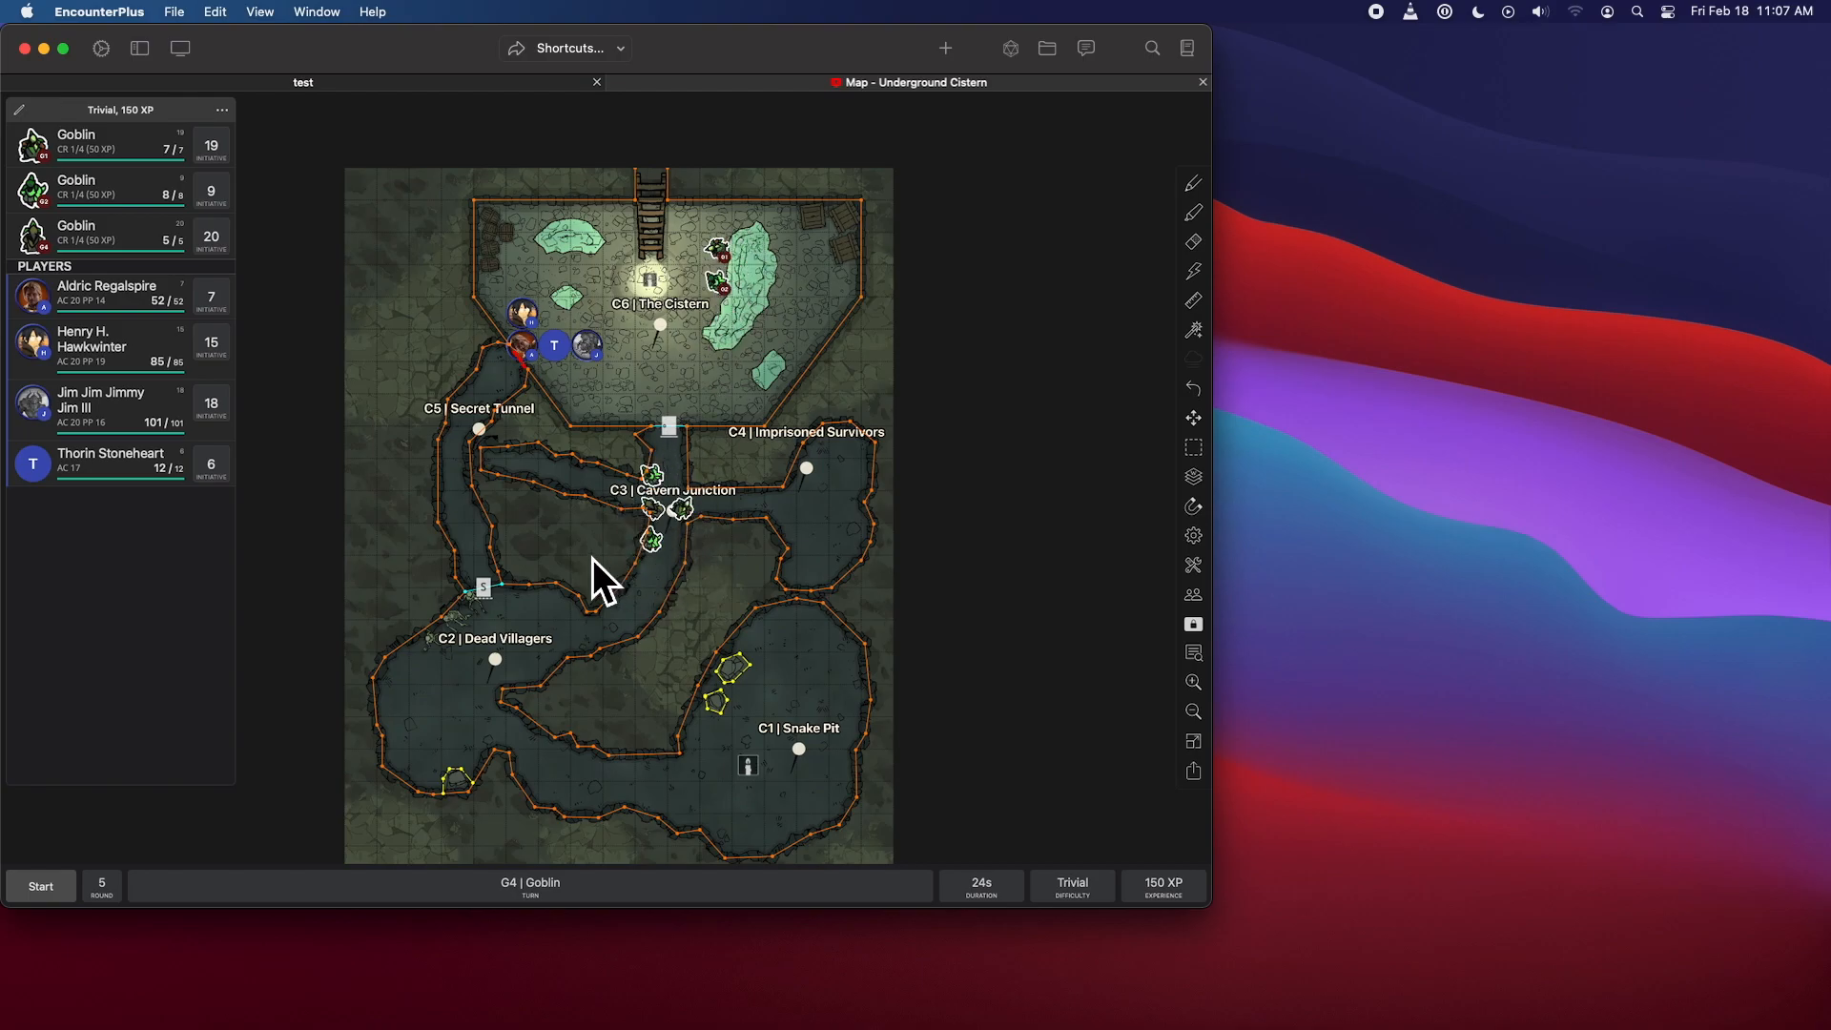
pyautogui.moveTo(770, 525)
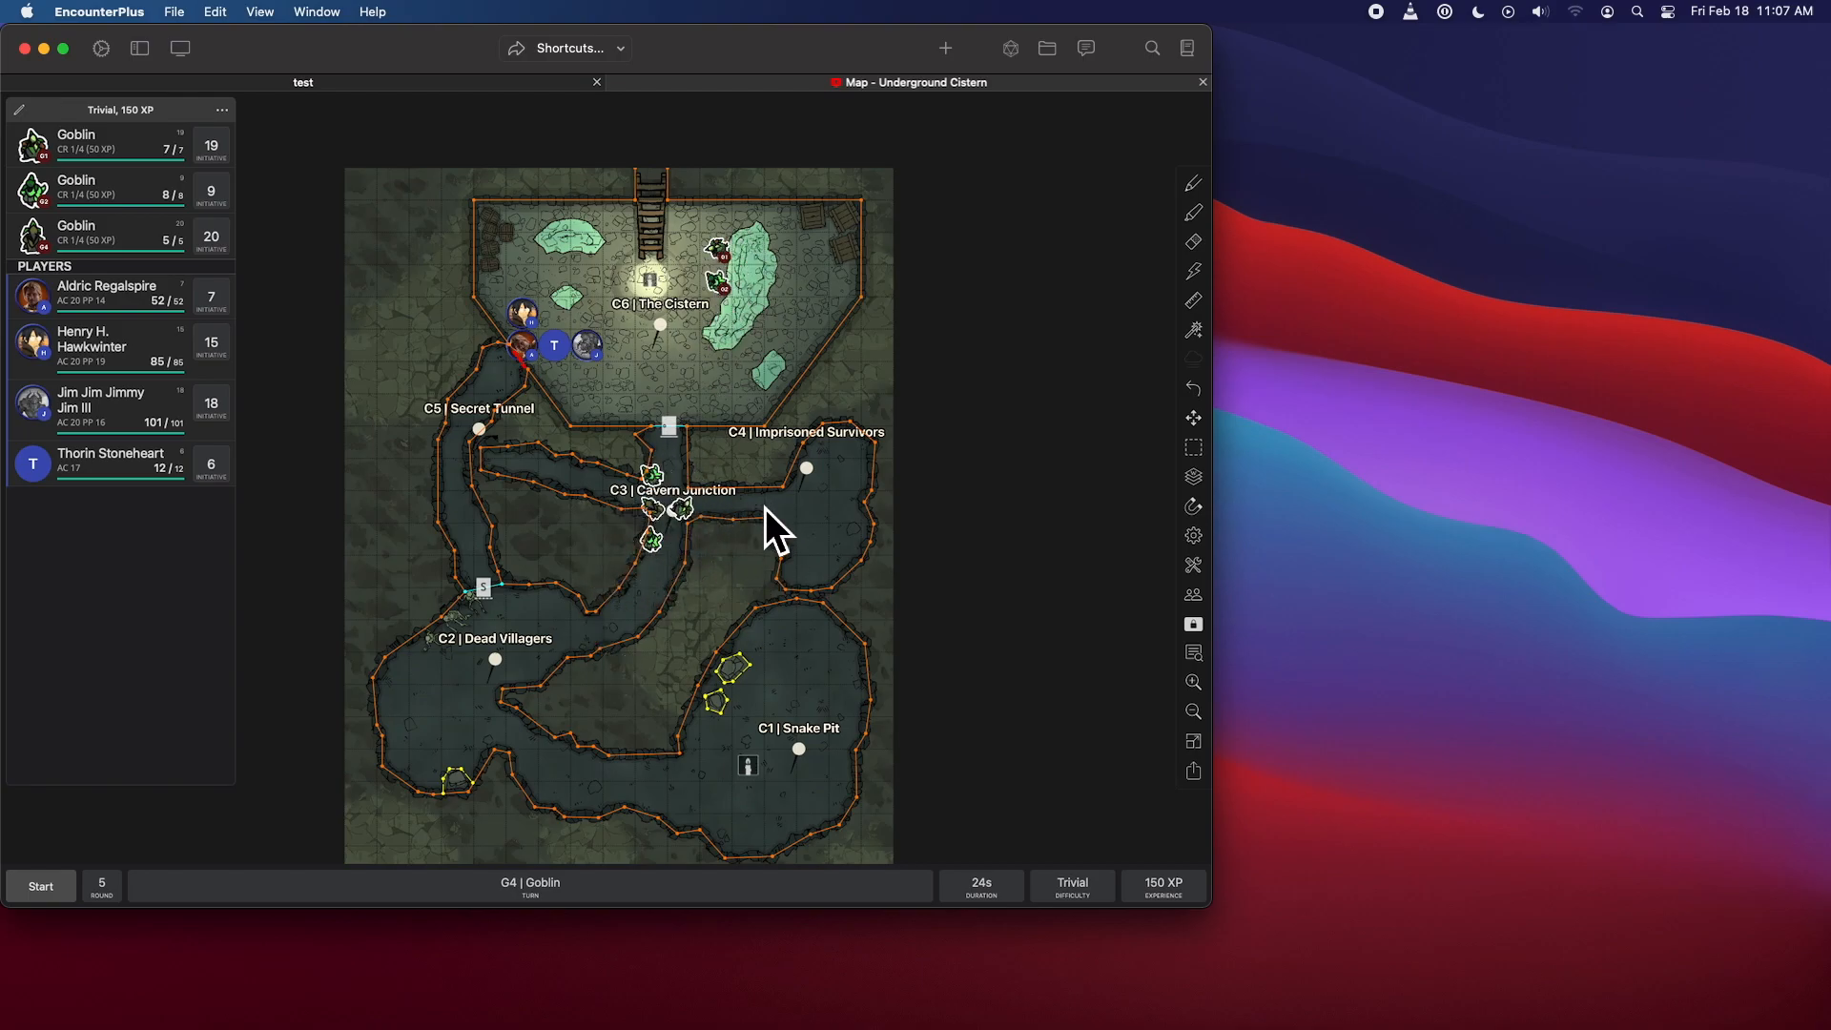
# - Start combat on the Underground Cistern encounter
pyautogui.click(40, 885)
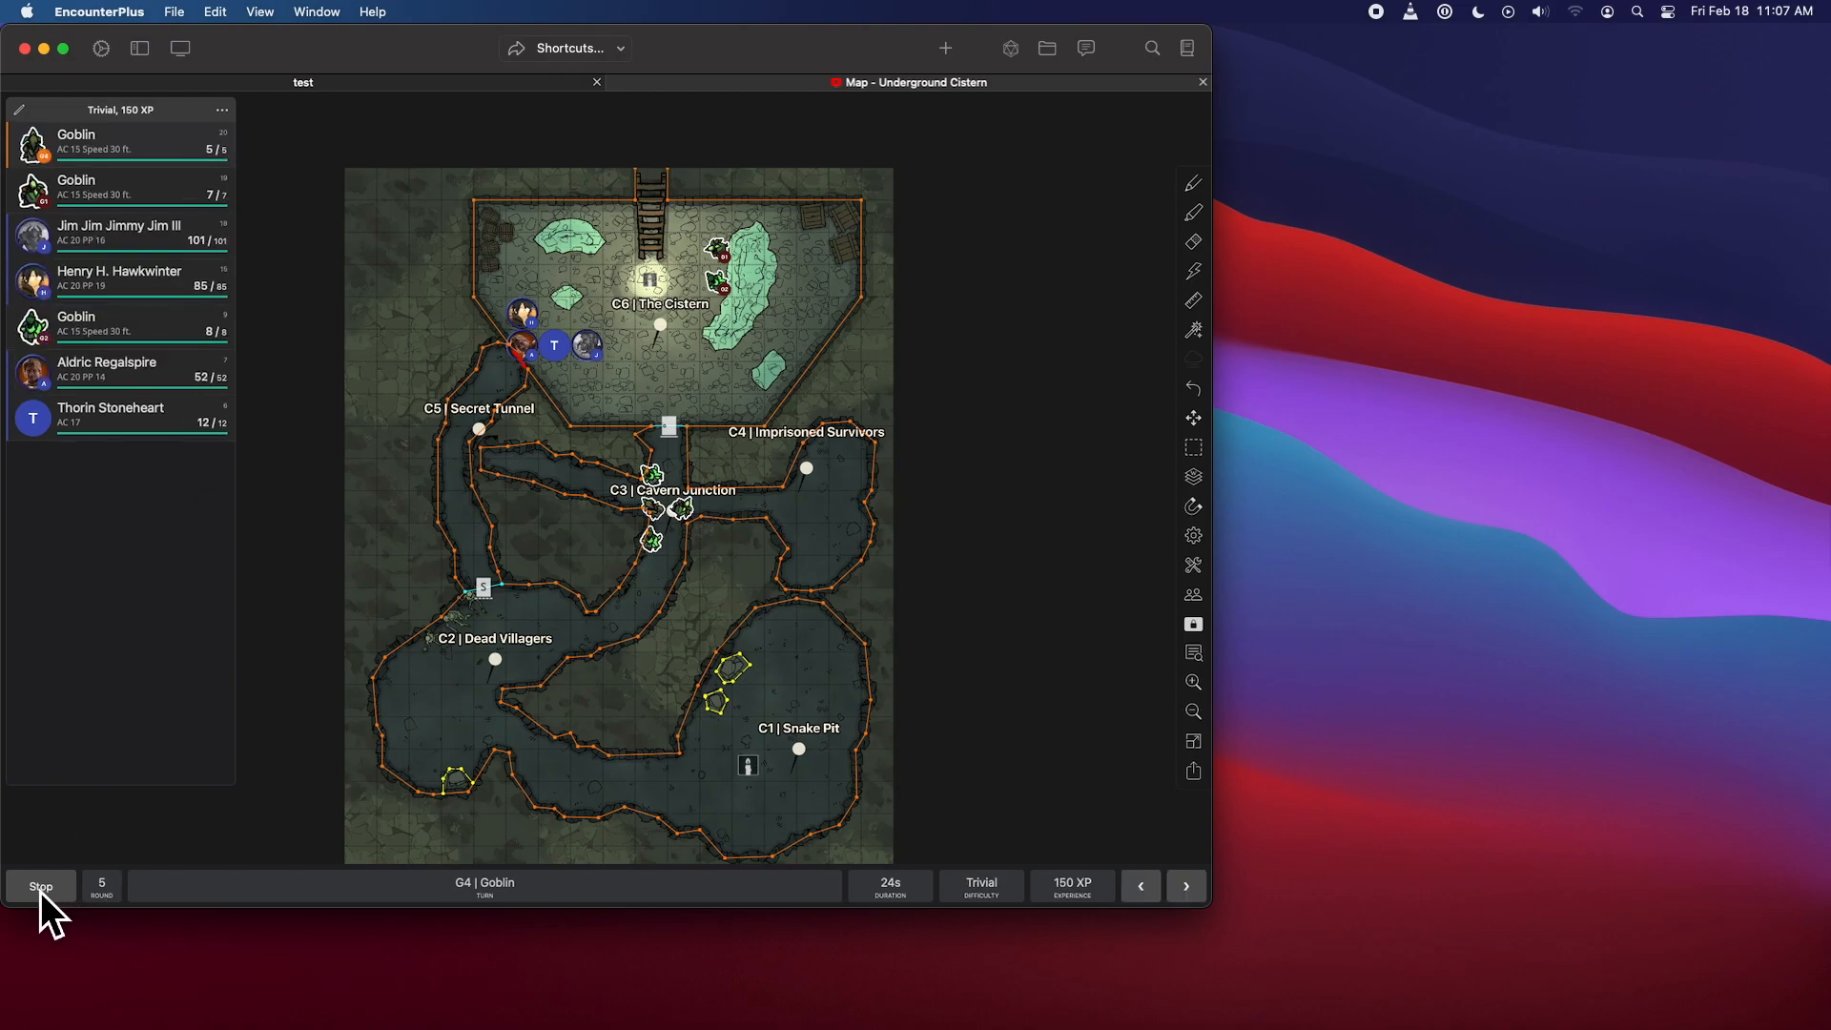
pyautogui.moveTo(208, 169)
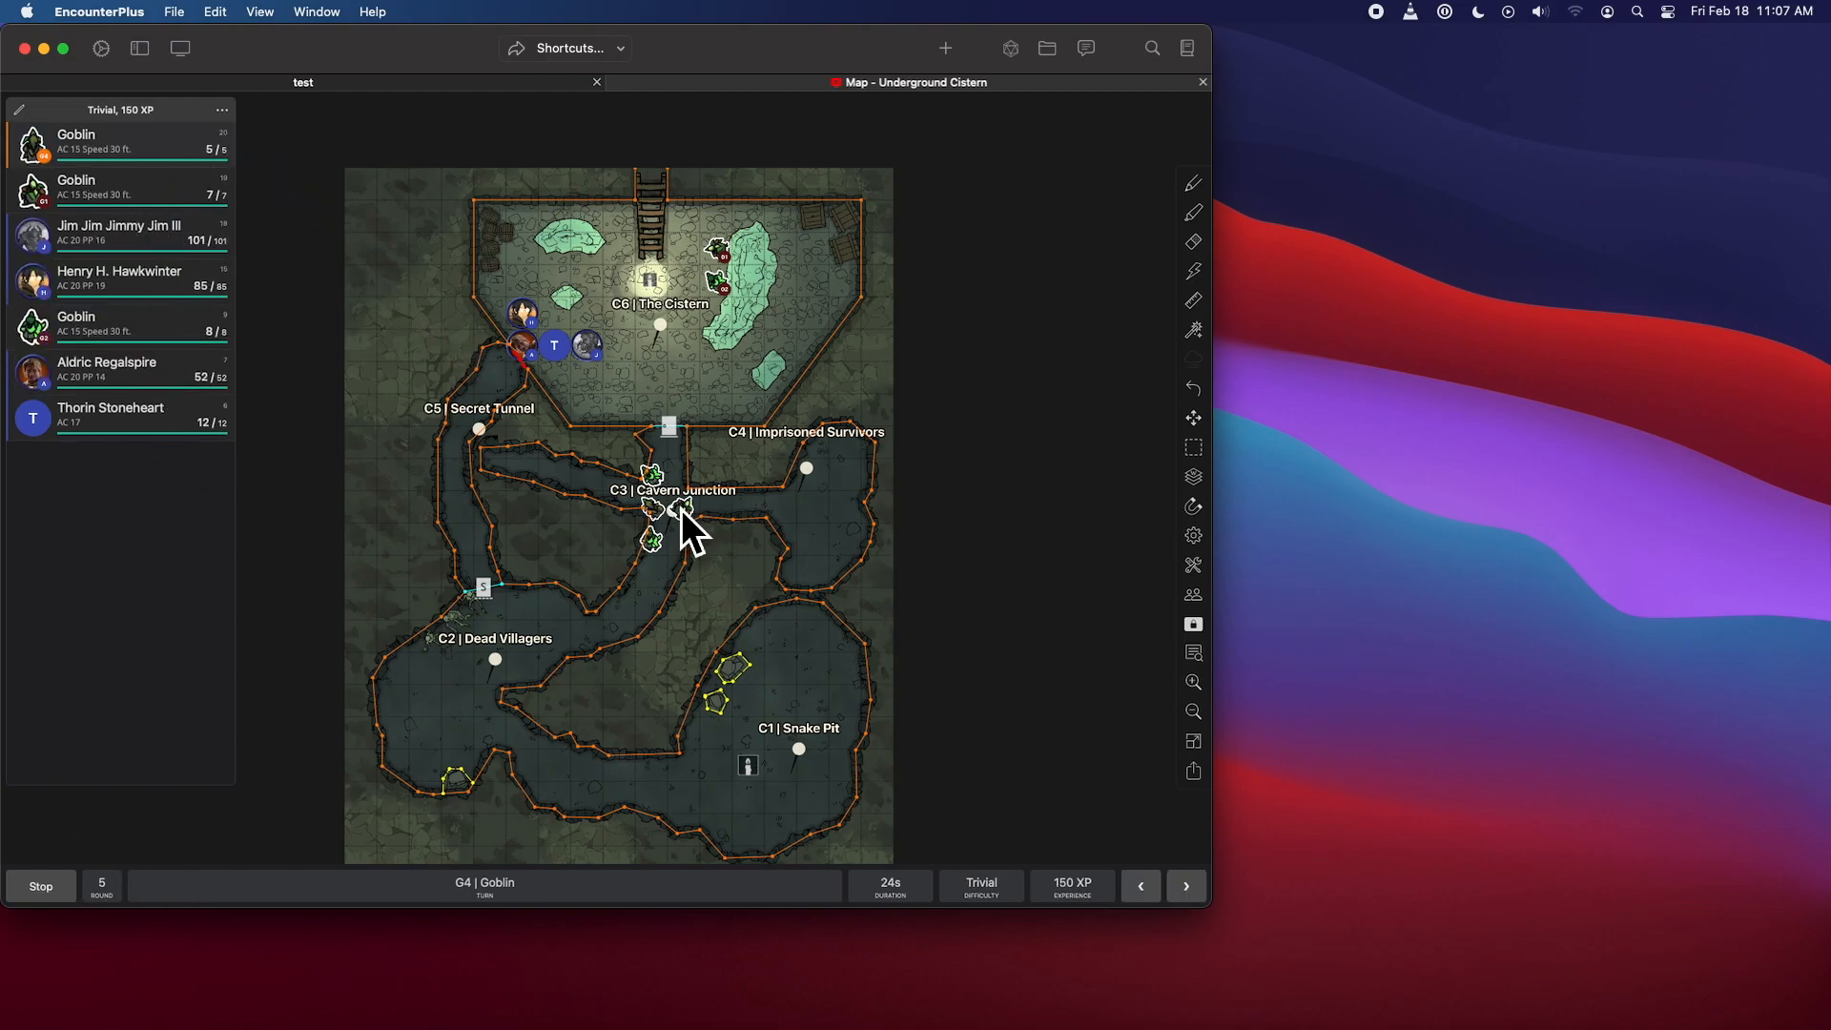
pyautogui.moveTo(688, 546)
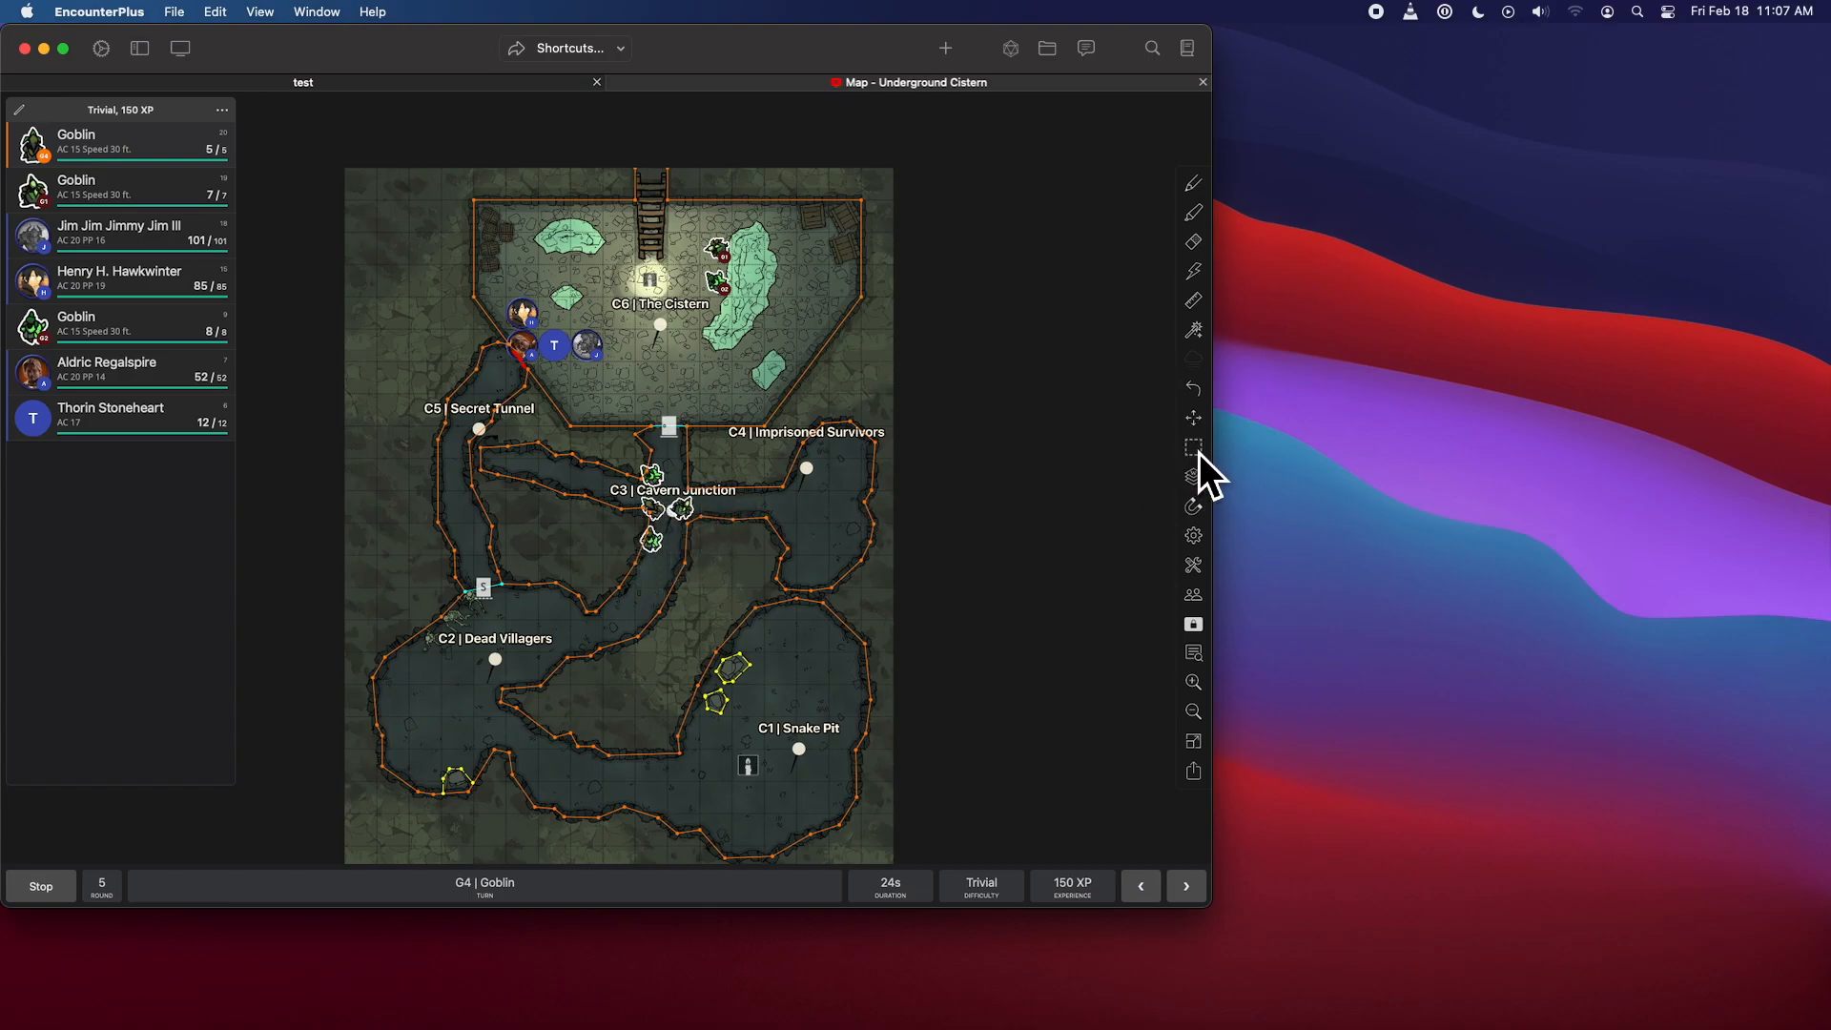
pyautogui.moveTo(1214, 502)
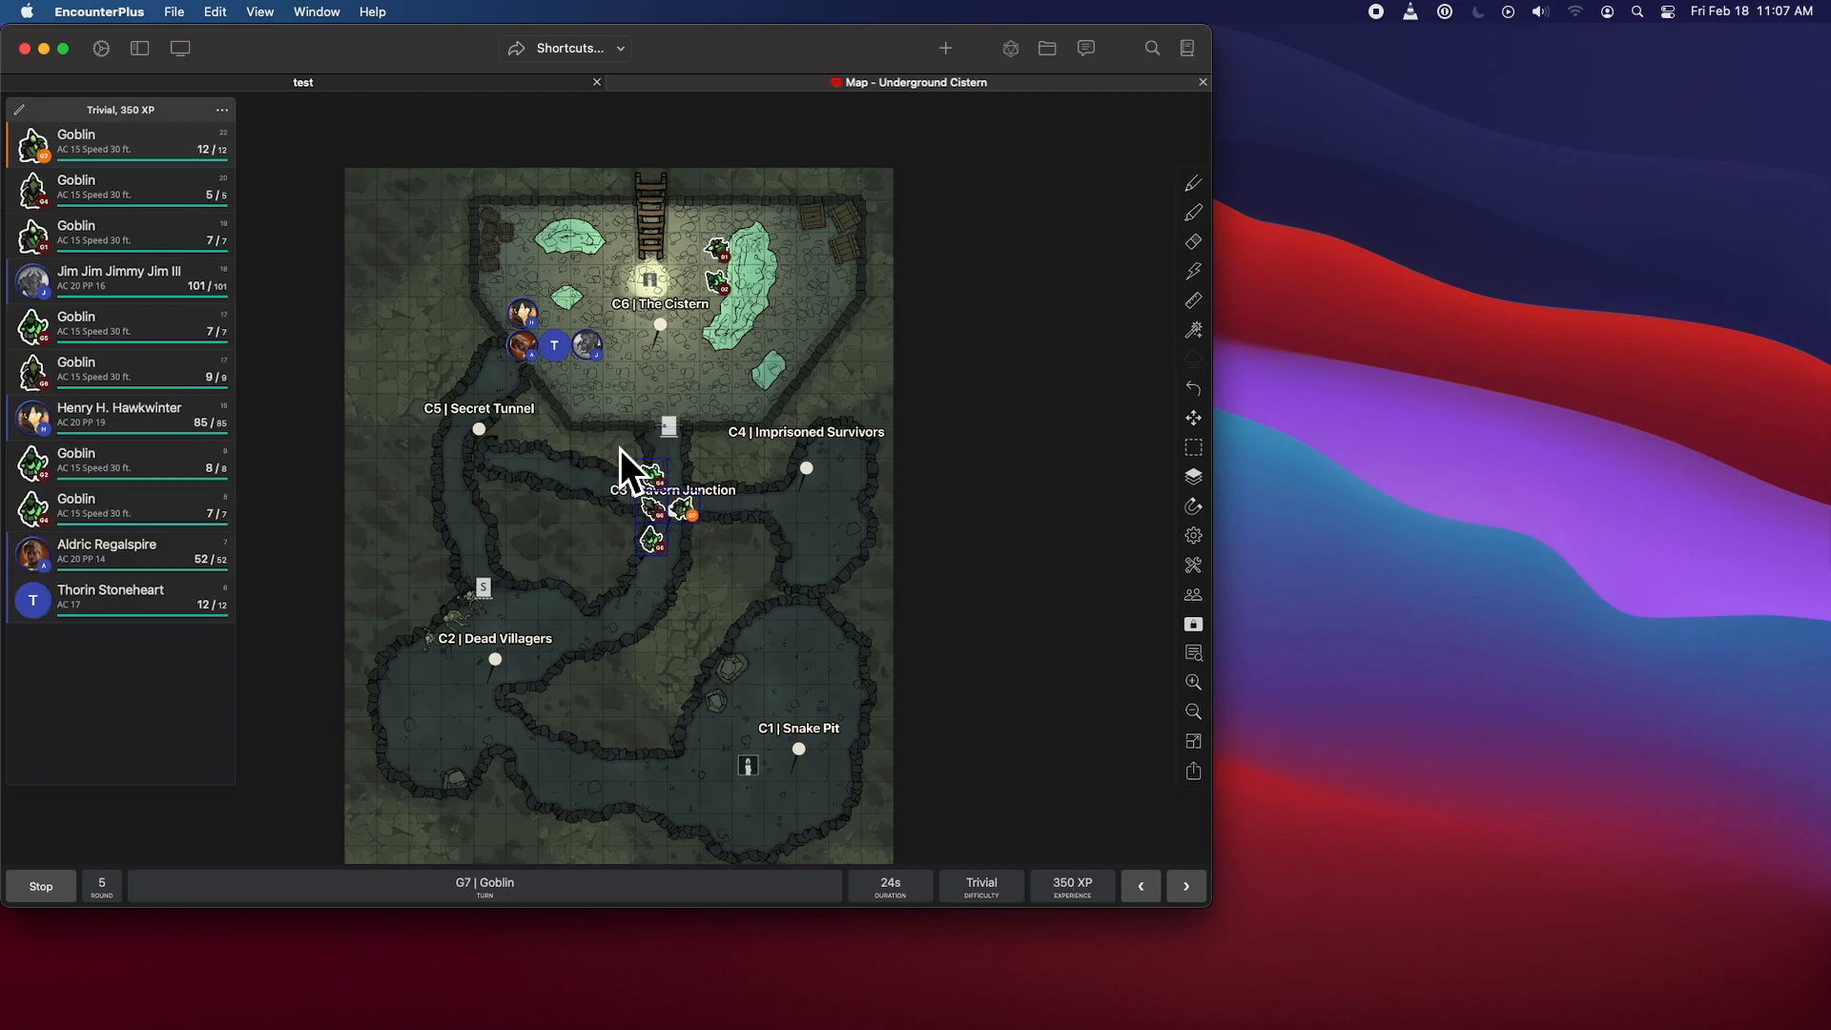
pyautogui.moveTo(240, 456)
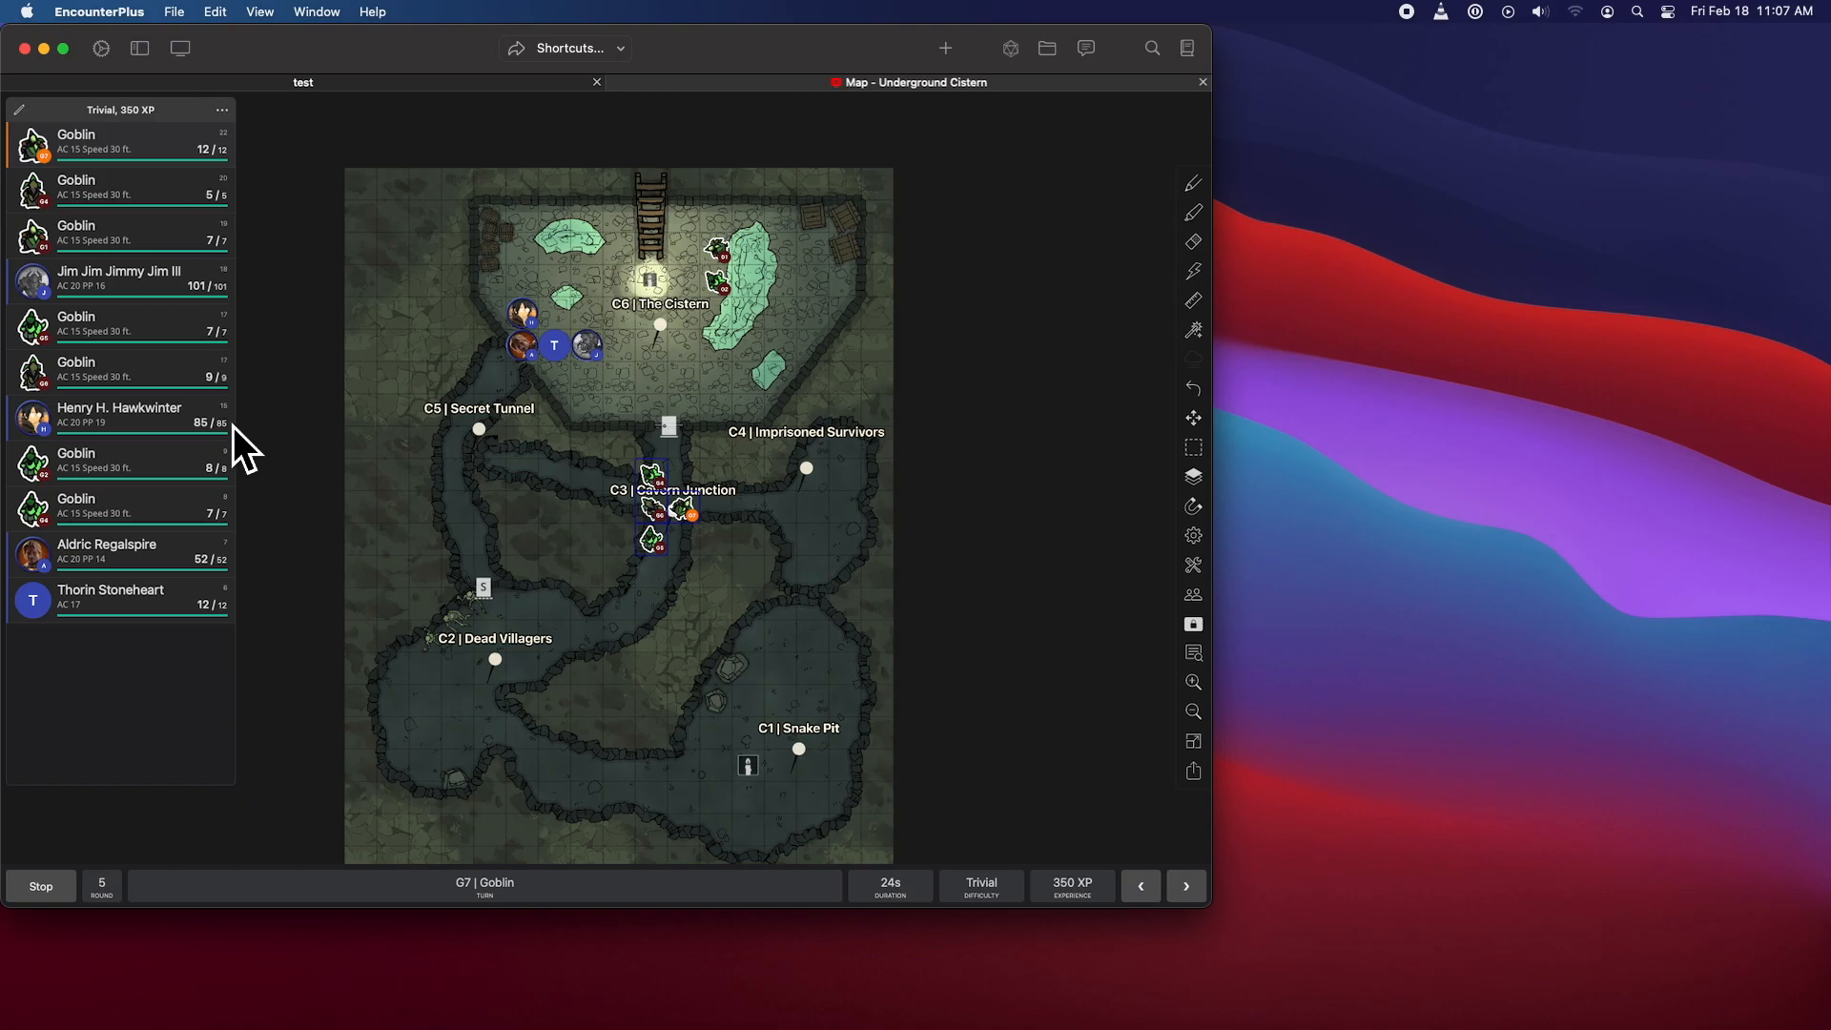
pyautogui.moveTo(292, 246)
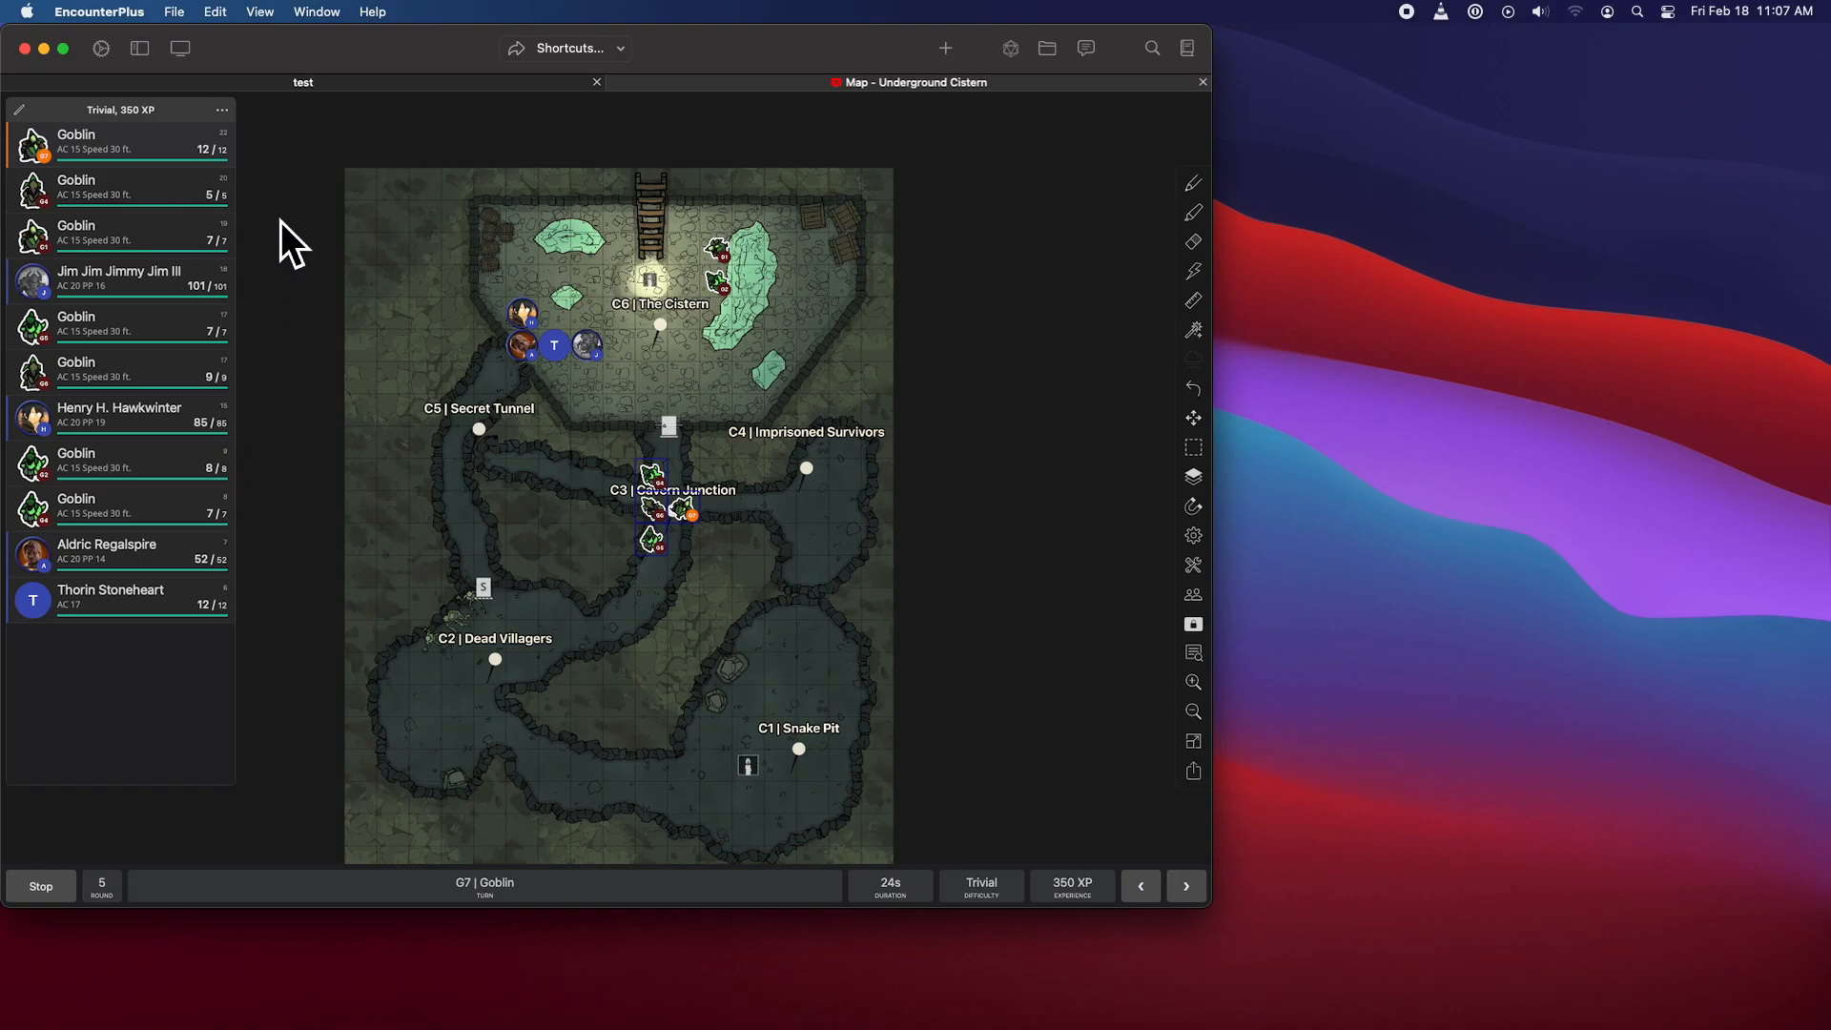
pyautogui.moveTo(117, 76)
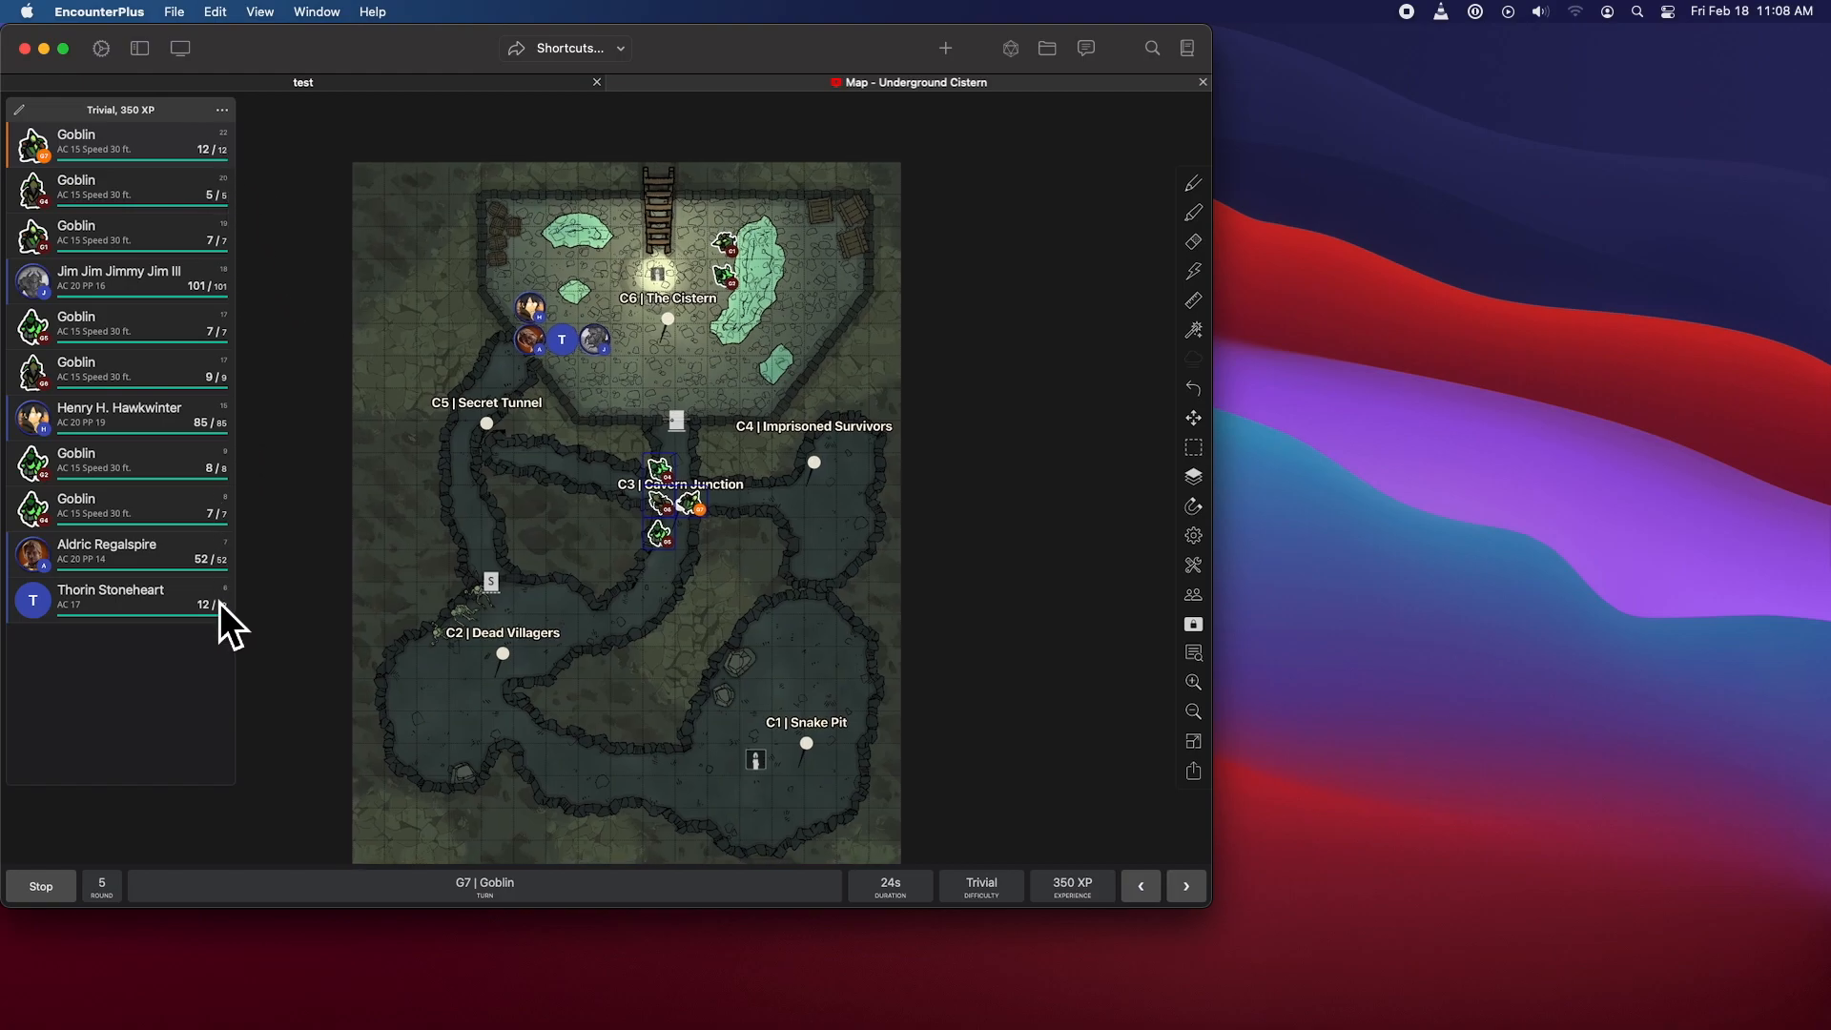
pyautogui.moveTo(328, 491)
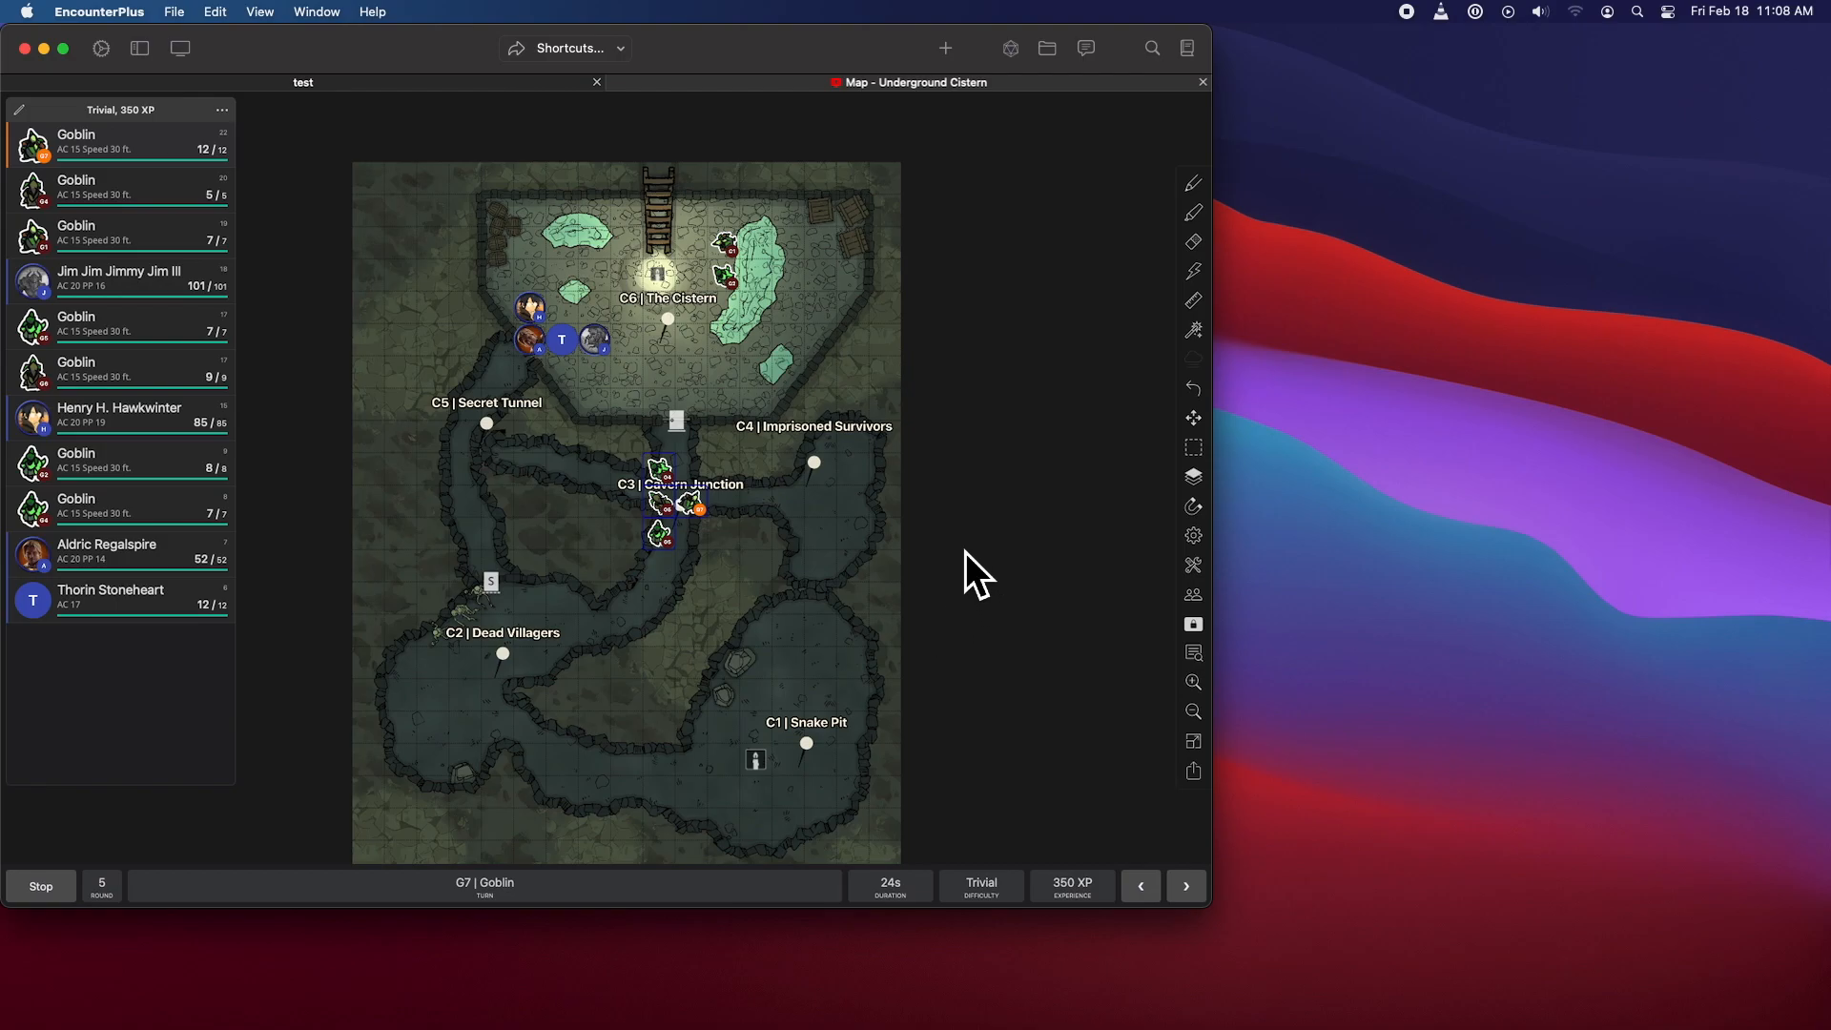
pyautogui.moveTo(1004, 595)
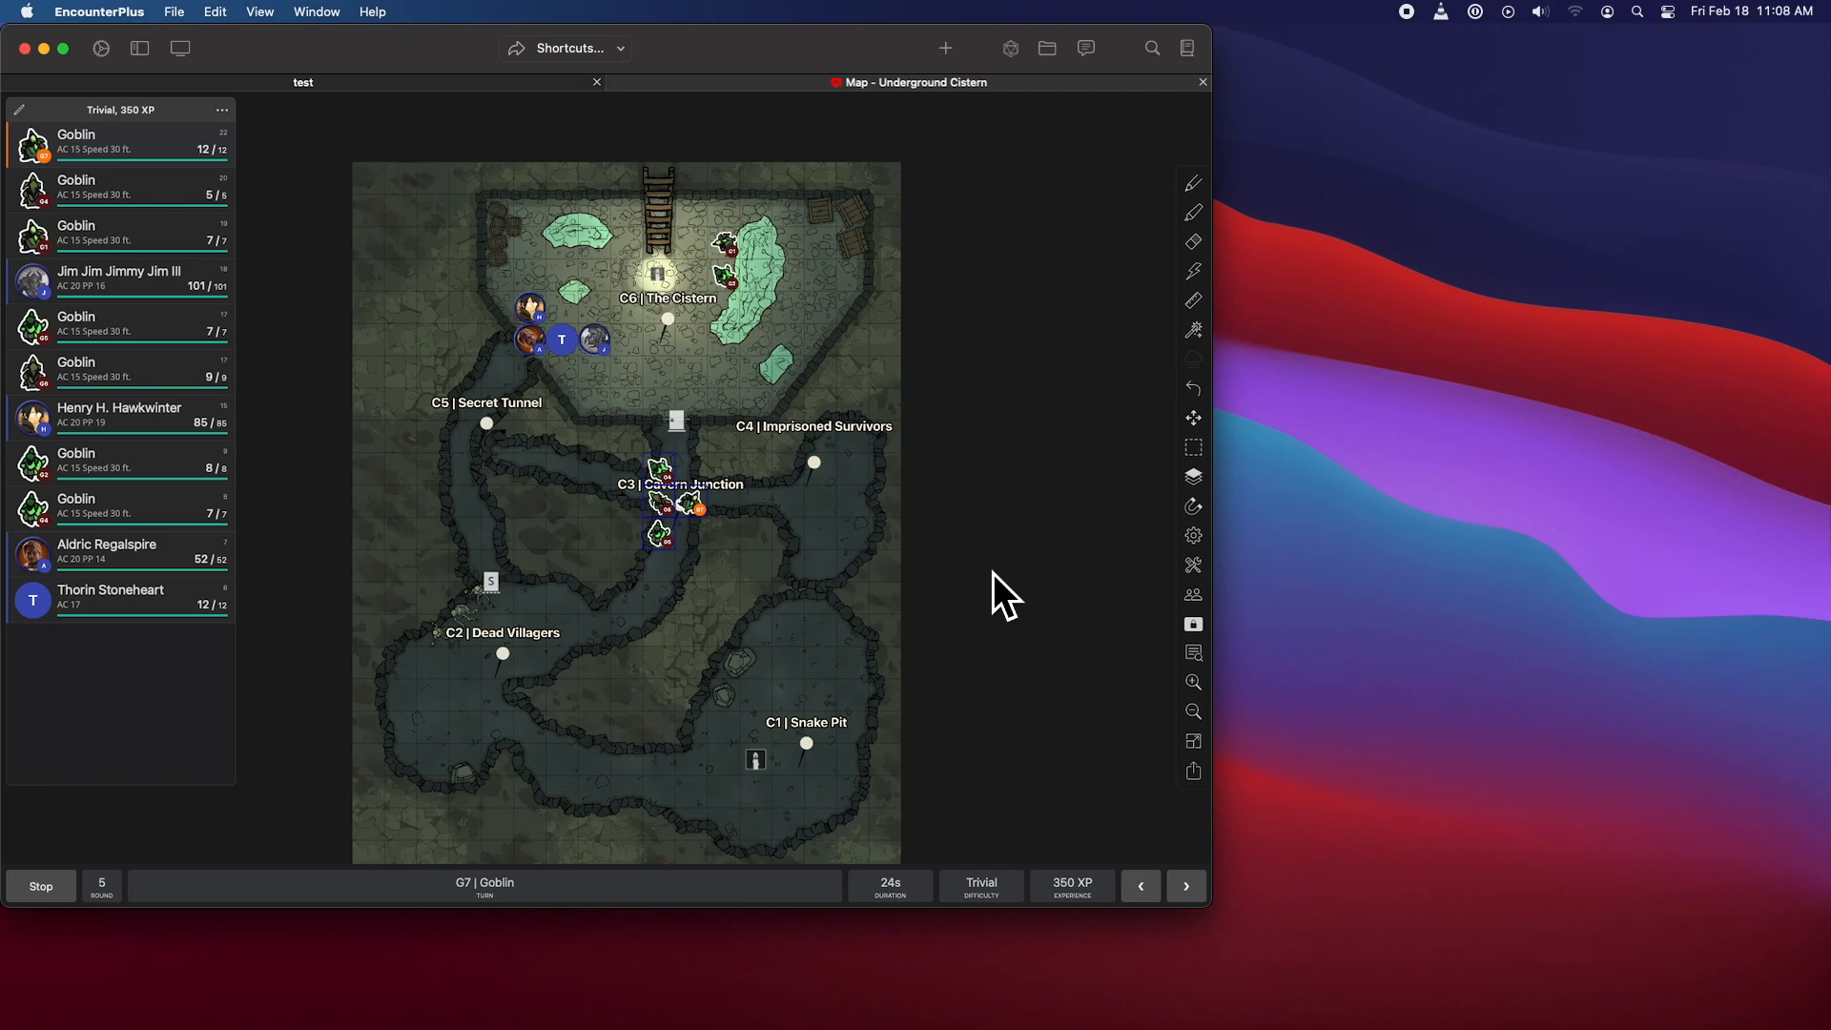
pyautogui.moveTo(99, 64)
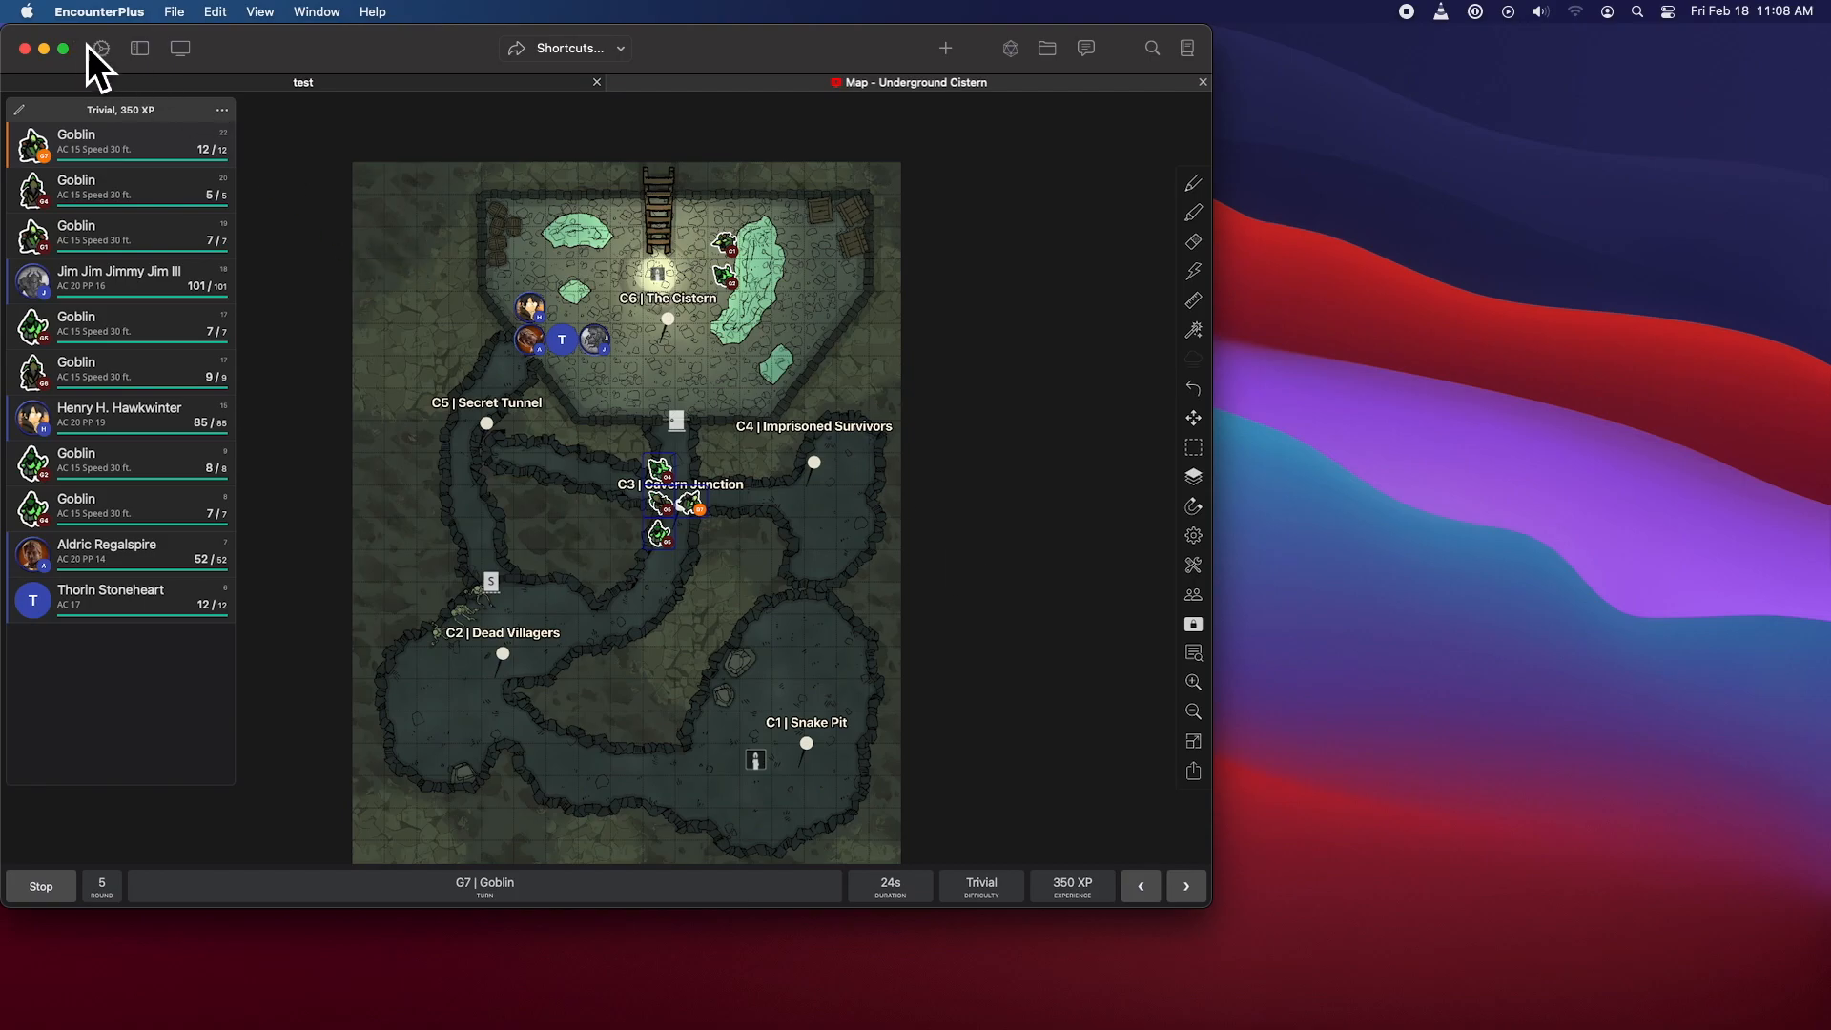
pyautogui.click(1193, 535)
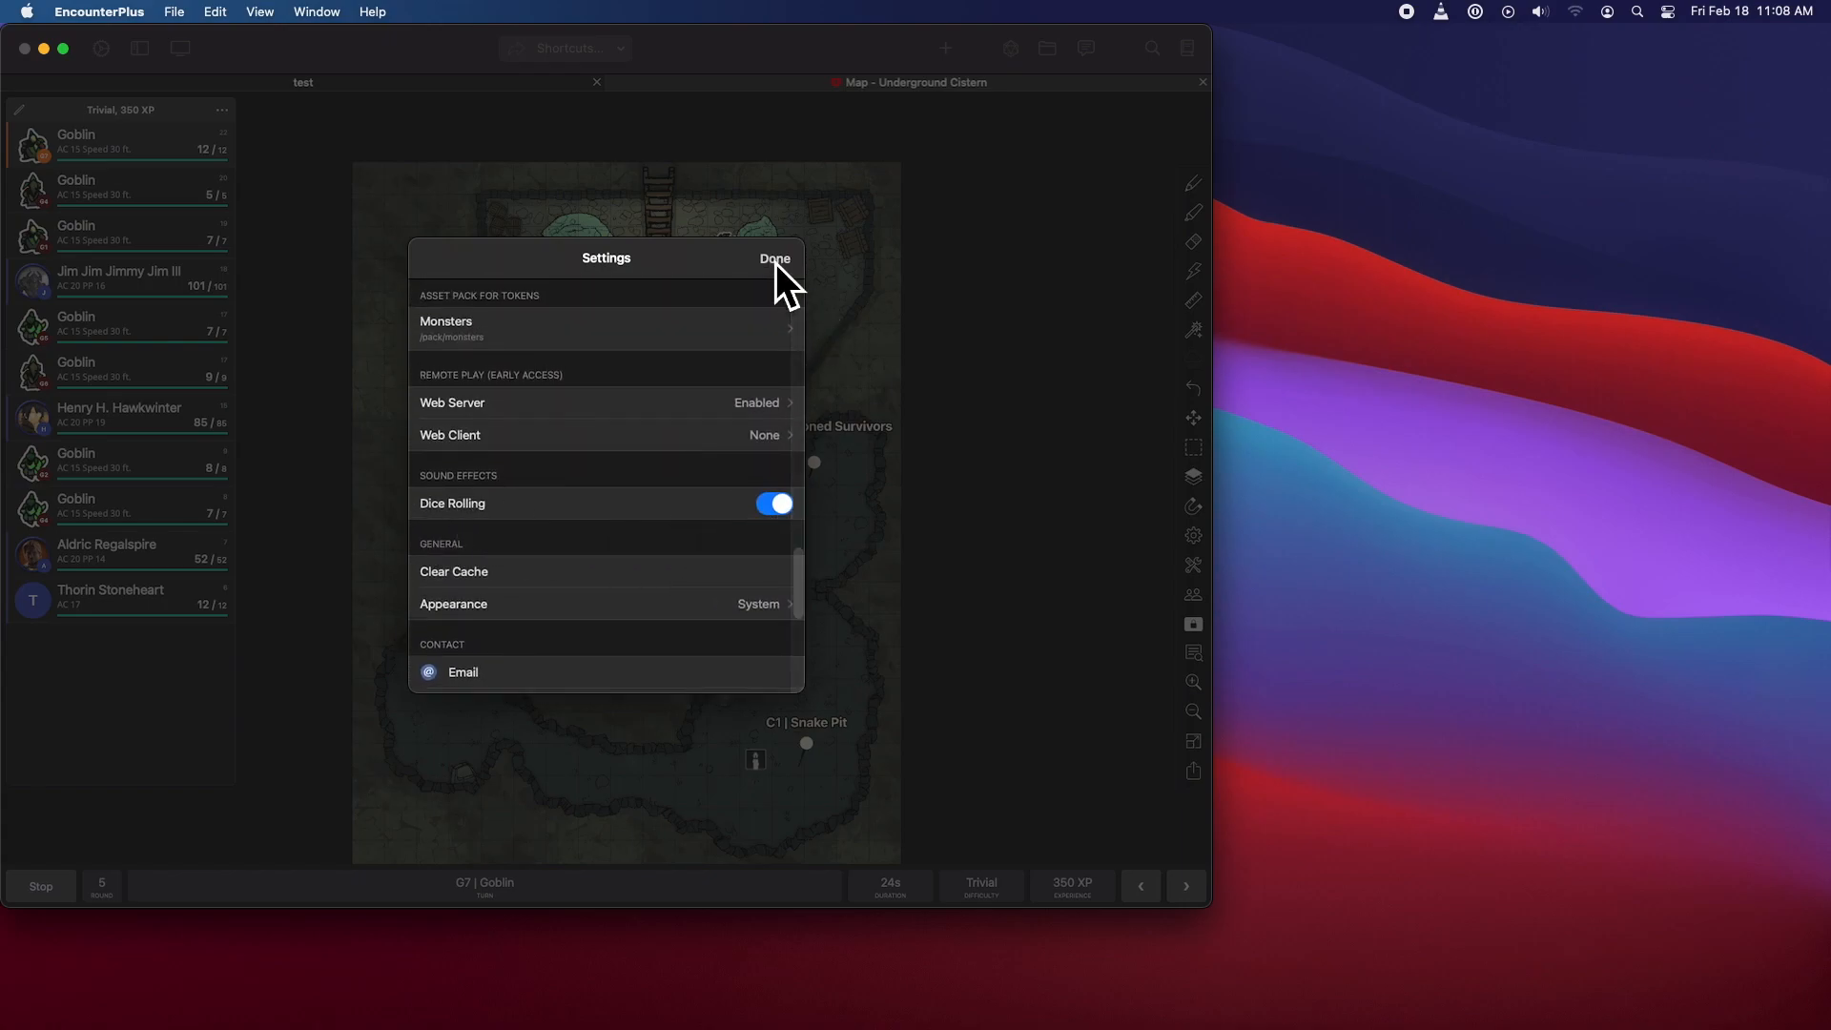
pyautogui.click(774, 259)
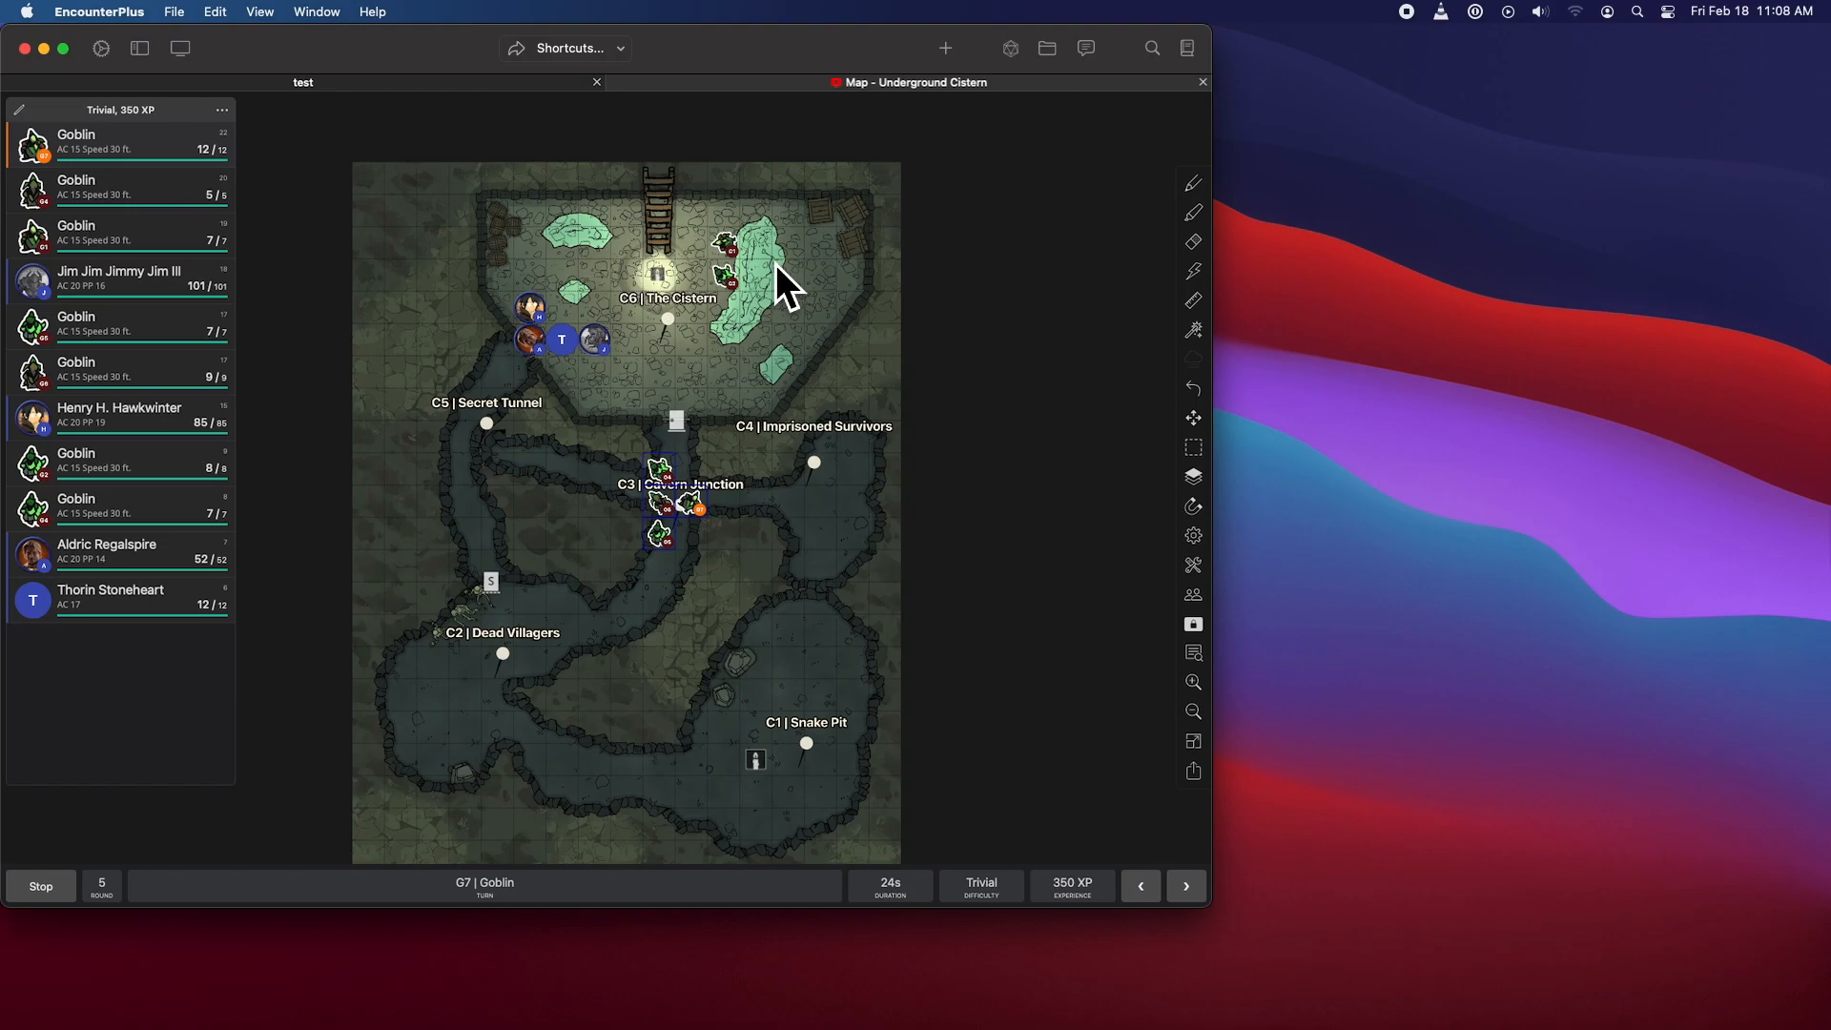
pyautogui.moveTo(987, 467)
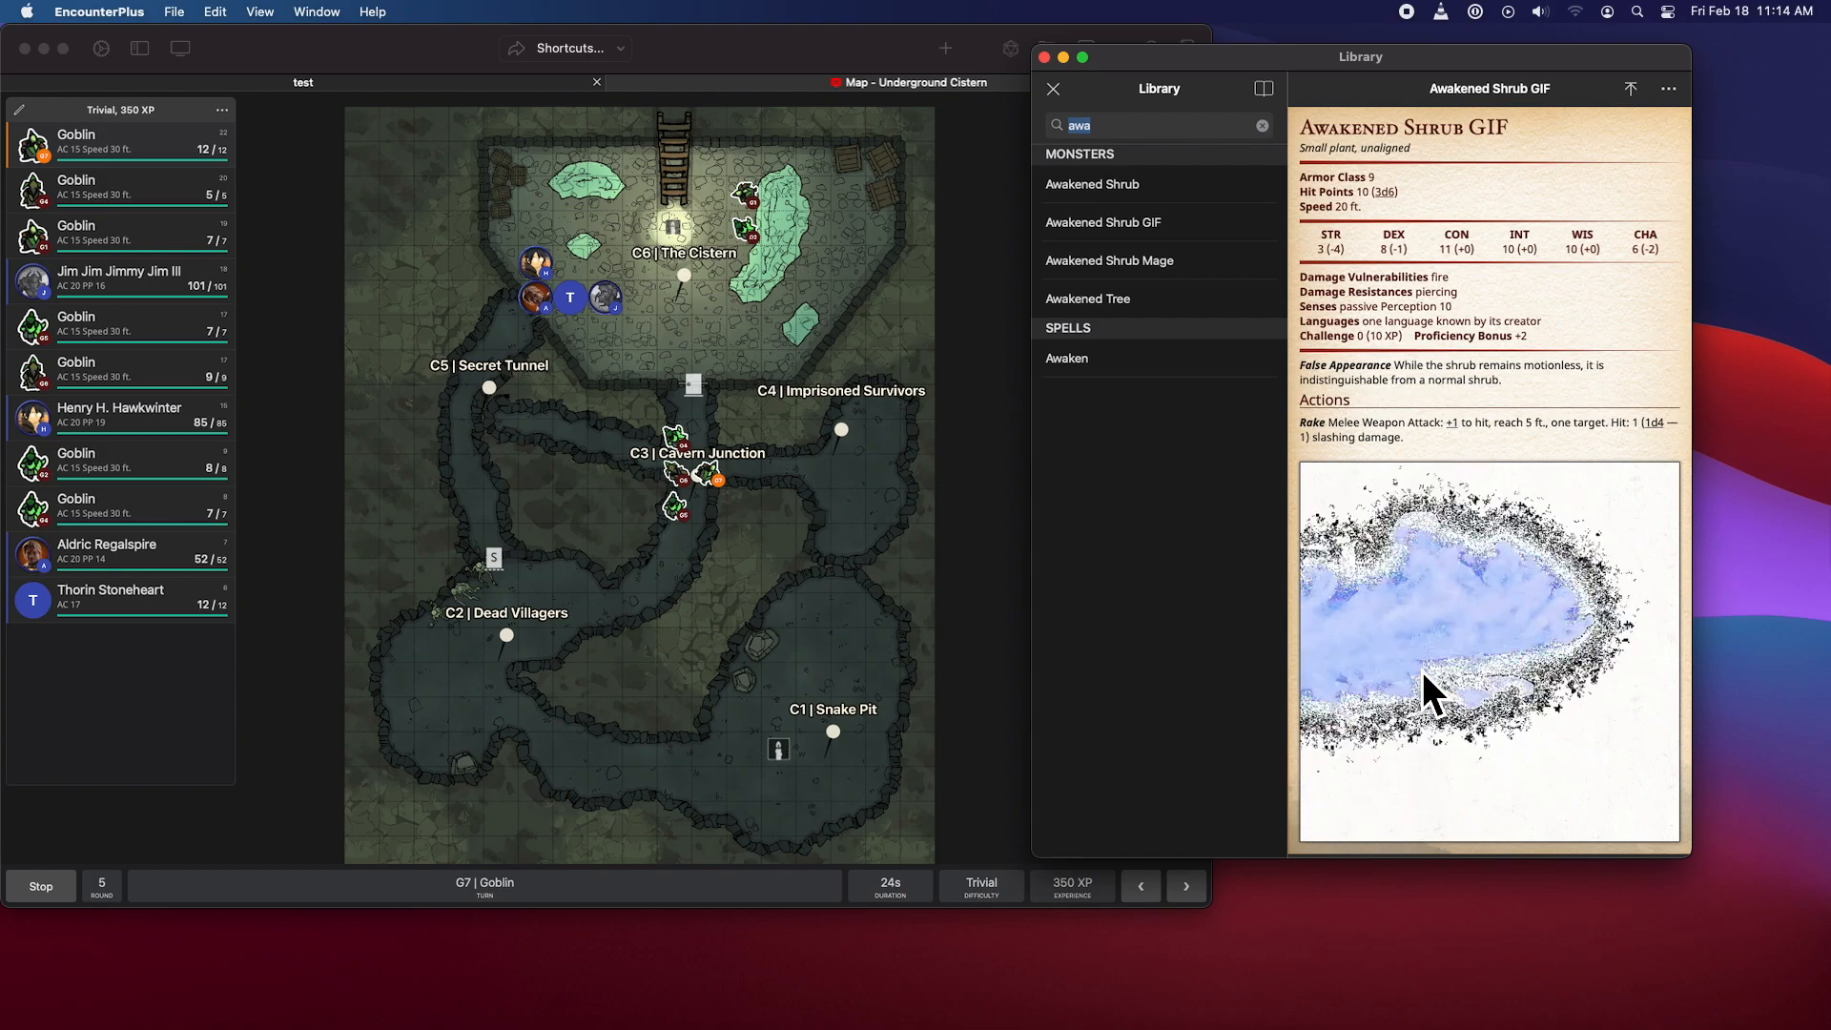
# - Review the Awakened Shrub GIF monster entry in edit mode, then close the Library
pyautogui.click(1669, 88)
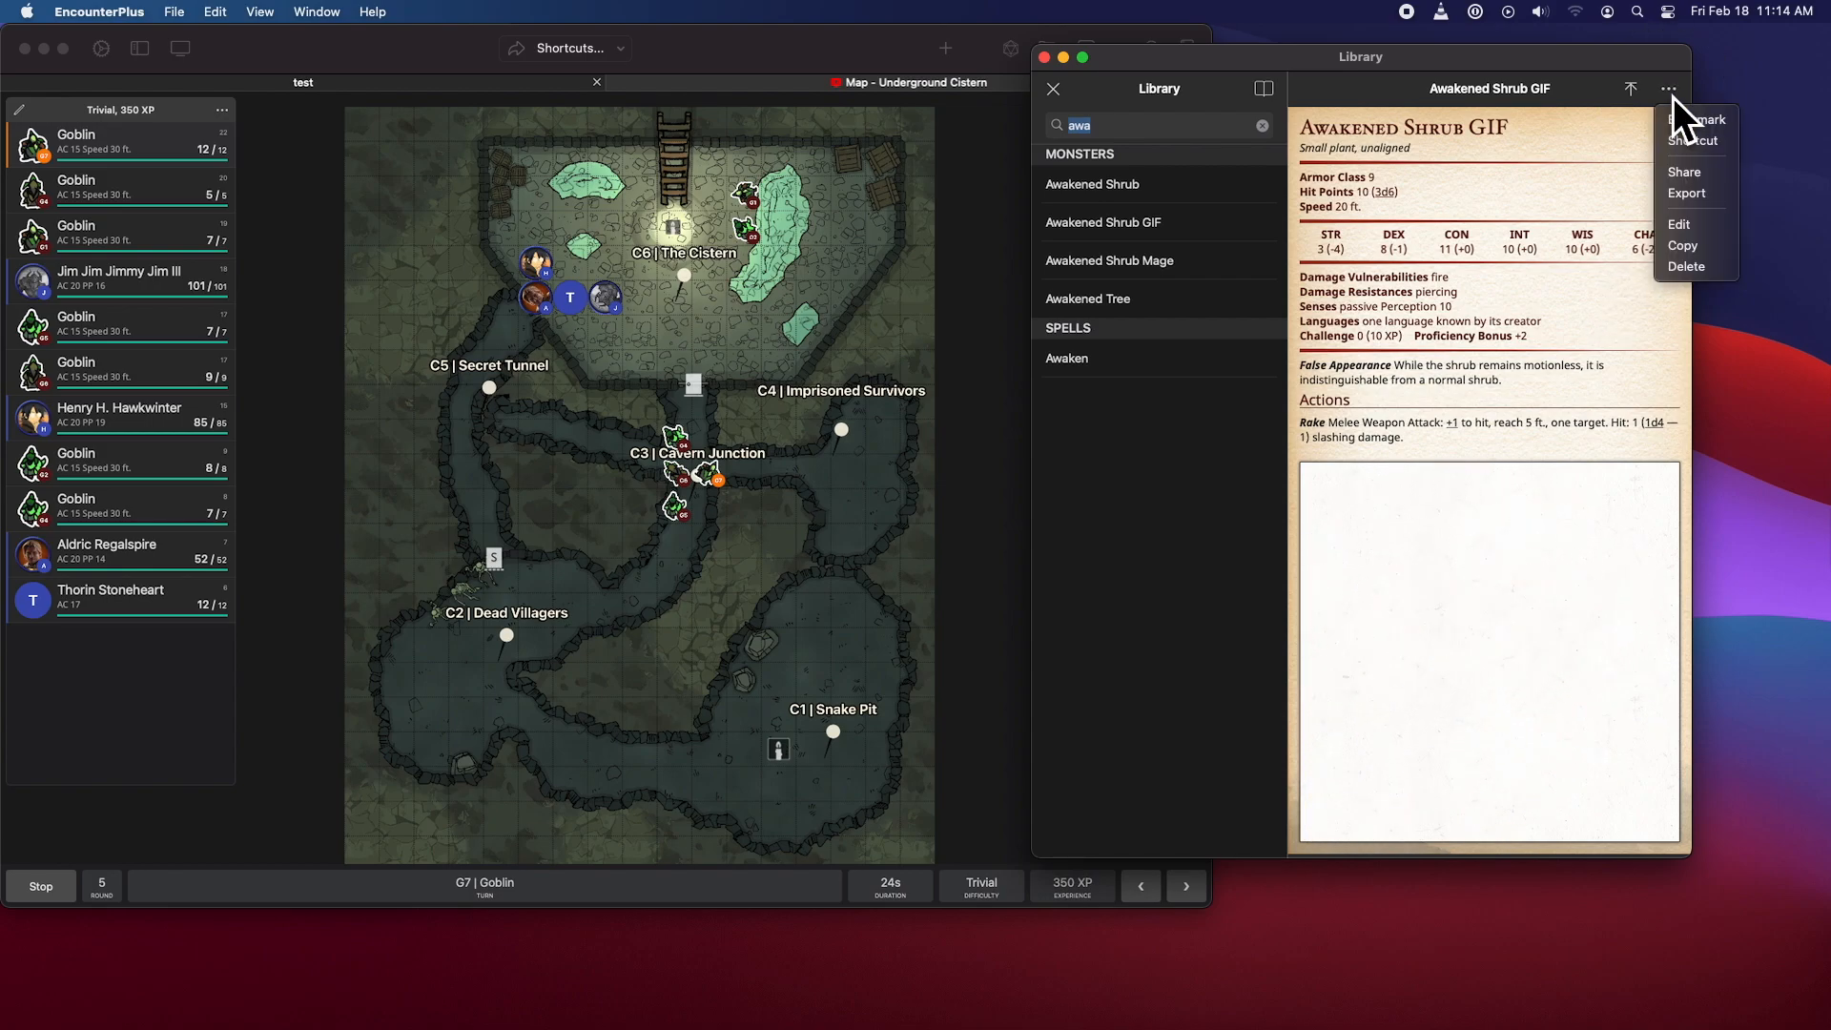
pyautogui.click(1679, 224)
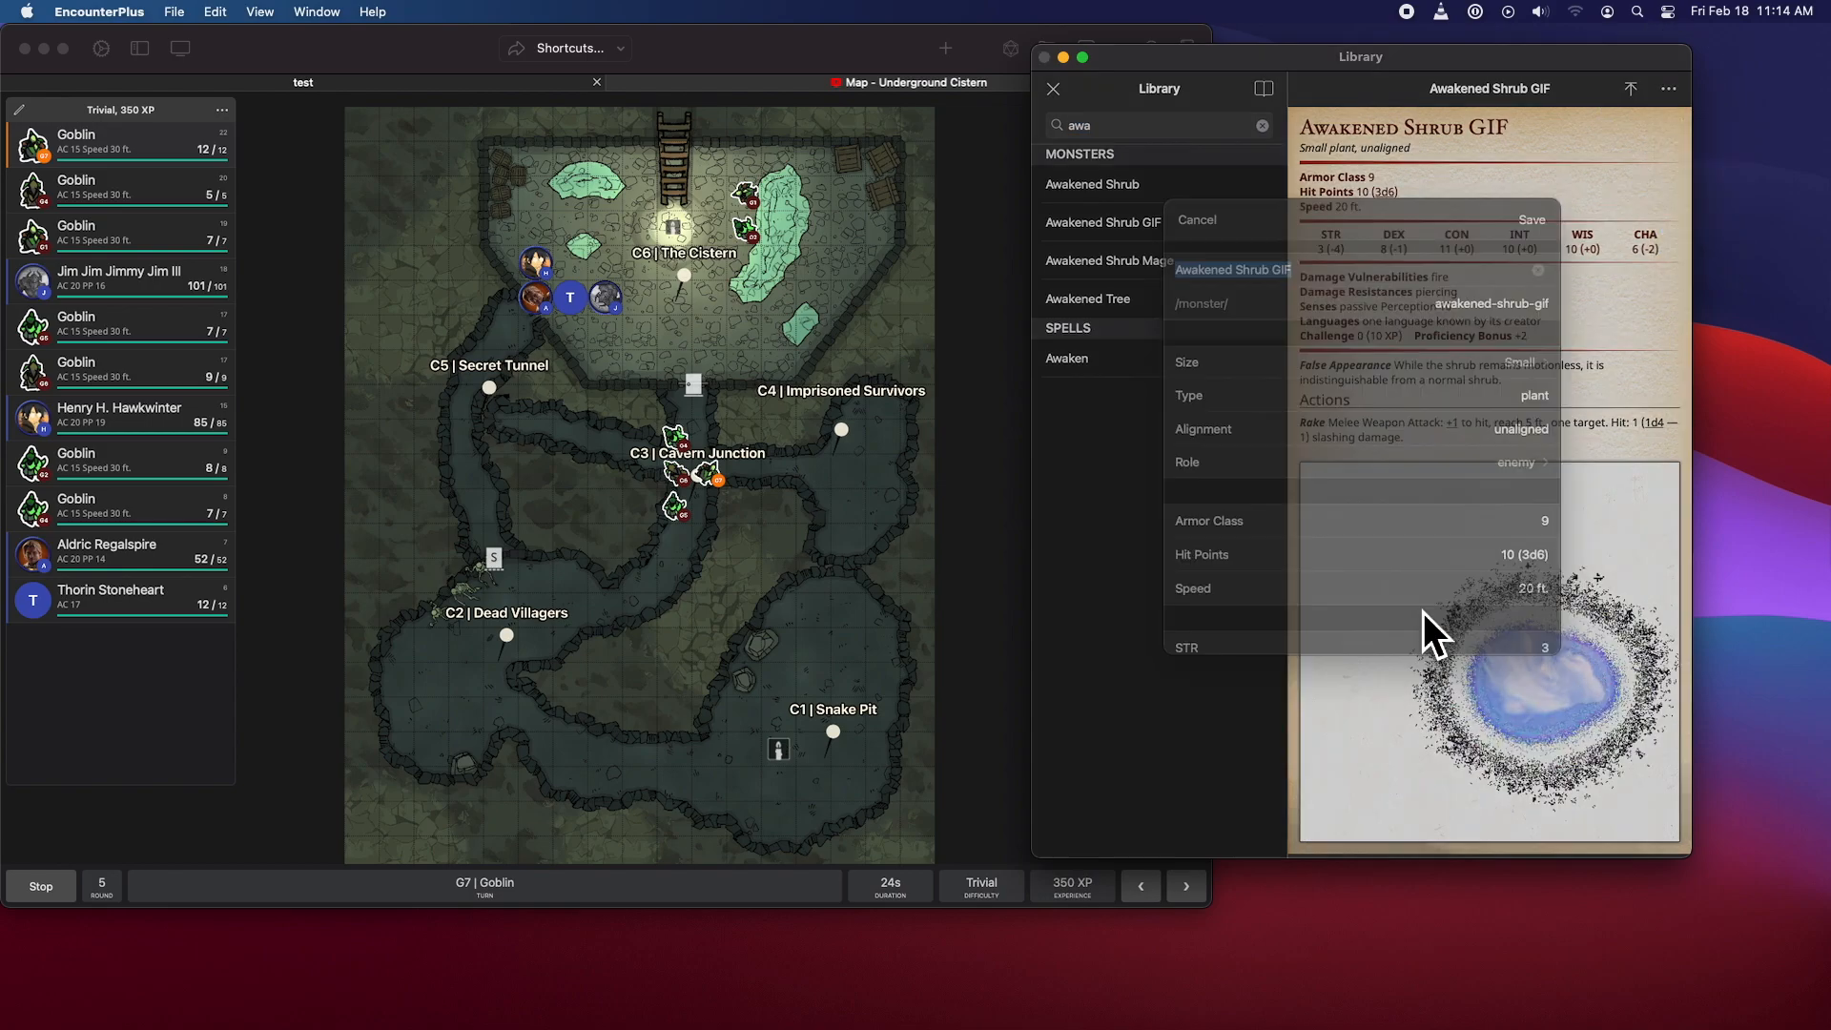
pyautogui.scroll(-3)
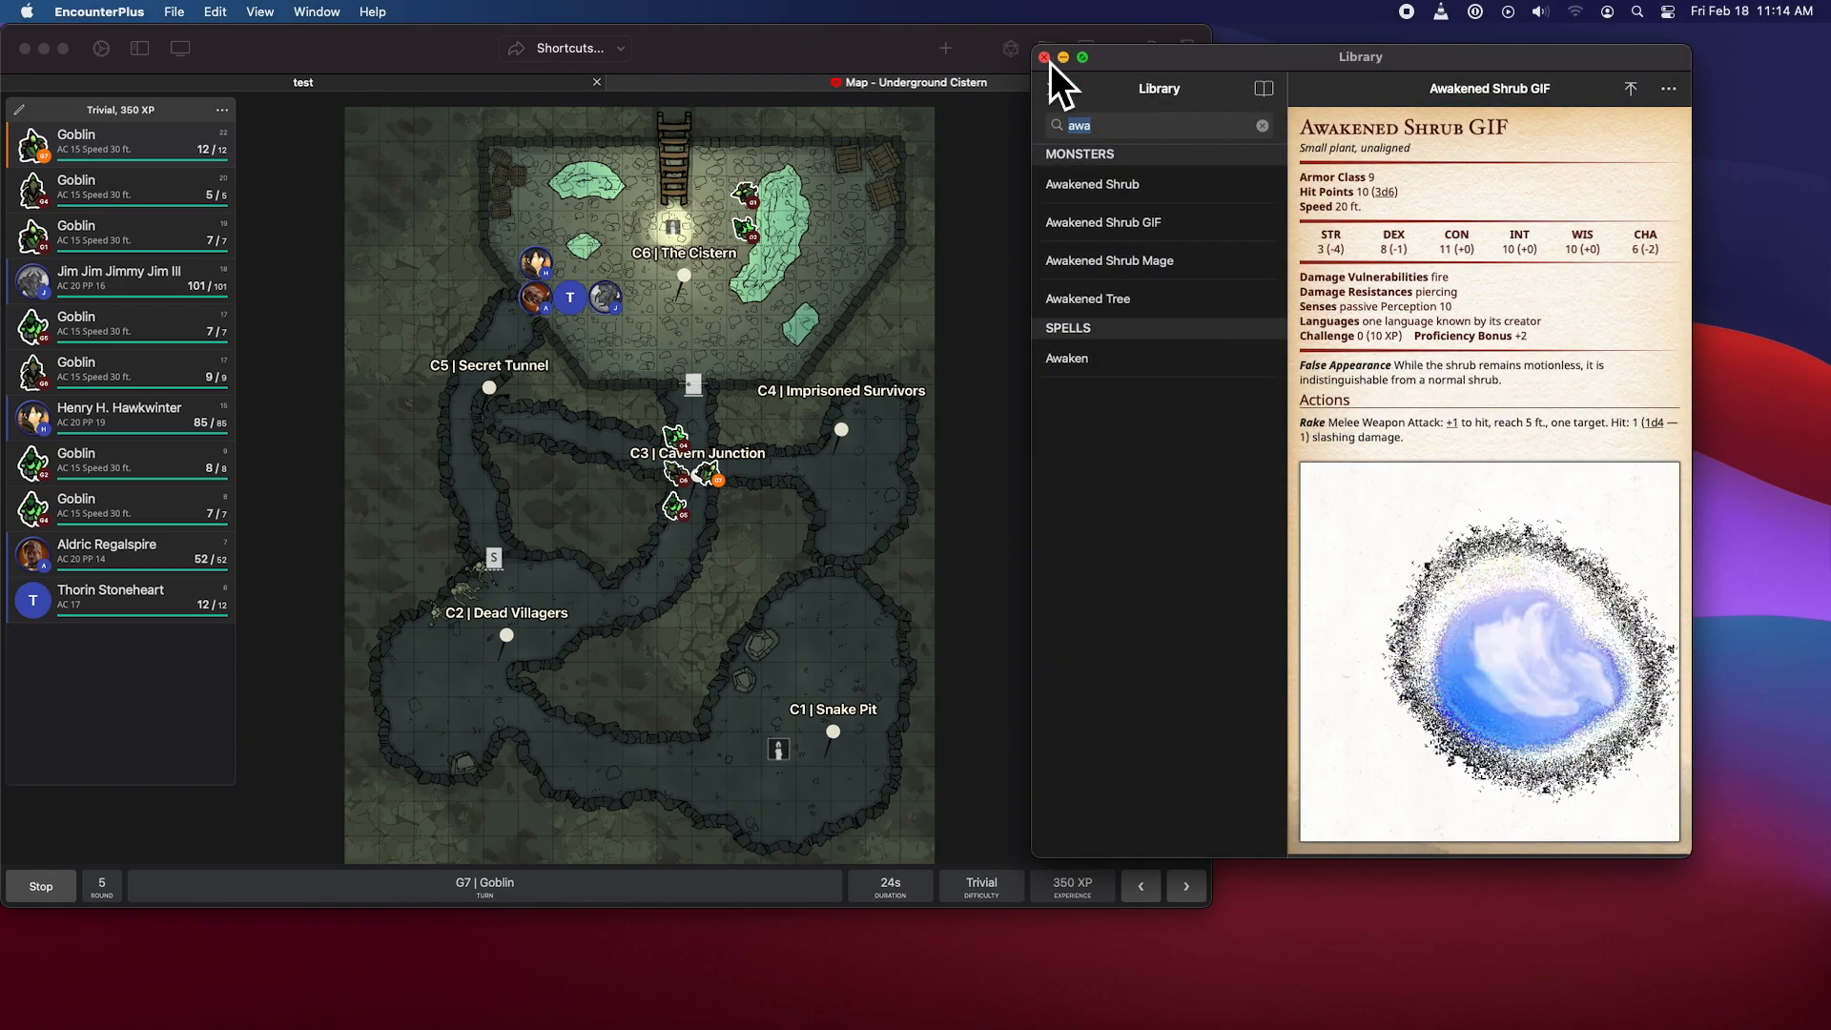
pyautogui.click(1043, 57)
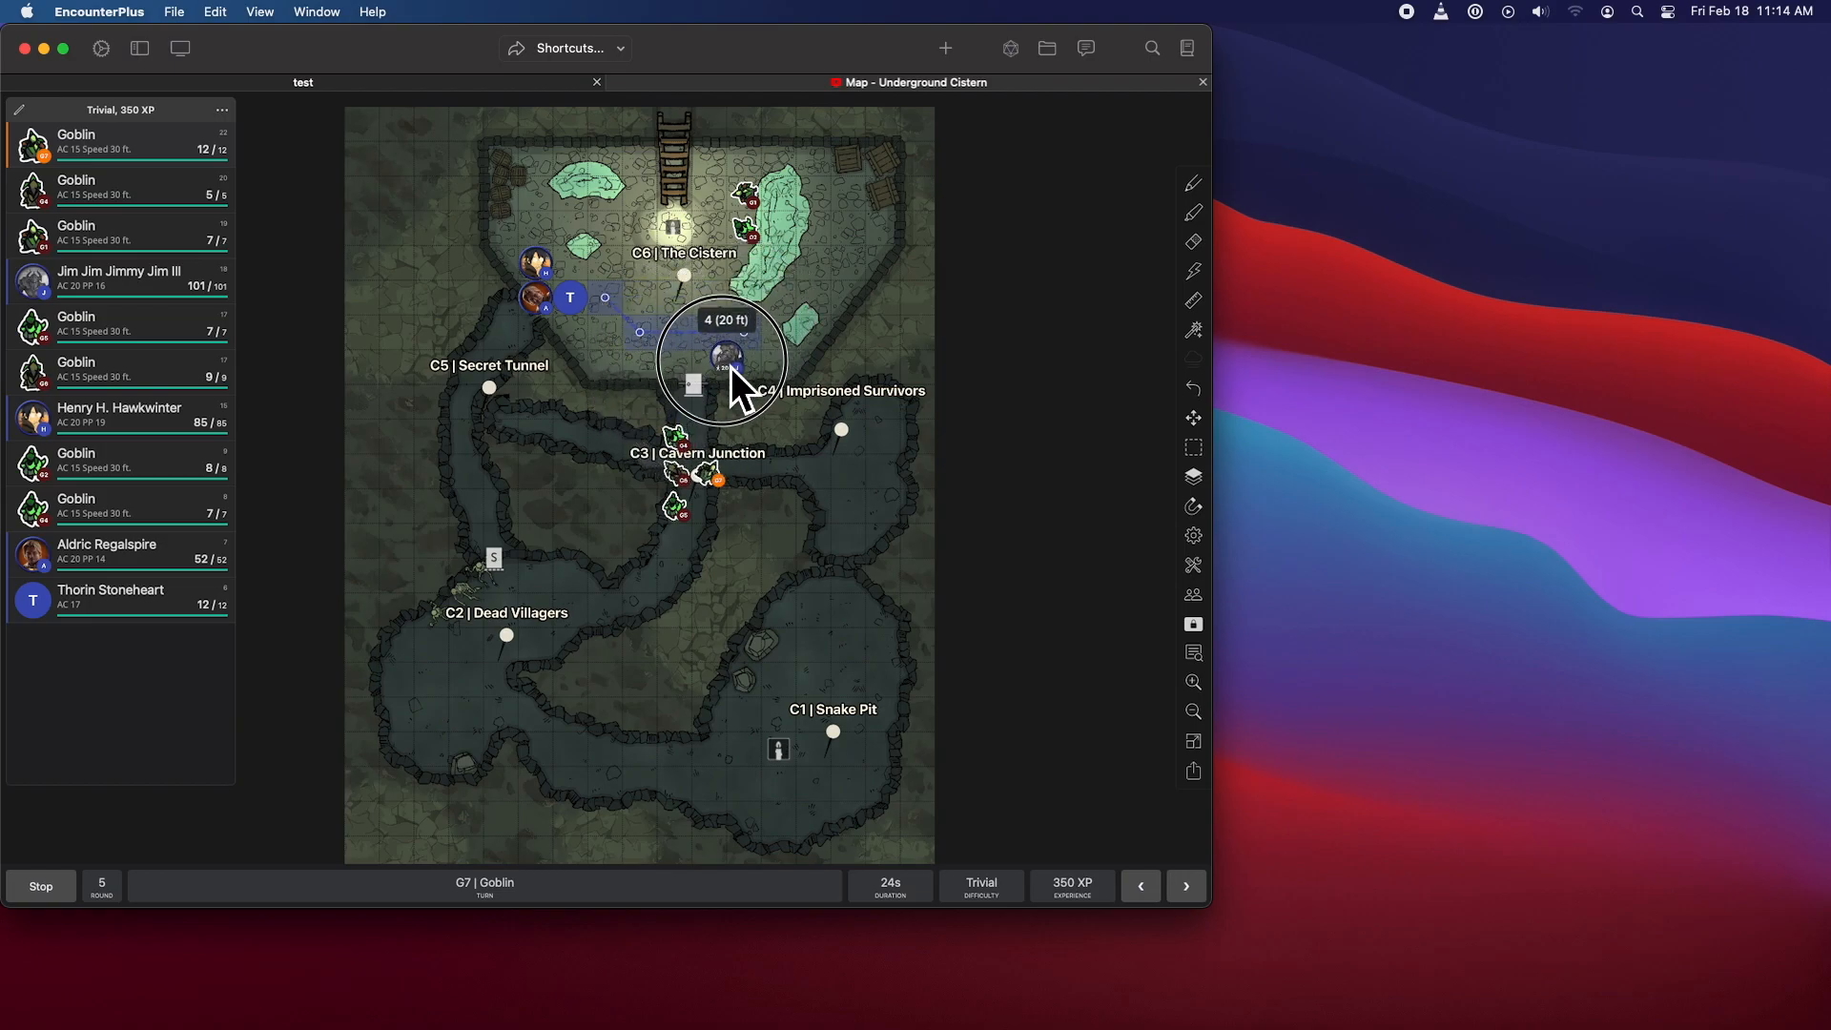
# - Move party tokens 5–30 ft across the Cistern toward the goblins, then stop combat
pyautogui.moveTo(724, 355); pyautogui.dragTo(535, 251)
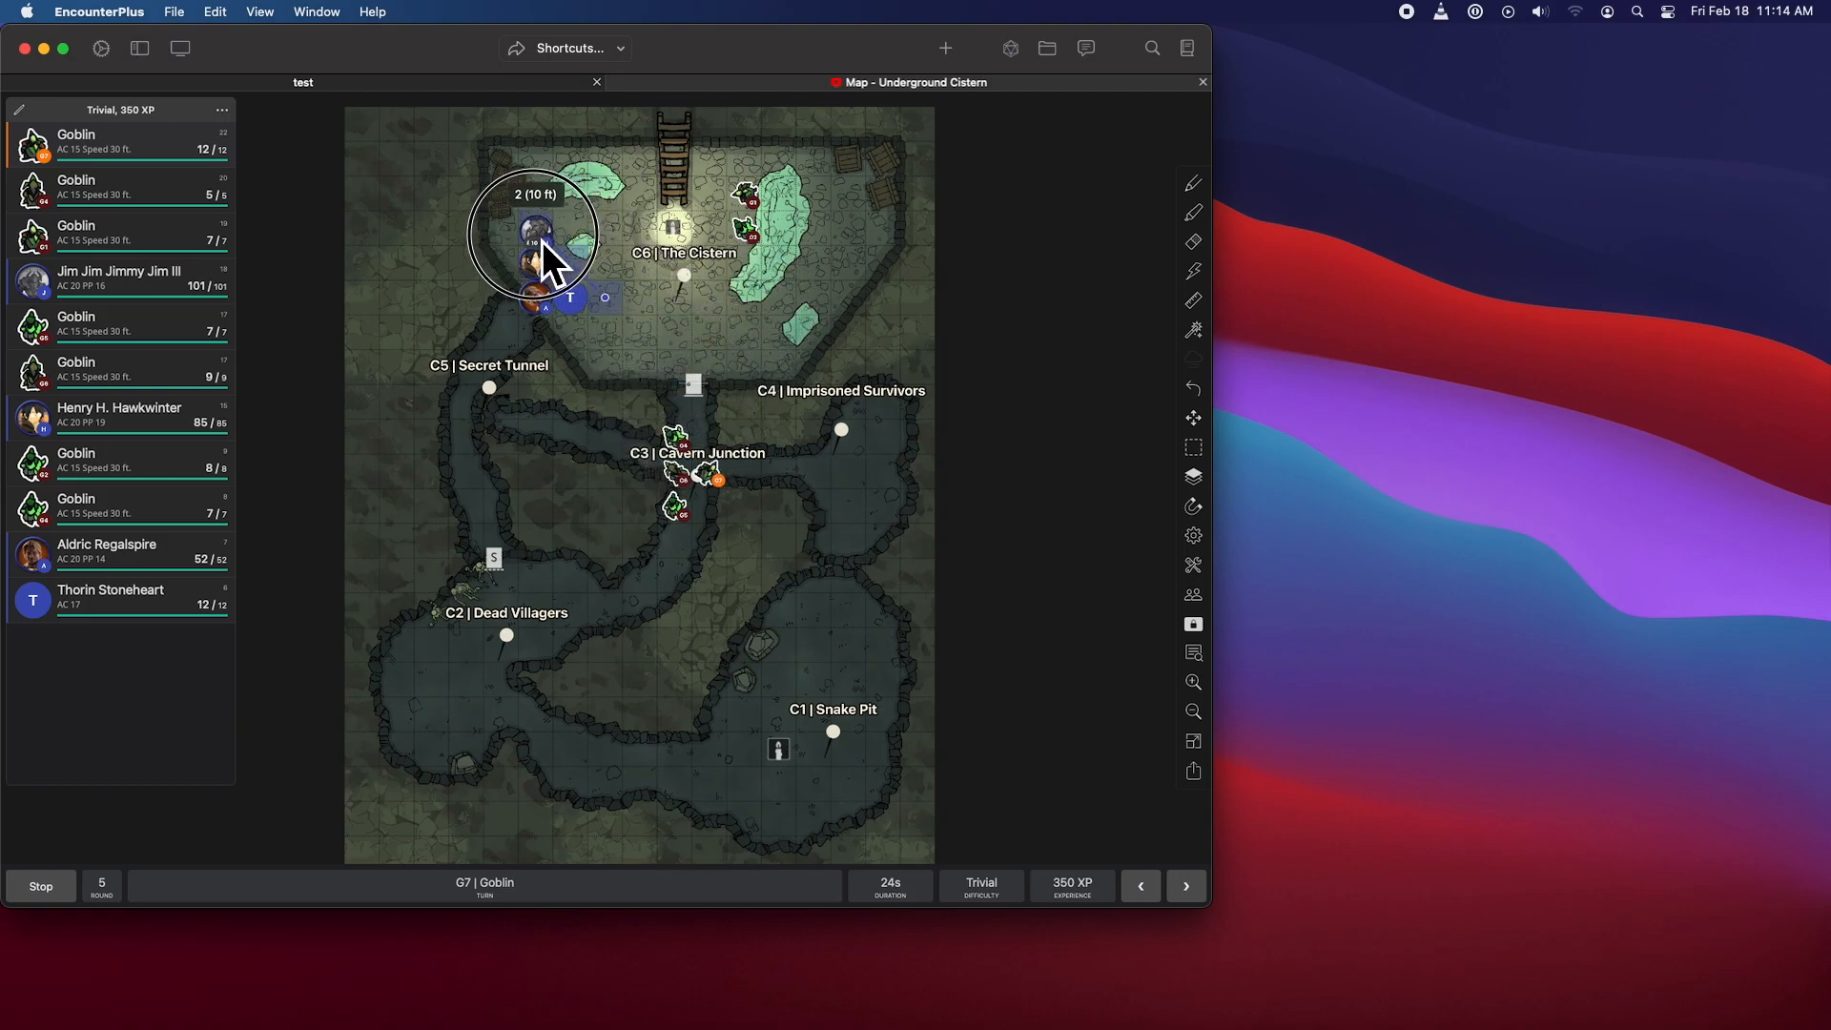
pyautogui.moveTo(537, 257); pyautogui.dragTo(608, 245)
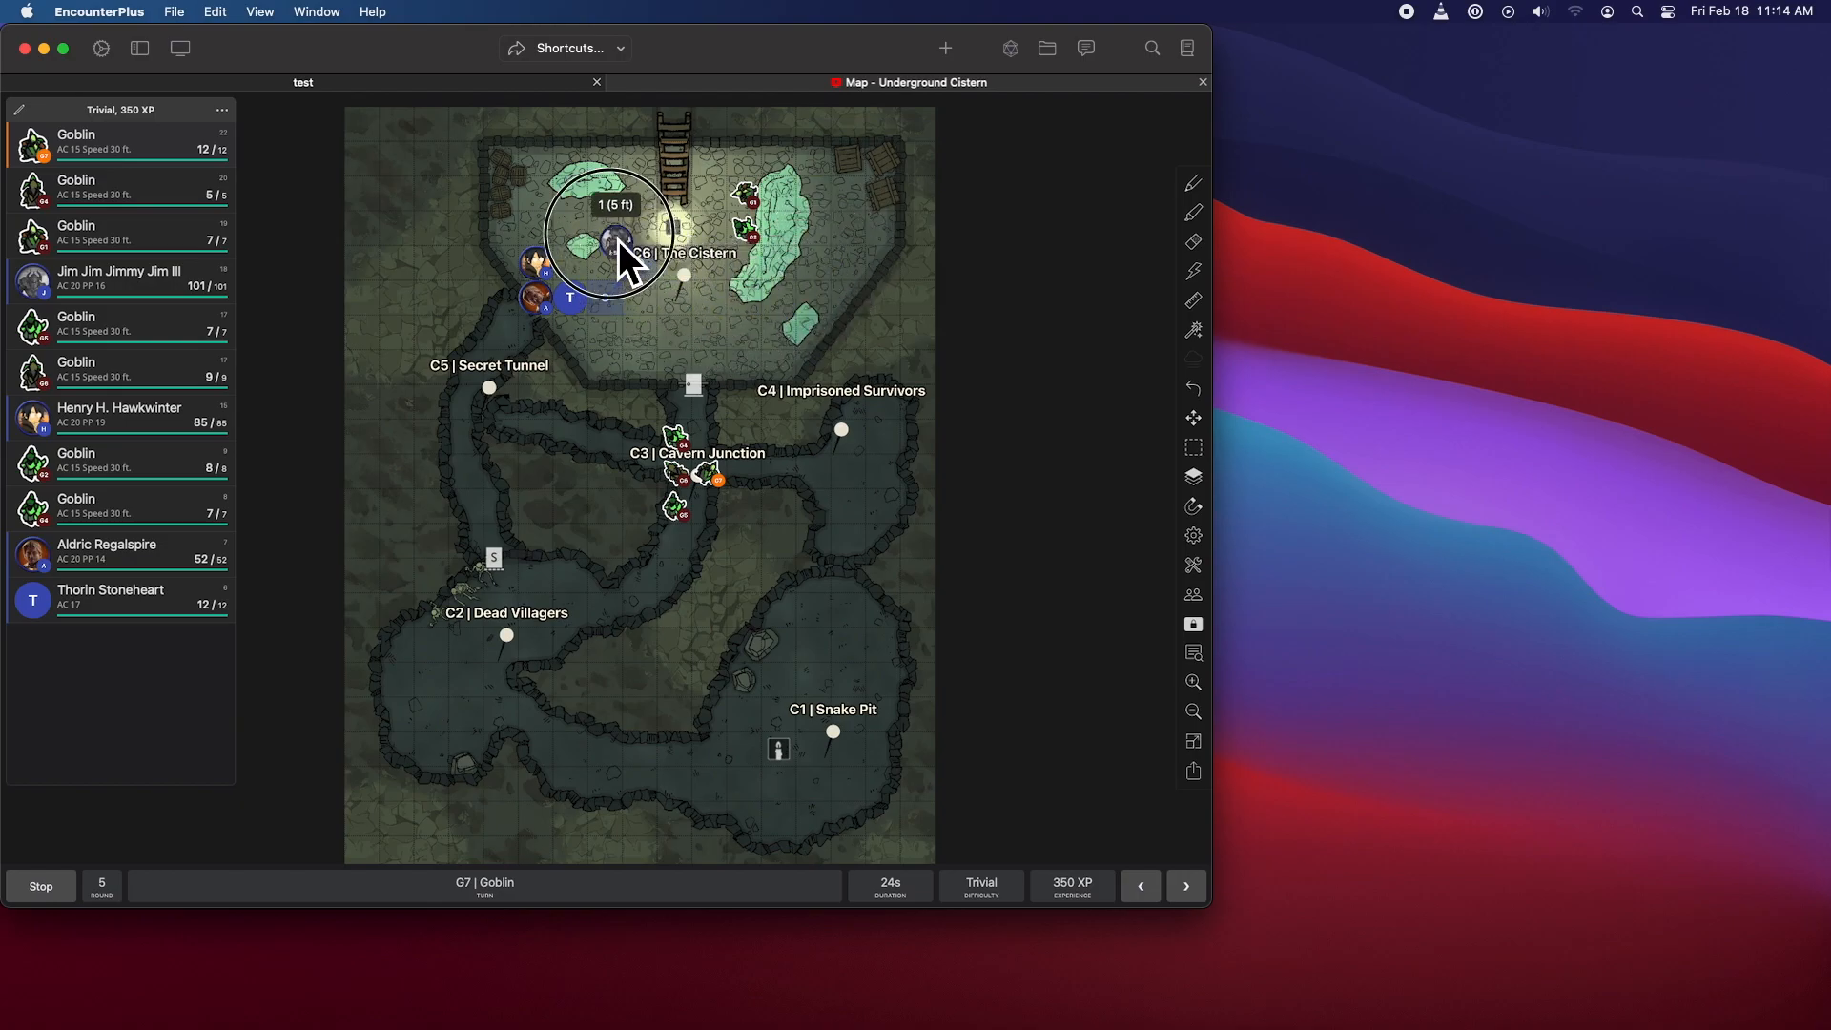
pyautogui.moveTo(613, 240); pyautogui.dragTo(841, 216)
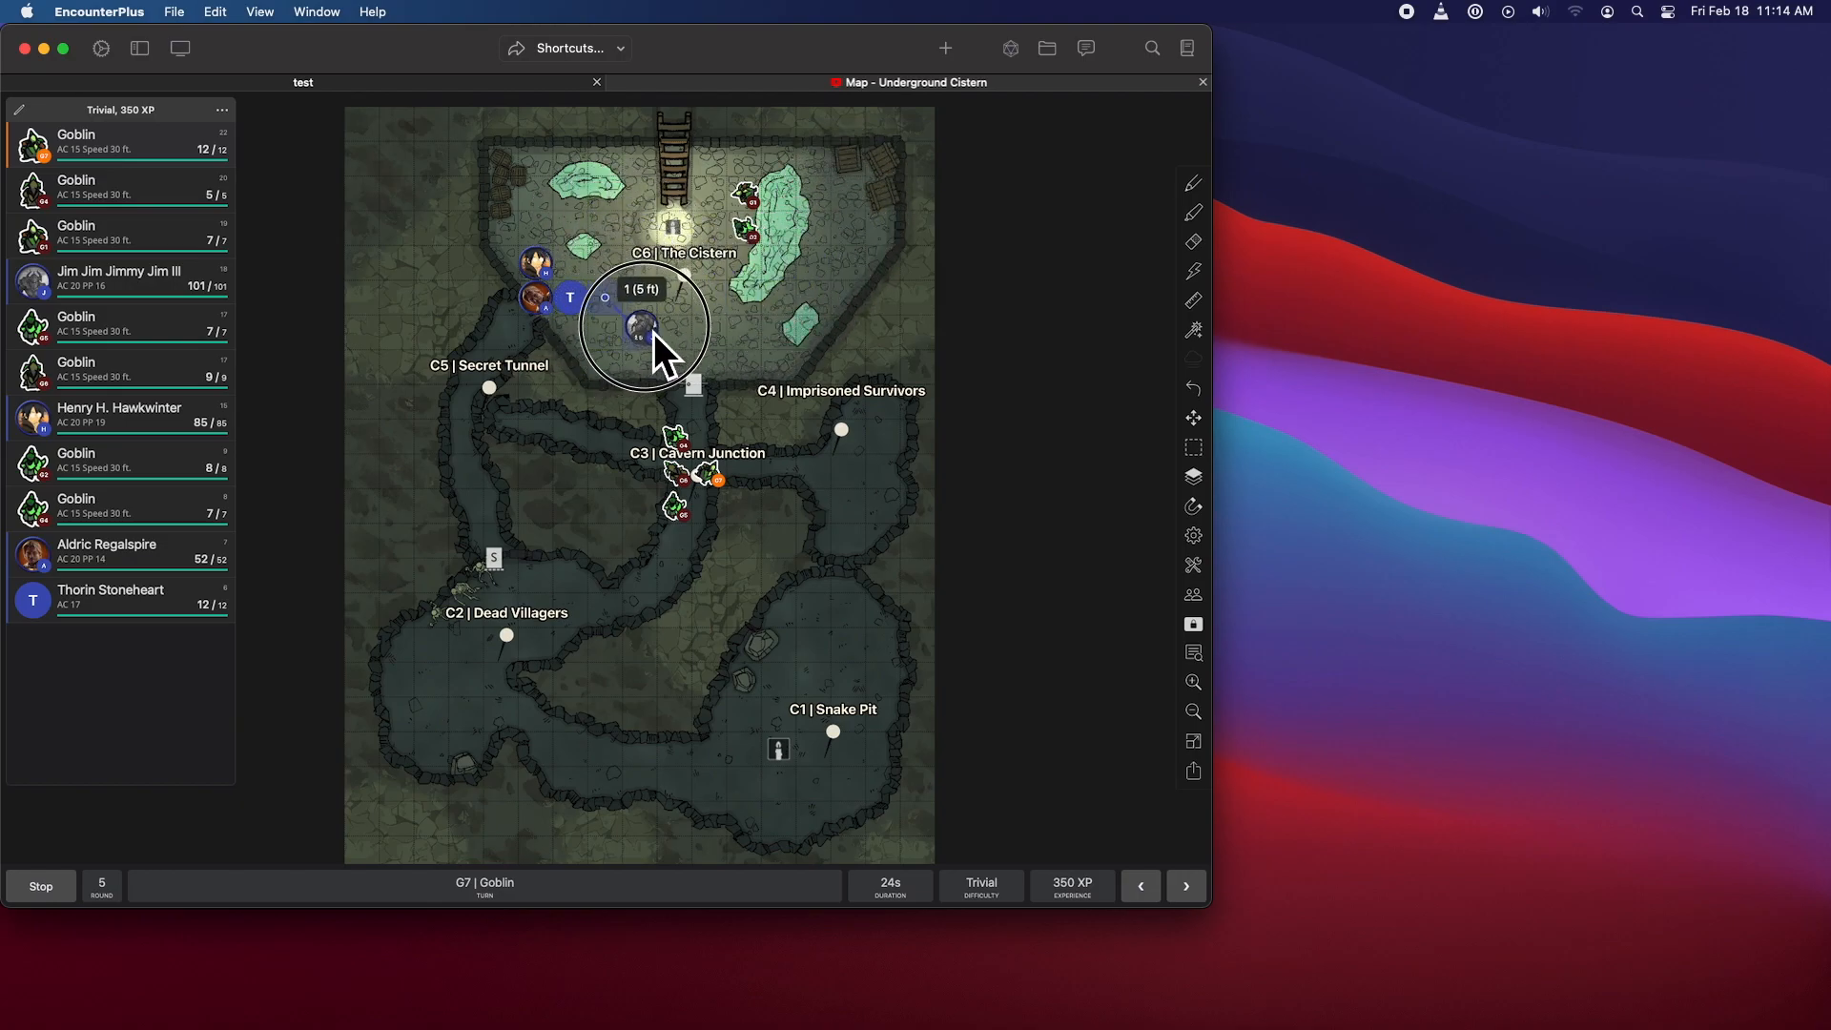
pyautogui.moveTo(640, 324); pyautogui.dragTo(794, 281)
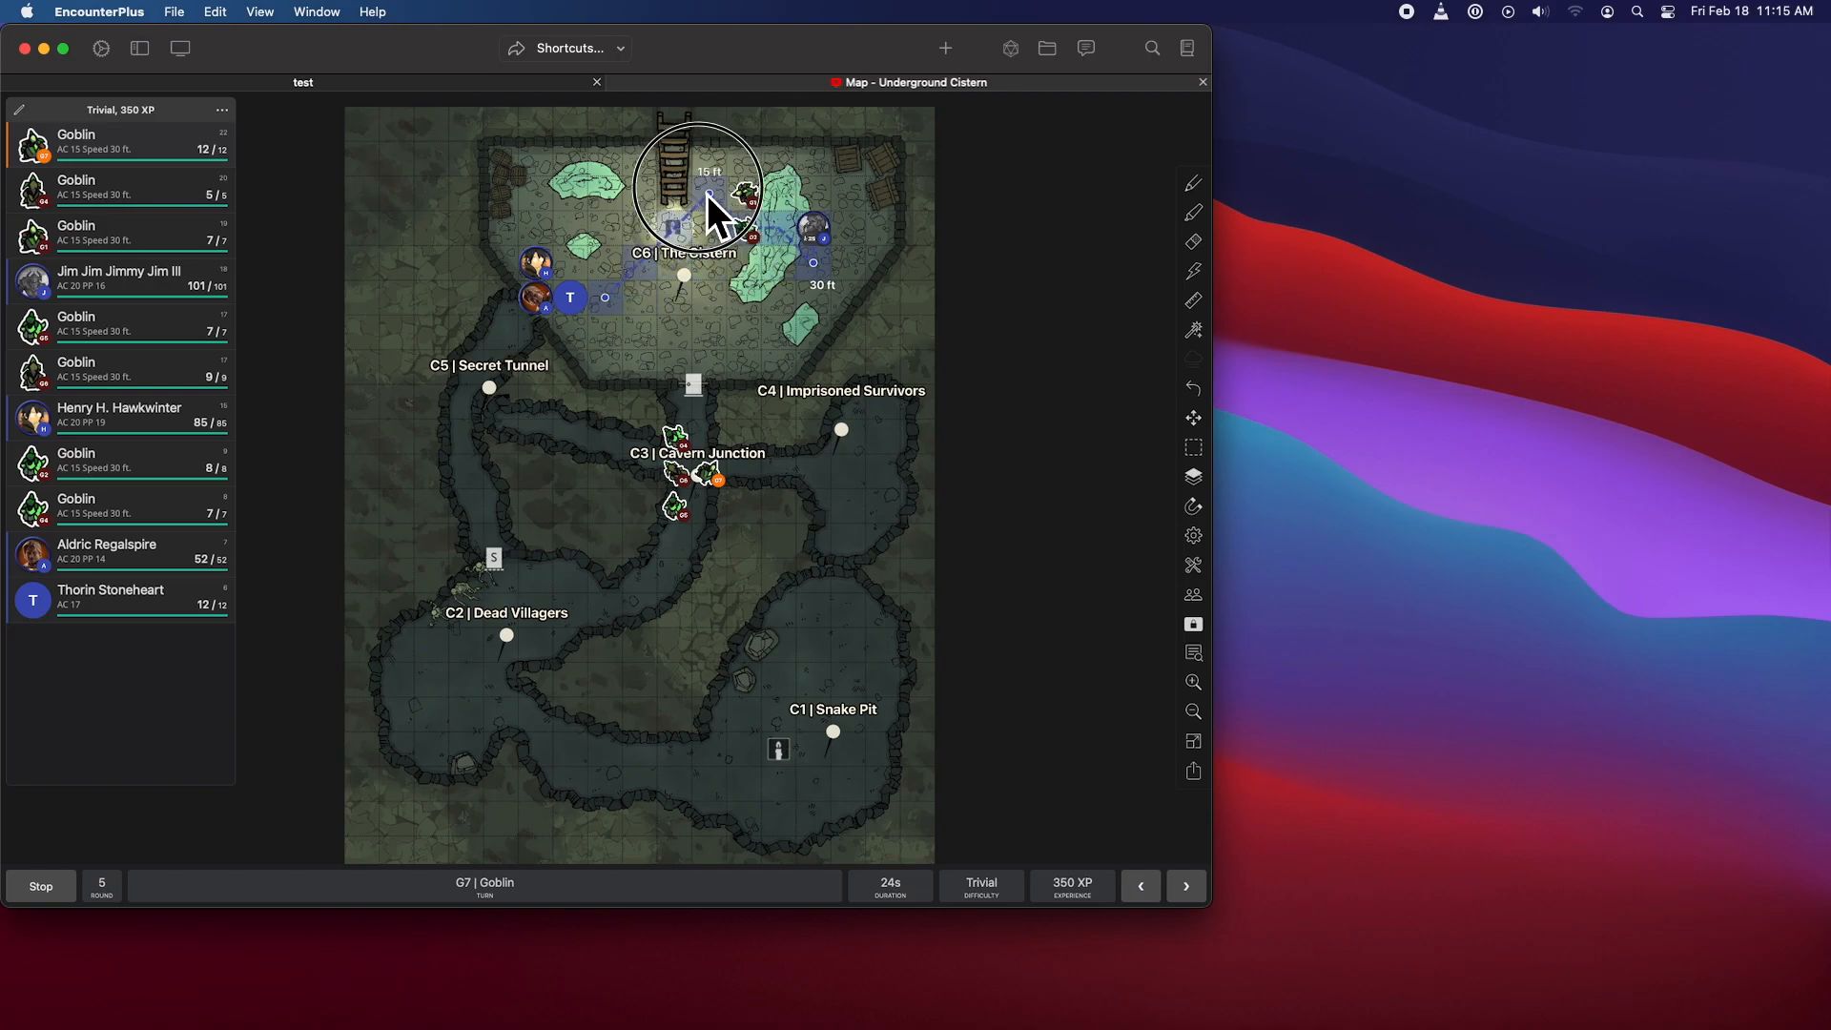
pyautogui.moveTo(701, 187); pyautogui.dragTo(748, 339)
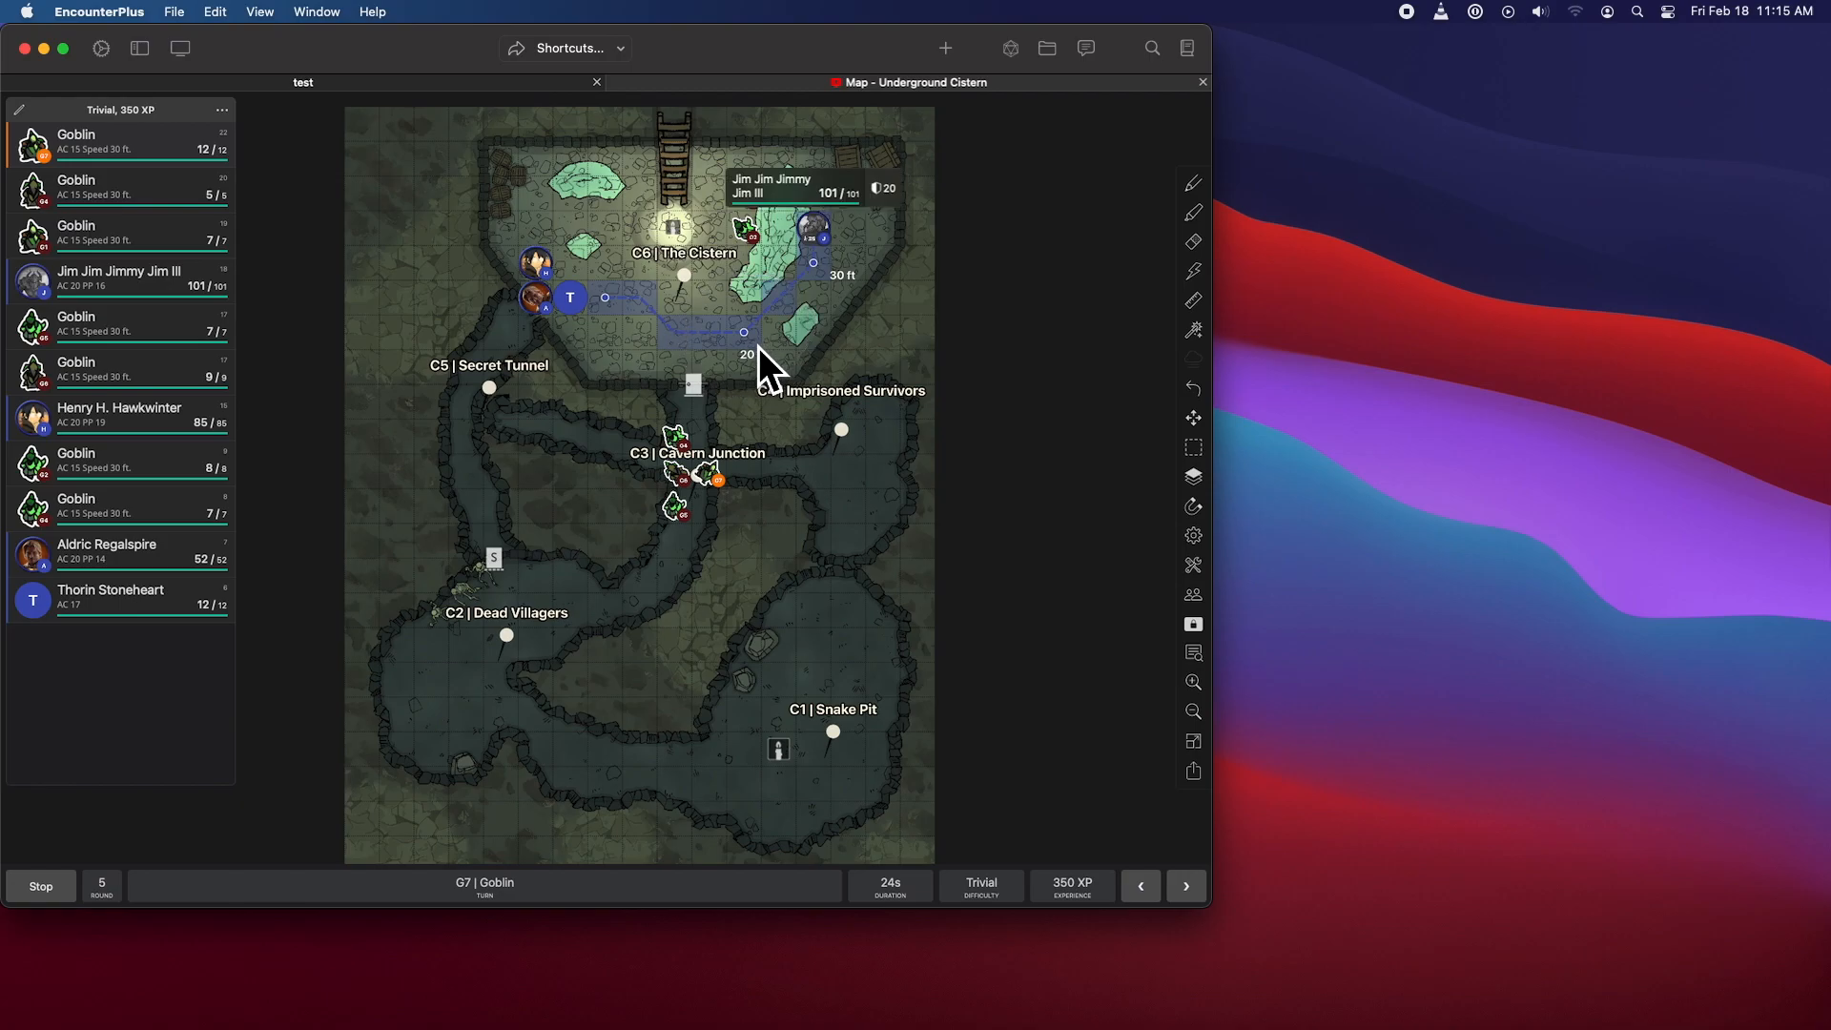
pyautogui.moveTo(765, 368)
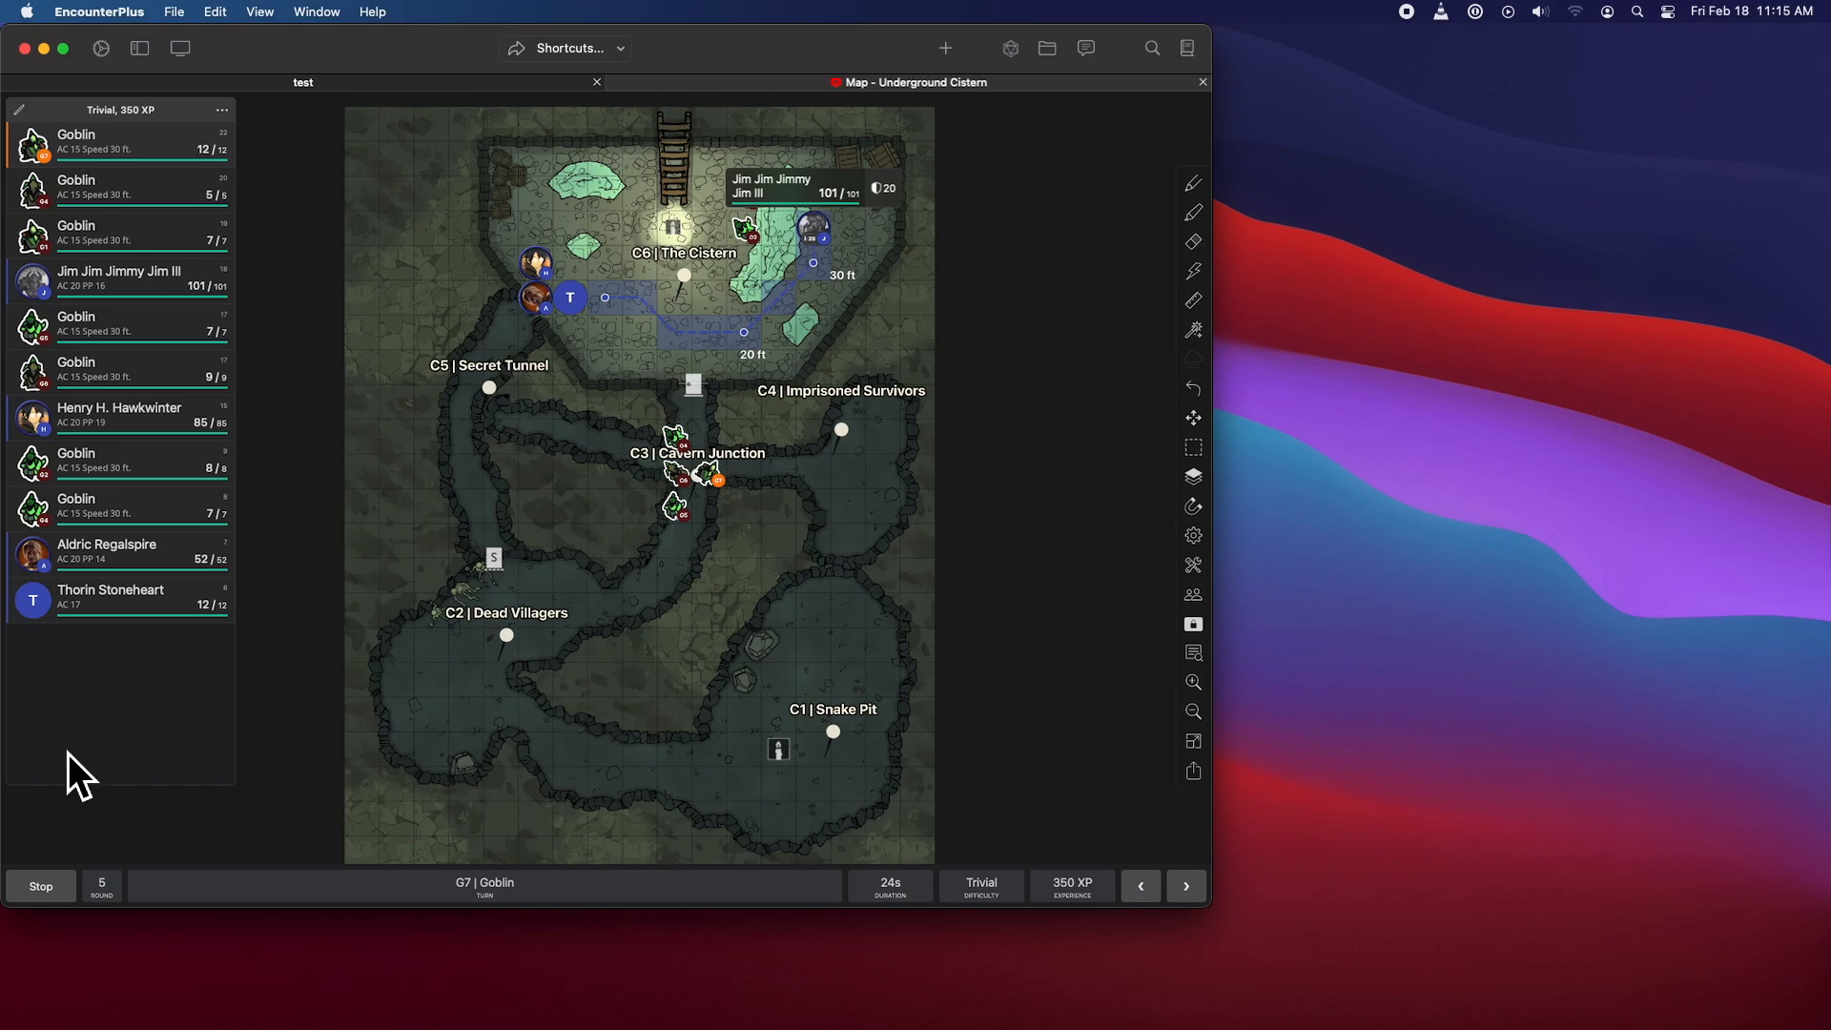
pyautogui.click(40, 885)
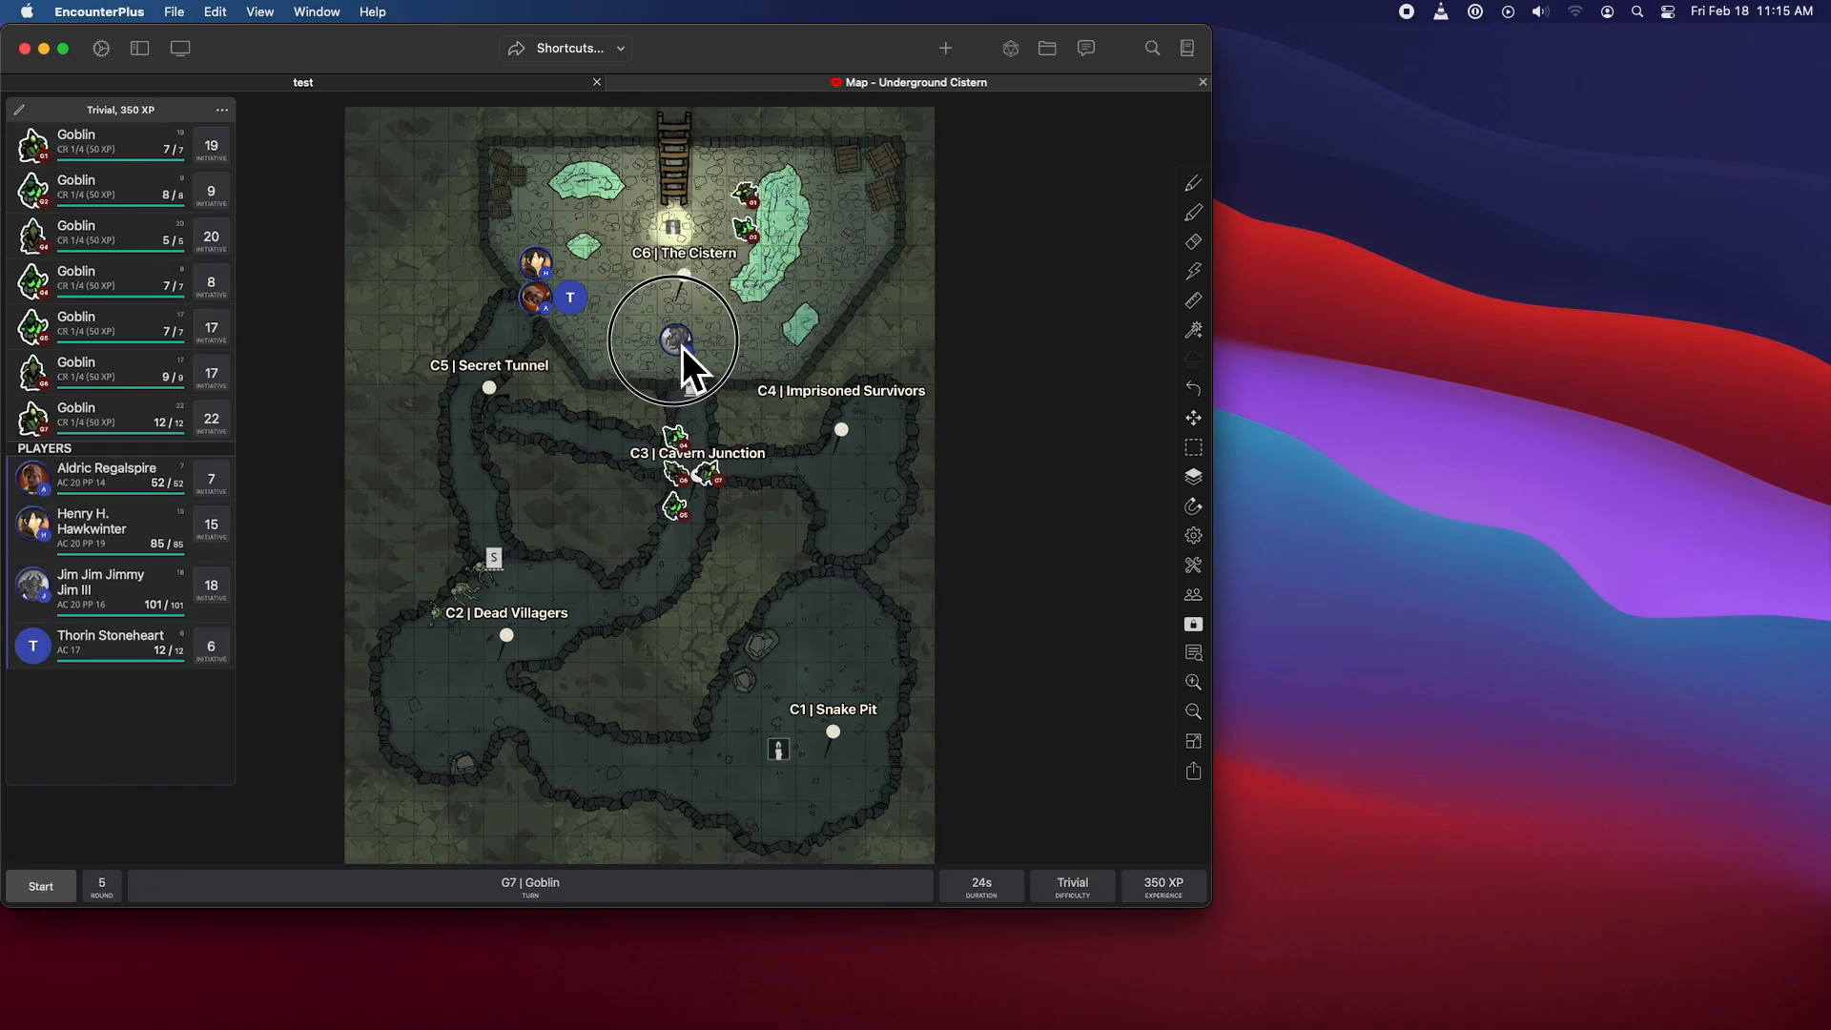
pyautogui.moveTo(677, 338); pyautogui.dragTo(605, 331)
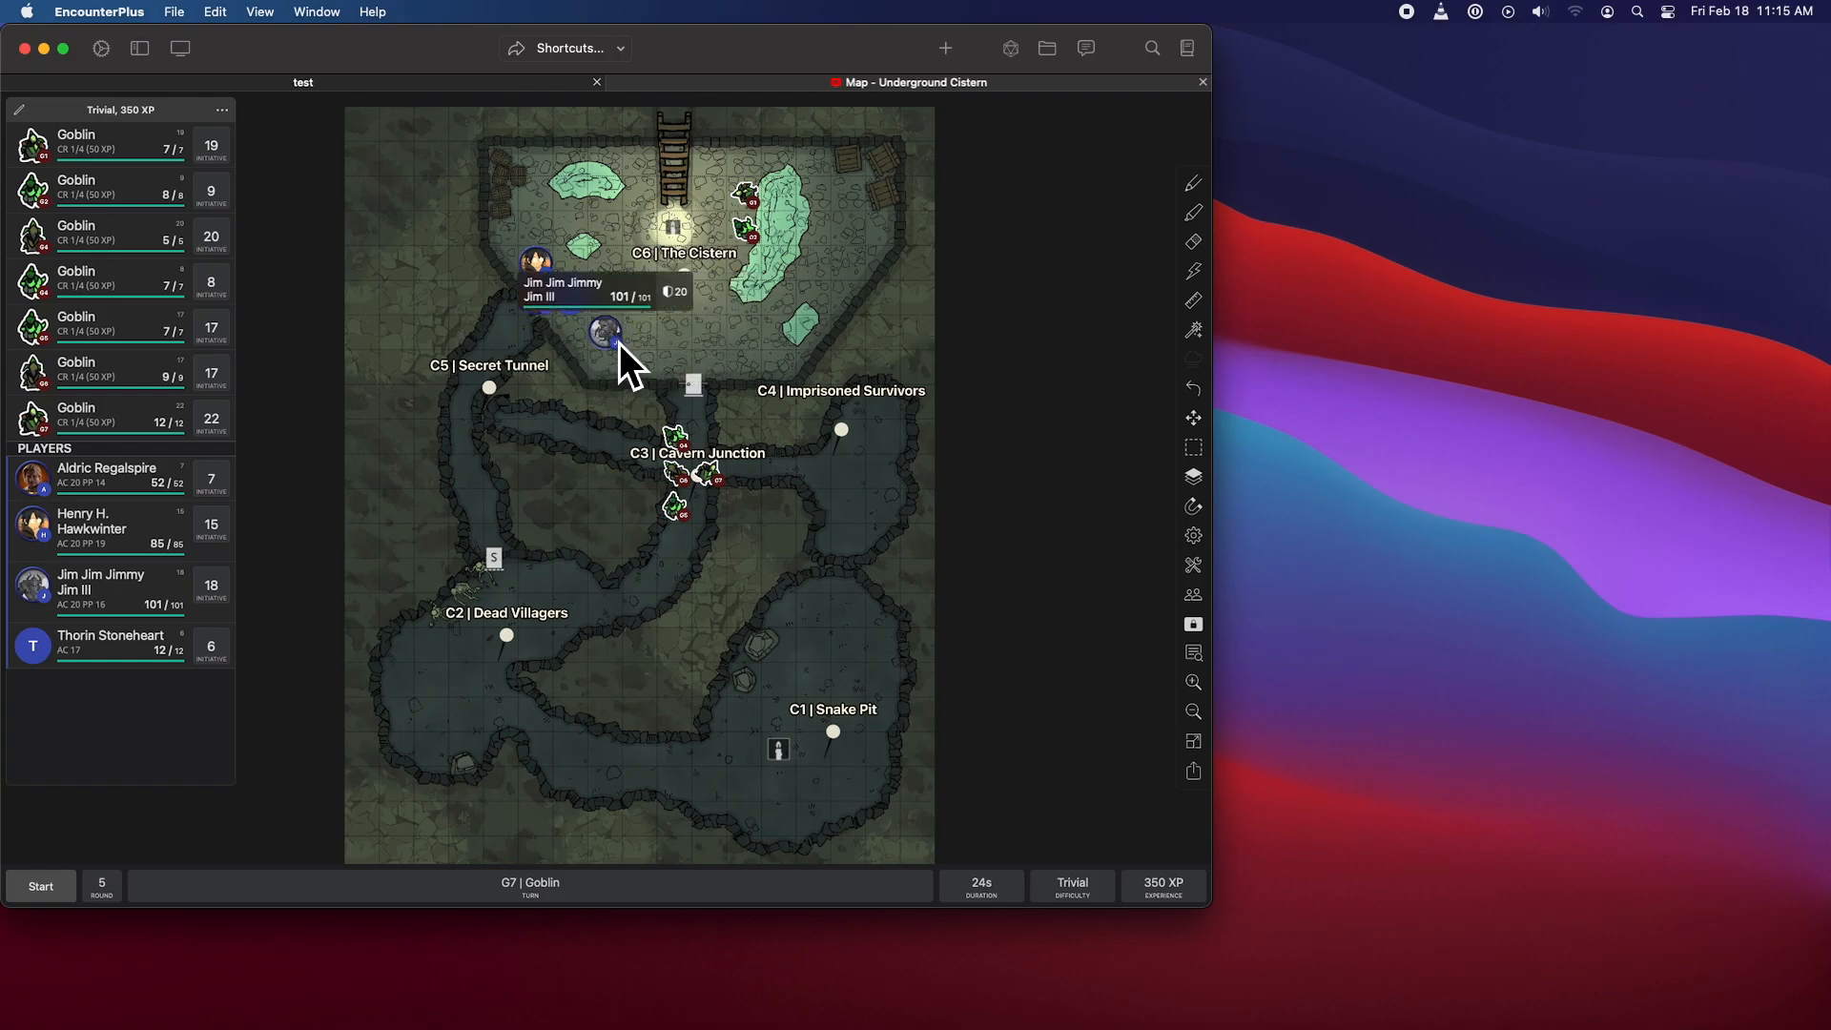
pyautogui.moveTo(1214, 337)
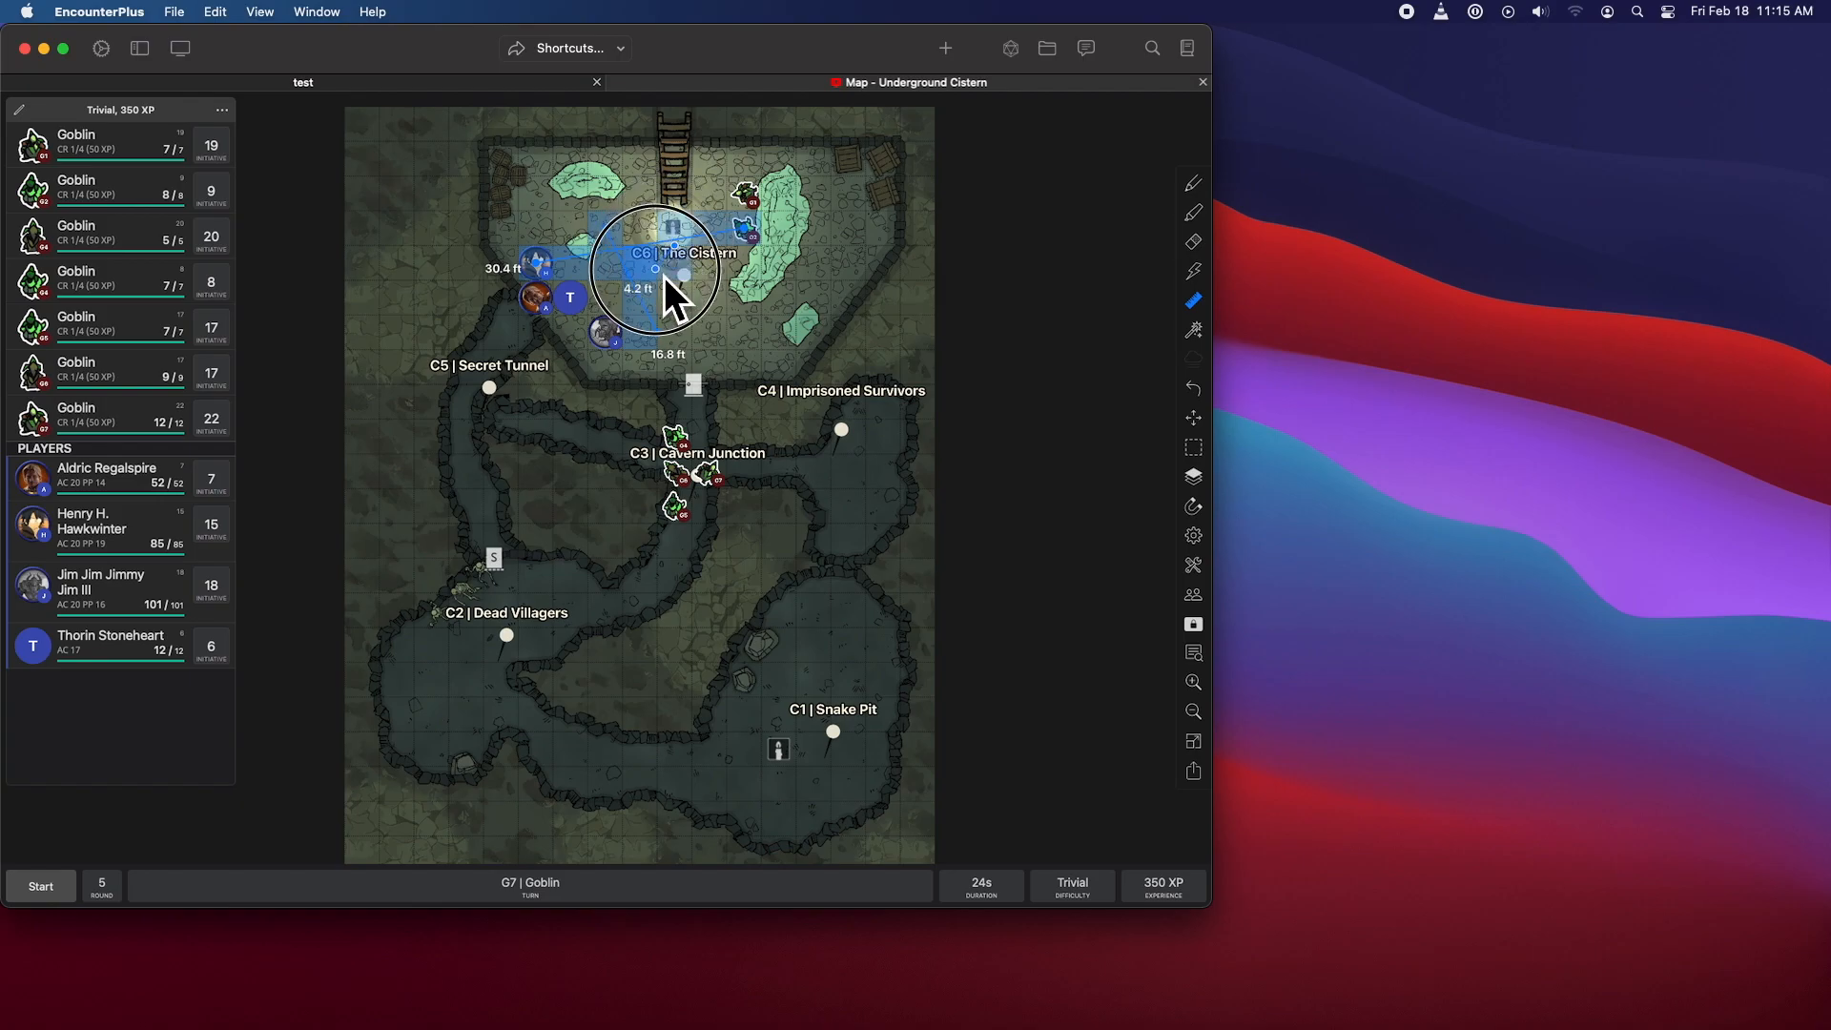
pyautogui.rightClick(666, 292)
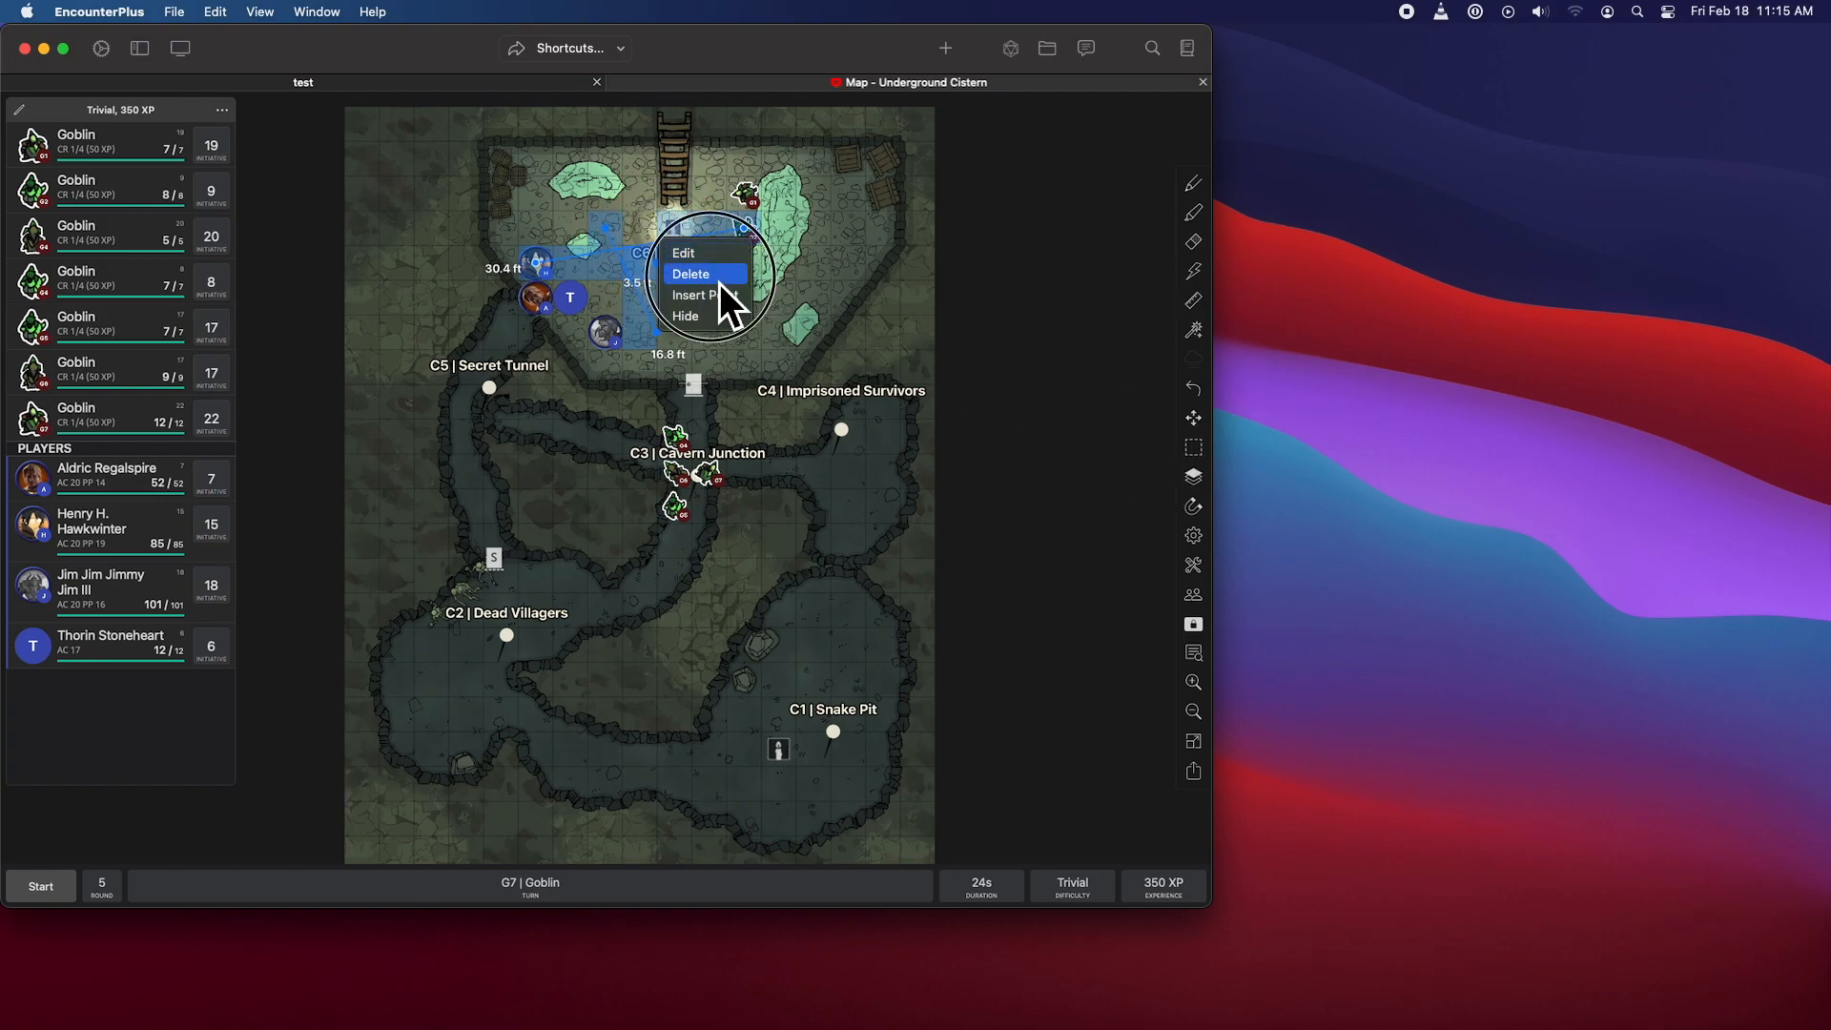
pyautogui.click(691, 273)
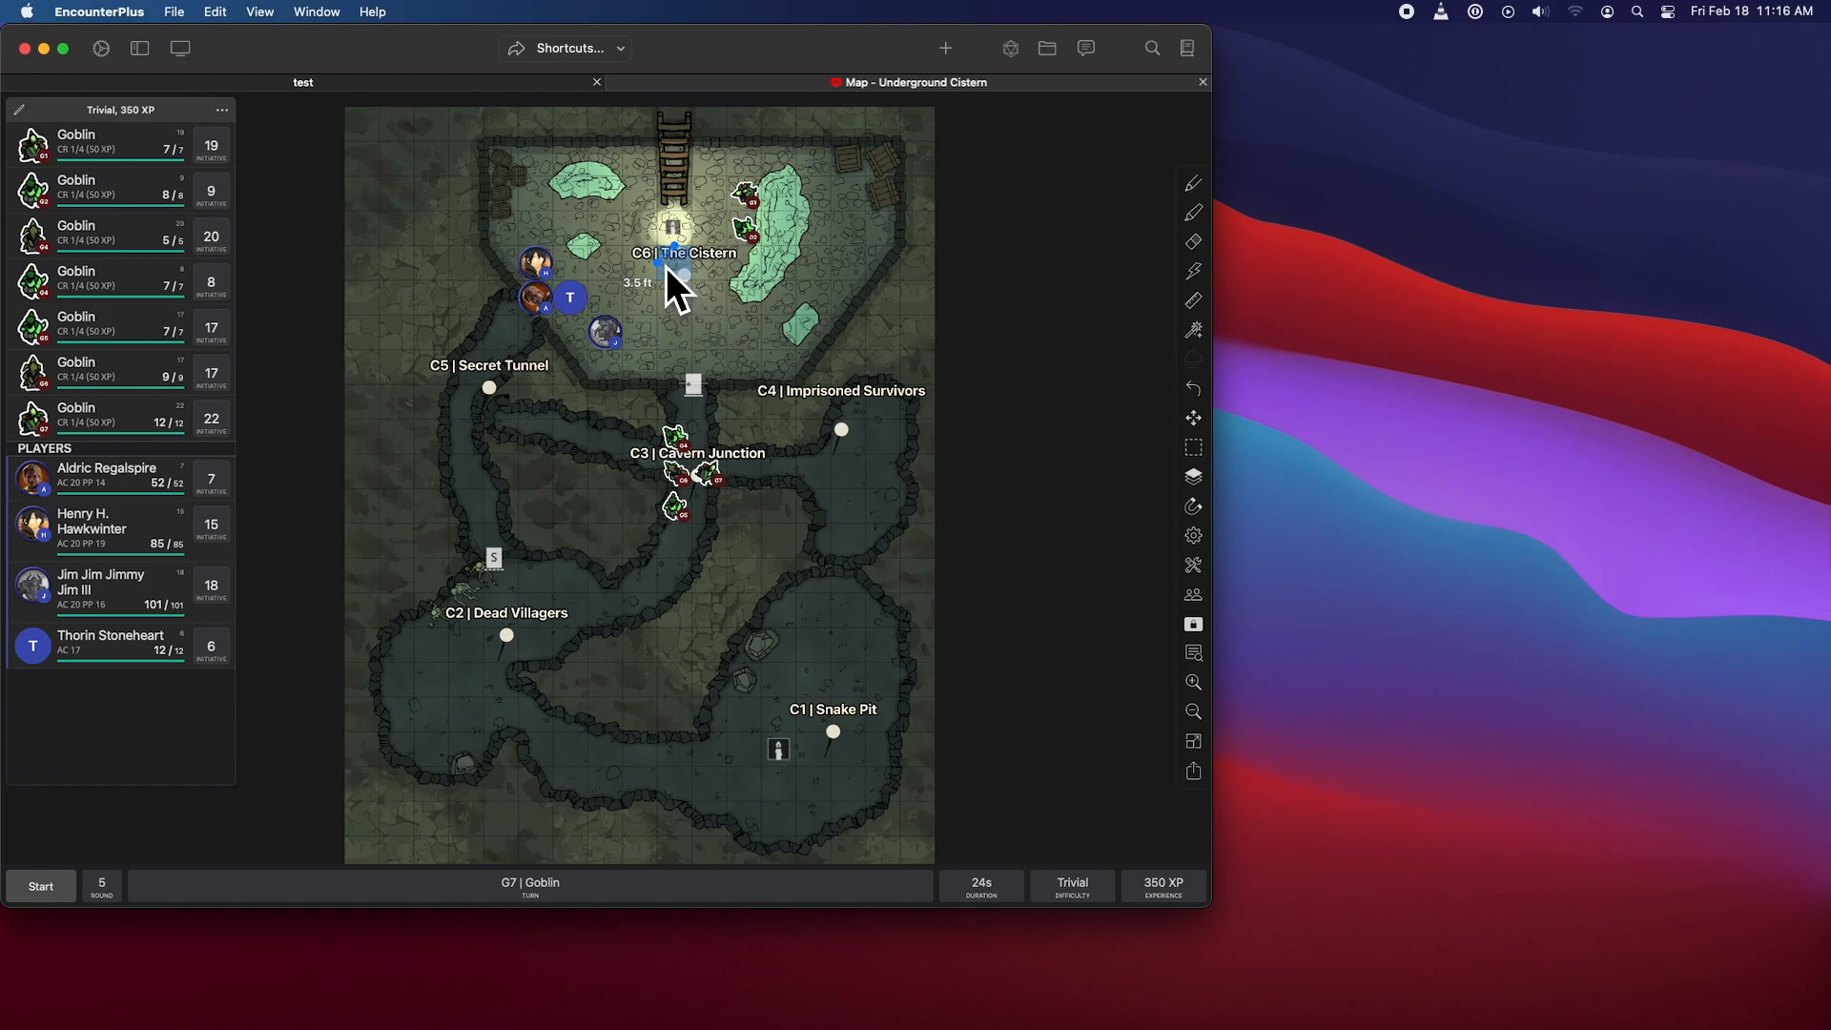
pyautogui.click(40, 885)
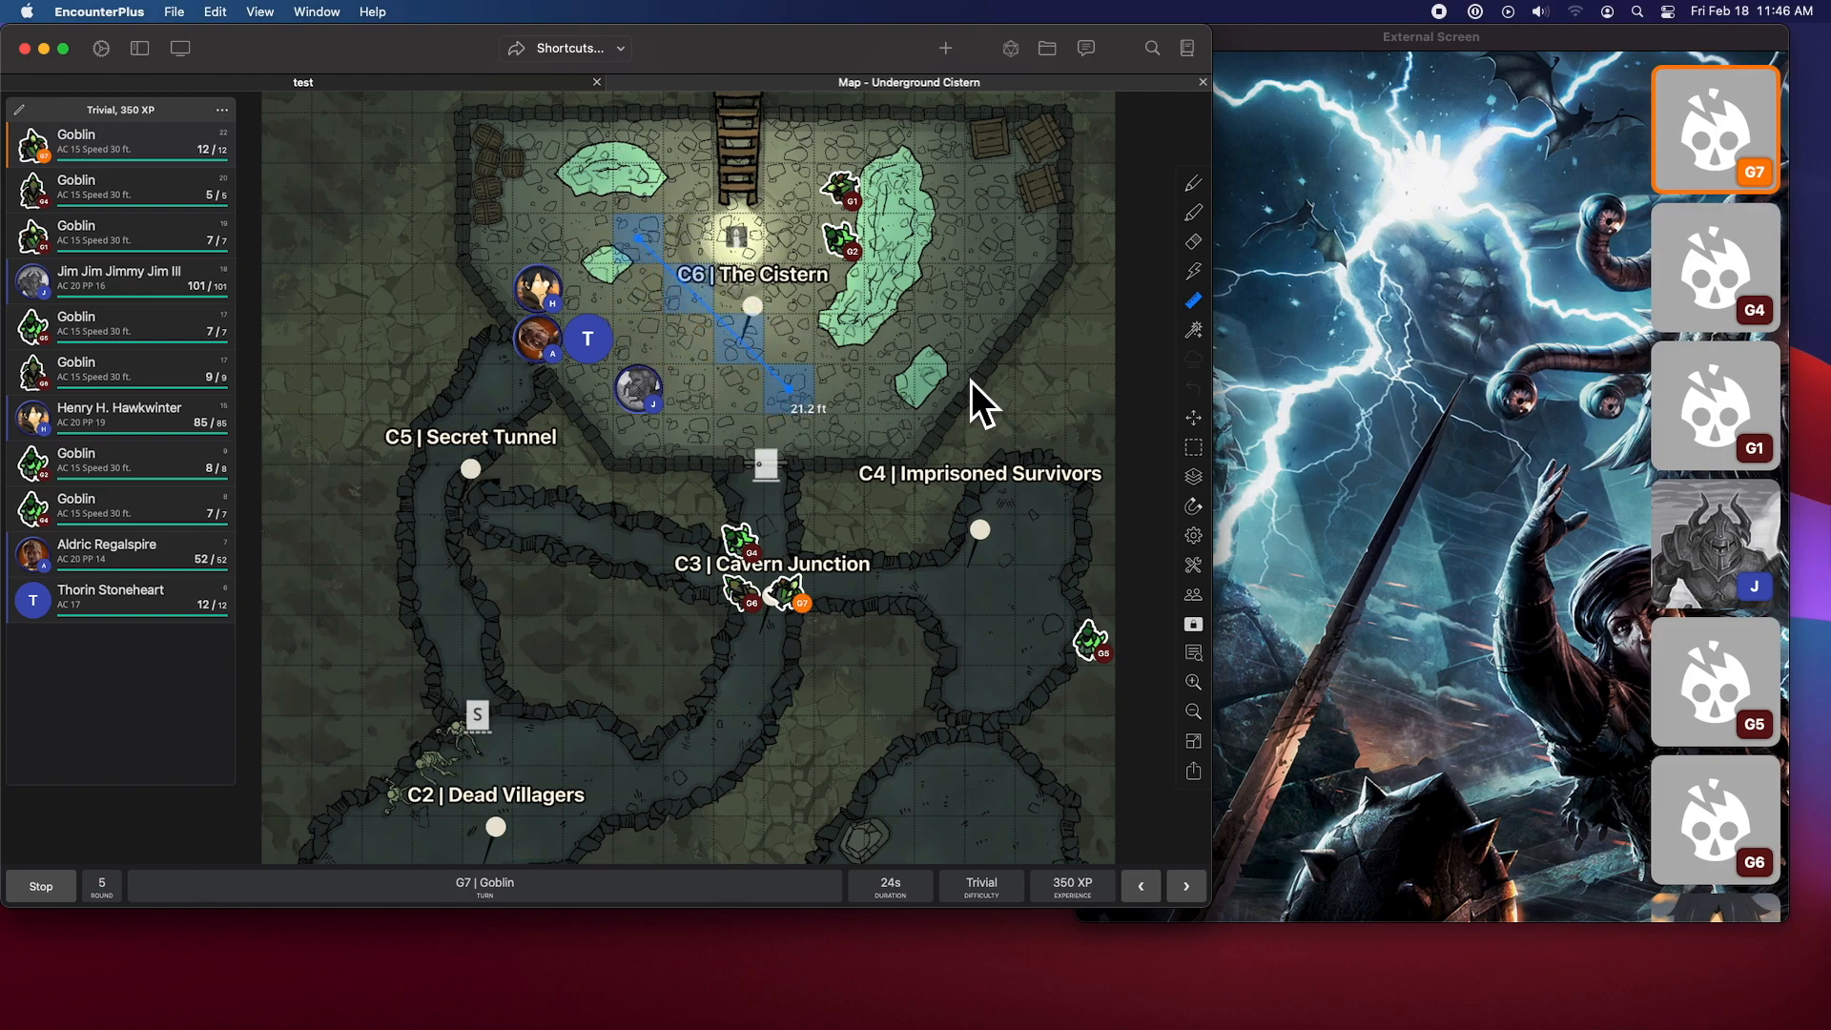
pyautogui.moveTo(812, 420)
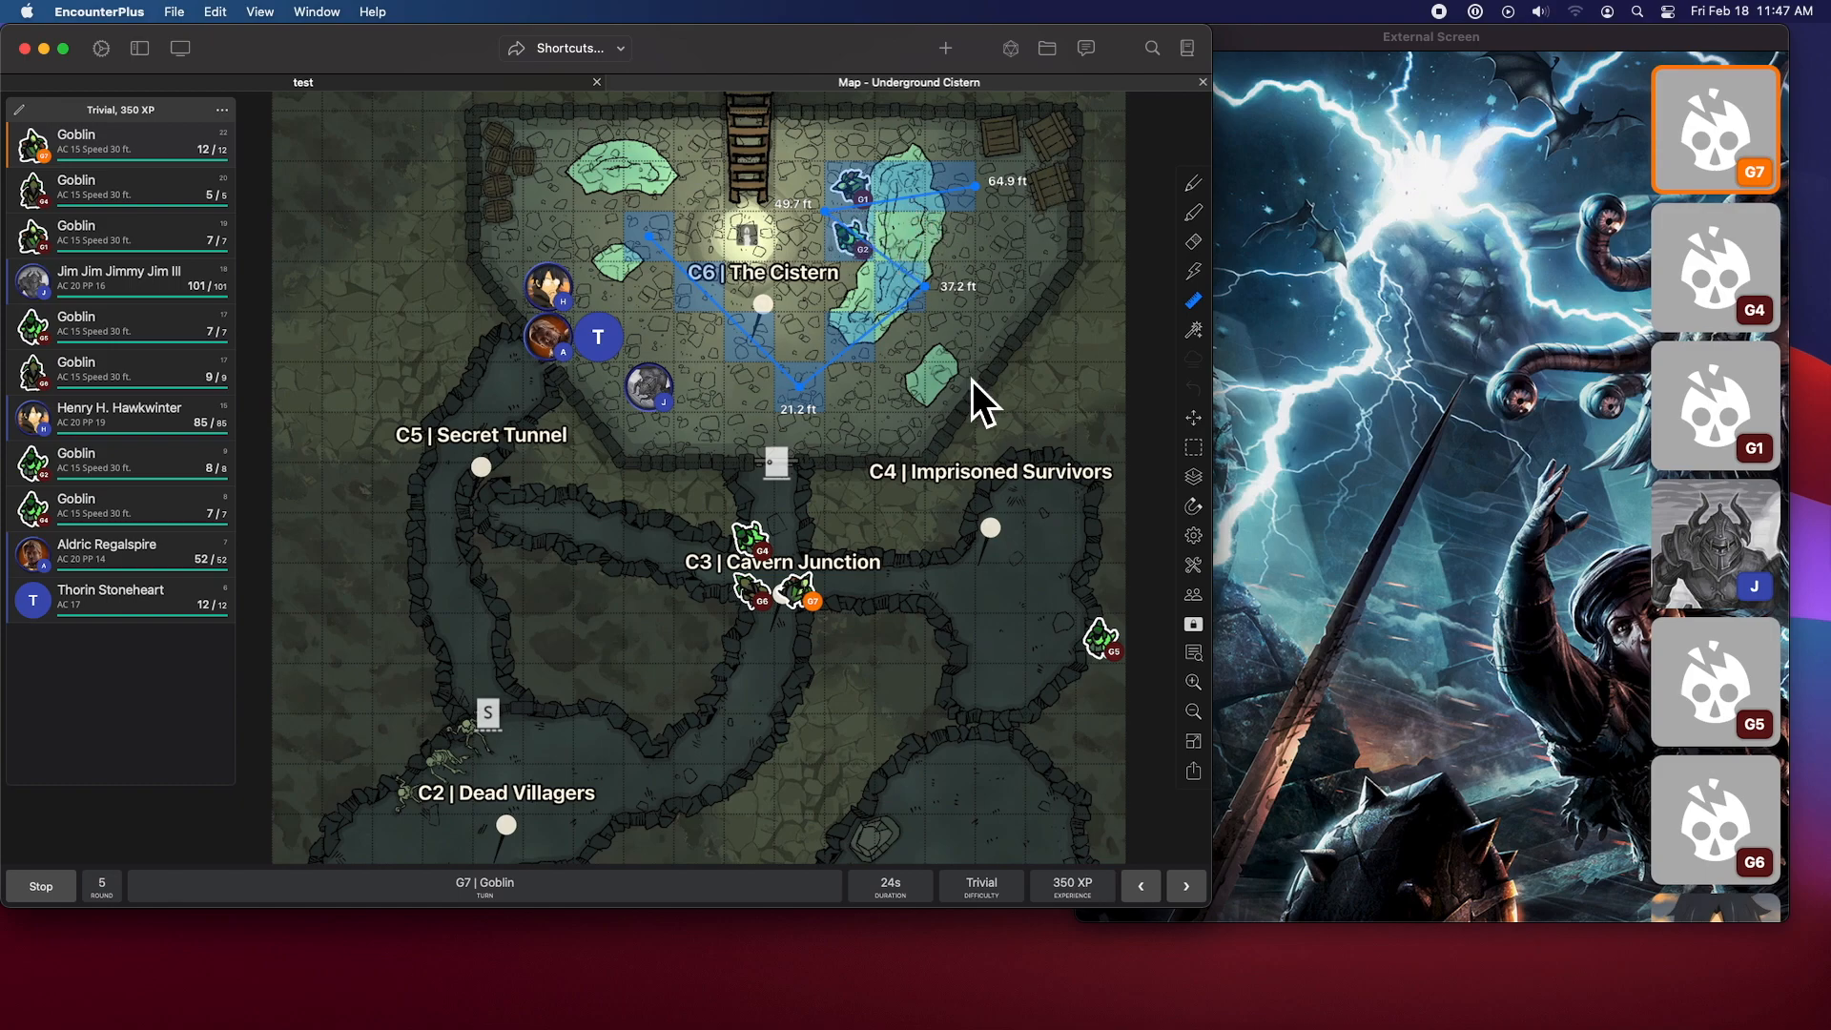
pyautogui.moveTo(817, 402)
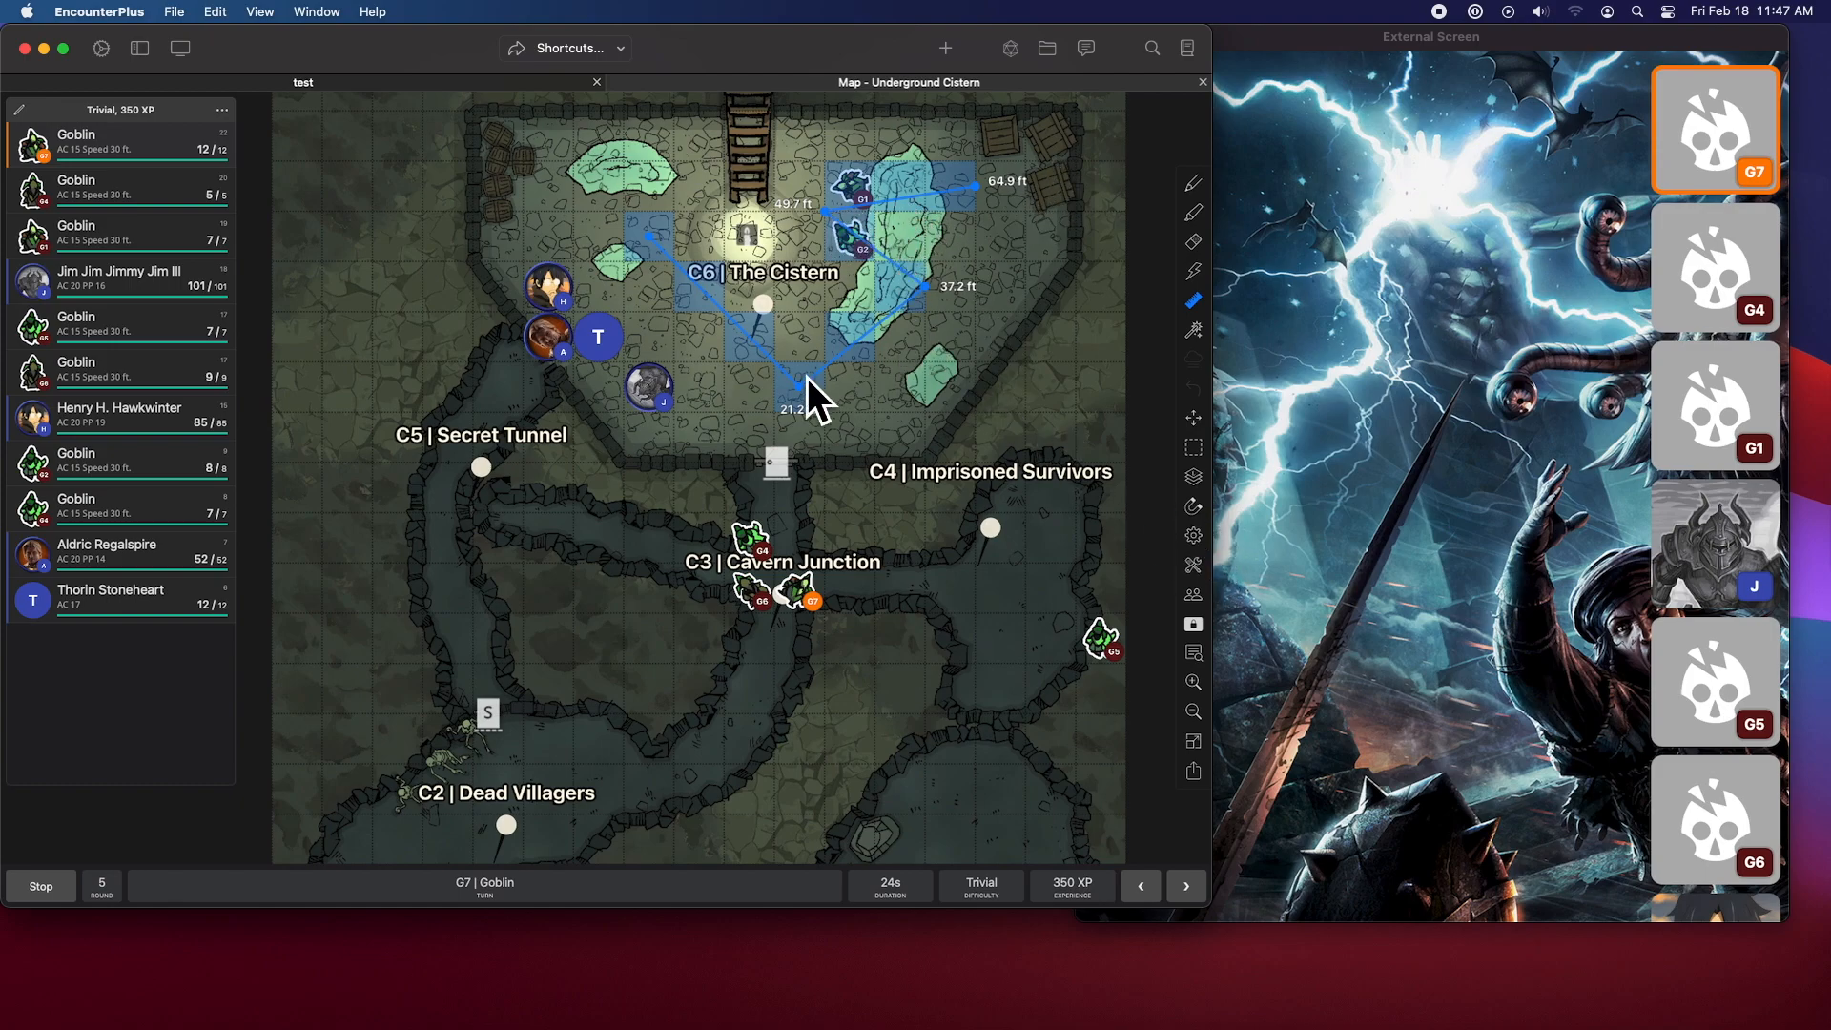
pyautogui.moveTo(993, 216)
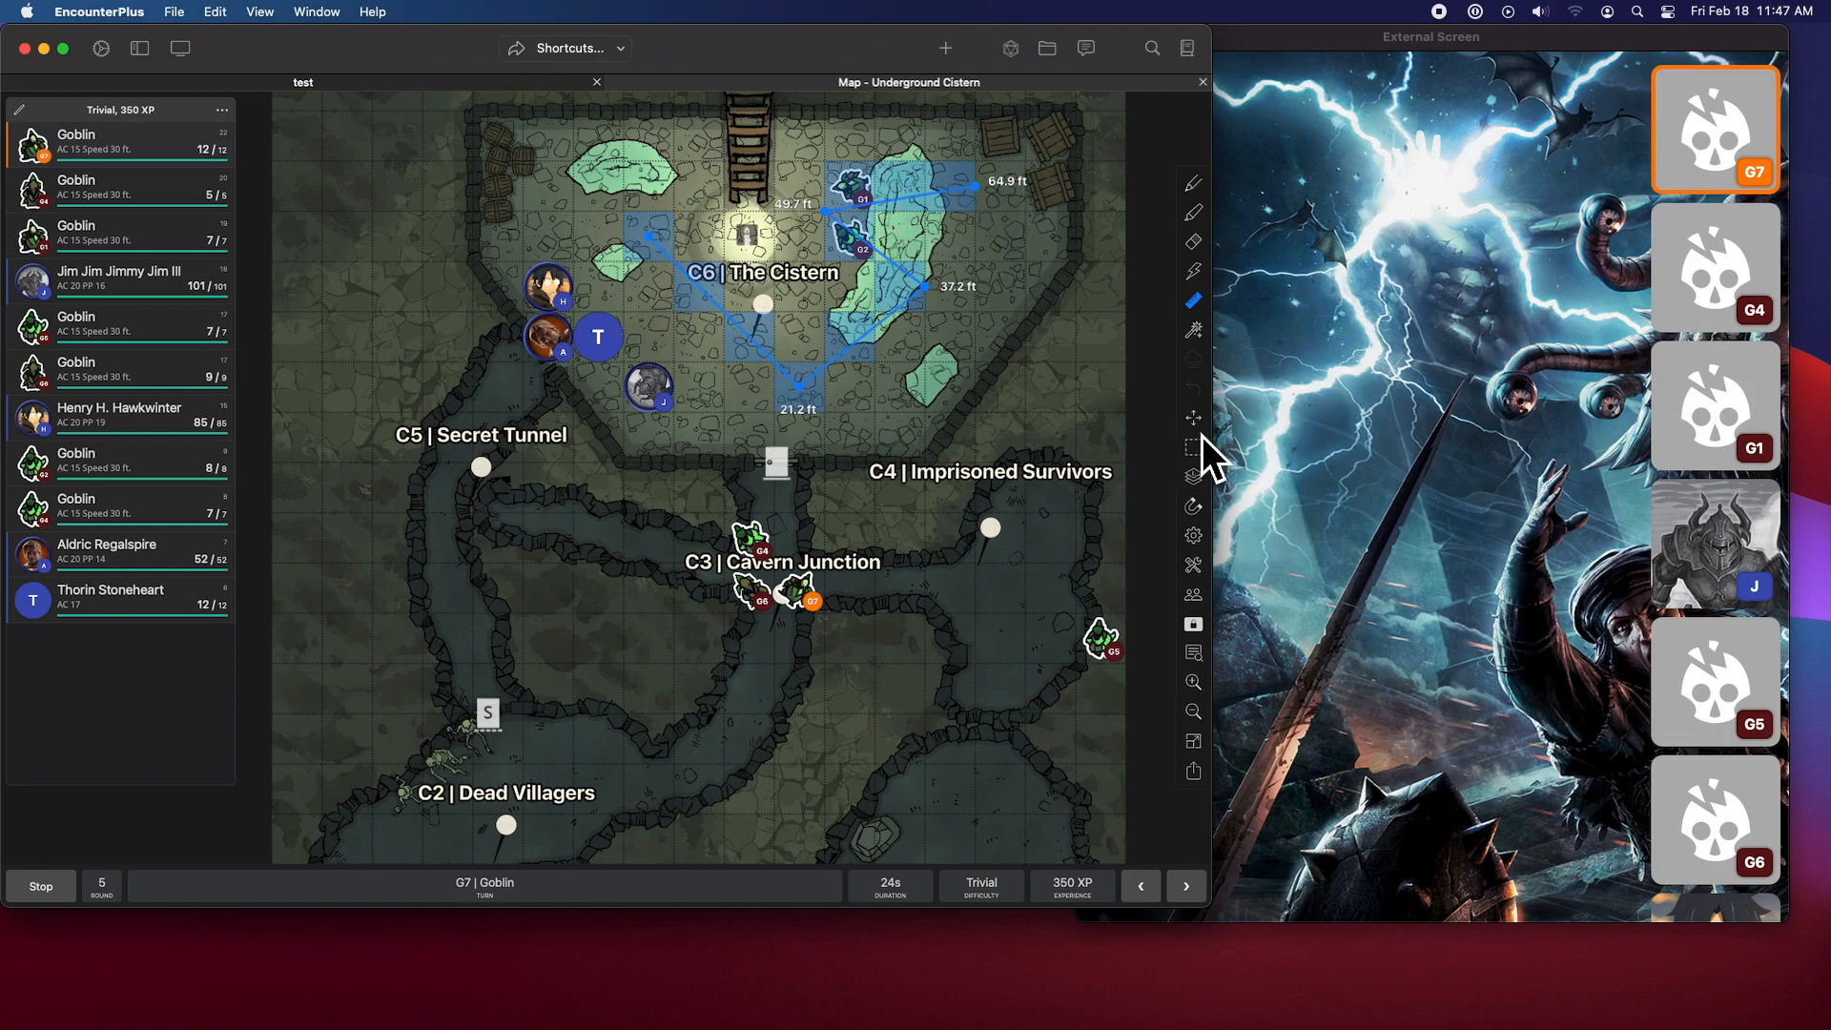
pyautogui.moveTo(987, 204)
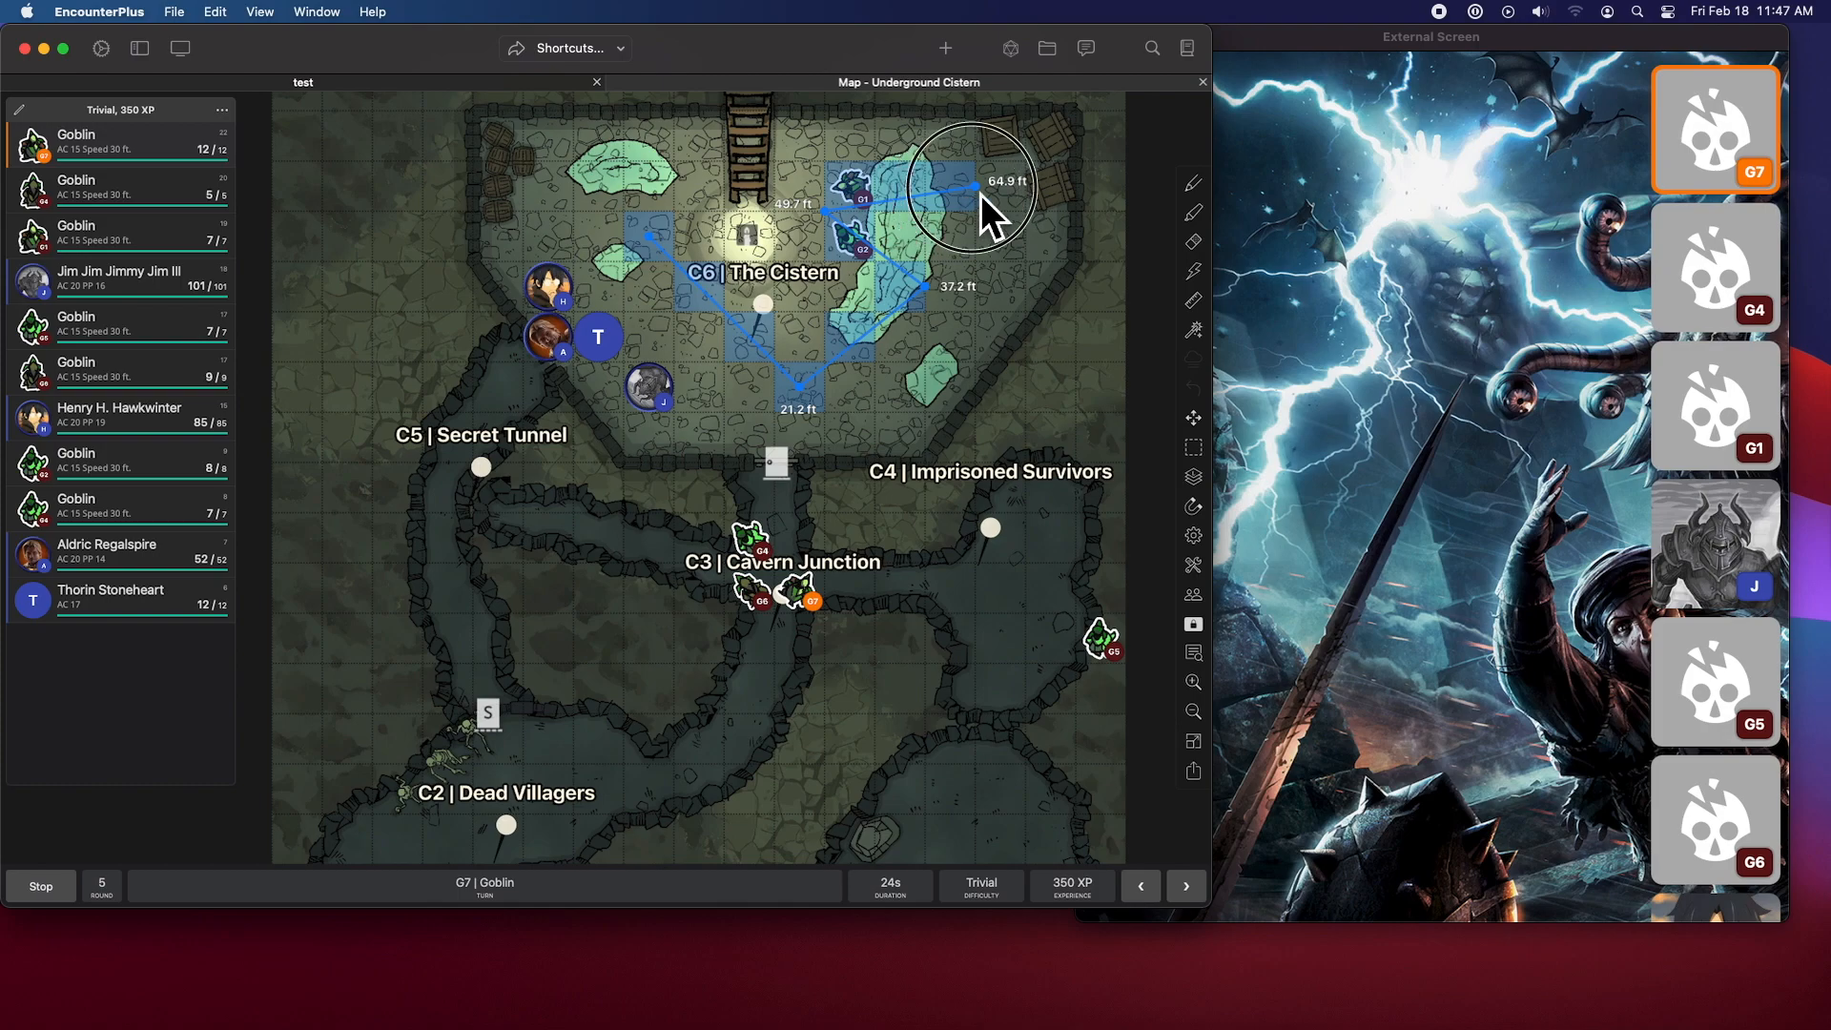
# - Delete the measured ruler path from the Cistern map
pyautogui.rightClick(979, 187)
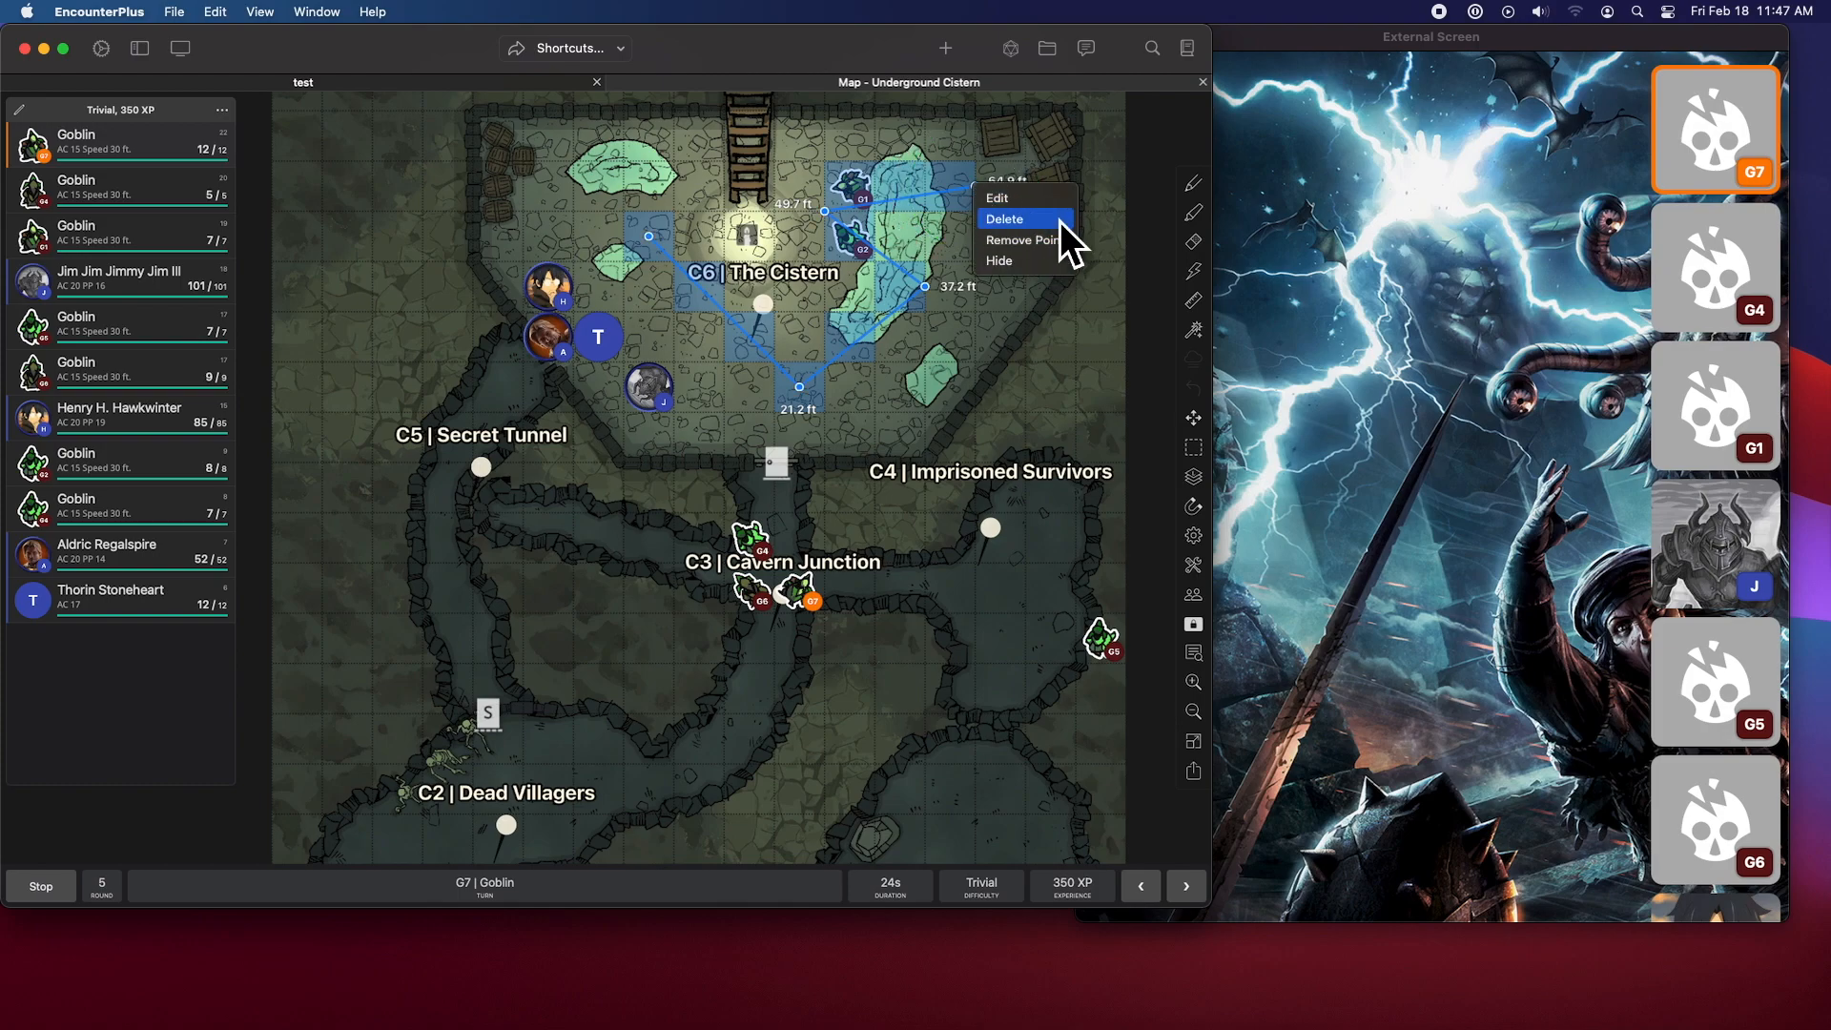
pyautogui.click(1002, 219)
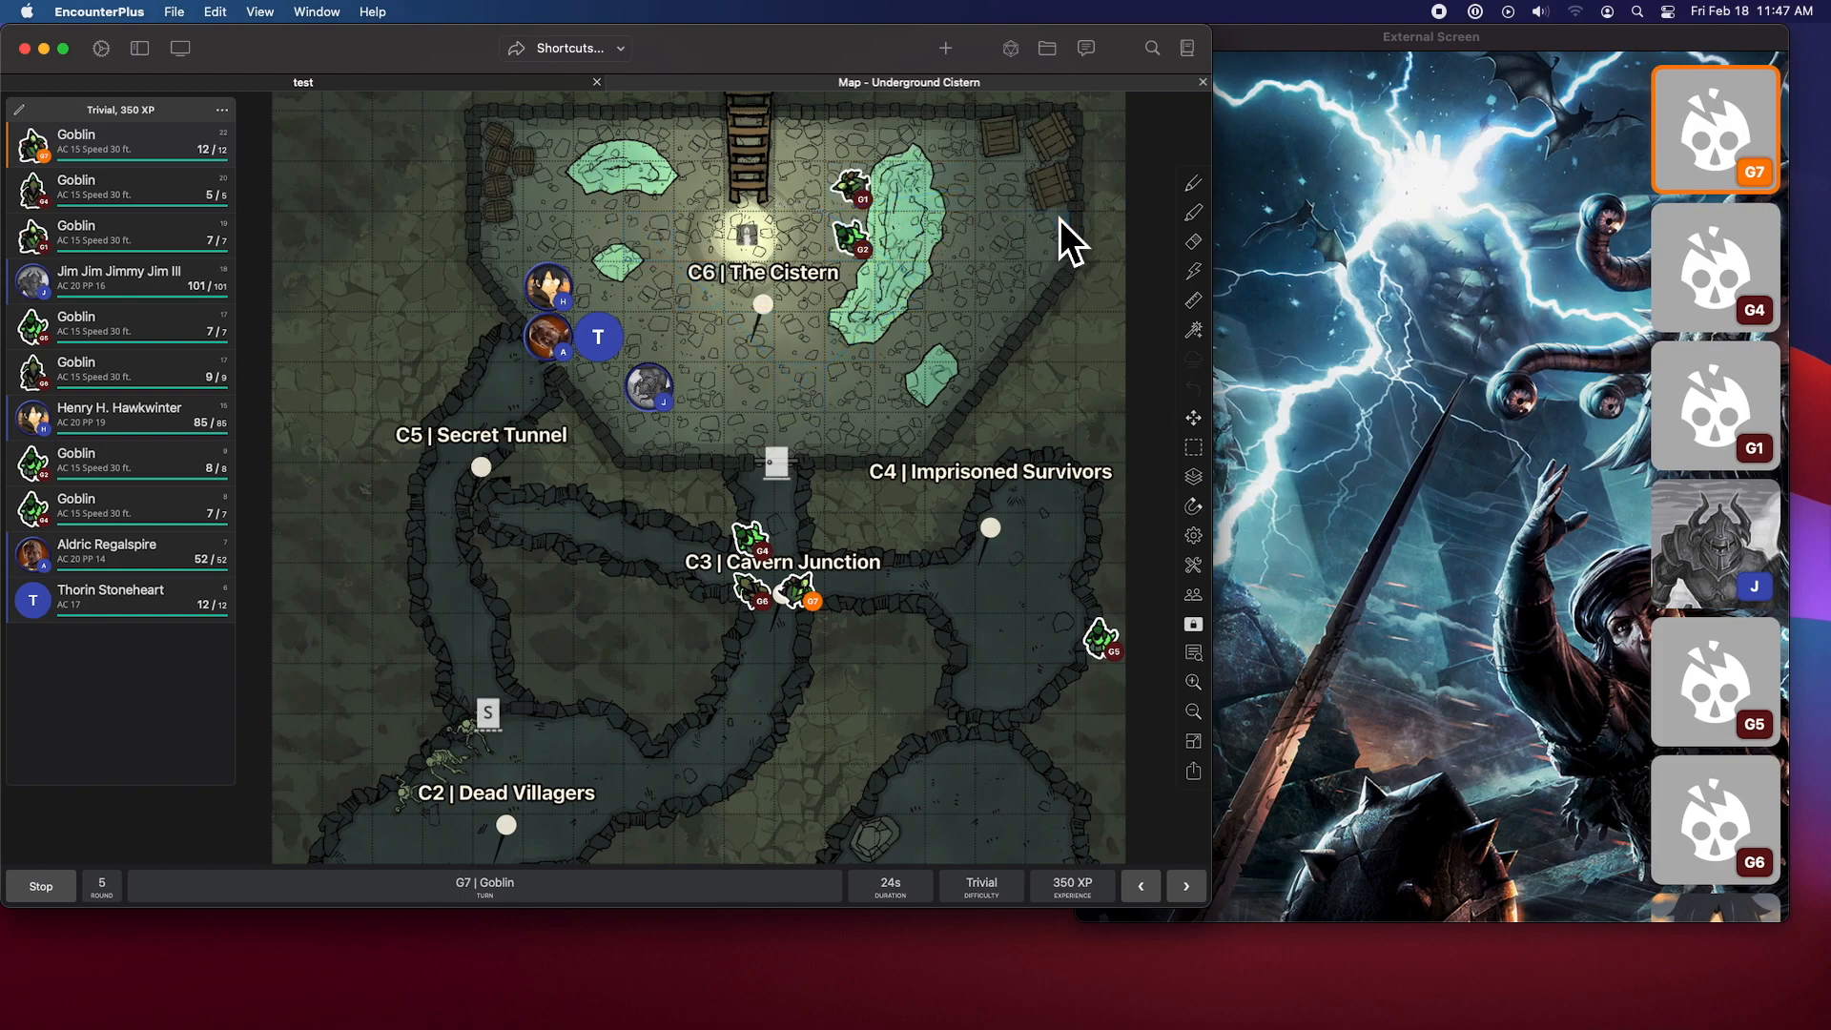
pyautogui.moveTo(1124, 449)
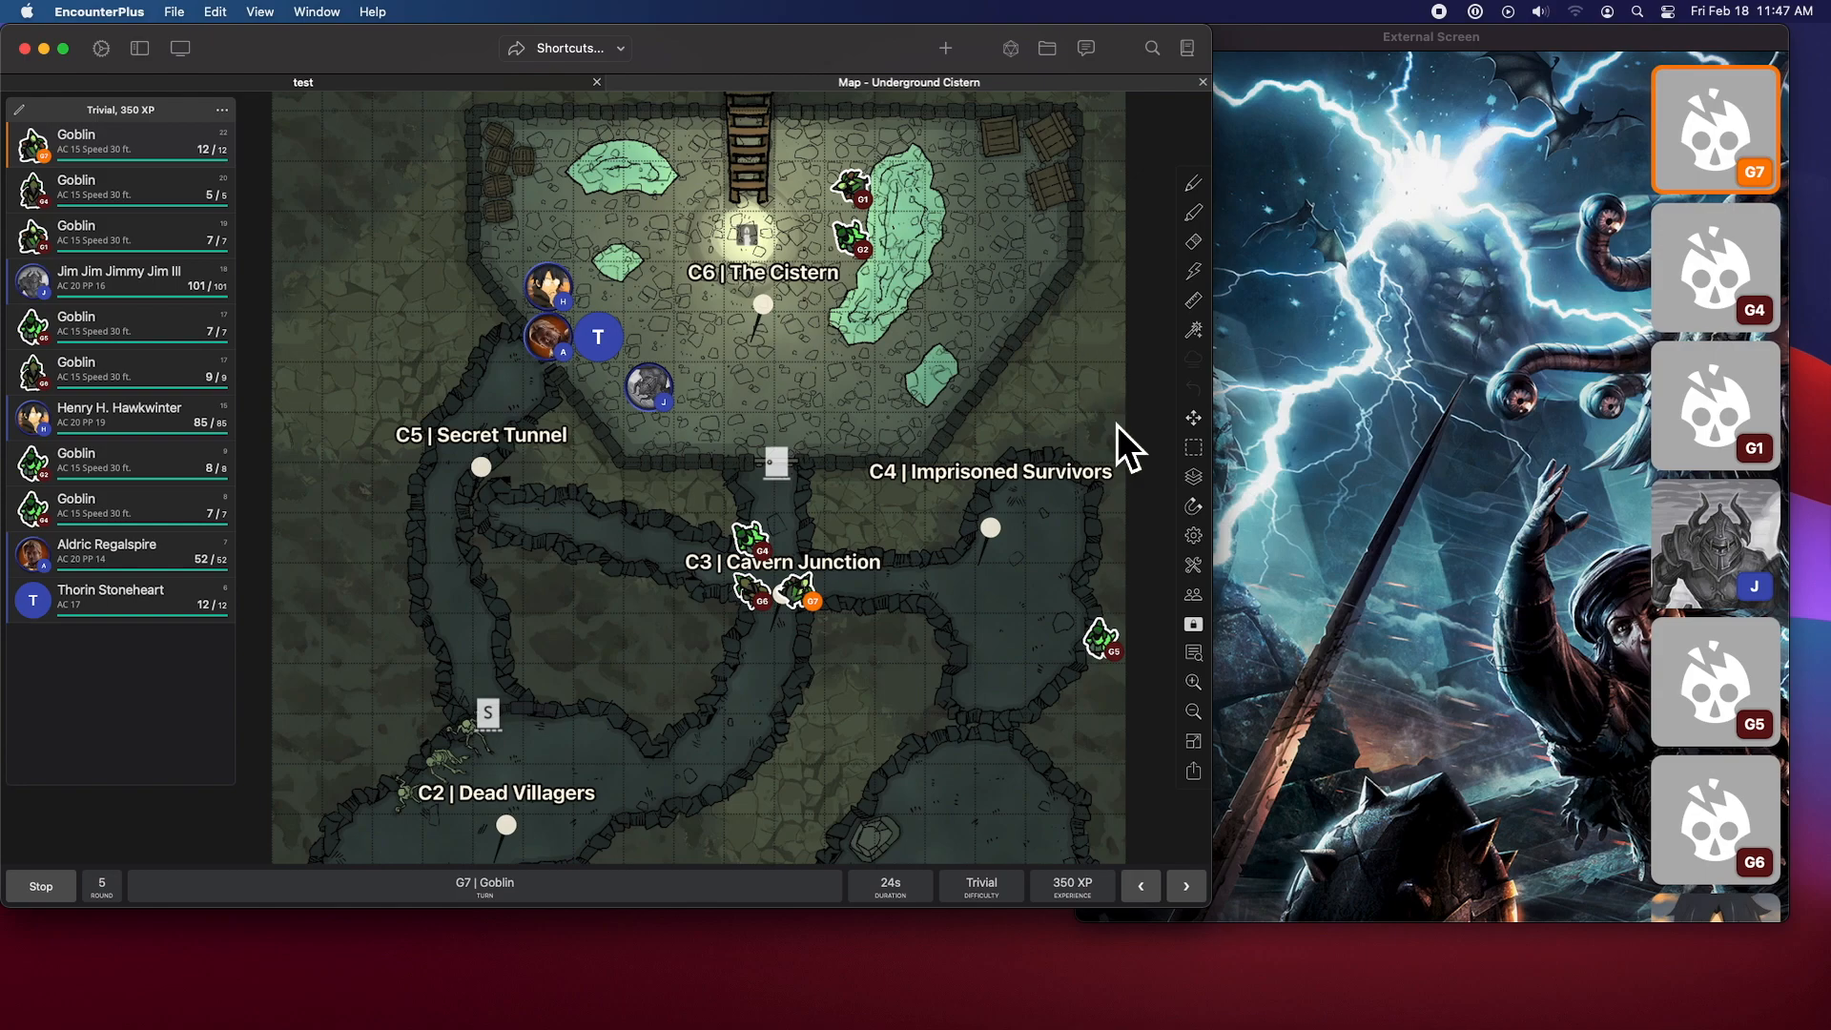
pyautogui.moveTo(1109, 438)
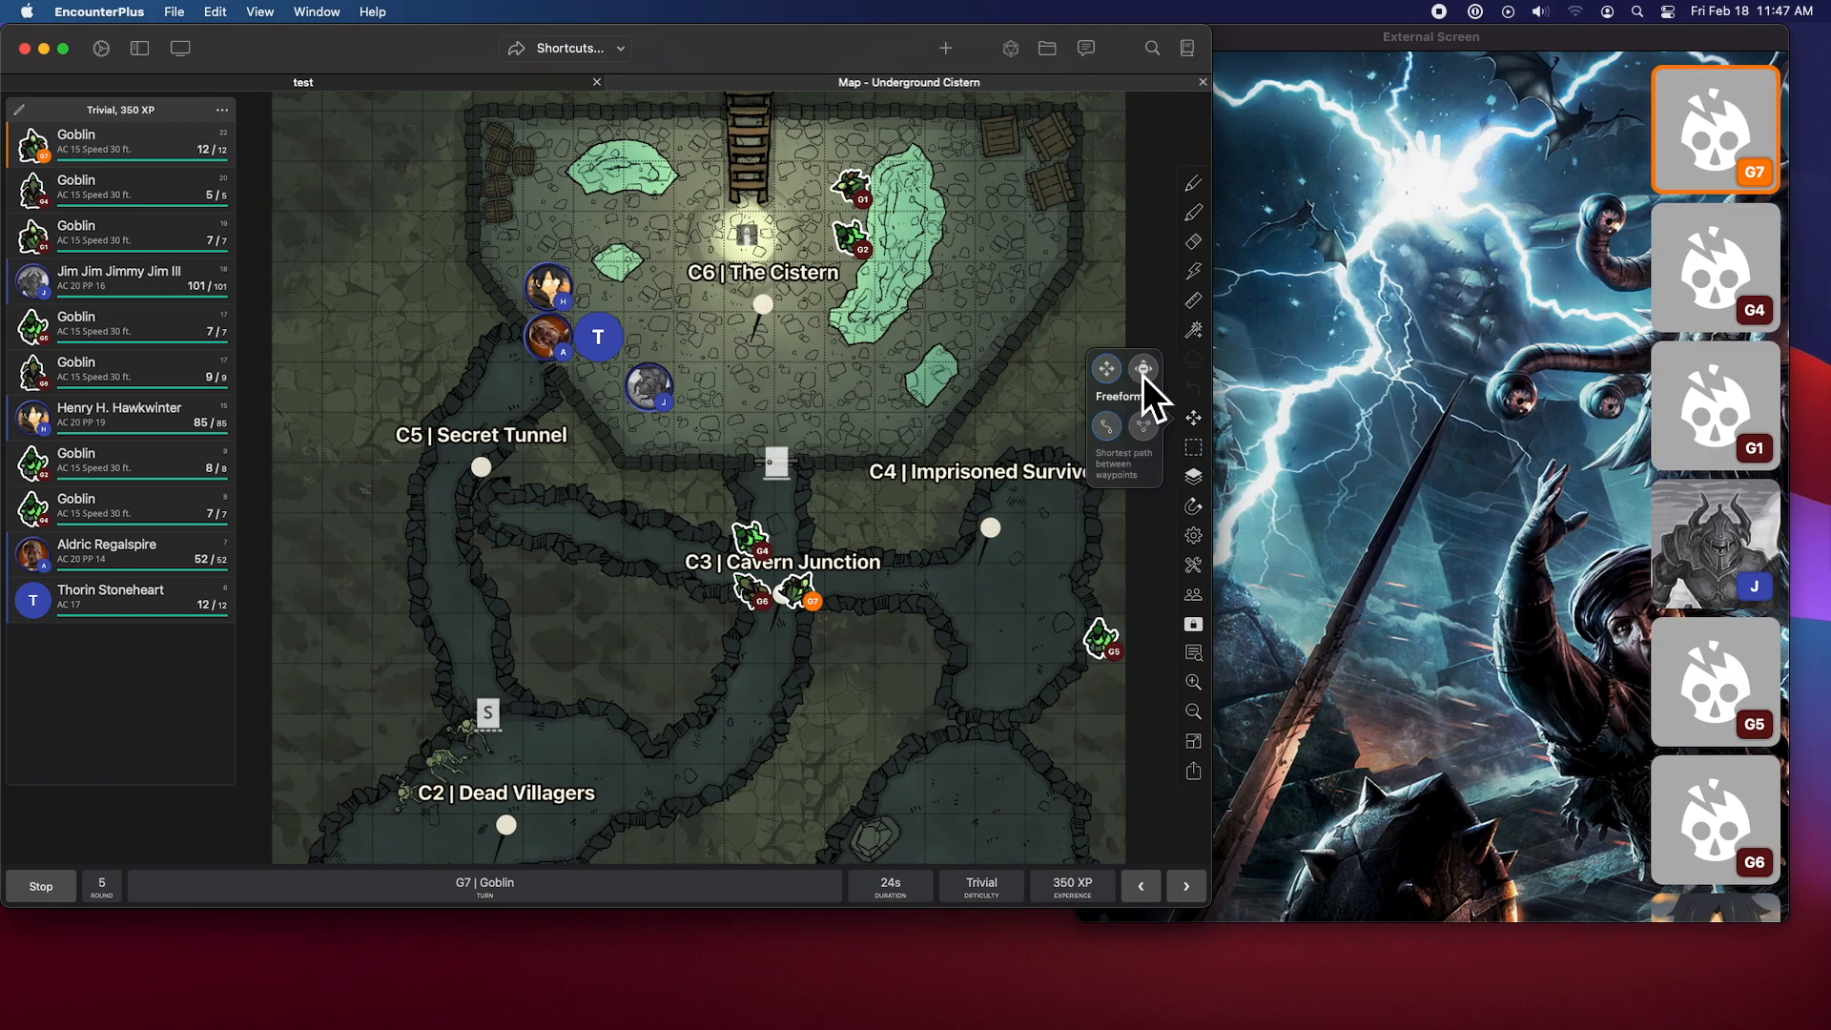
pyautogui.moveTo(1133, 514)
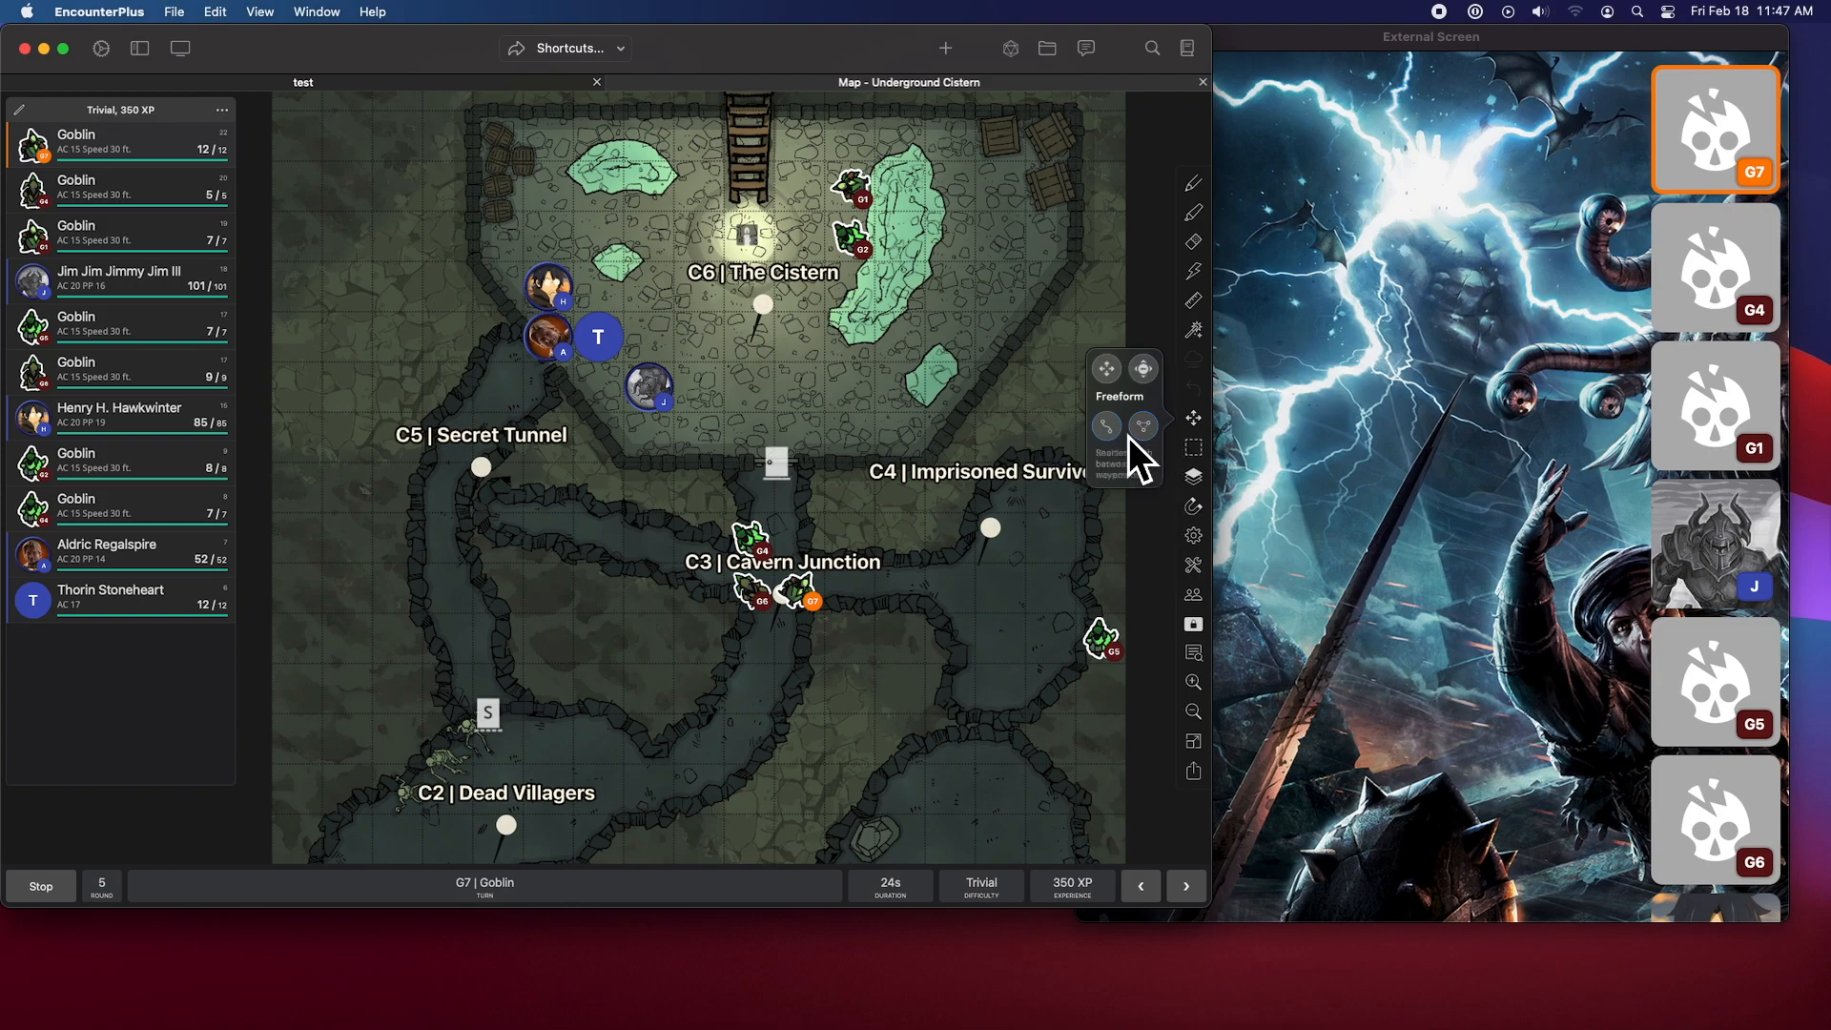
pyautogui.moveTo(1118, 456)
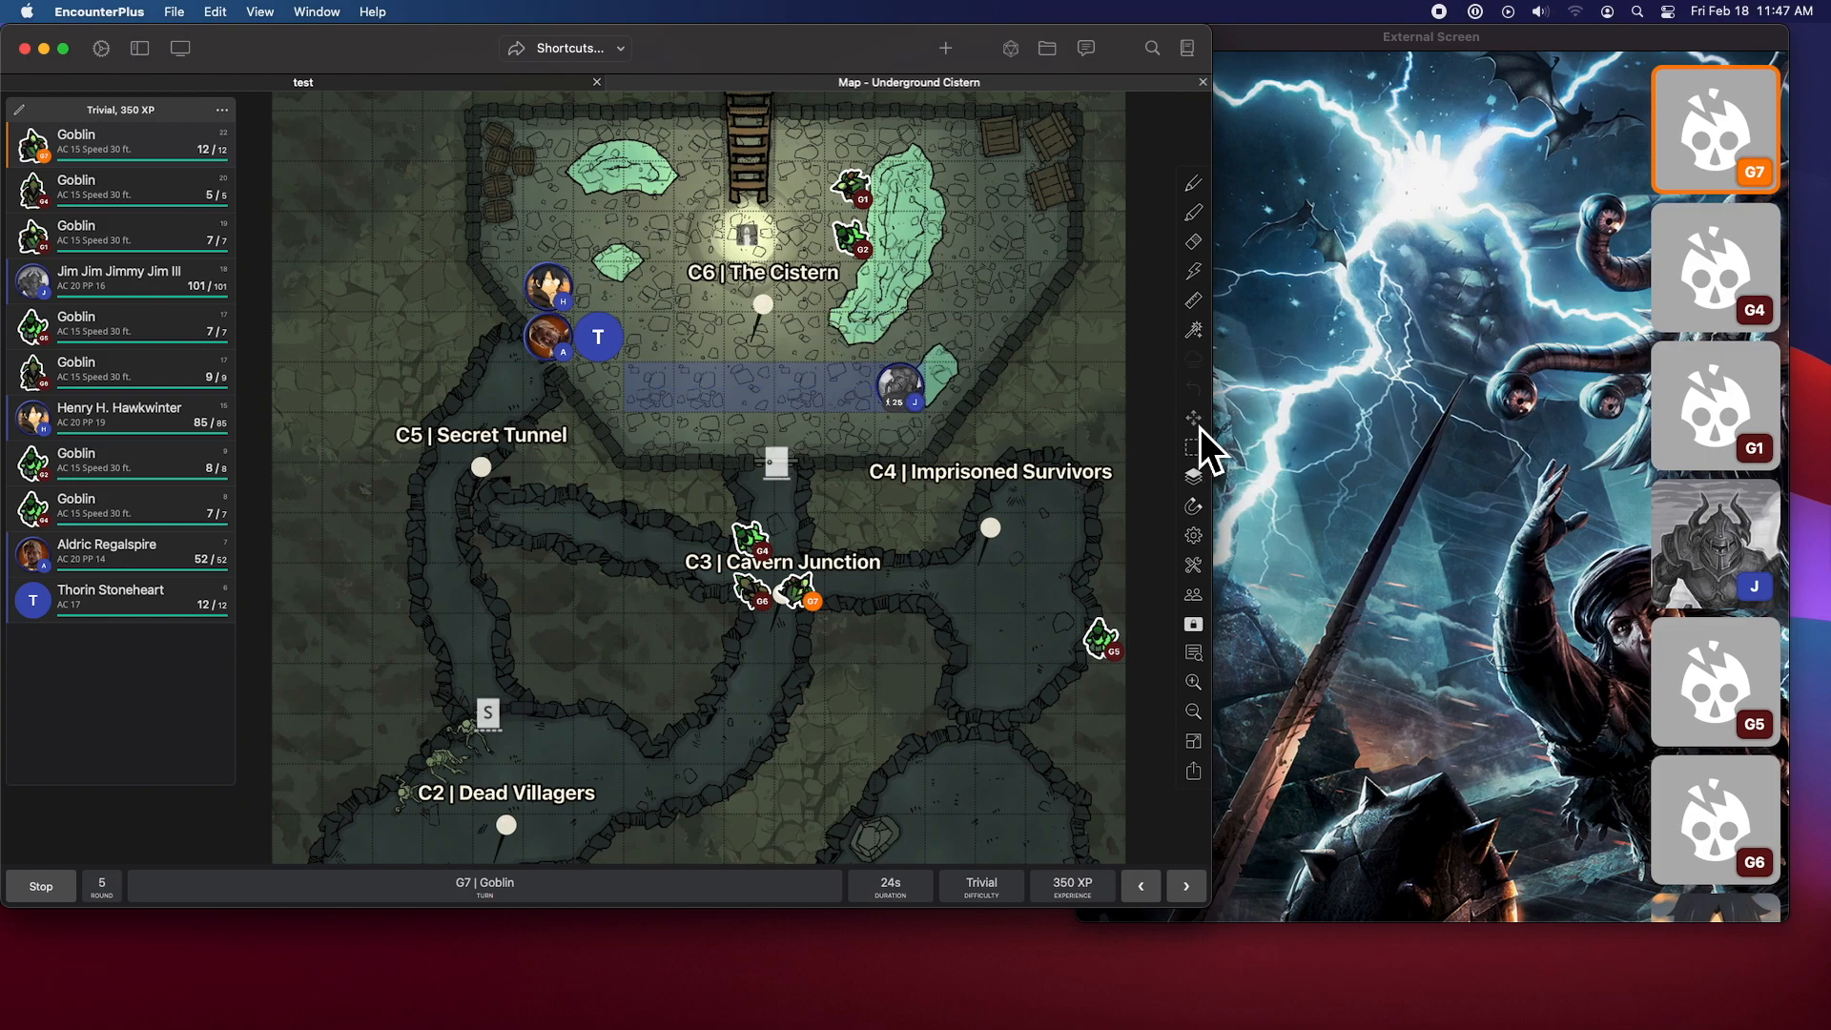
# - Use shortest-path waypoint movement, resetting and adding waypoints to the J token's 20 ft path
pyautogui.click(1192, 417)
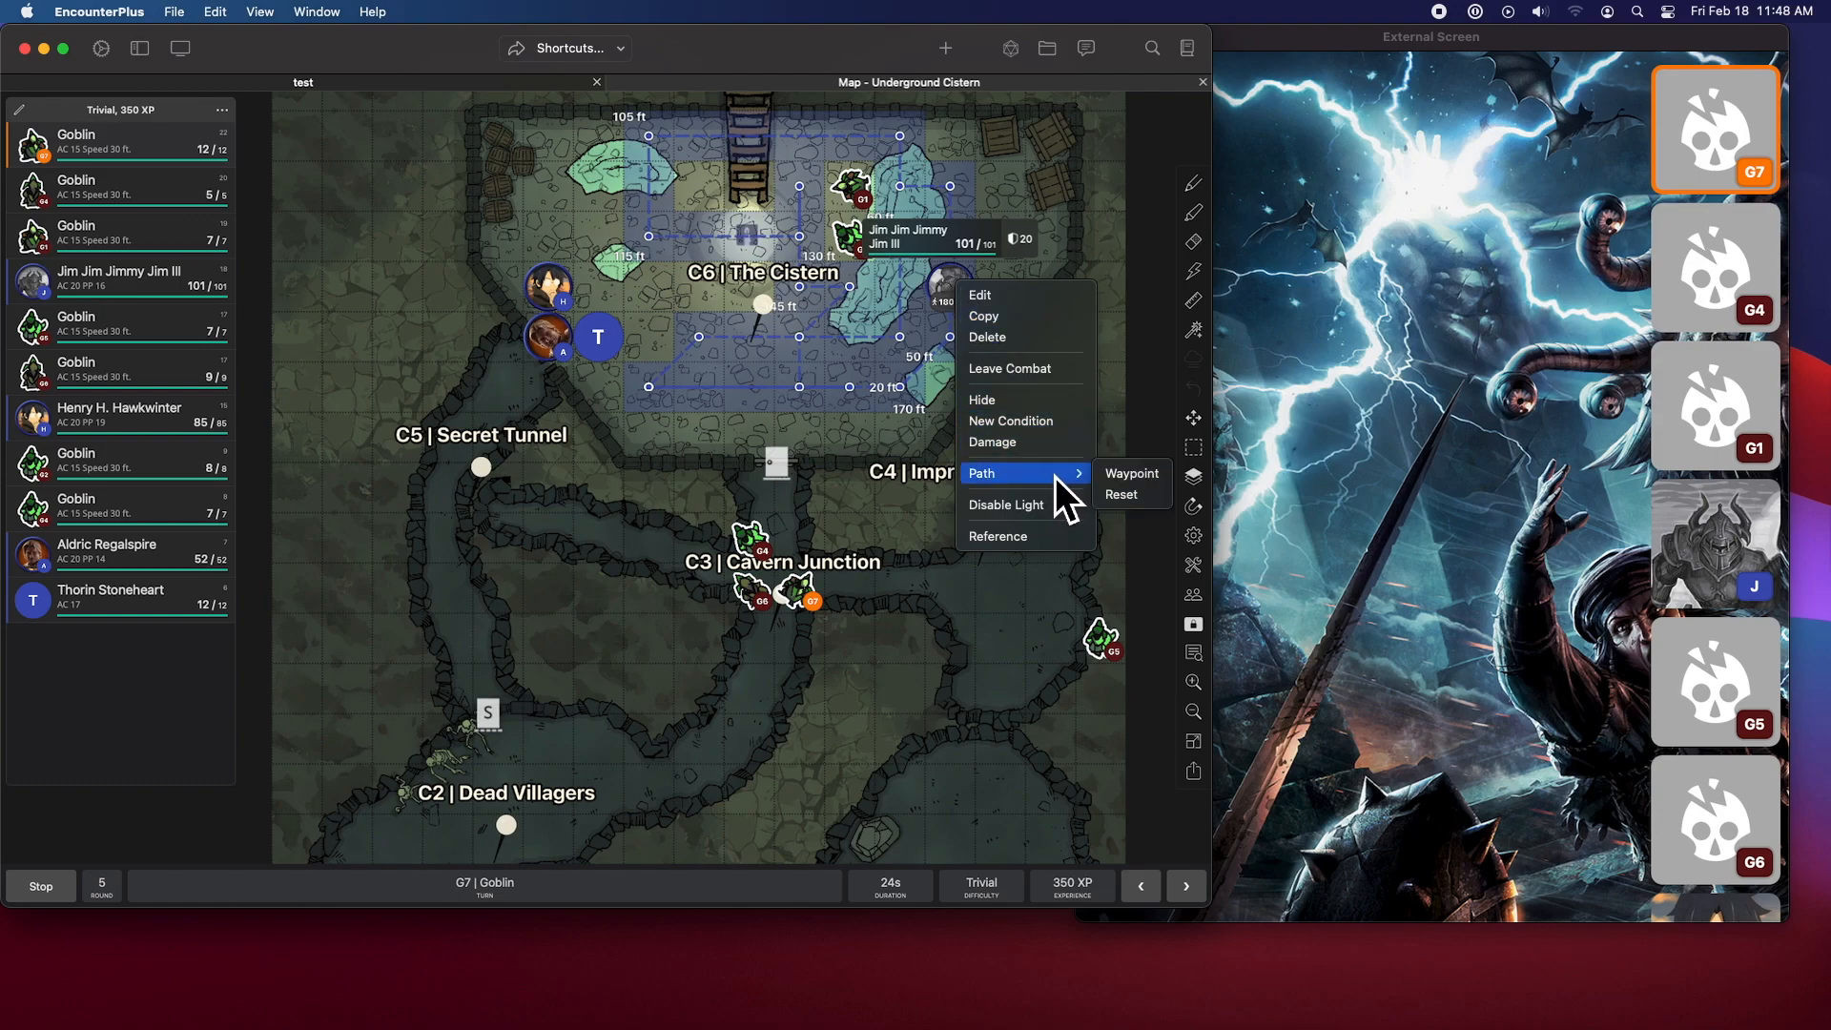
pyautogui.click(1119, 494)
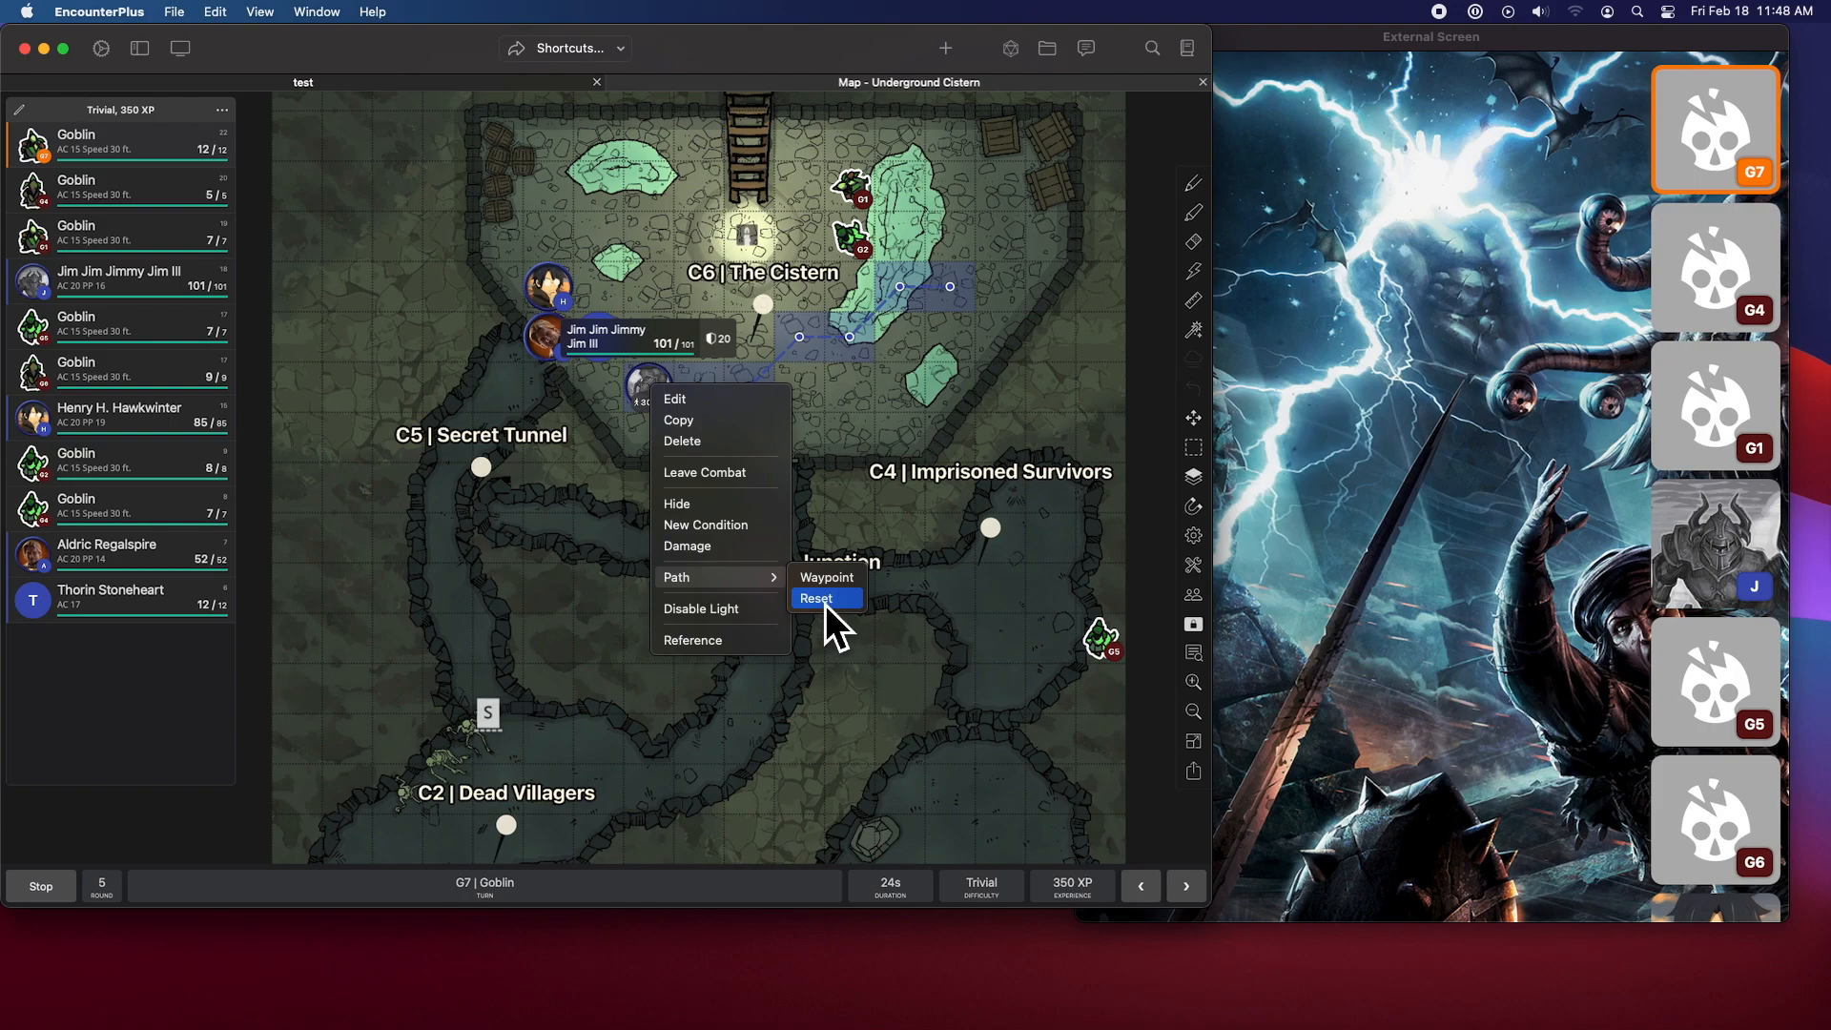
pyautogui.click(817, 598)
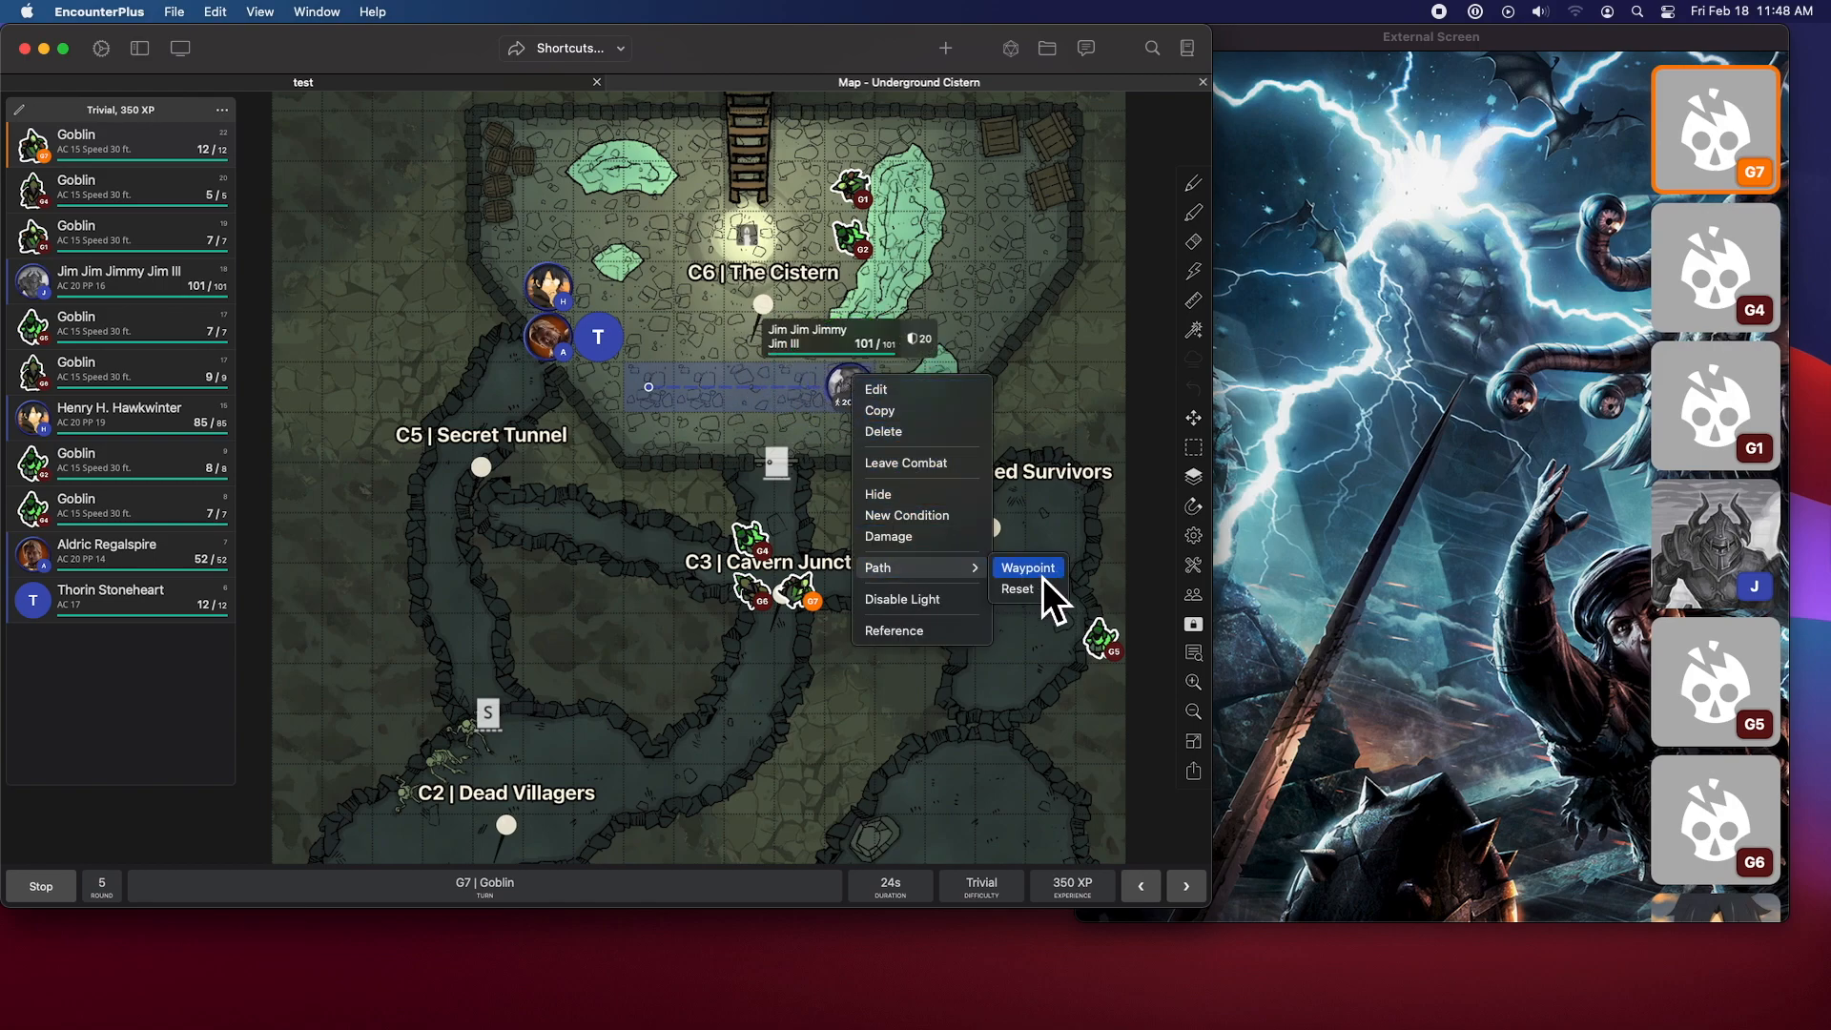
pyautogui.click(1014, 589)
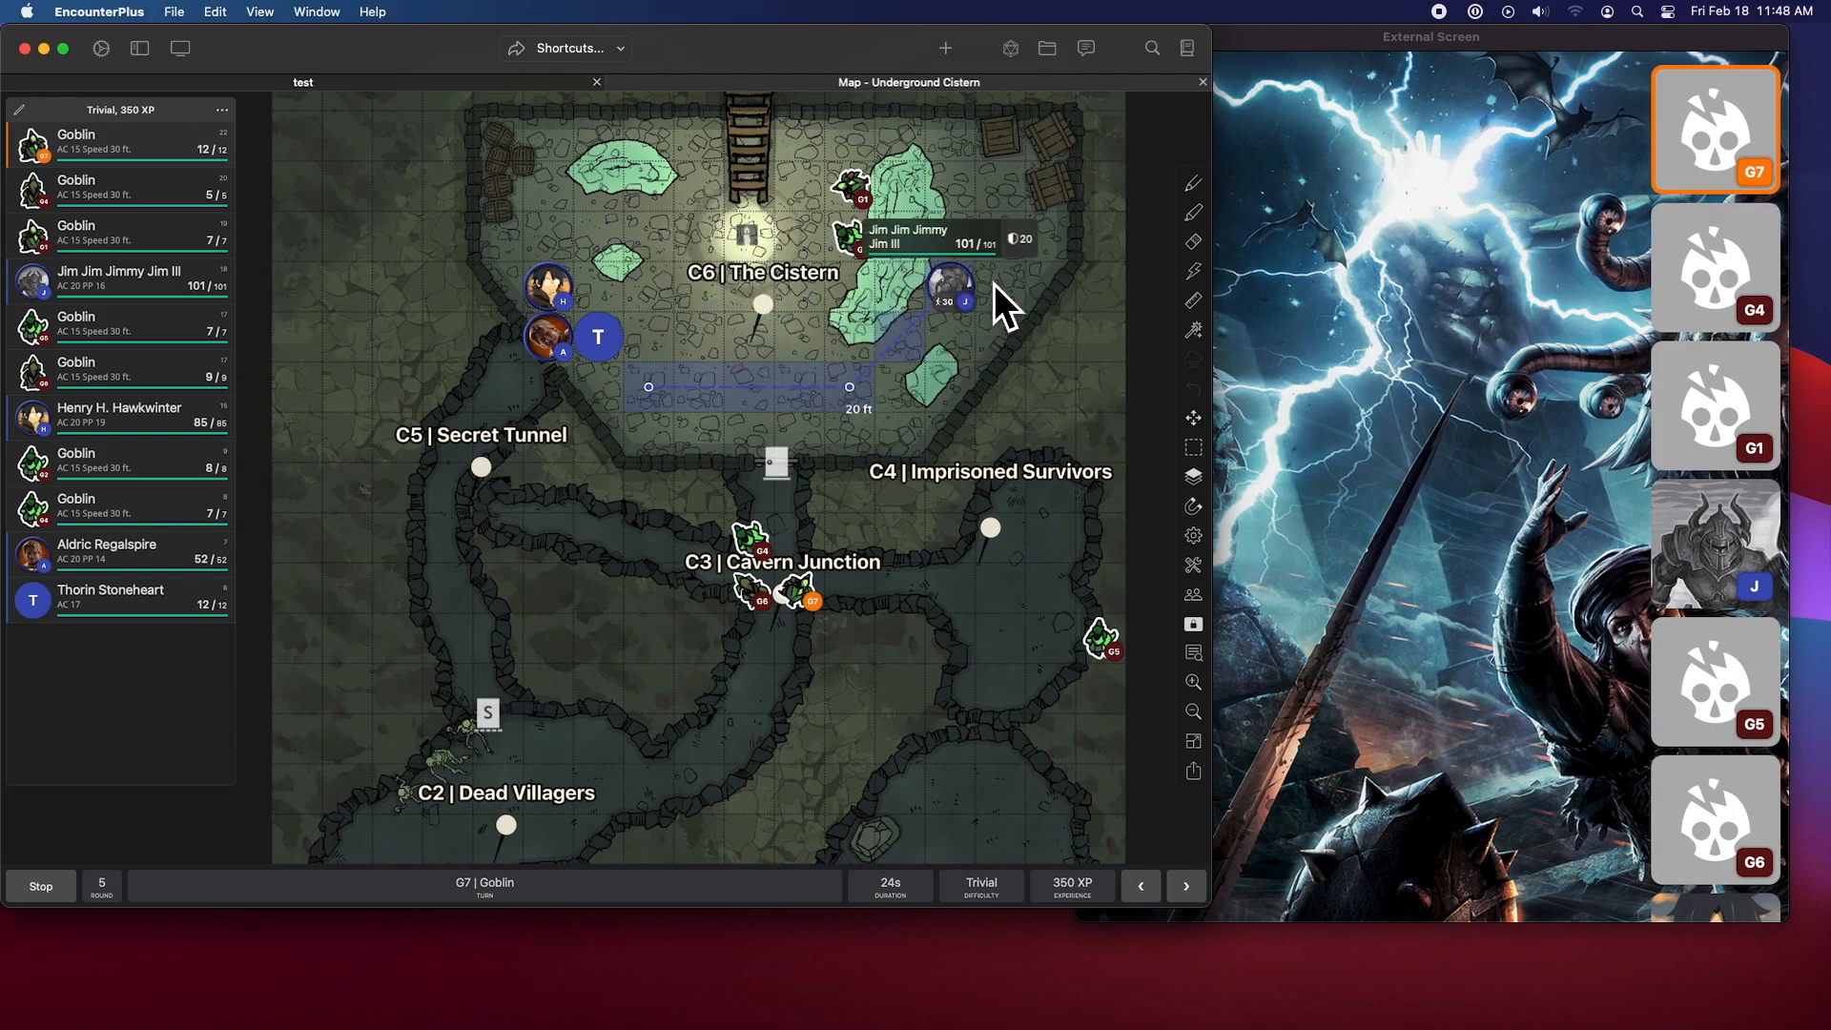
pyautogui.moveTo(1023, 368)
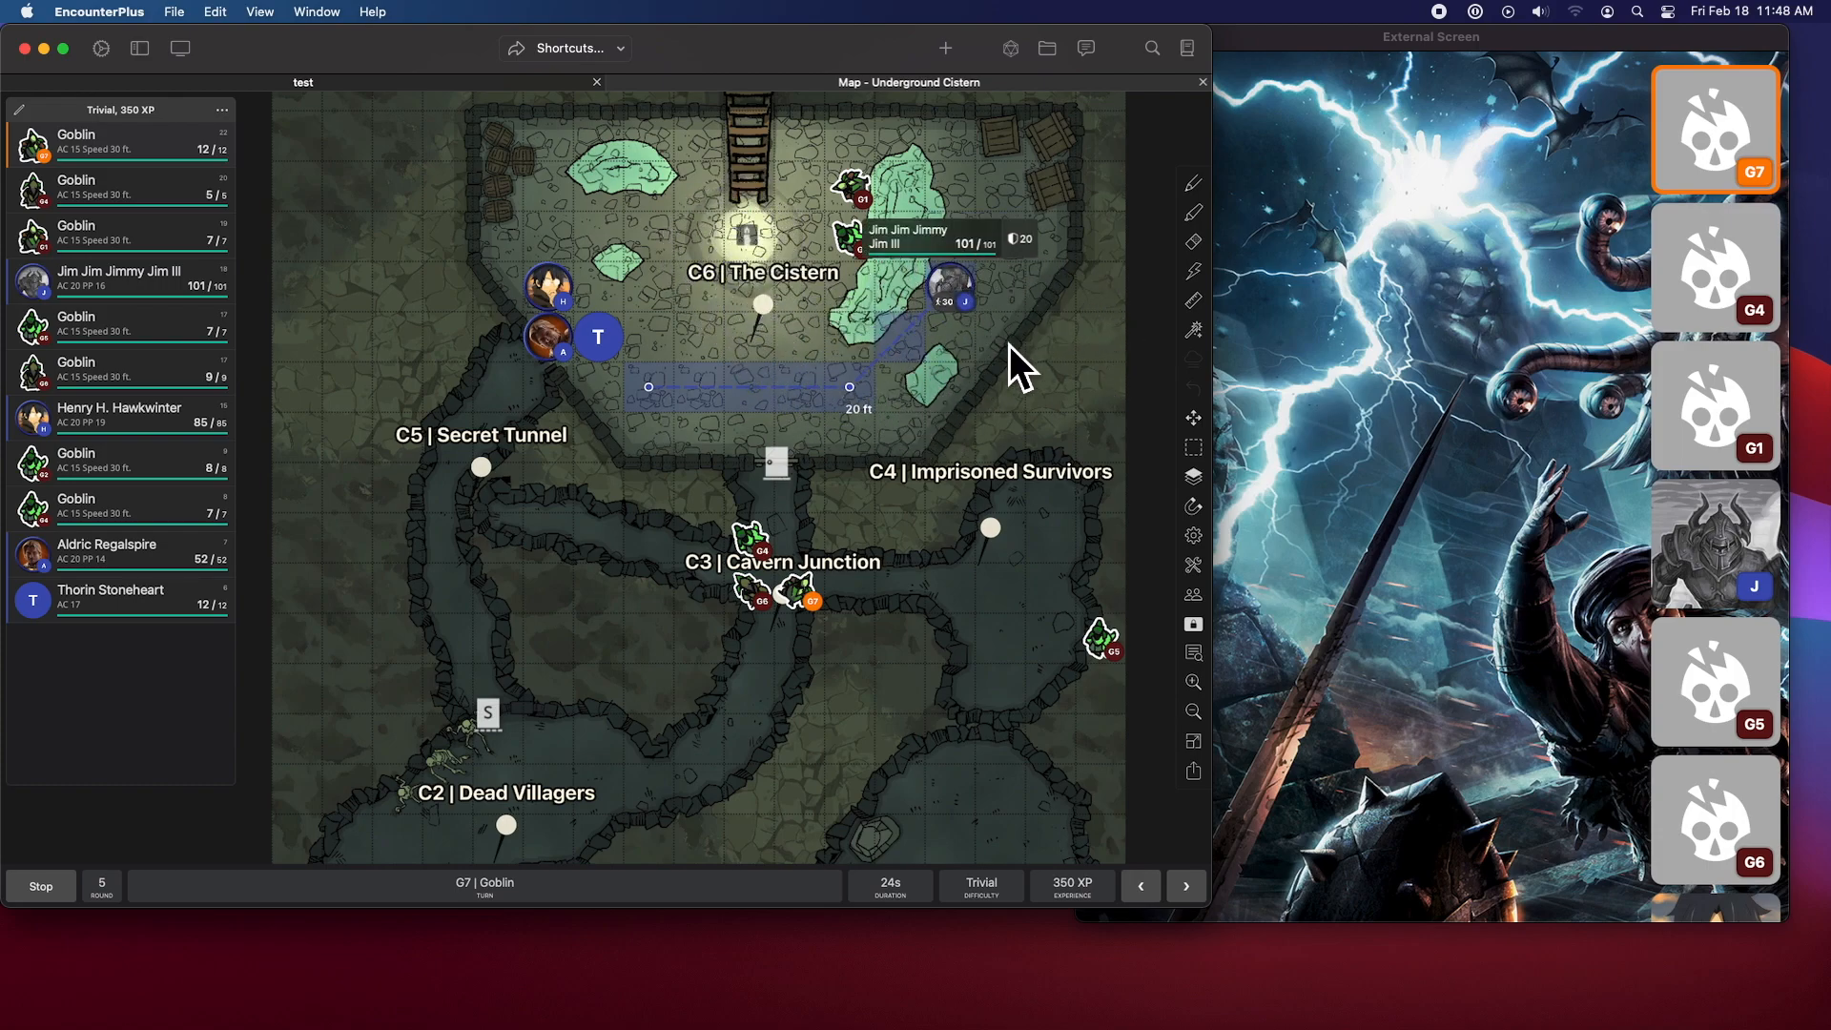
pyautogui.moveTo(1061, 411)
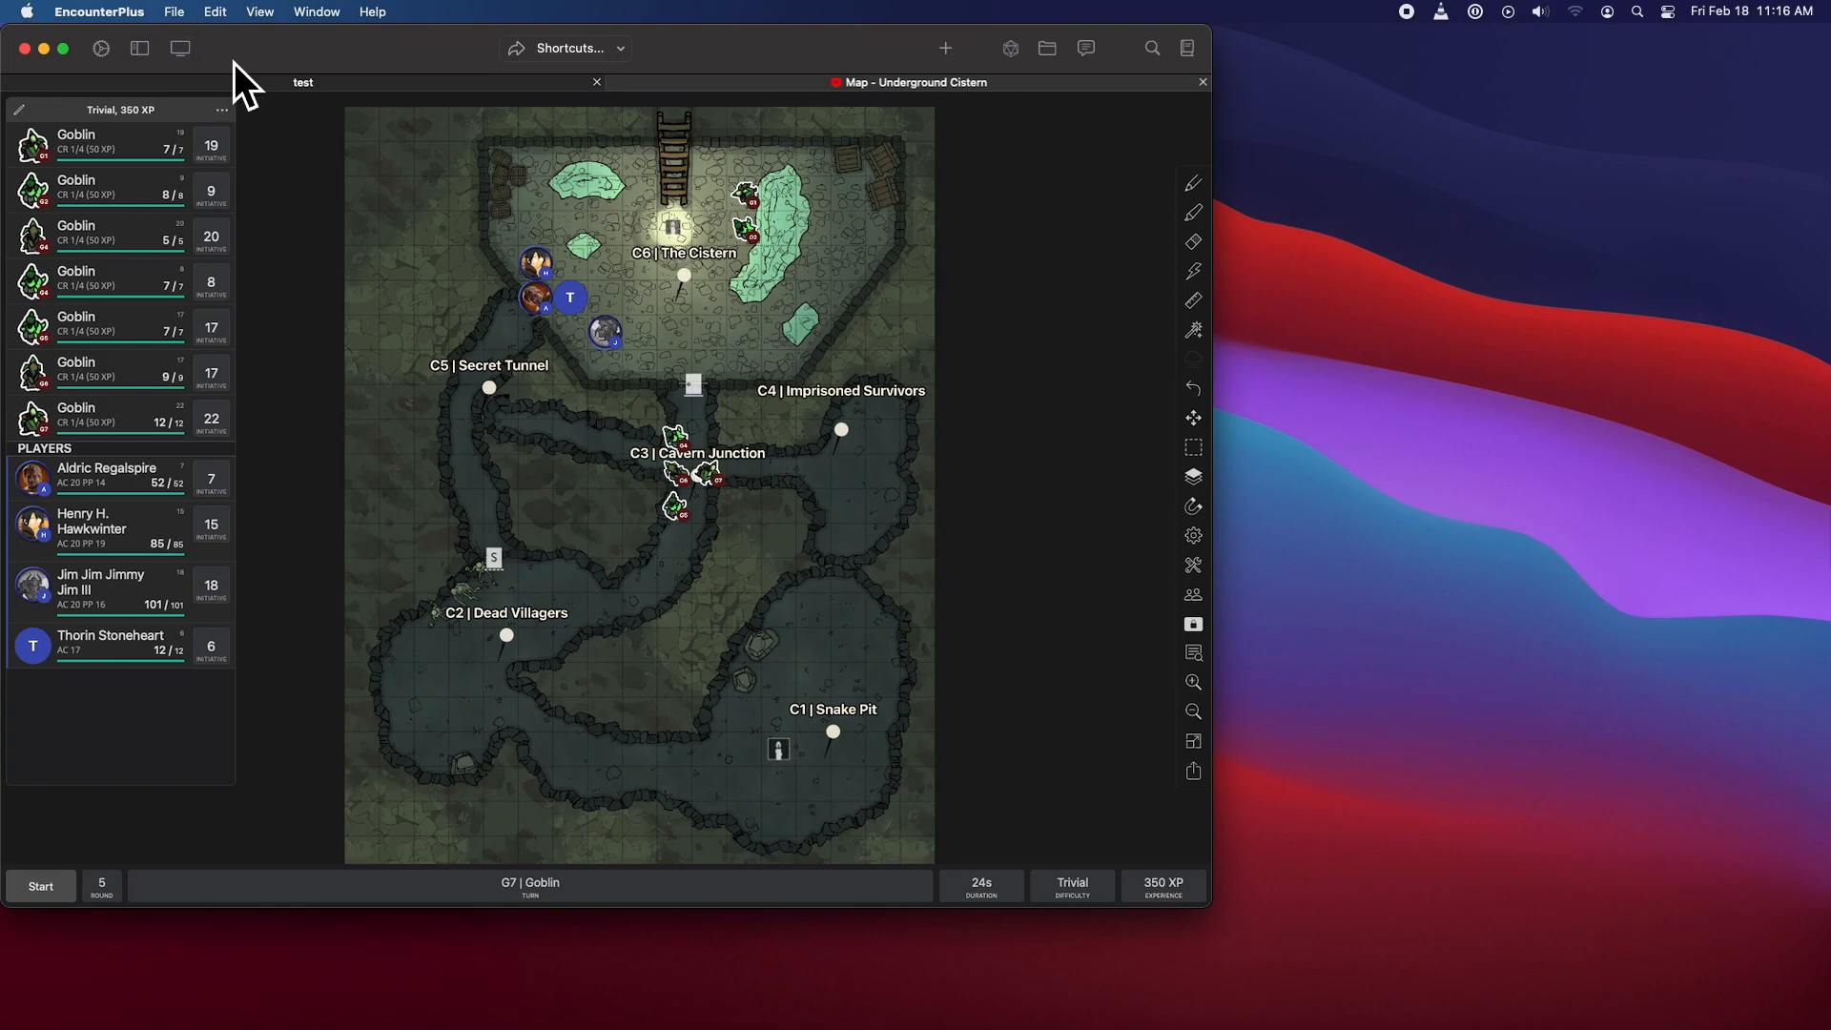
# - Open an External Screen window showing the Underground Cistern map with its tokens
pyautogui.rightClick(181, 47)
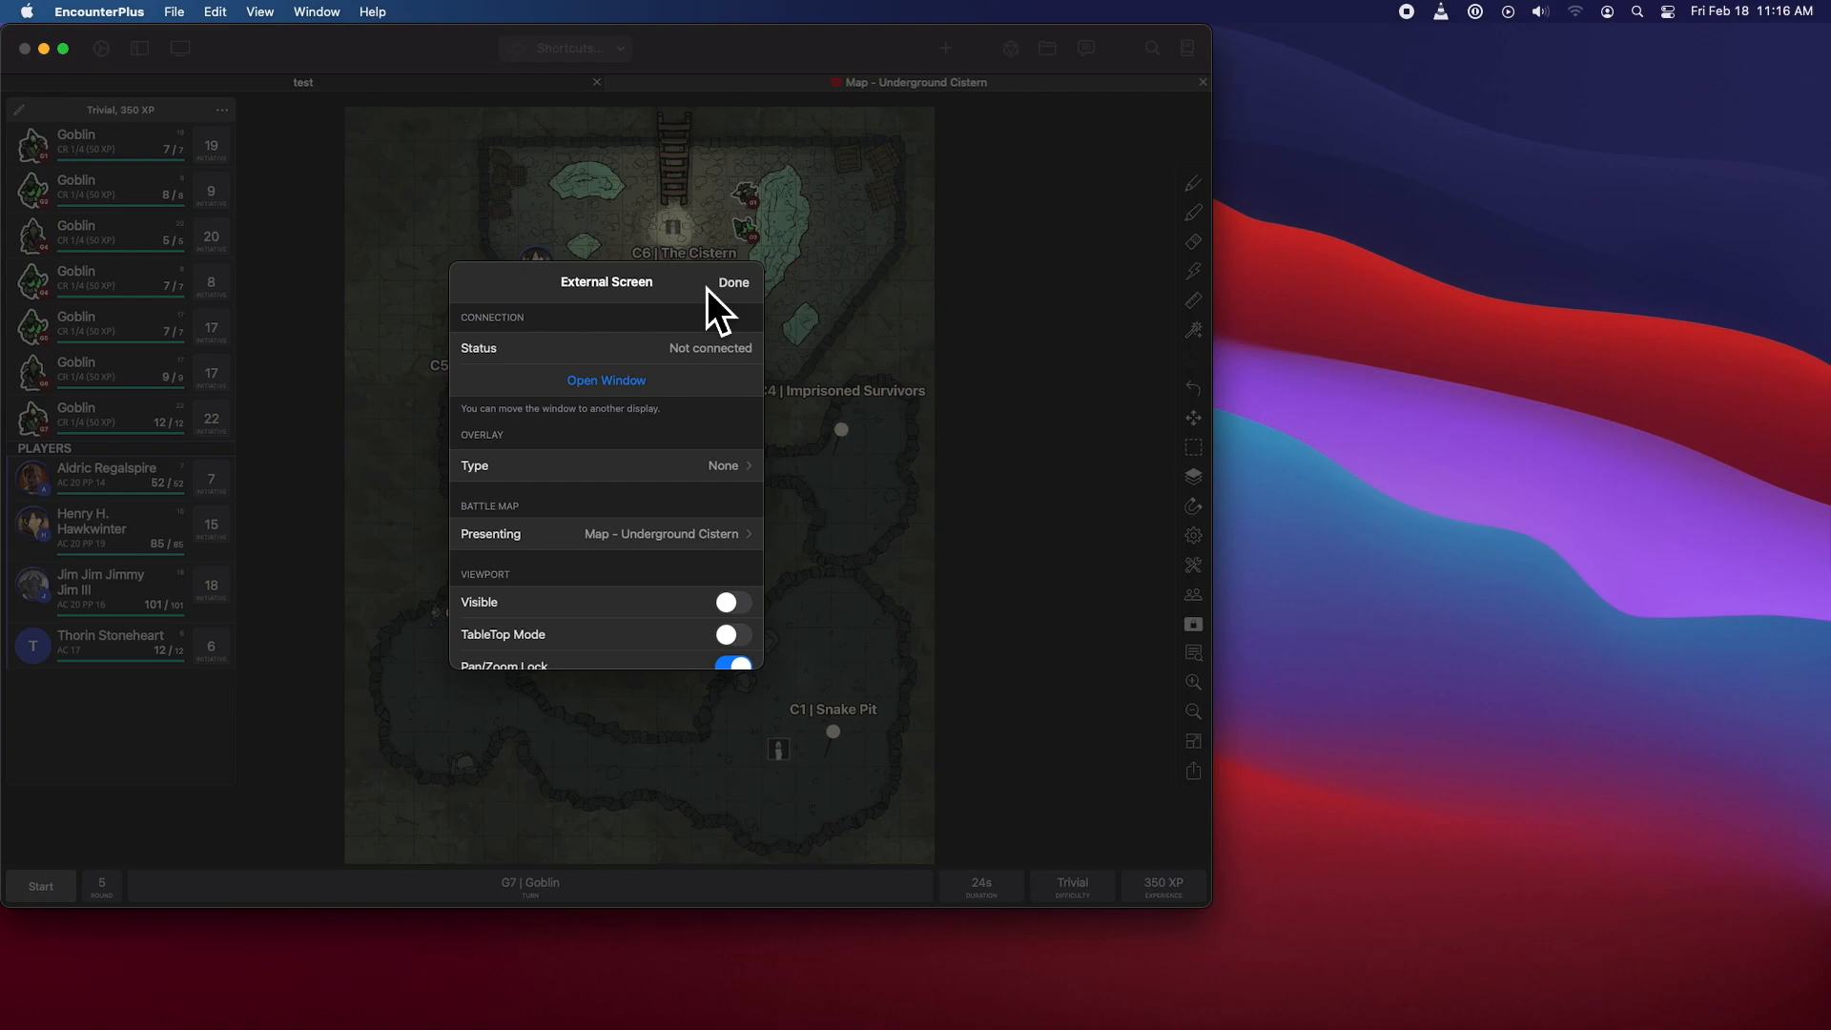
pyautogui.moveTo(701, 327)
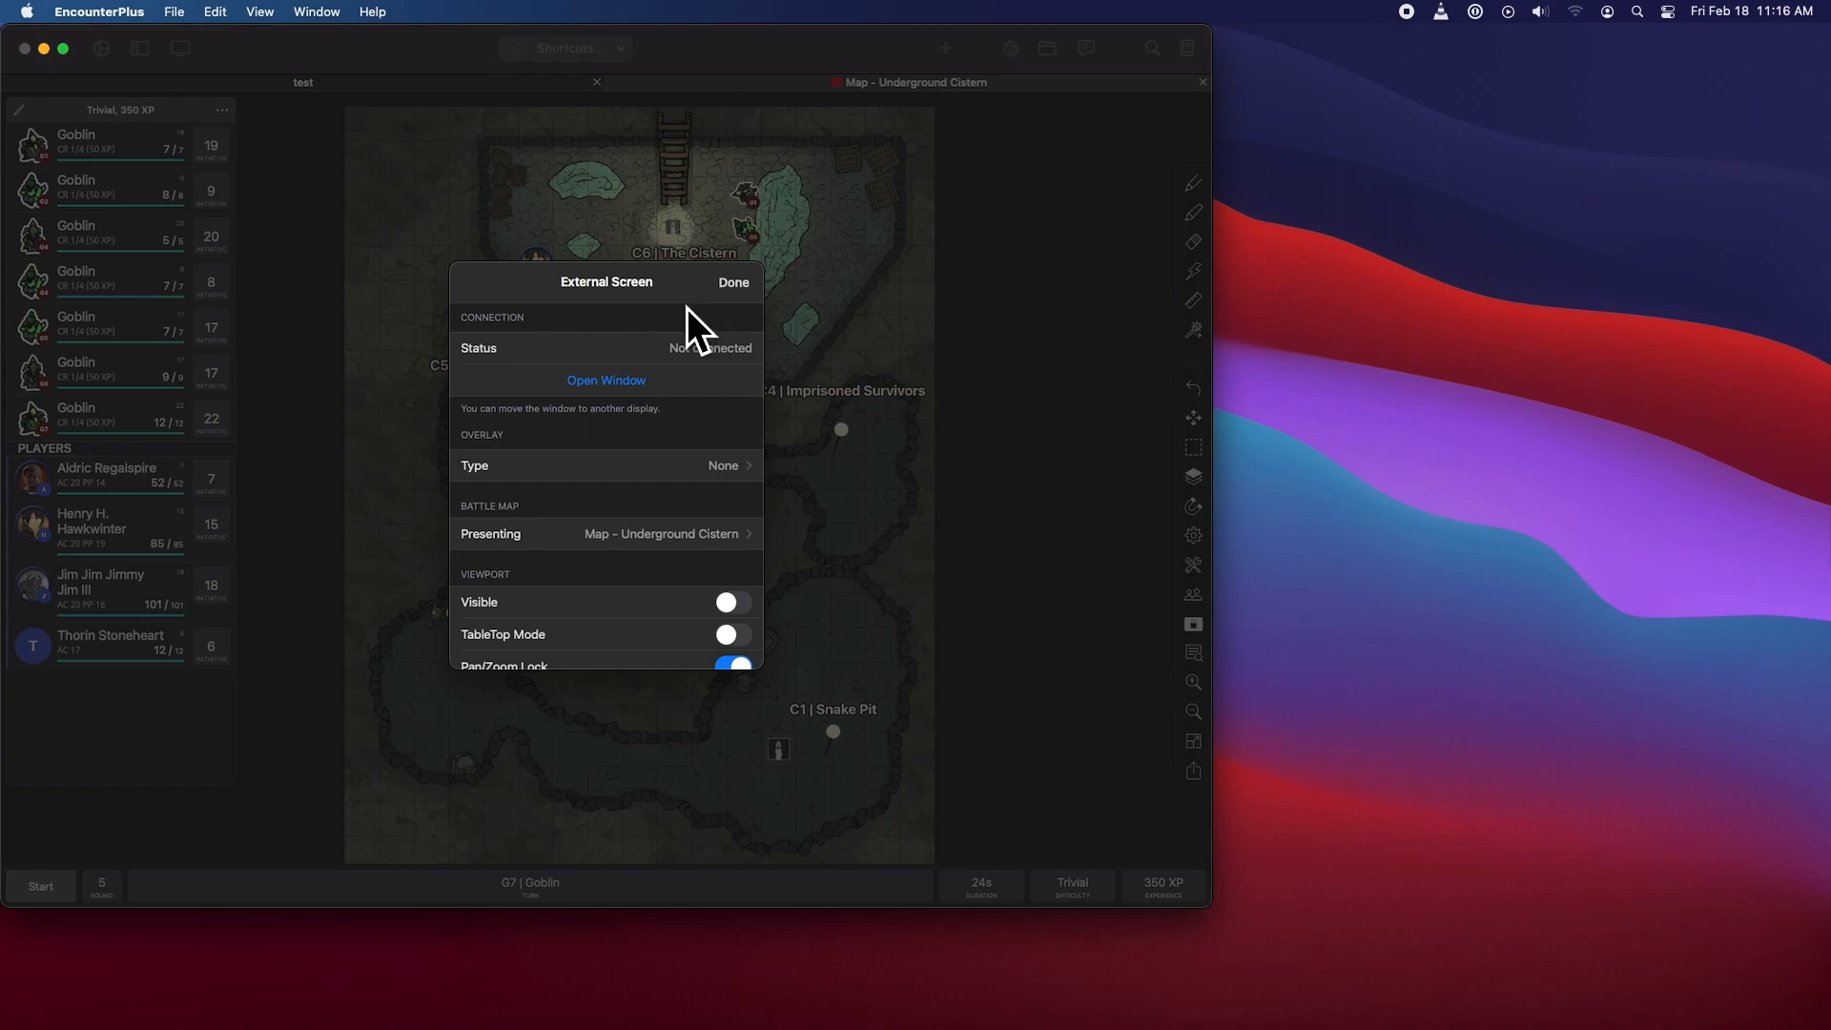
pyautogui.click(605, 380)
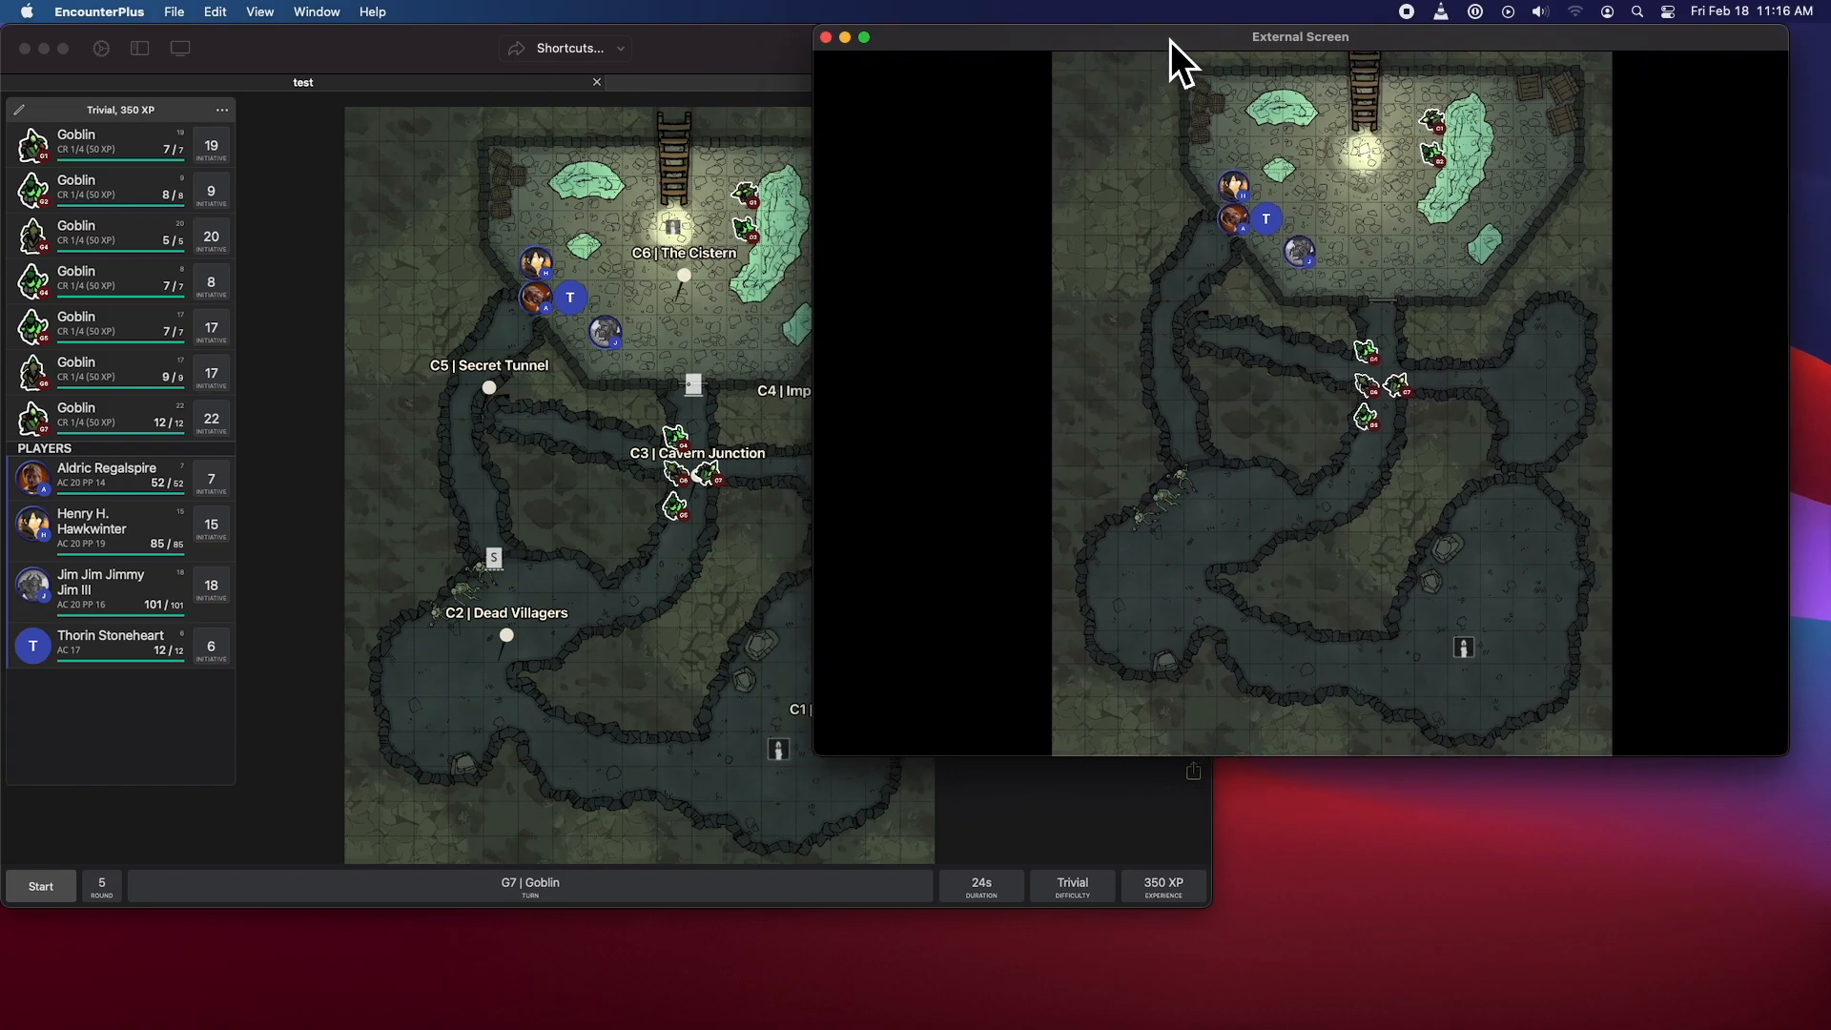
pyautogui.moveTo(829, 782)
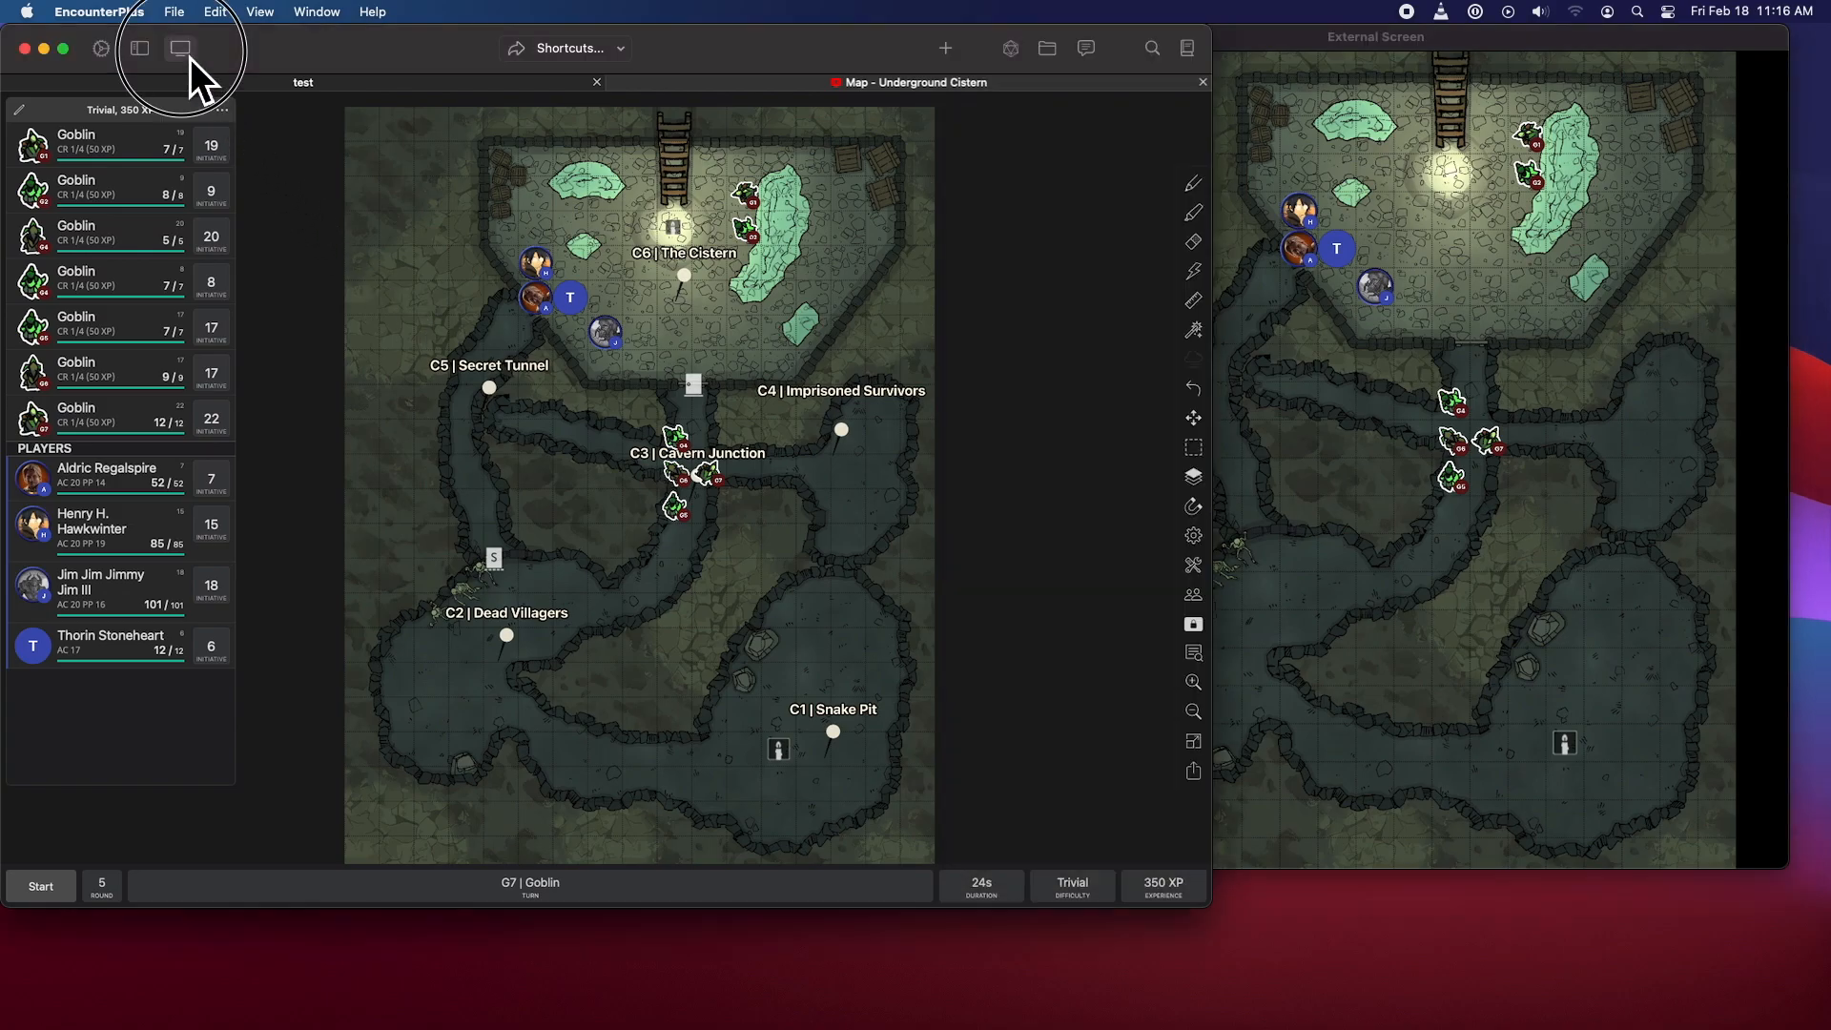
# - Enable TableTop Mode and pan/zoom lock in the External Screen settings
pyautogui.click(180, 48)
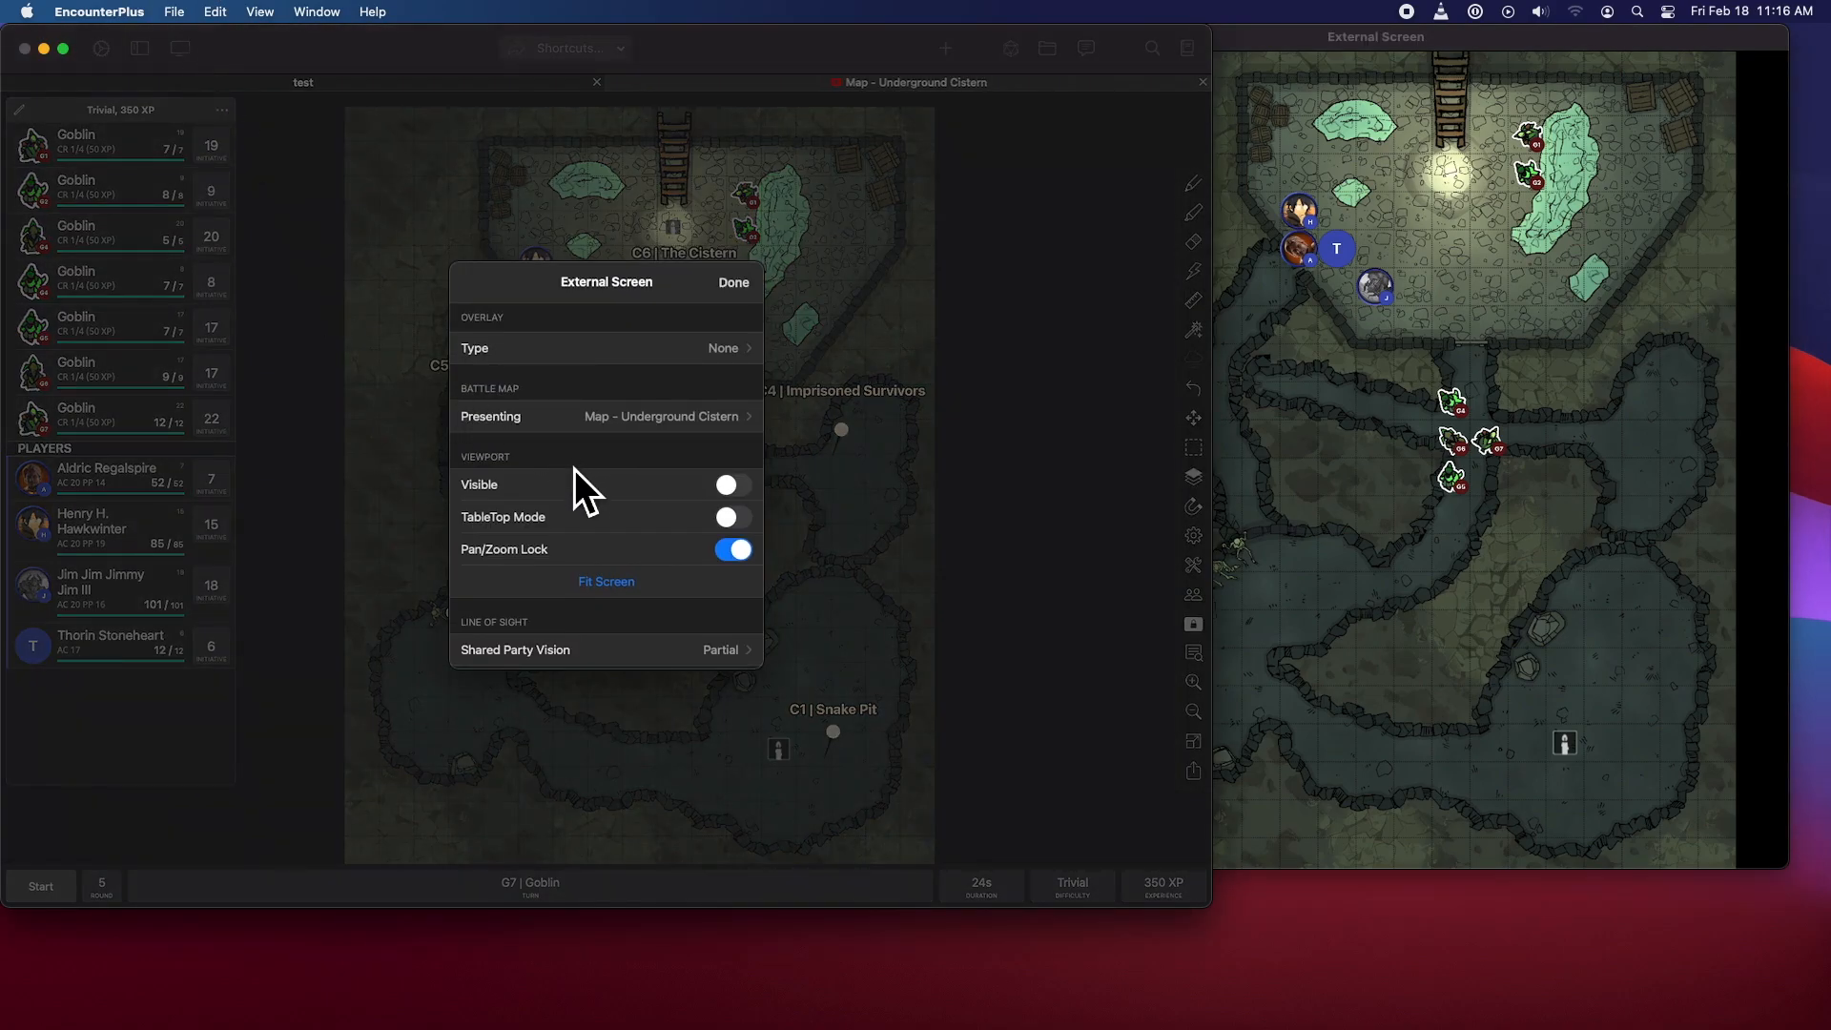
pyautogui.click(733, 516)
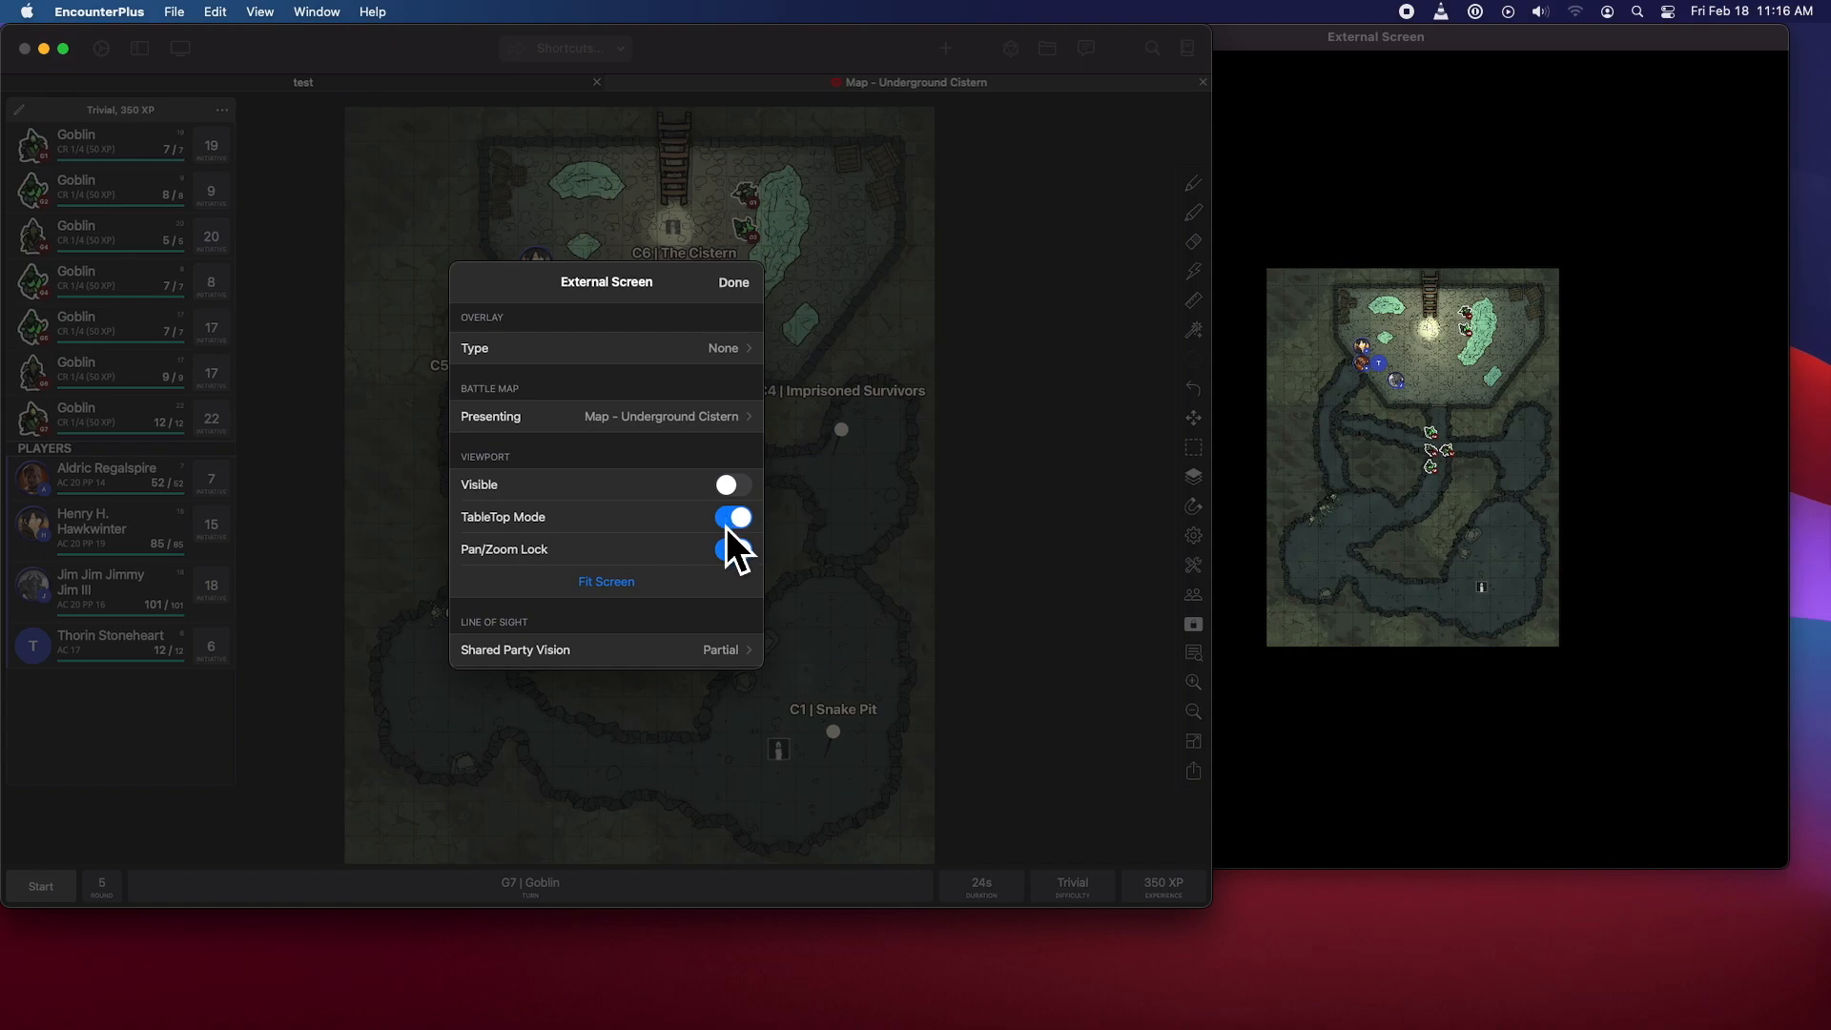
pyautogui.click(733, 549)
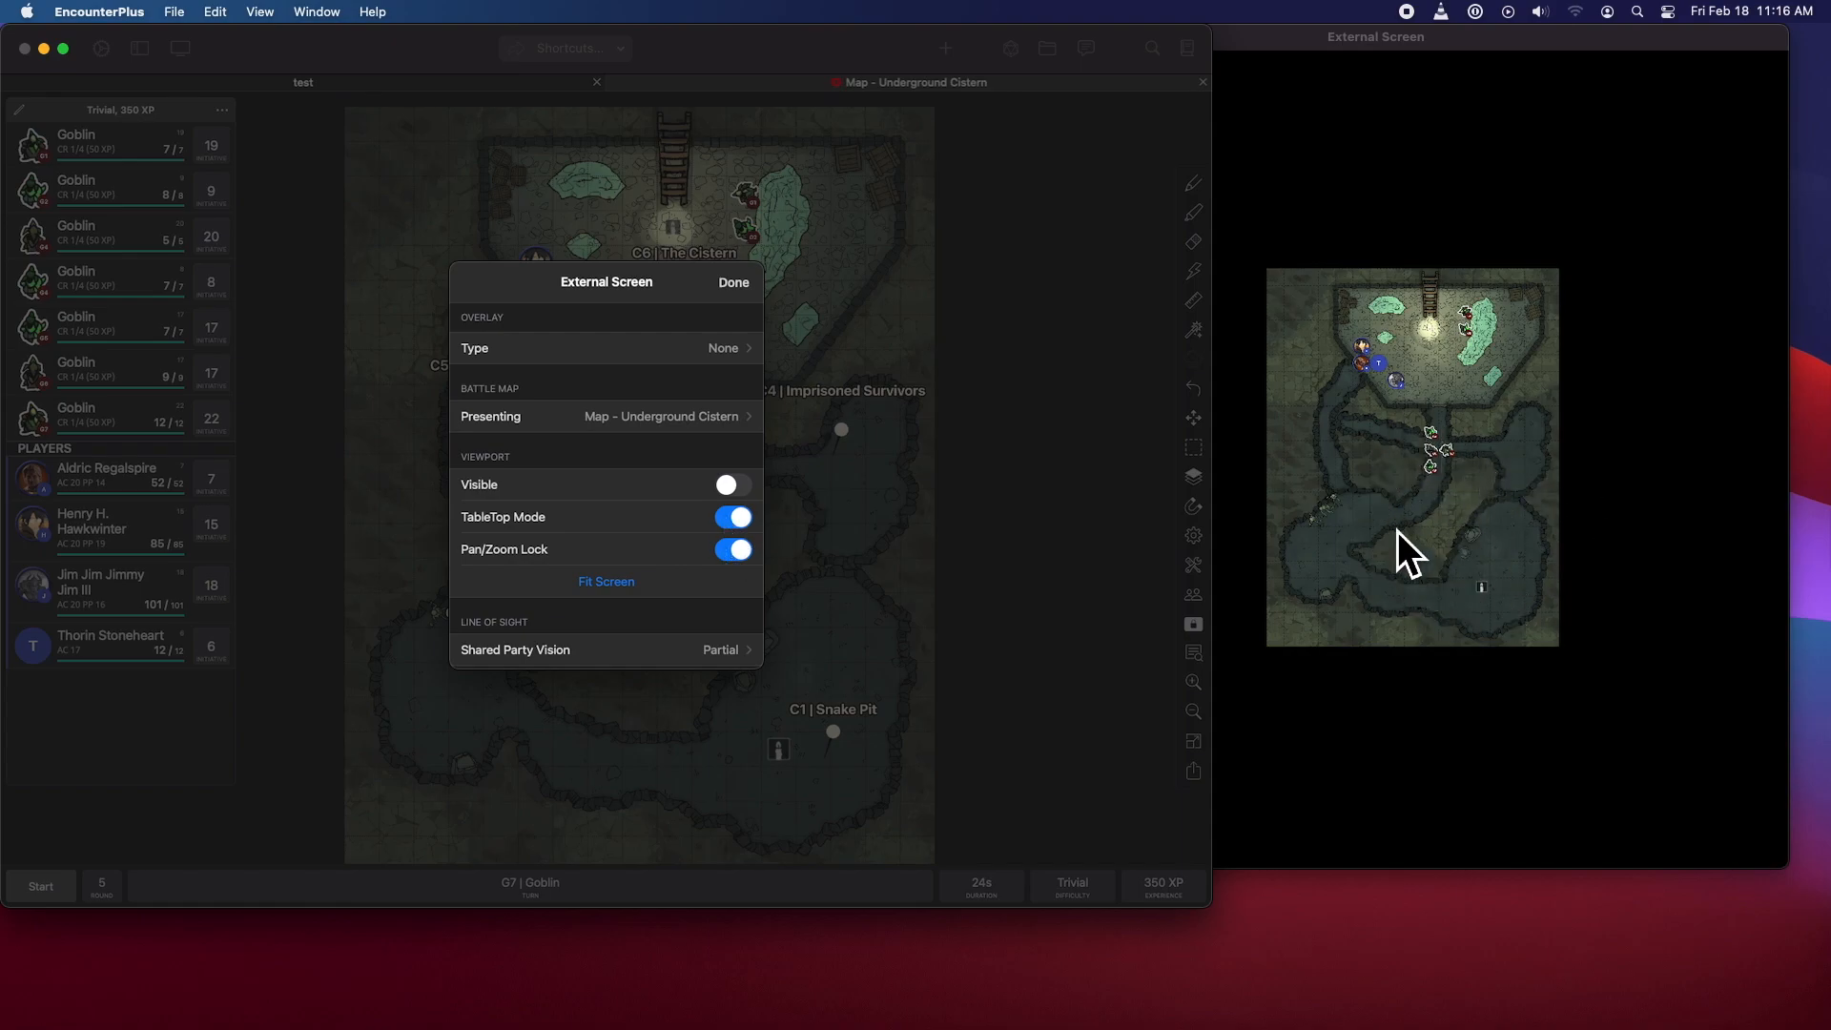
pyautogui.moveTo(1483, 531)
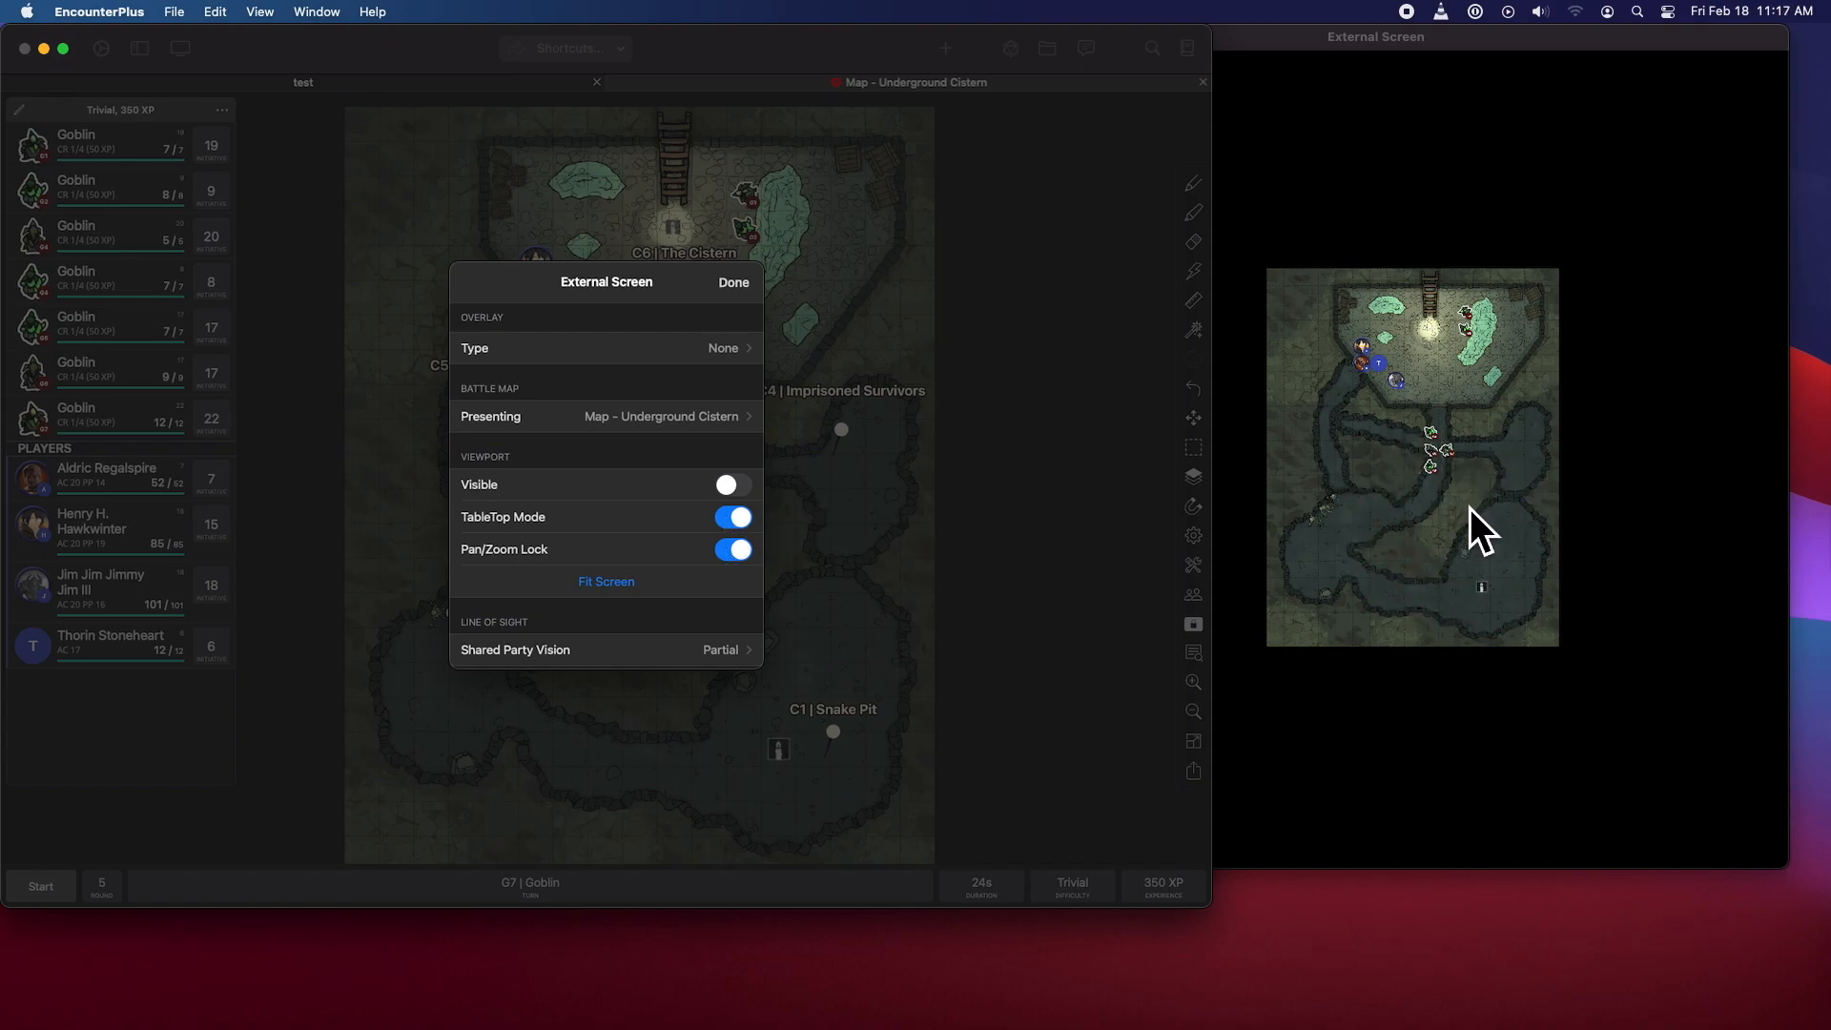
pyautogui.moveTo(1510, 697)
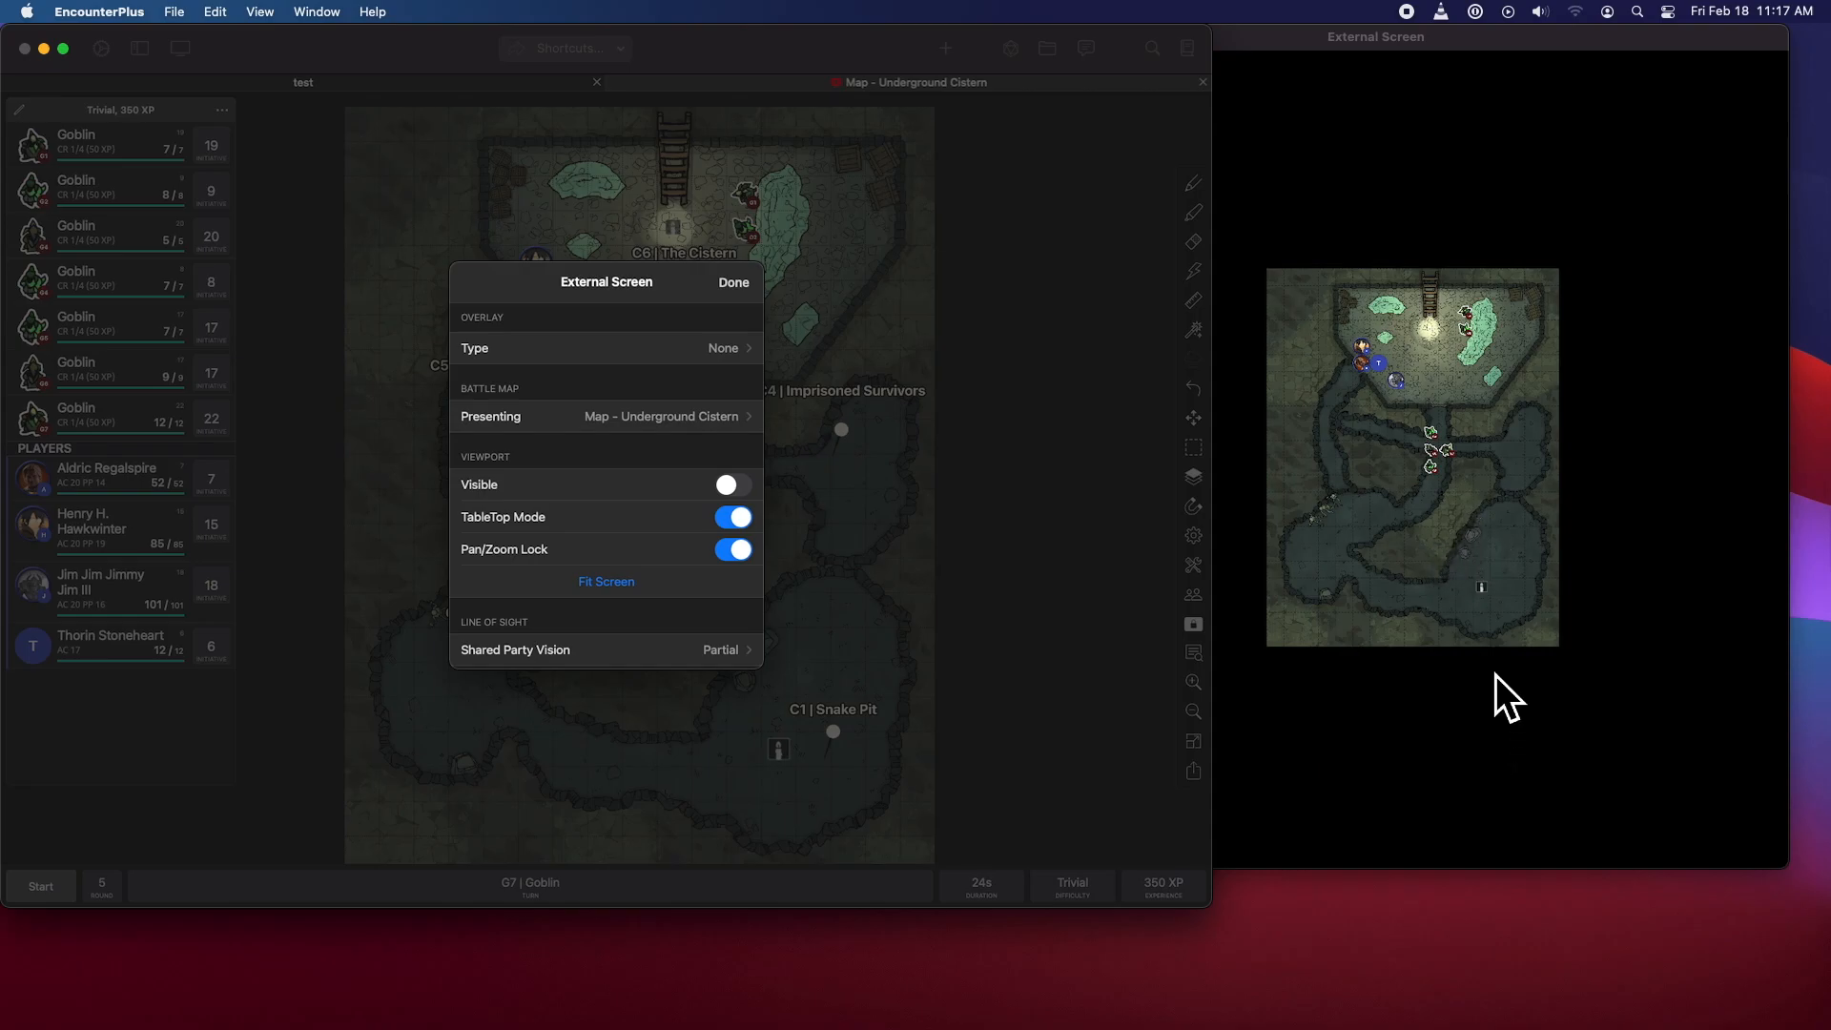
pyautogui.moveTo(1475, 550)
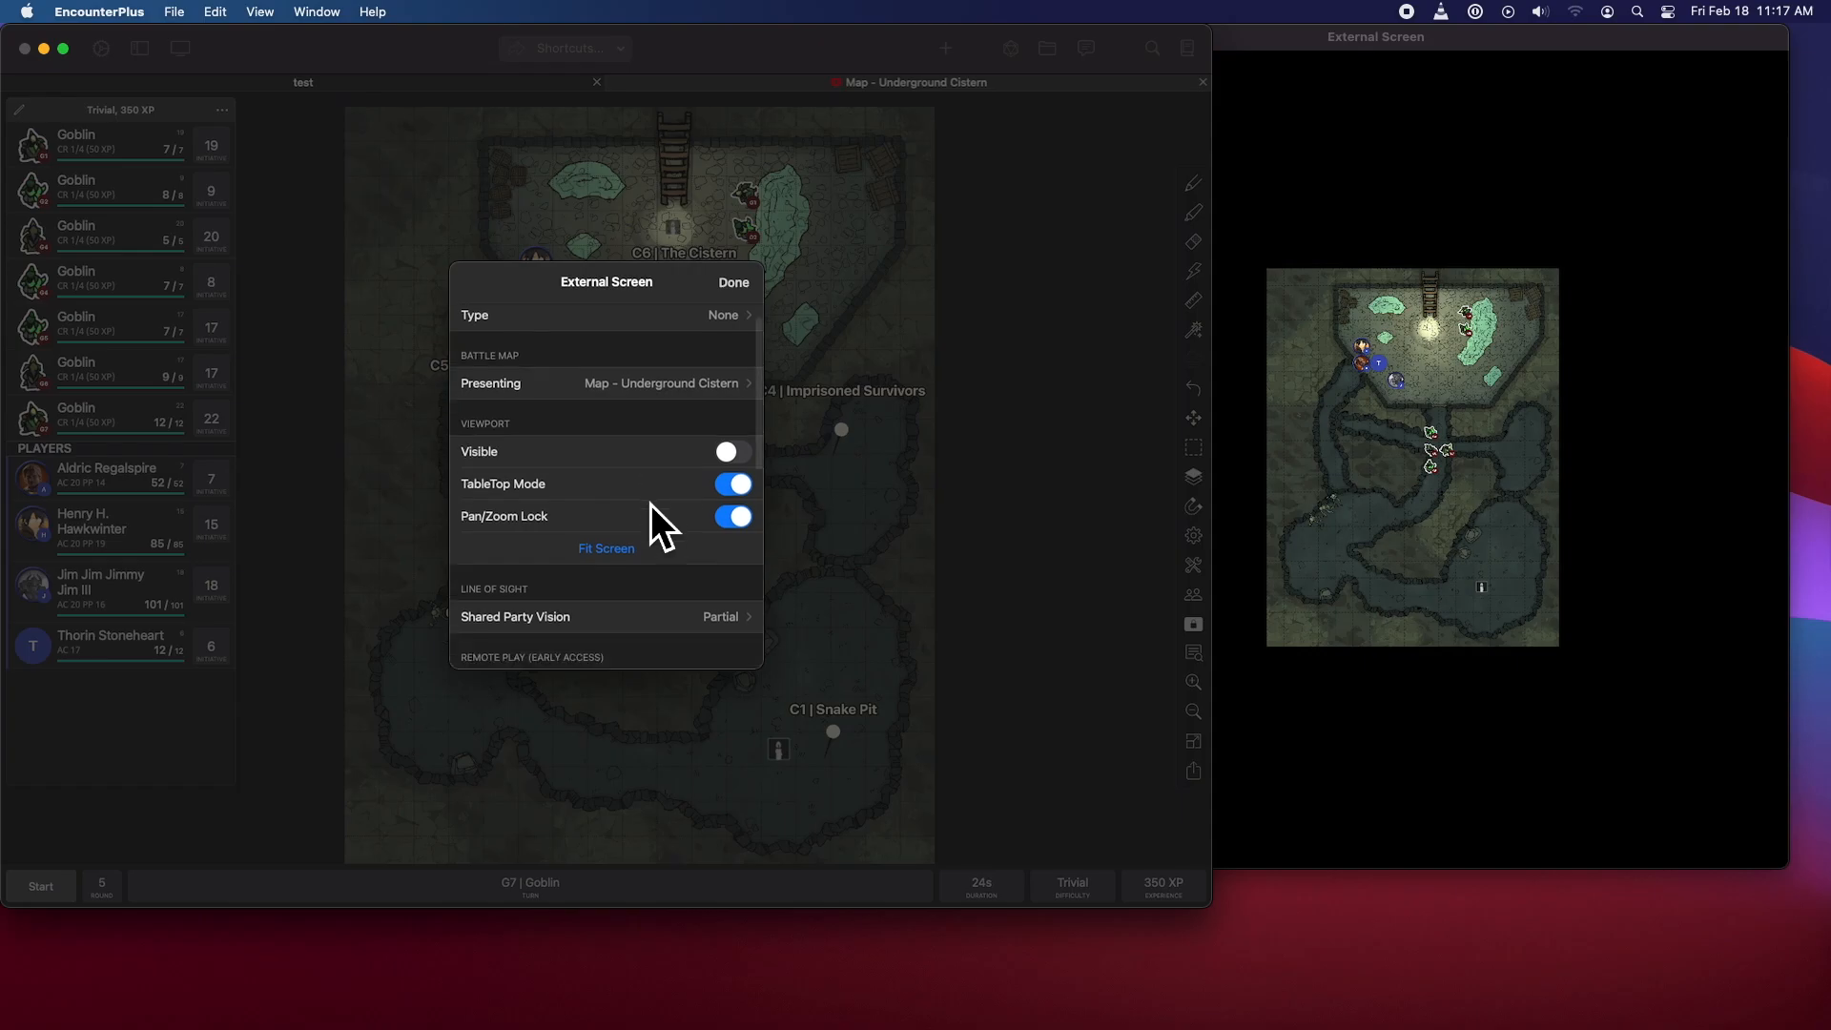
# - Change the external screen's physical width from 48 to 32 inches
pyautogui.scroll(-3)
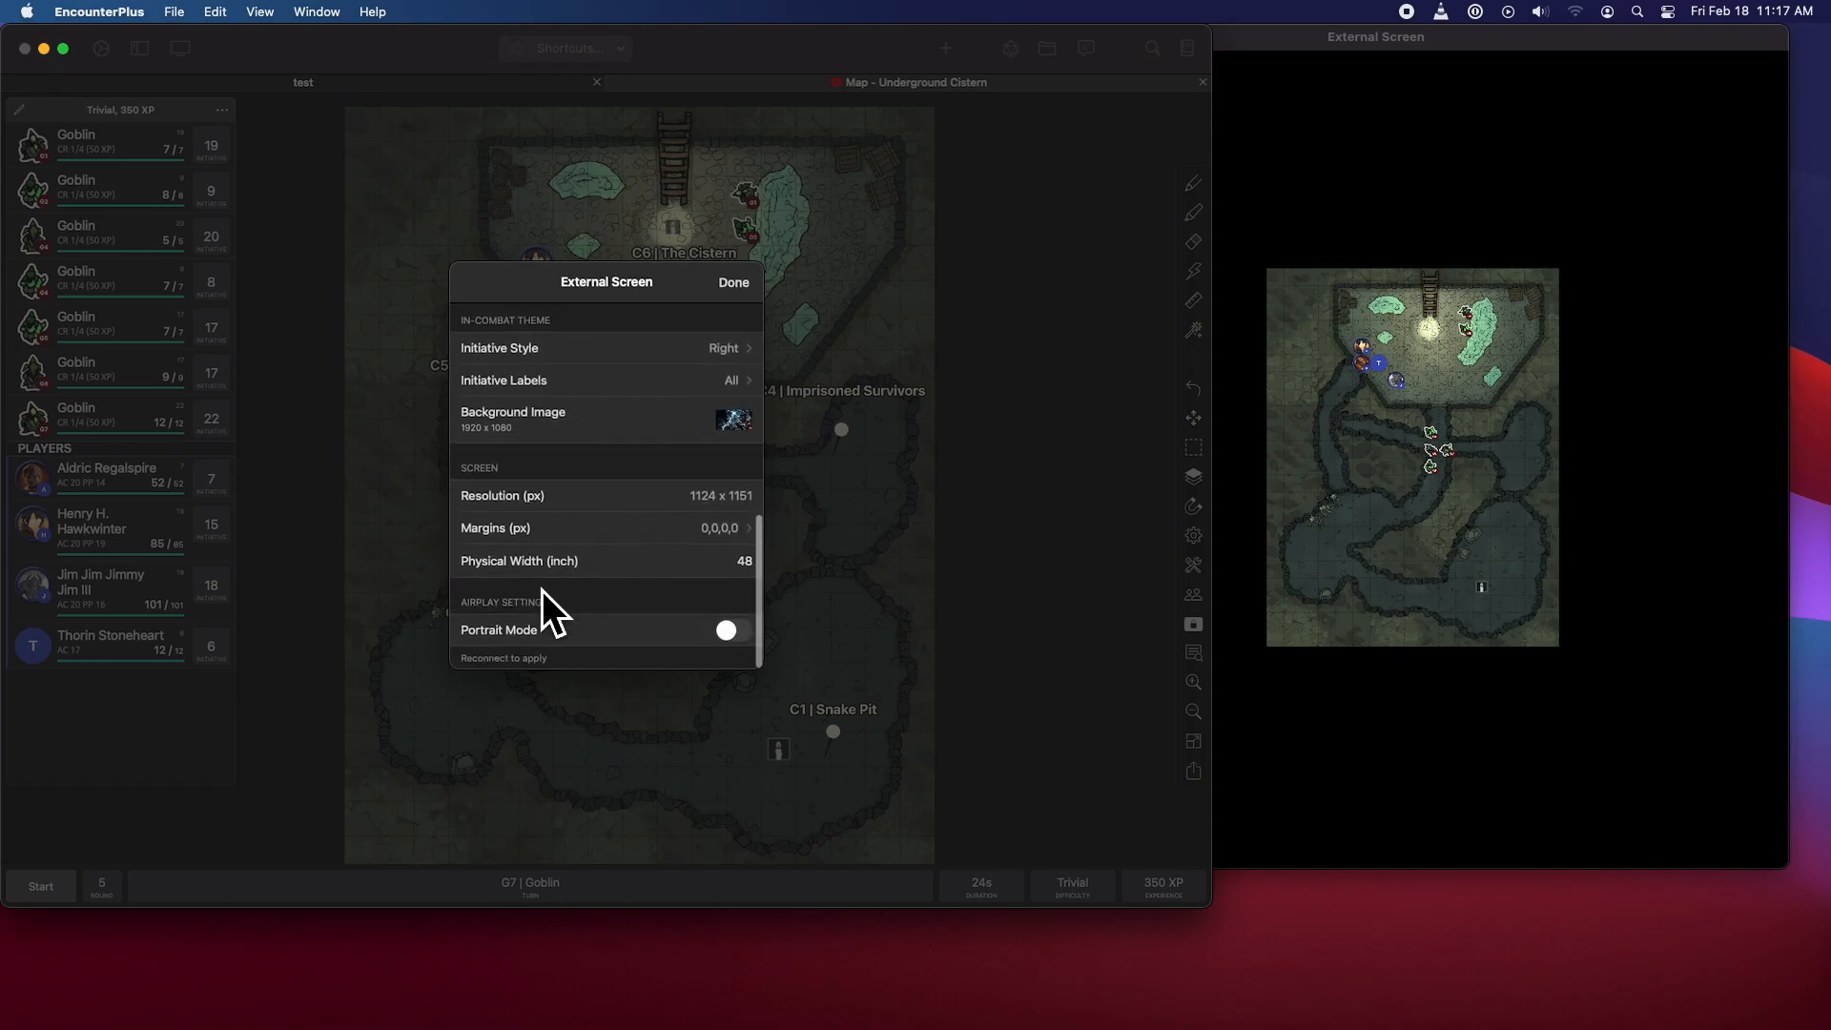
pyautogui.click(723, 561)
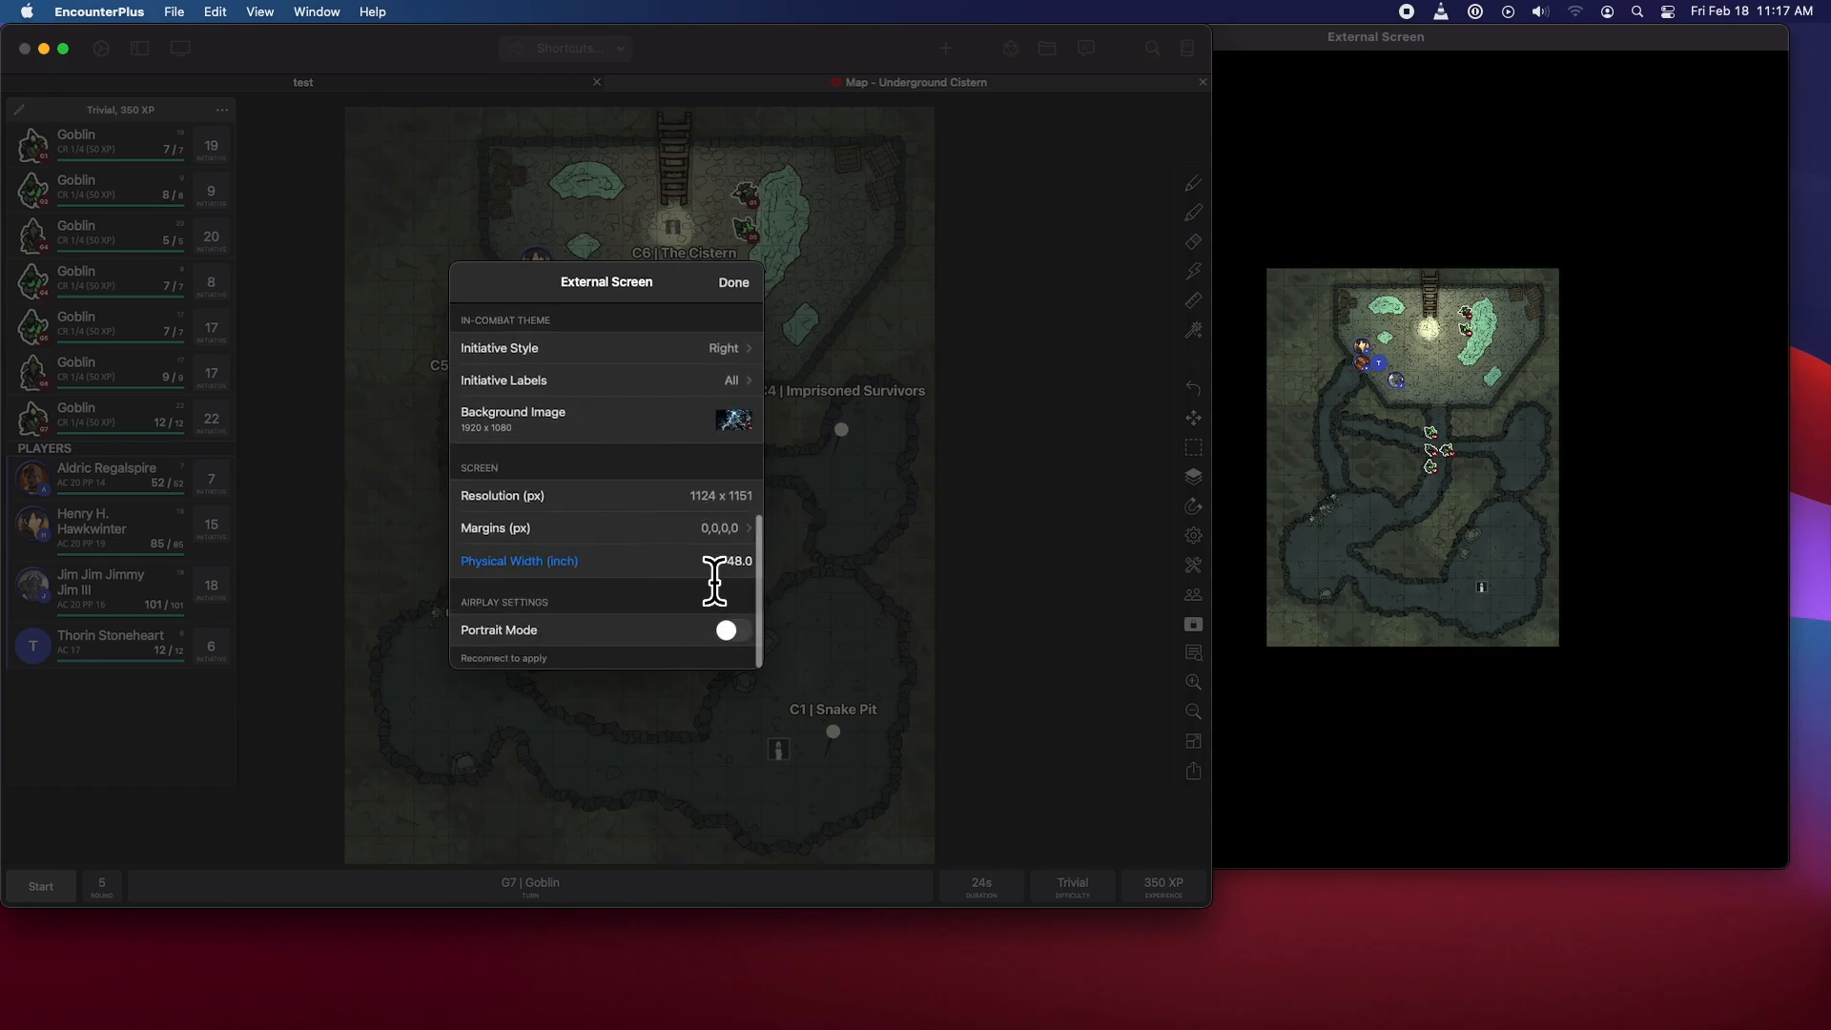
pyautogui.moveTo(701, 595)
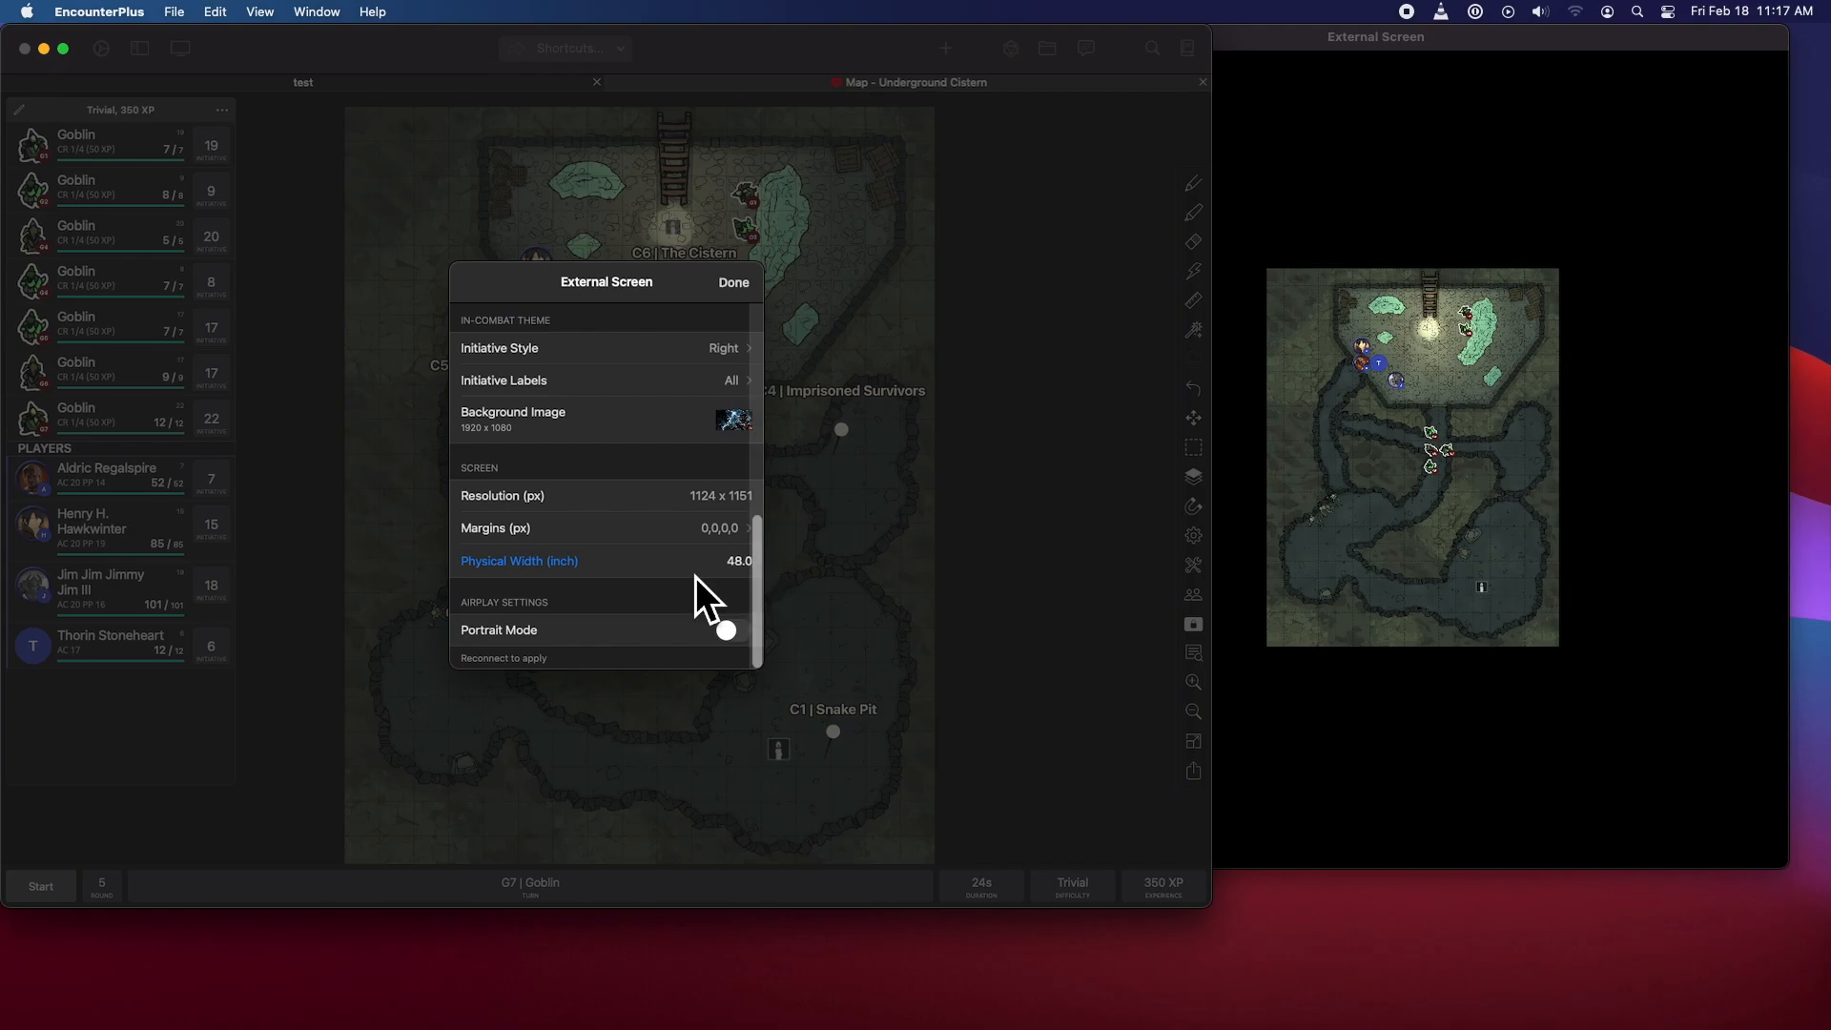
pyautogui.click(738, 561)
pyautogui.write('32')
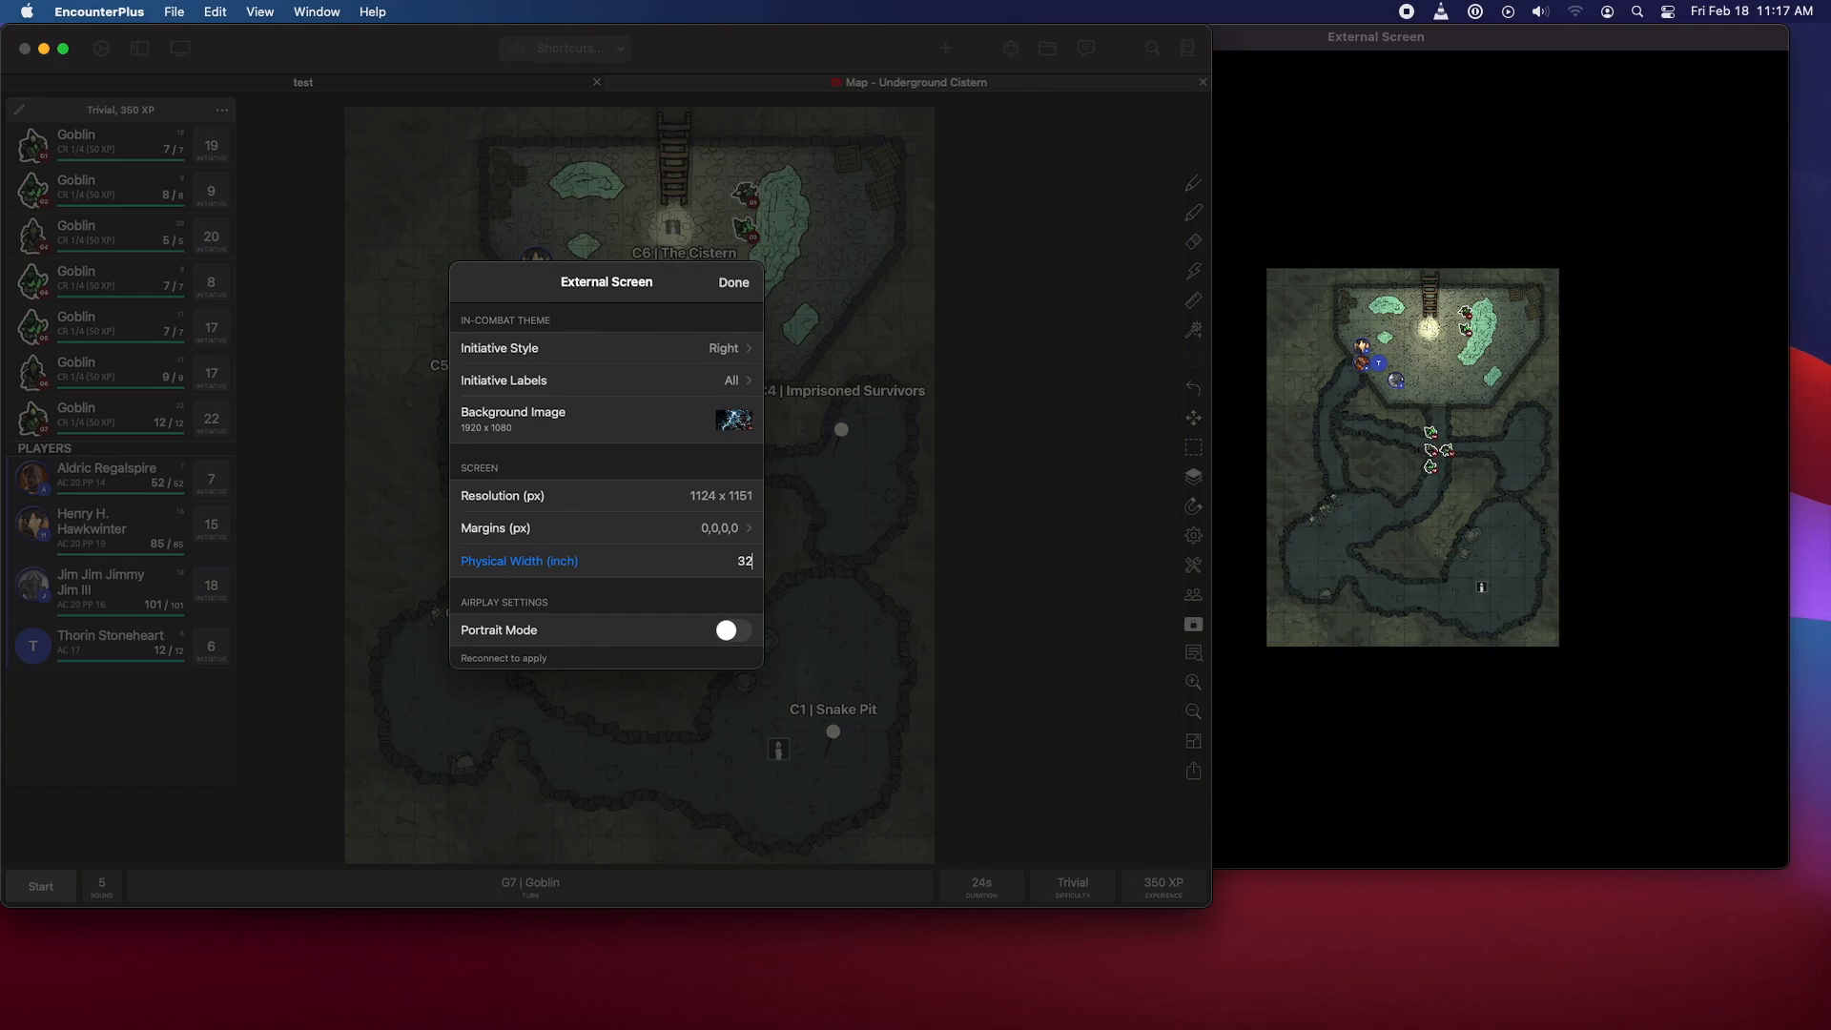
pyautogui.click(733, 281)
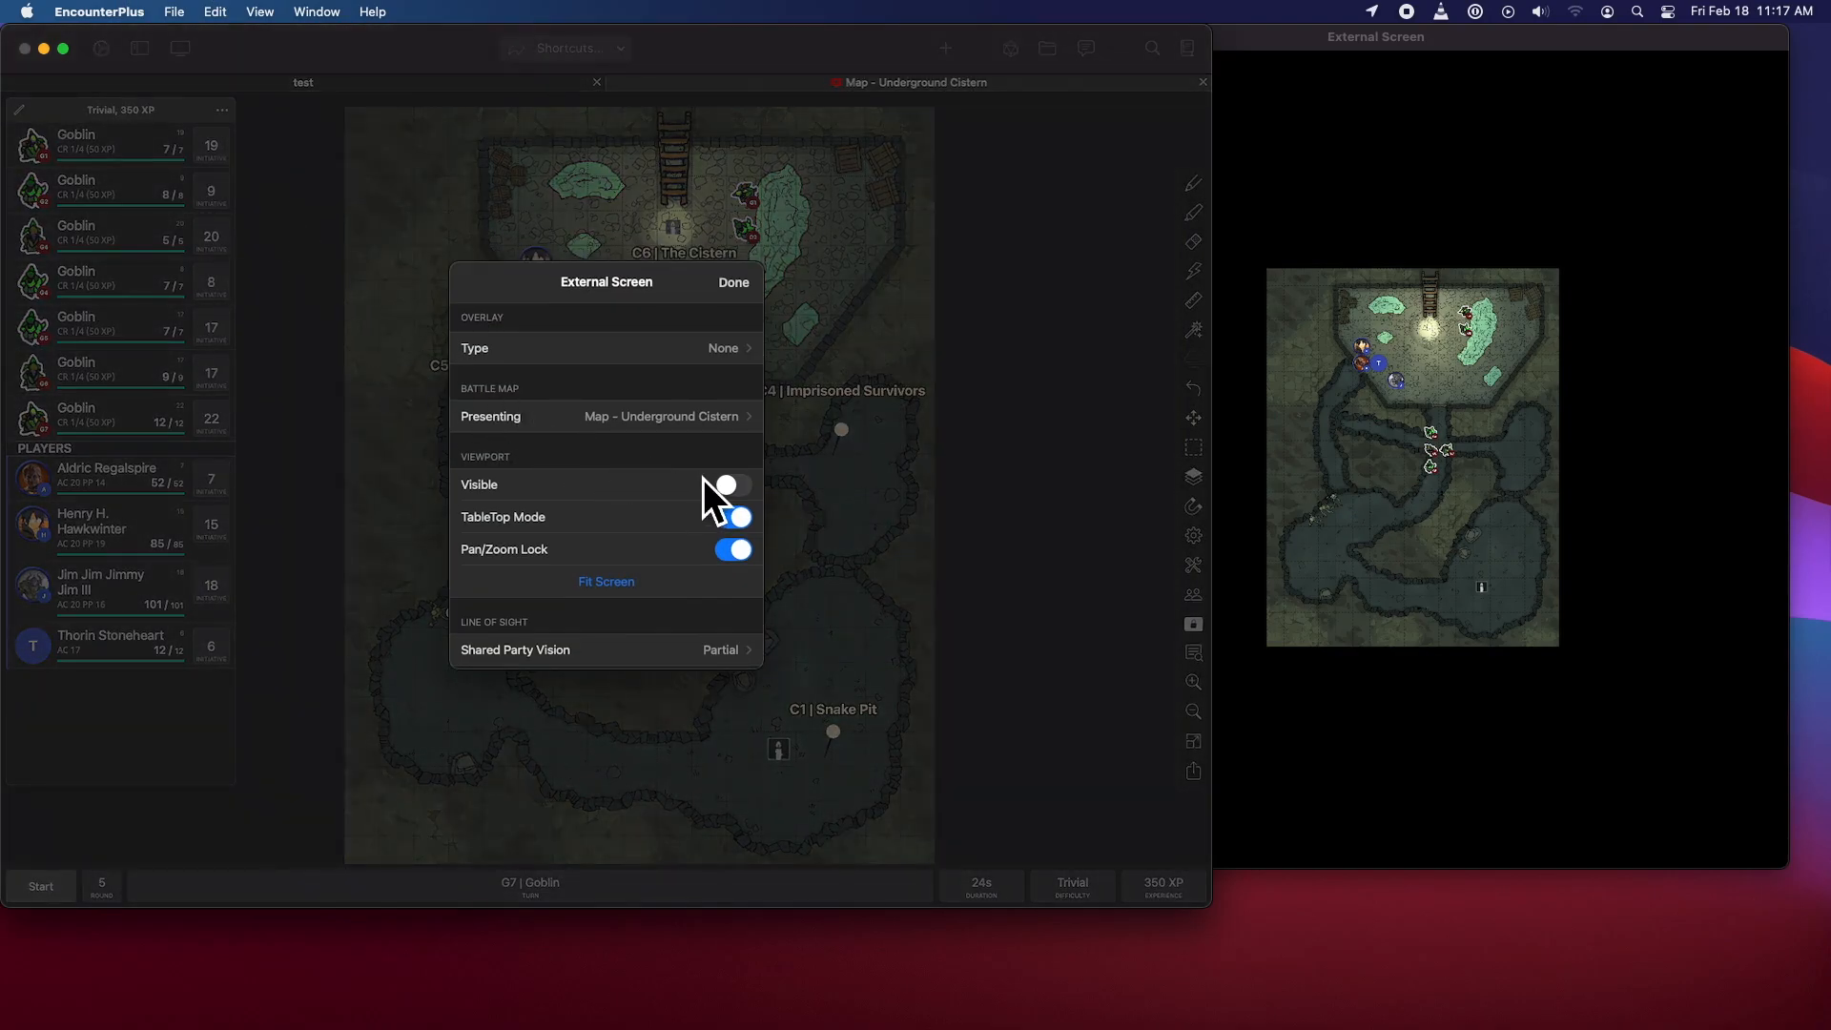
# - Turn on Viewport Visible so the display viewport appears on the map
pyautogui.click(732, 516)
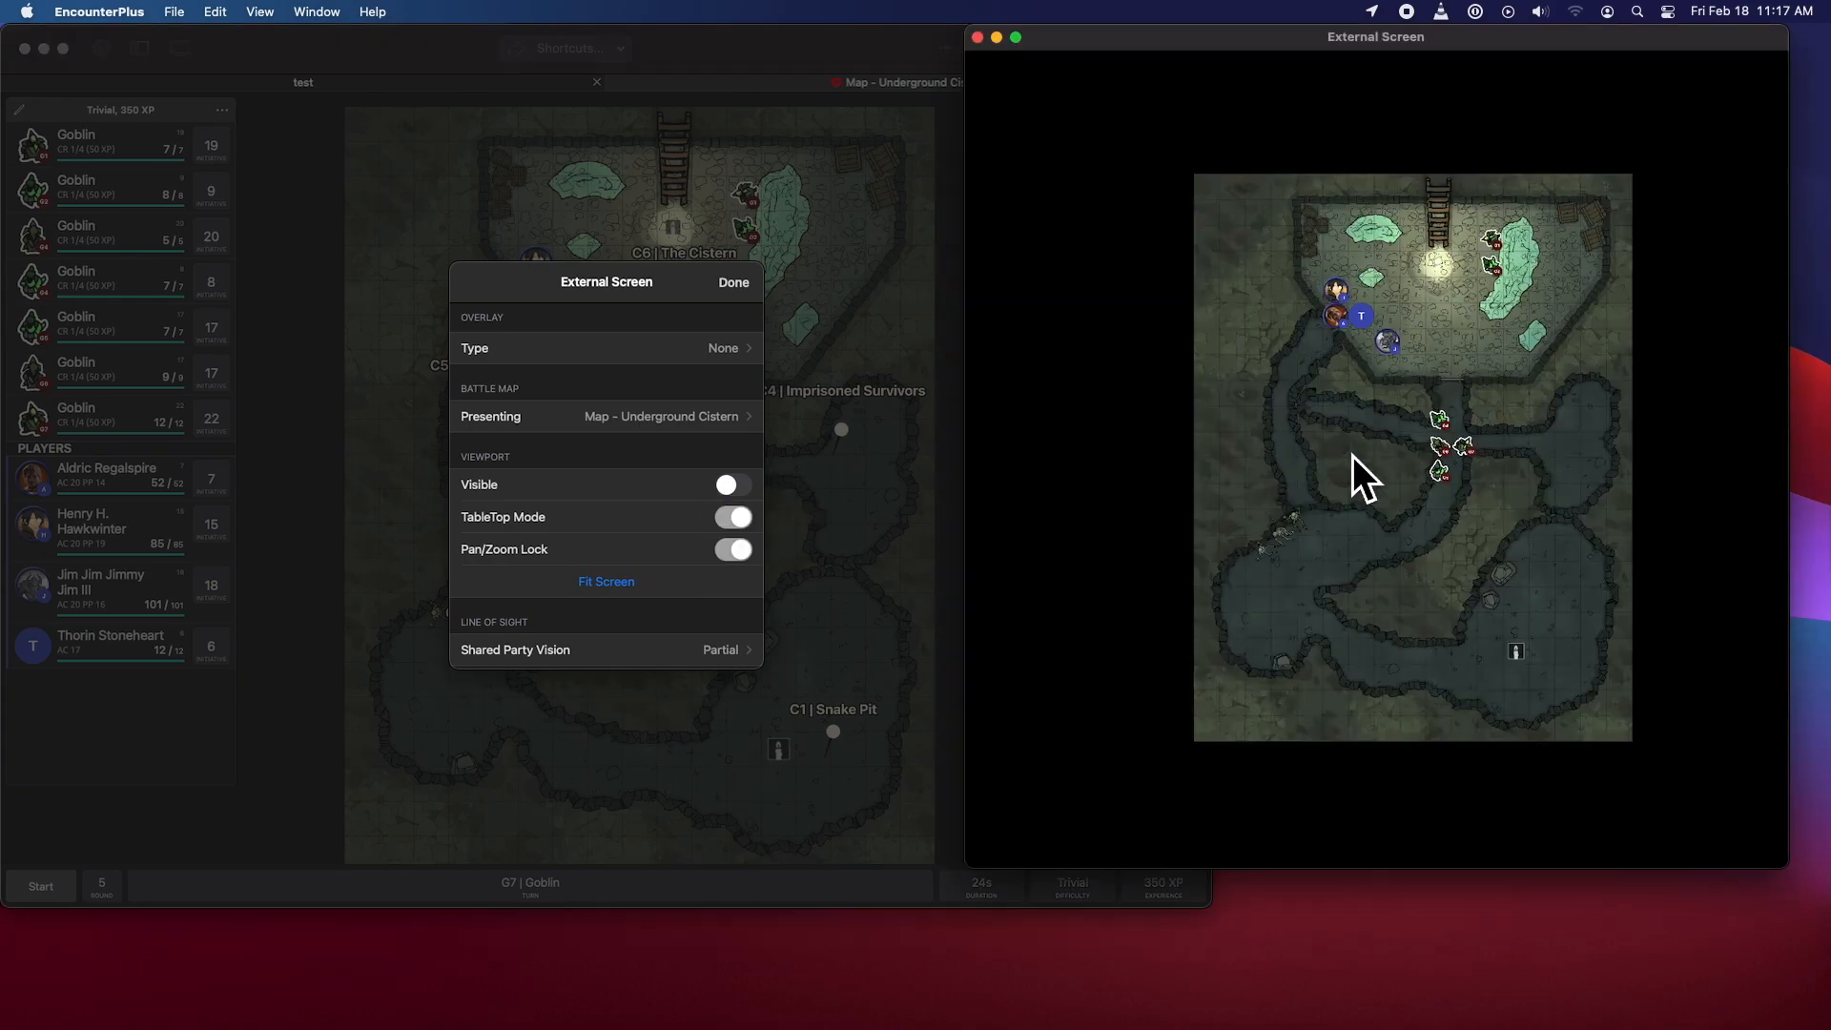
pyautogui.moveTo(1320, 514)
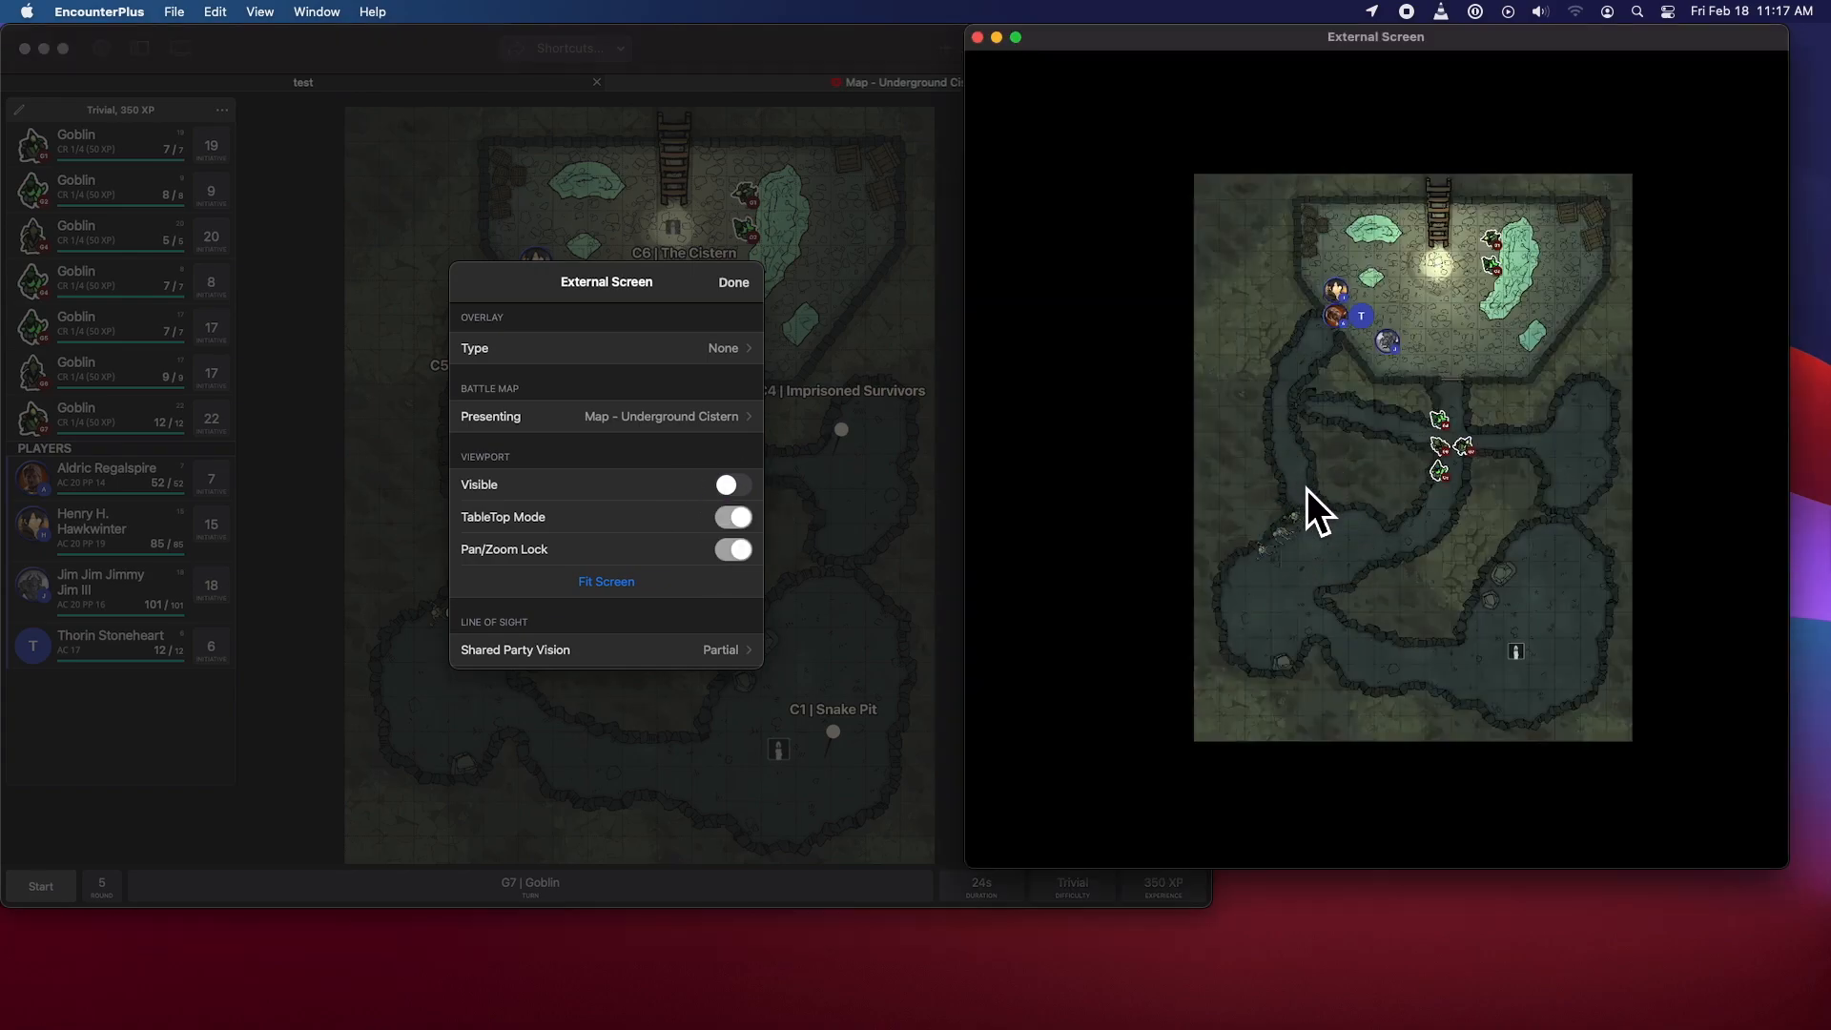
pyautogui.moveTo(1342, 502)
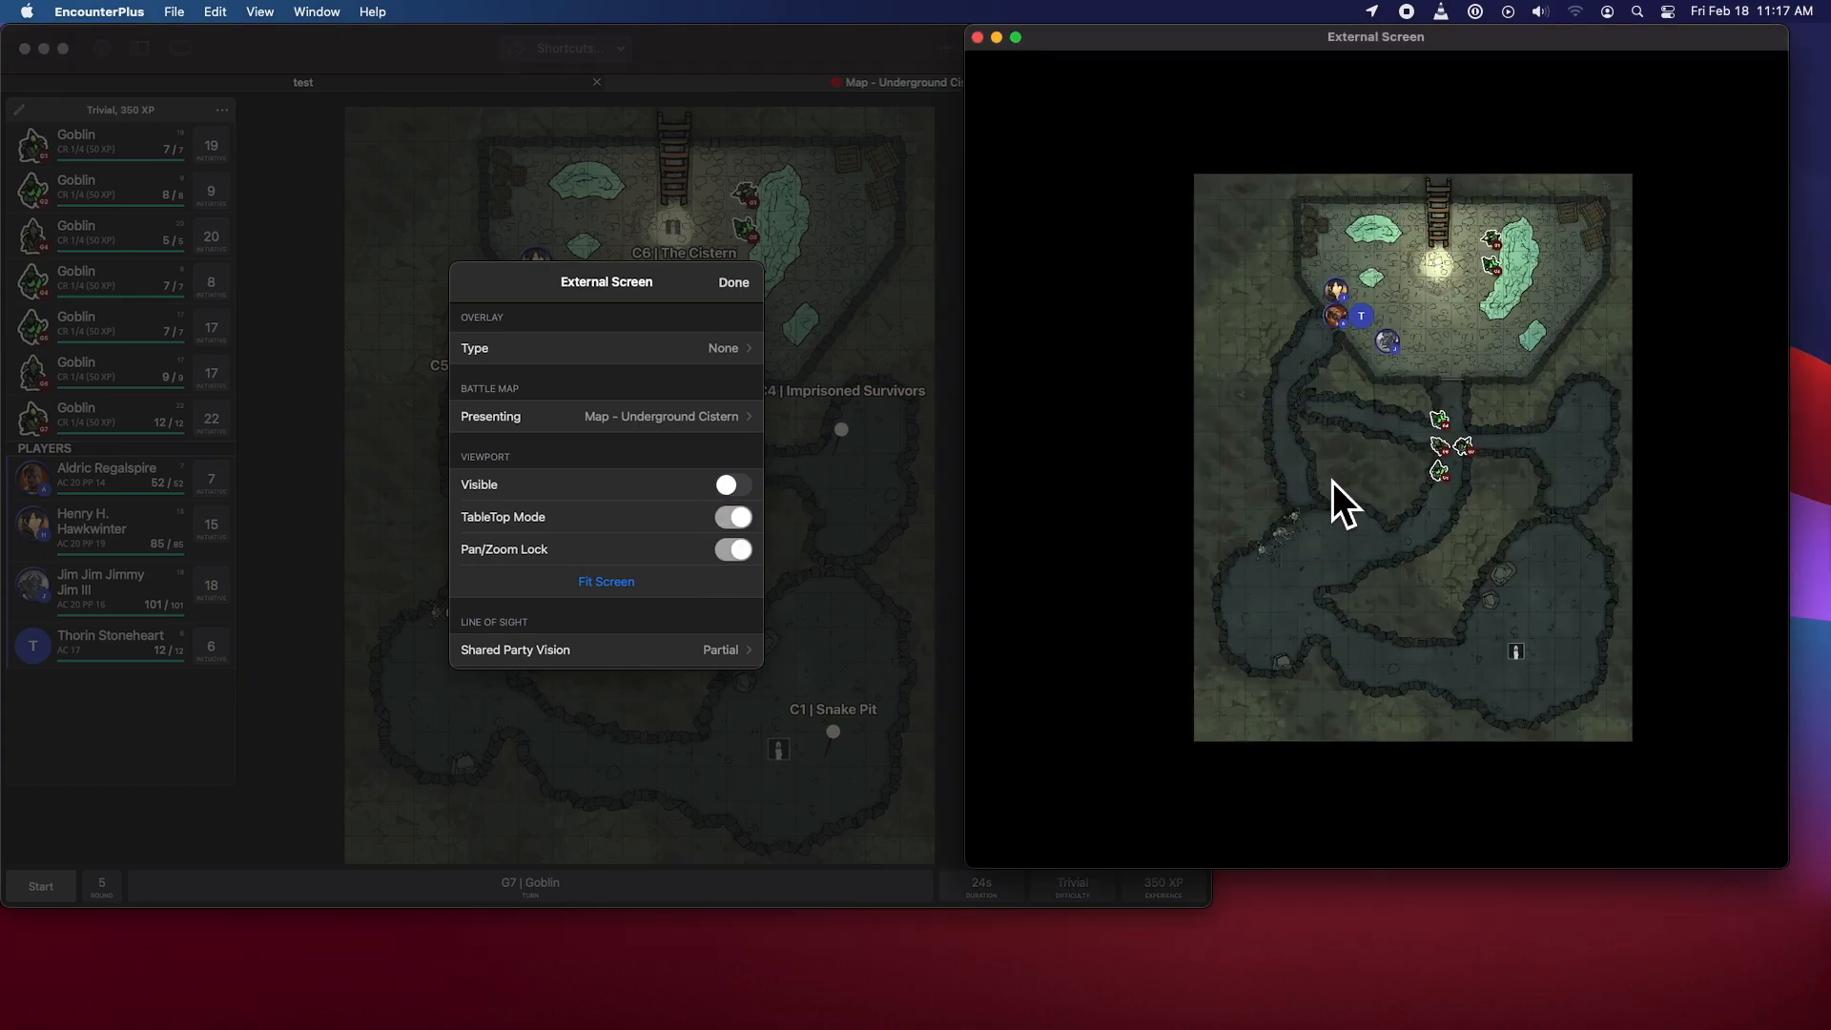
pyautogui.moveTo(519, 582)
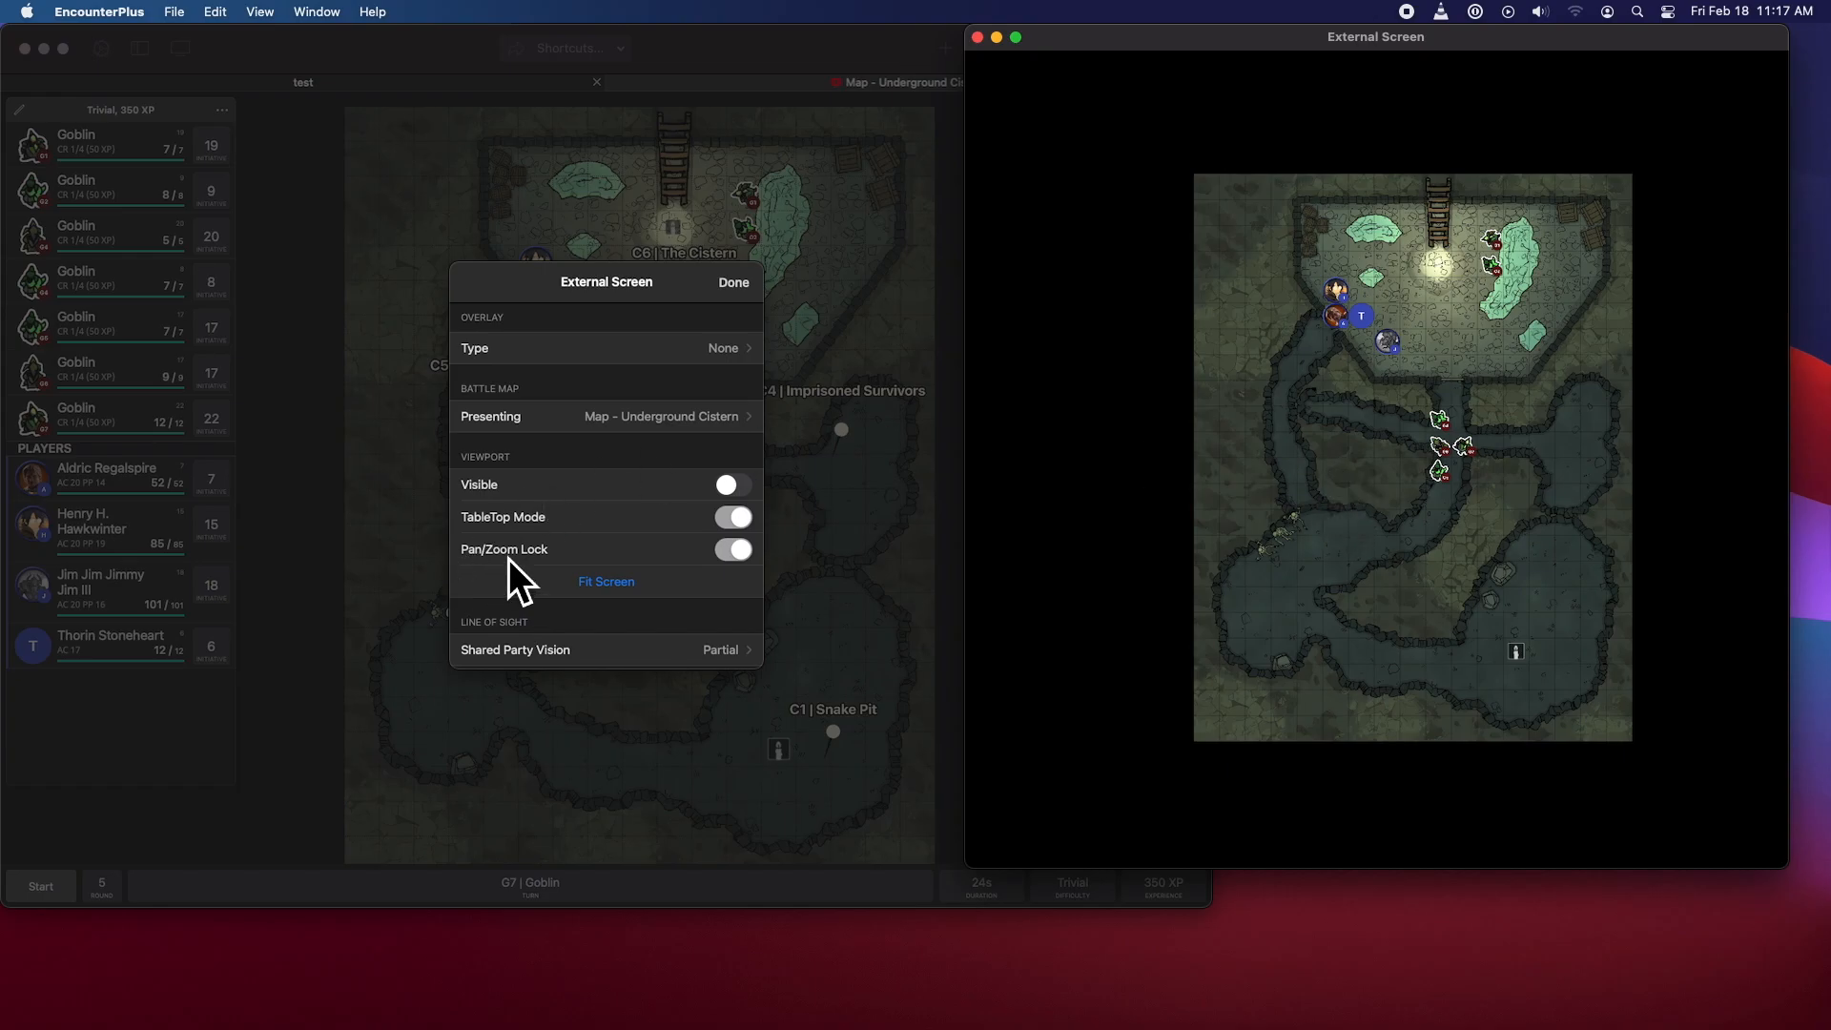
pyautogui.click(732, 516)
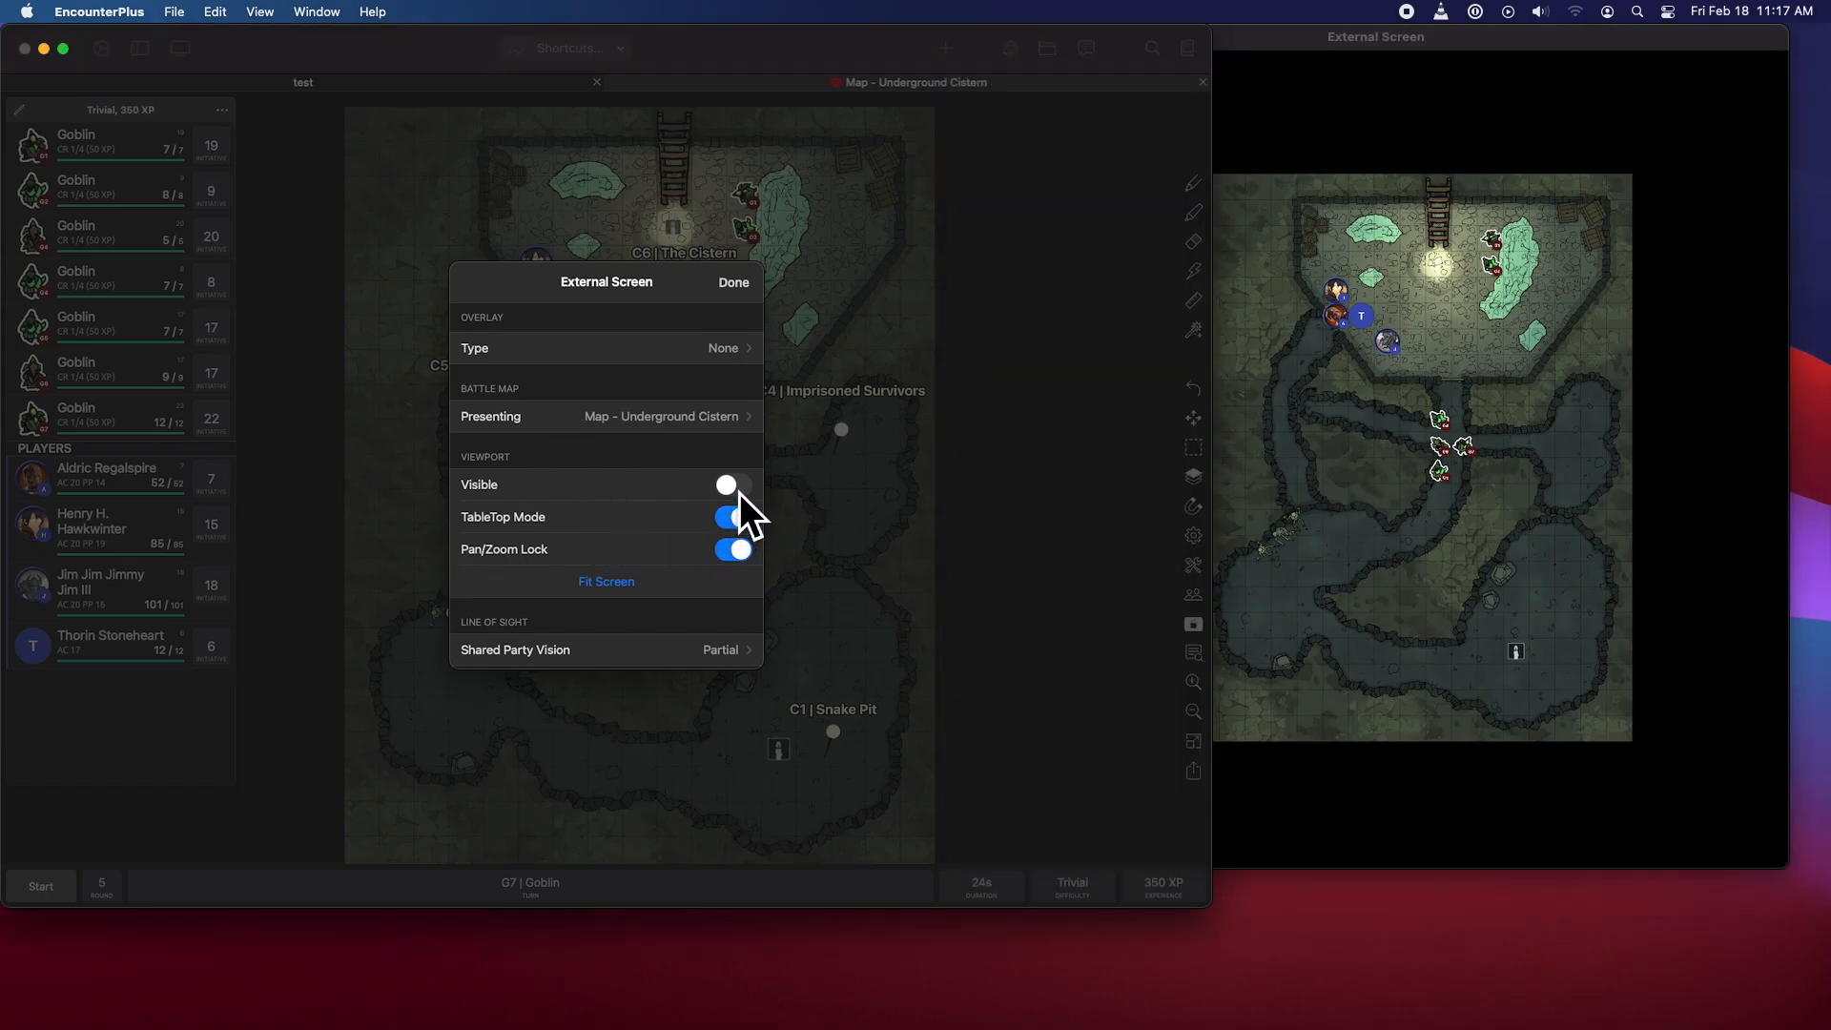
pyautogui.click(733, 485)
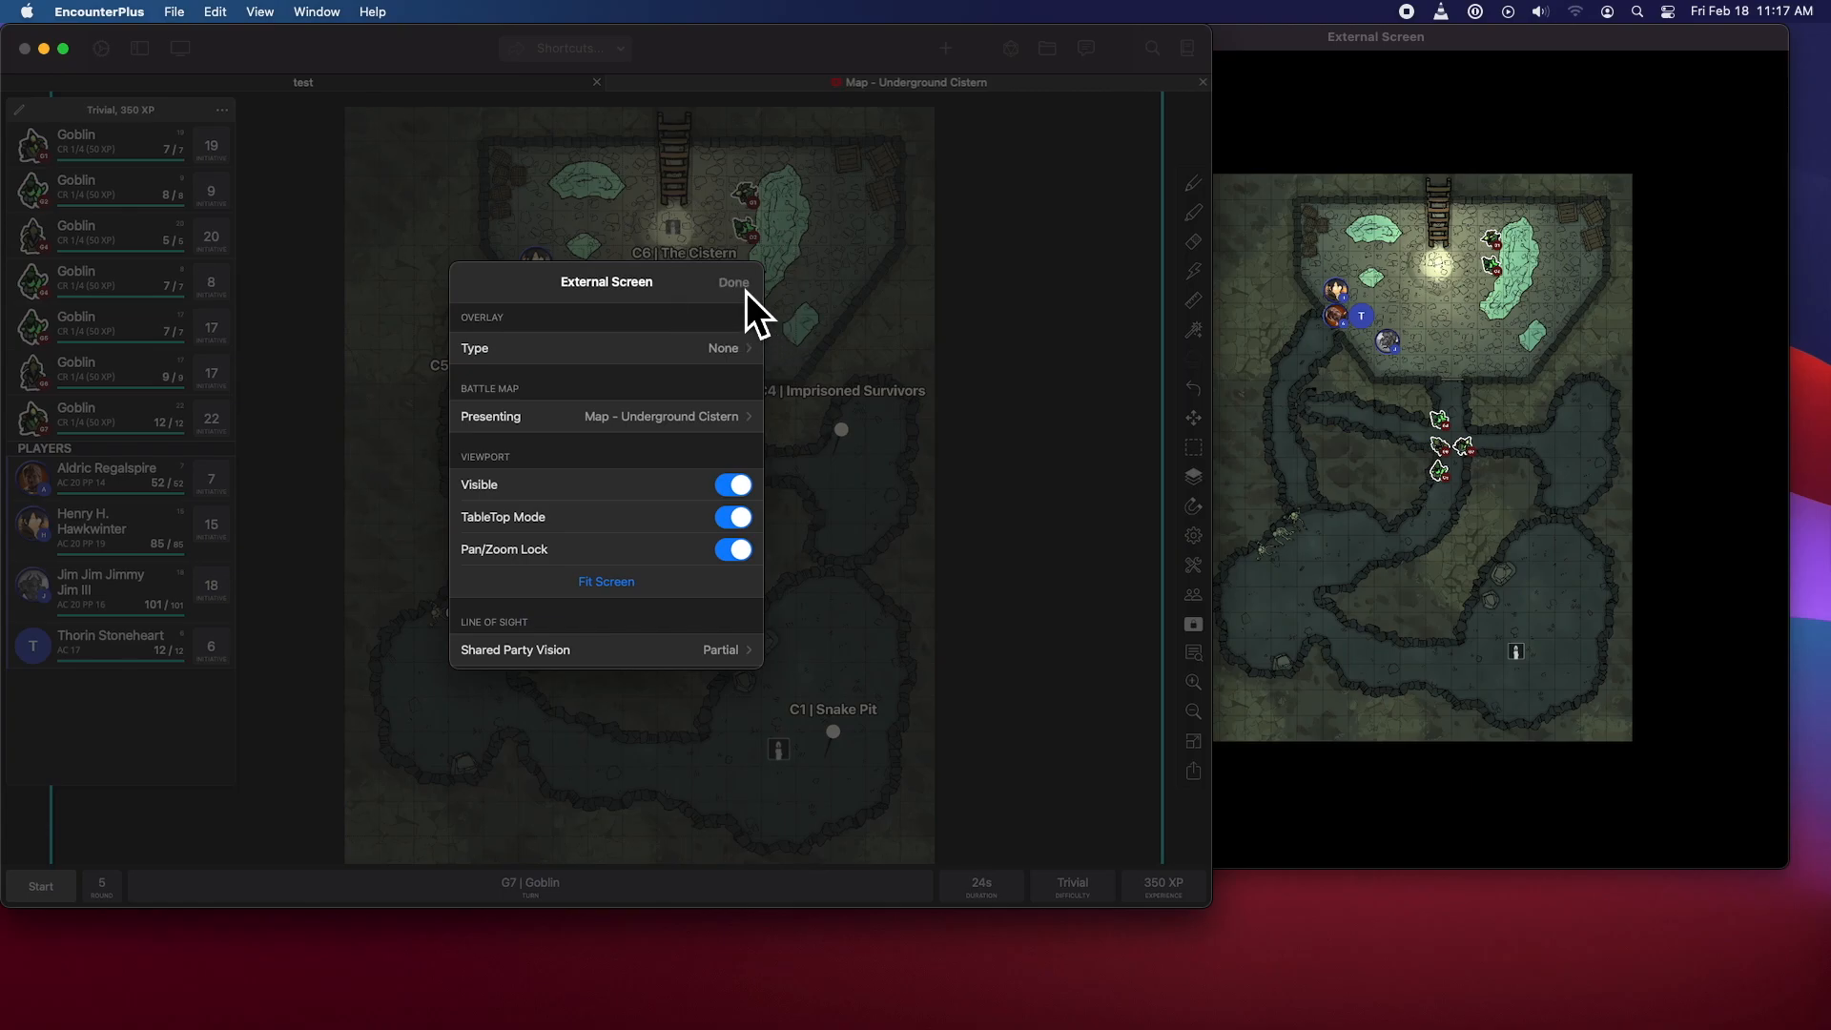
# - Close External Screen settings with Done, leaving the 1069 x 600 px outline visible
pyautogui.click(733, 282)
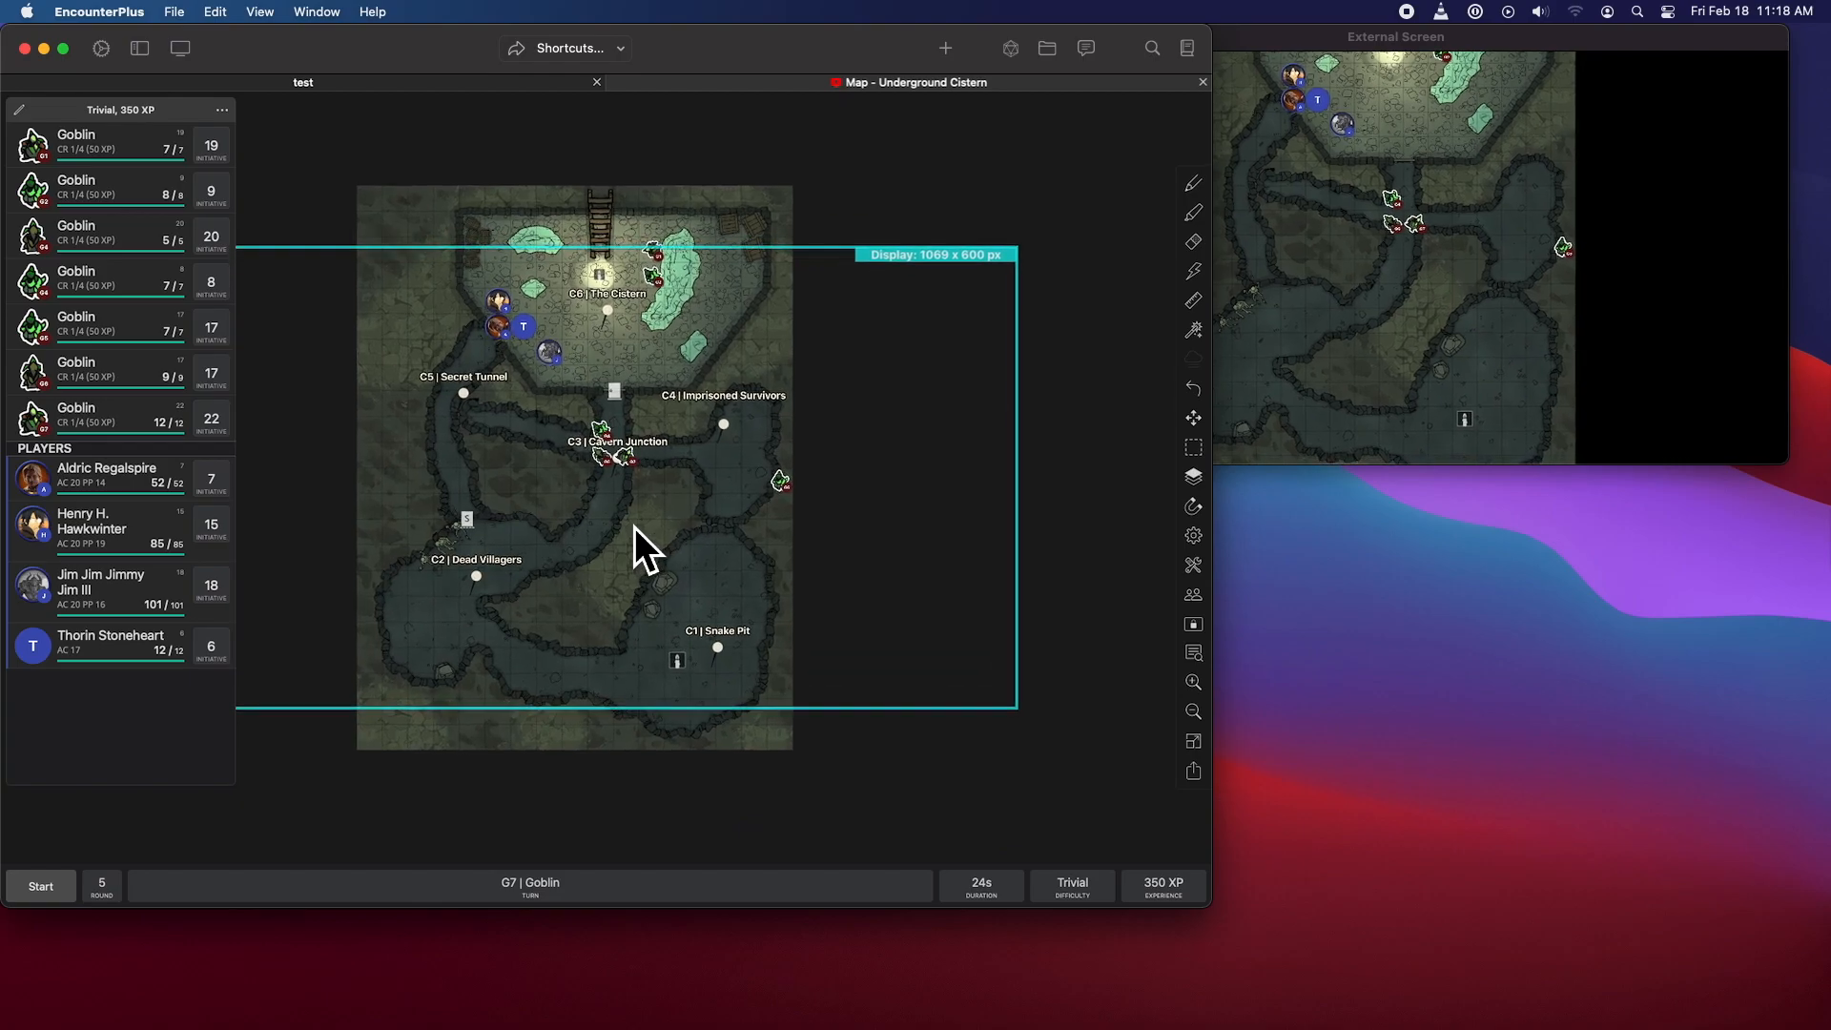
pyautogui.moveTo(630, 543)
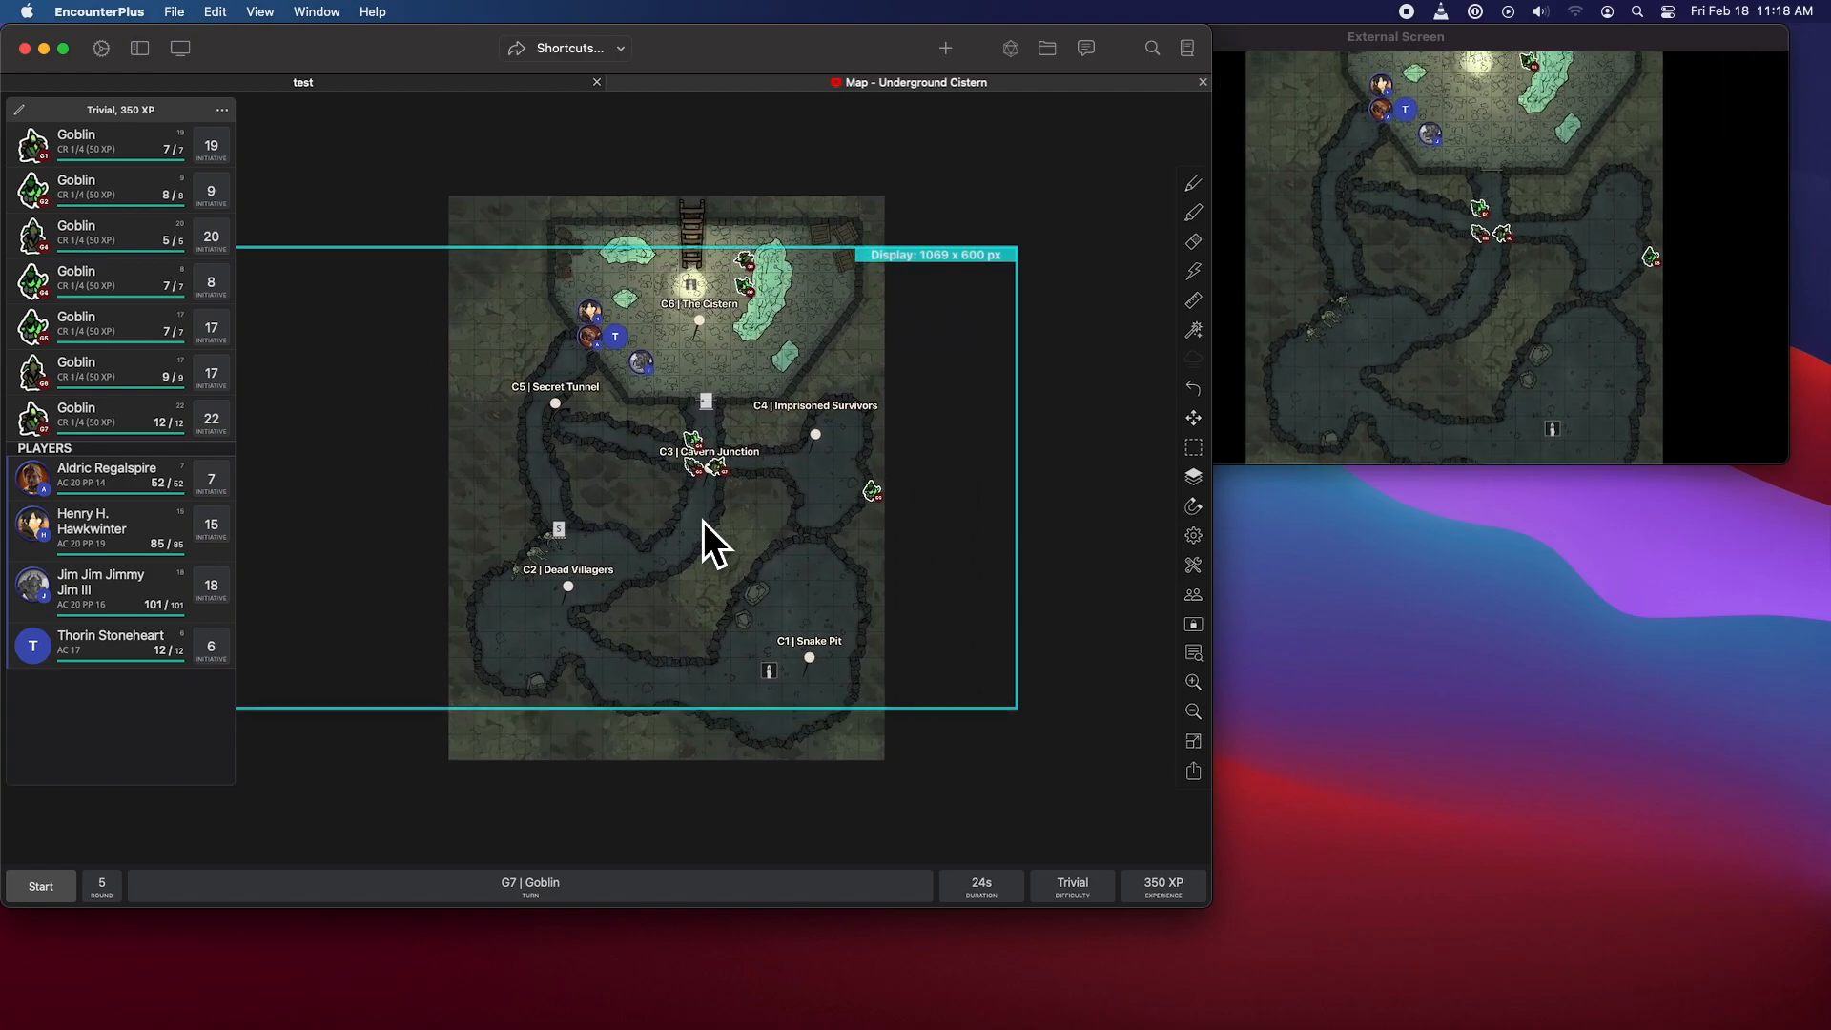
pyautogui.moveTo(1212, 652)
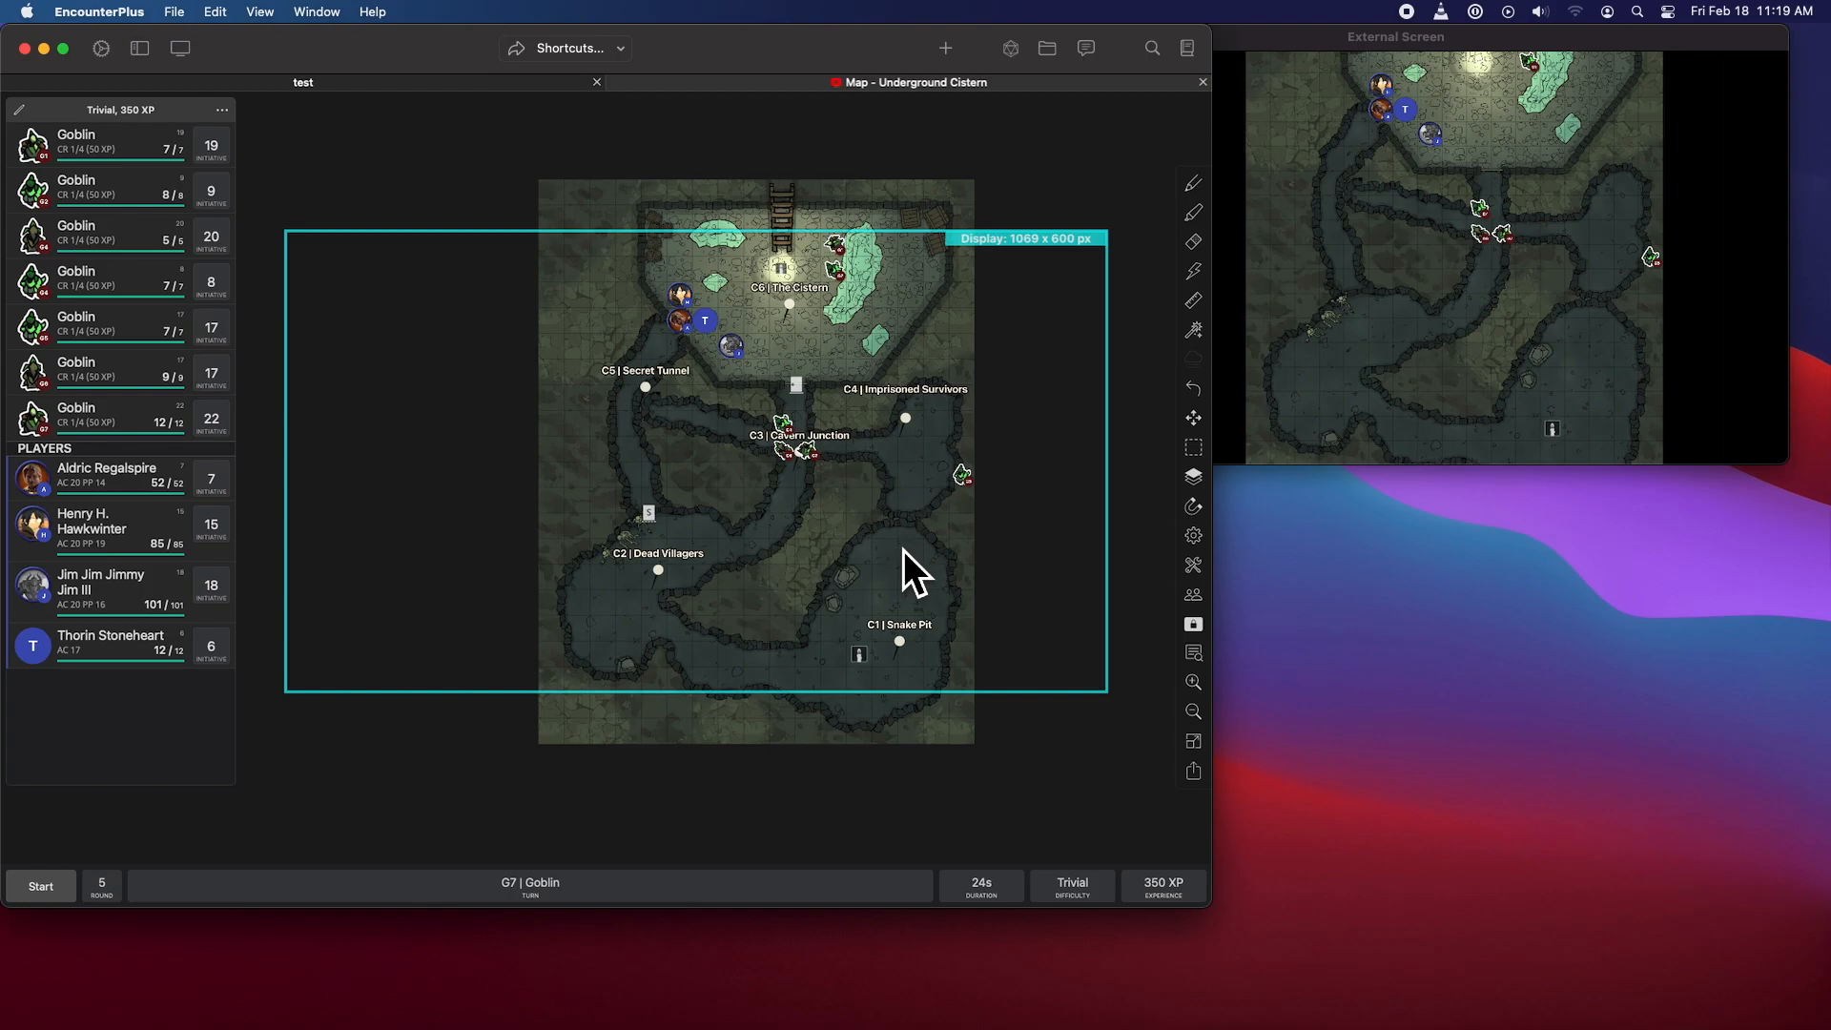
pyautogui.moveTo(580, 438)
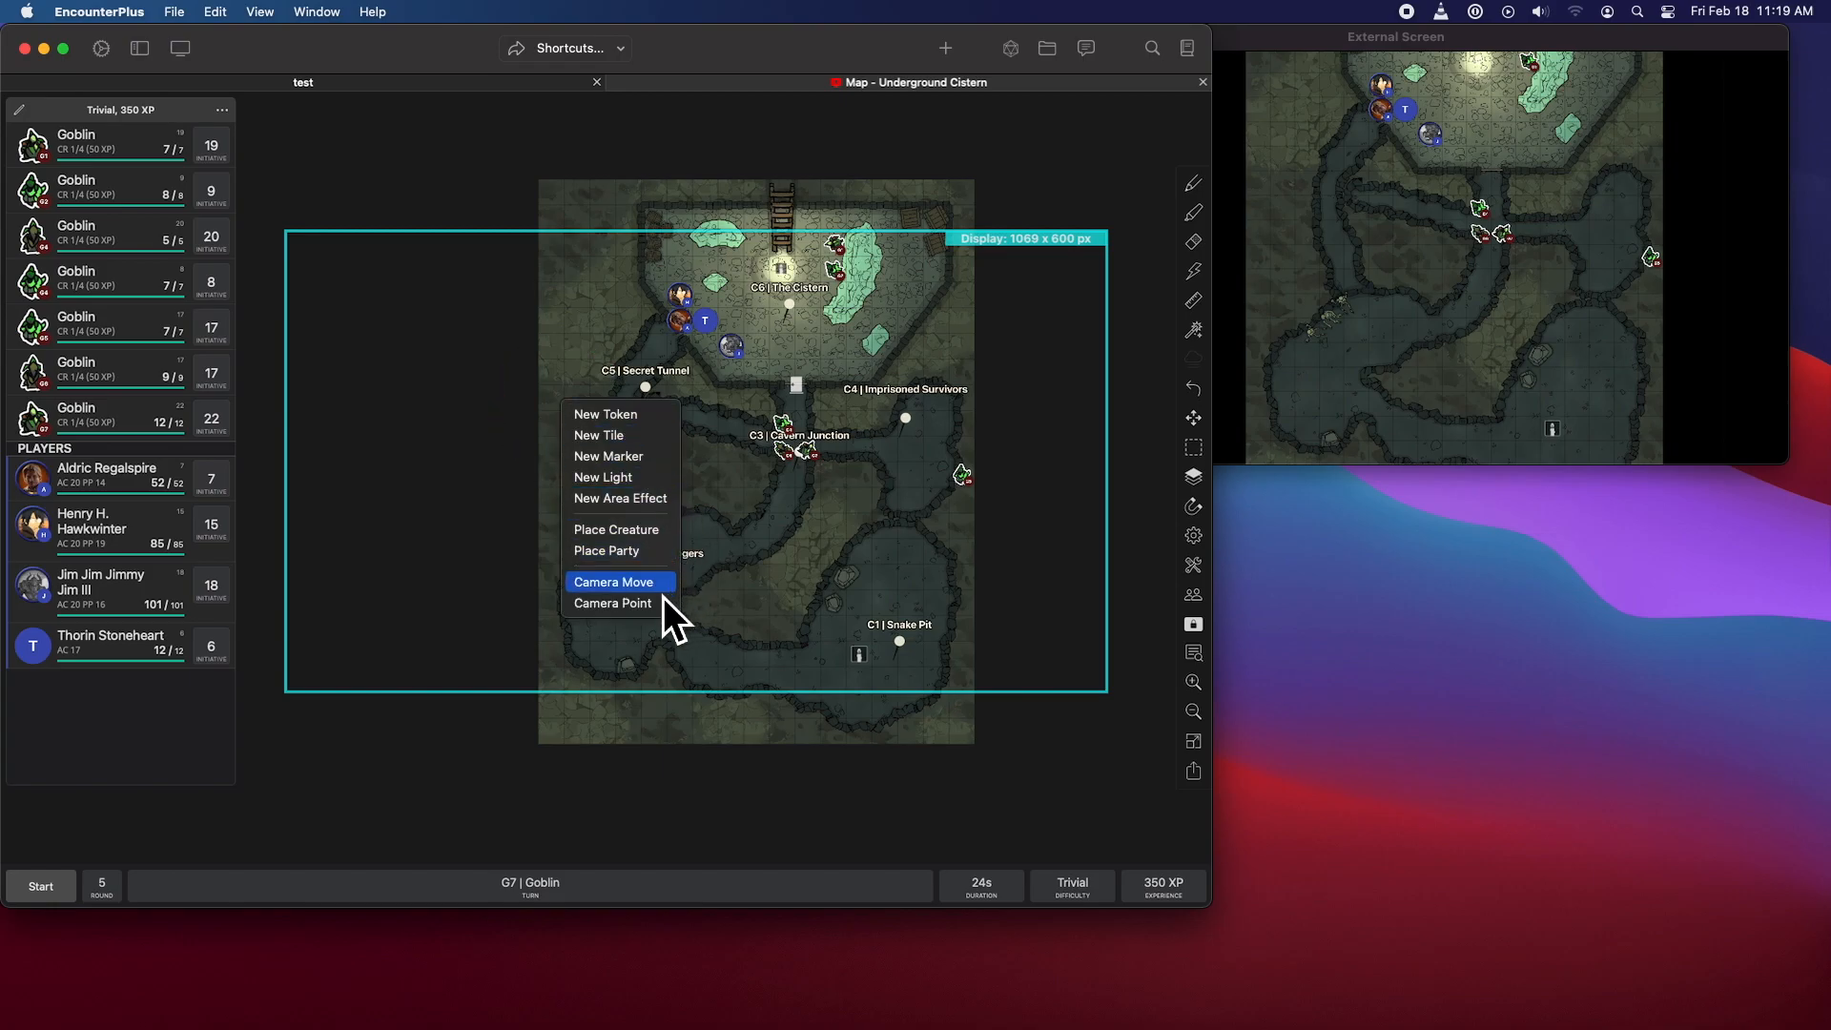
# - Reposition the external screen with Camera Move and Camera Point to show the whole map
pyautogui.click(614, 582)
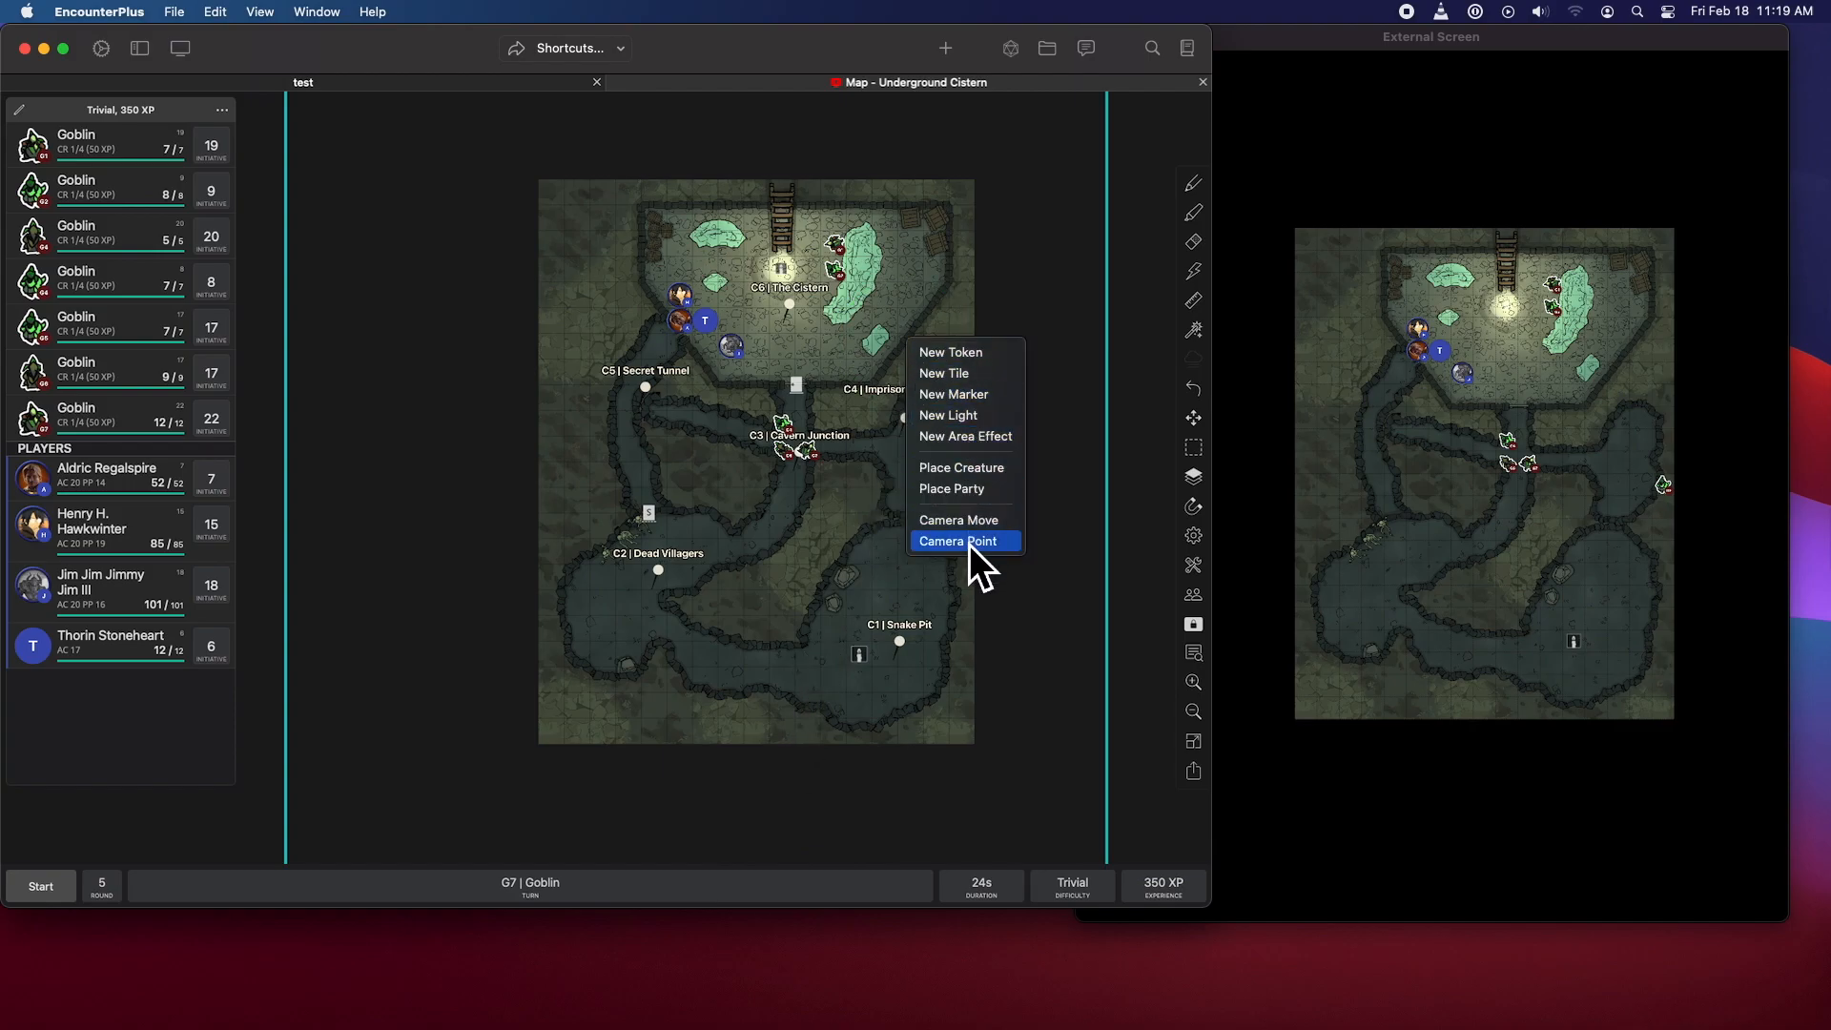
pyautogui.click(957, 541)
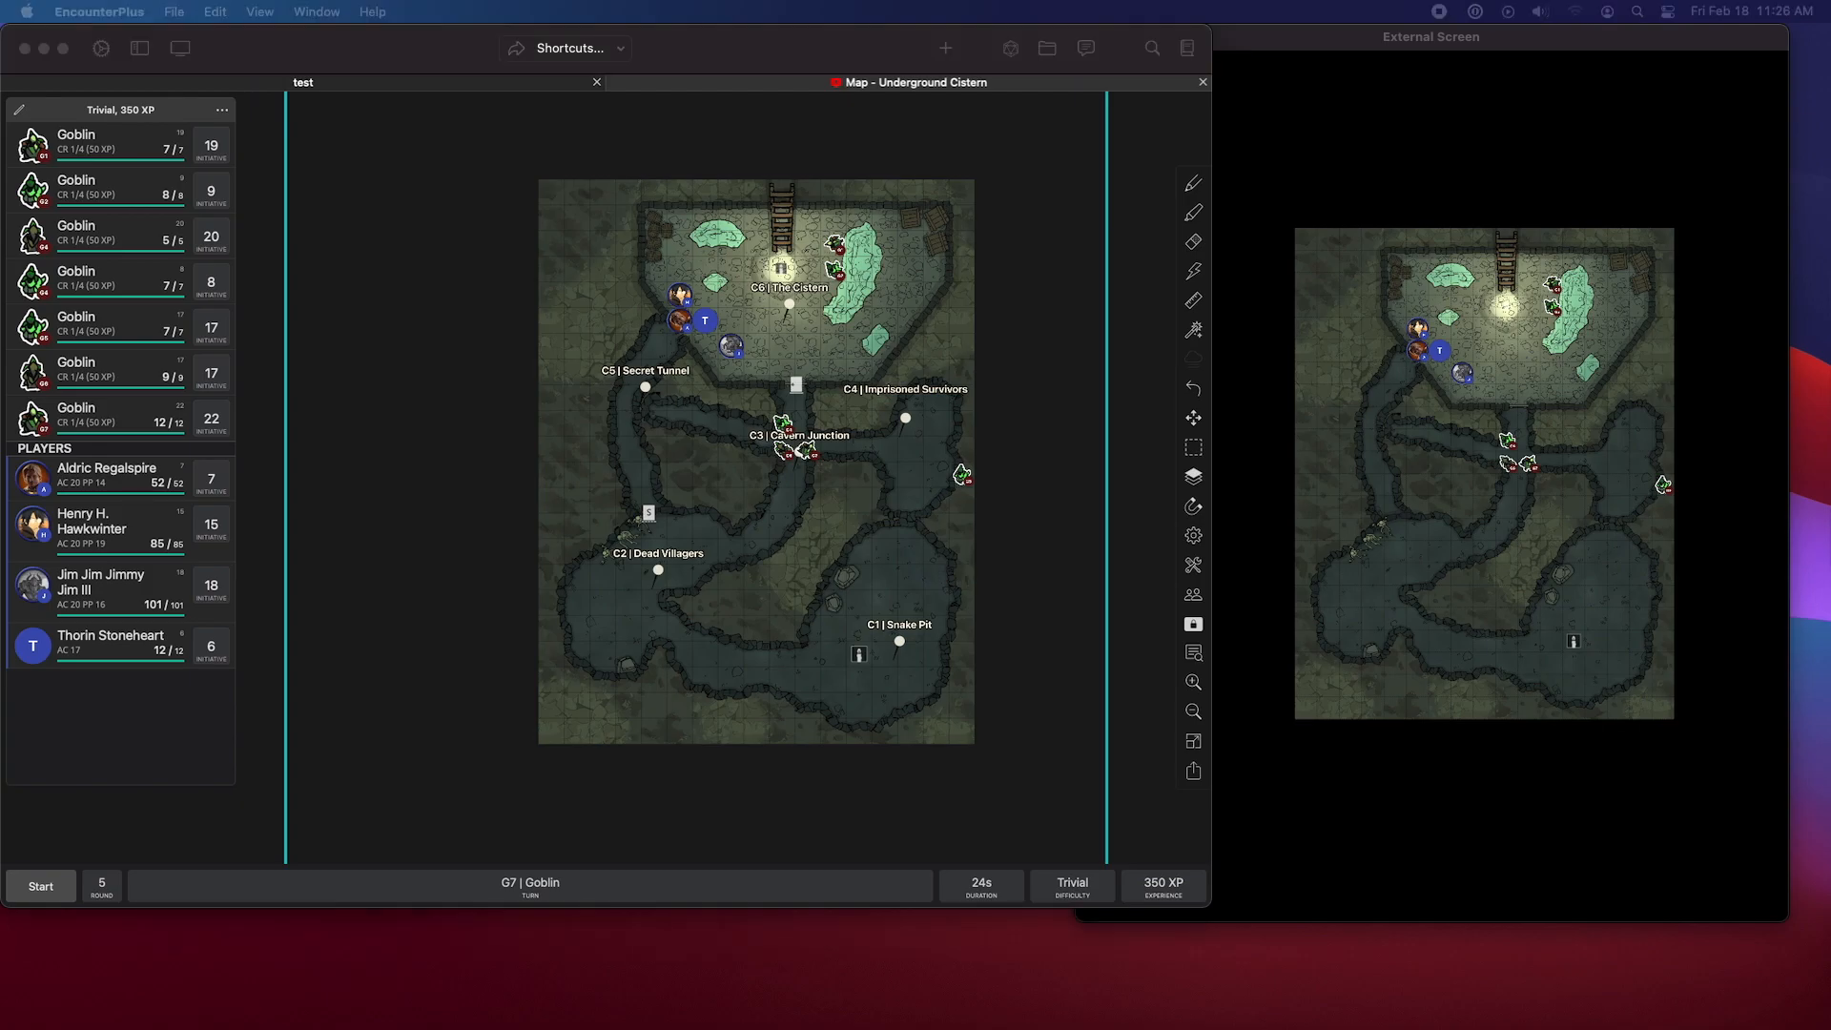
pyautogui.moveTo(748, 627)
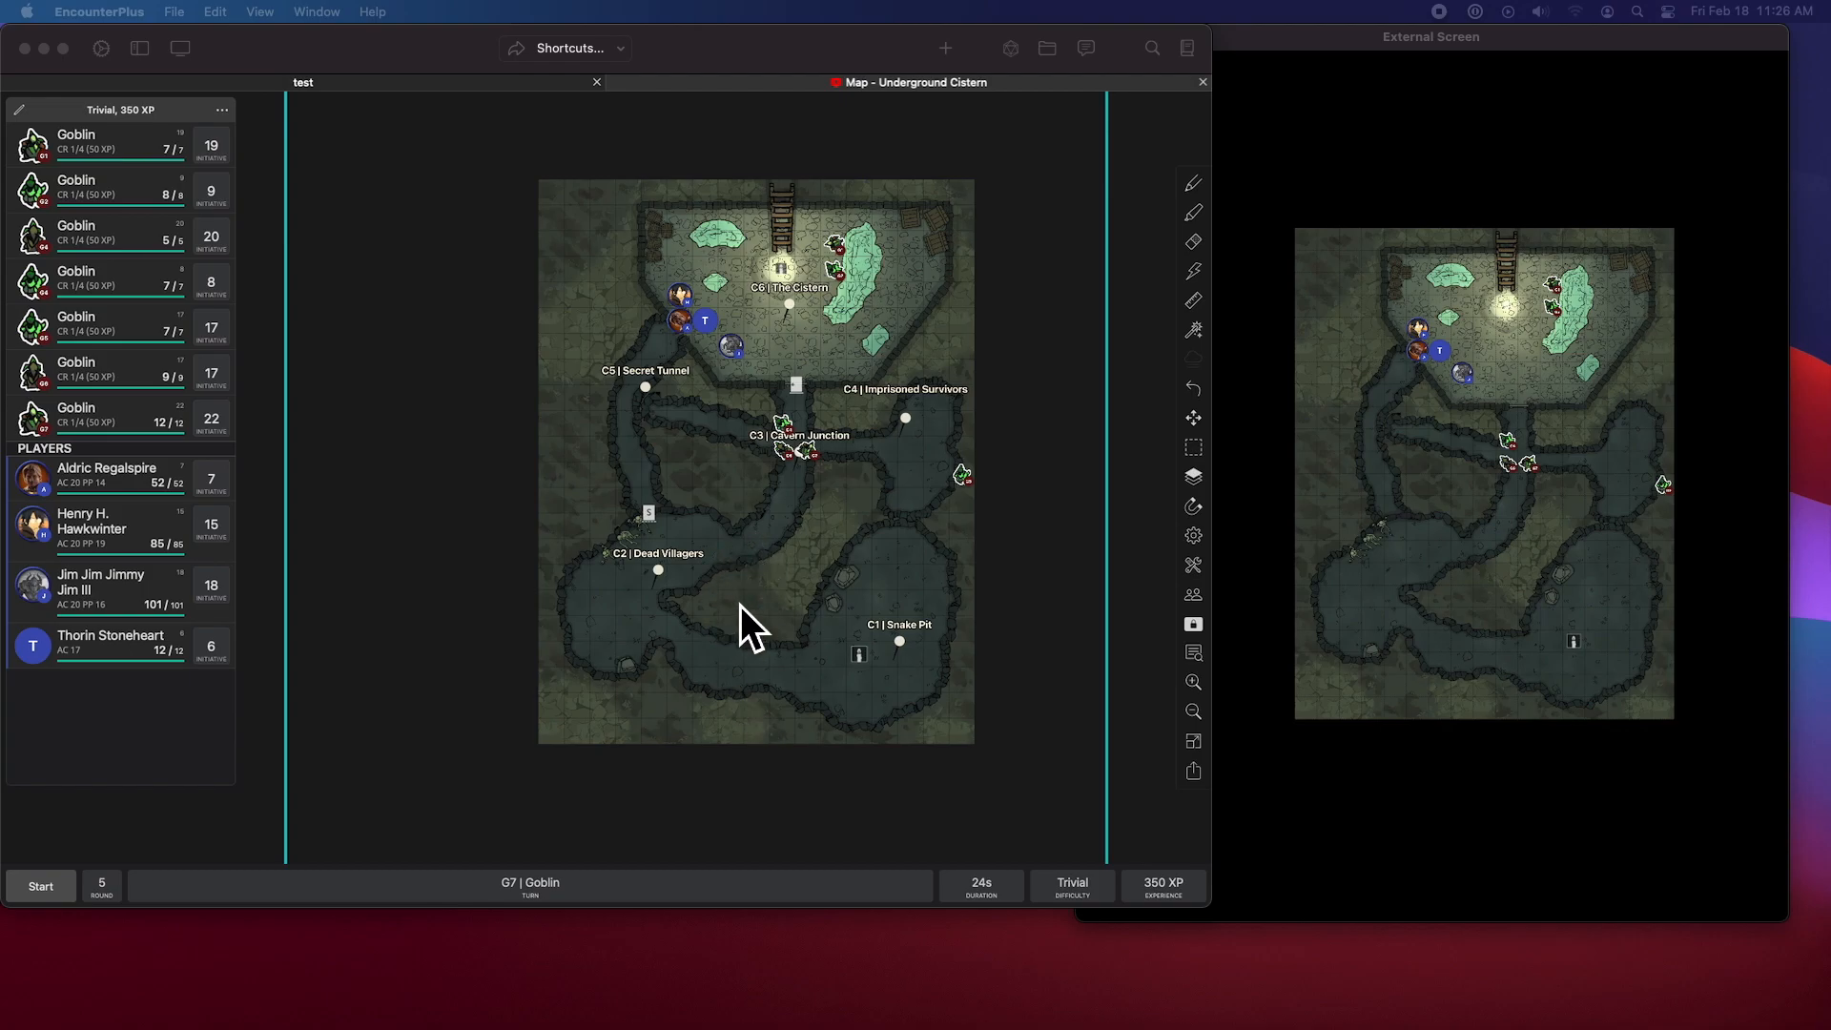
pyautogui.moveTo(890, 608)
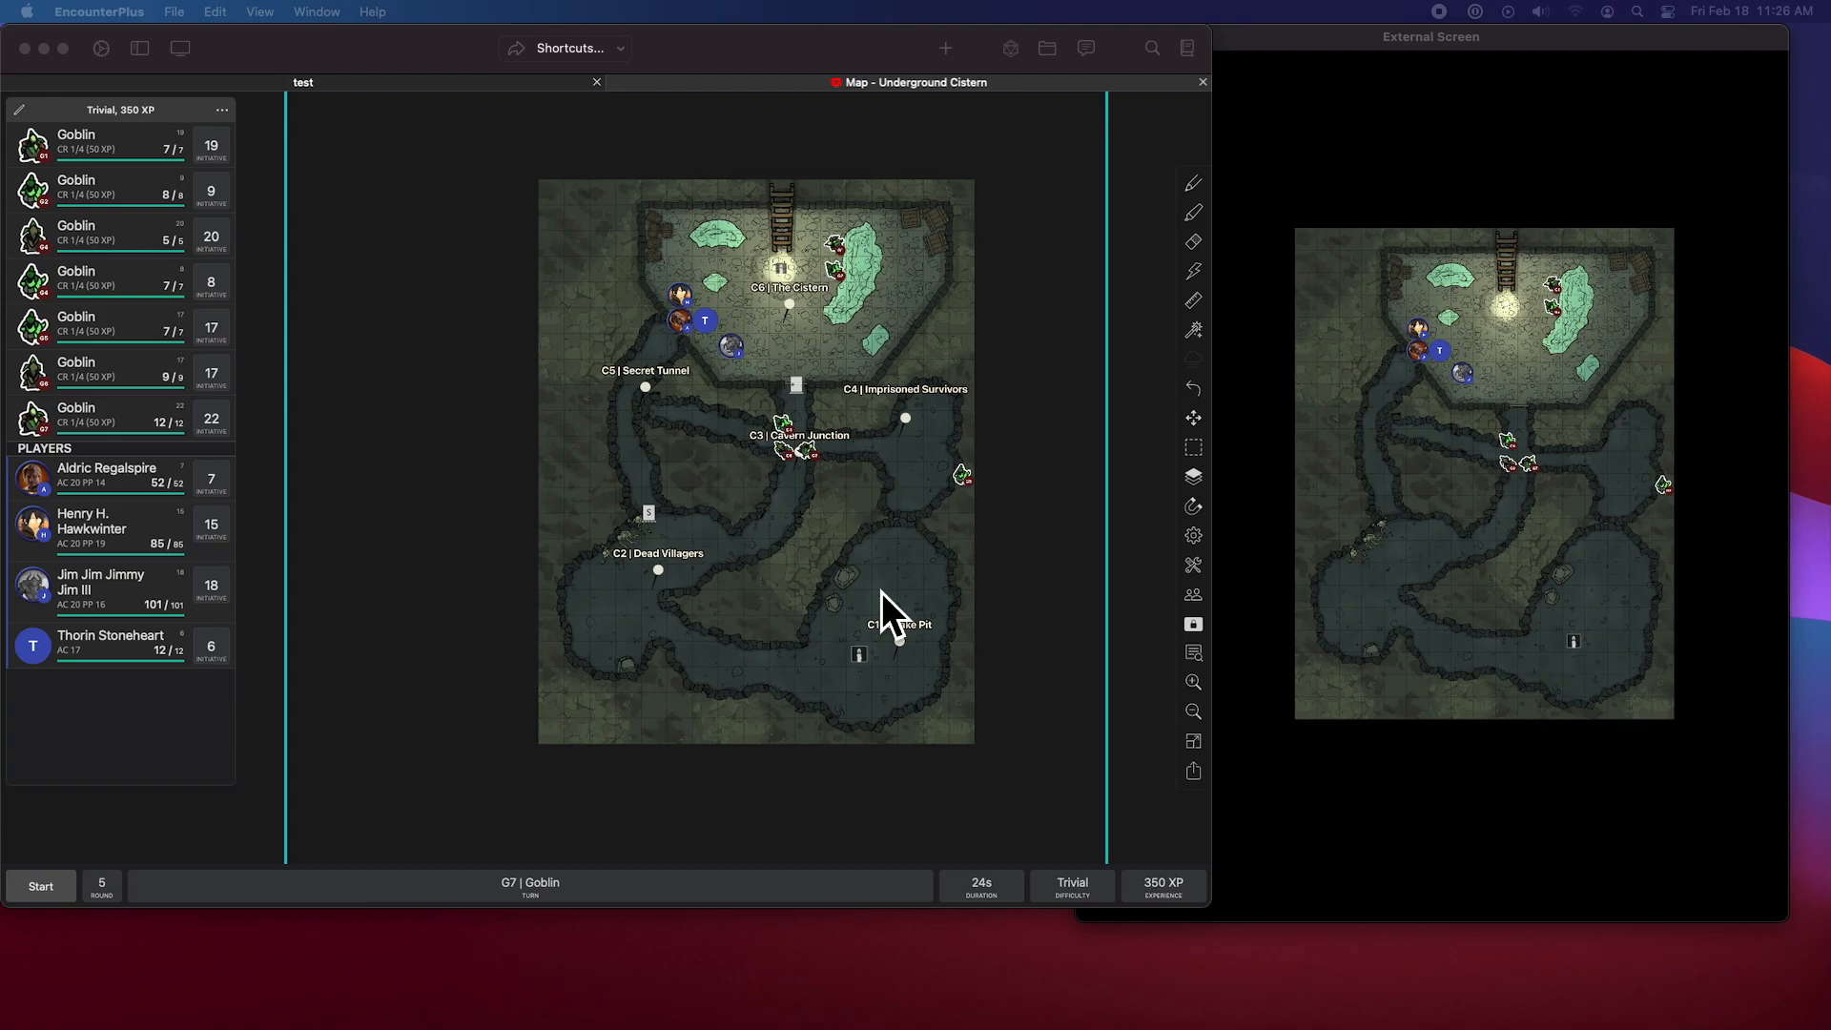
pyautogui.moveTo(484, 354)
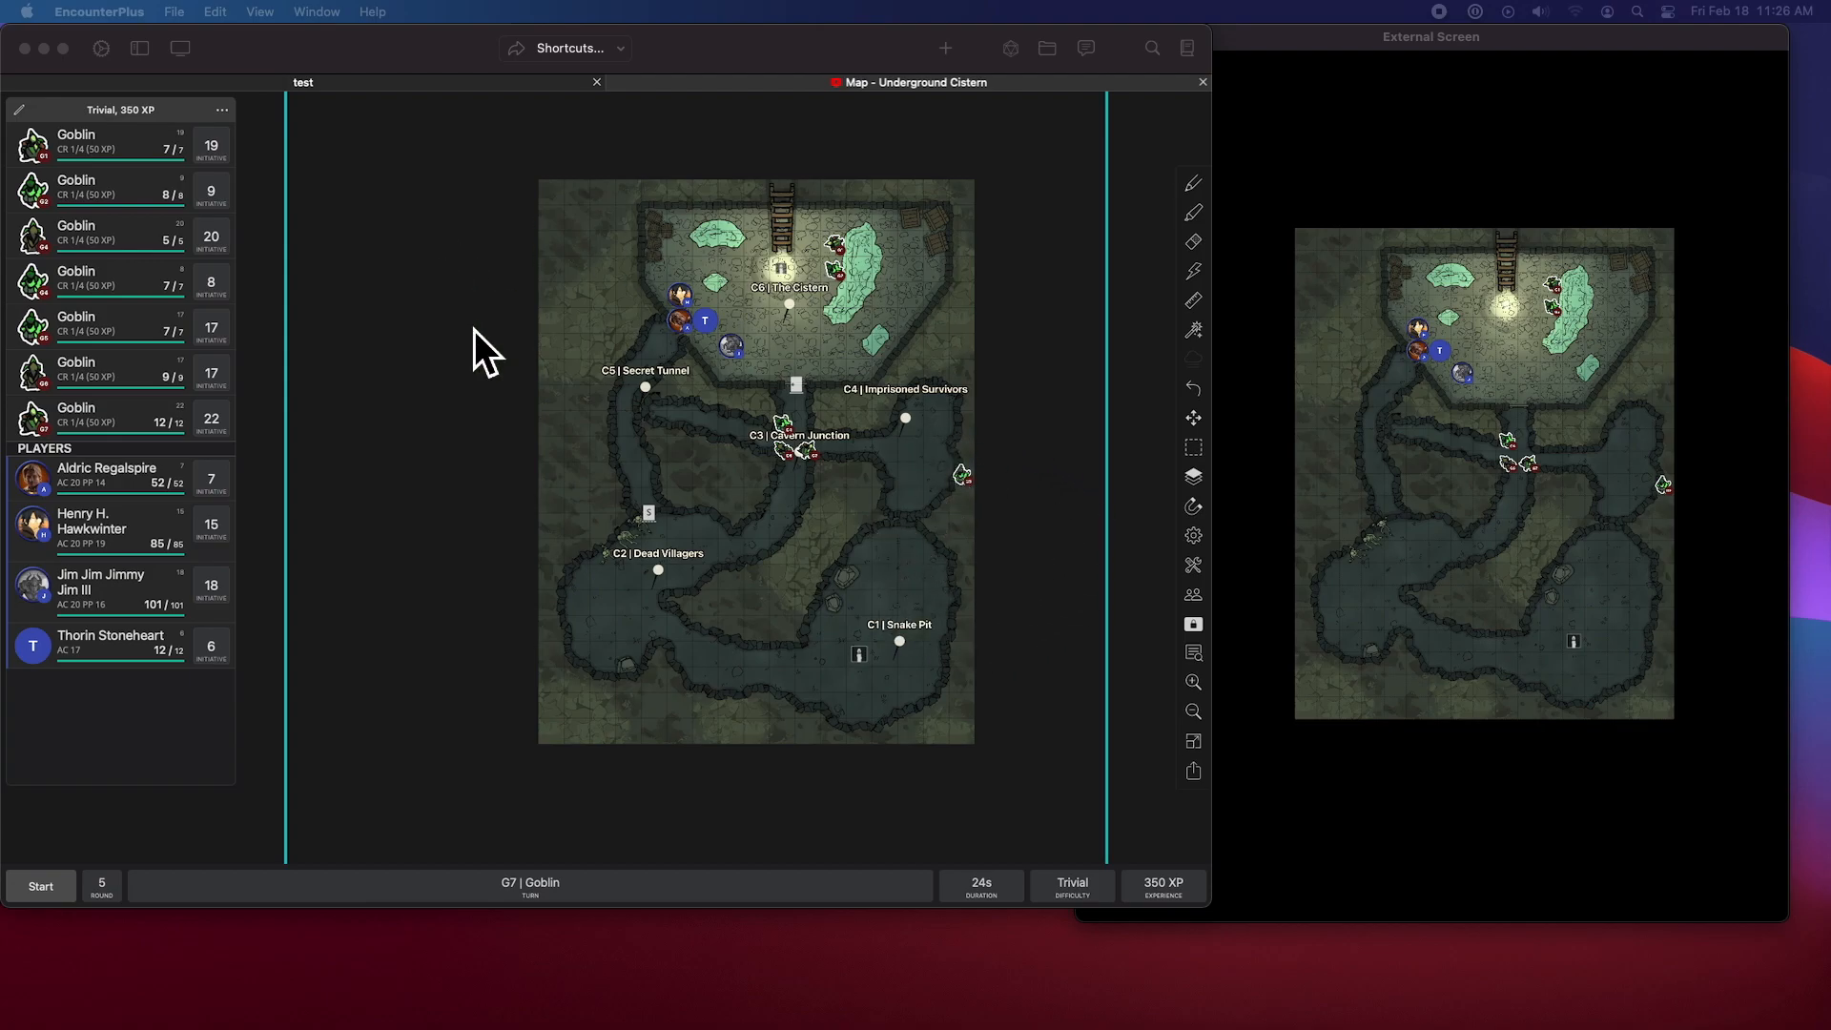
pyautogui.moveTo(958, 525)
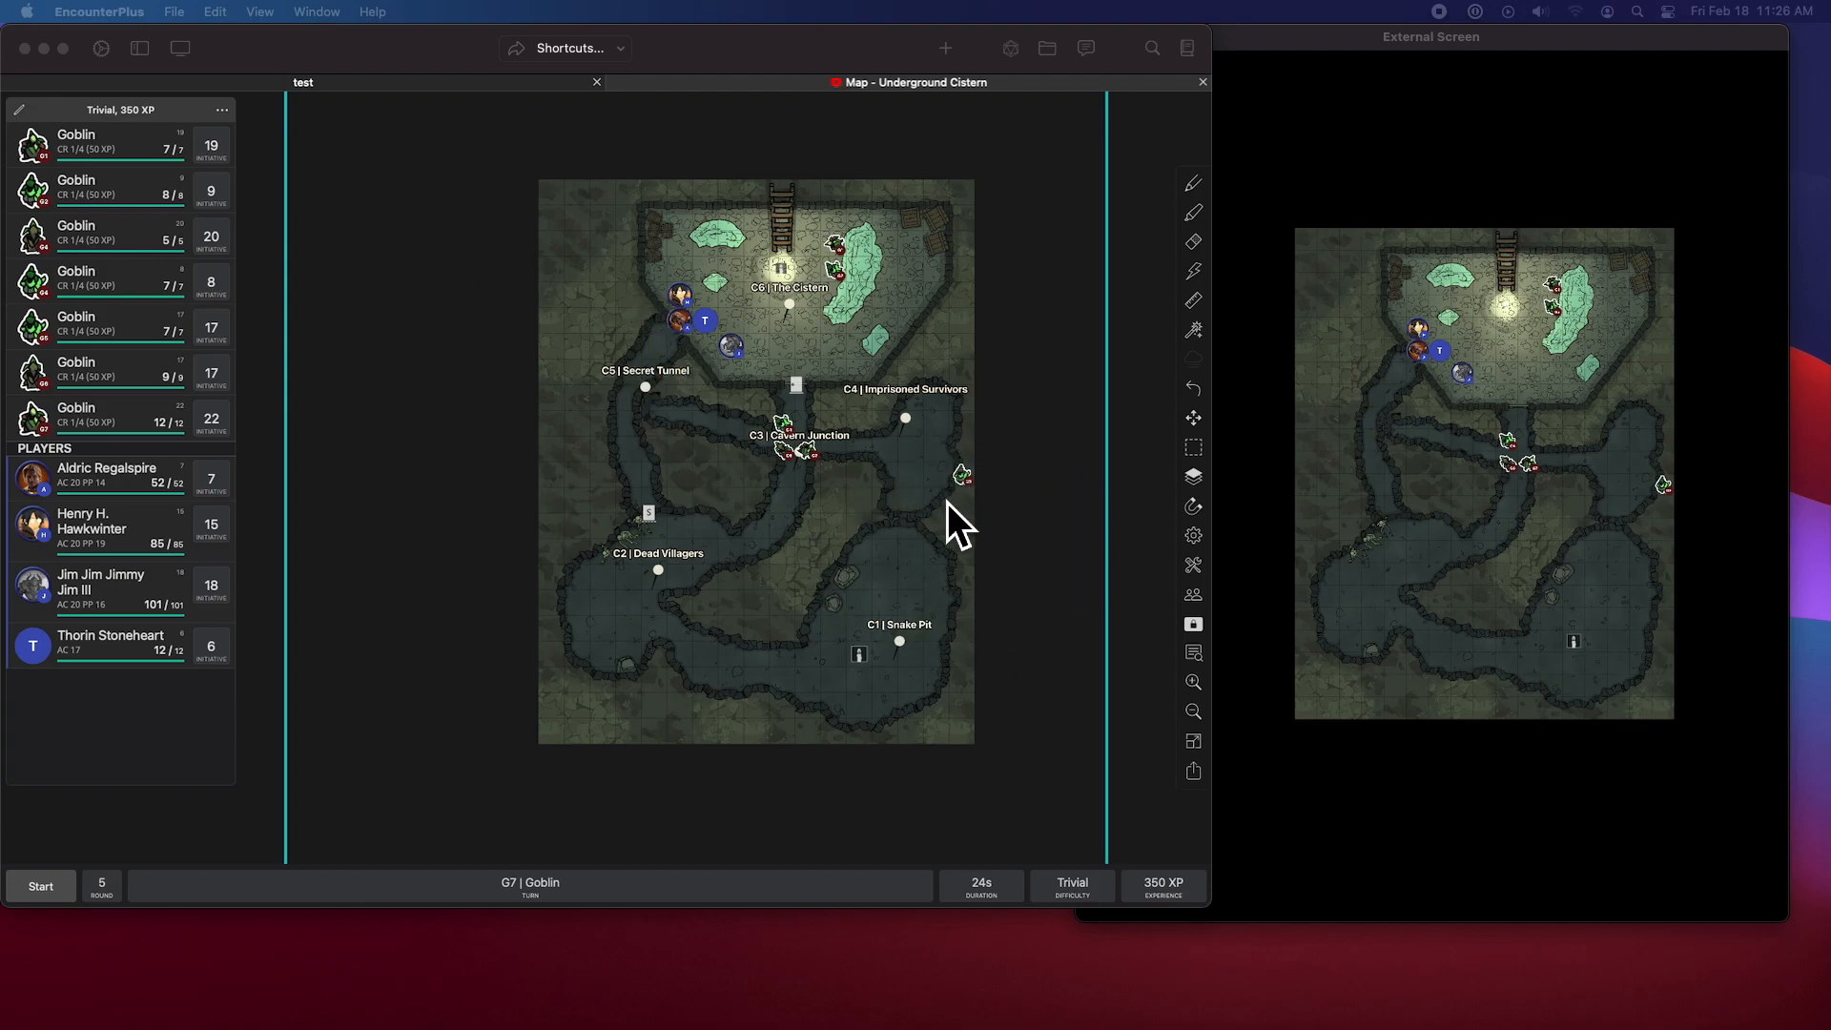
pyautogui.moveTo(1232, 502)
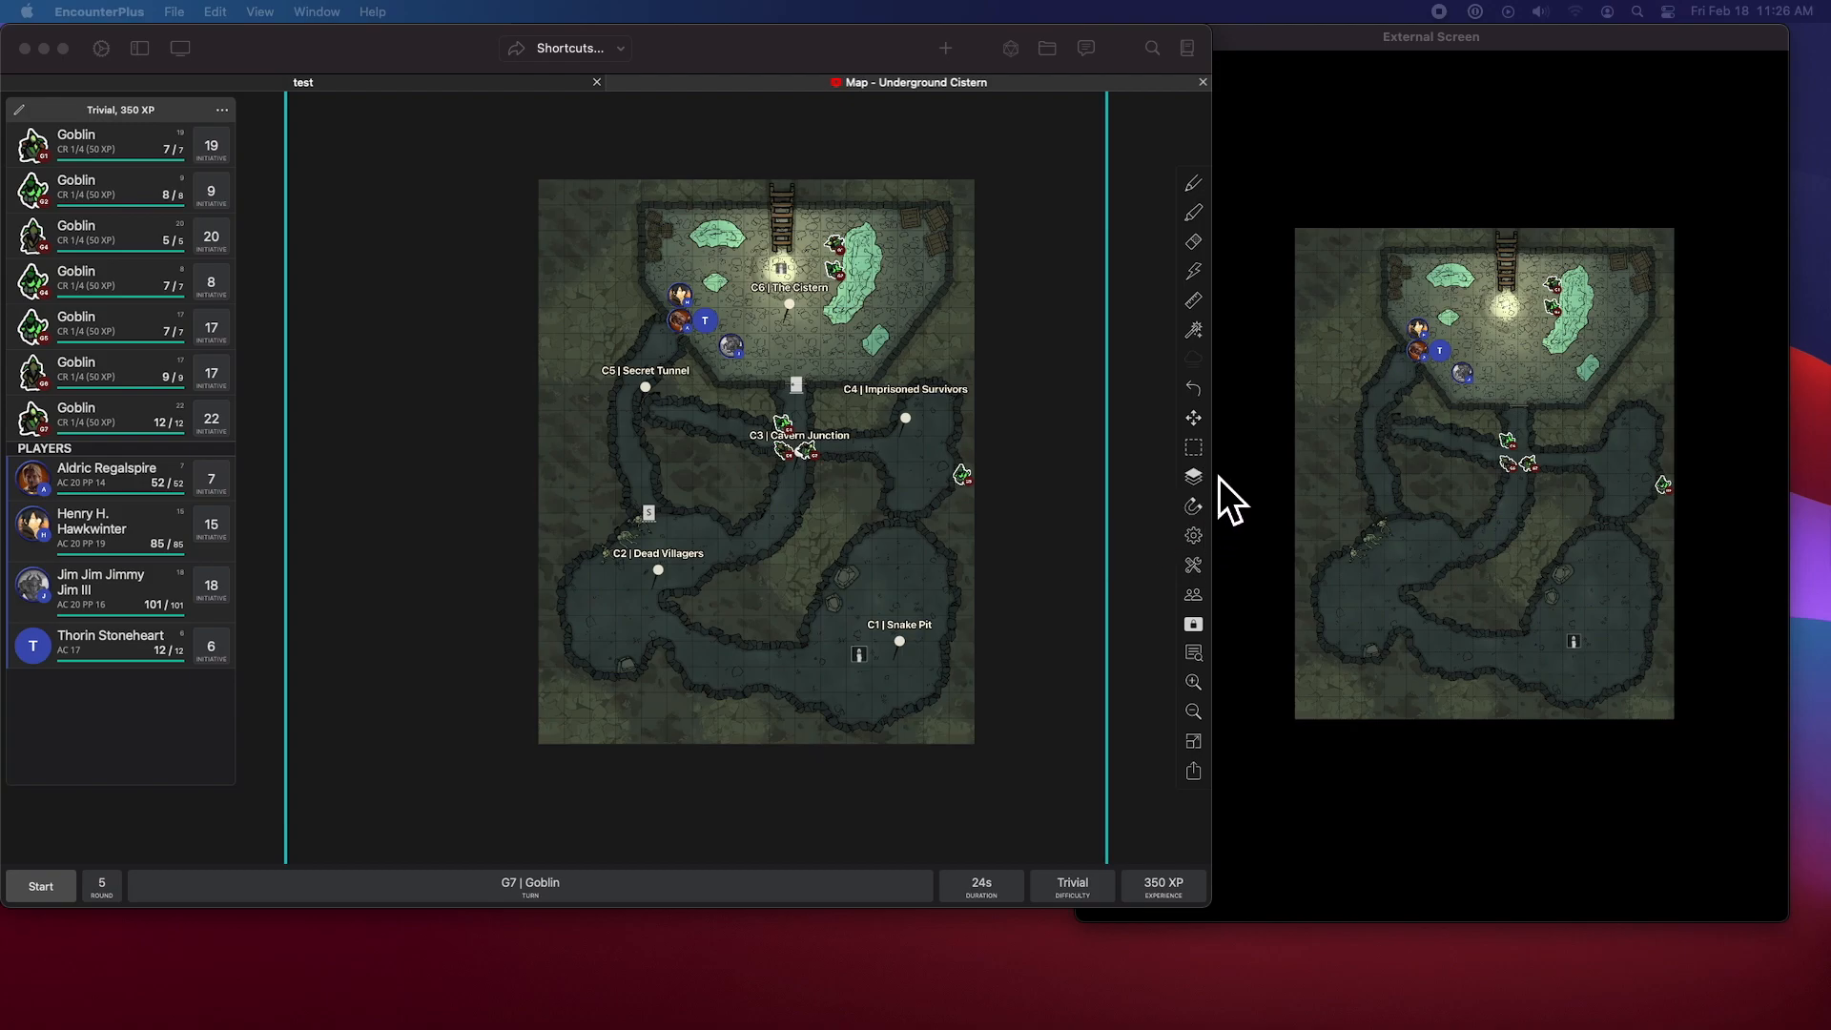
pyautogui.click(1193, 564)
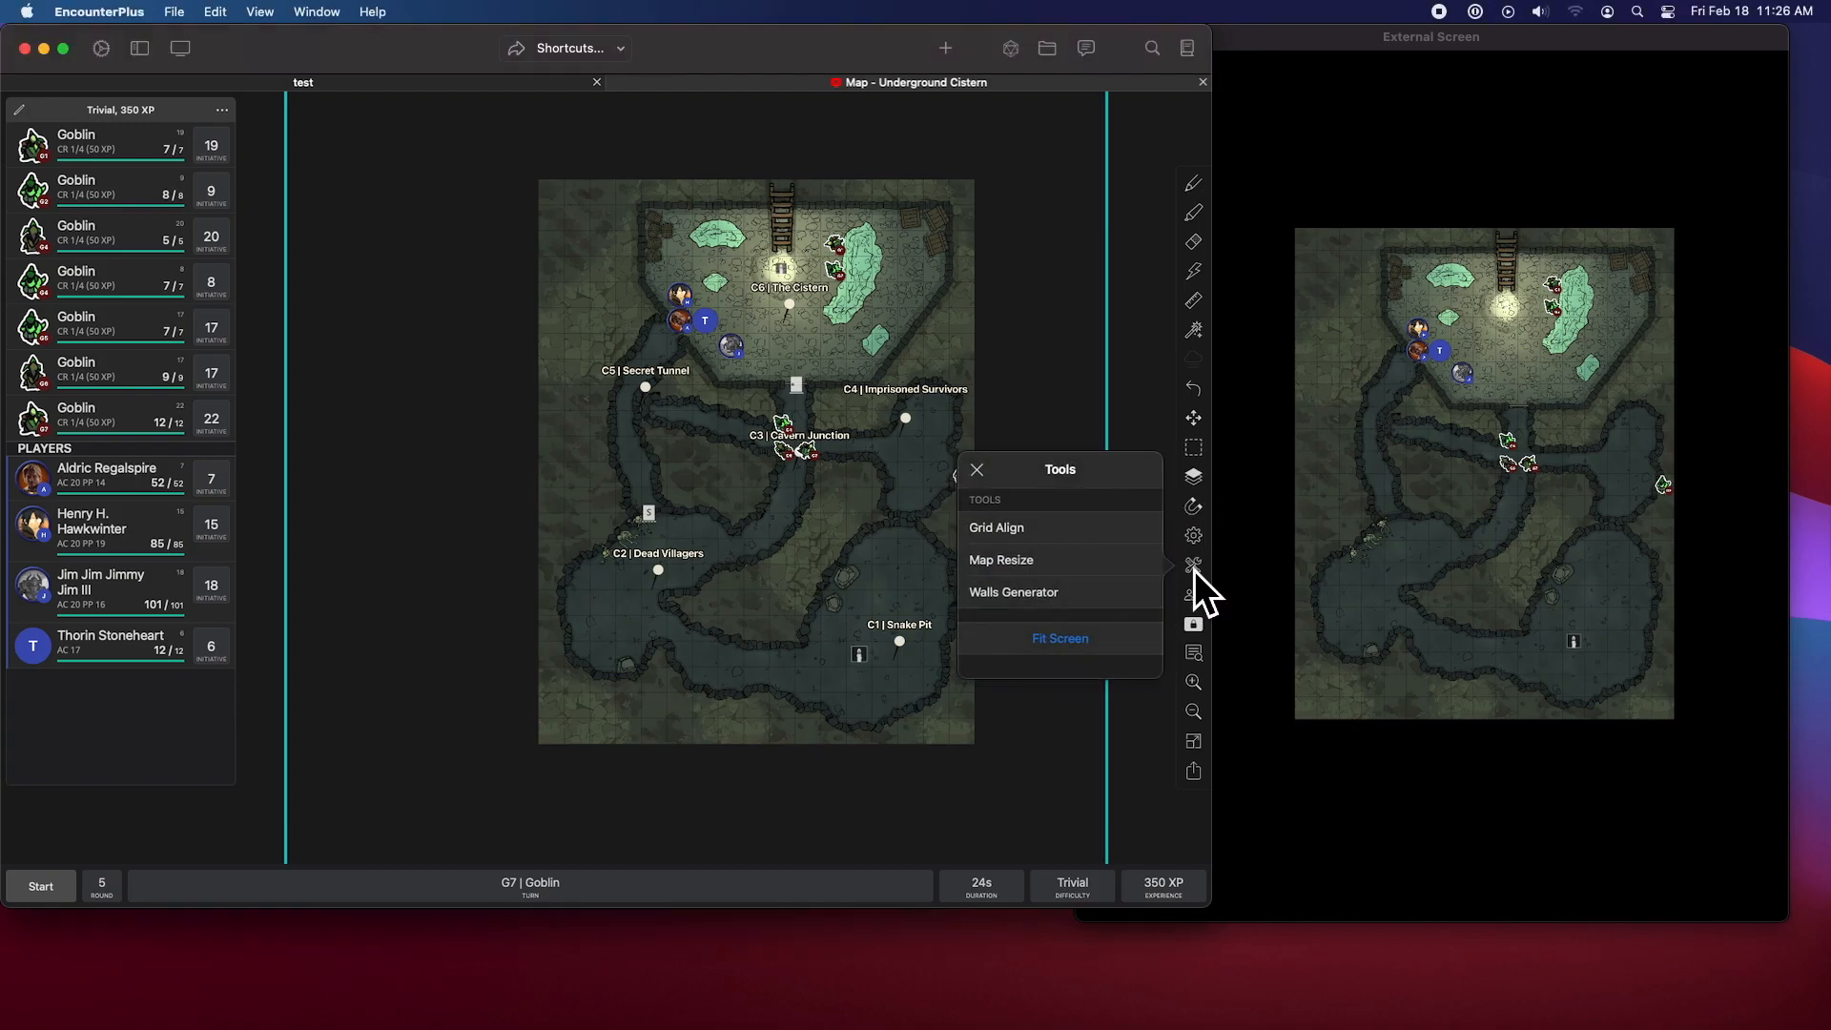
pyautogui.click(999, 560)
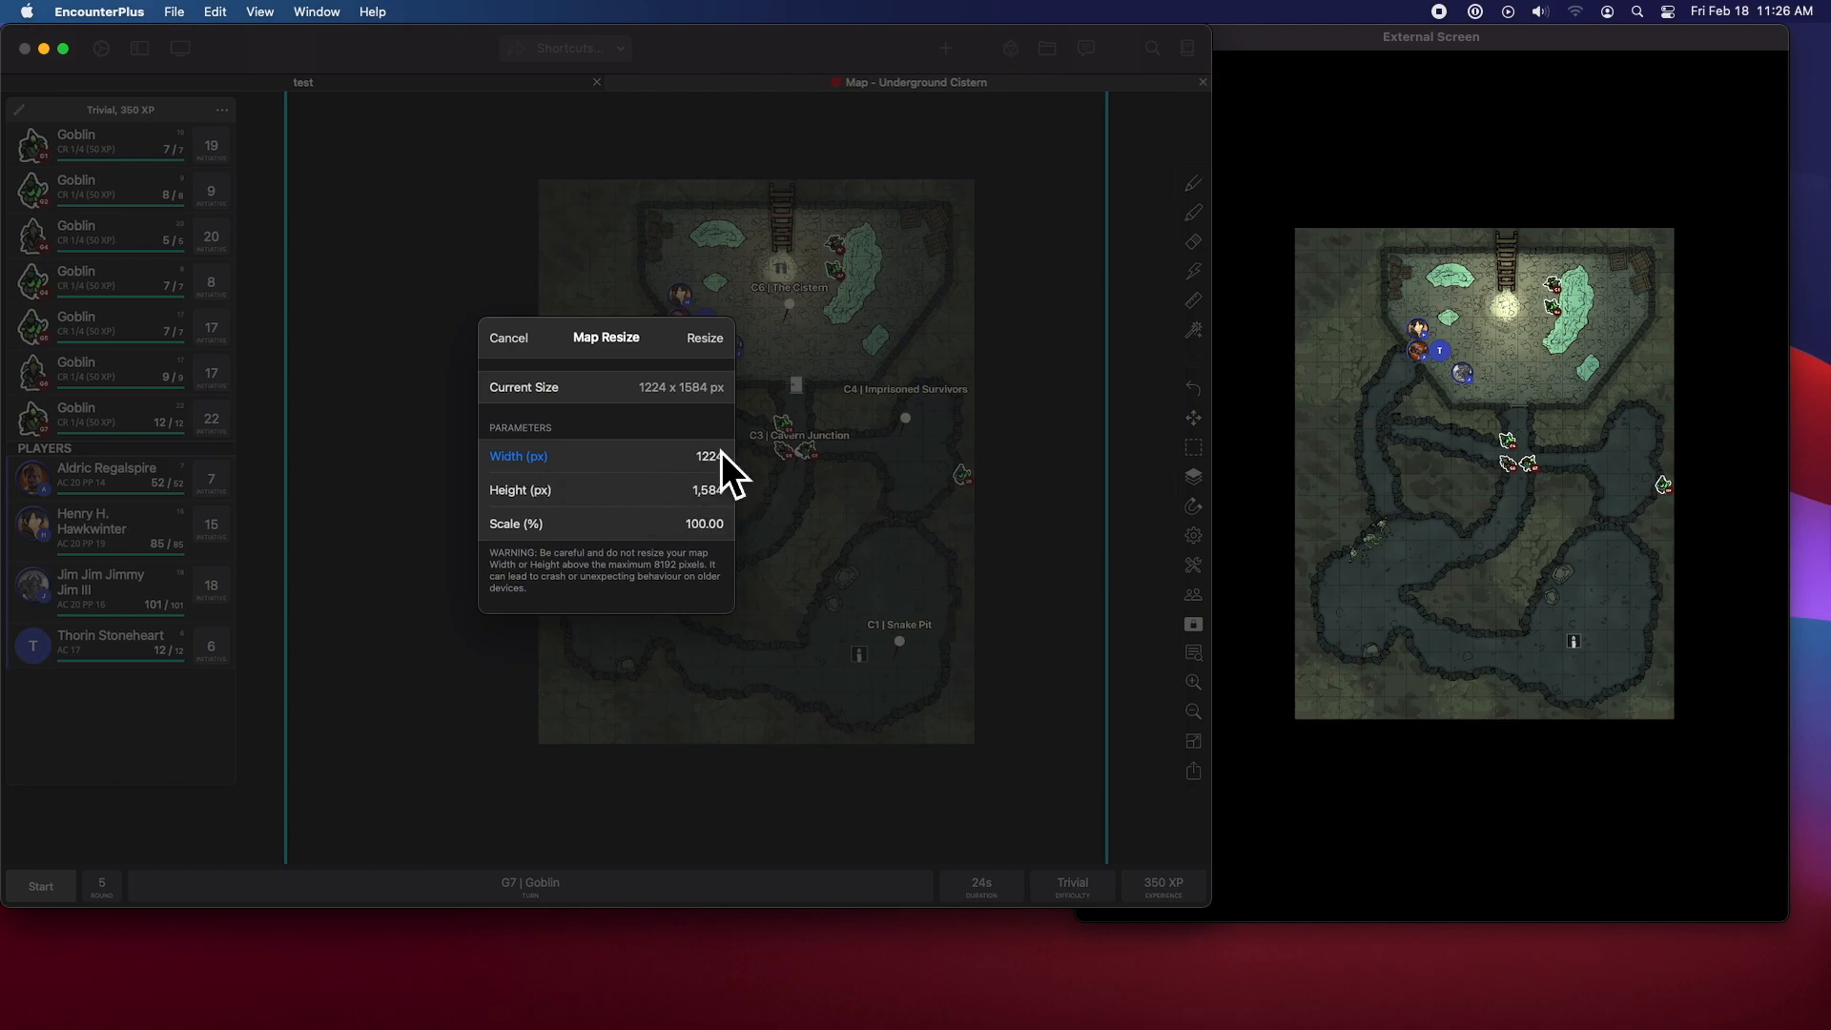
pyautogui.moveTo(721, 503)
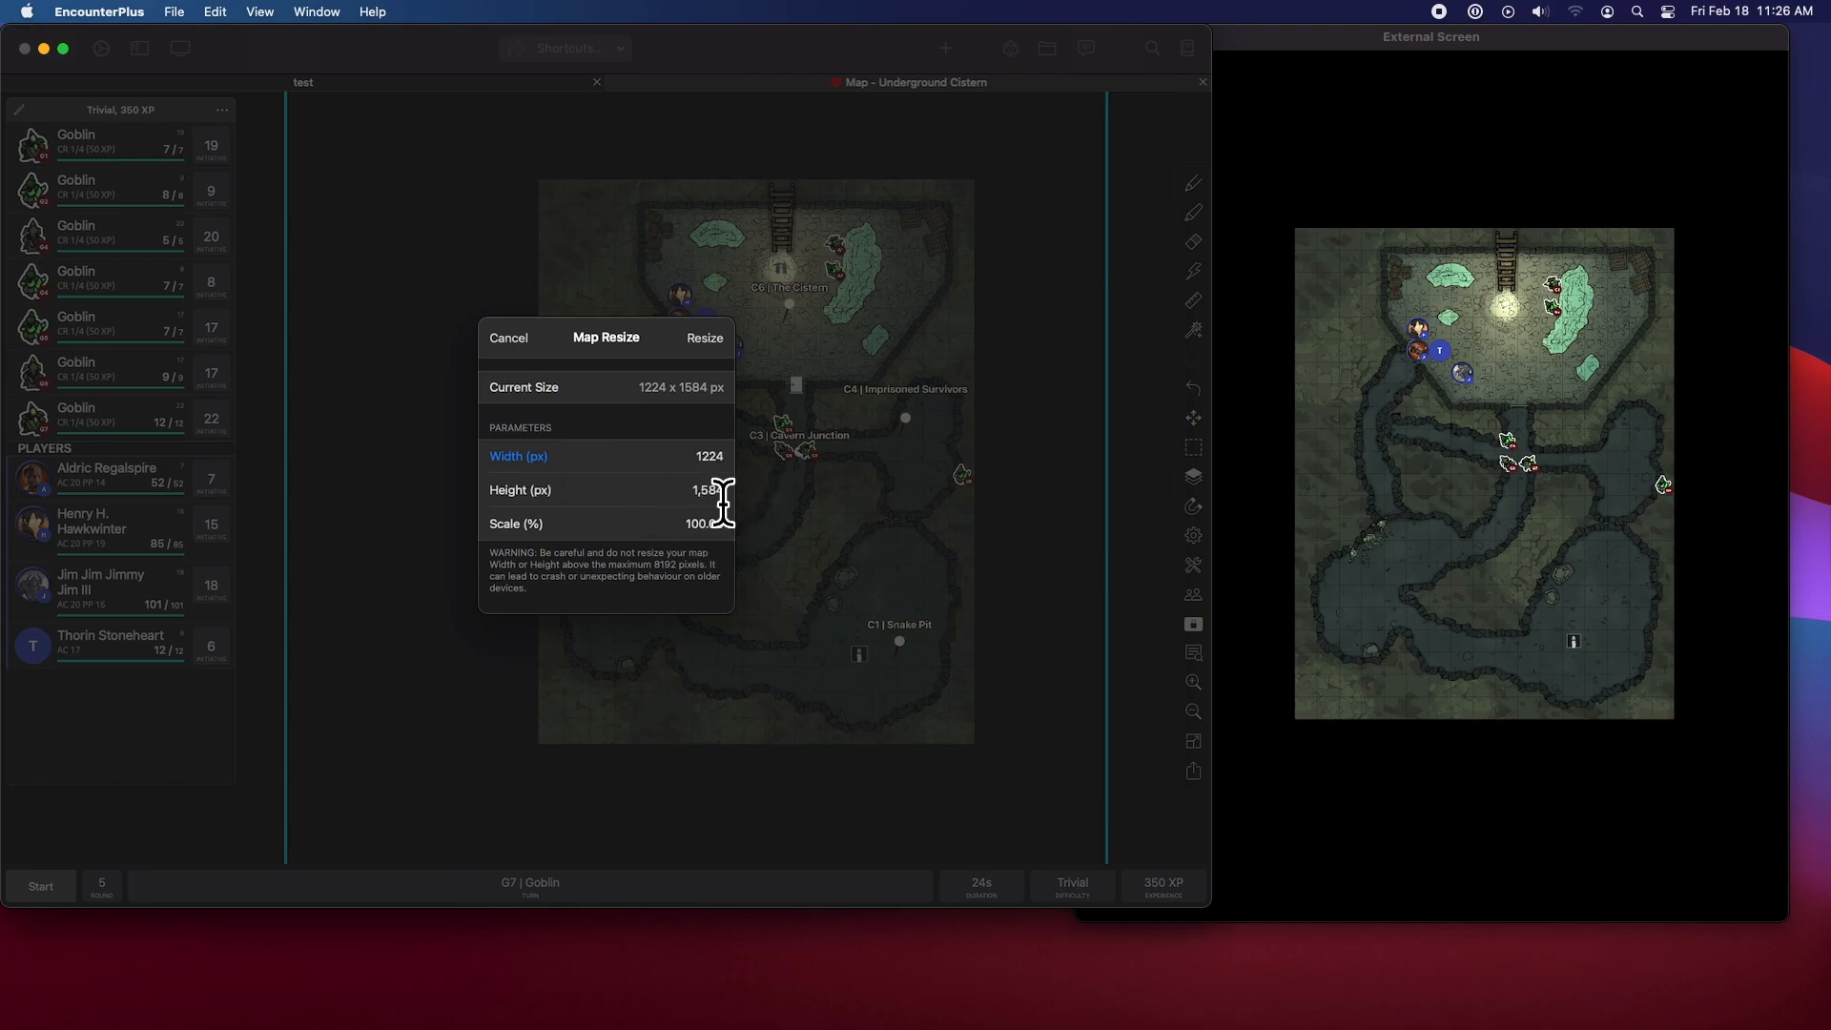
pyautogui.moveTo(771, 510)
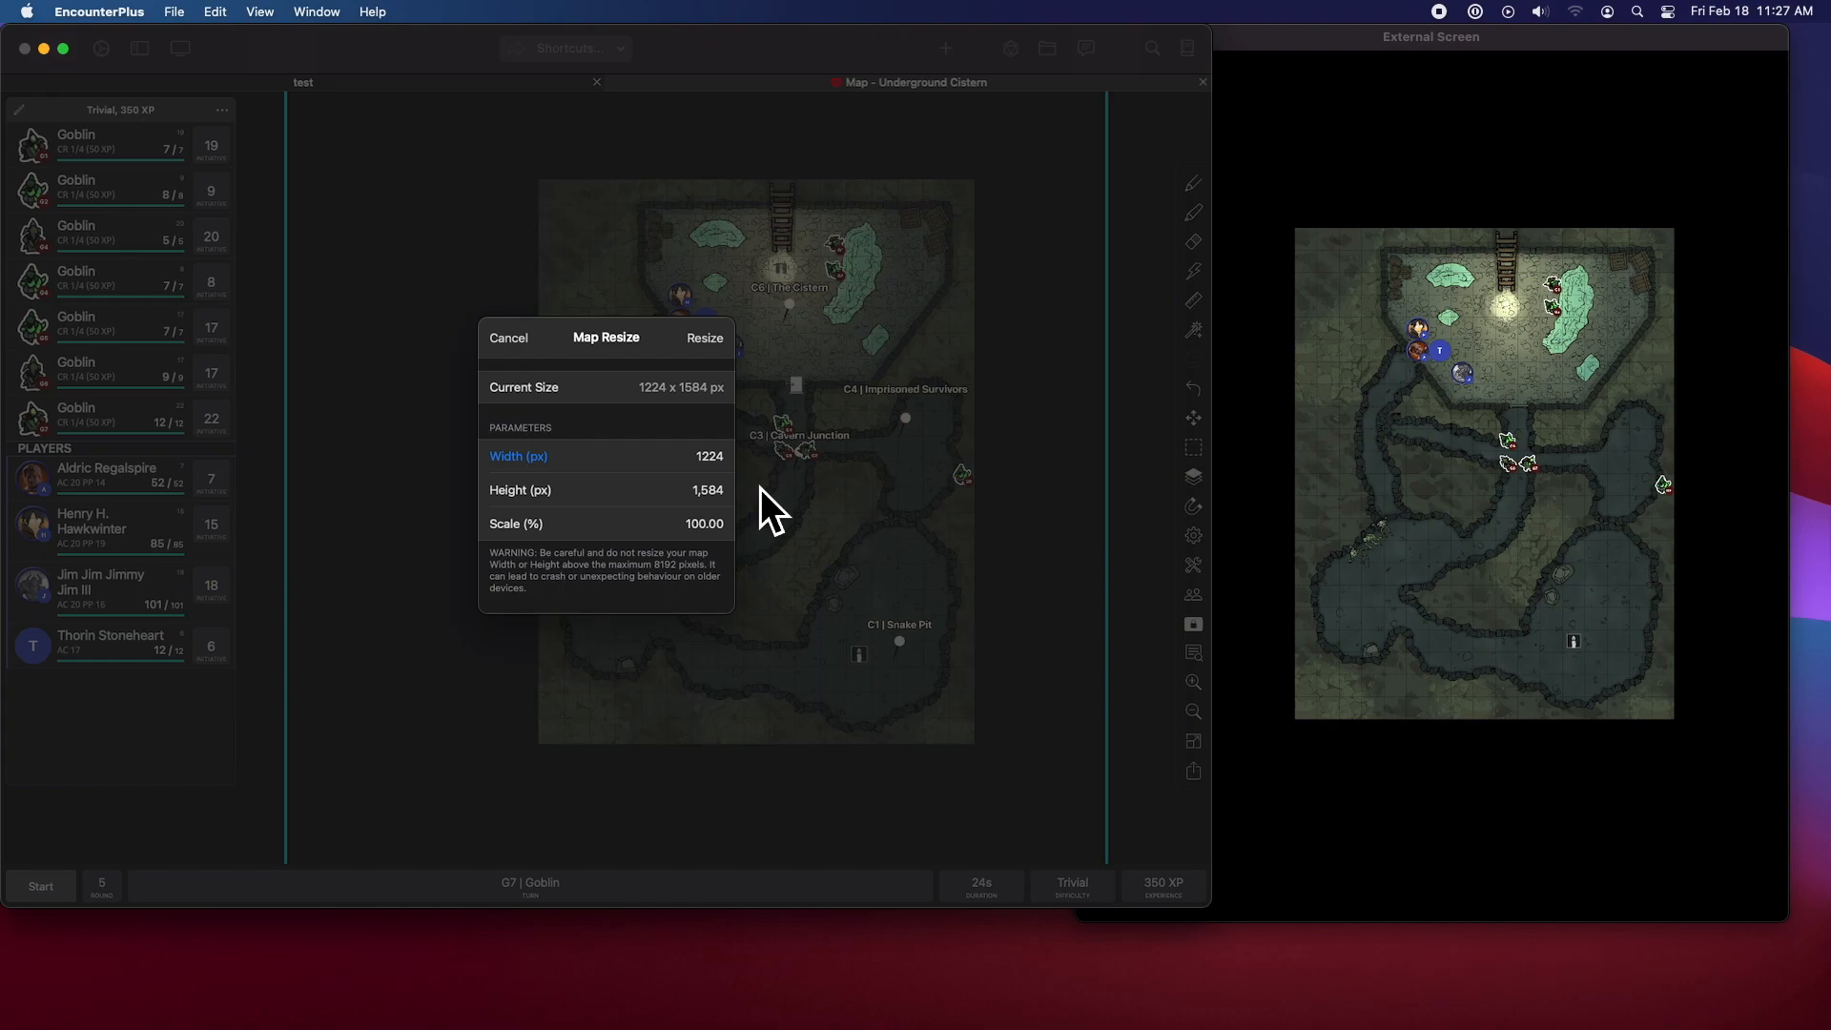
pyautogui.moveTo(874, 520)
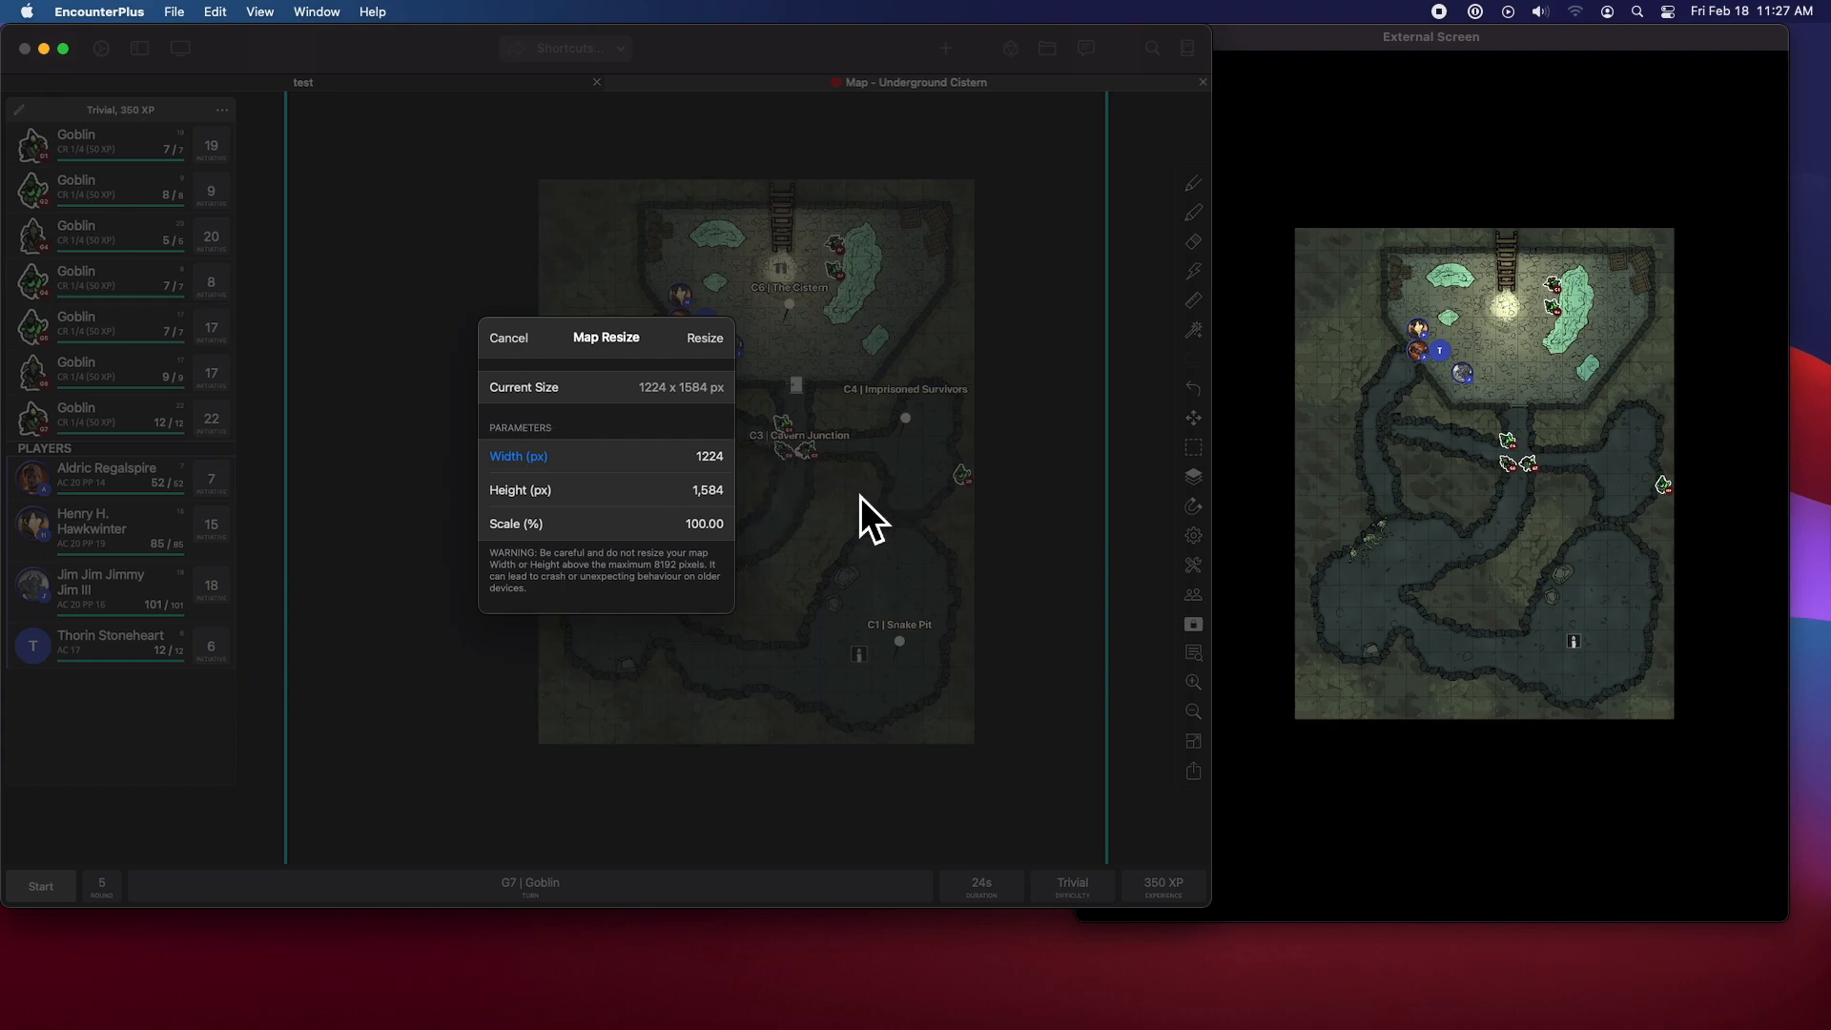
pyautogui.moveTo(690, 604)
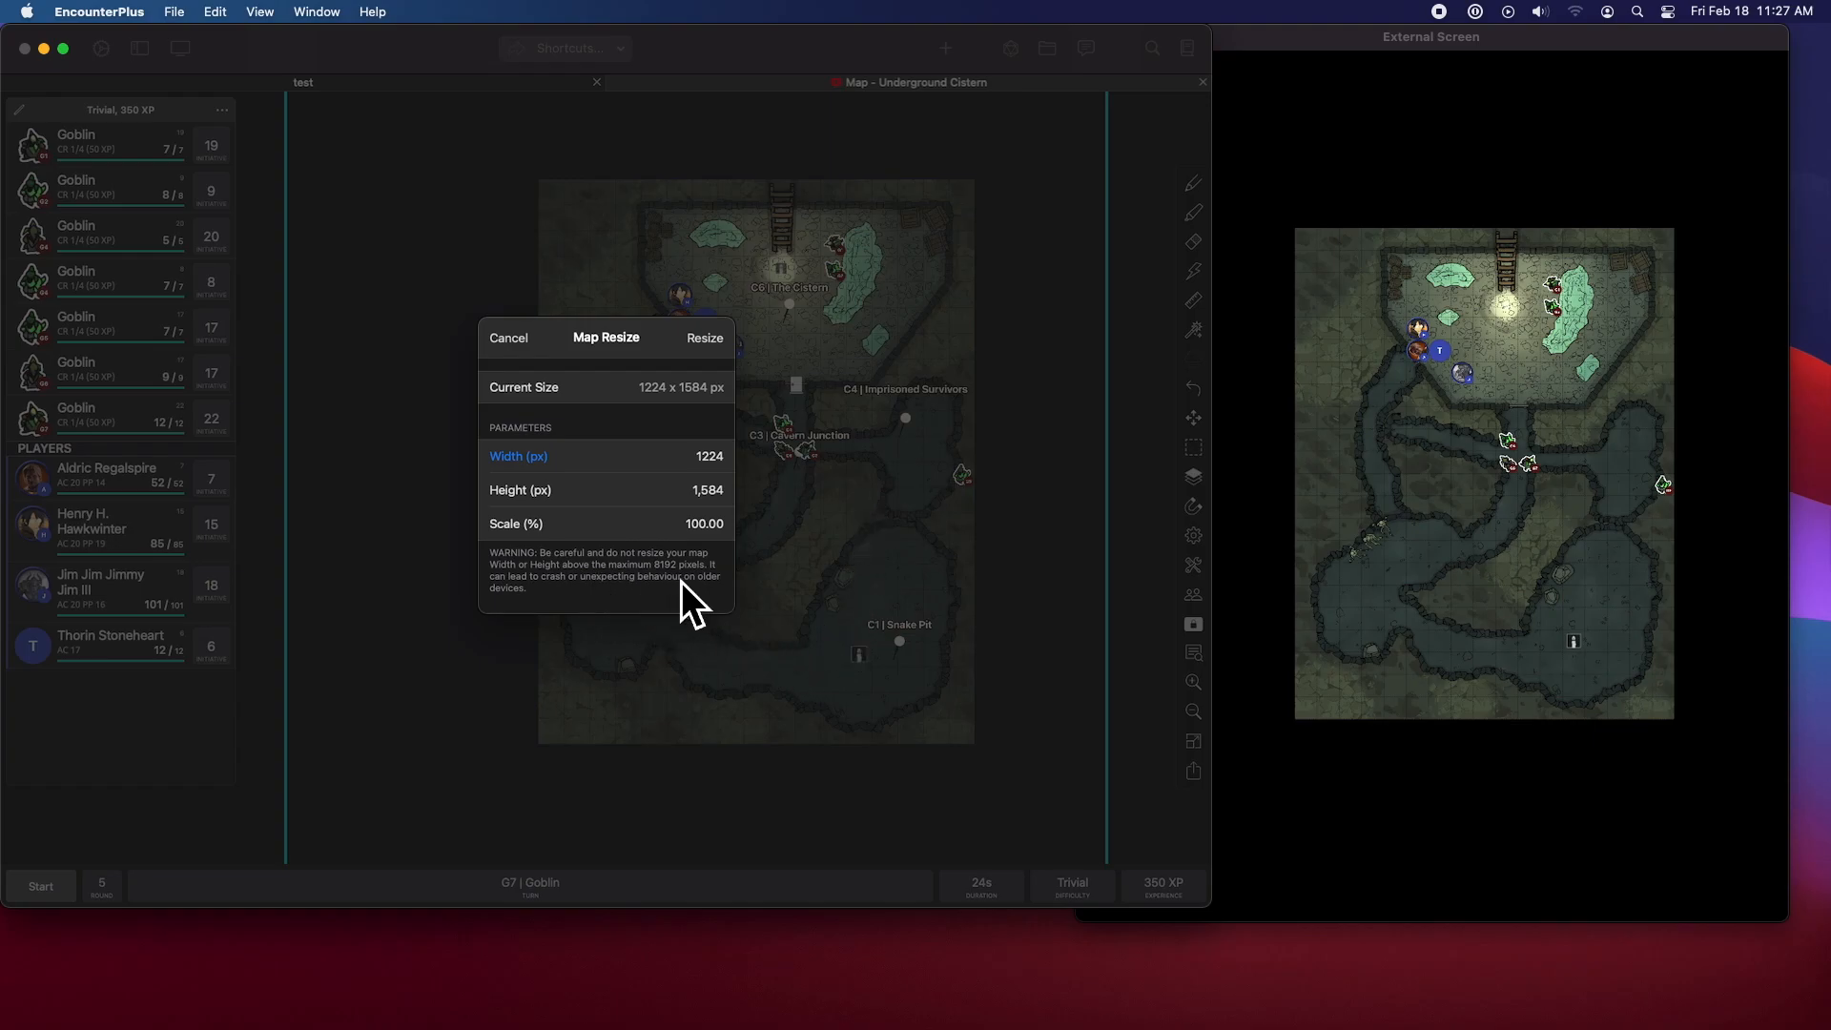
pyautogui.moveTo(808, 453)
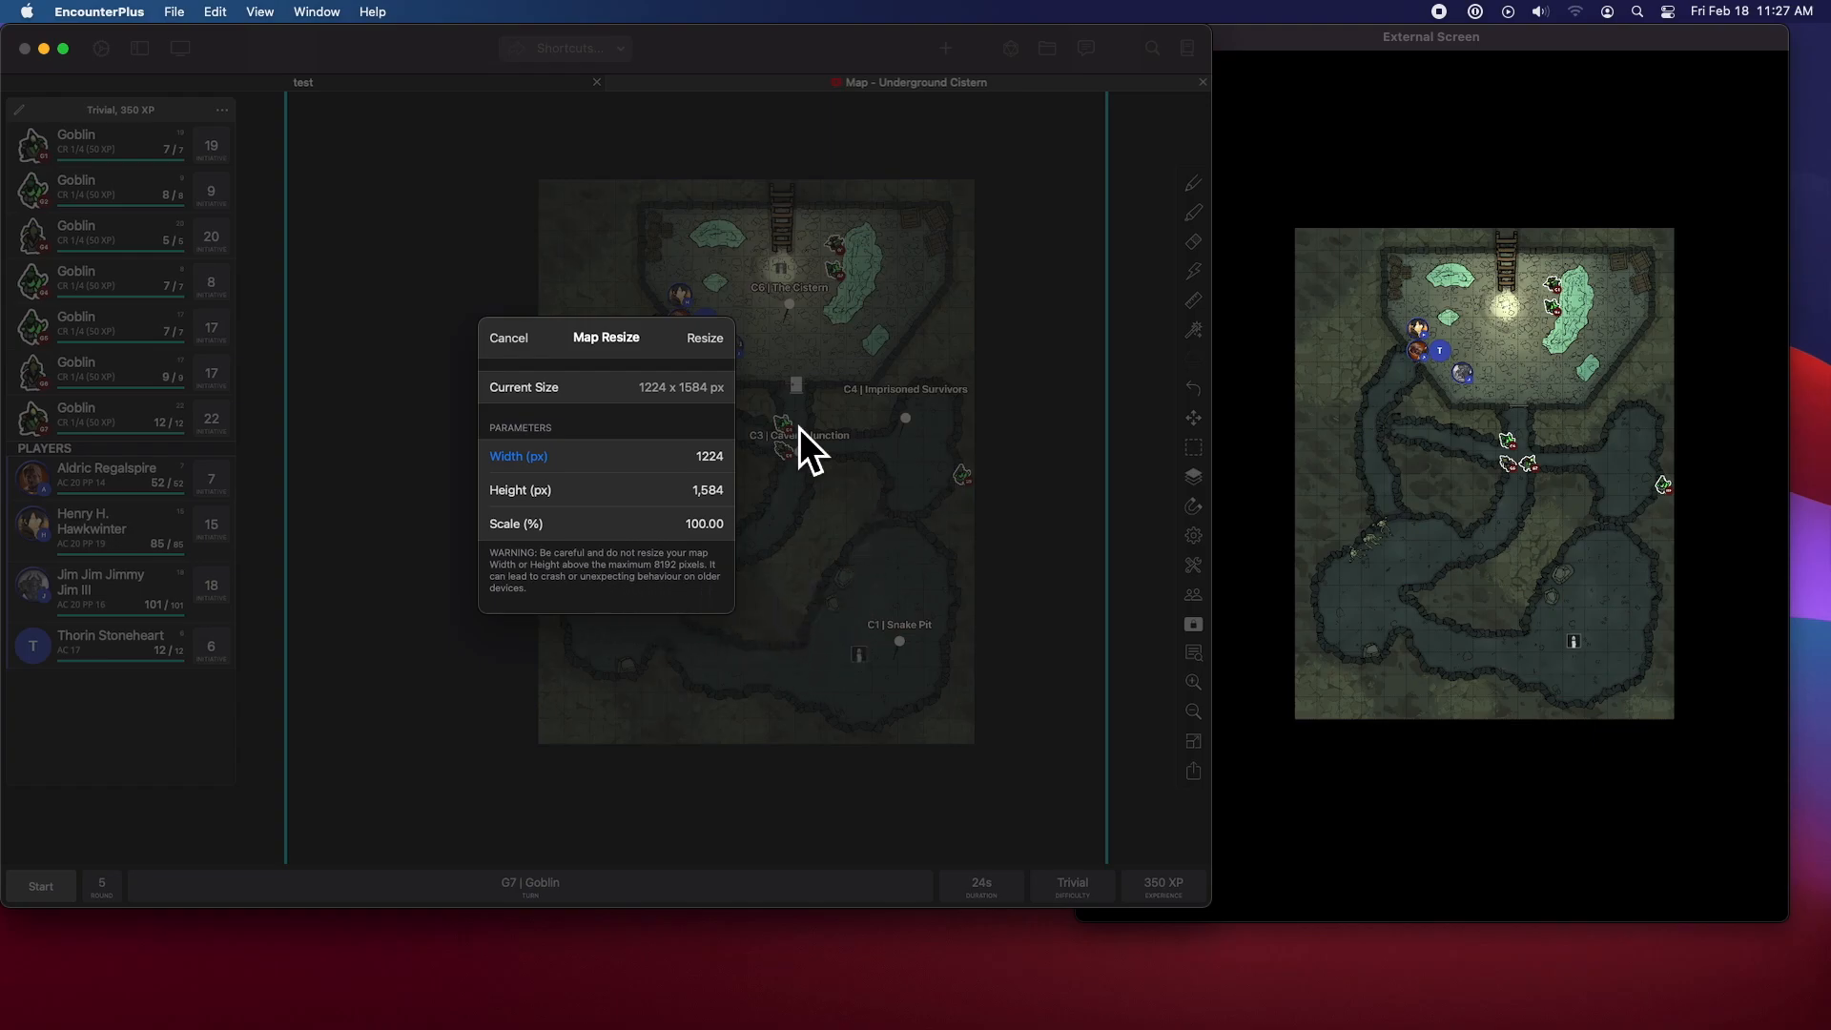
pyautogui.click(508, 338)
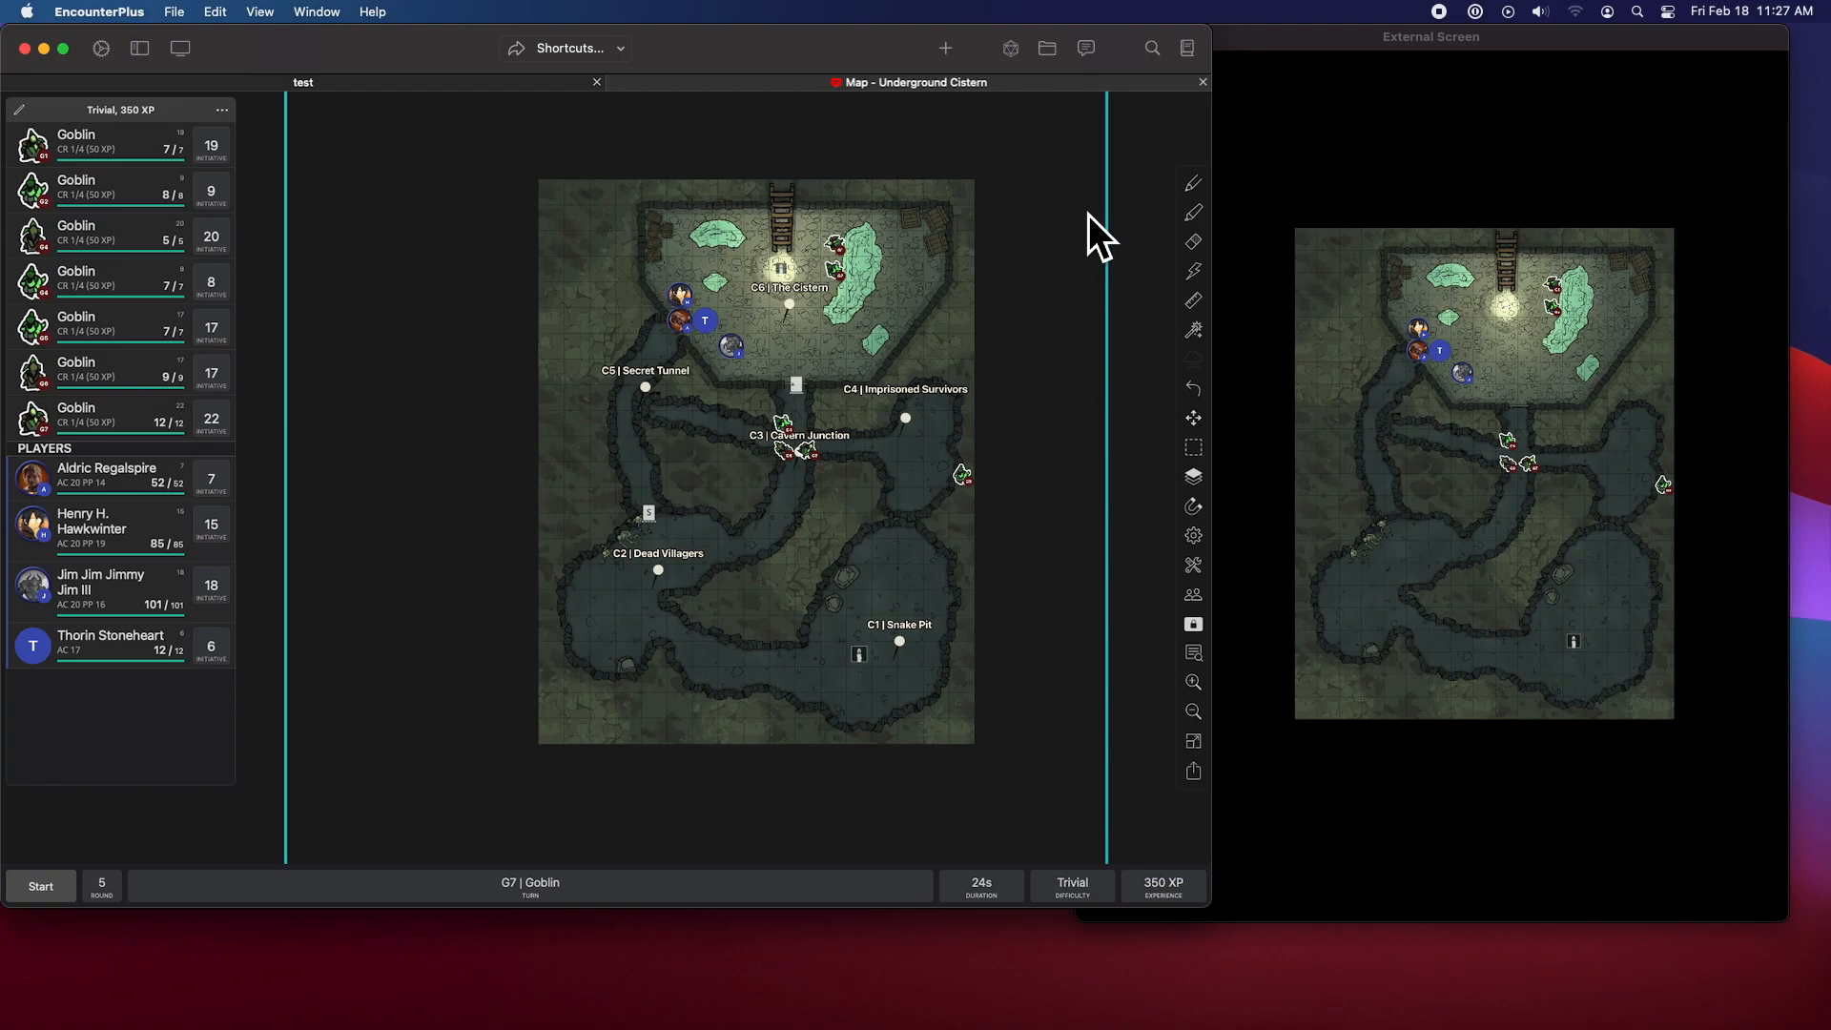
# - Roll 2d8, then roll 1d100 / 2 for 13, and close the Dice Roller
pyautogui.click(1009, 48)
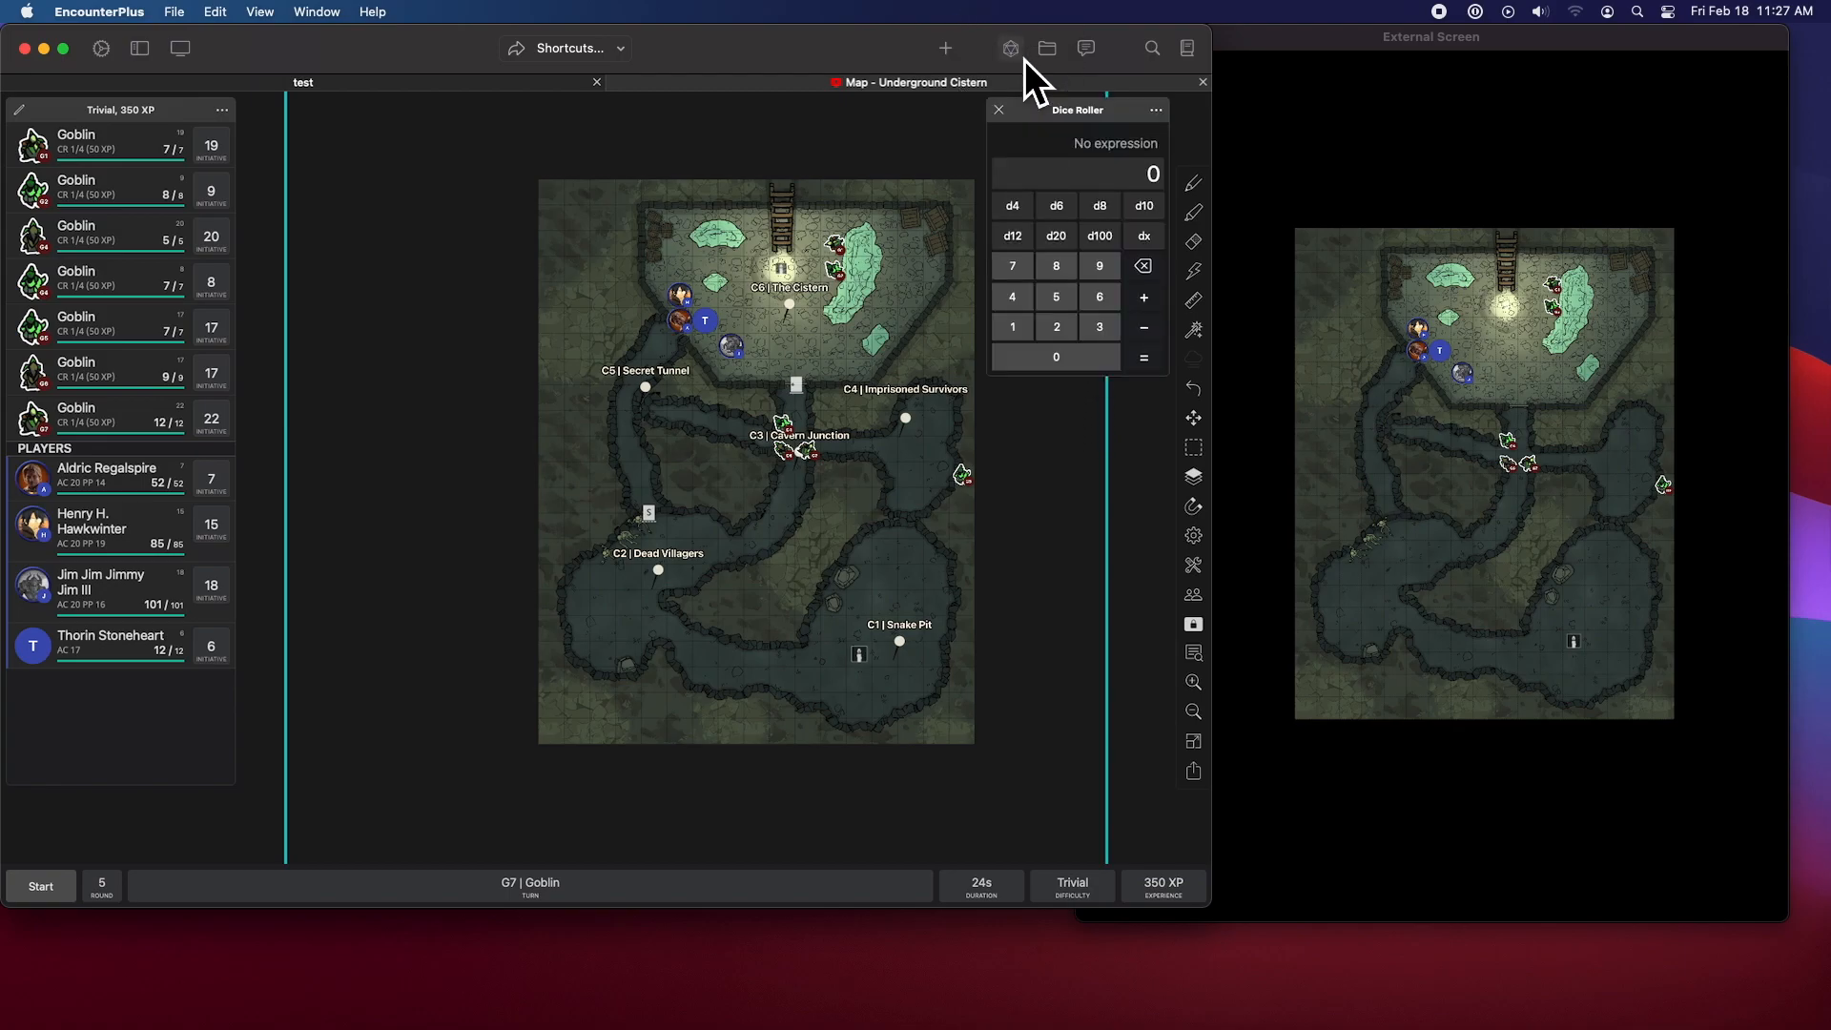
pyautogui.moveTo(1107, 173)
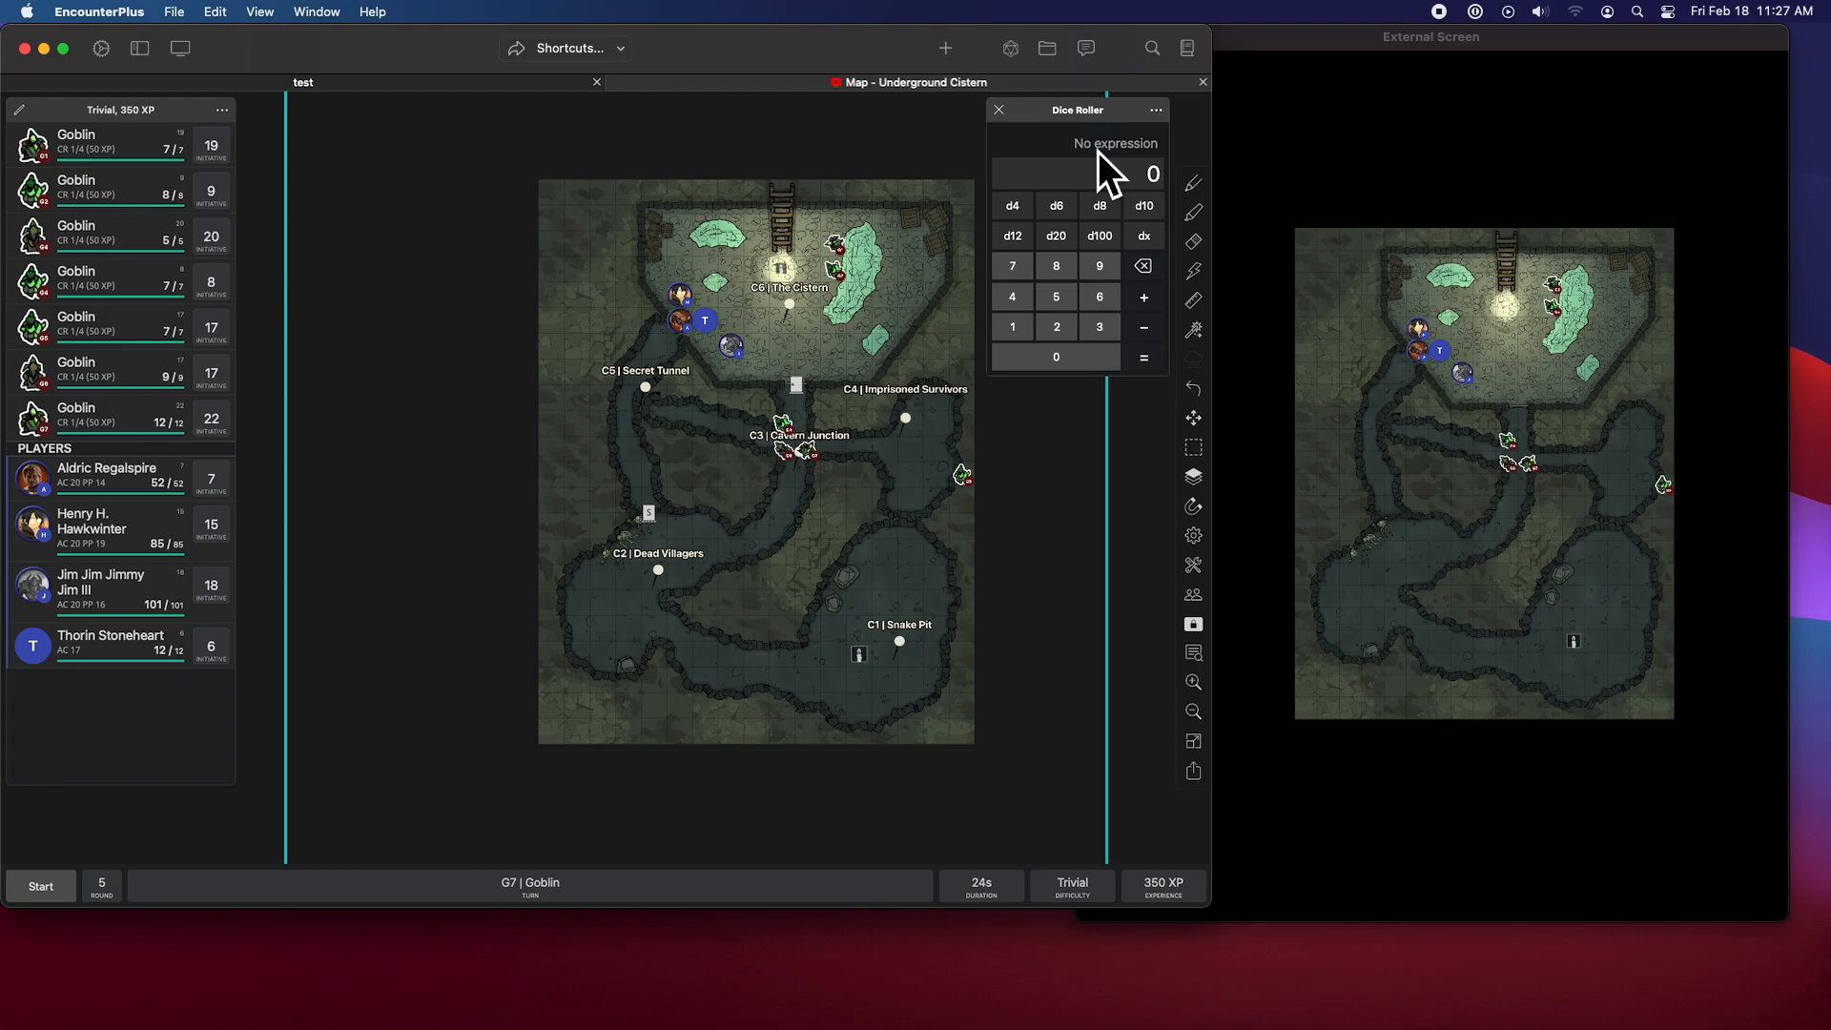
pyautogui.click(1054, 326)
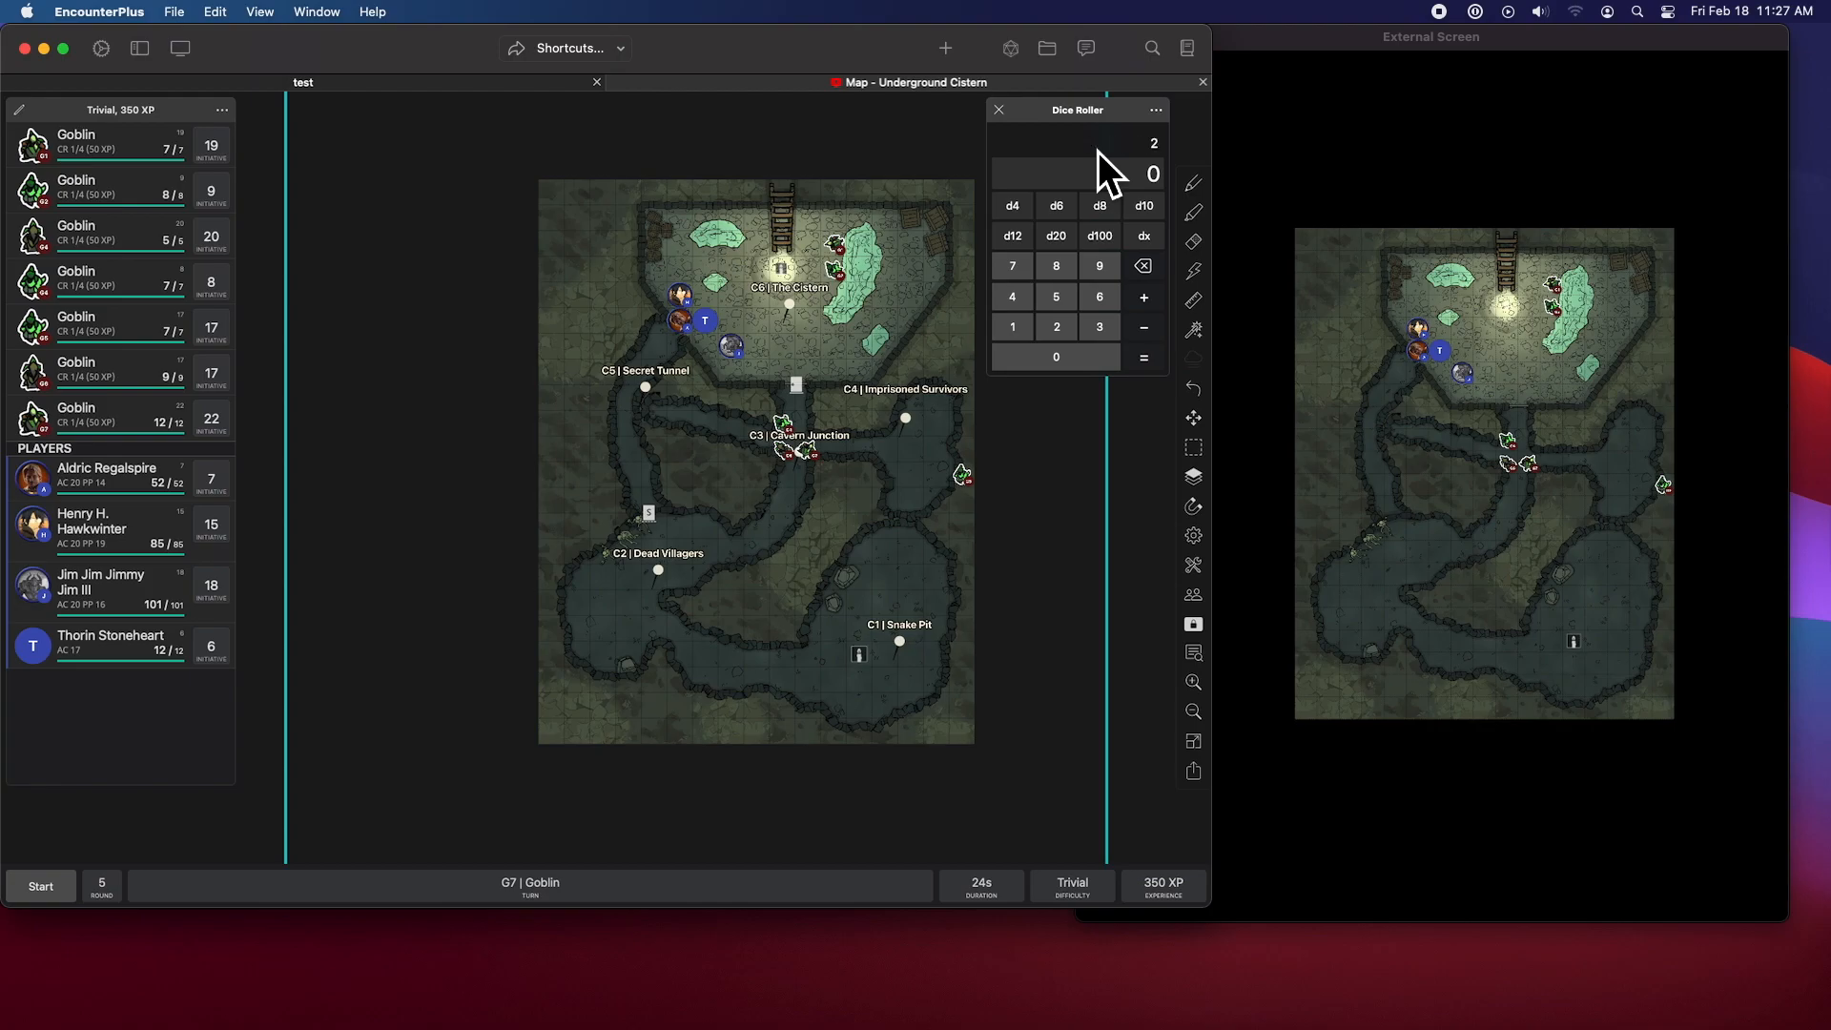
pyautogui.click(1097, 206)
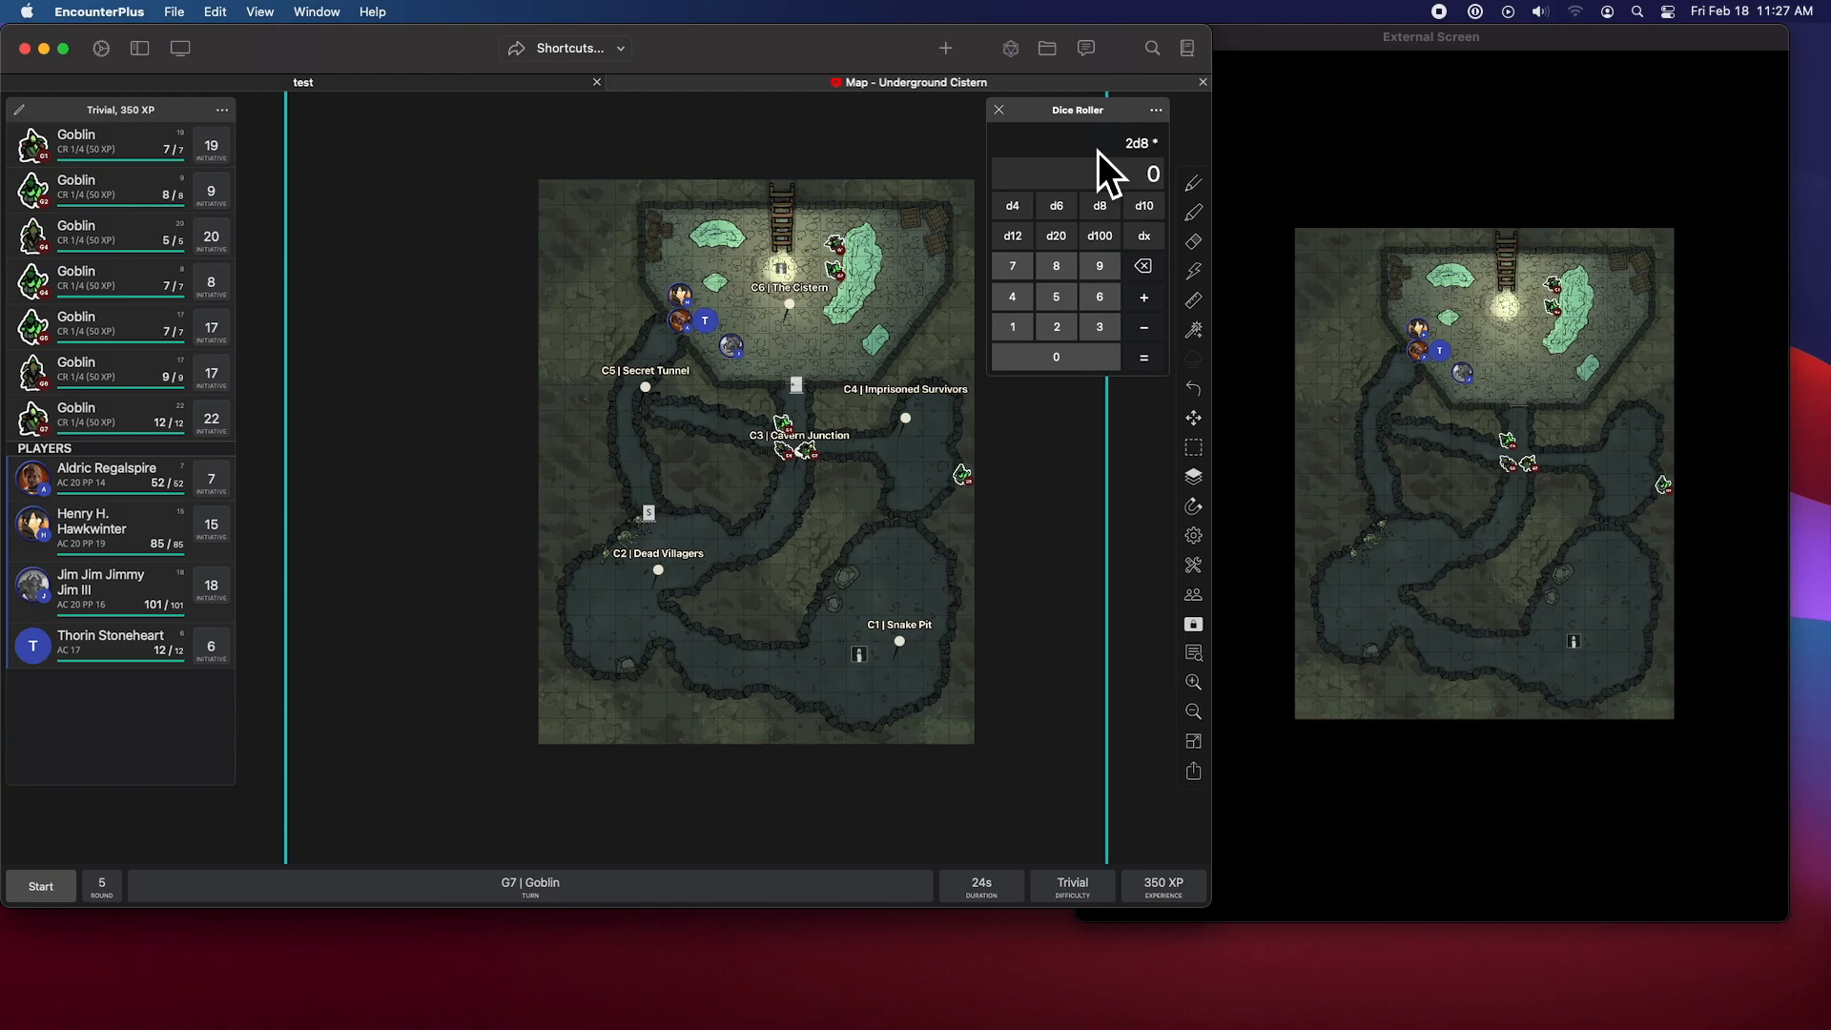
pyautogui.click(1143, 358)
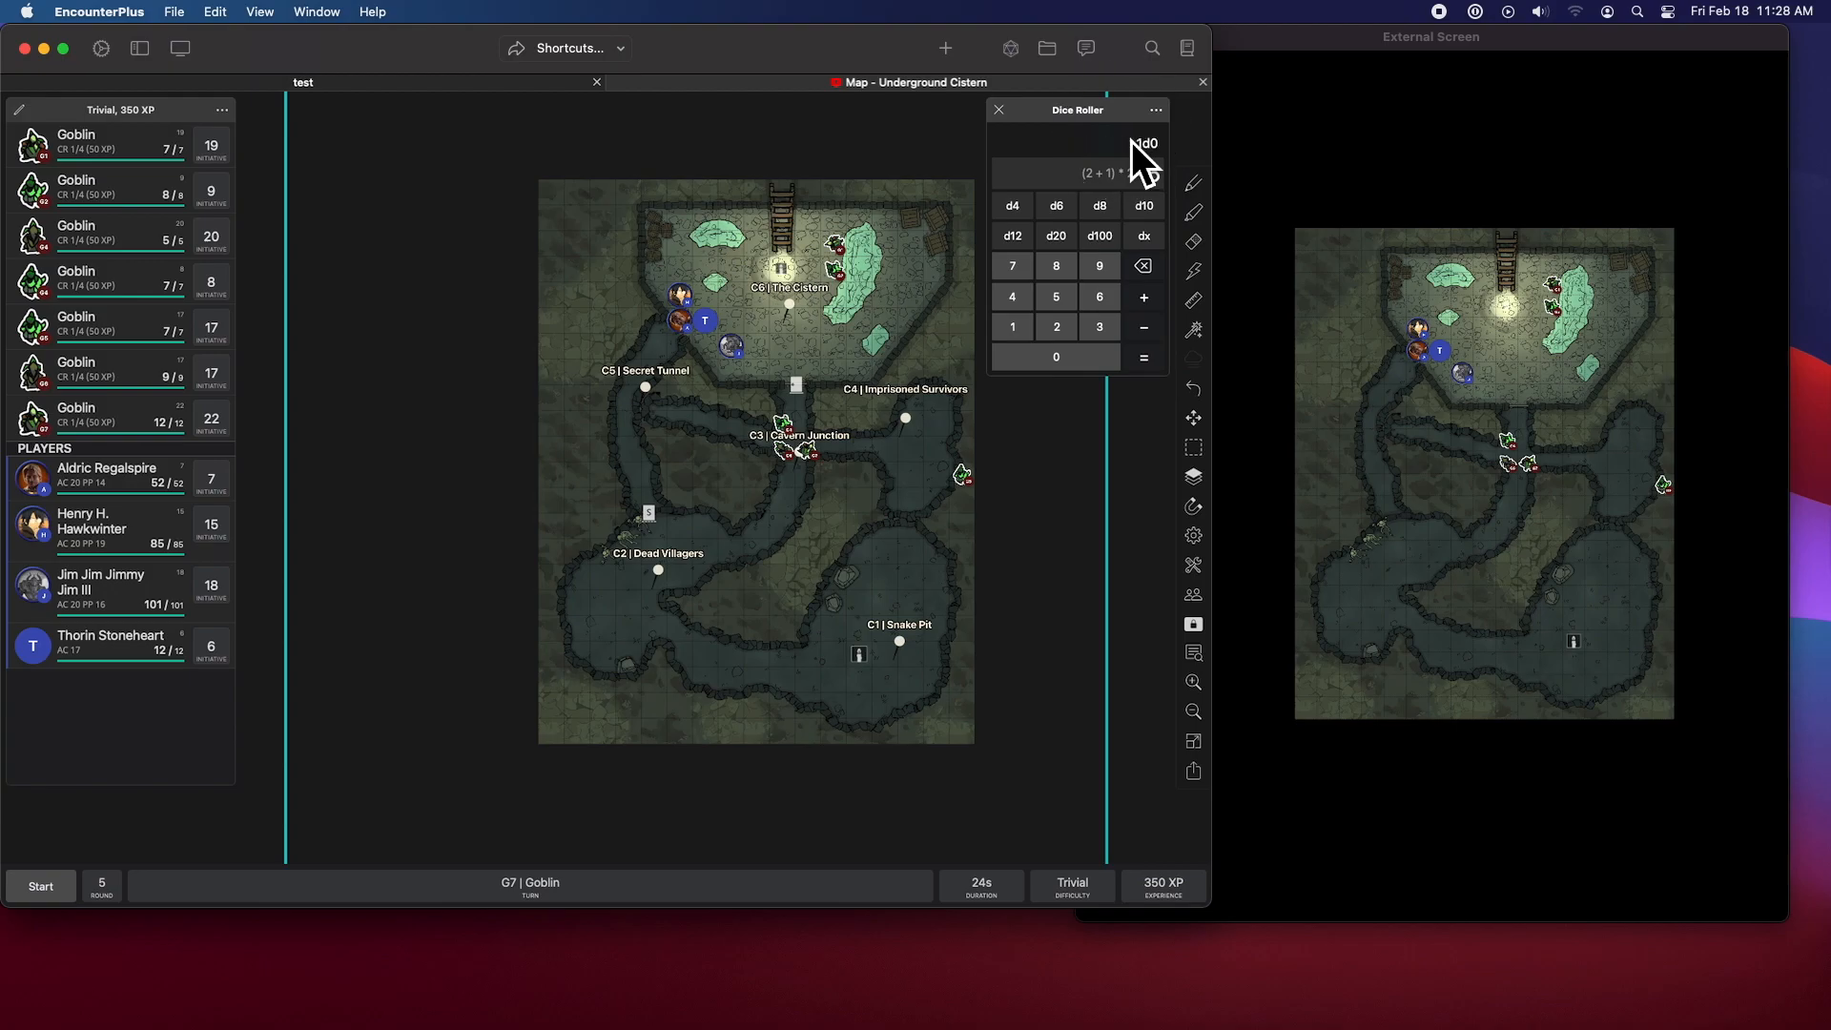
pyautogui.click(1098, 236)
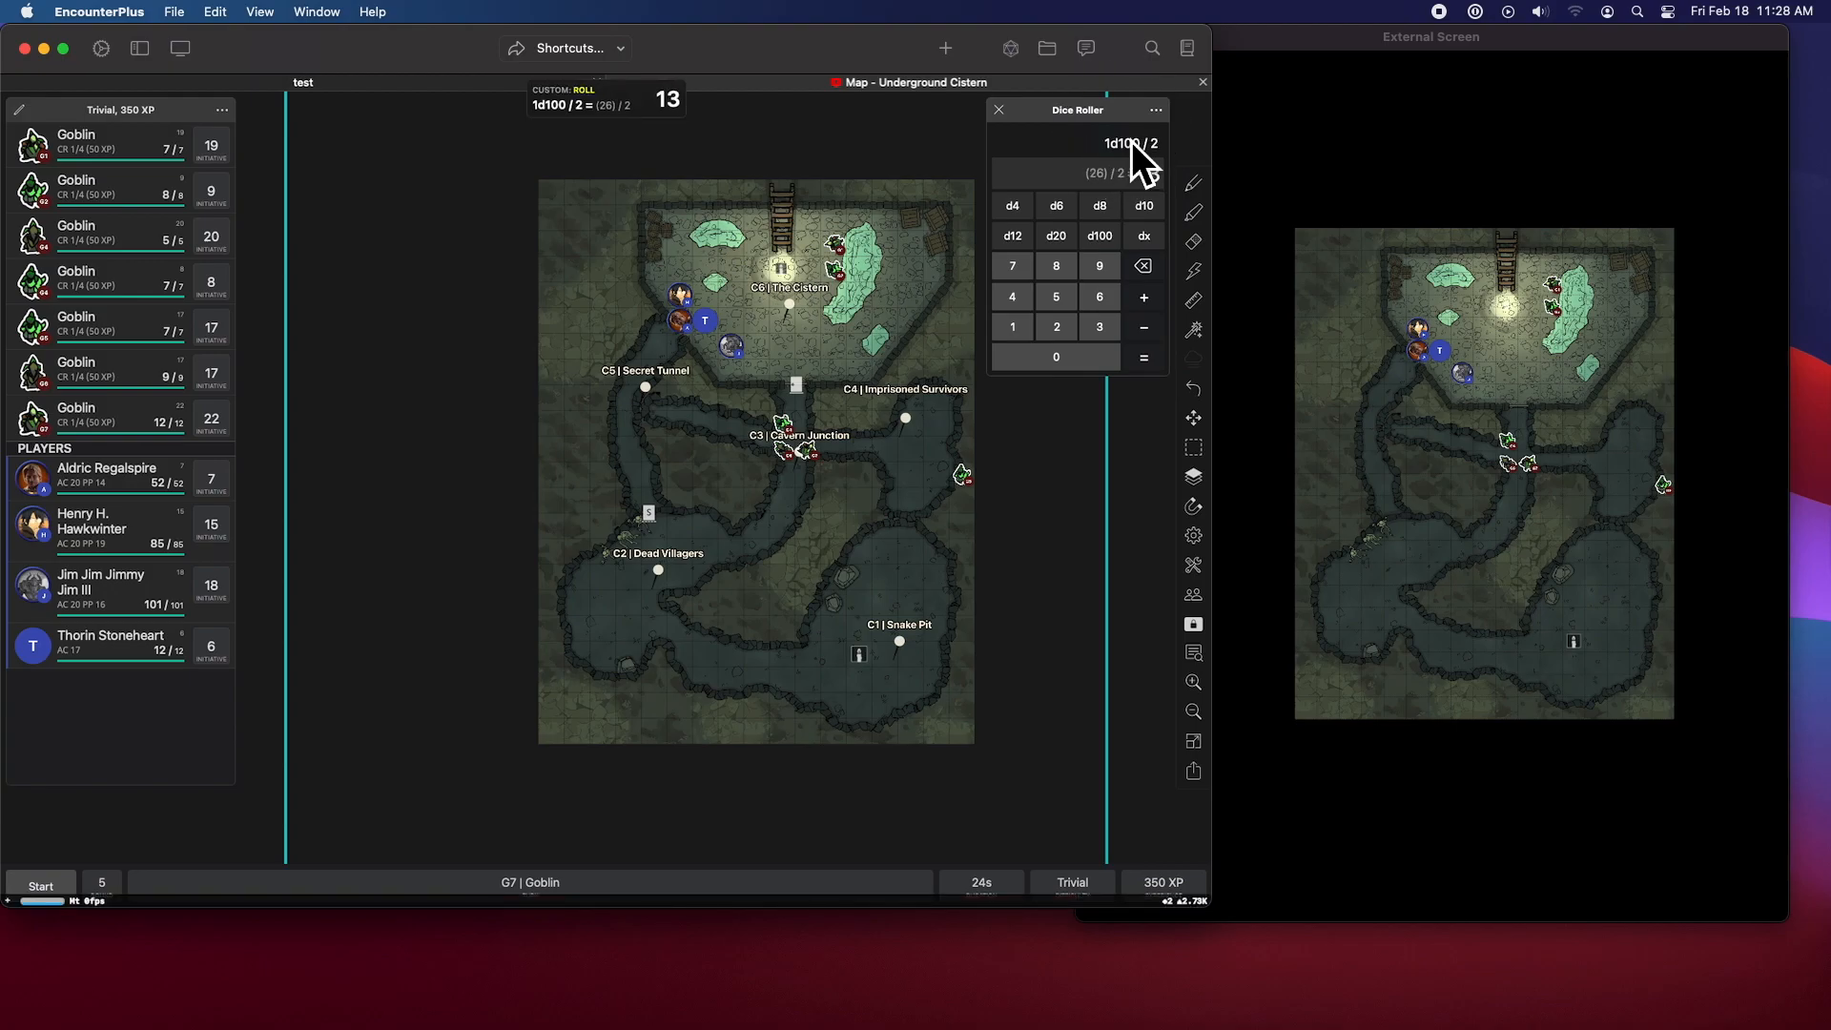
pyautogui.click(999, 109)
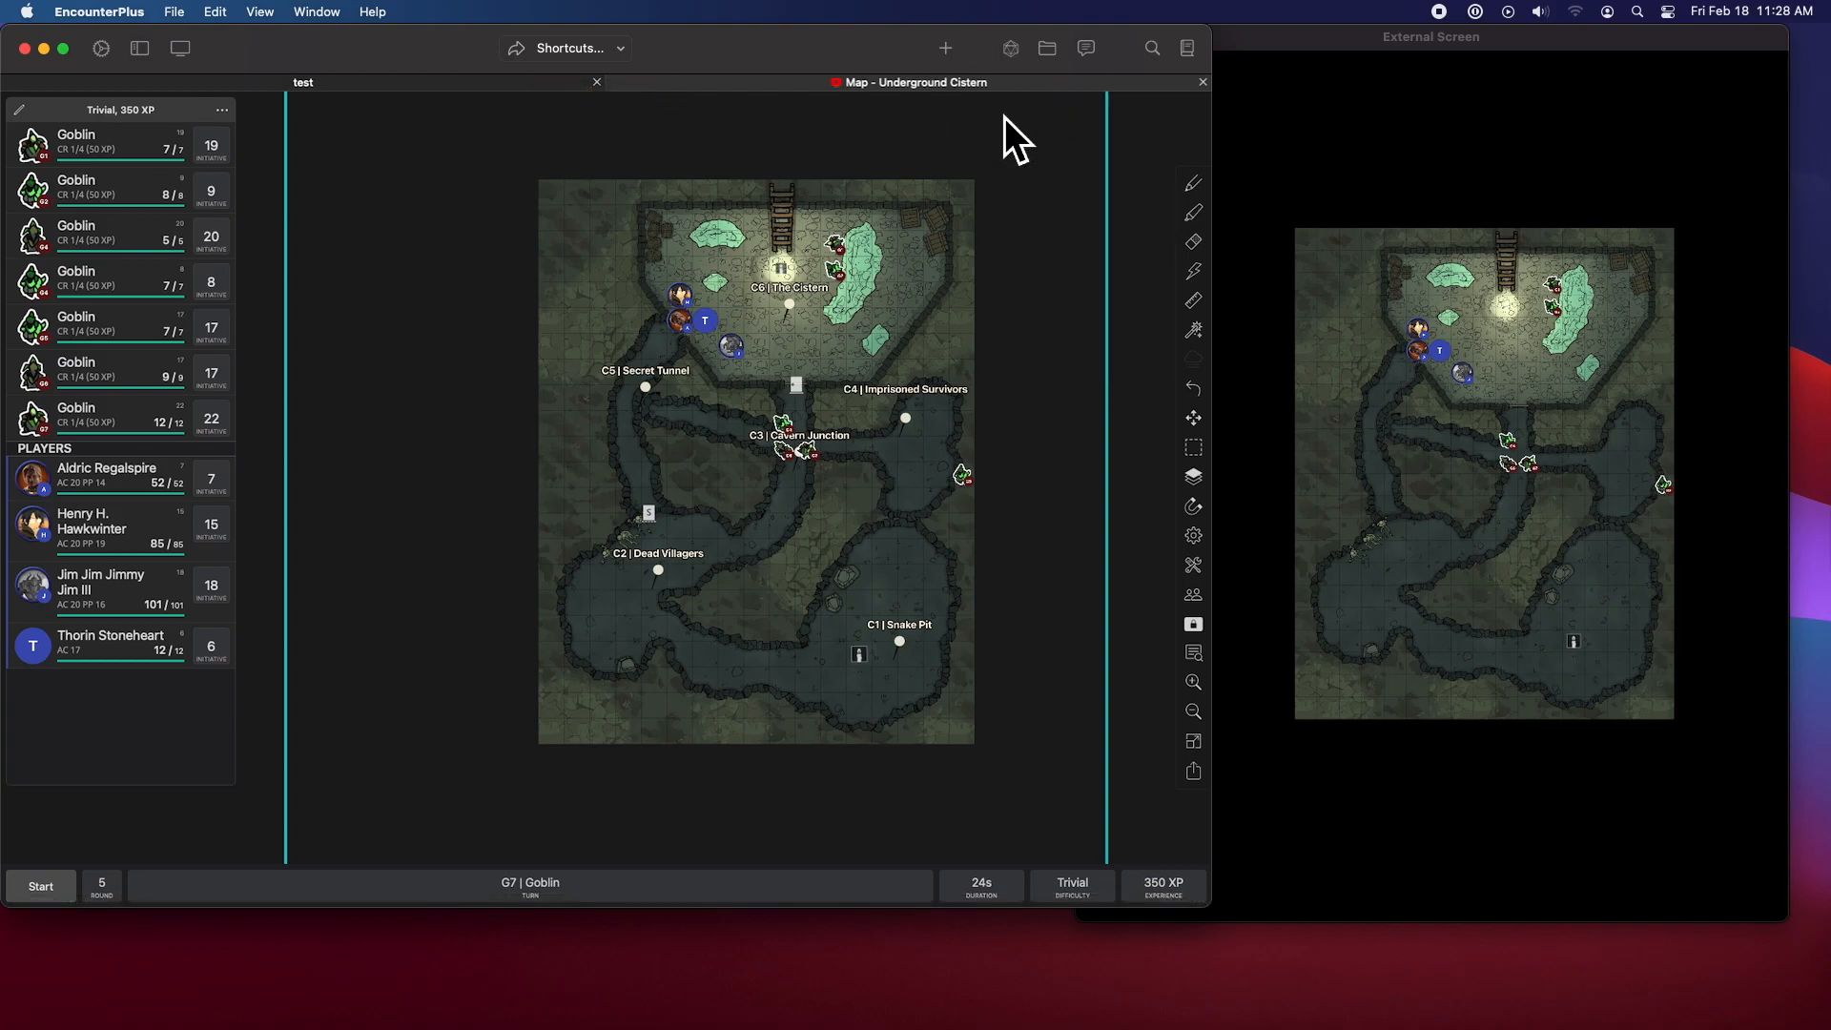
pyautogui.moveTo(958, 105)
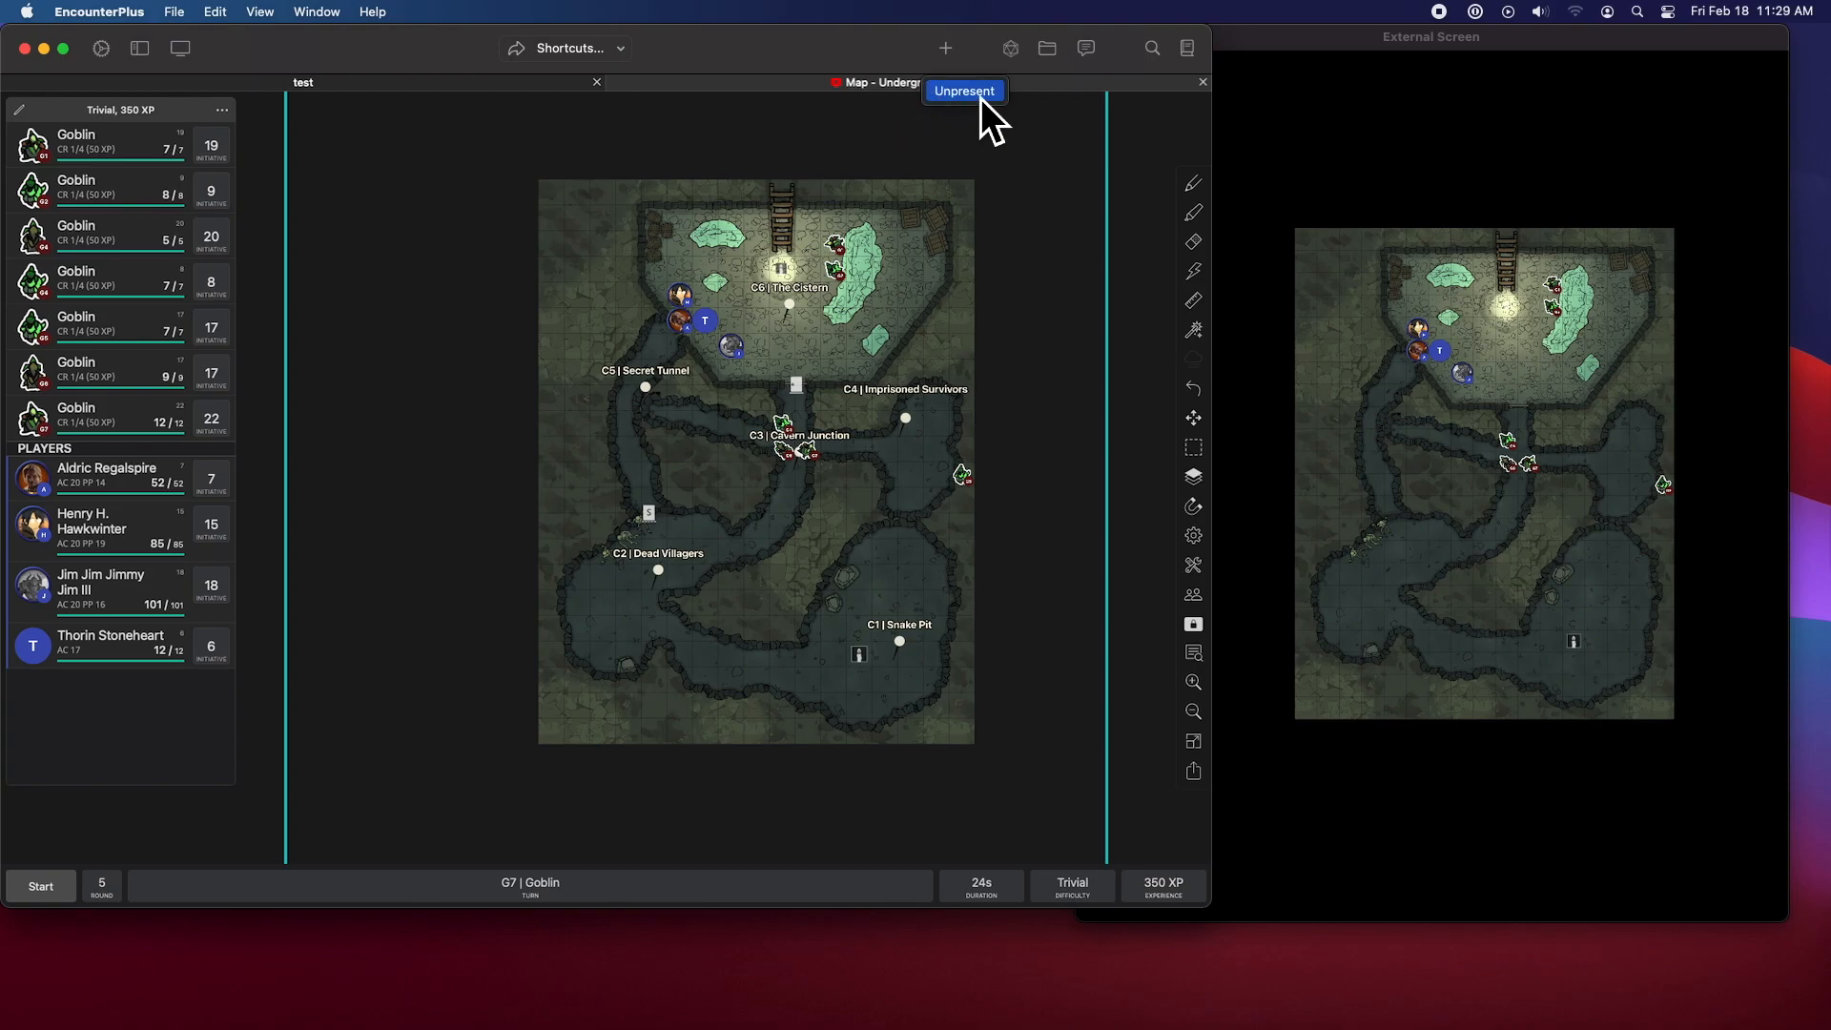
# - Unpresent and re-present the map, then review and close External Screen settings
pyautogui.click(962, 92)
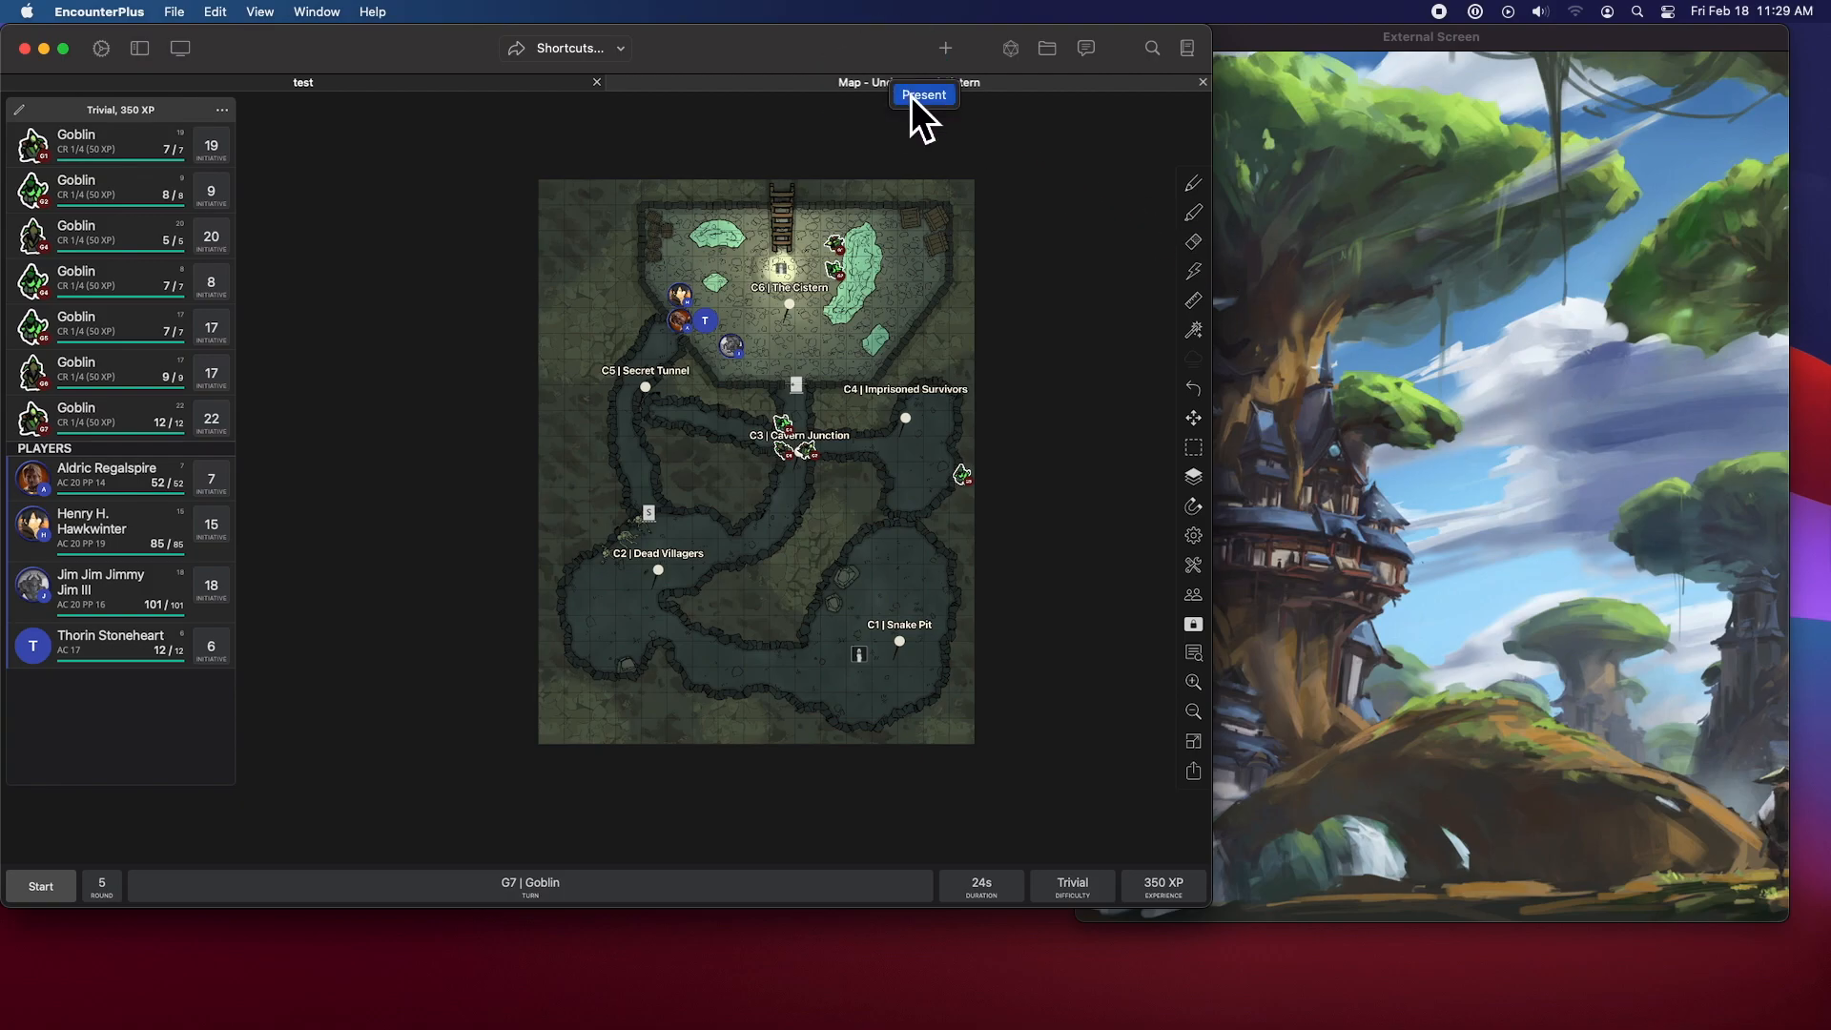
pyautogui.click(922, 94)
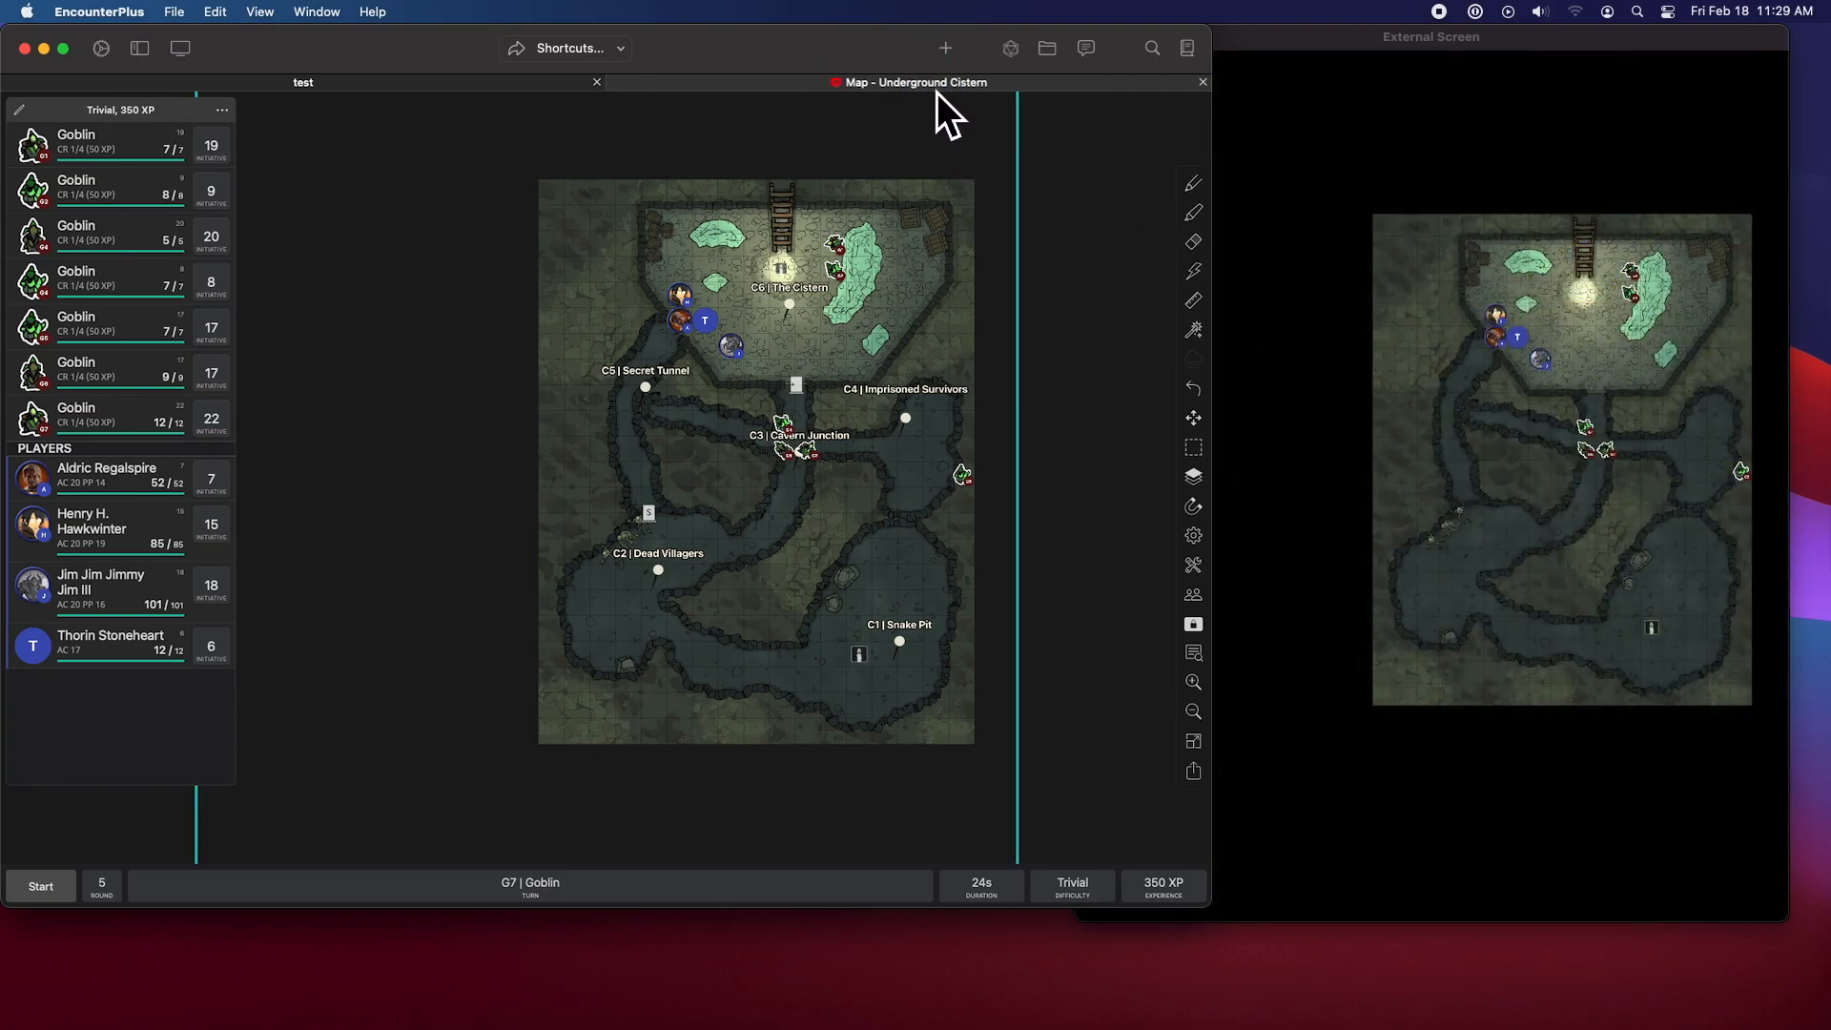
pyautogui.click(180, 47)
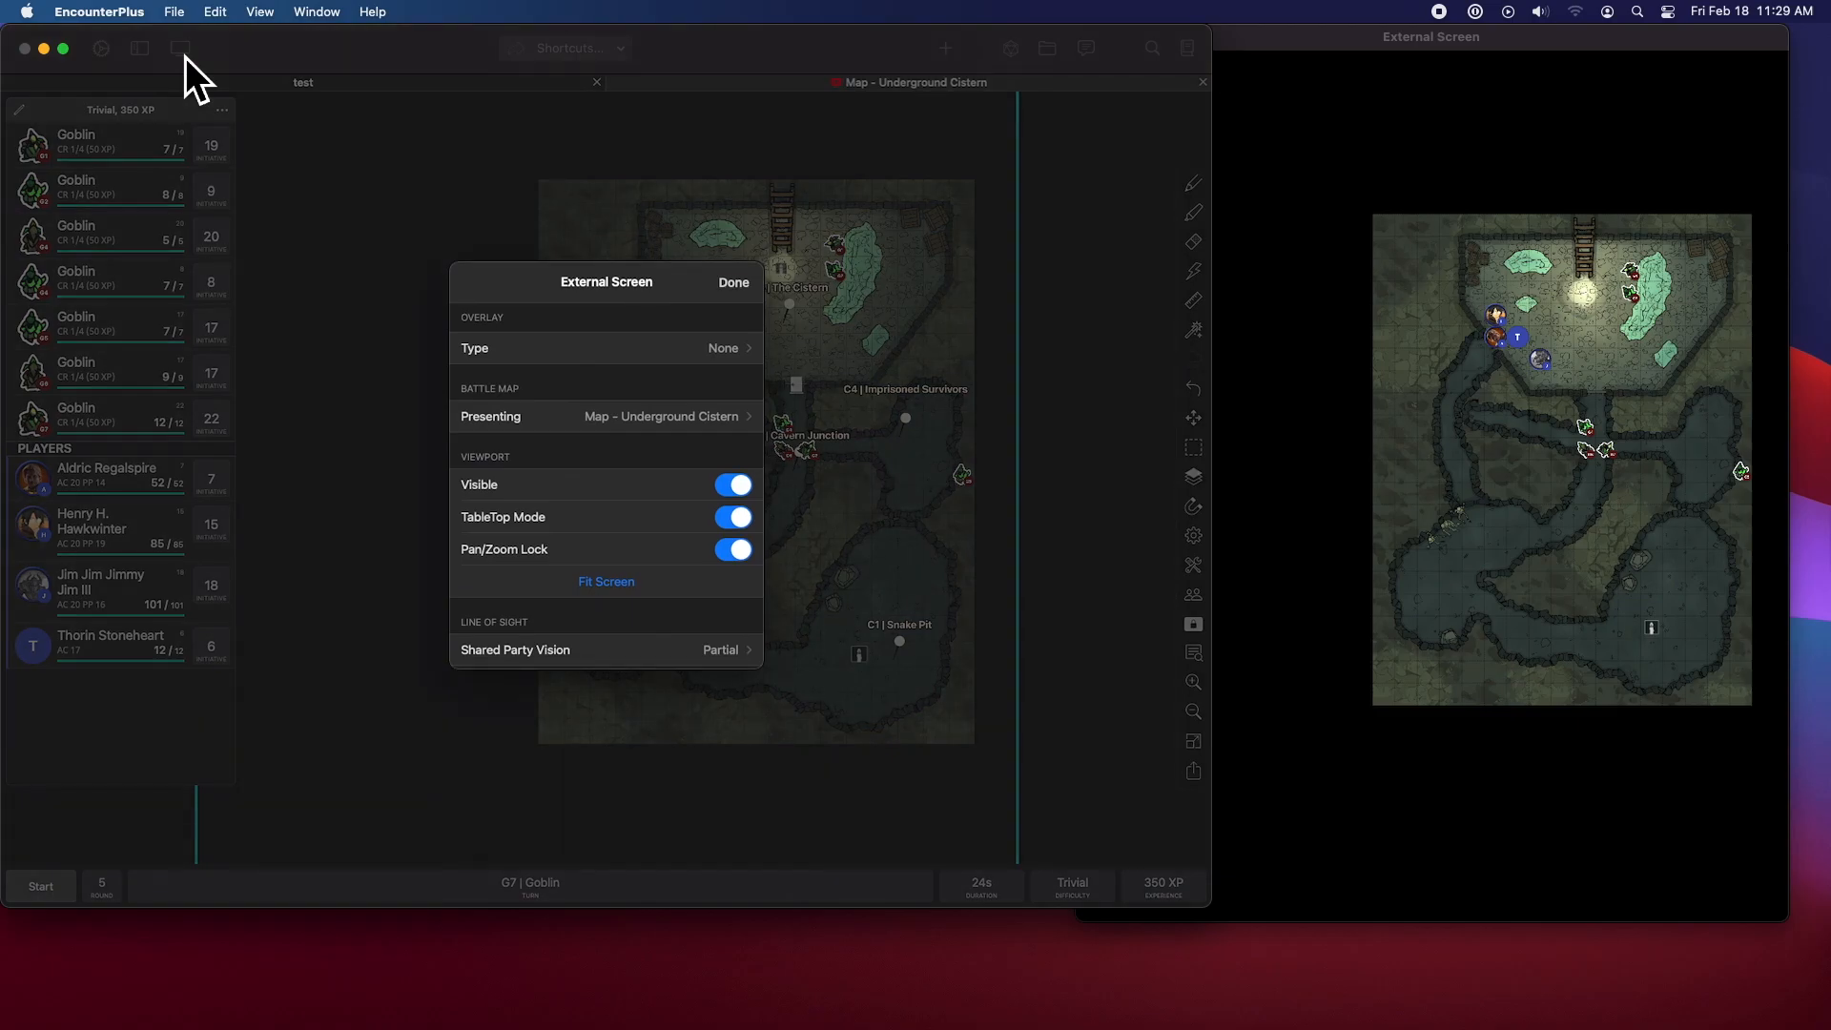
pyautogui.moveTo(629, 449)
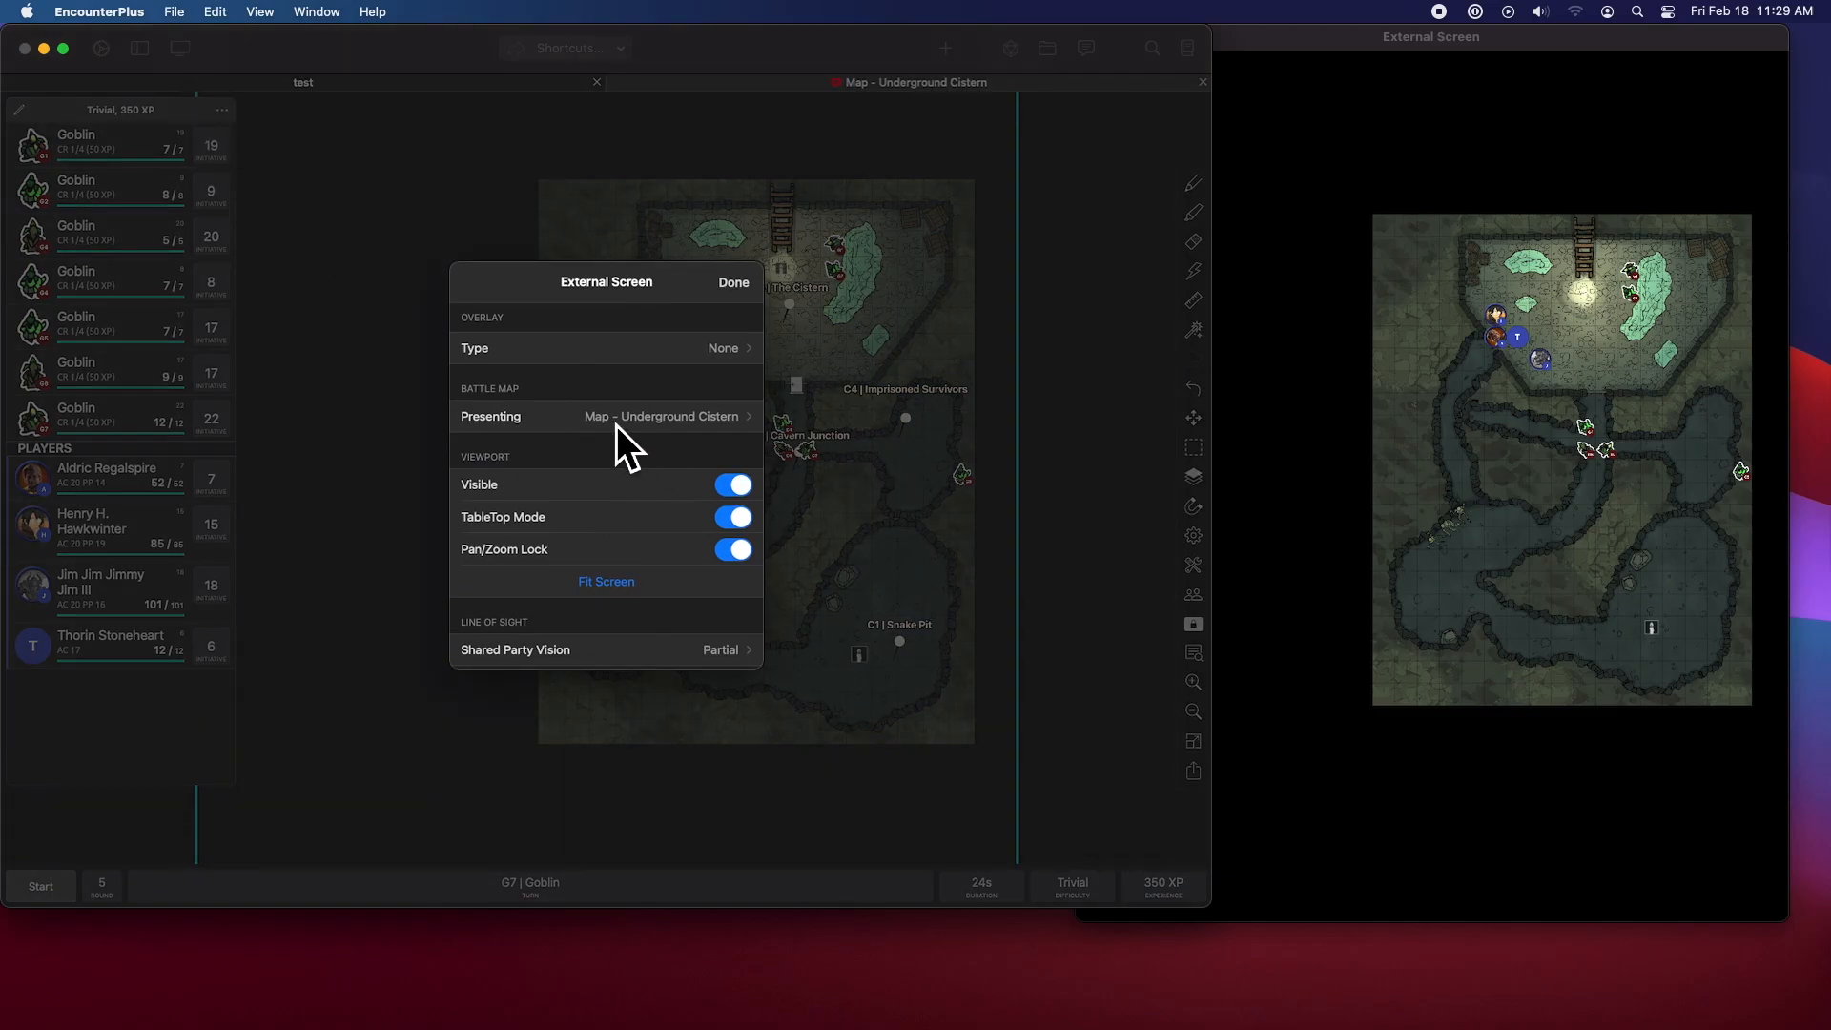
pyautogui.moveTo(760, 308)
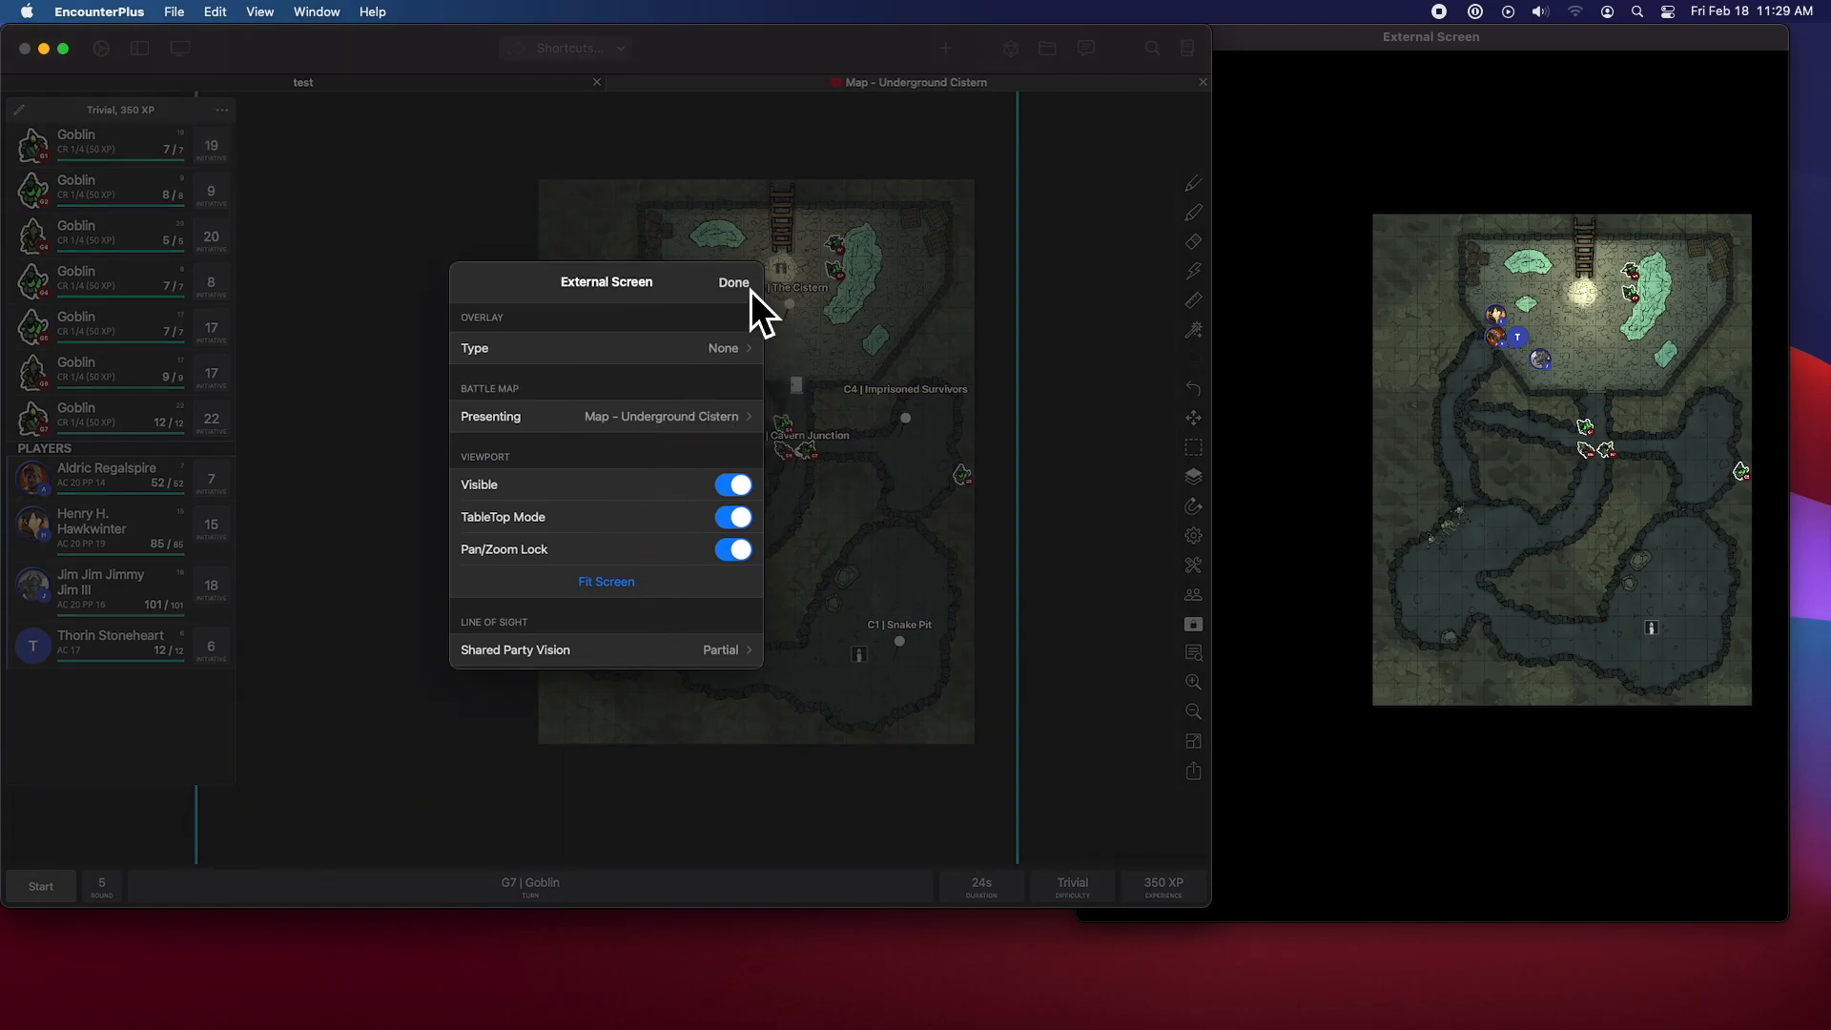
pyautogui.click(733, 281)
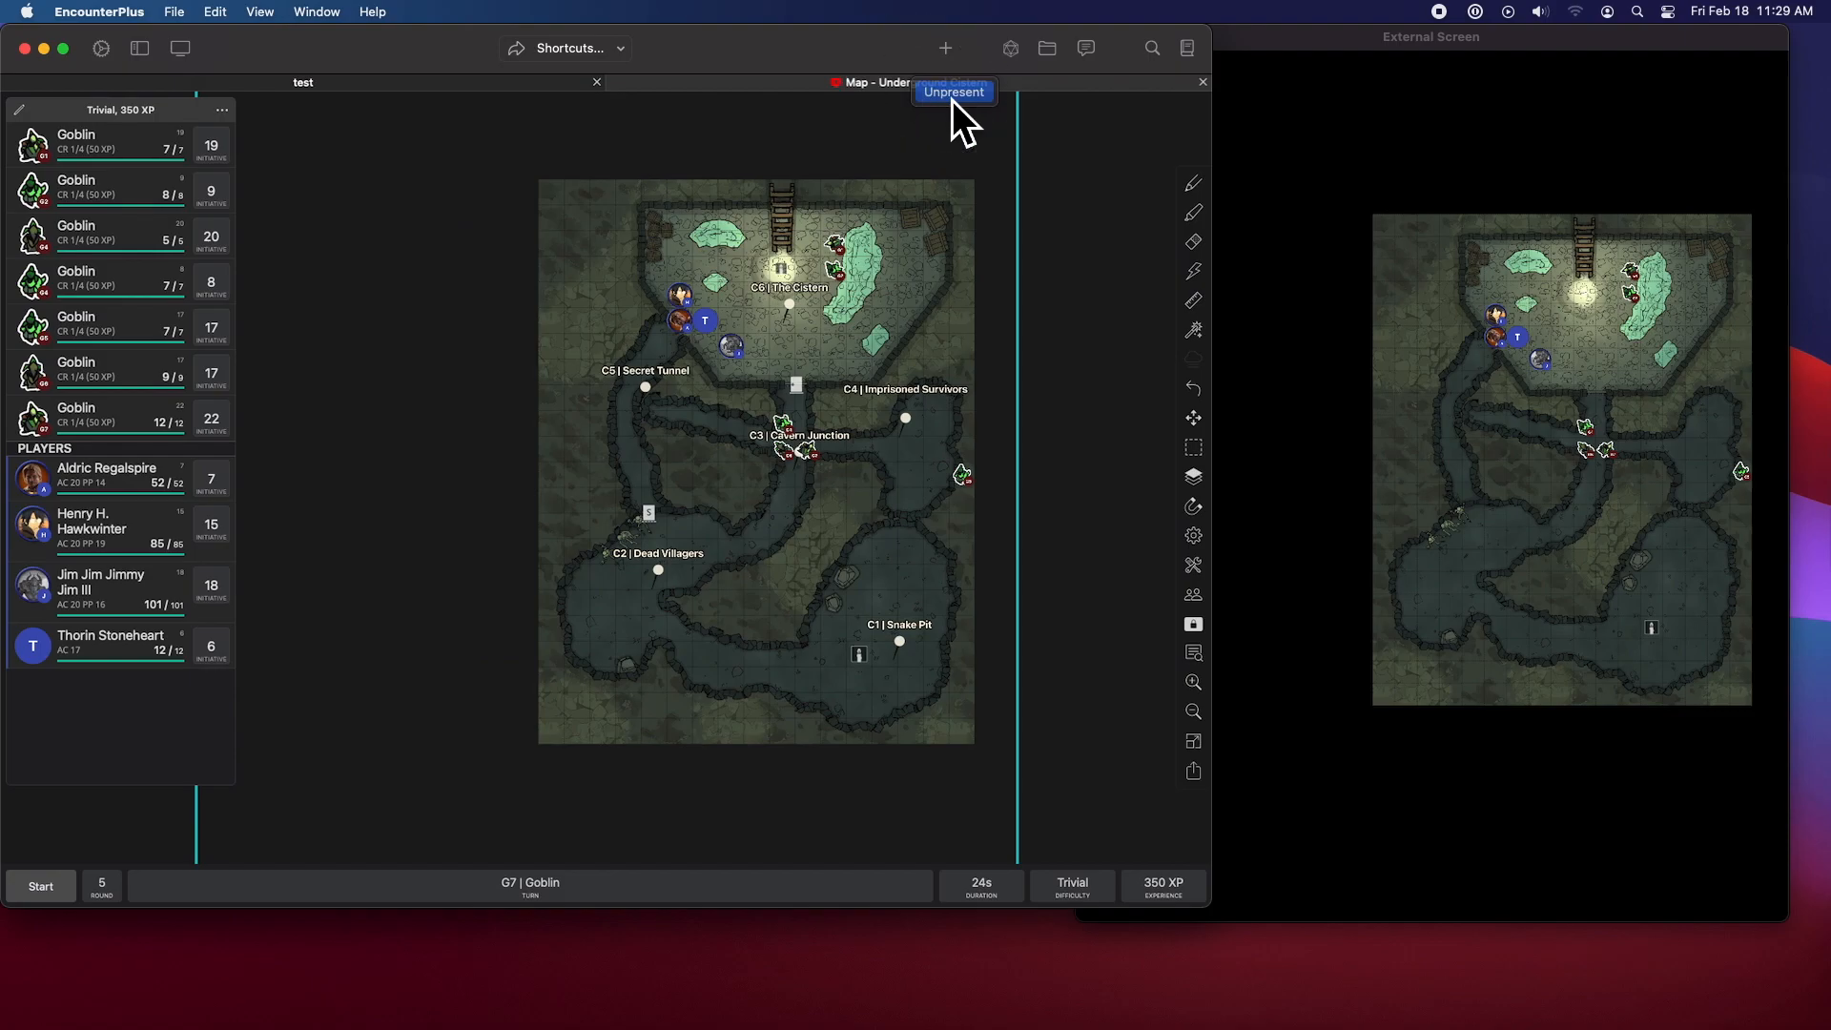
# - Unpresent the Underground Cistern map so the external screen shows the treehouse artwork
pyautogui.click(953, 91)
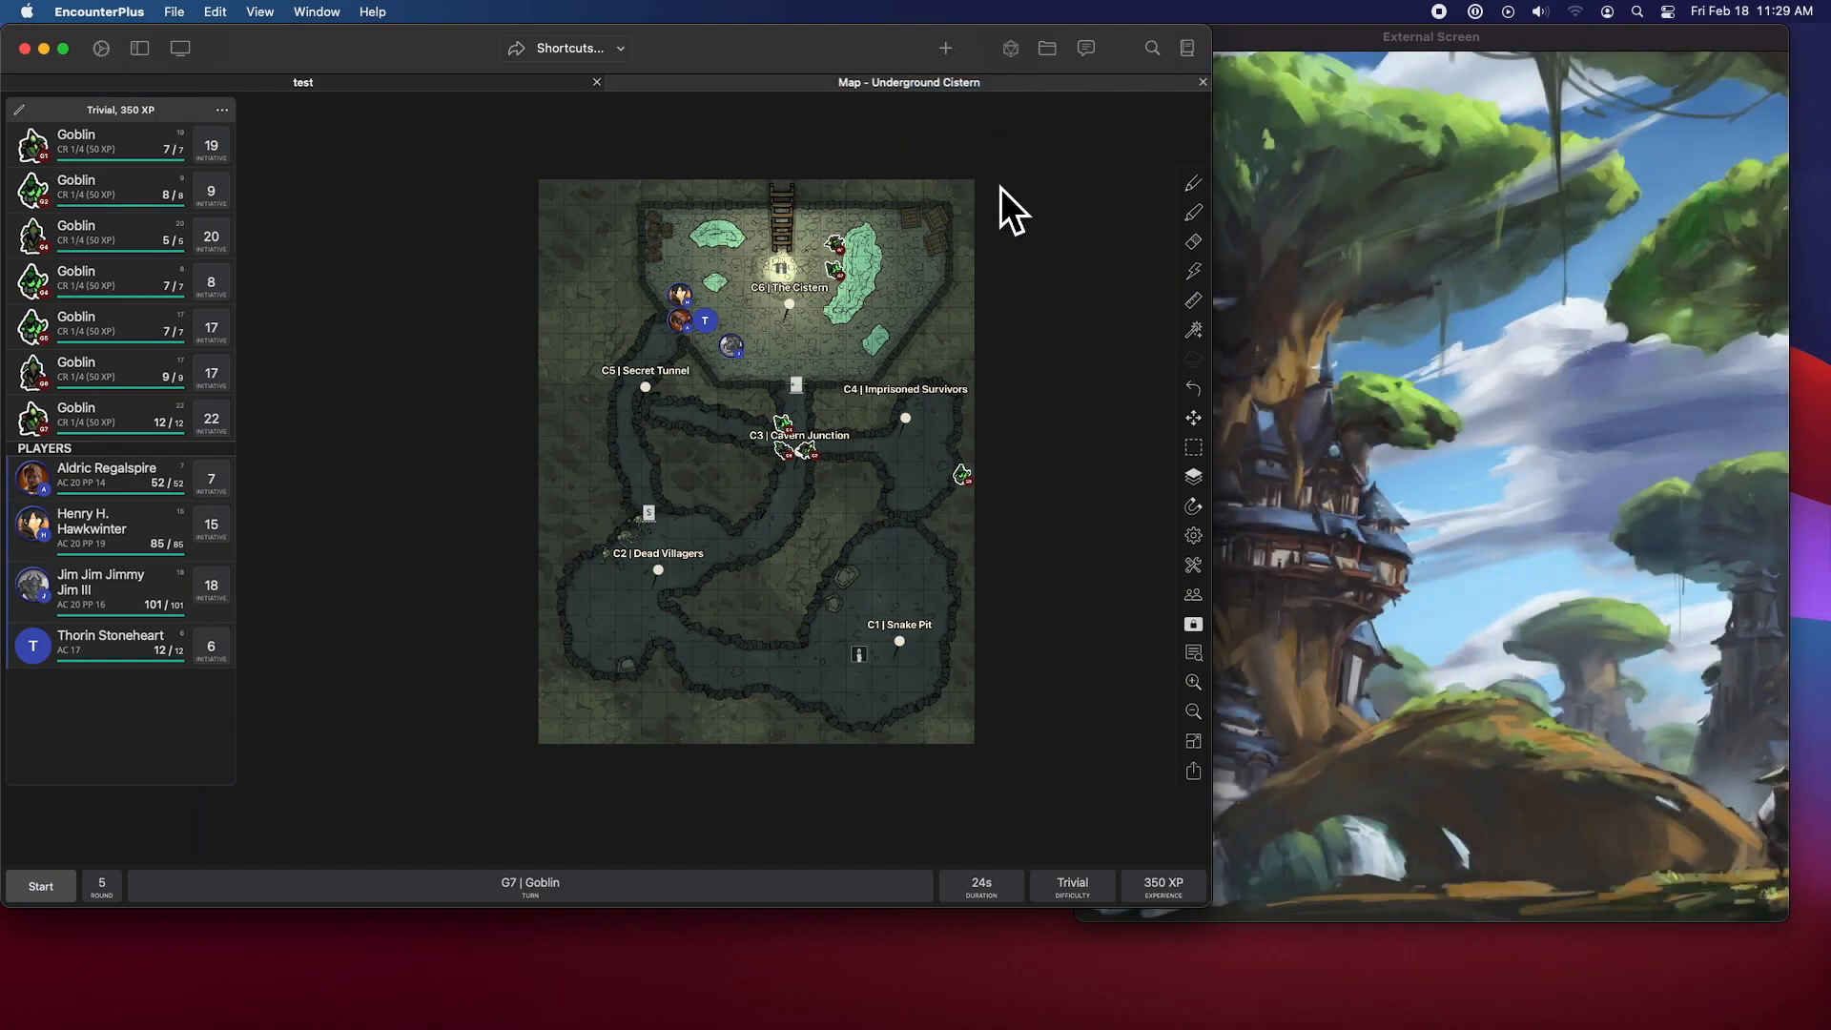
pyautogui.moveTo(1025, 187)
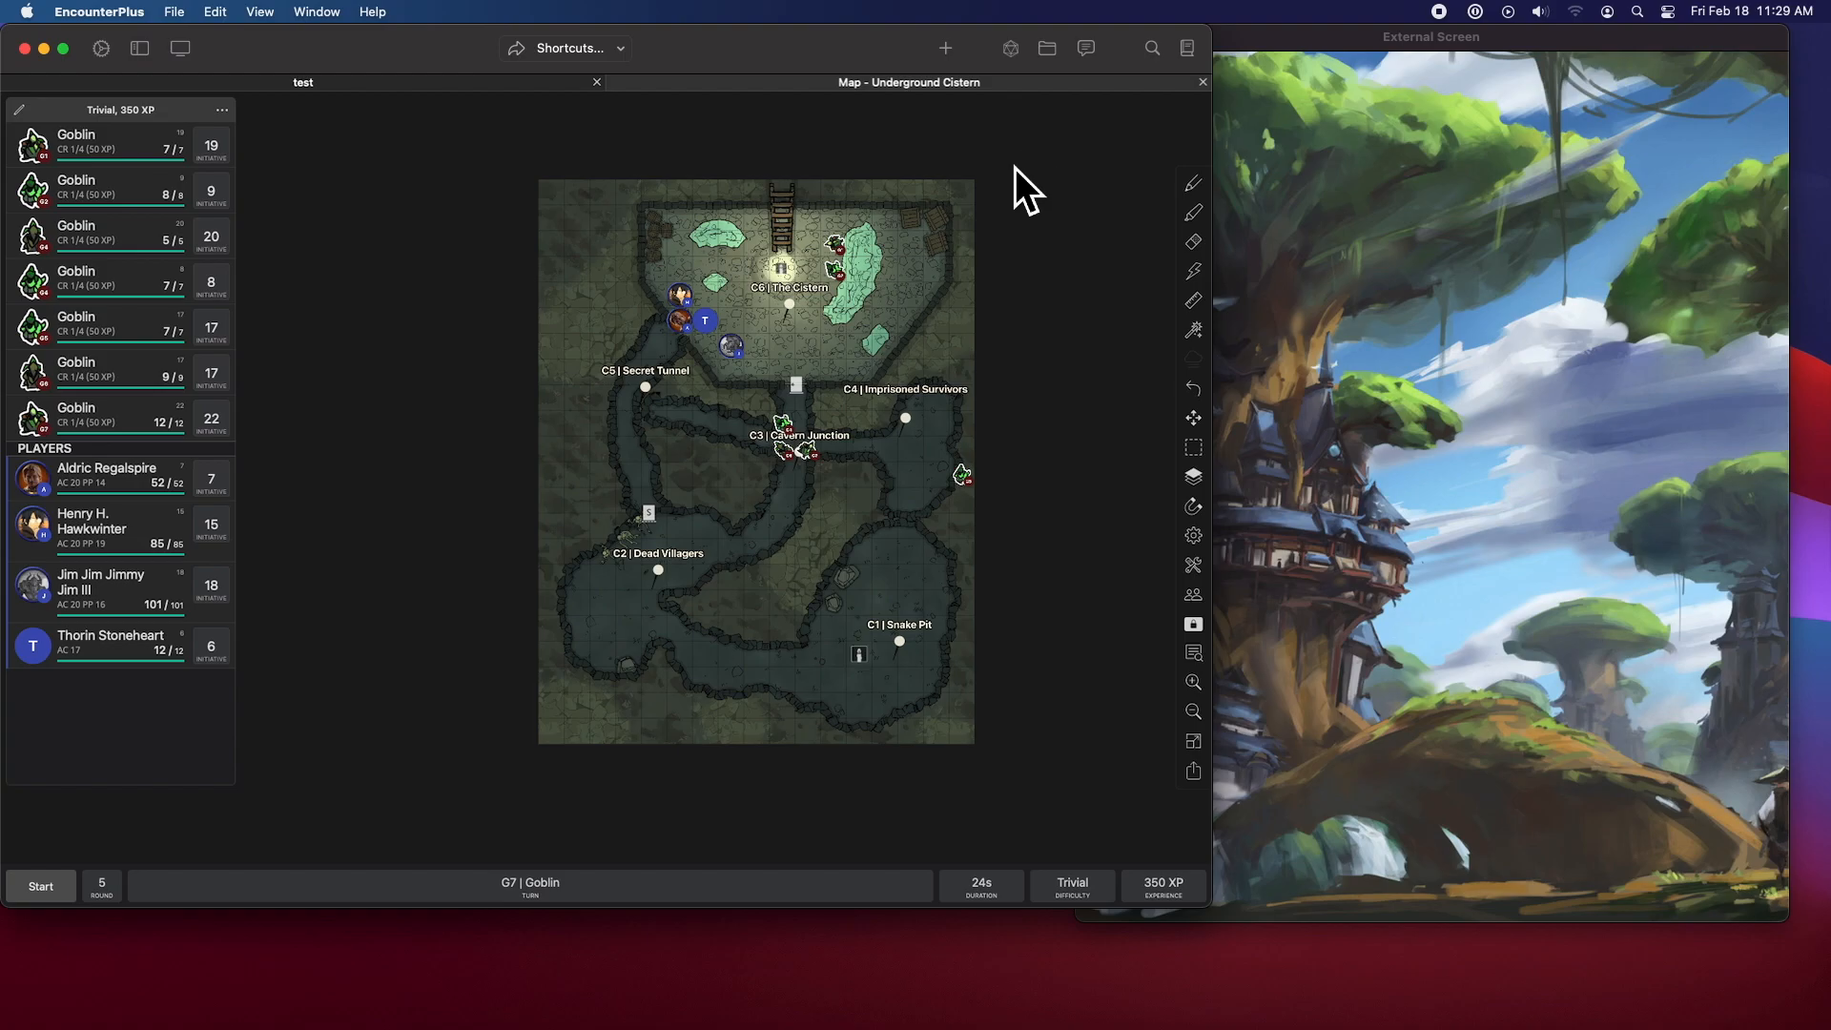
pyautogui.moveTo(1071, 184)
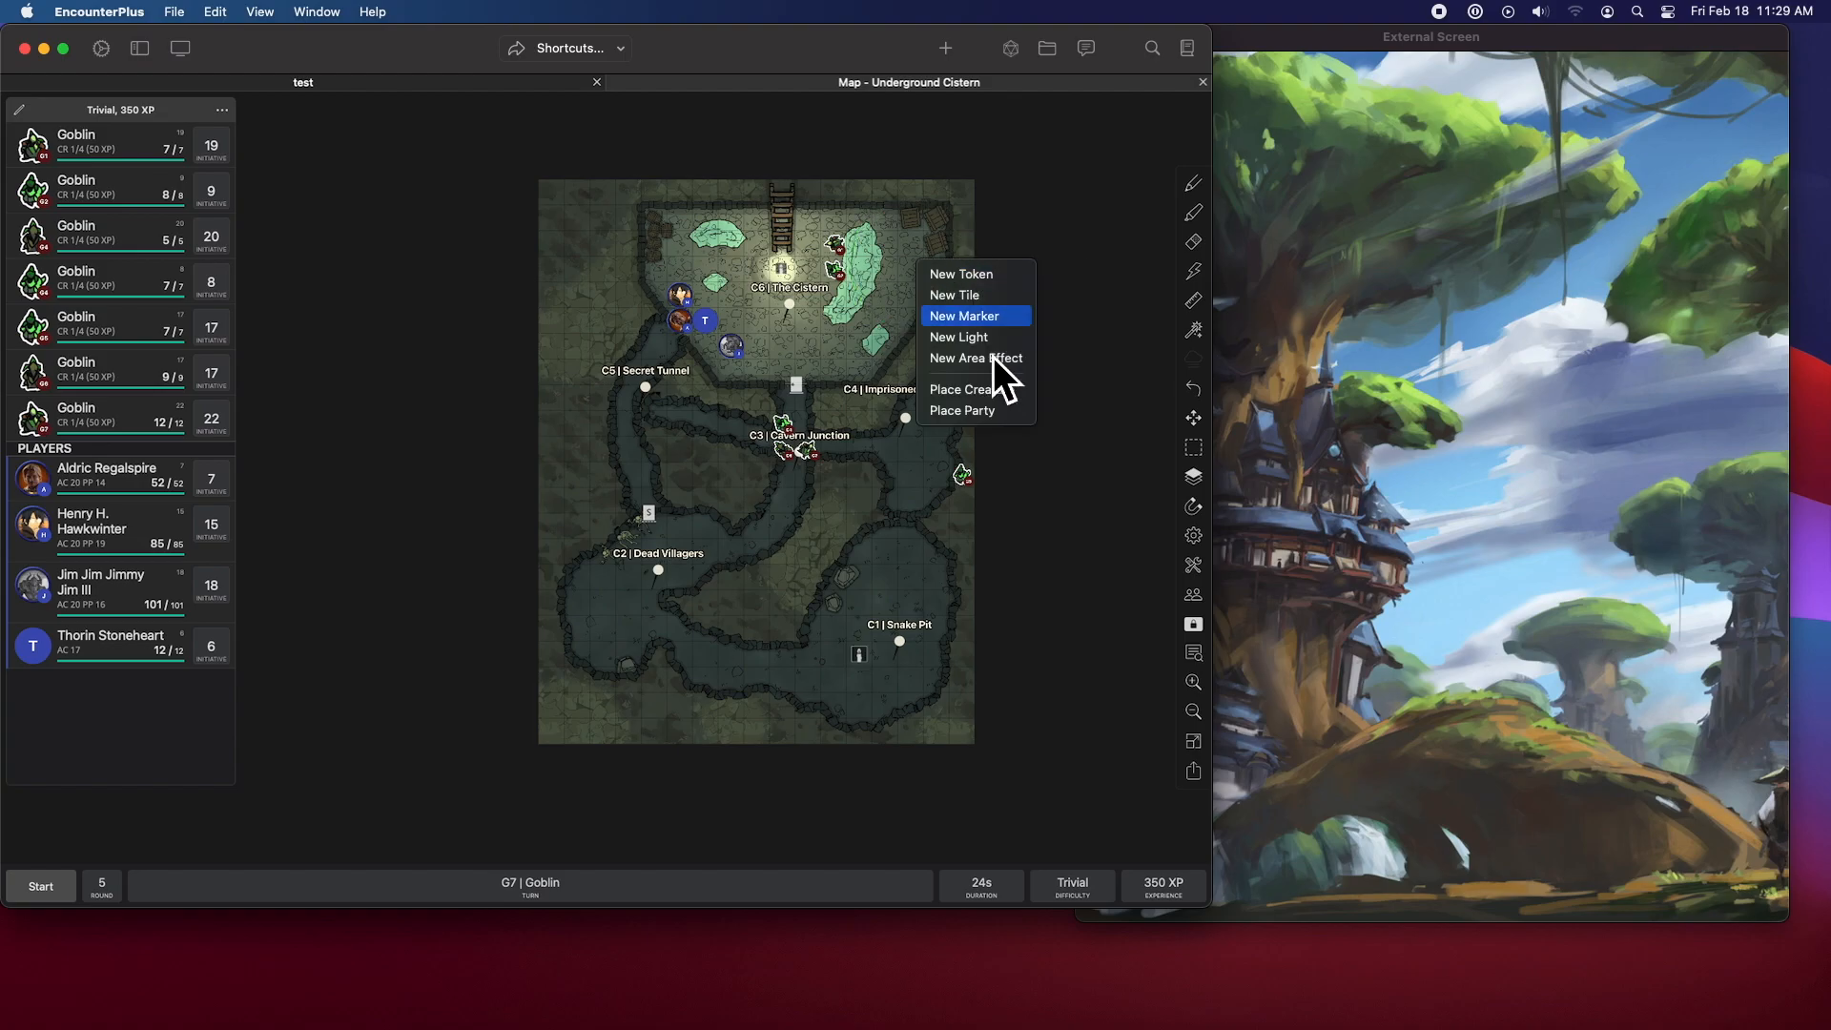
pyautogui.moveTo(992, 344)
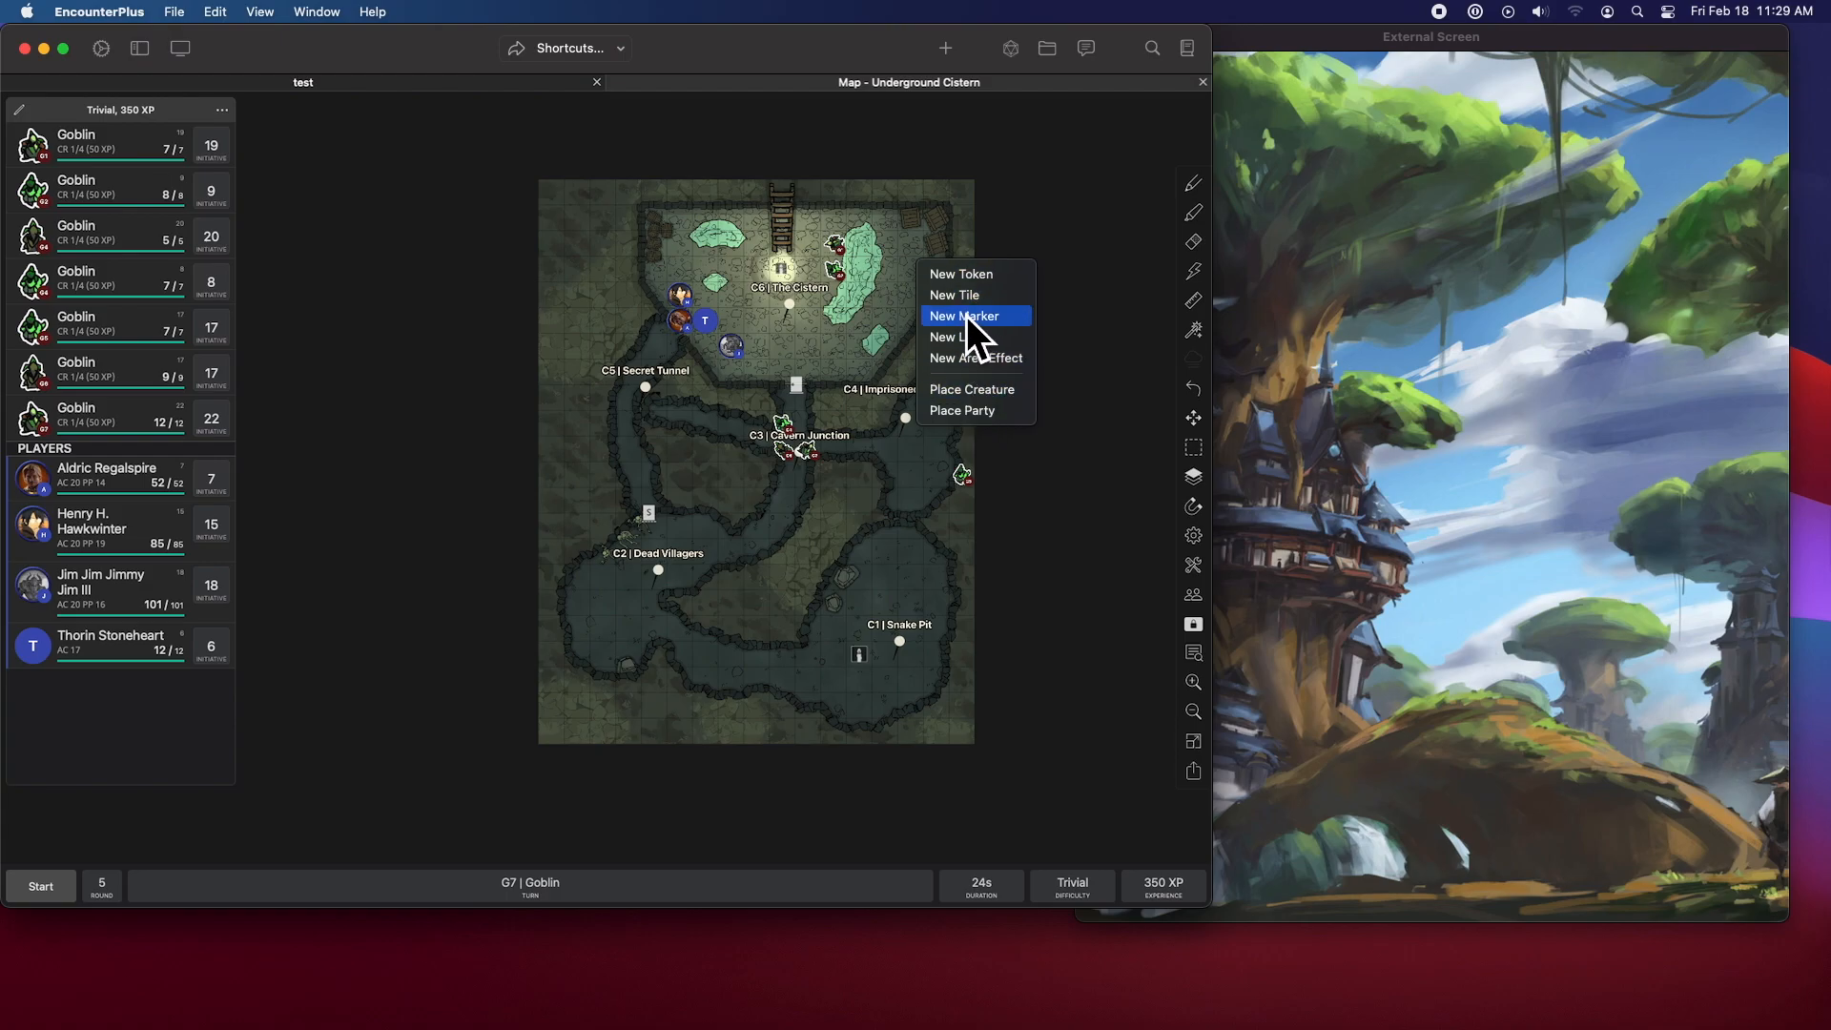
pyautogui.moveTo(946, 240)
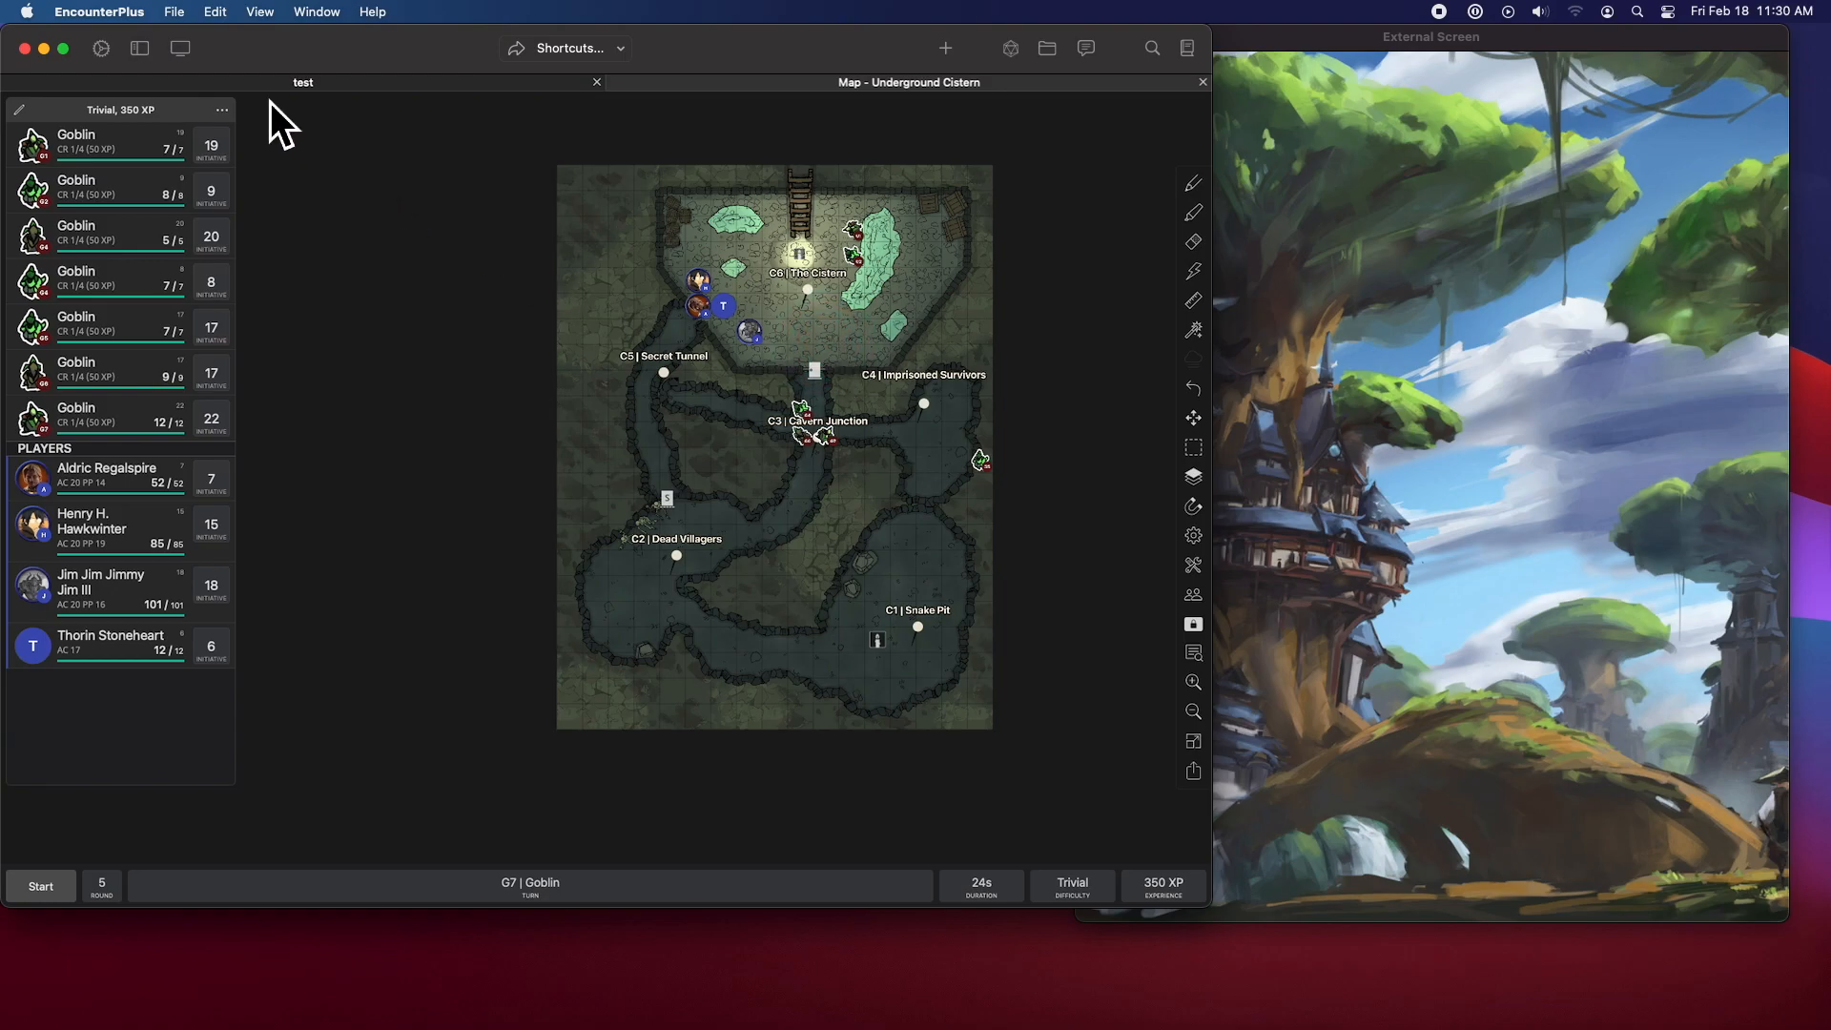
# - Open Settings and review the Battle Map and Double Tap options without changes
pyautogui.click(1192, 535)
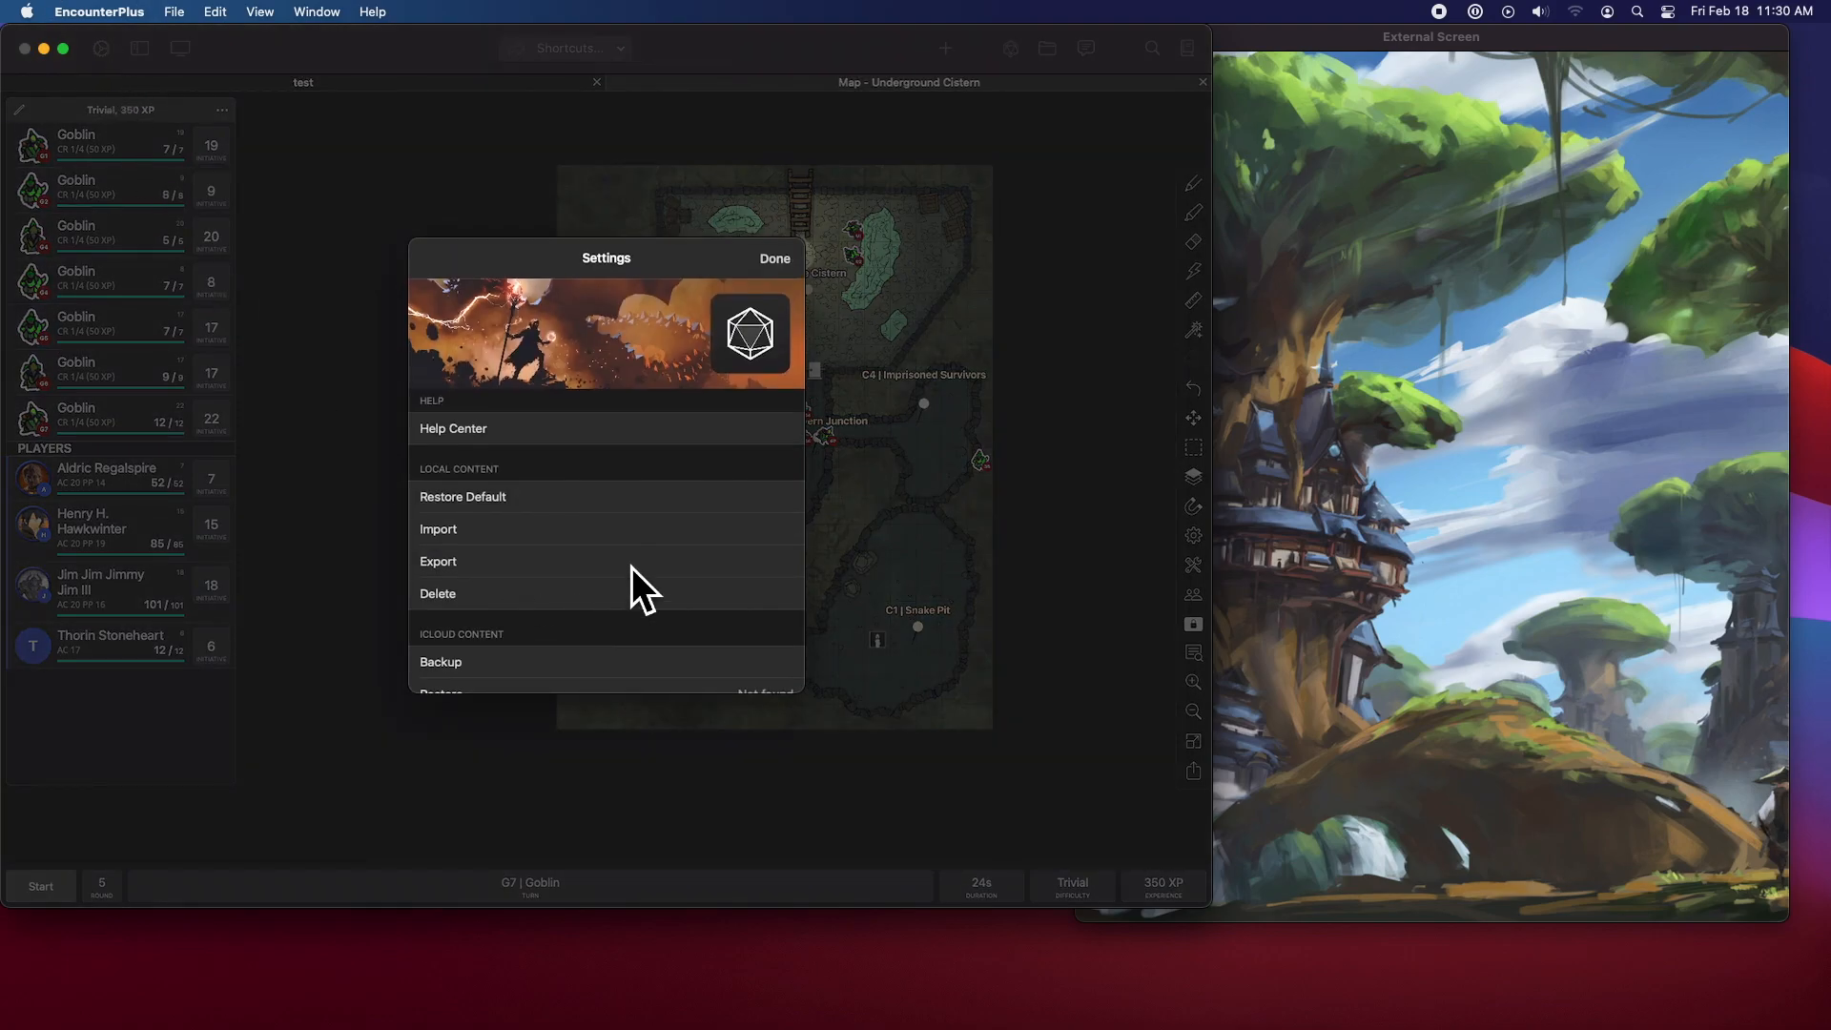
pyautogui.scroll(-3)
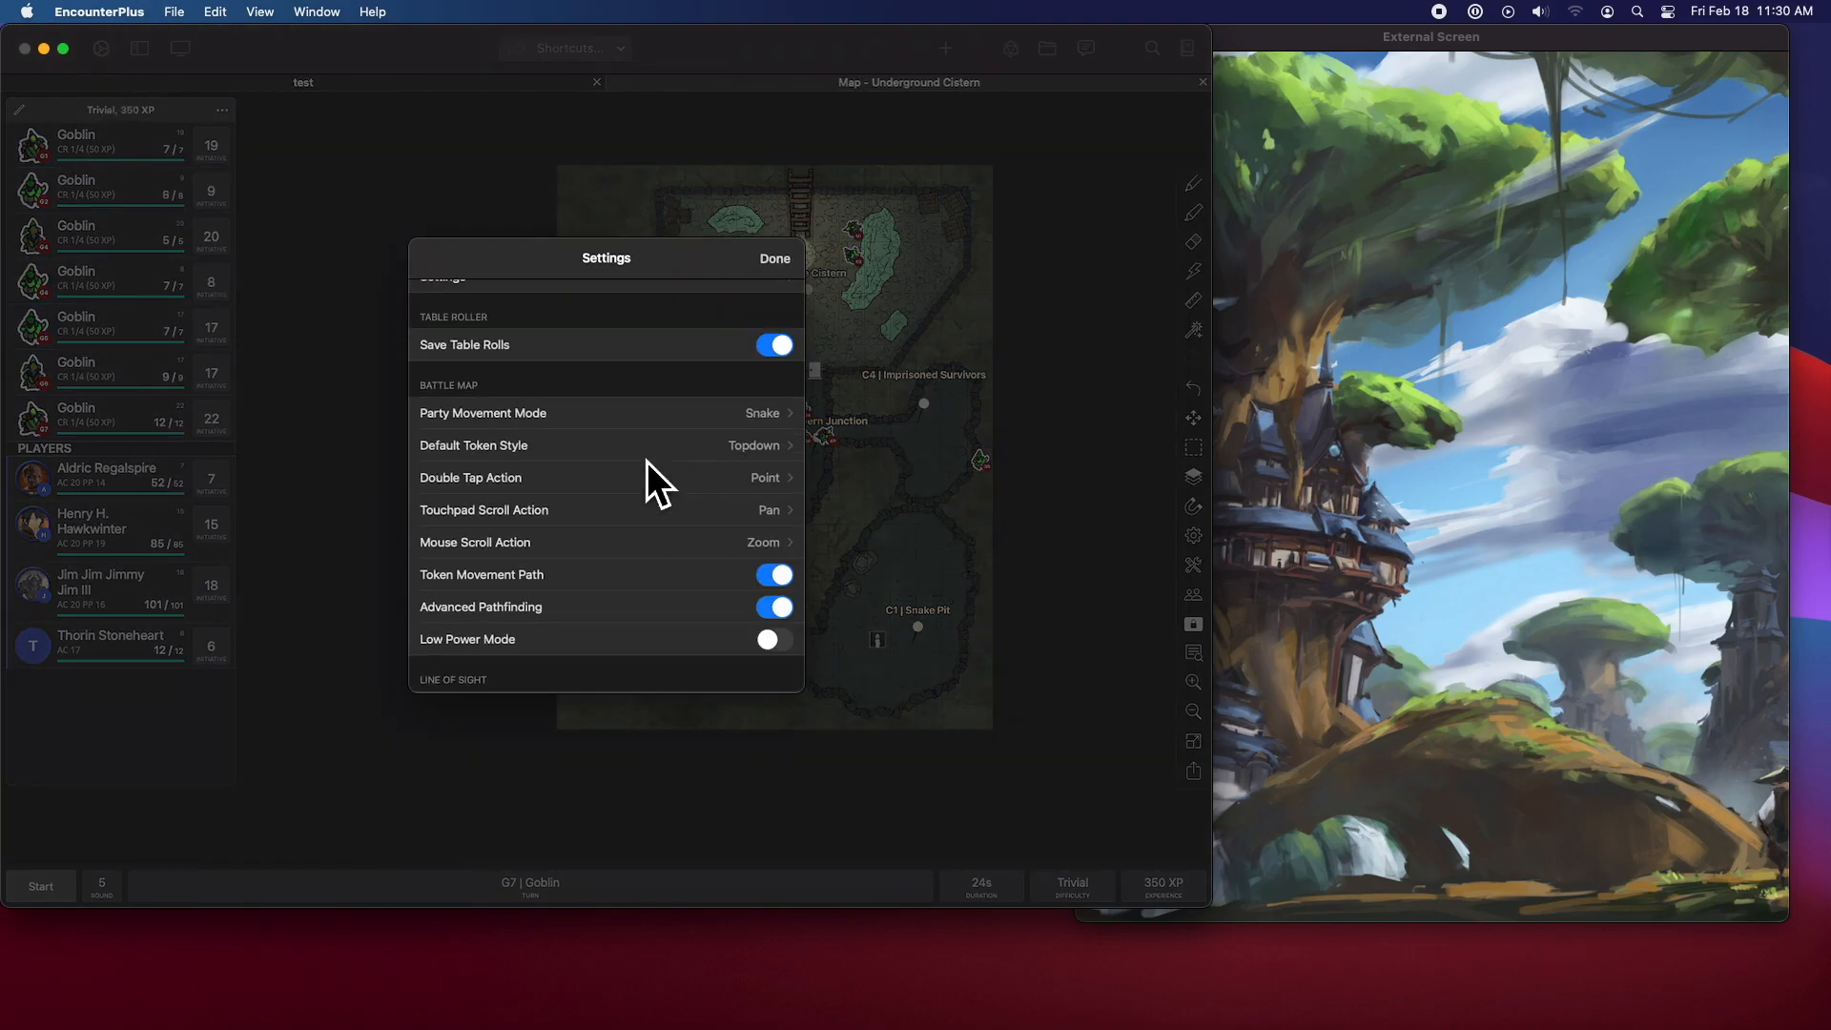
pyautogui.moveTo(630, 561)
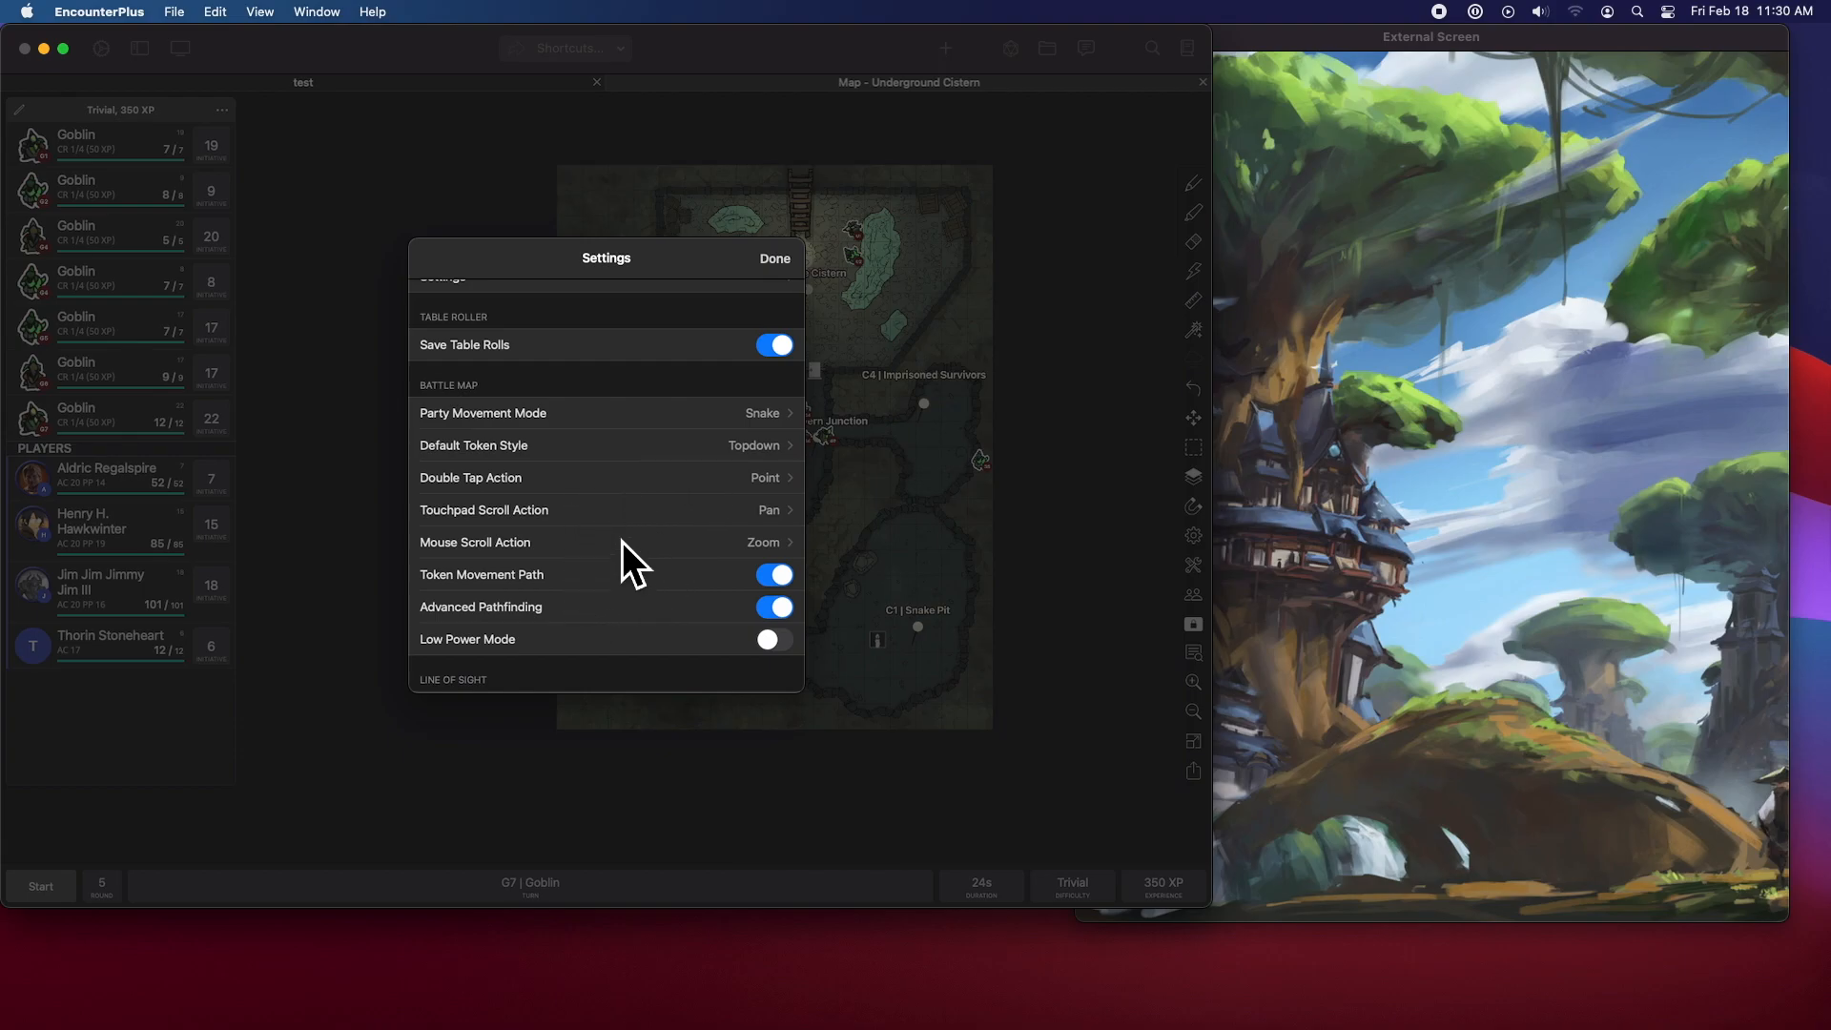
pyautogui.moveTo(550, 502)
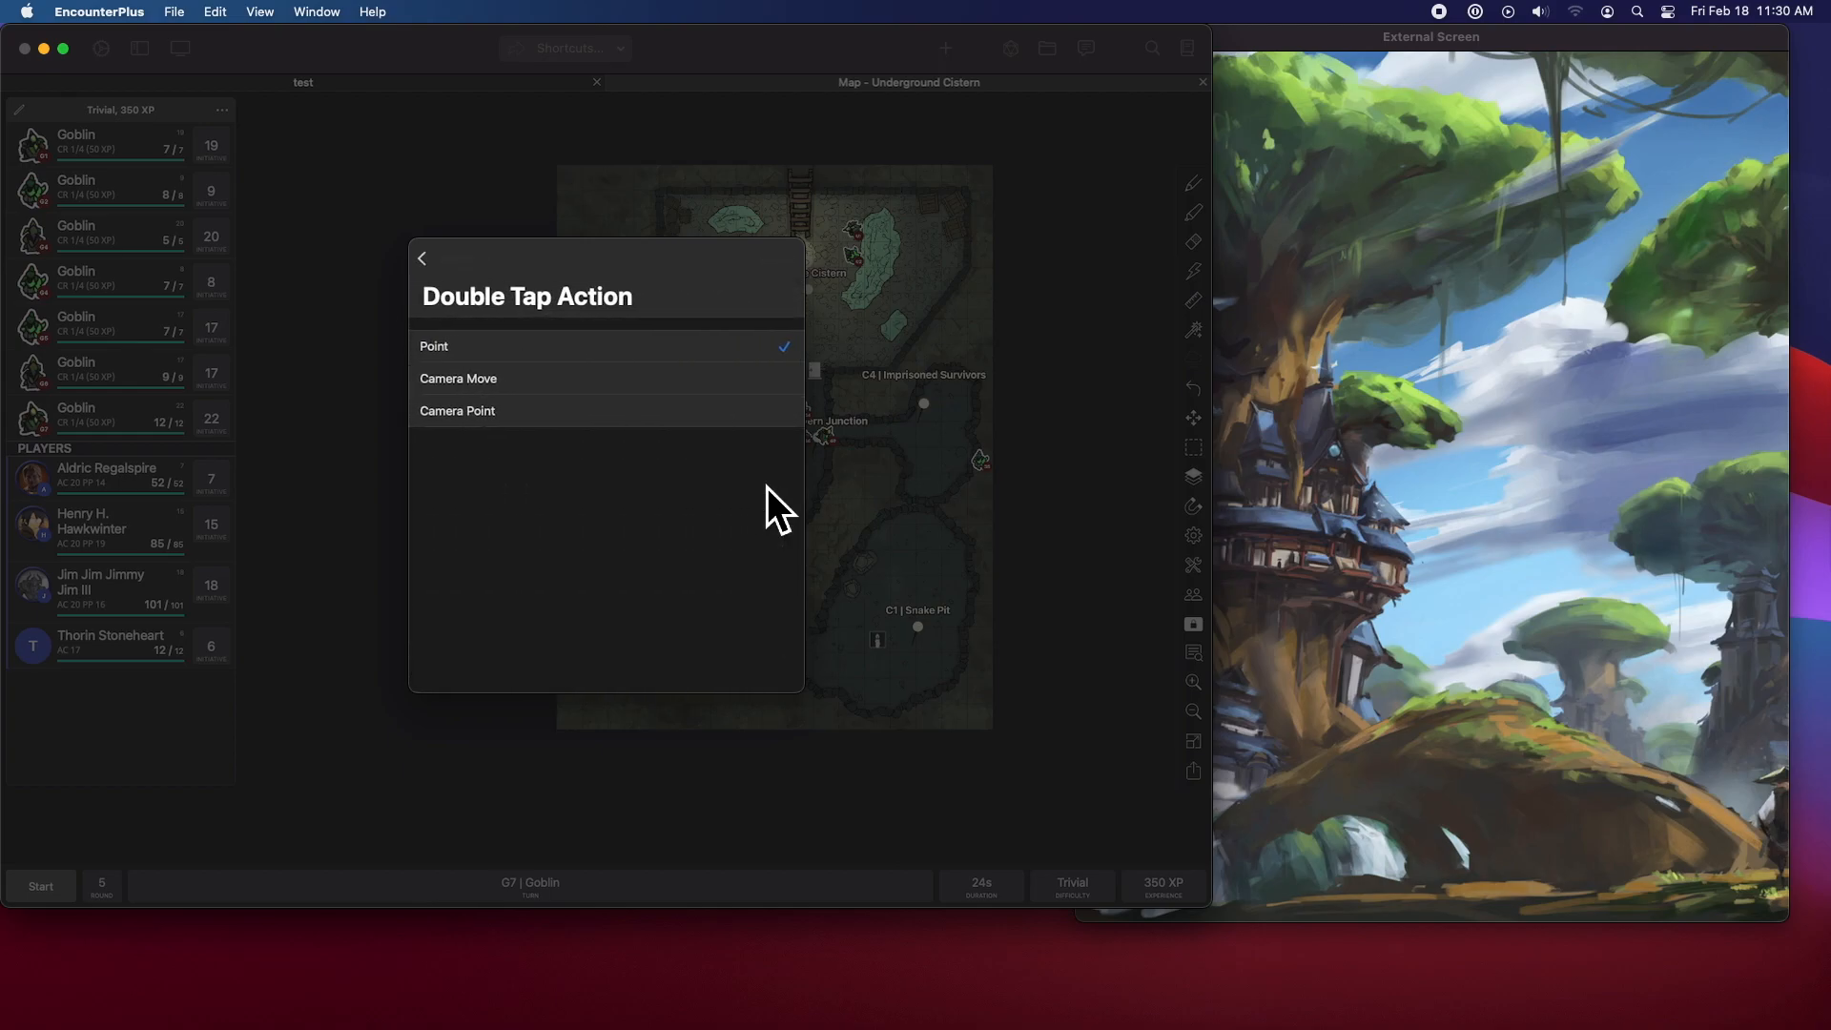
pyautogui.moveTo(521, 358)
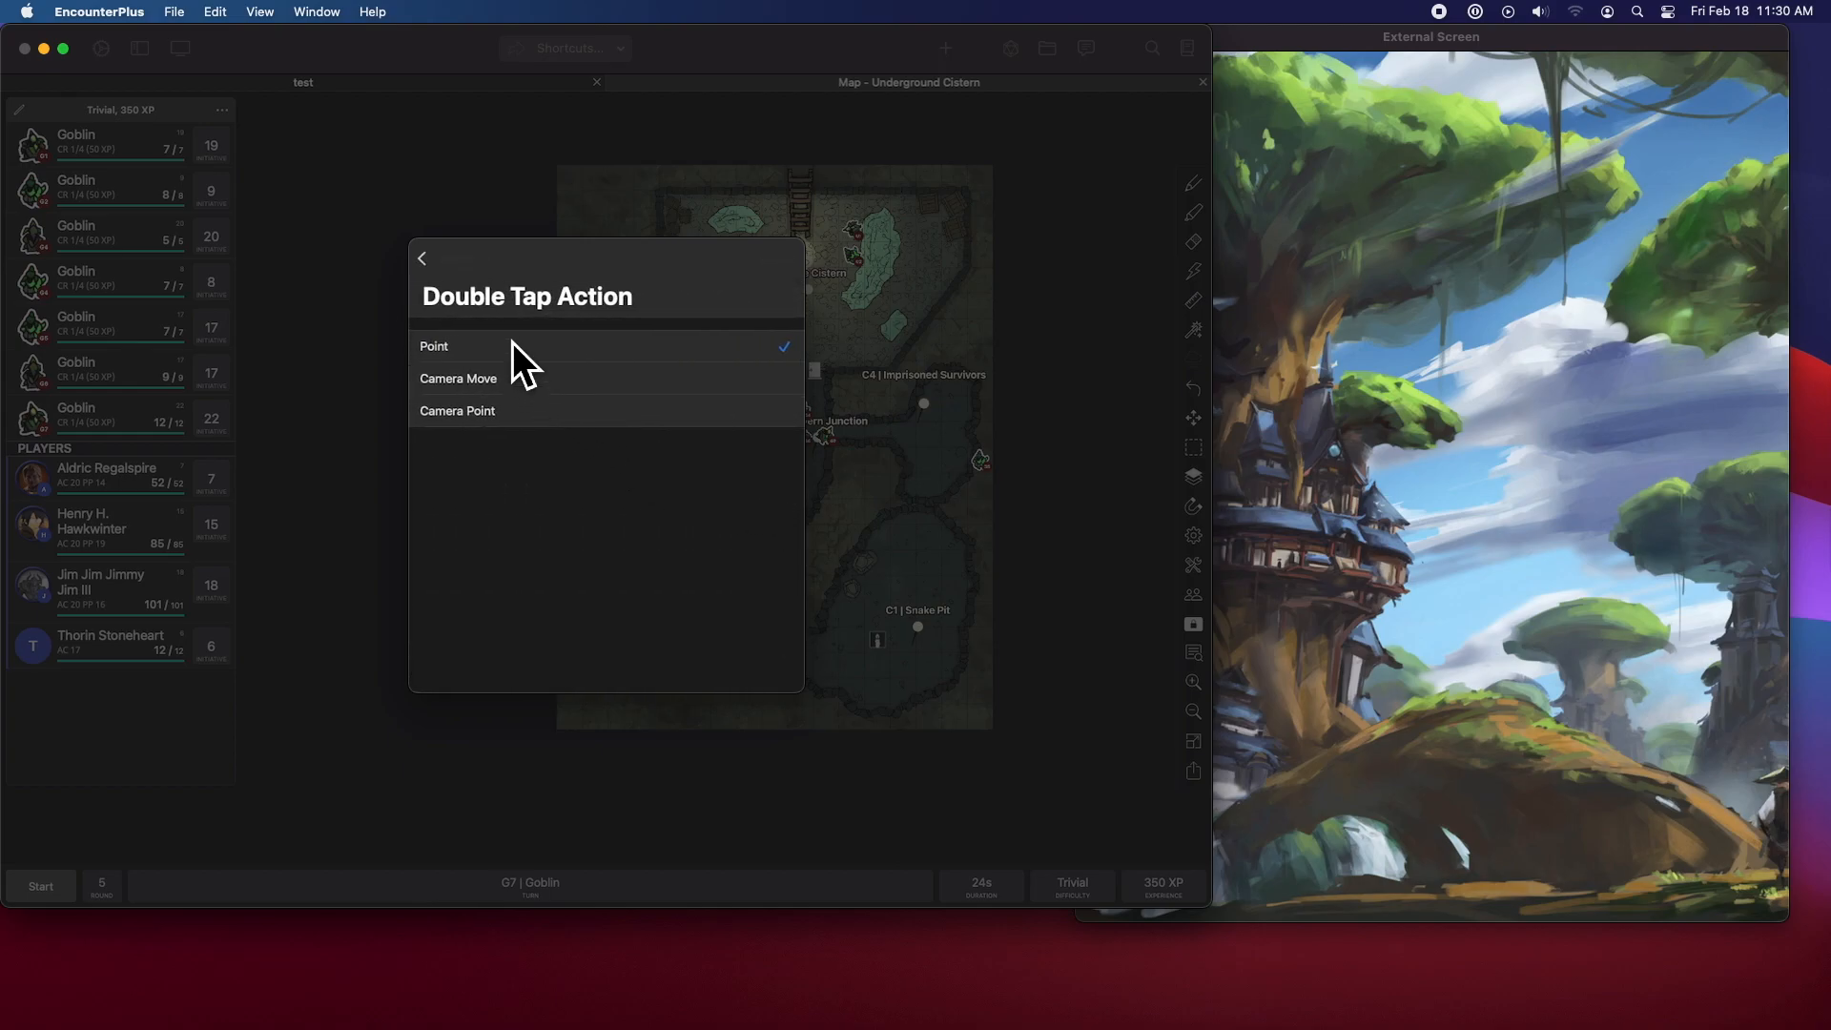
pyautogui.moveTo(441, 302)
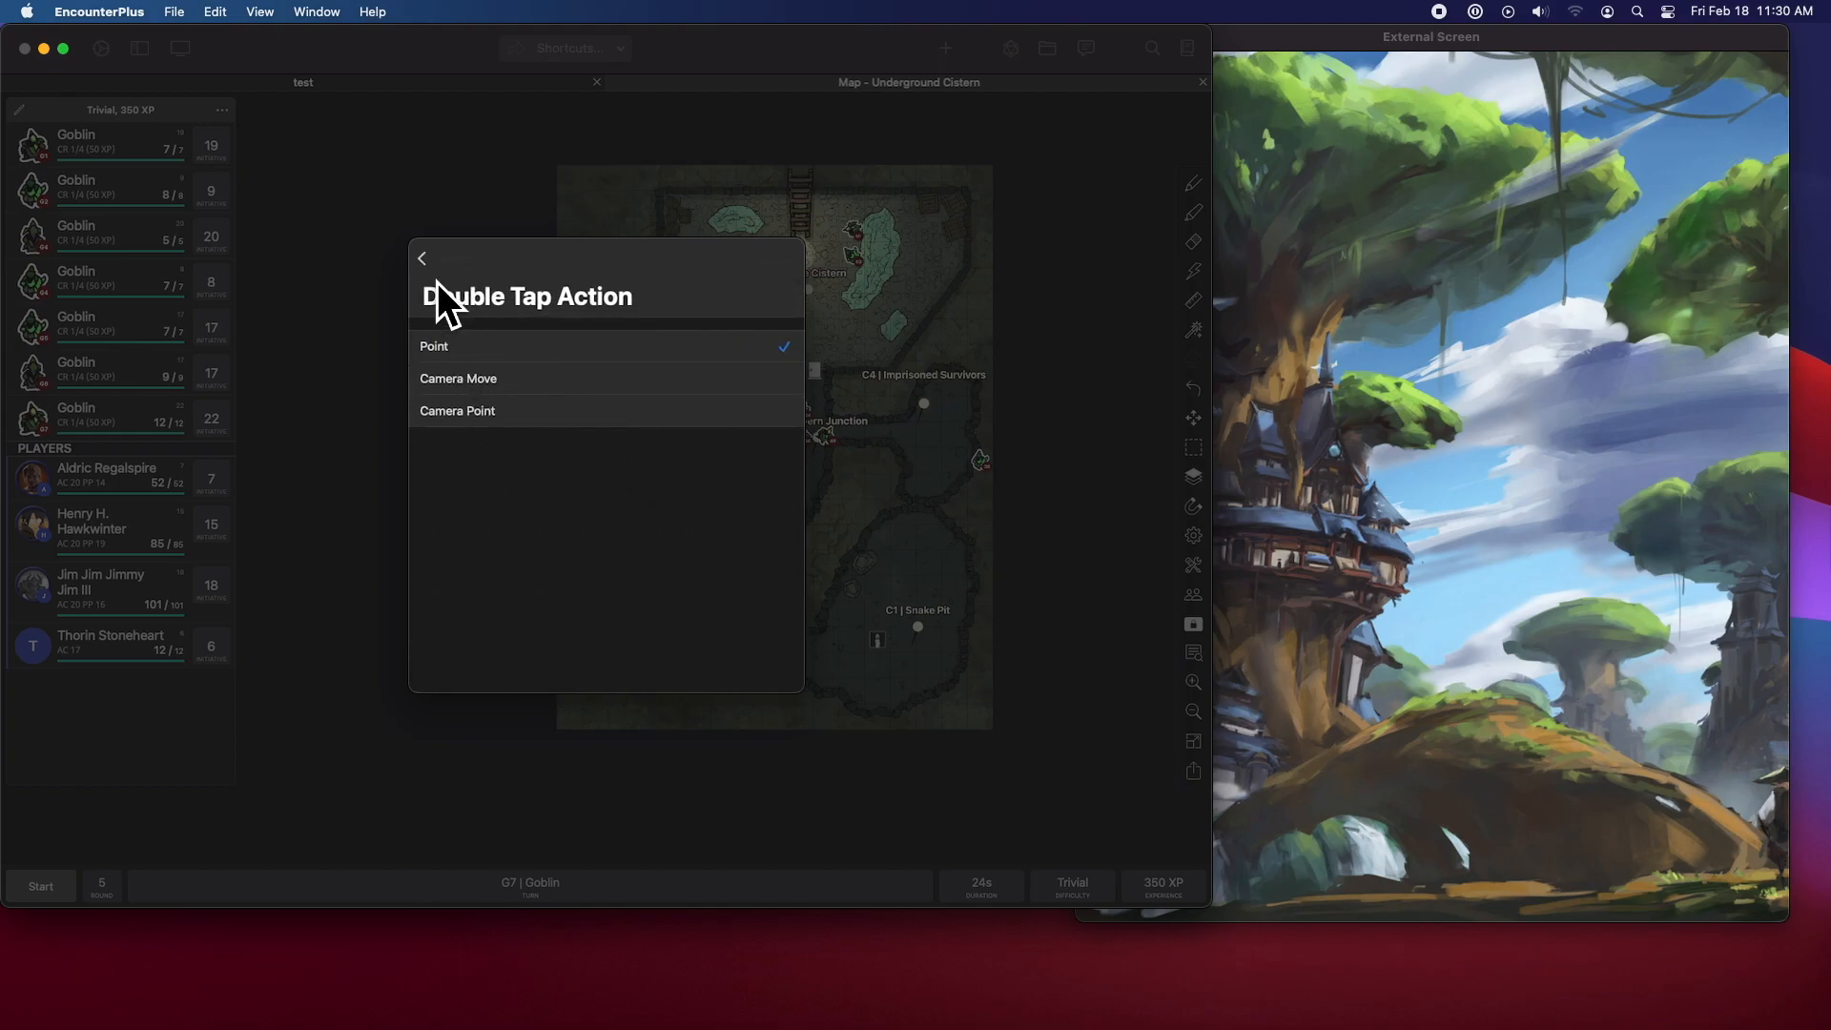
pyautogui.click(421, 259)
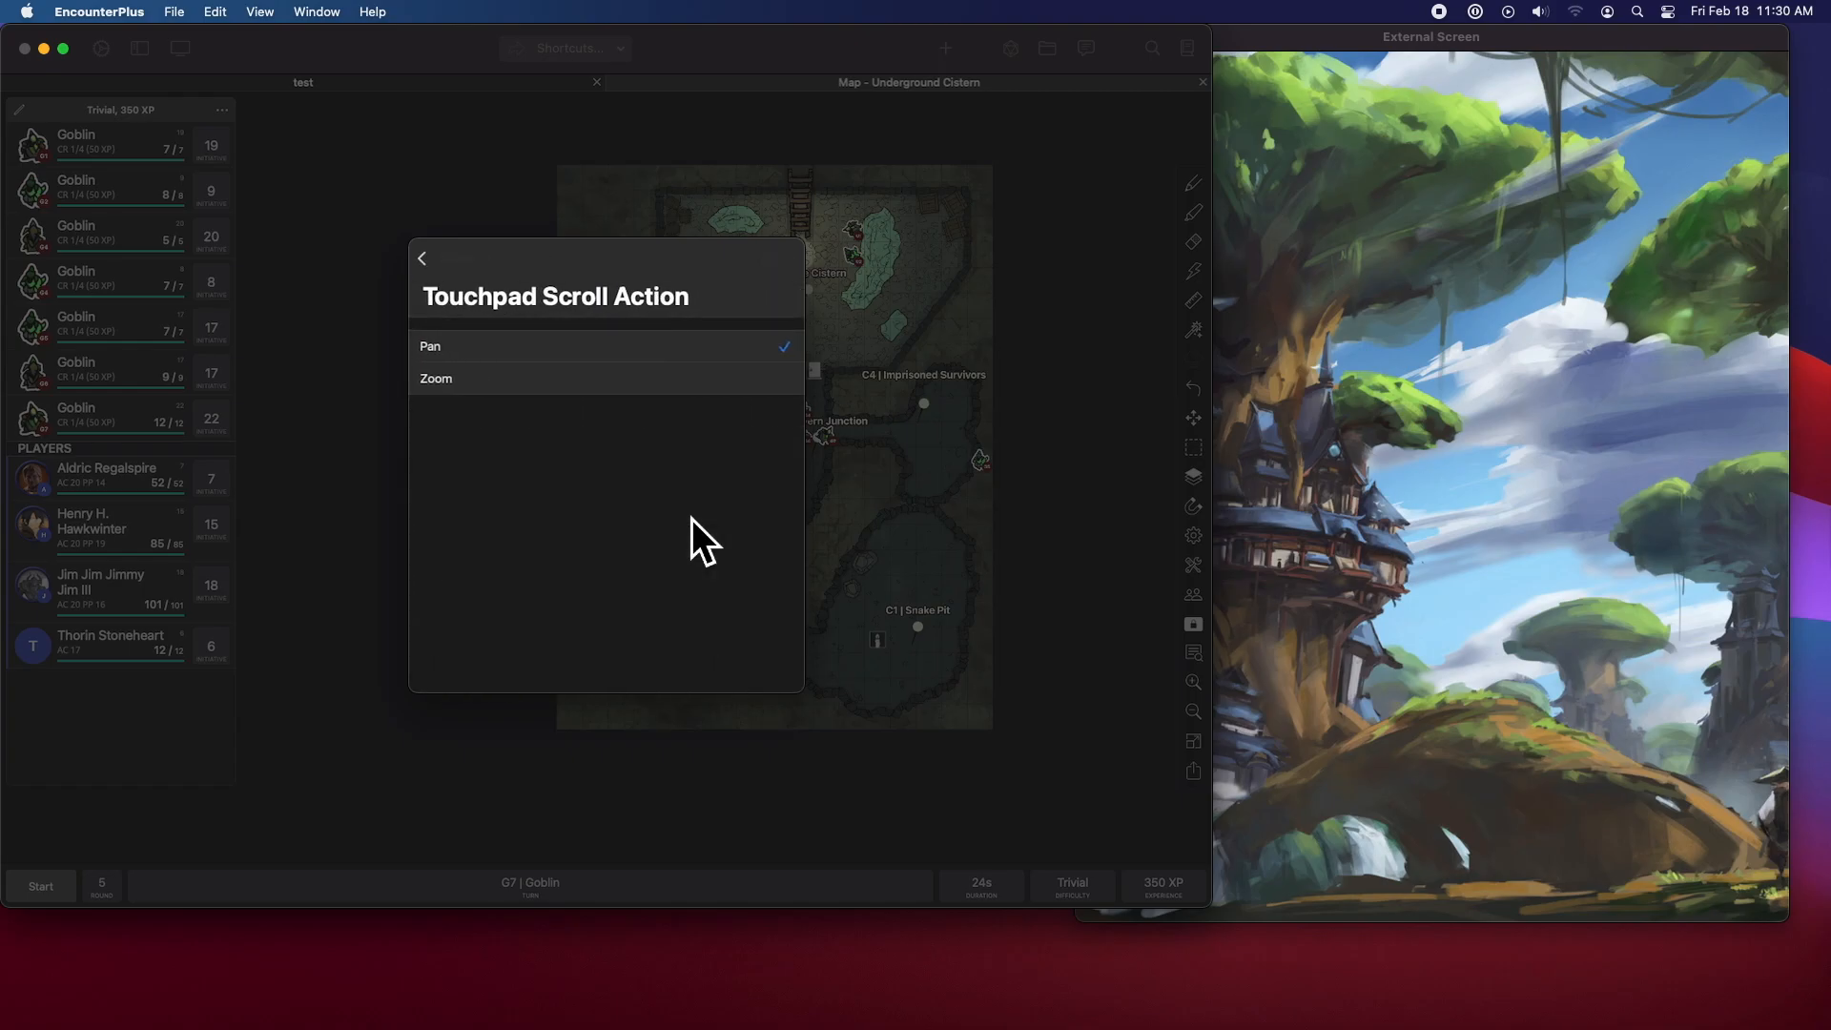
pyautogui.click(421, 259)
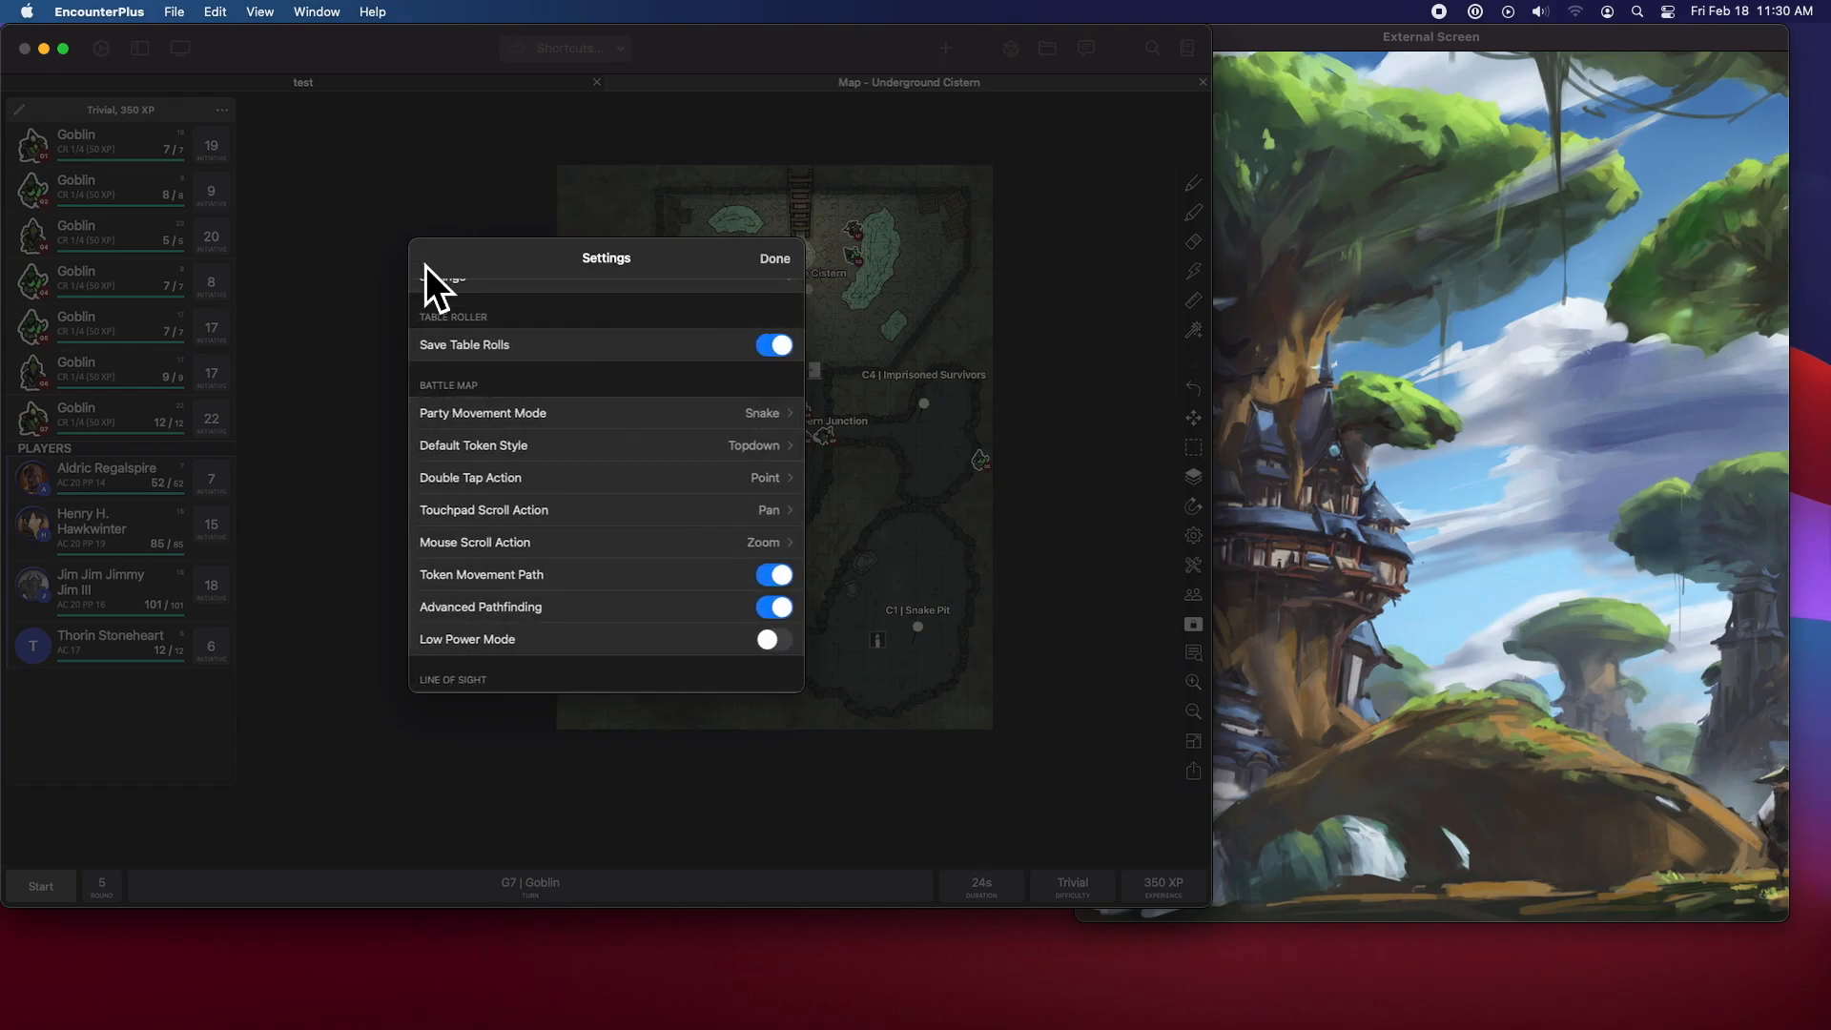
pyautogui.moveTo(759, 572)
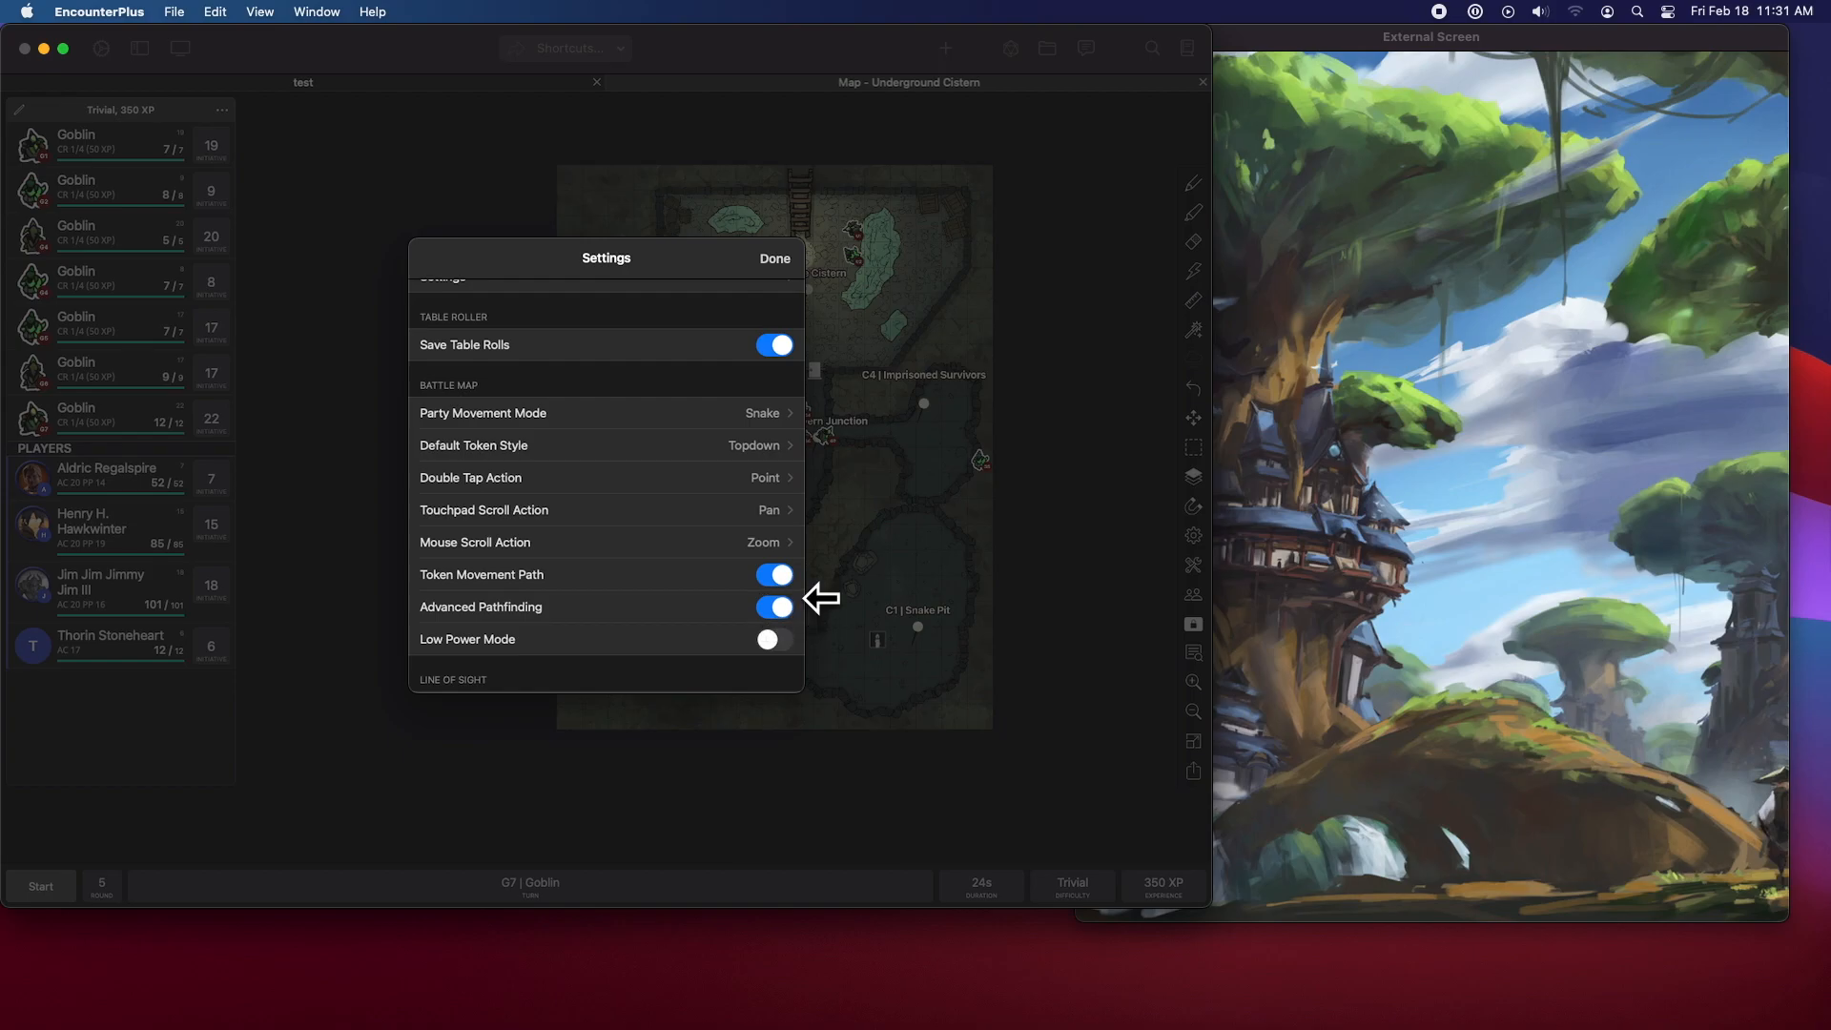
pyautogui.moveTo(796, 601)
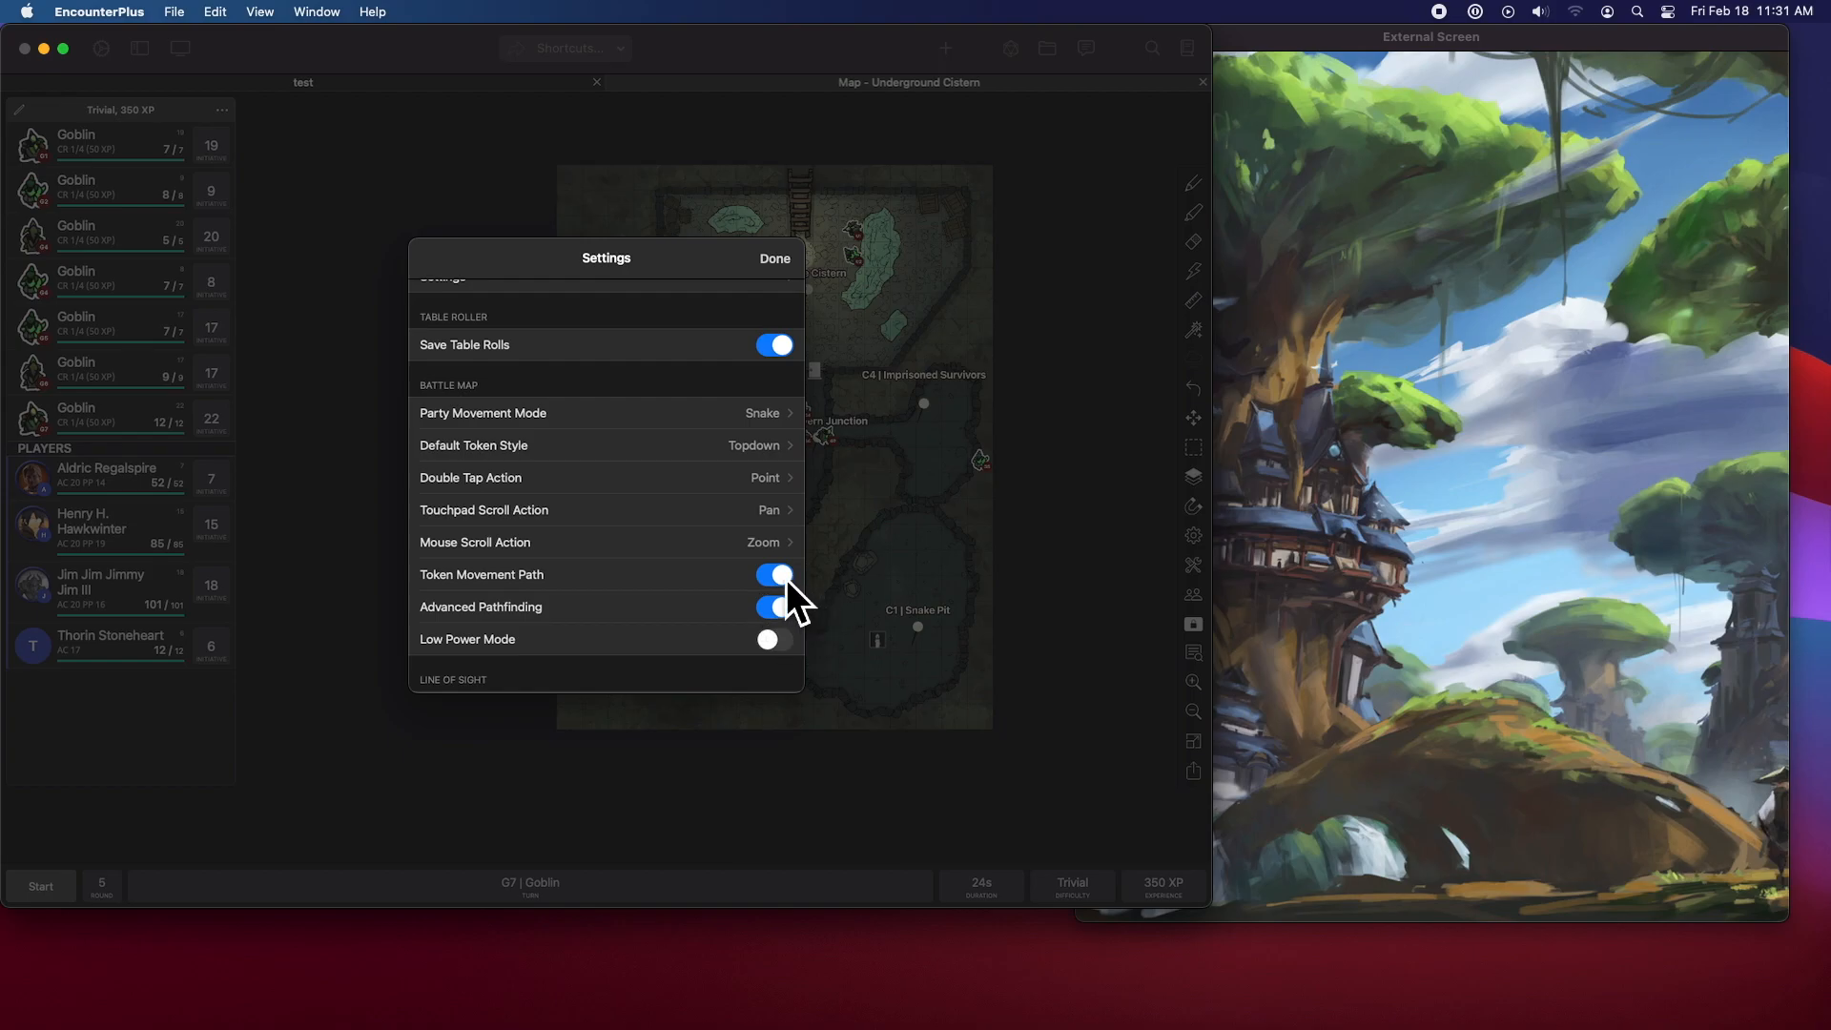
pyautogui.moveTo(794, 625)
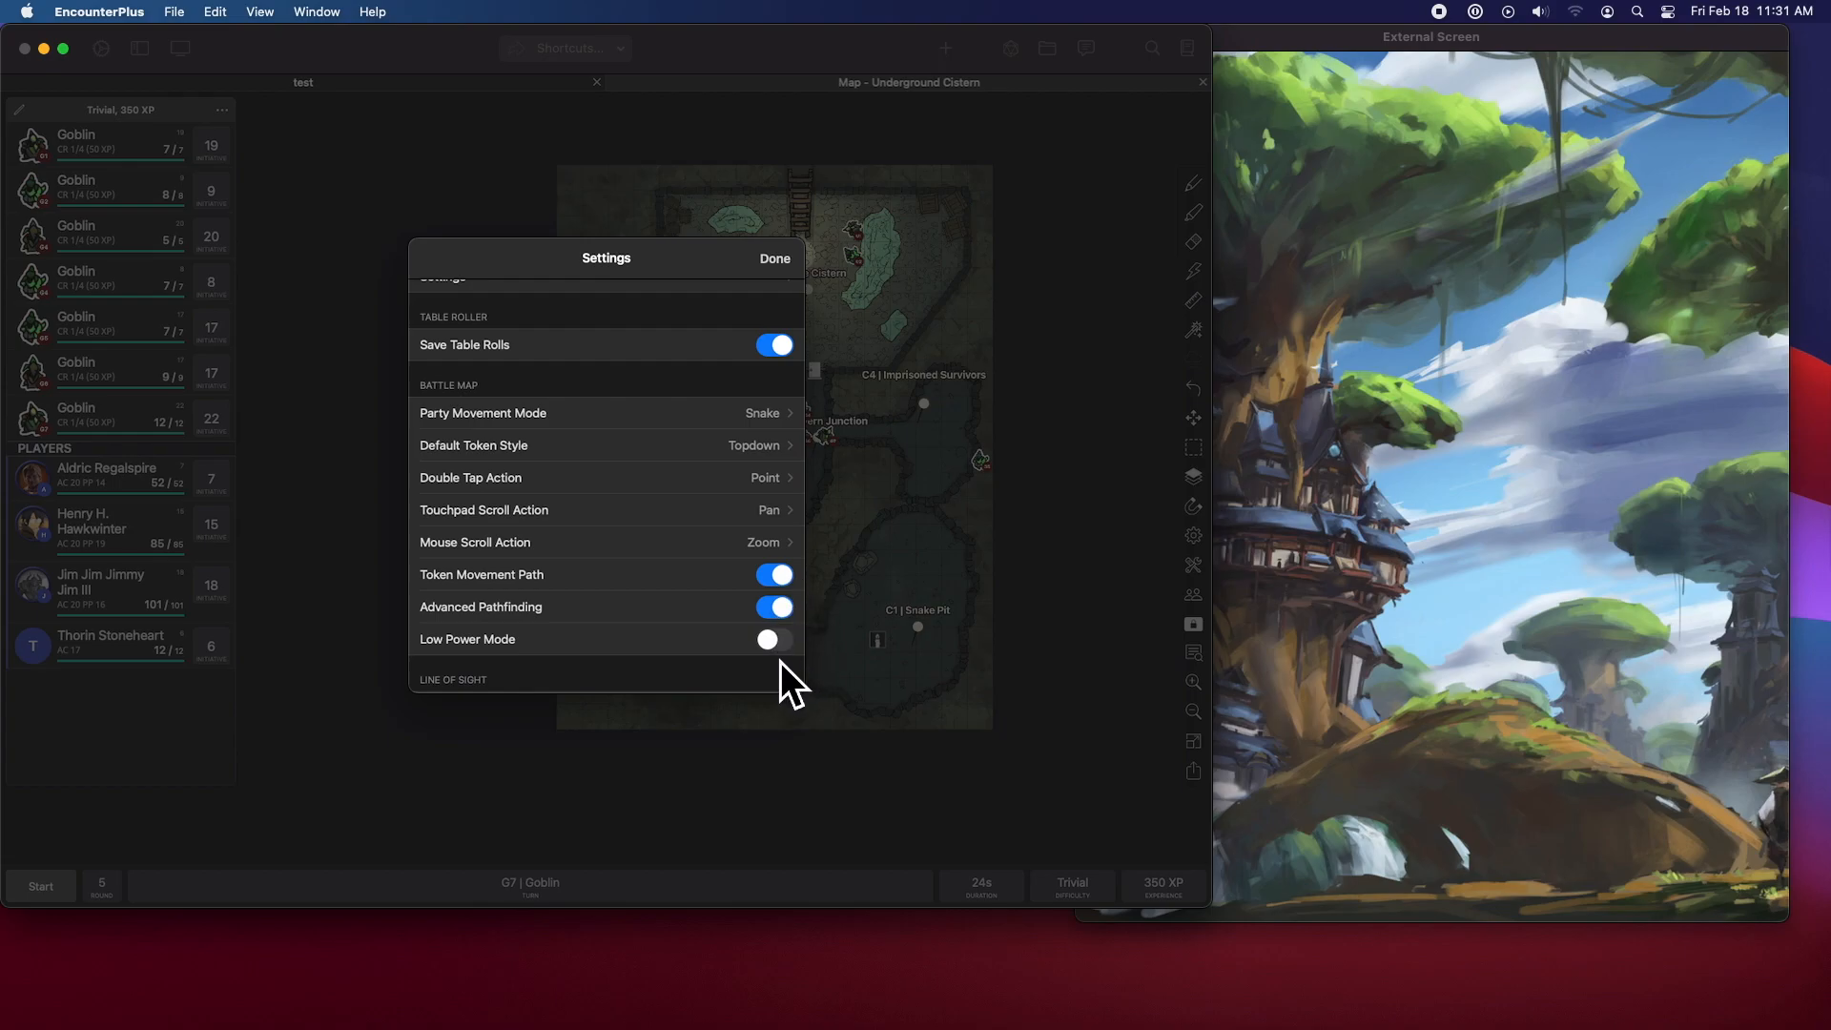
pyautogui.moveTo(800, 698)
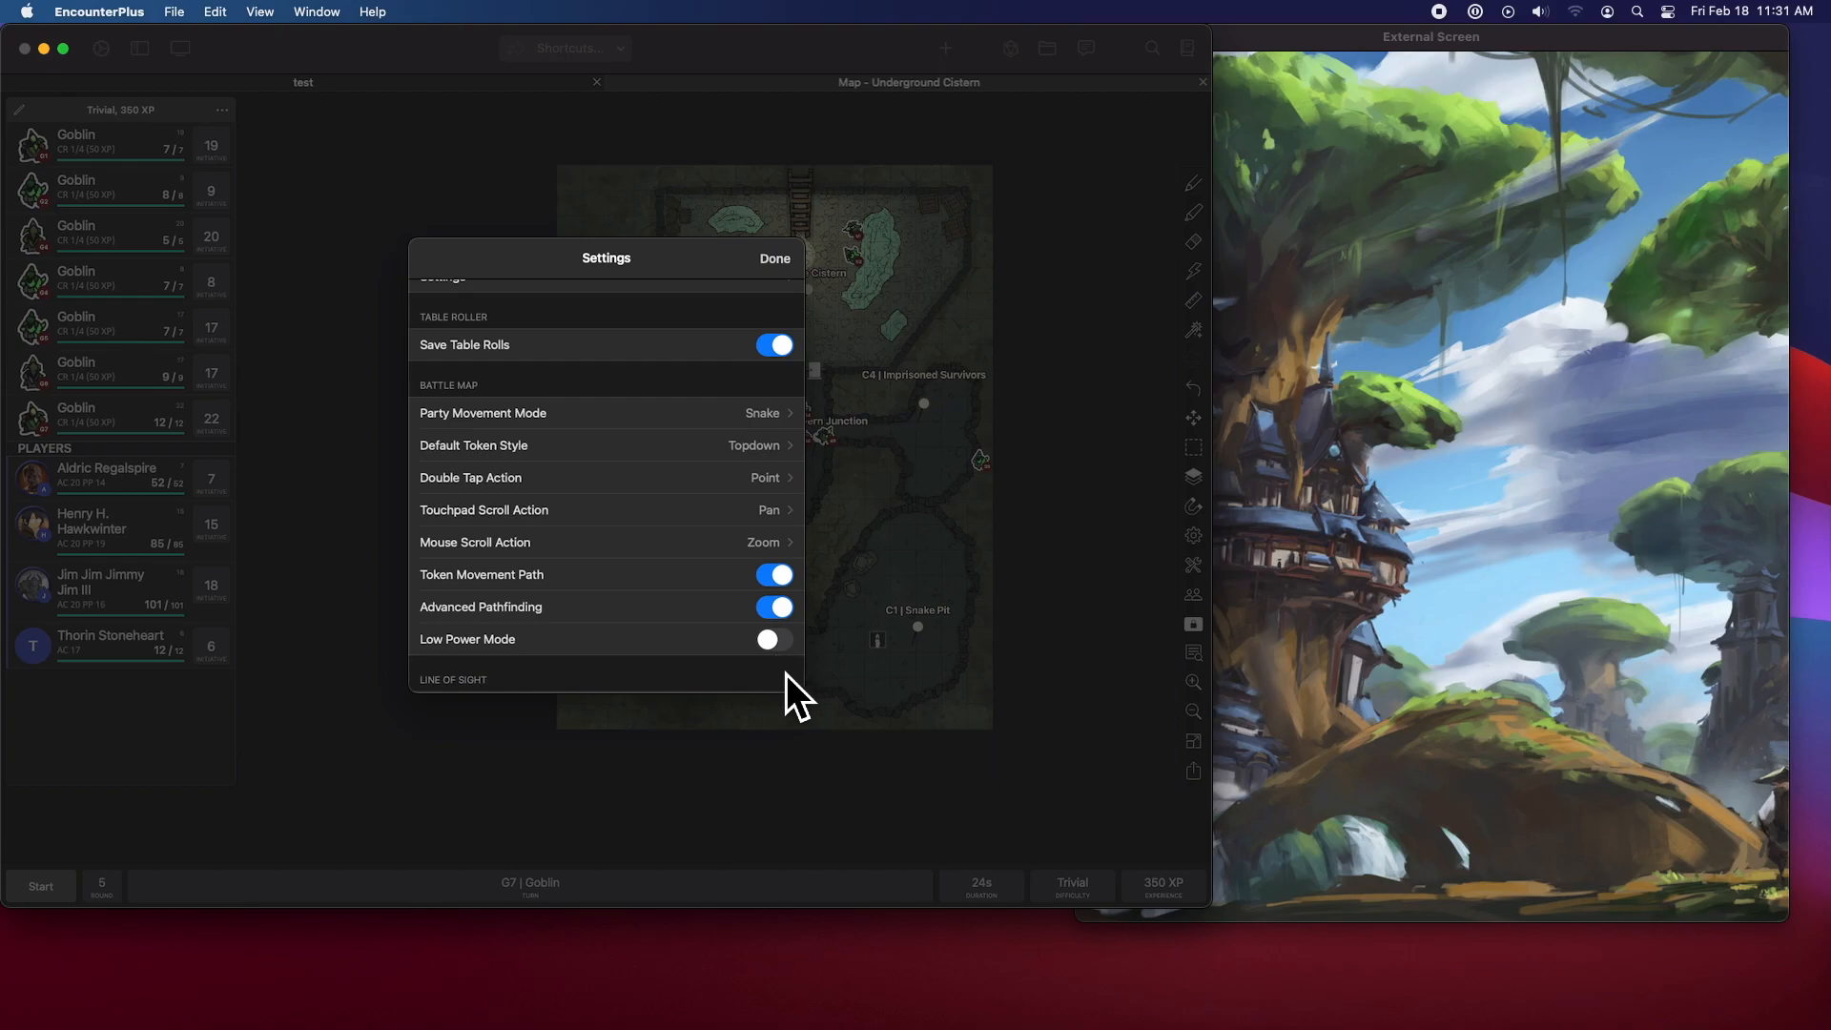
pyautogui.moveTo(797, 689)
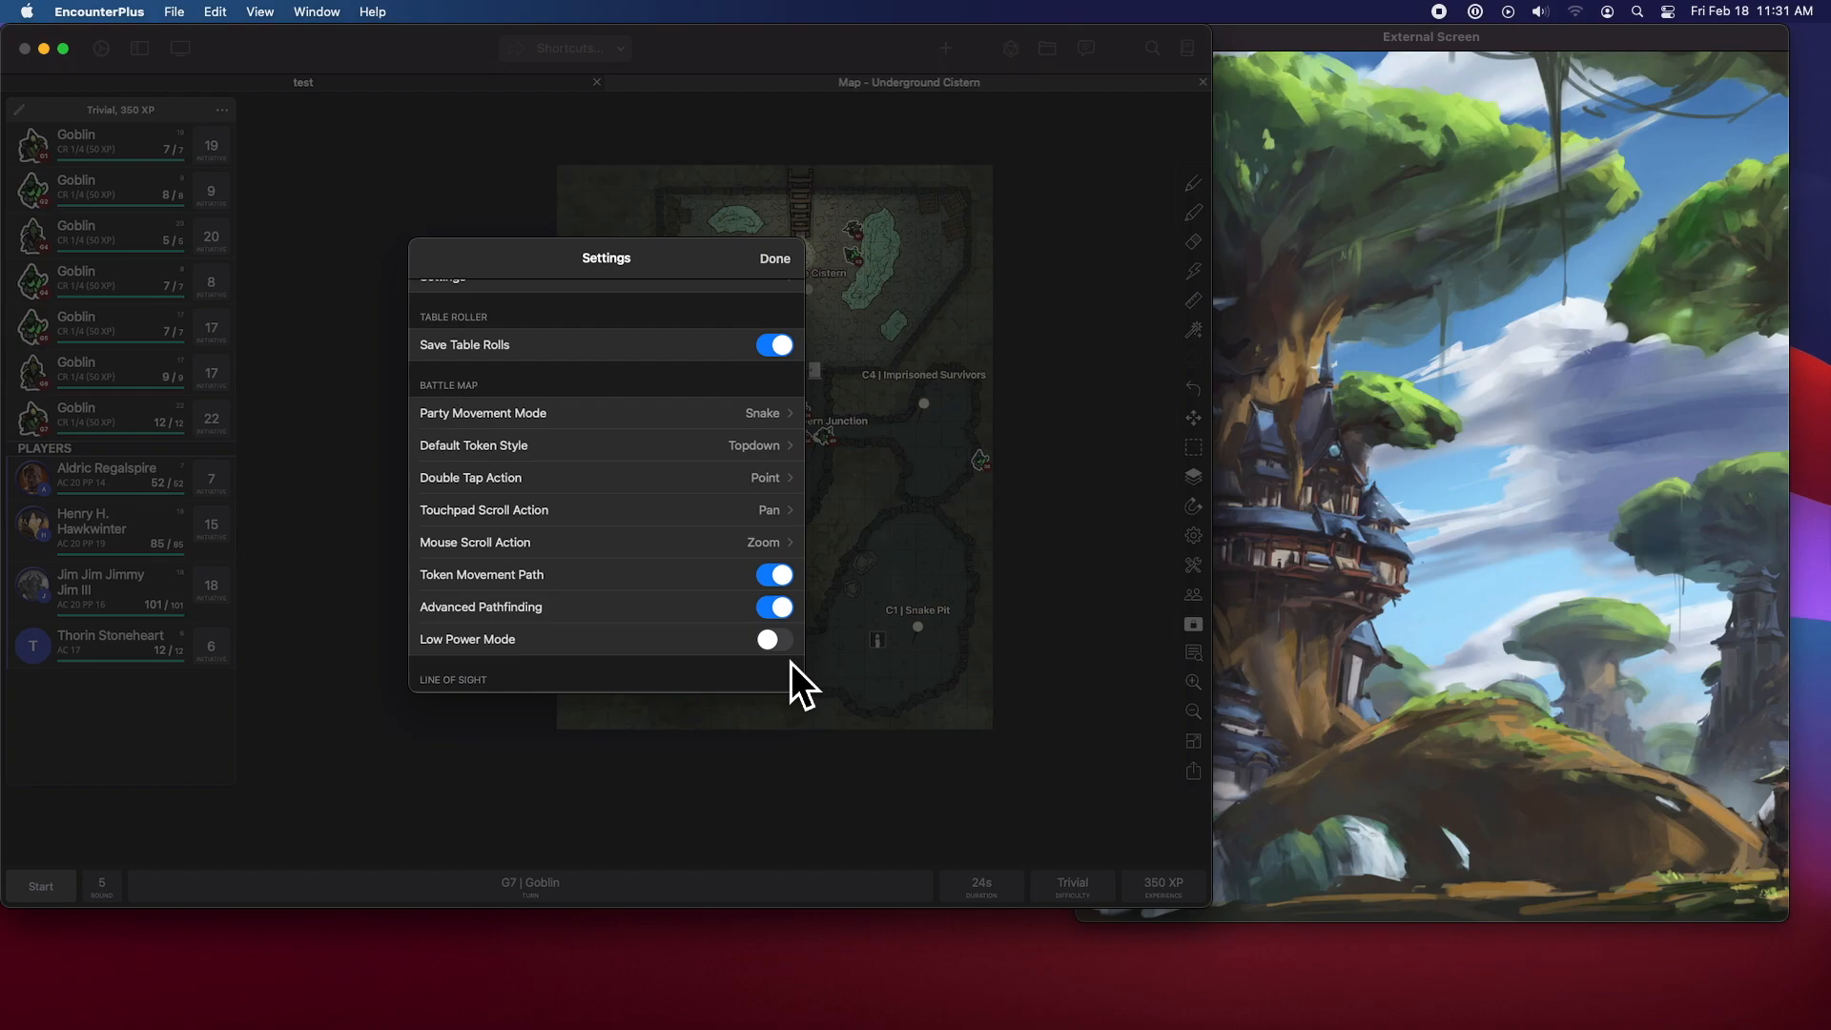
pyautogui.moveTo(806, 292)
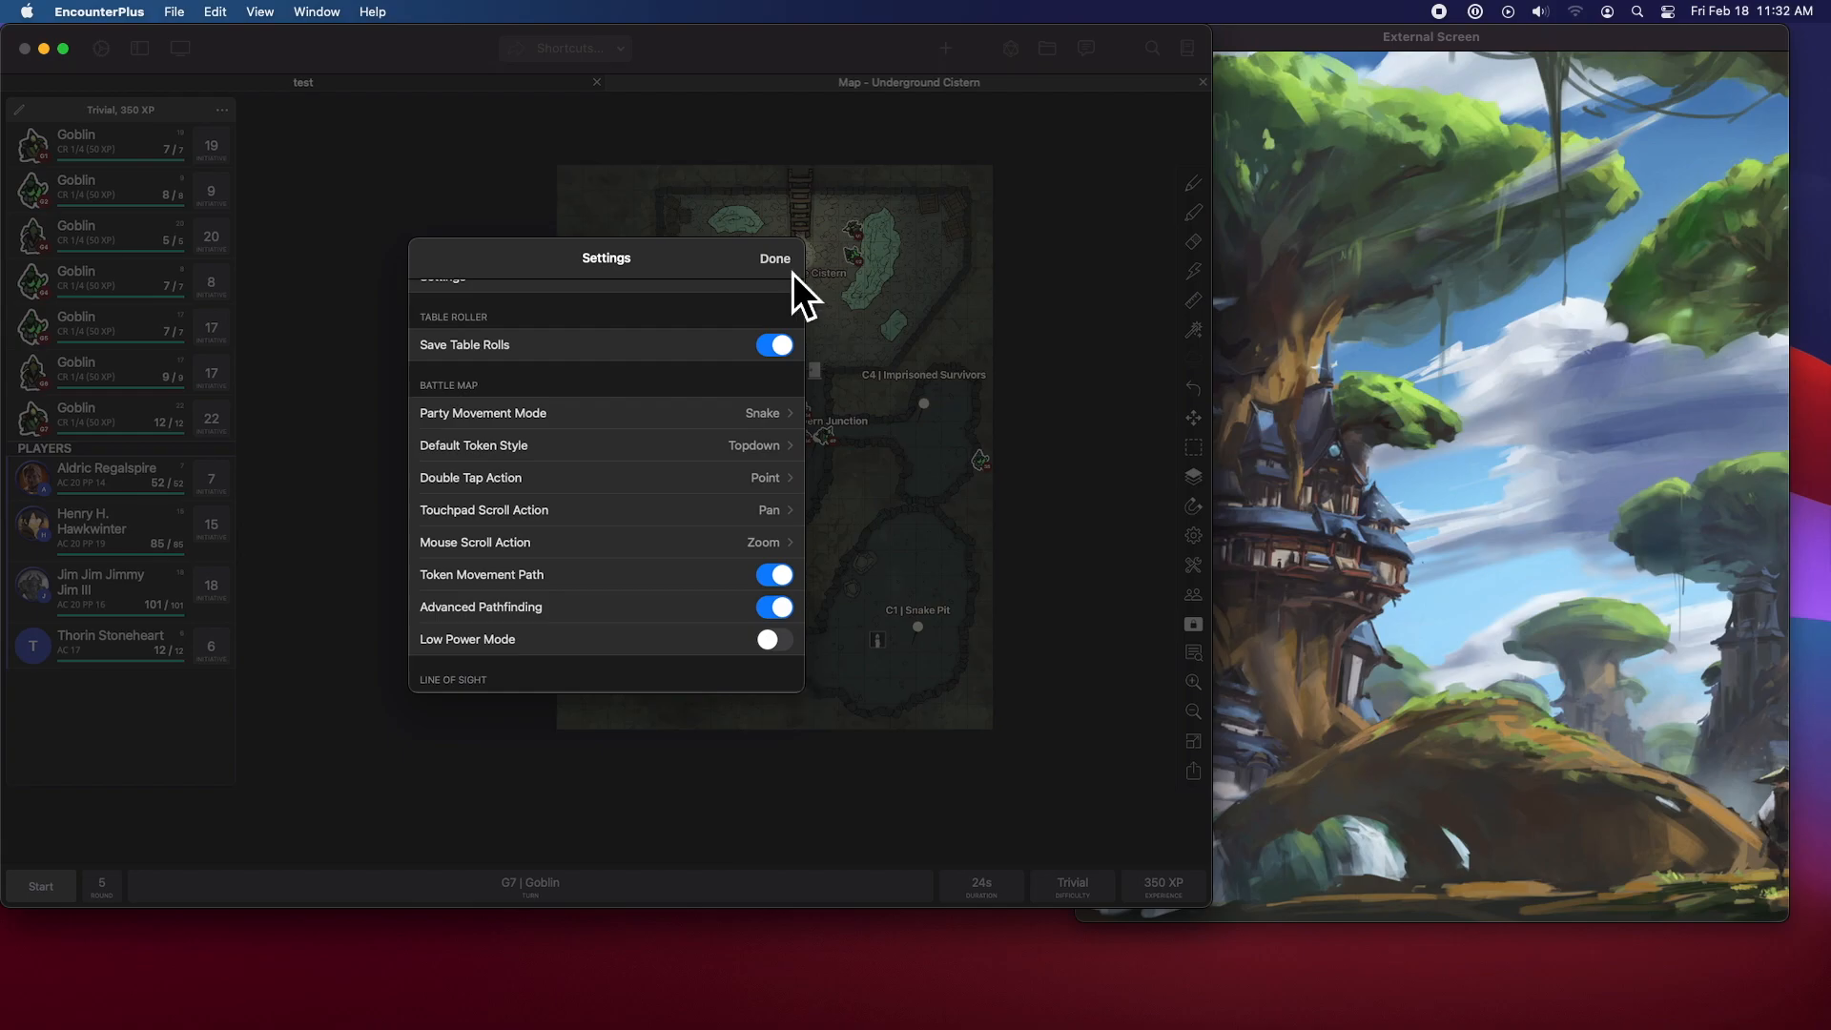
# - Close Settings and disable the light on a player token near the cistern
pyautogui.click(774, 258)
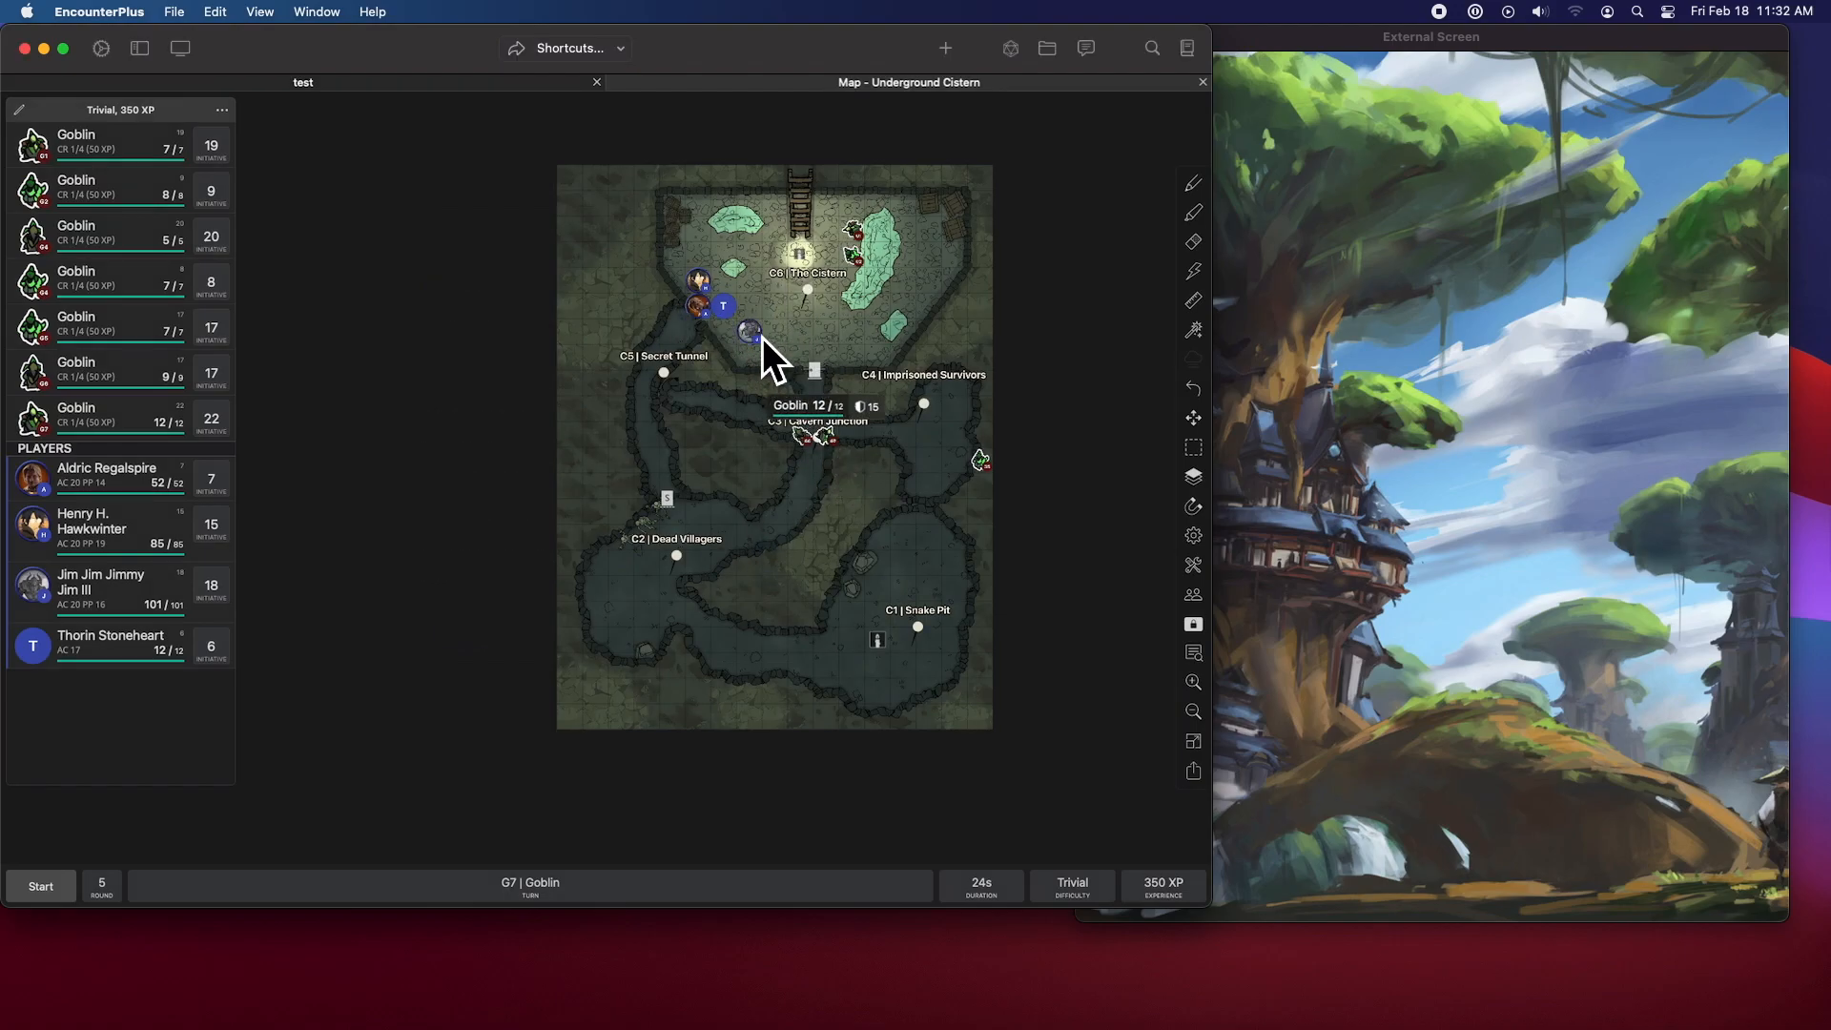
pyautogui.rightClick(754, 333)
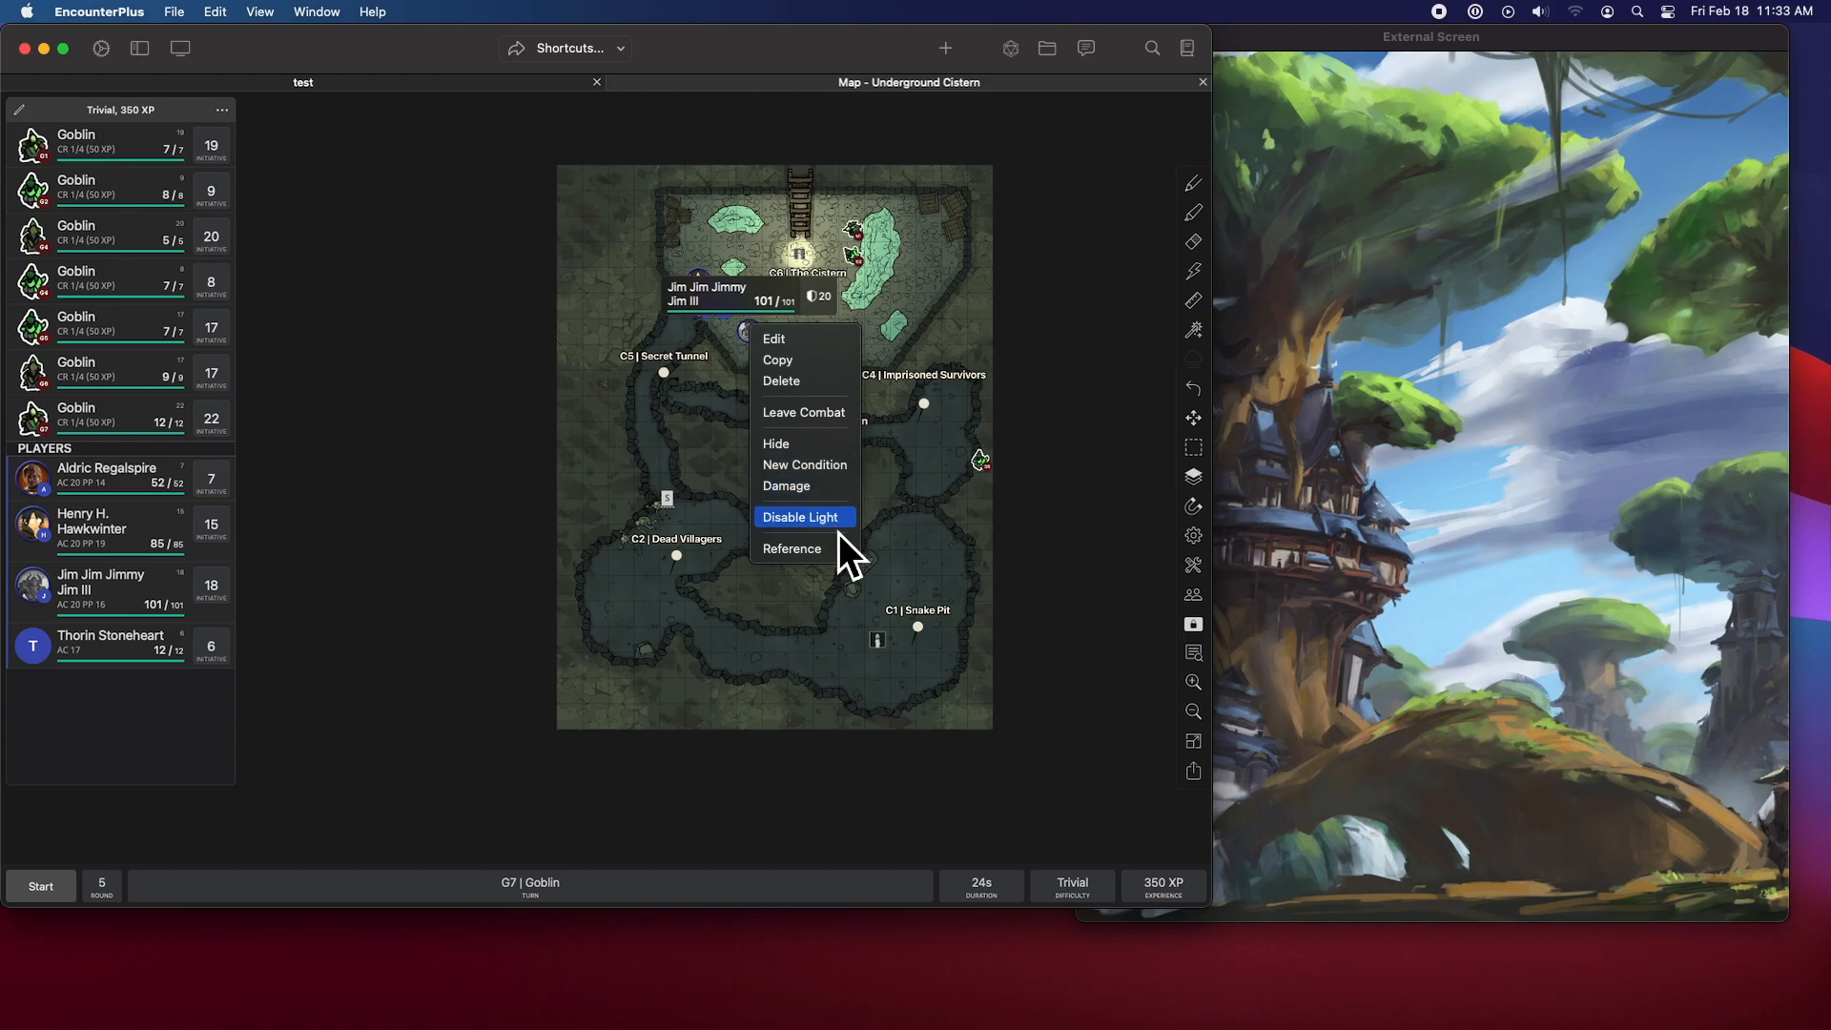
pyautogui.click(801, 516)
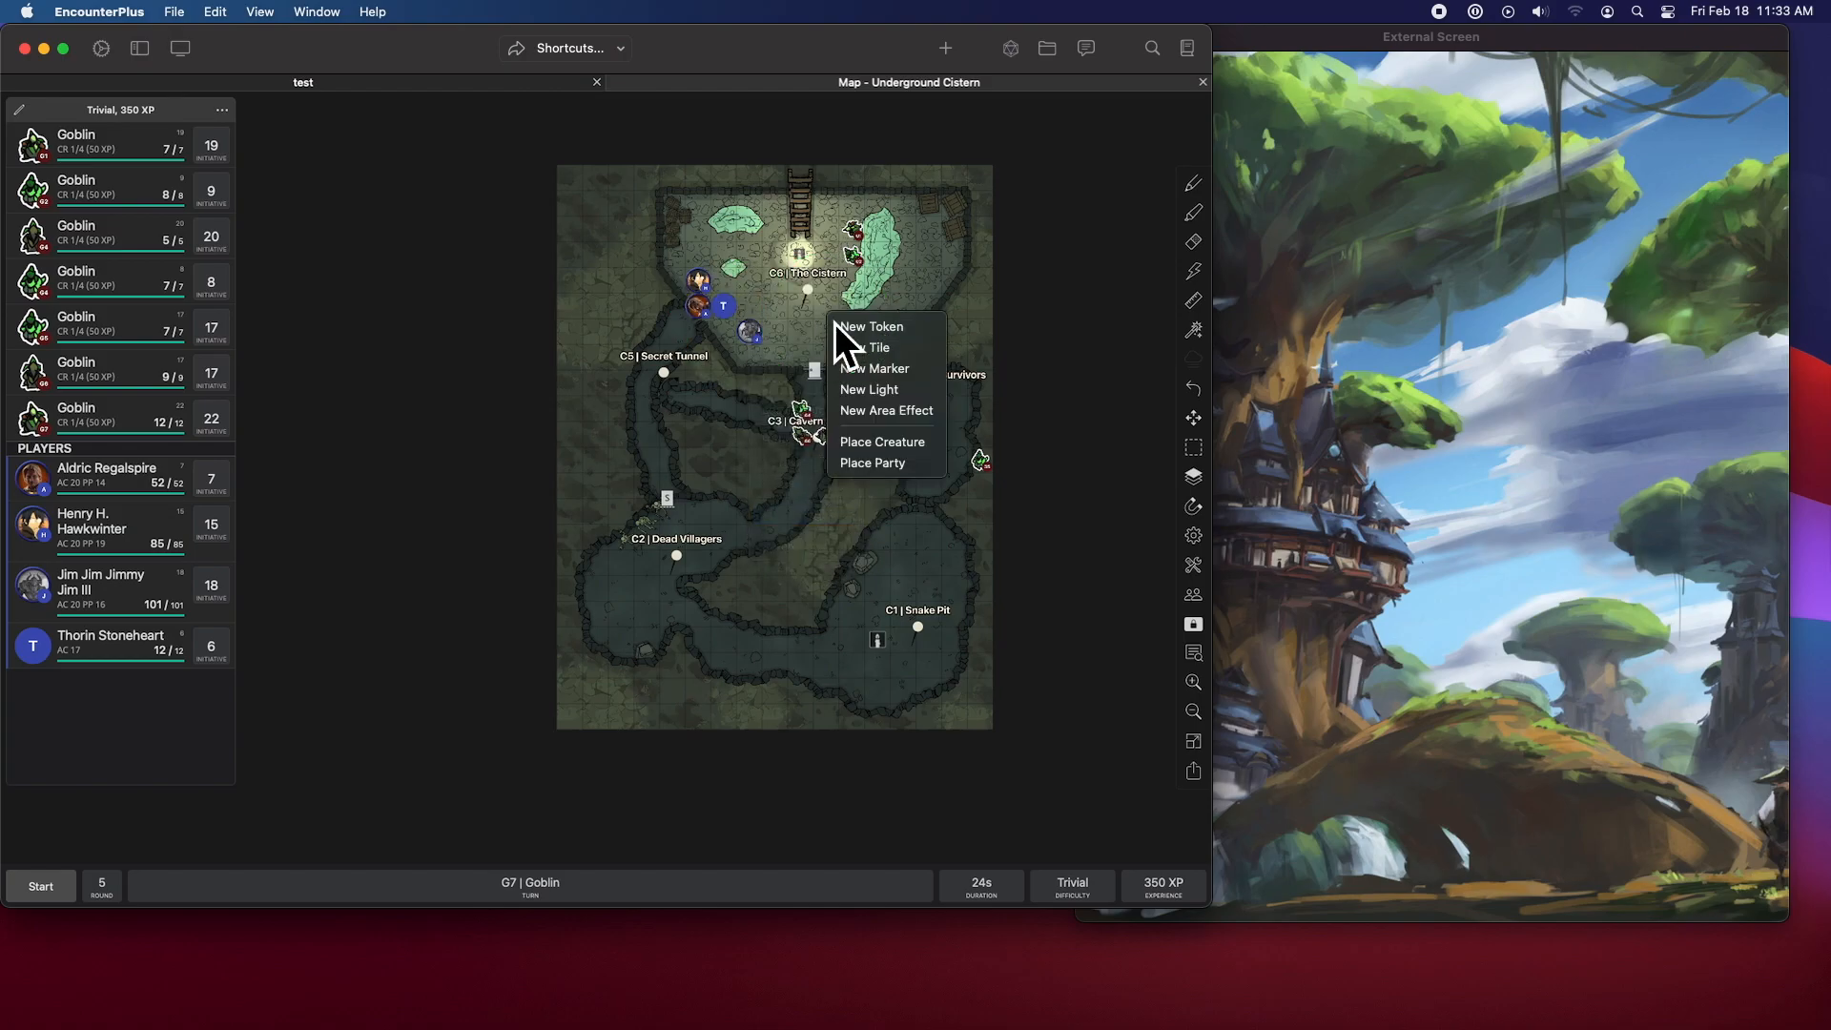
# - Add a new light near The Cistern with bright radius 20 and dim 40
pyautogui.click(869, 389)
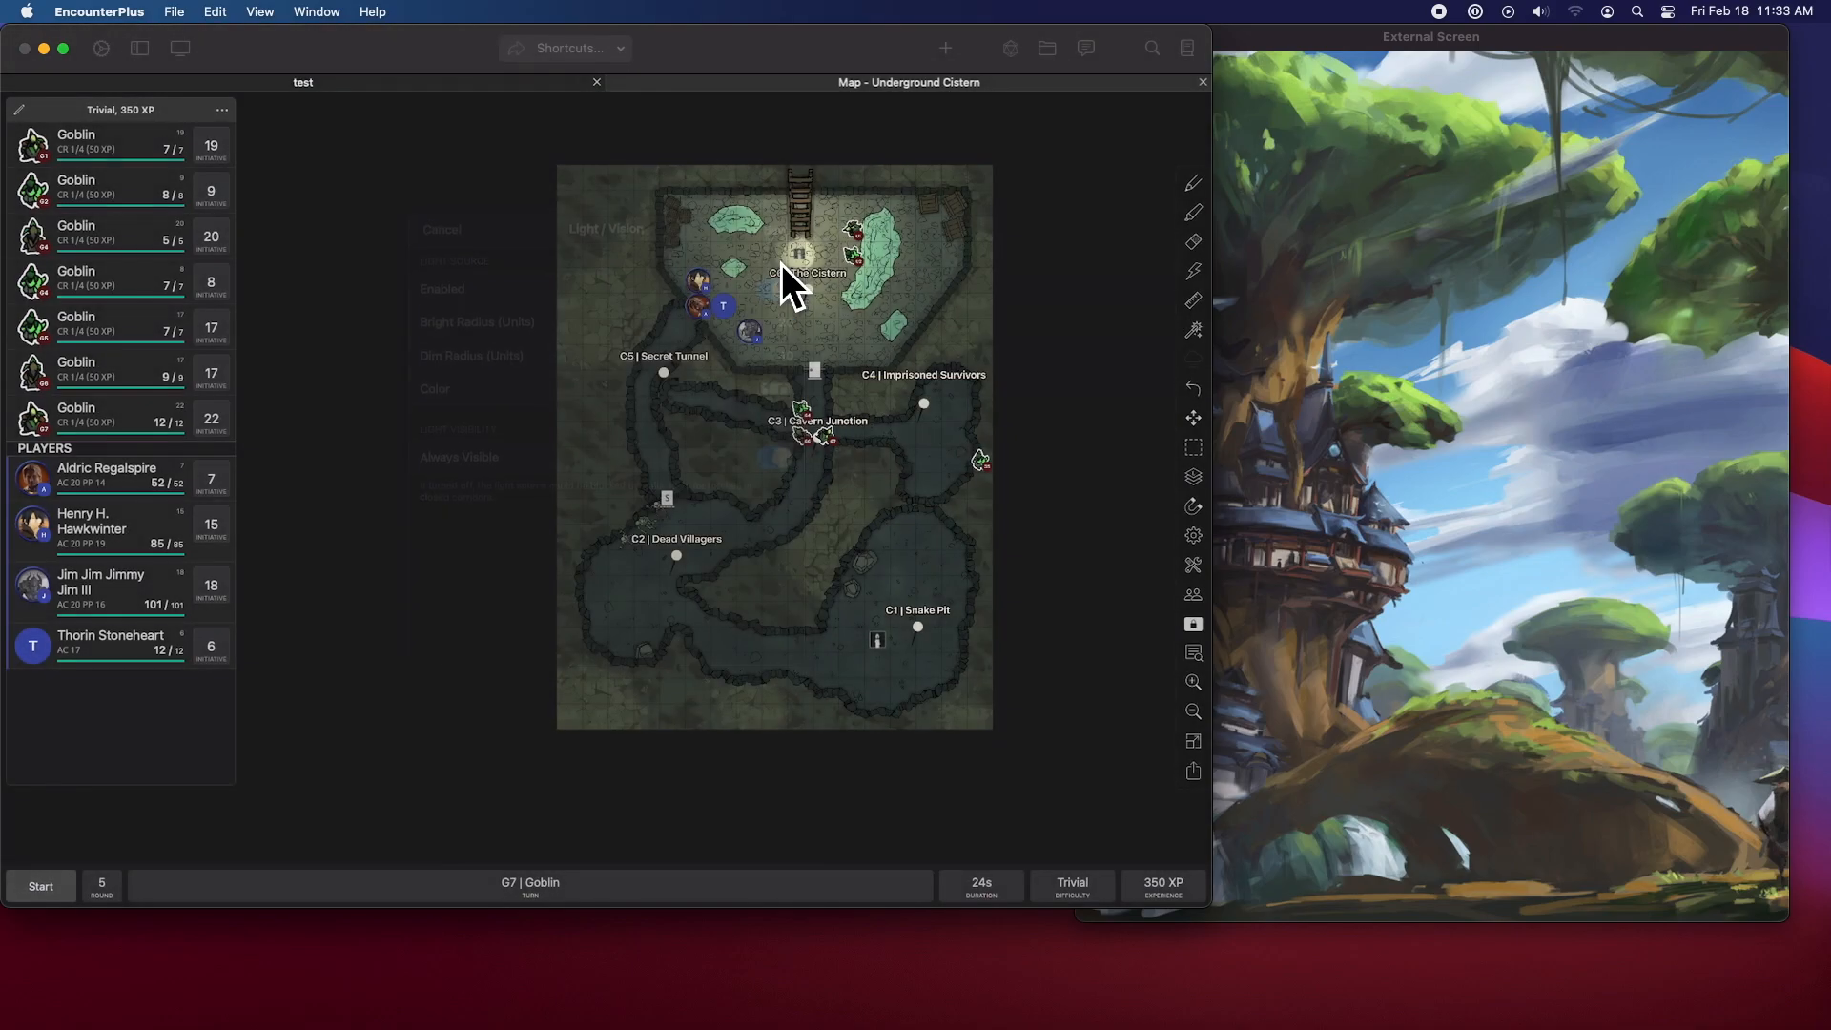
pyautogui.rightClick(798, 272)
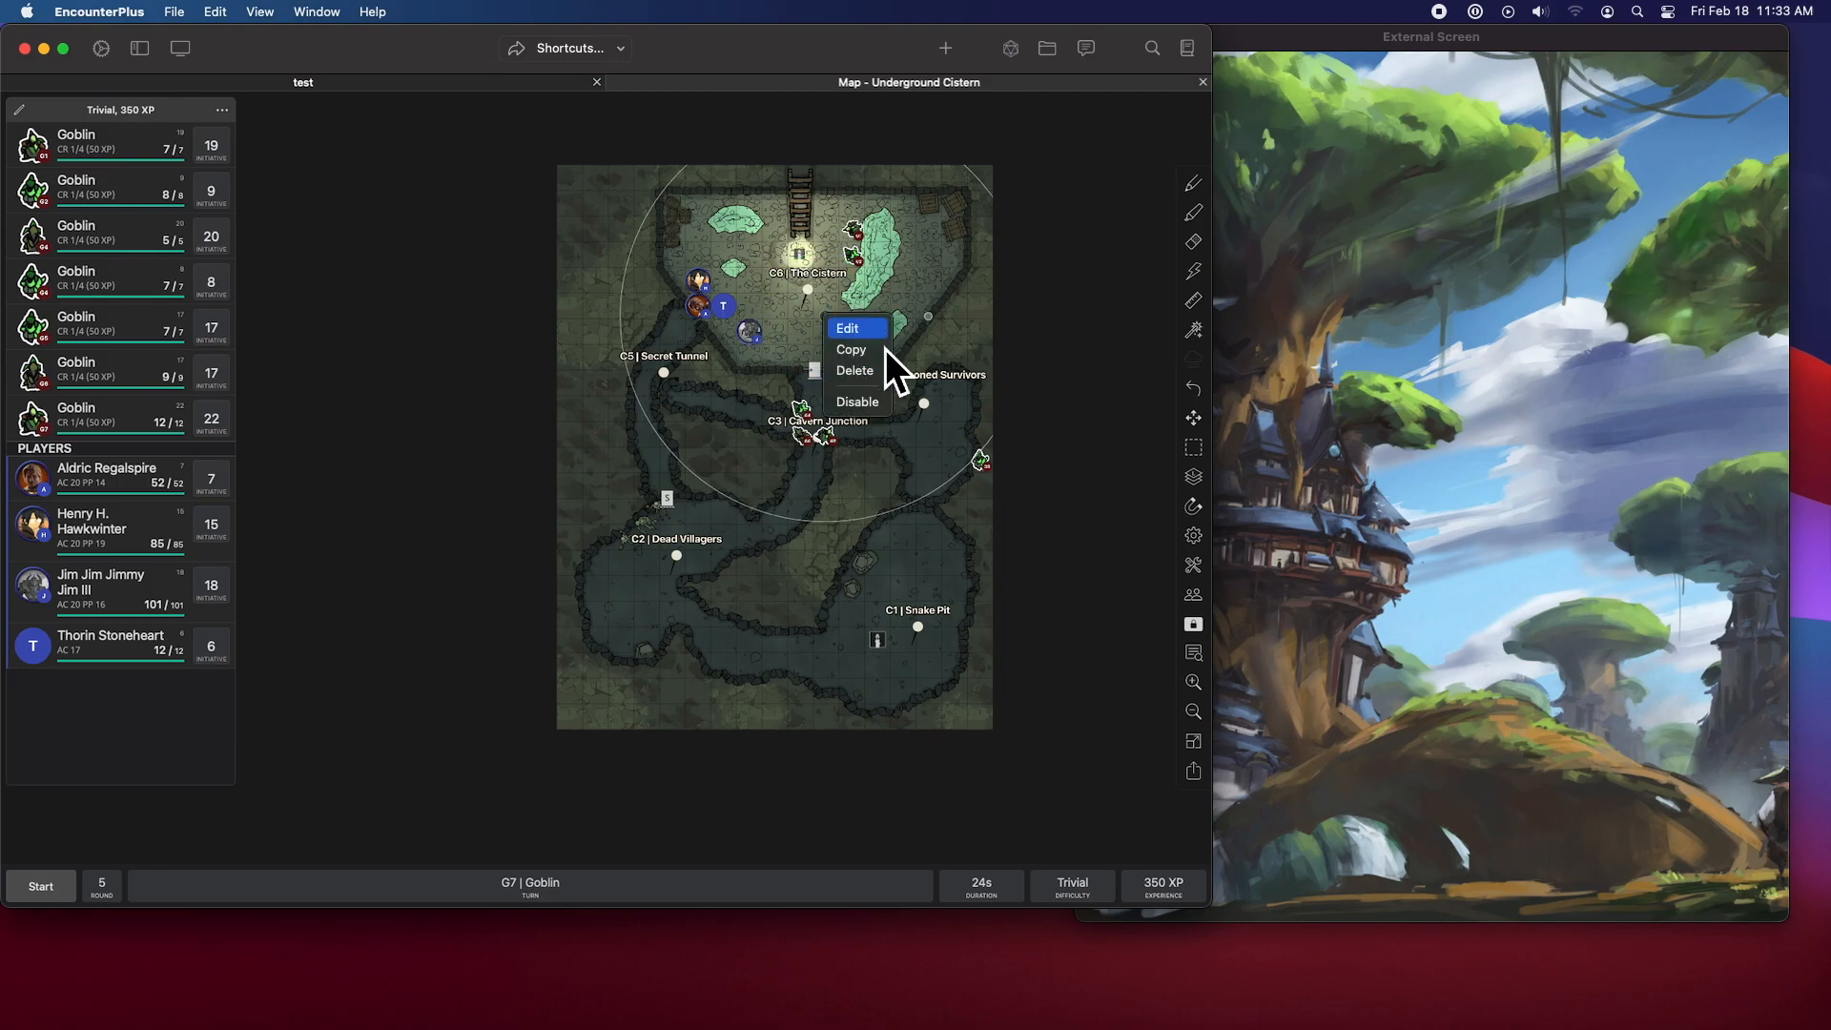
pyautogui.moveTo(875, 421)
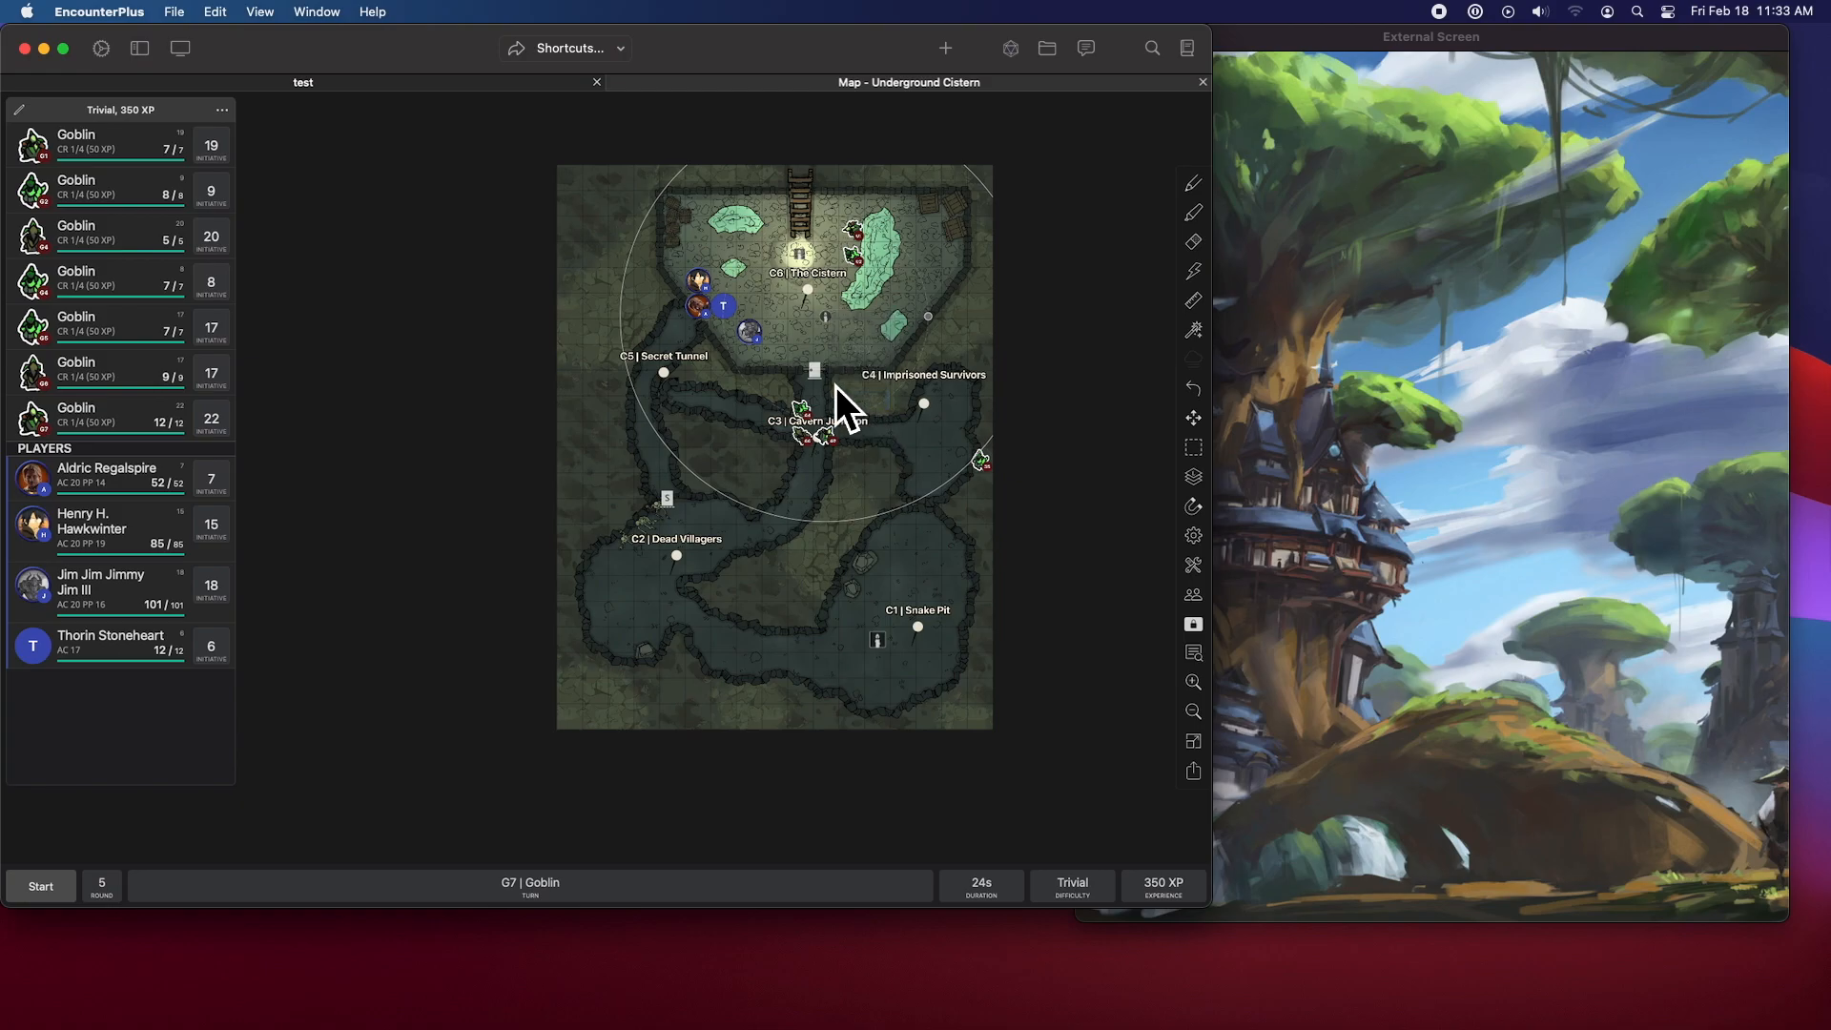
pyautogui.moveTo(617, 333)
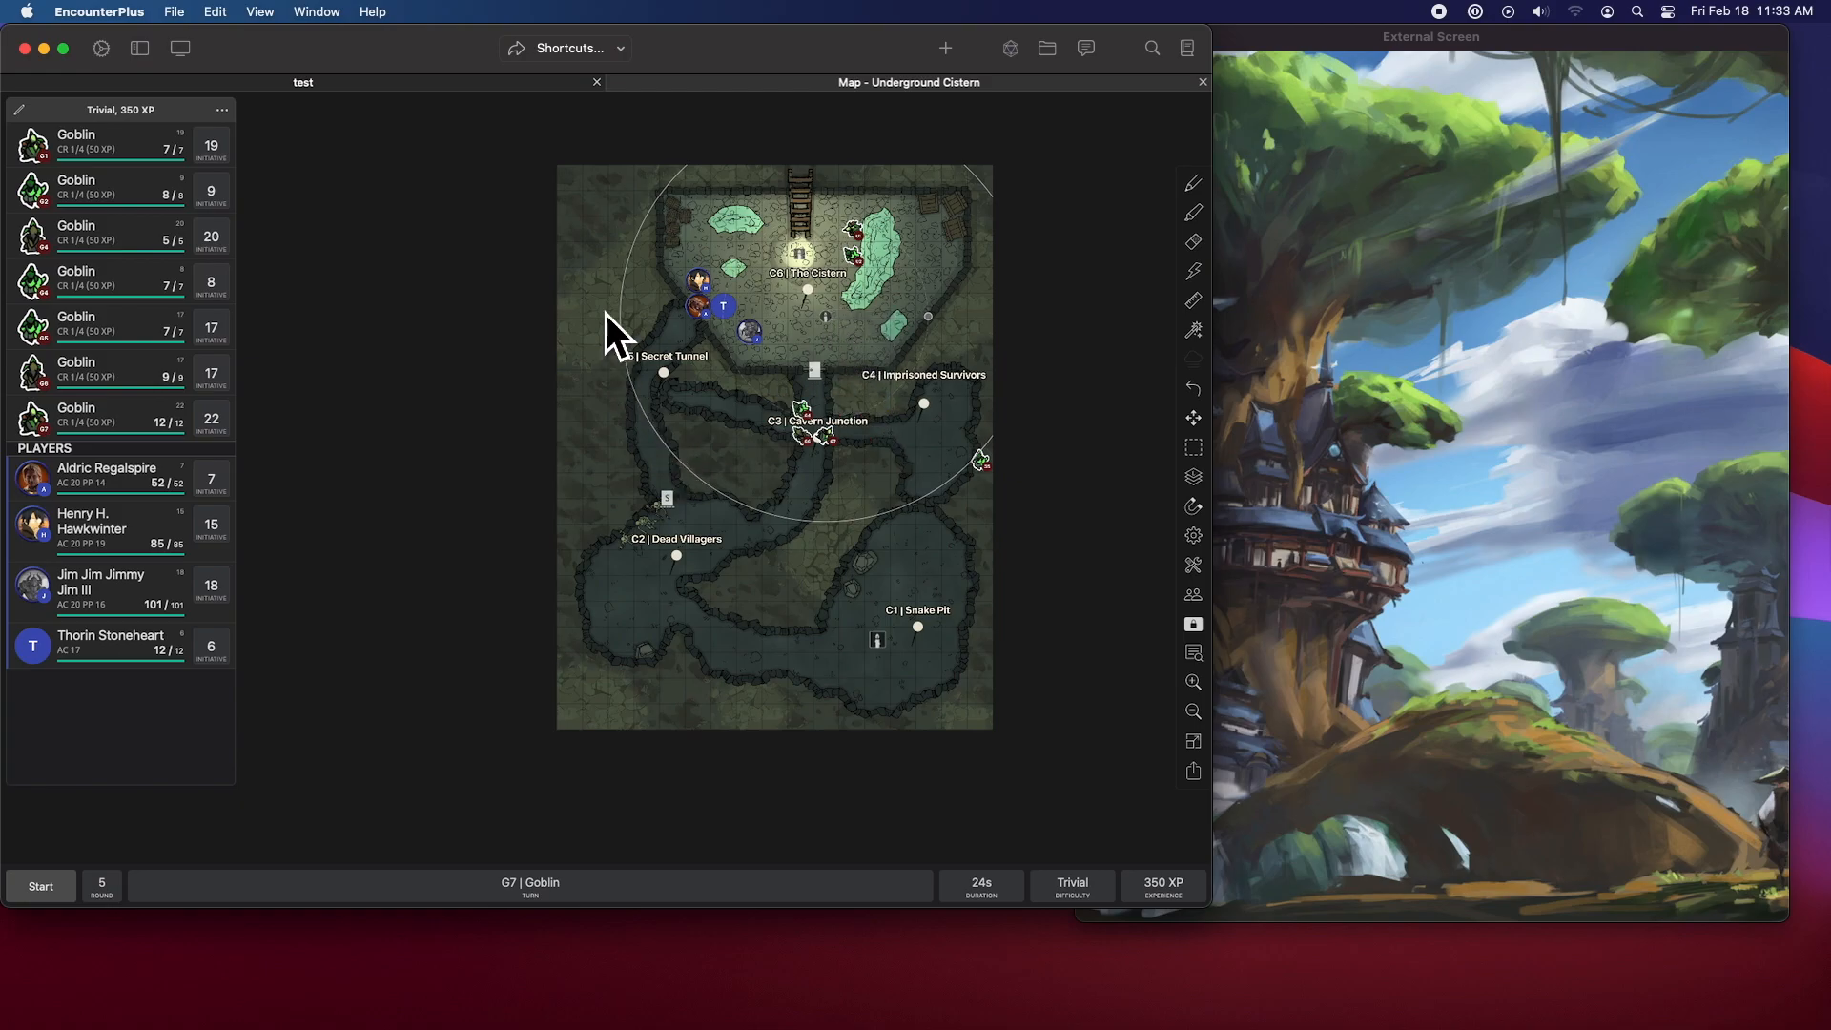
pyautogui.moveTo(931, 181)
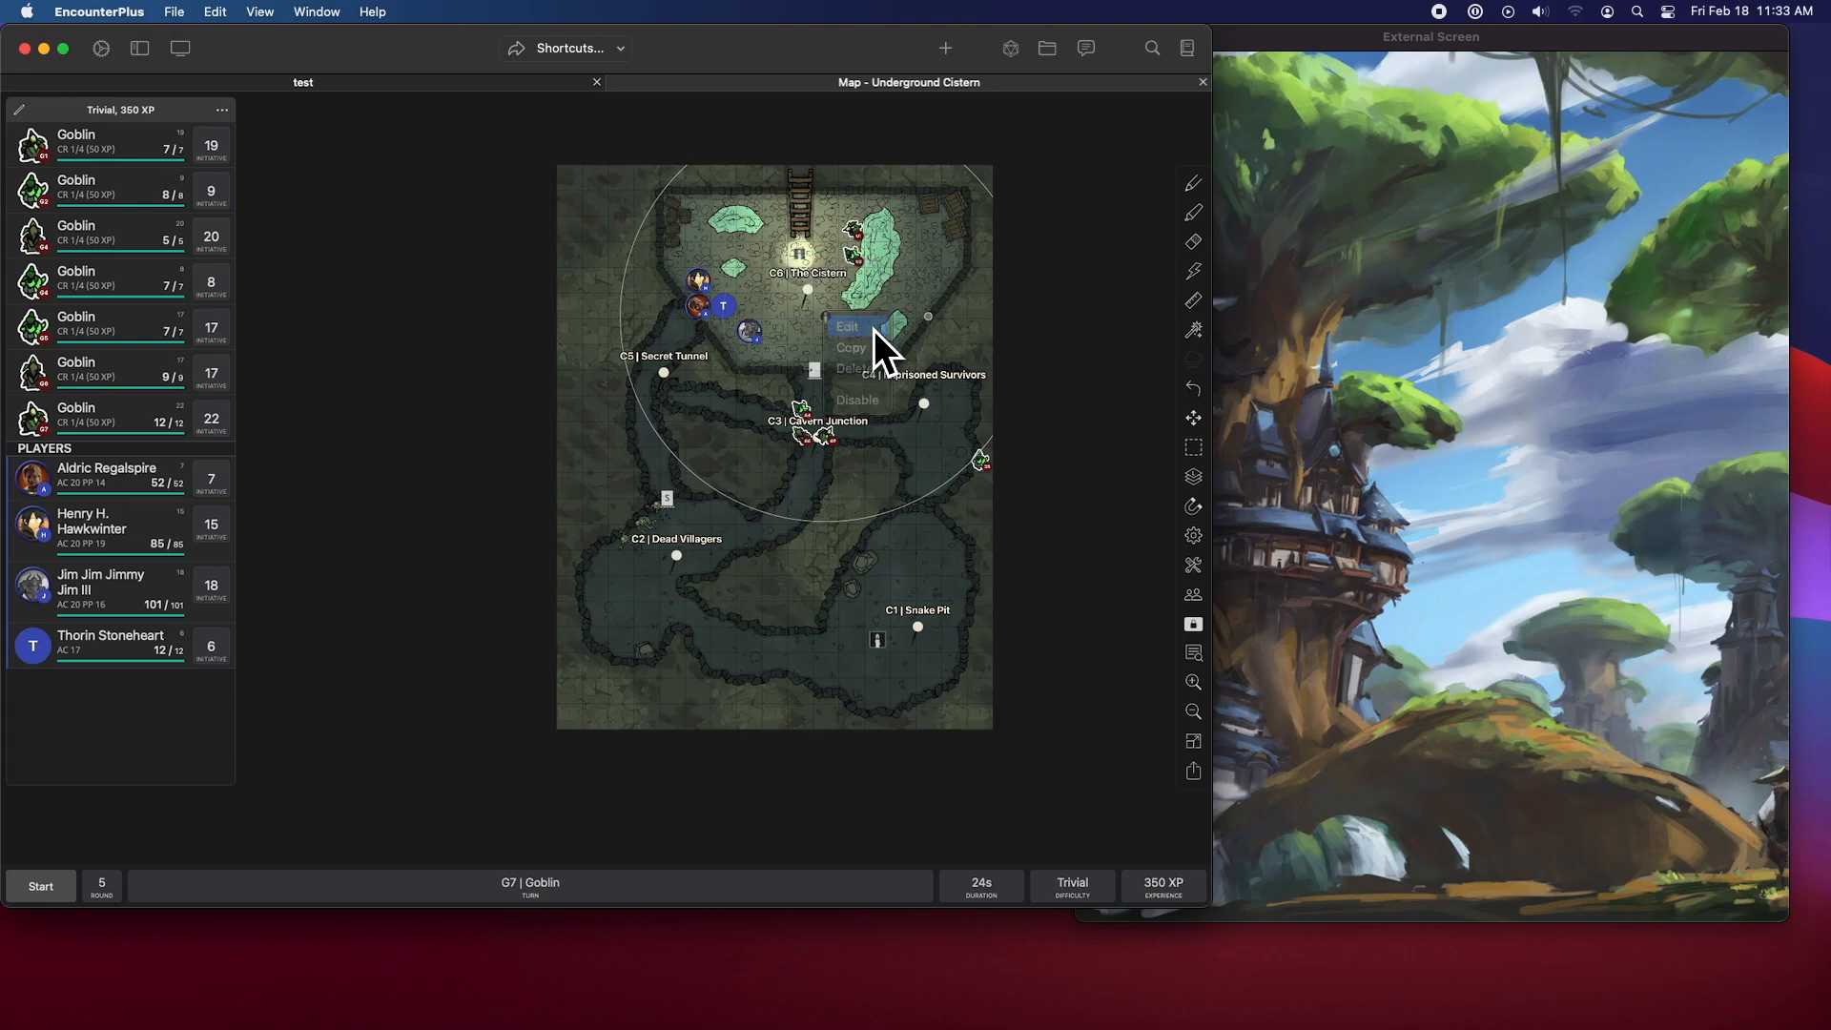
pyautogui.click(847, 326)
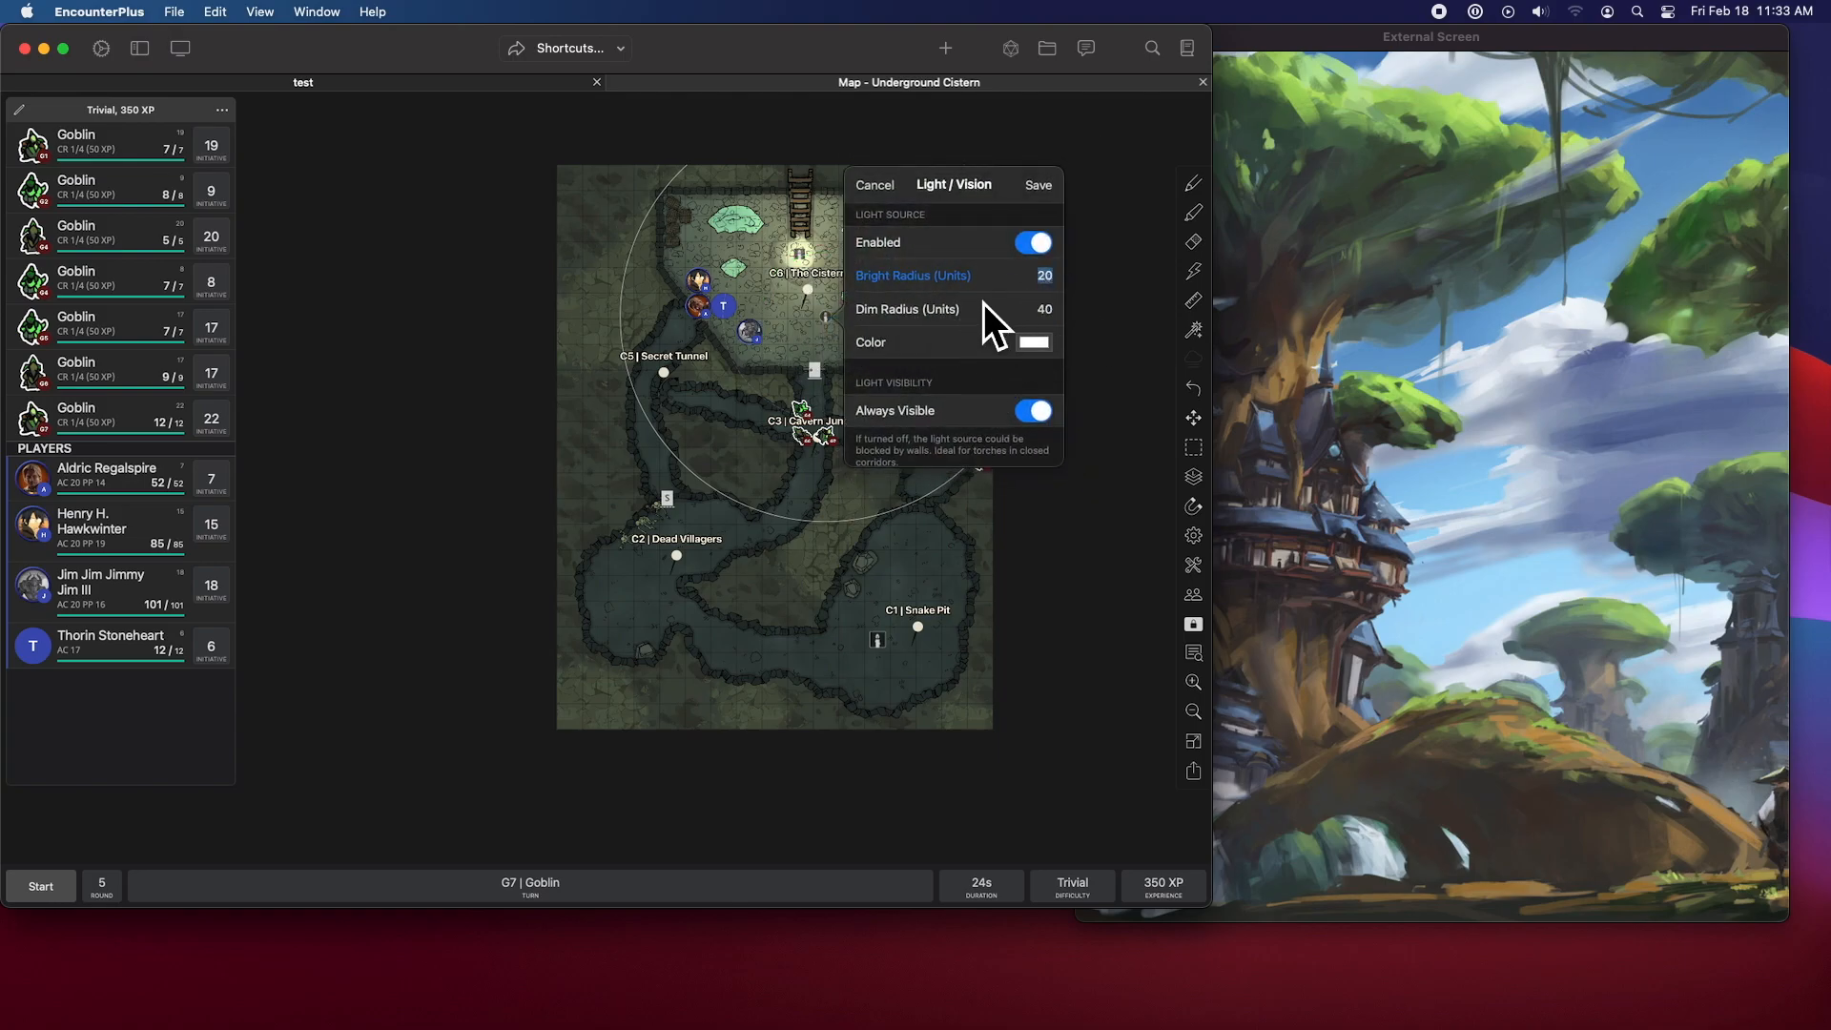
pyautogui.click(1036, 185)
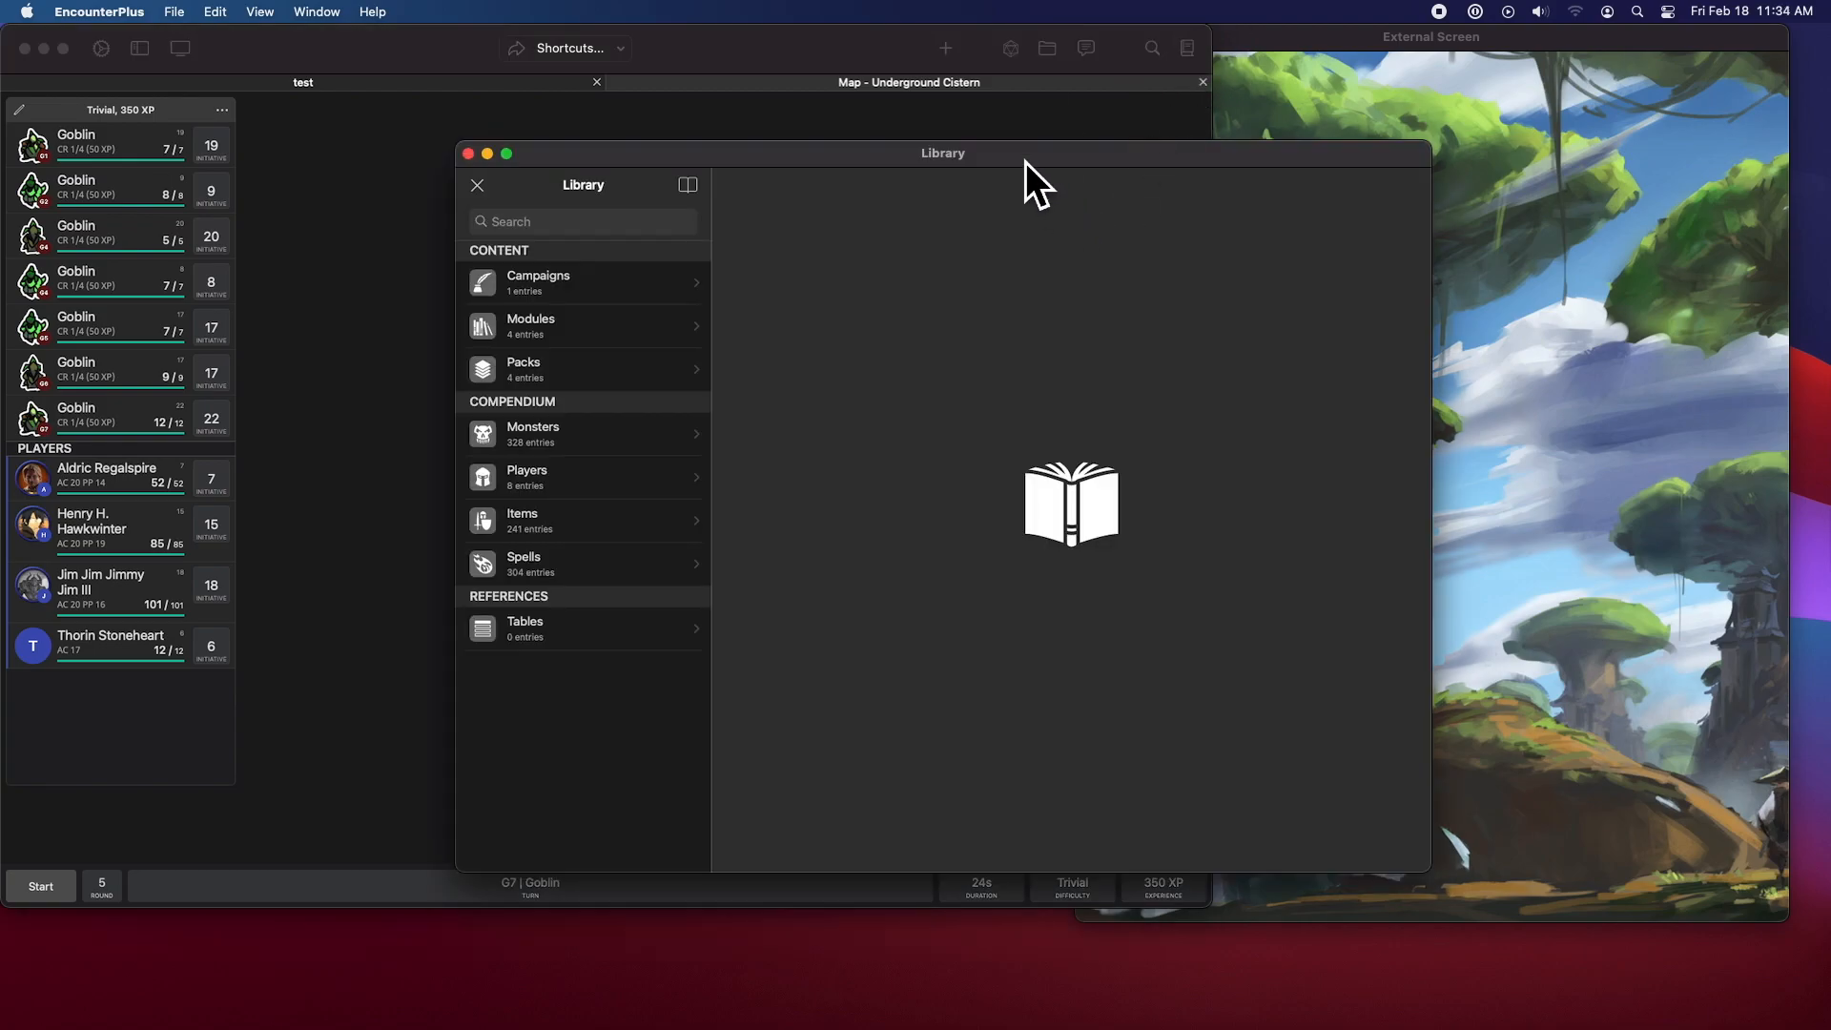
pyautogui.click(584, 281)
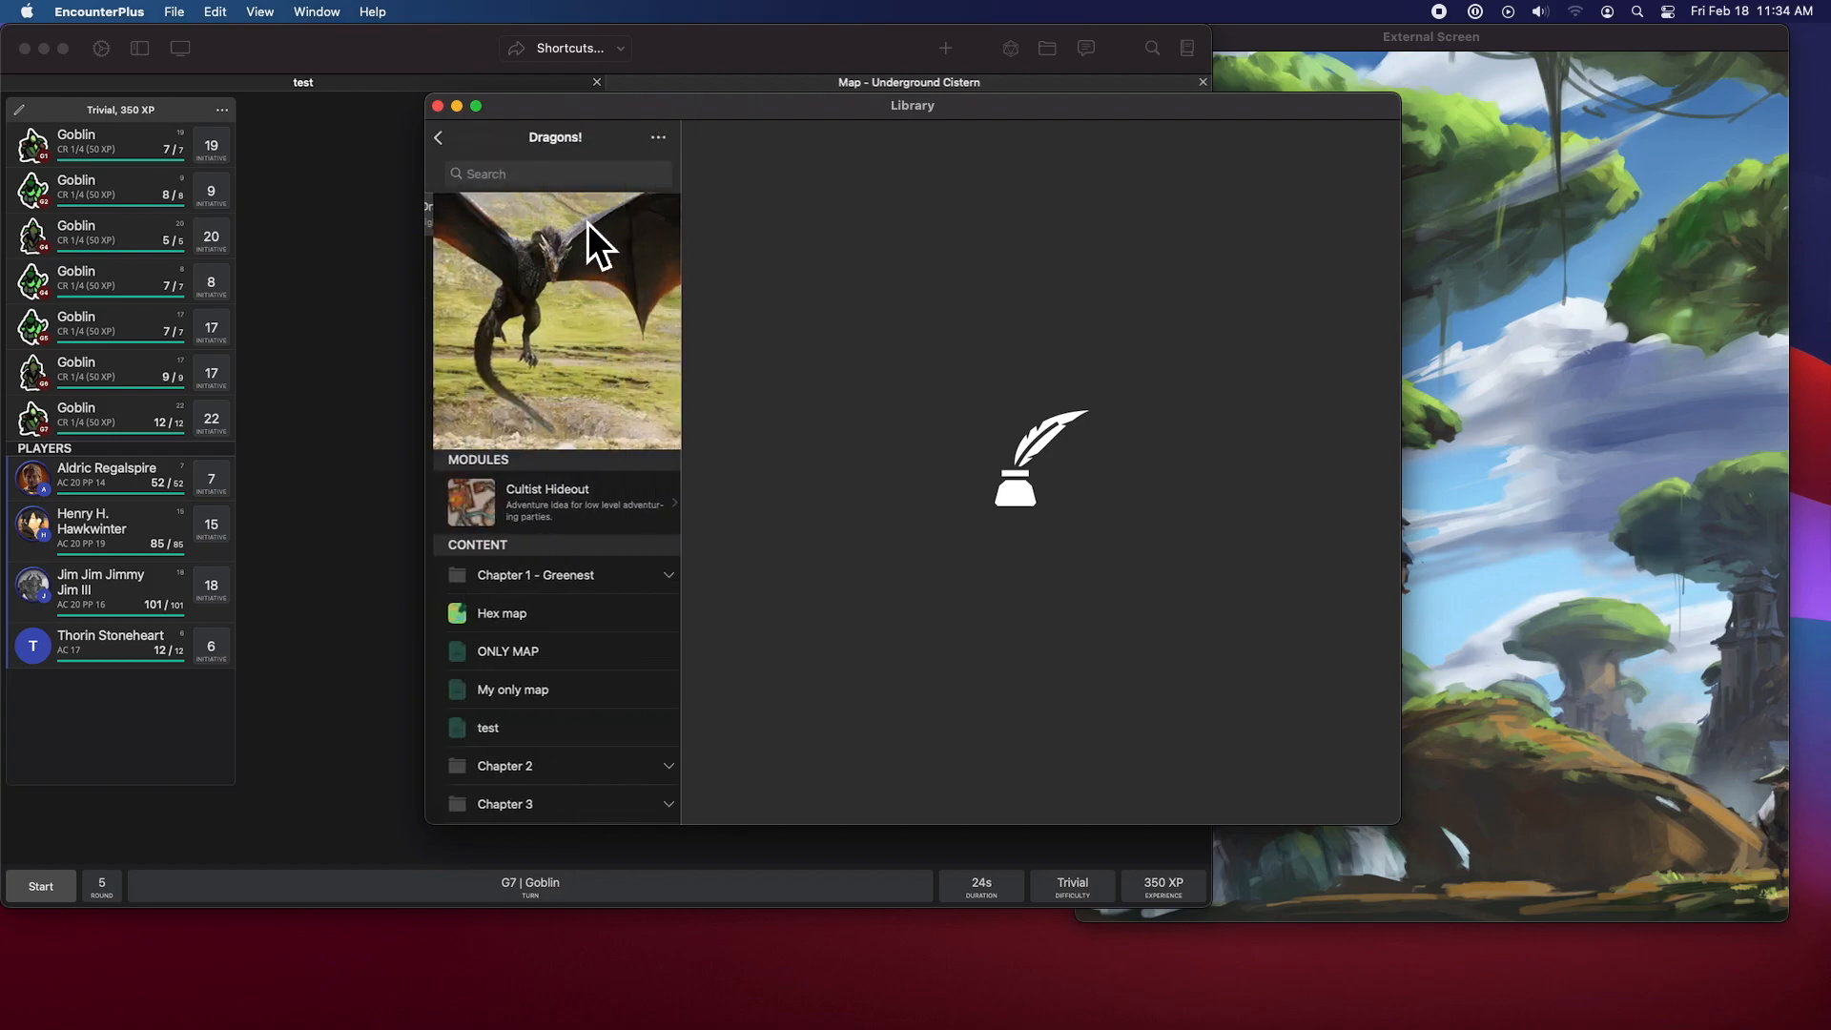
pyautogui.scroll(-3)
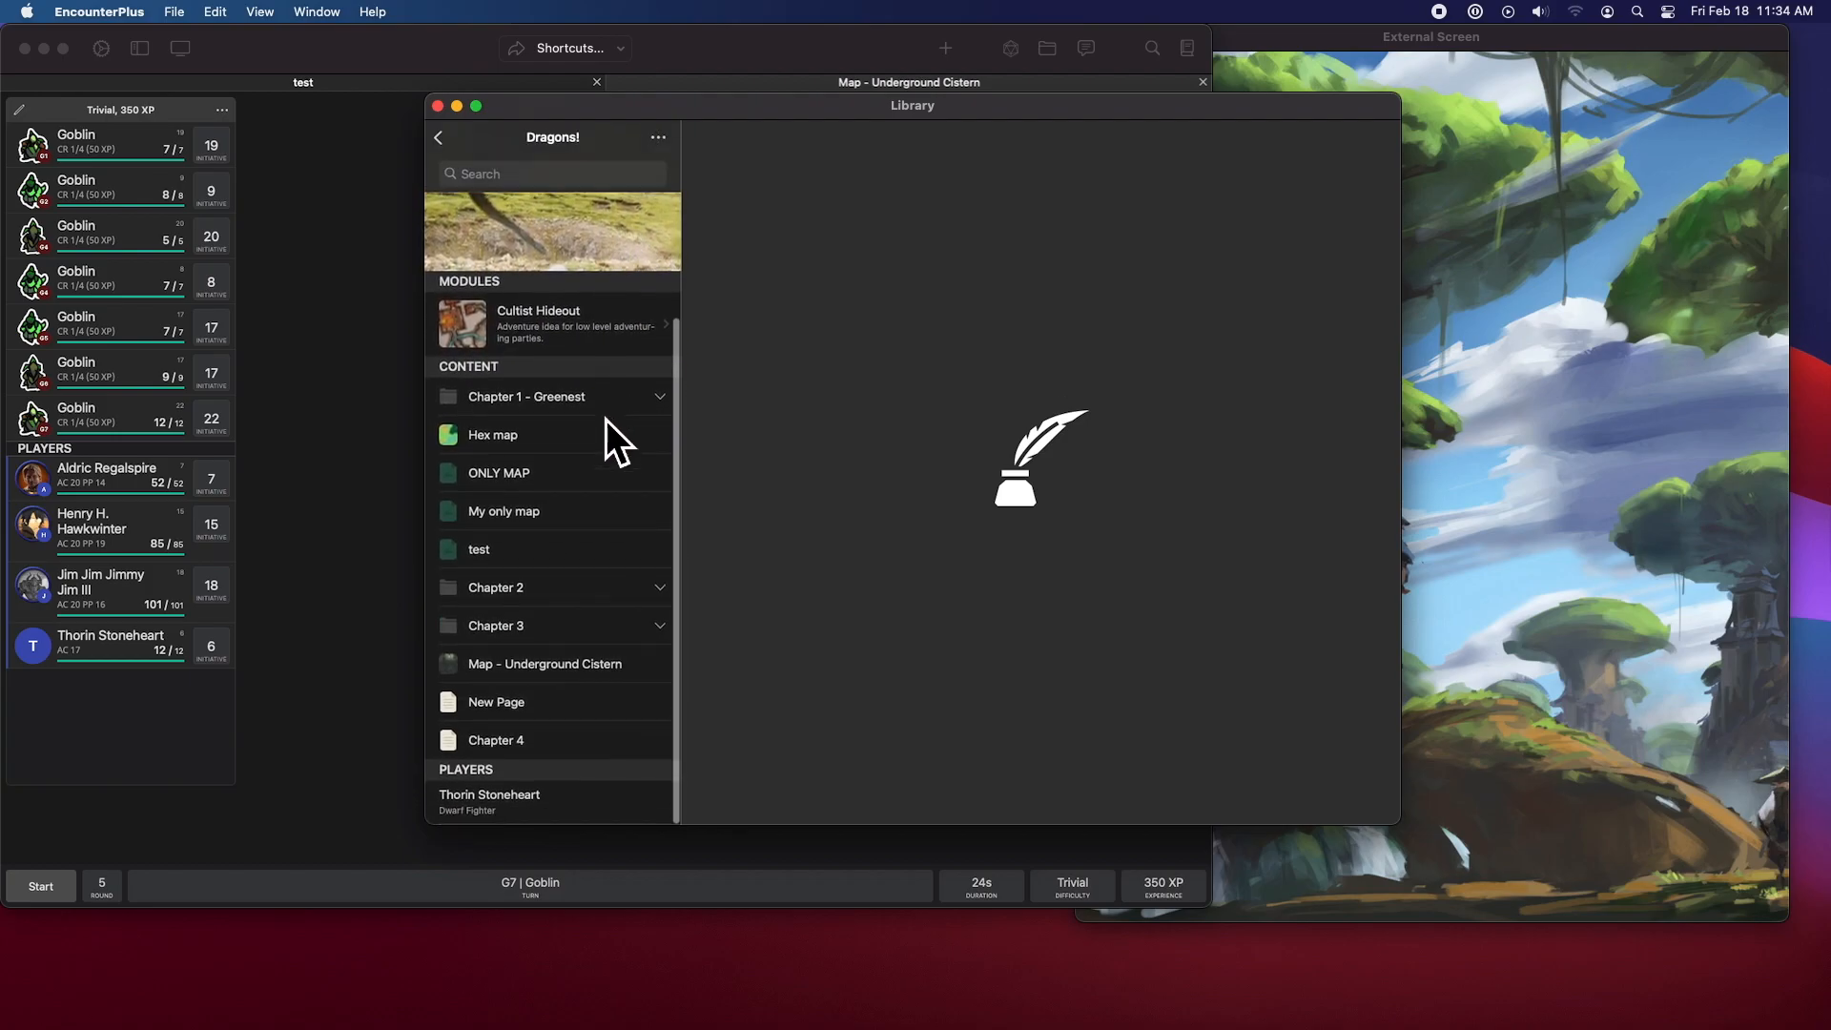
pyautogui.click(496, 702)
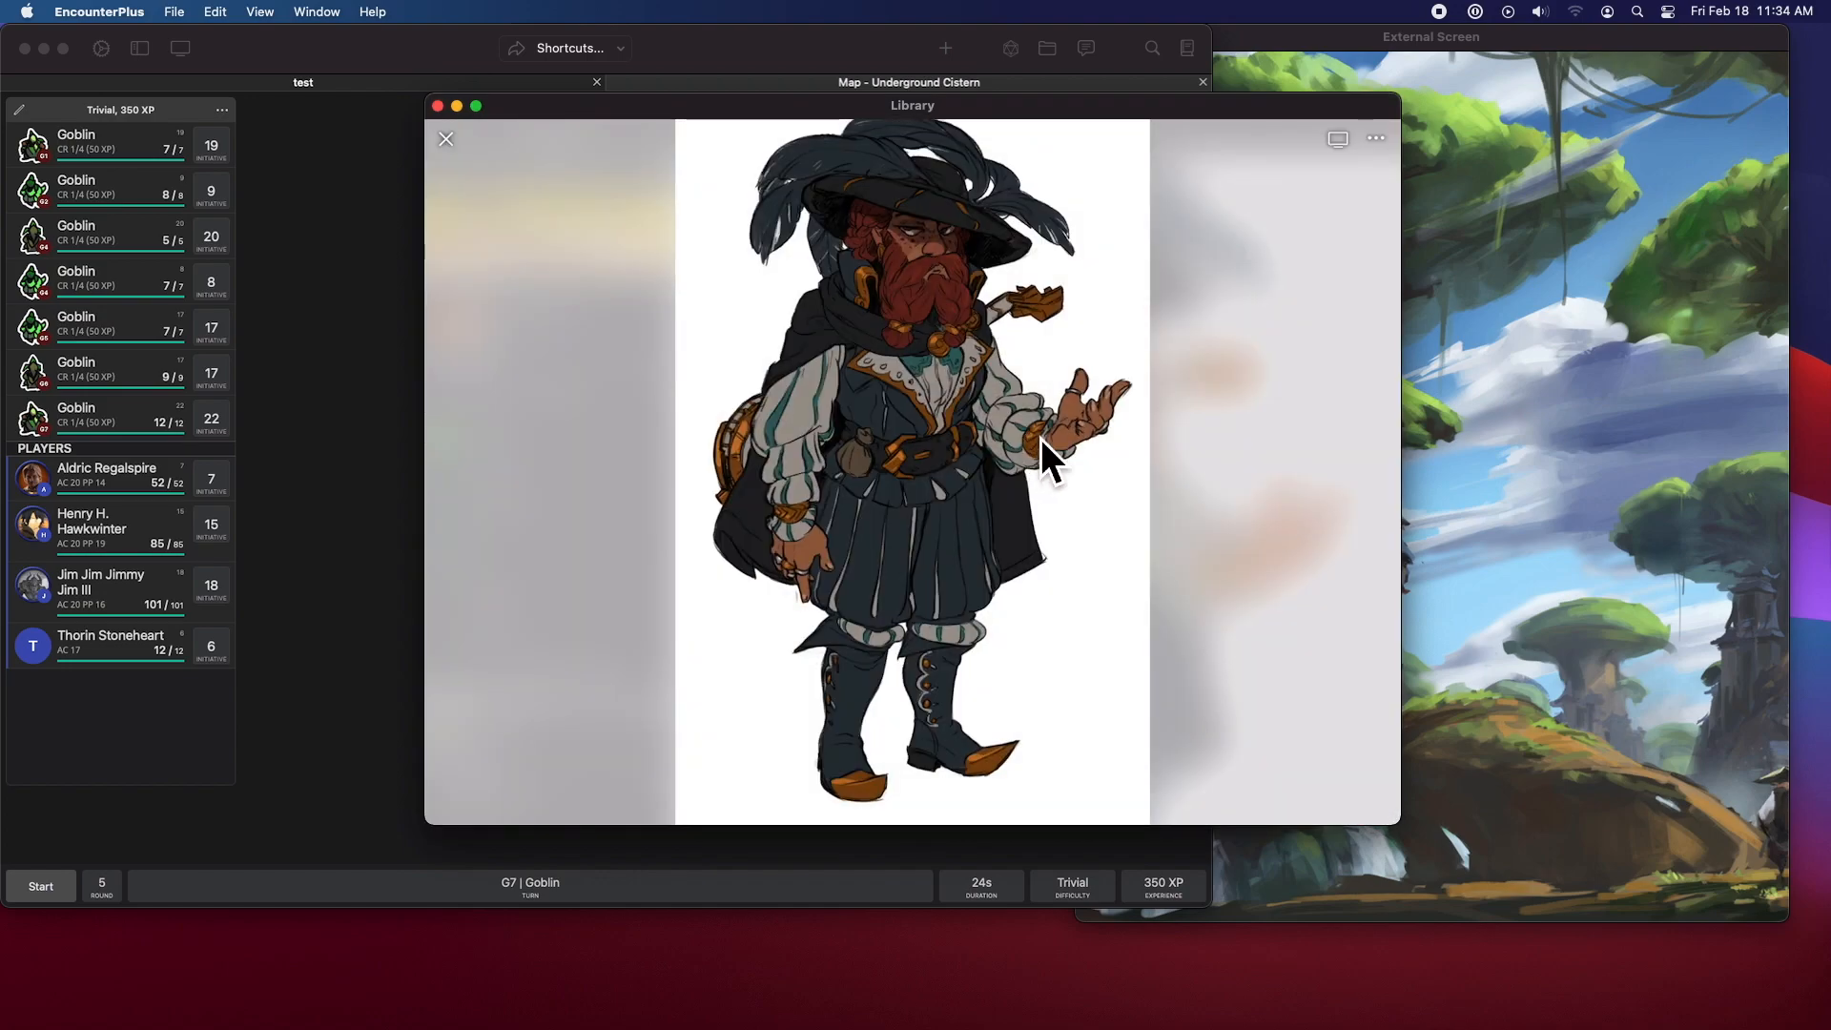
pyautogui.moveTo(1387, 163)
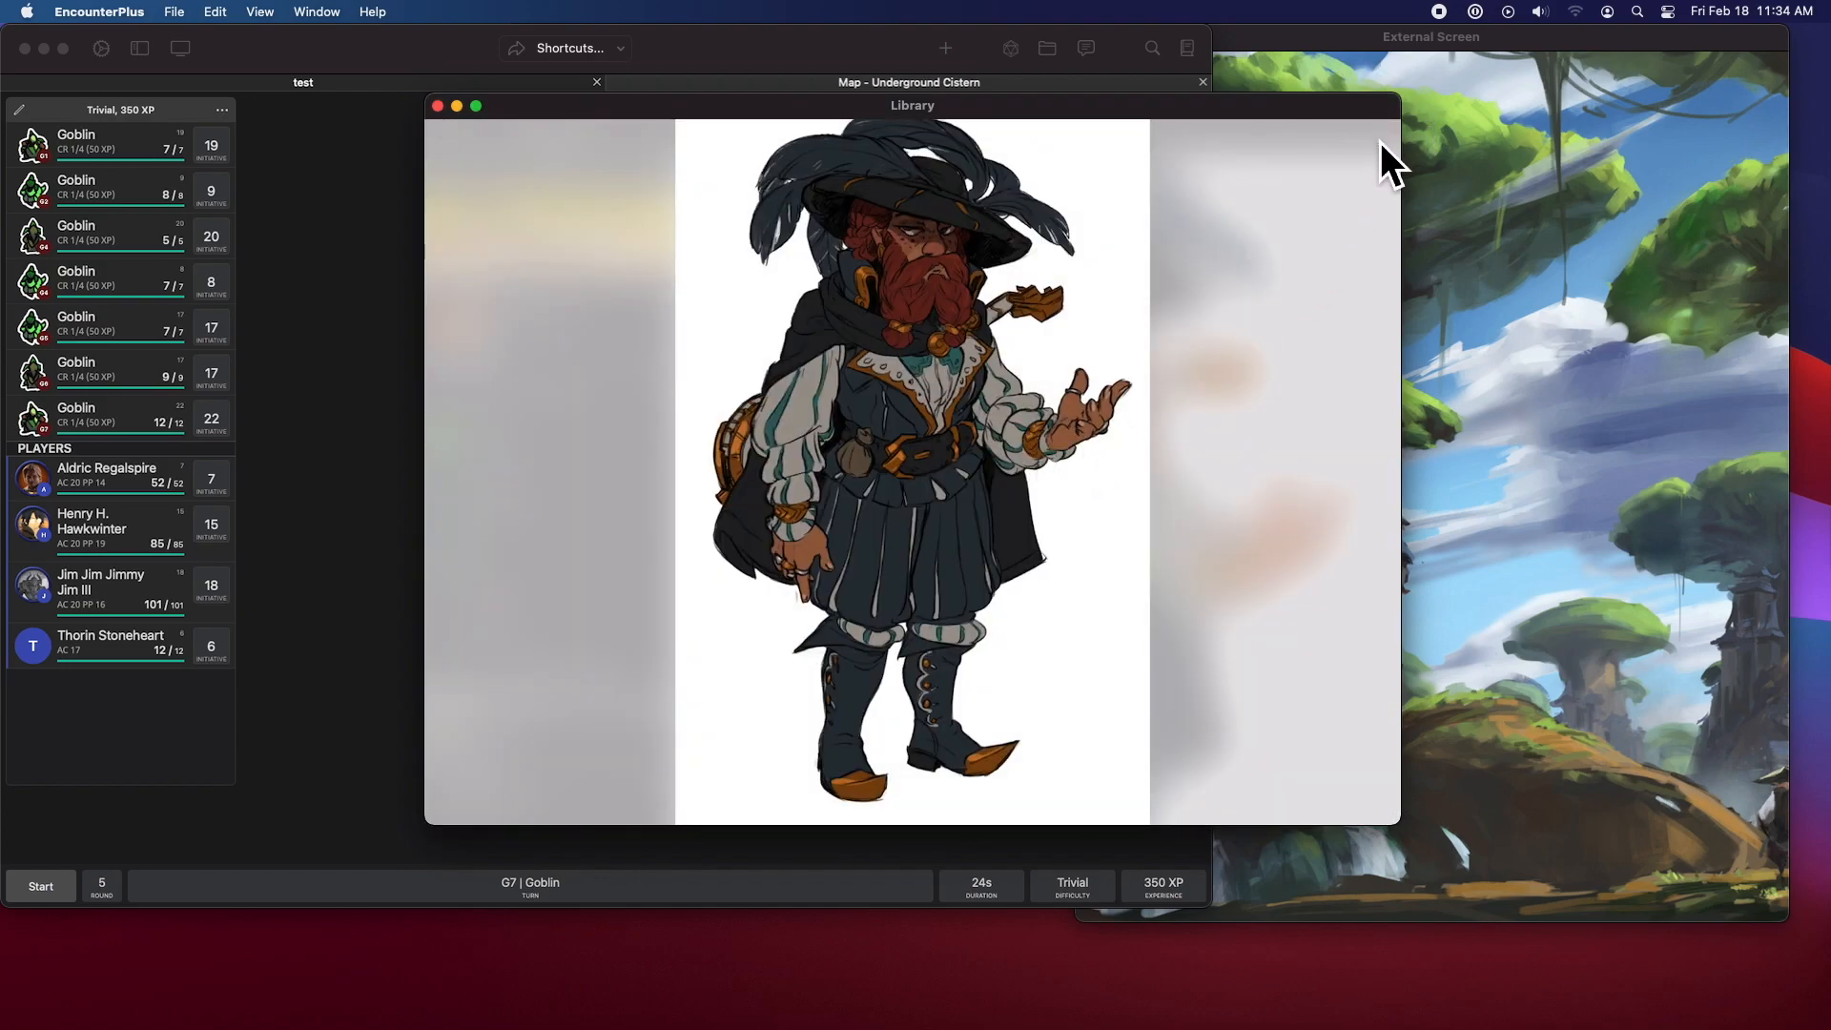
pyautogui.click(1377, 140)
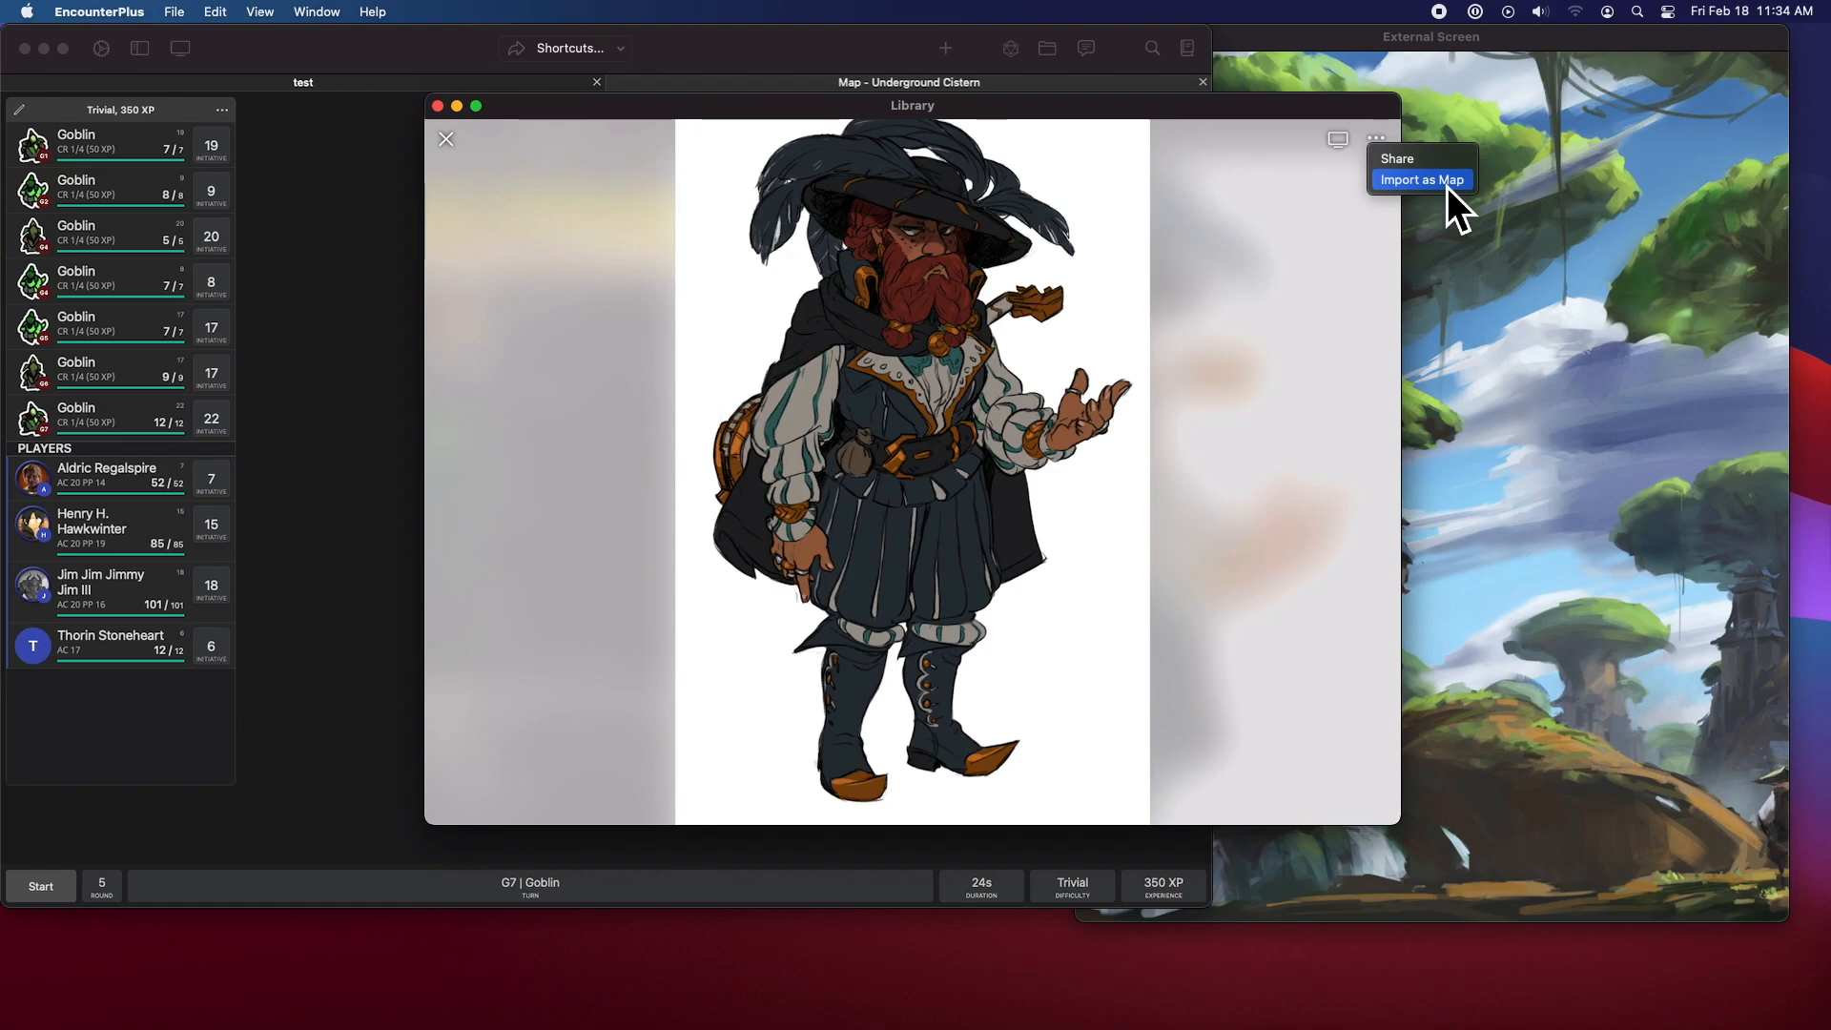
pyautogui.moveTo(1319, 216)
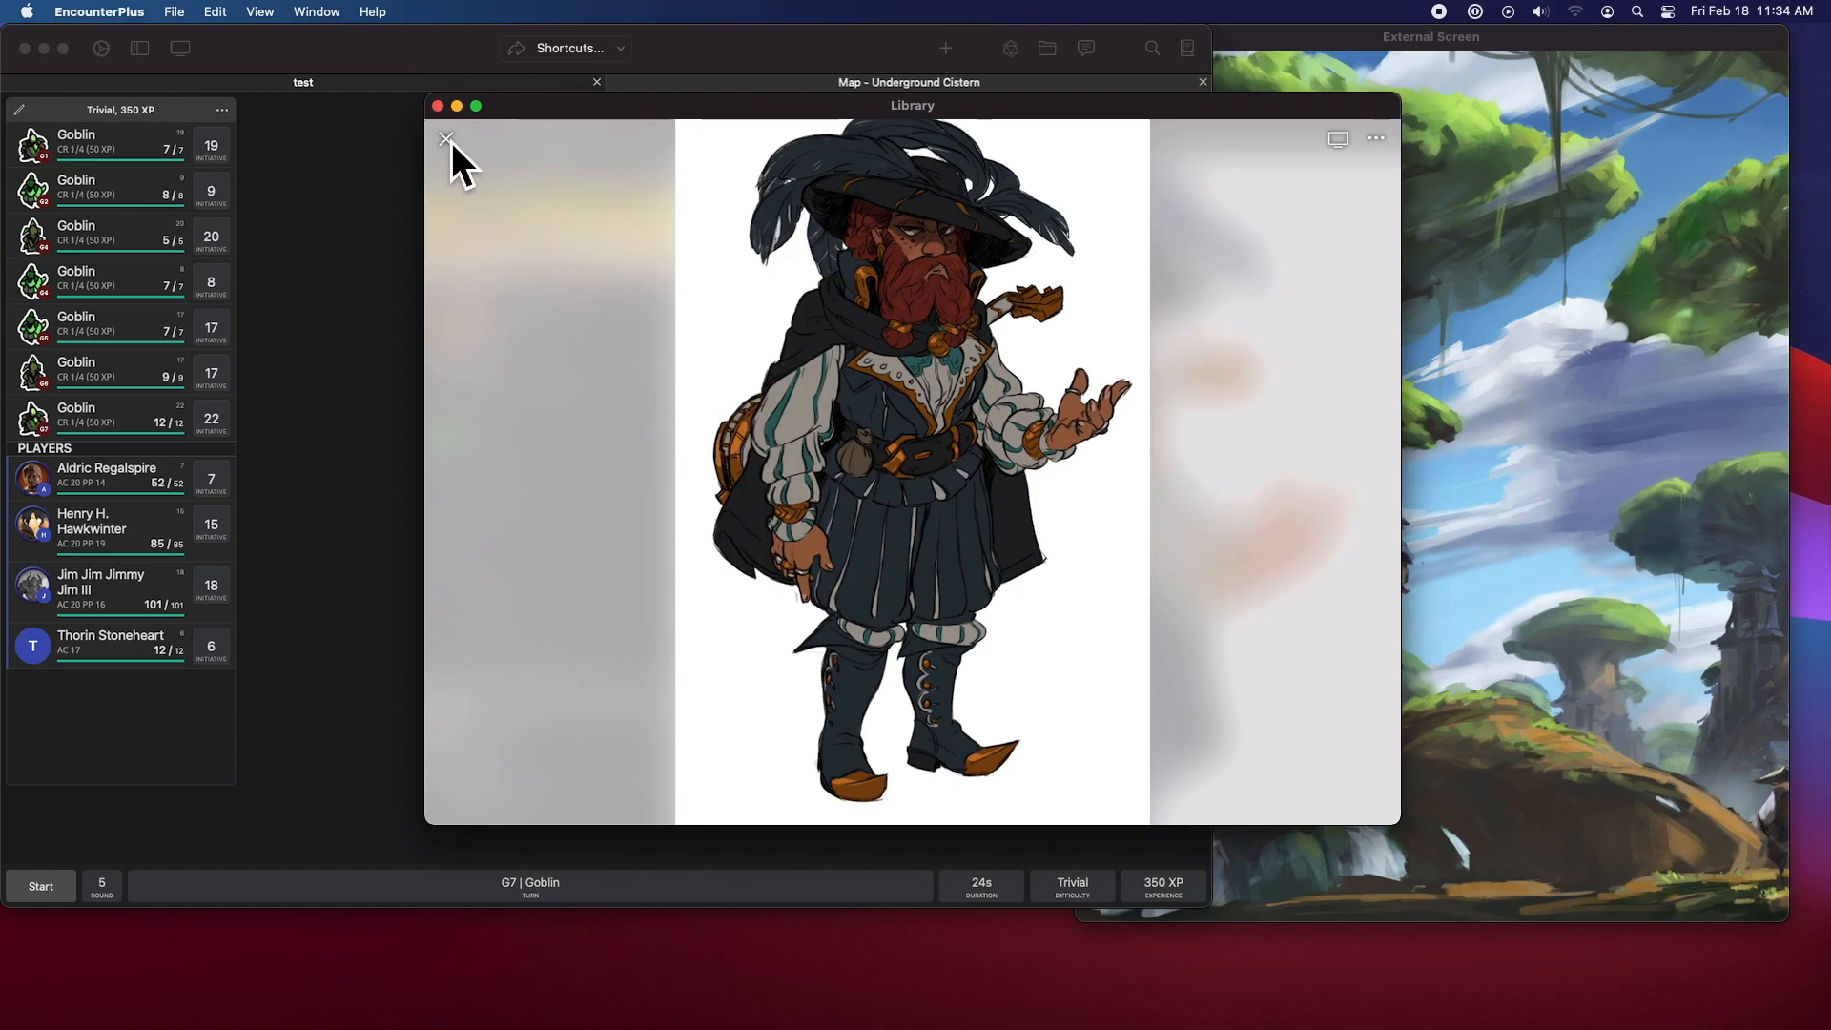
pyautogui.click(441, 136)
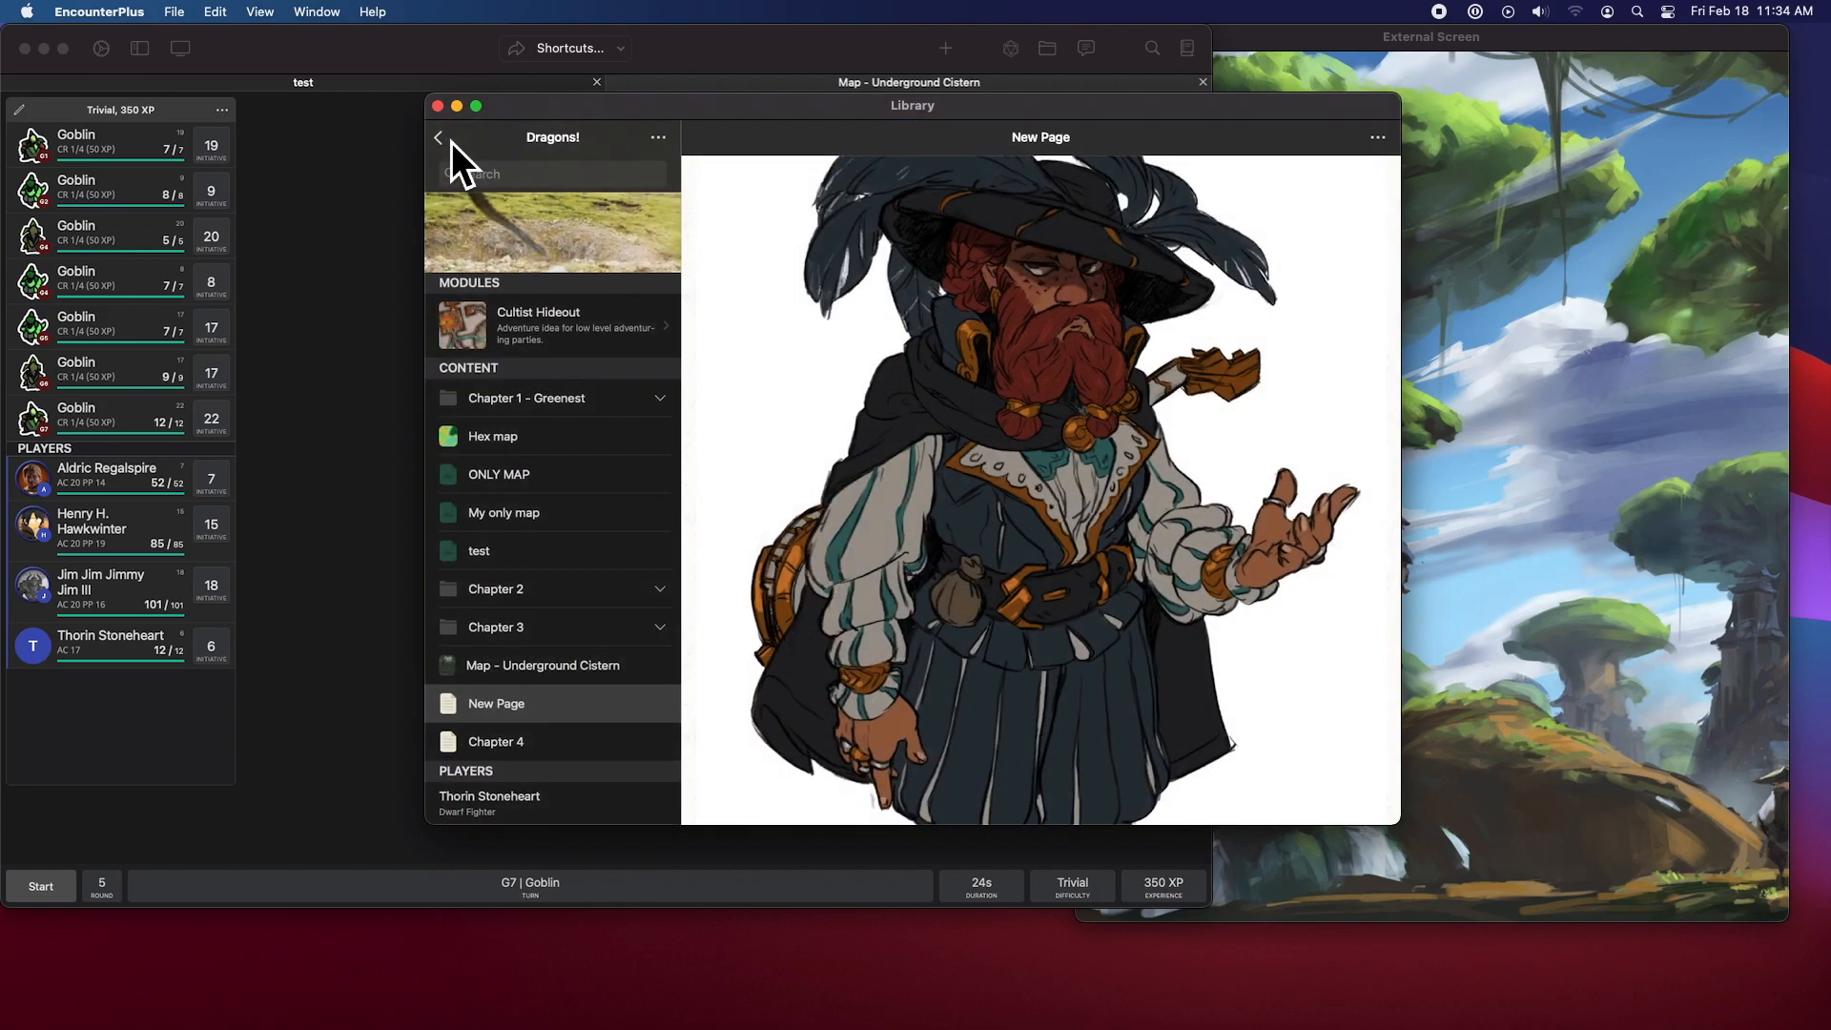
pyautogui.moveTo(810, 337)
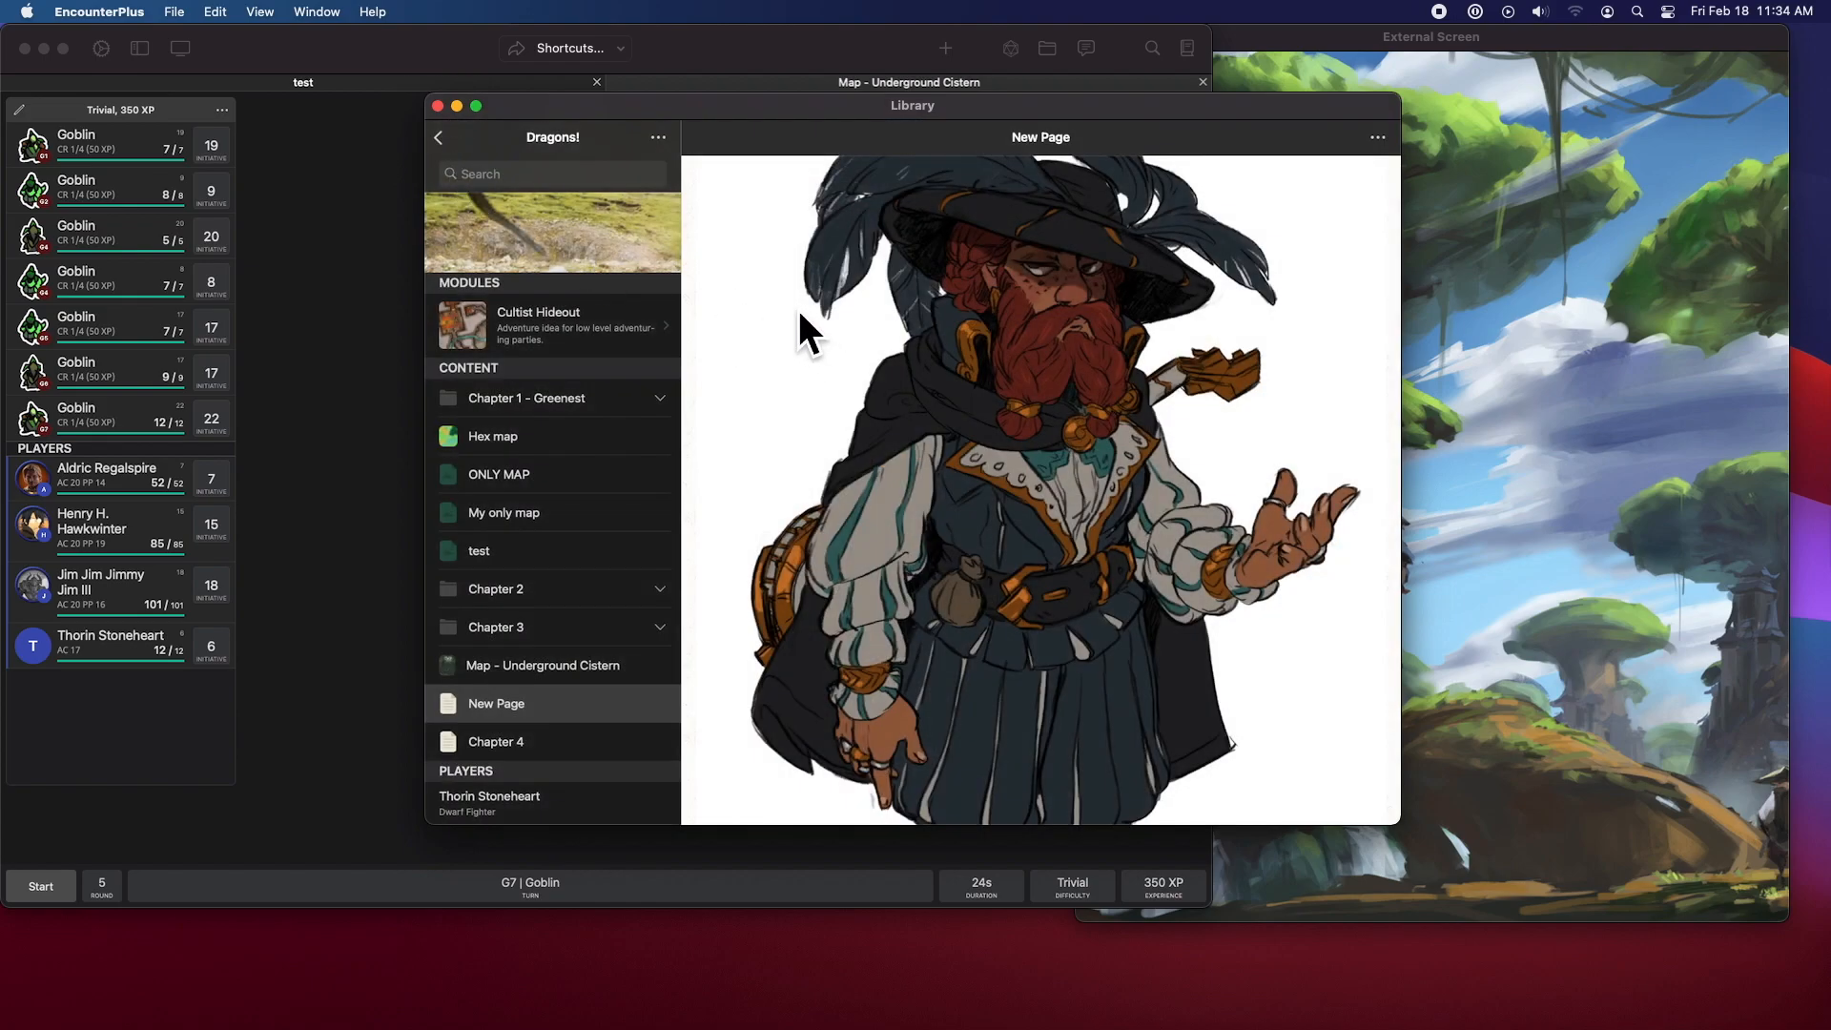
pyautogui.moveTo(1139, 316)
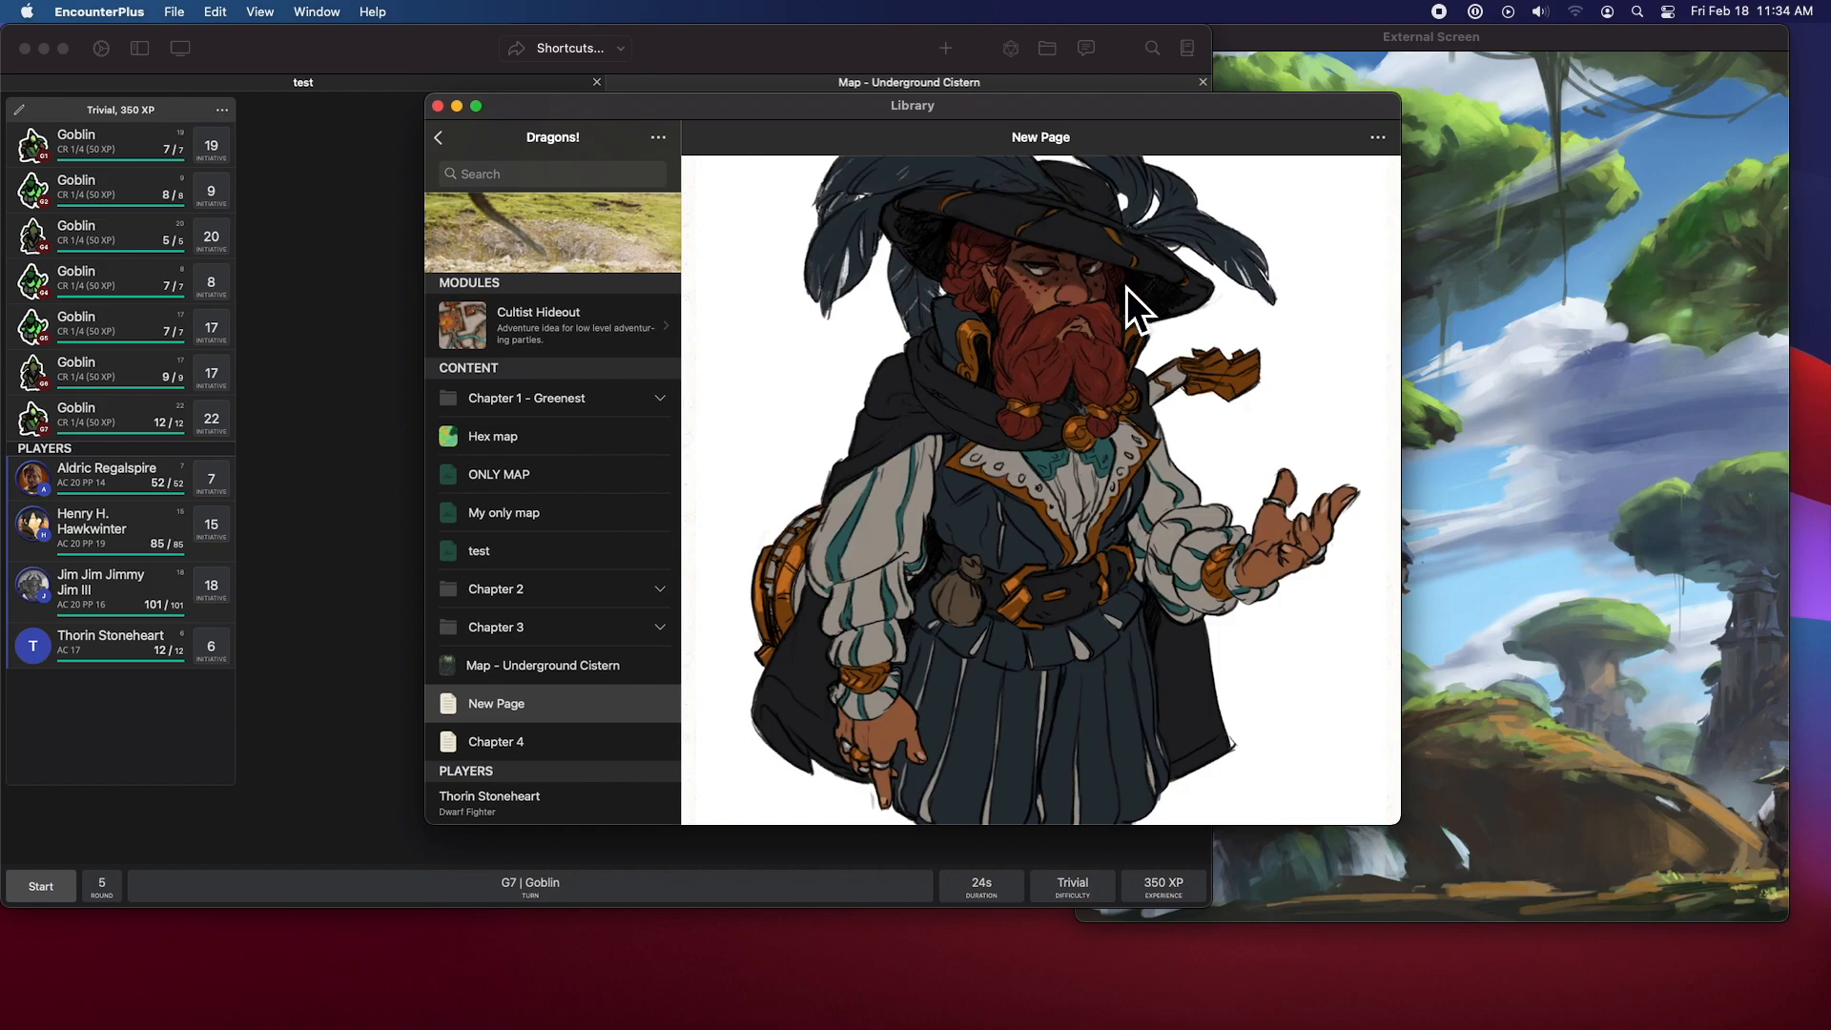
pyautogui.click(495, 742)
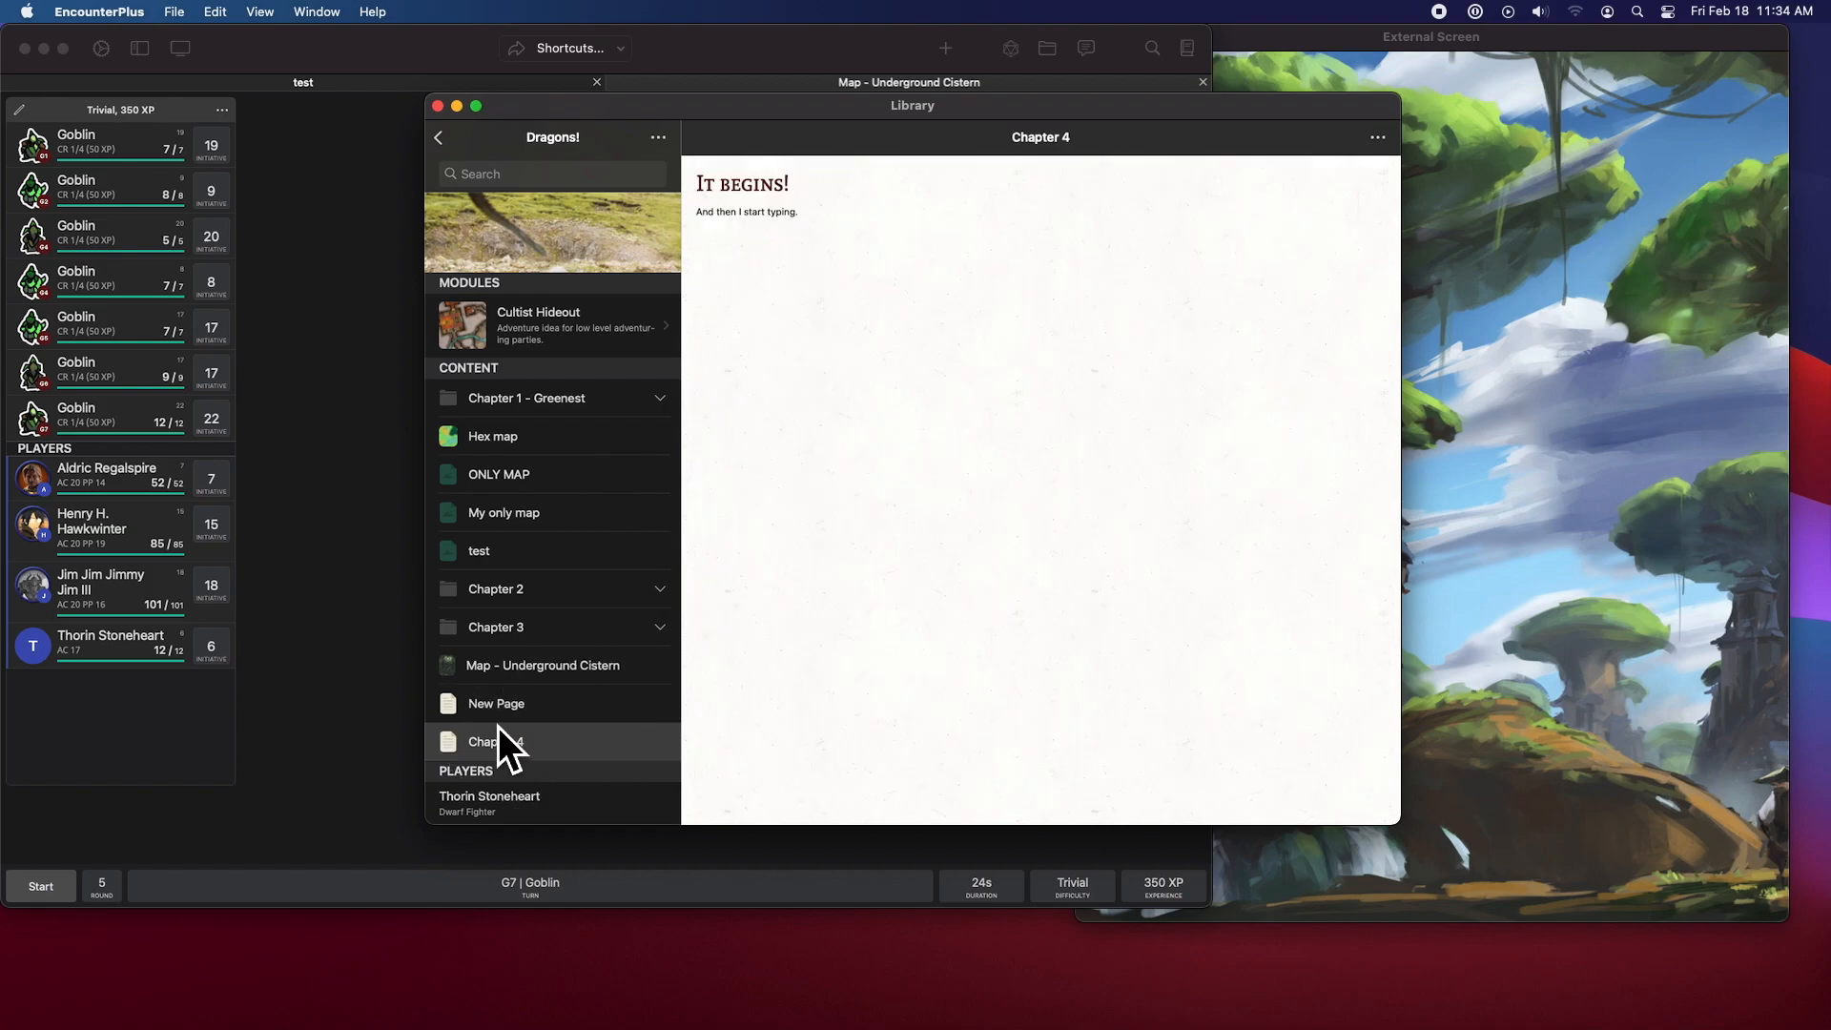
pyautogui.click(496, 703)
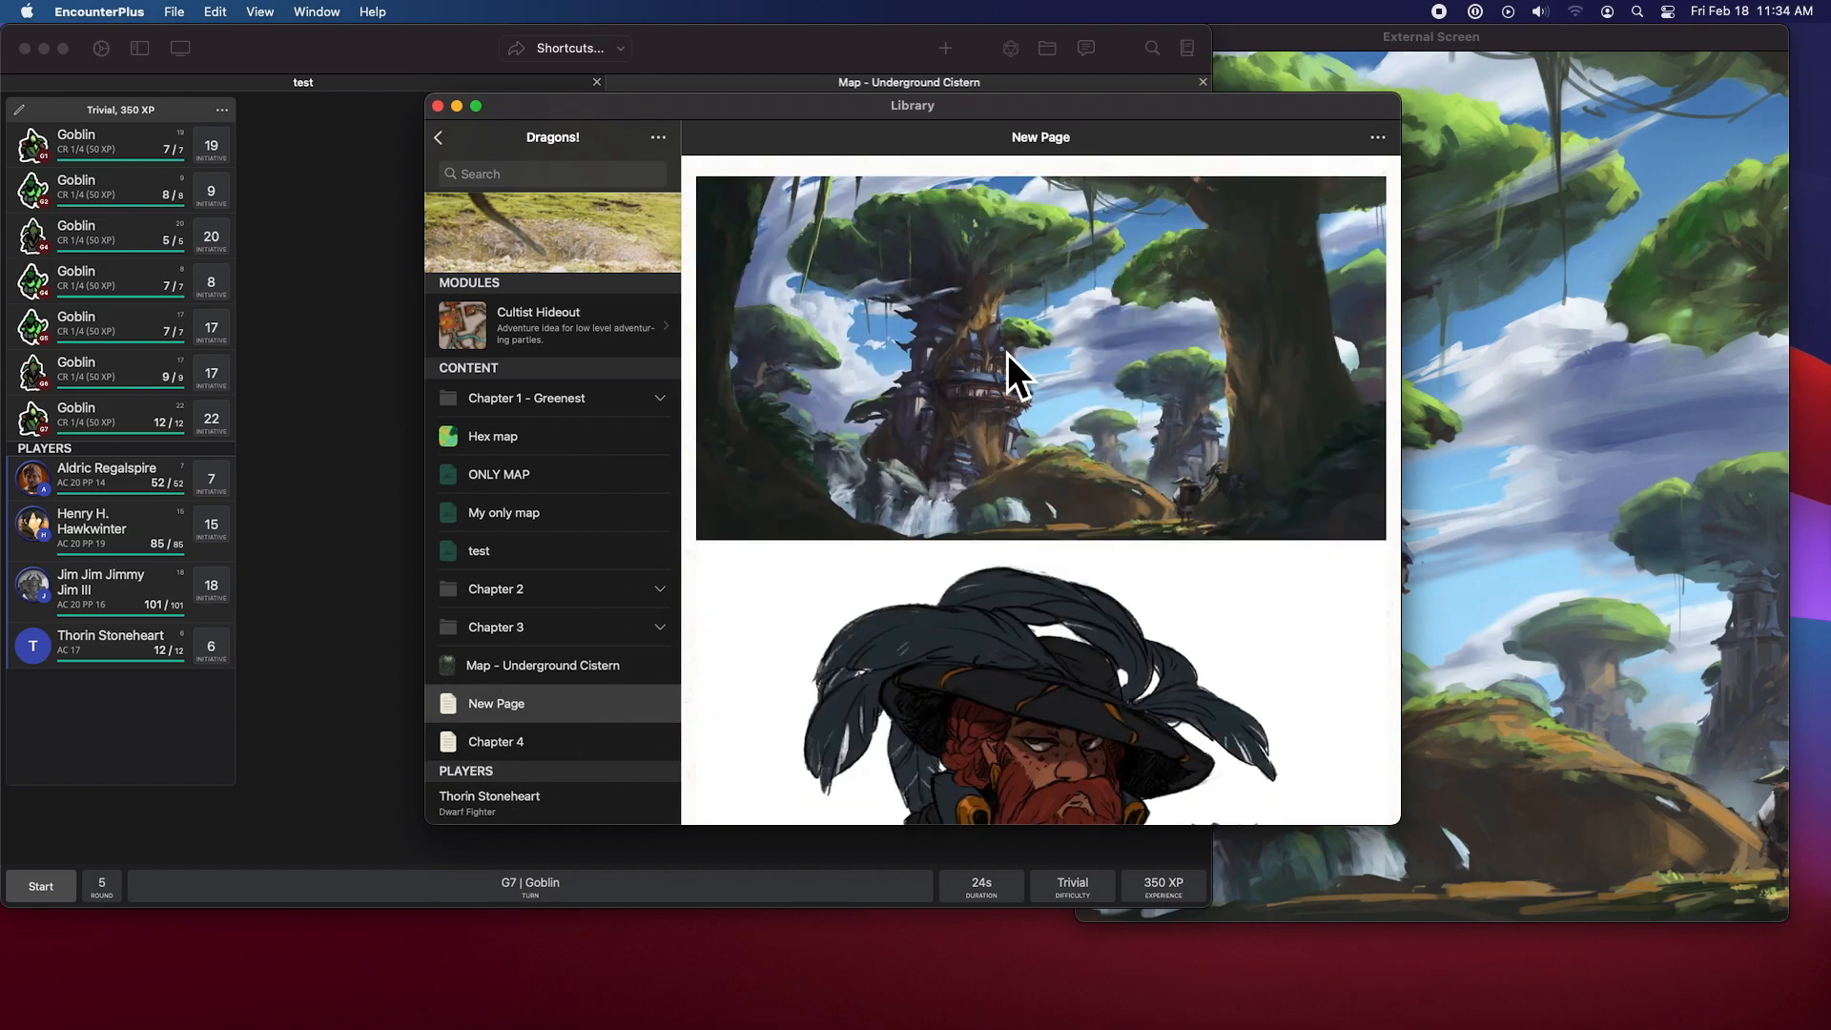
pyautogui.scroll(-3)
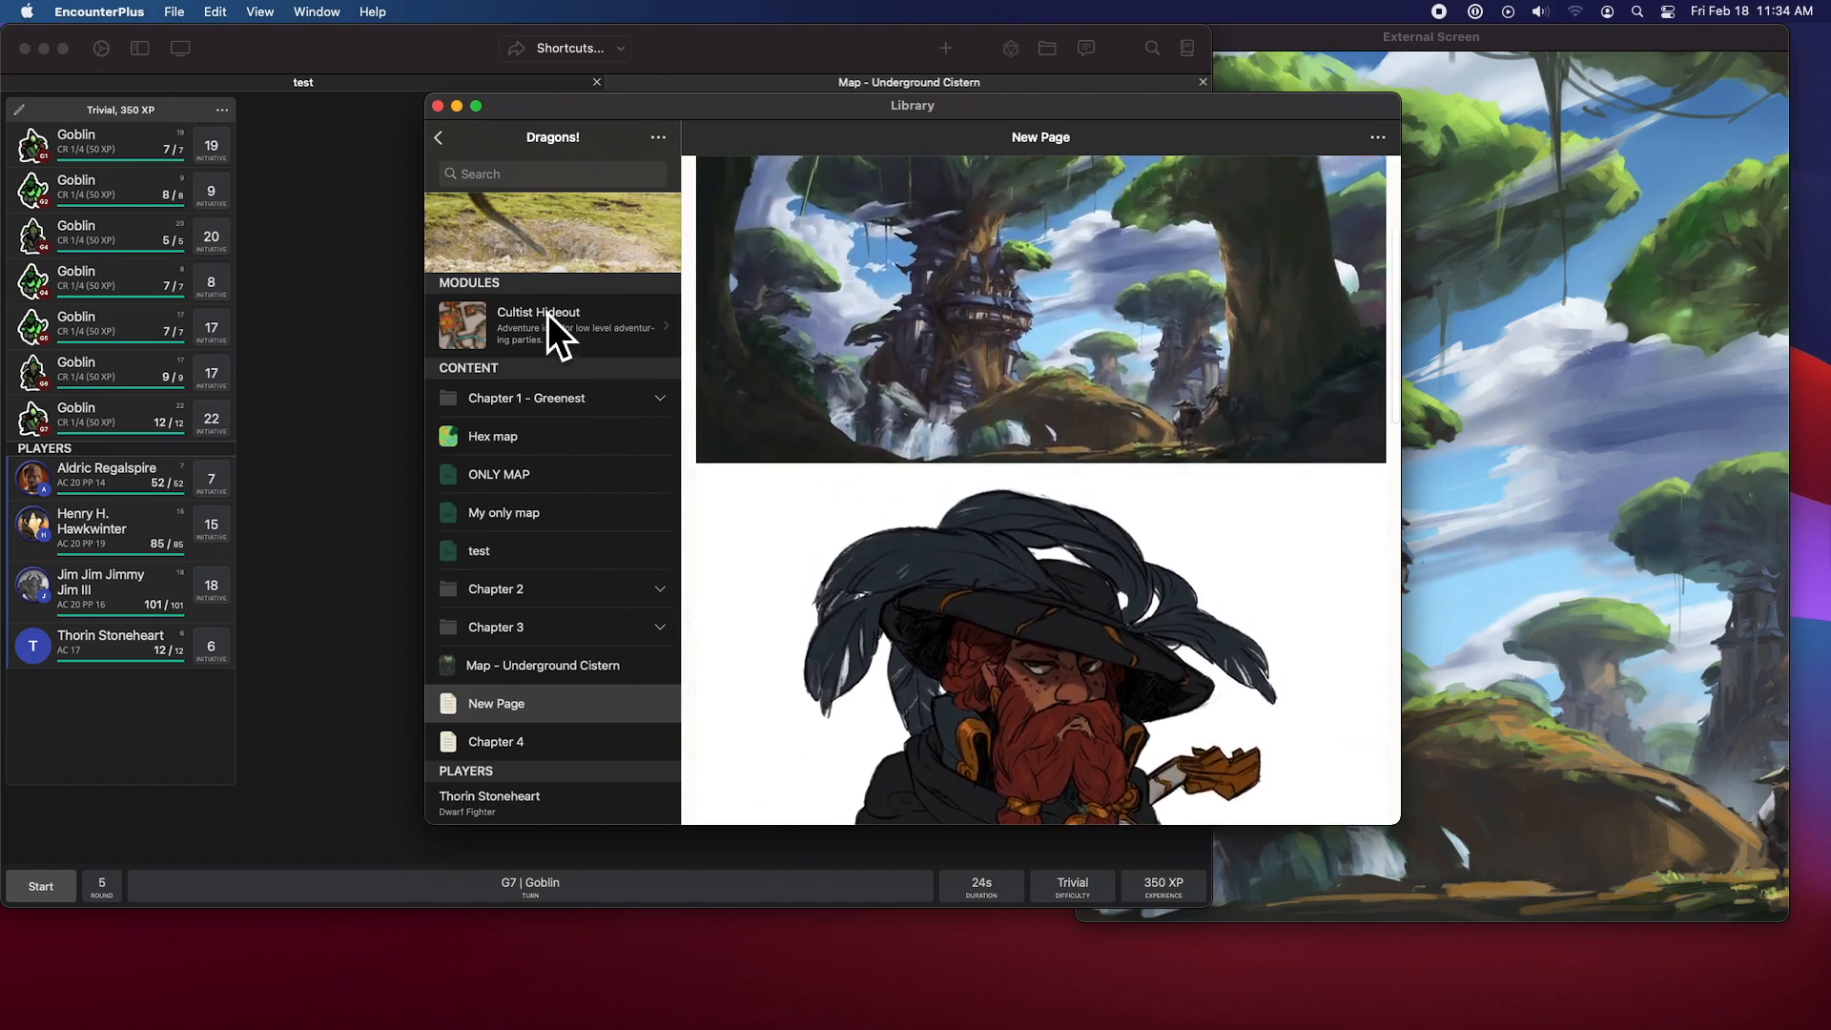
pyautogui.click(438, 106)
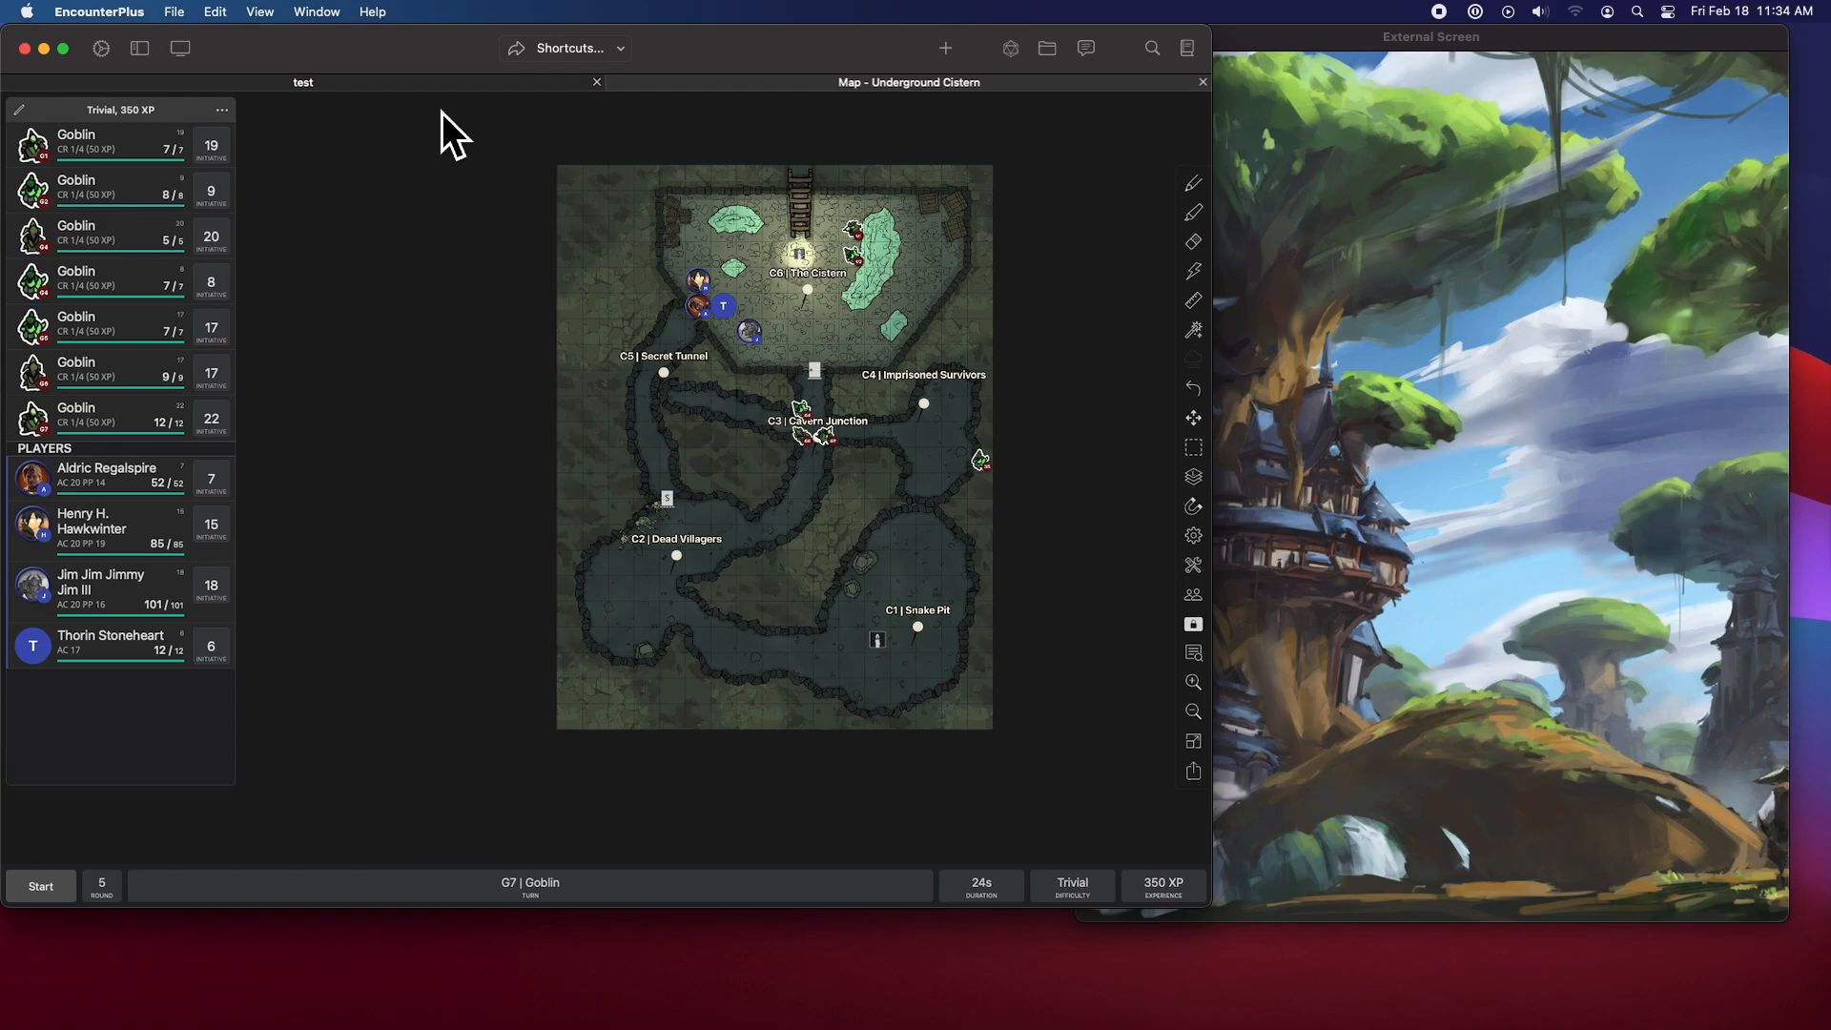